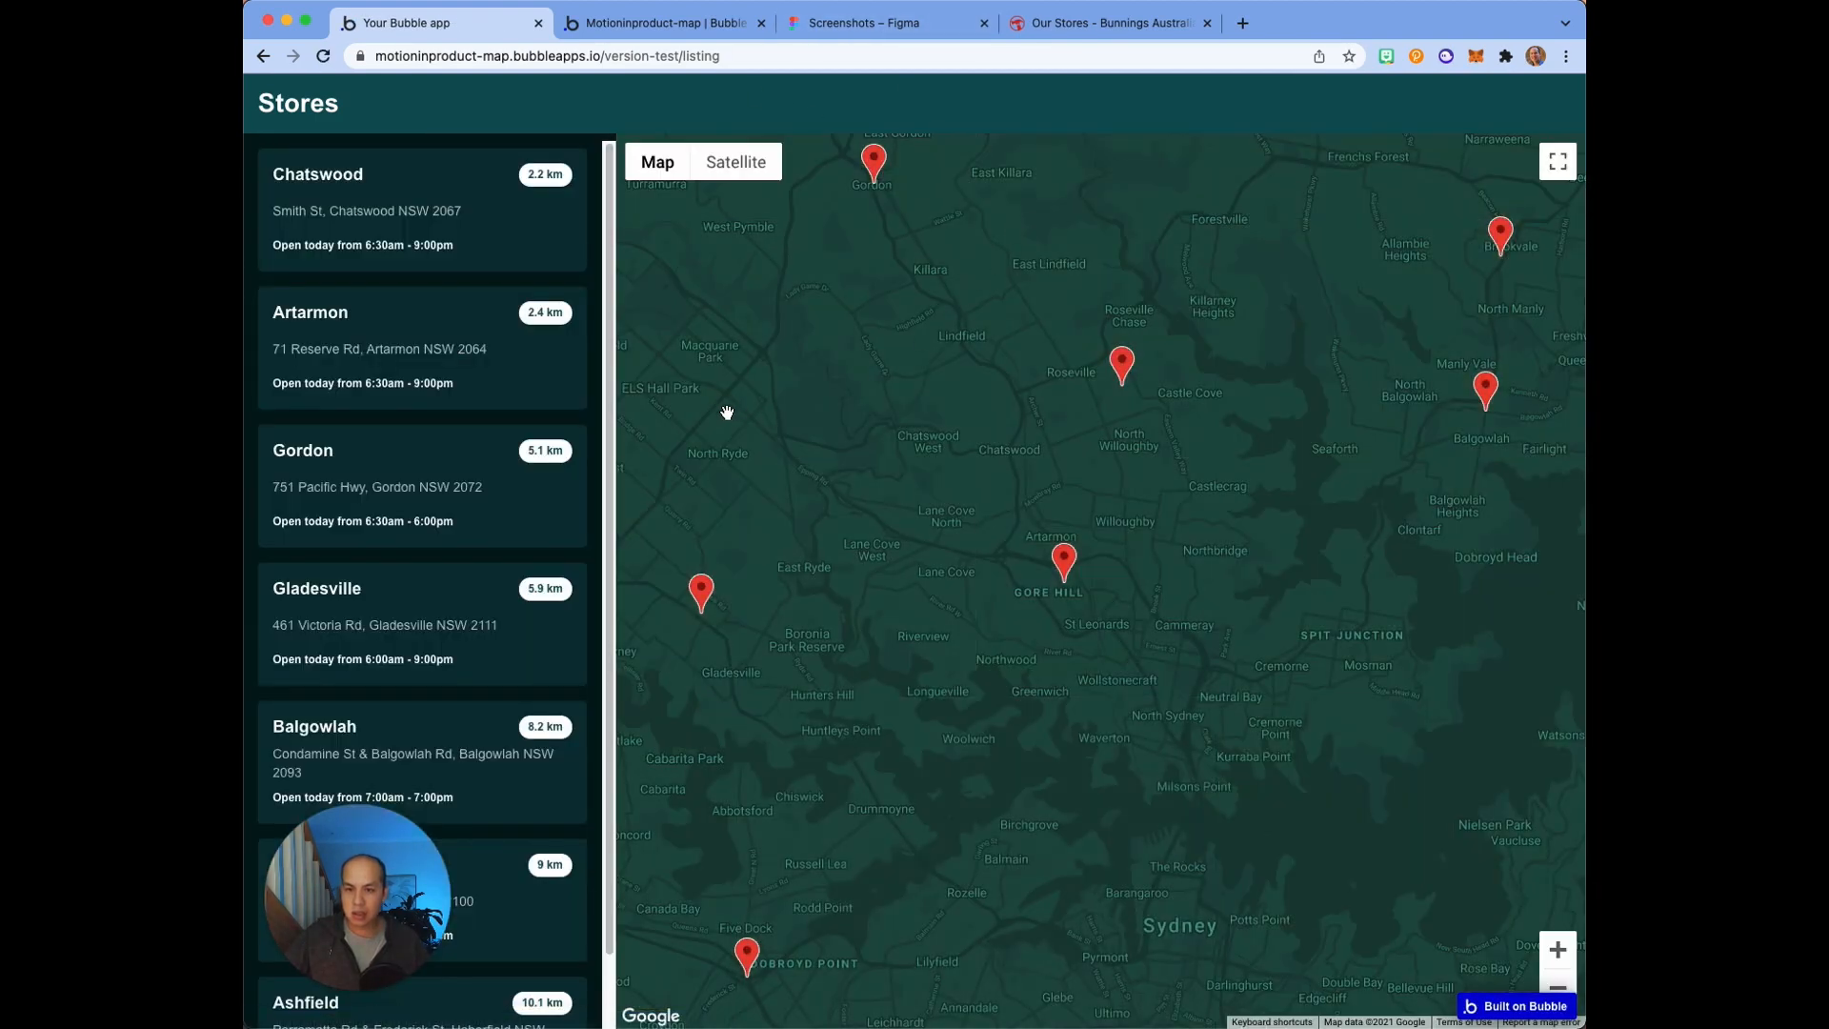
pyautogui.moveTo(1064, 416)
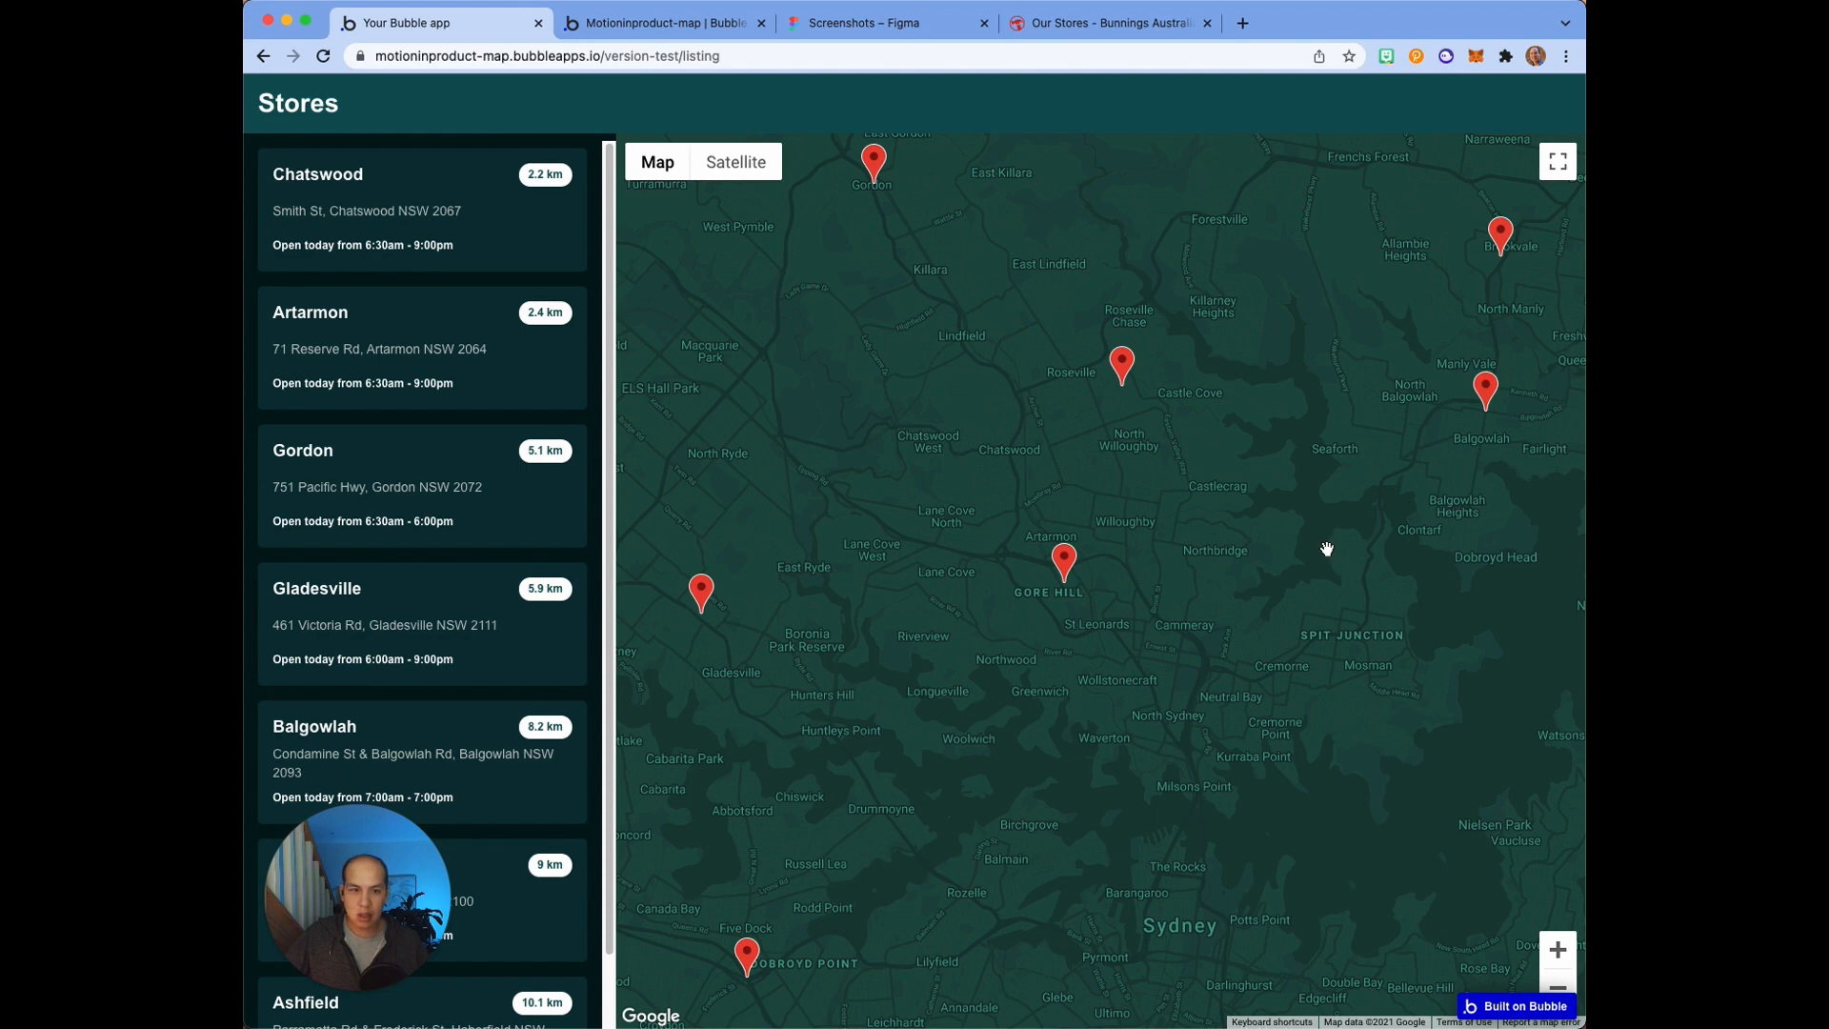
pyautogui.moveTo(524, 316)
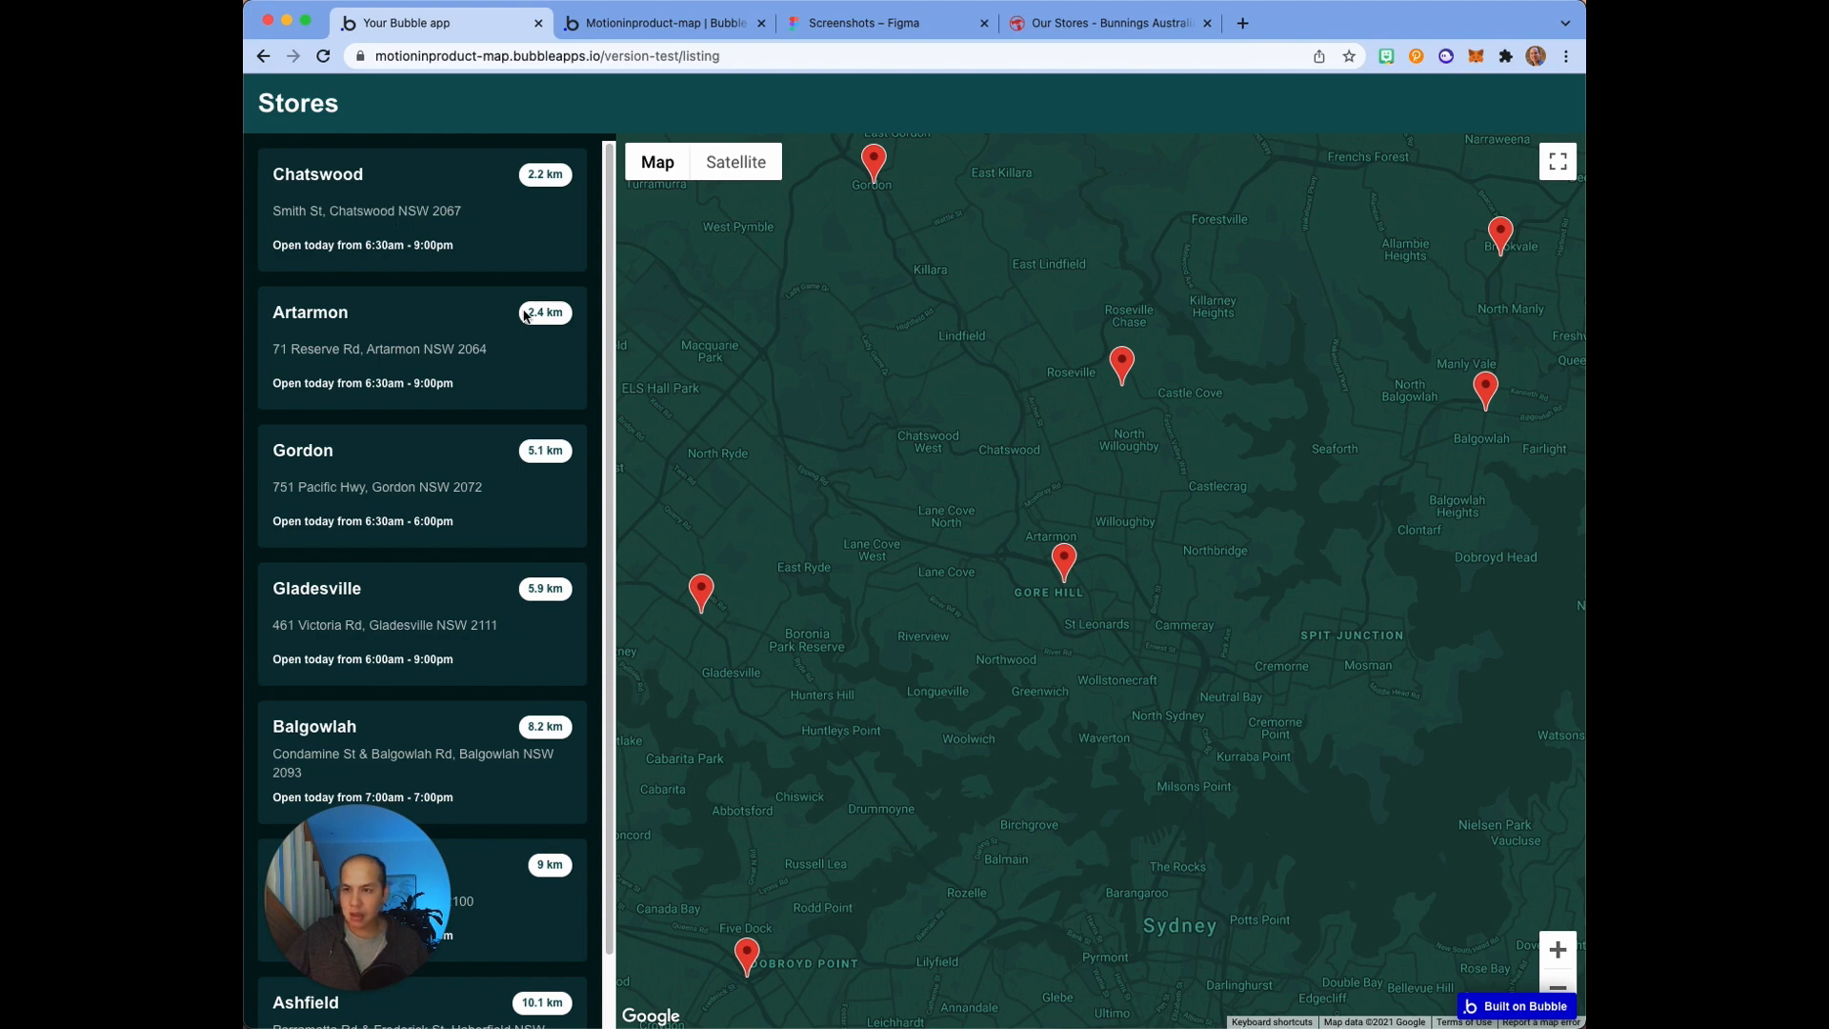
pyautogui.moveTo(484, 374)
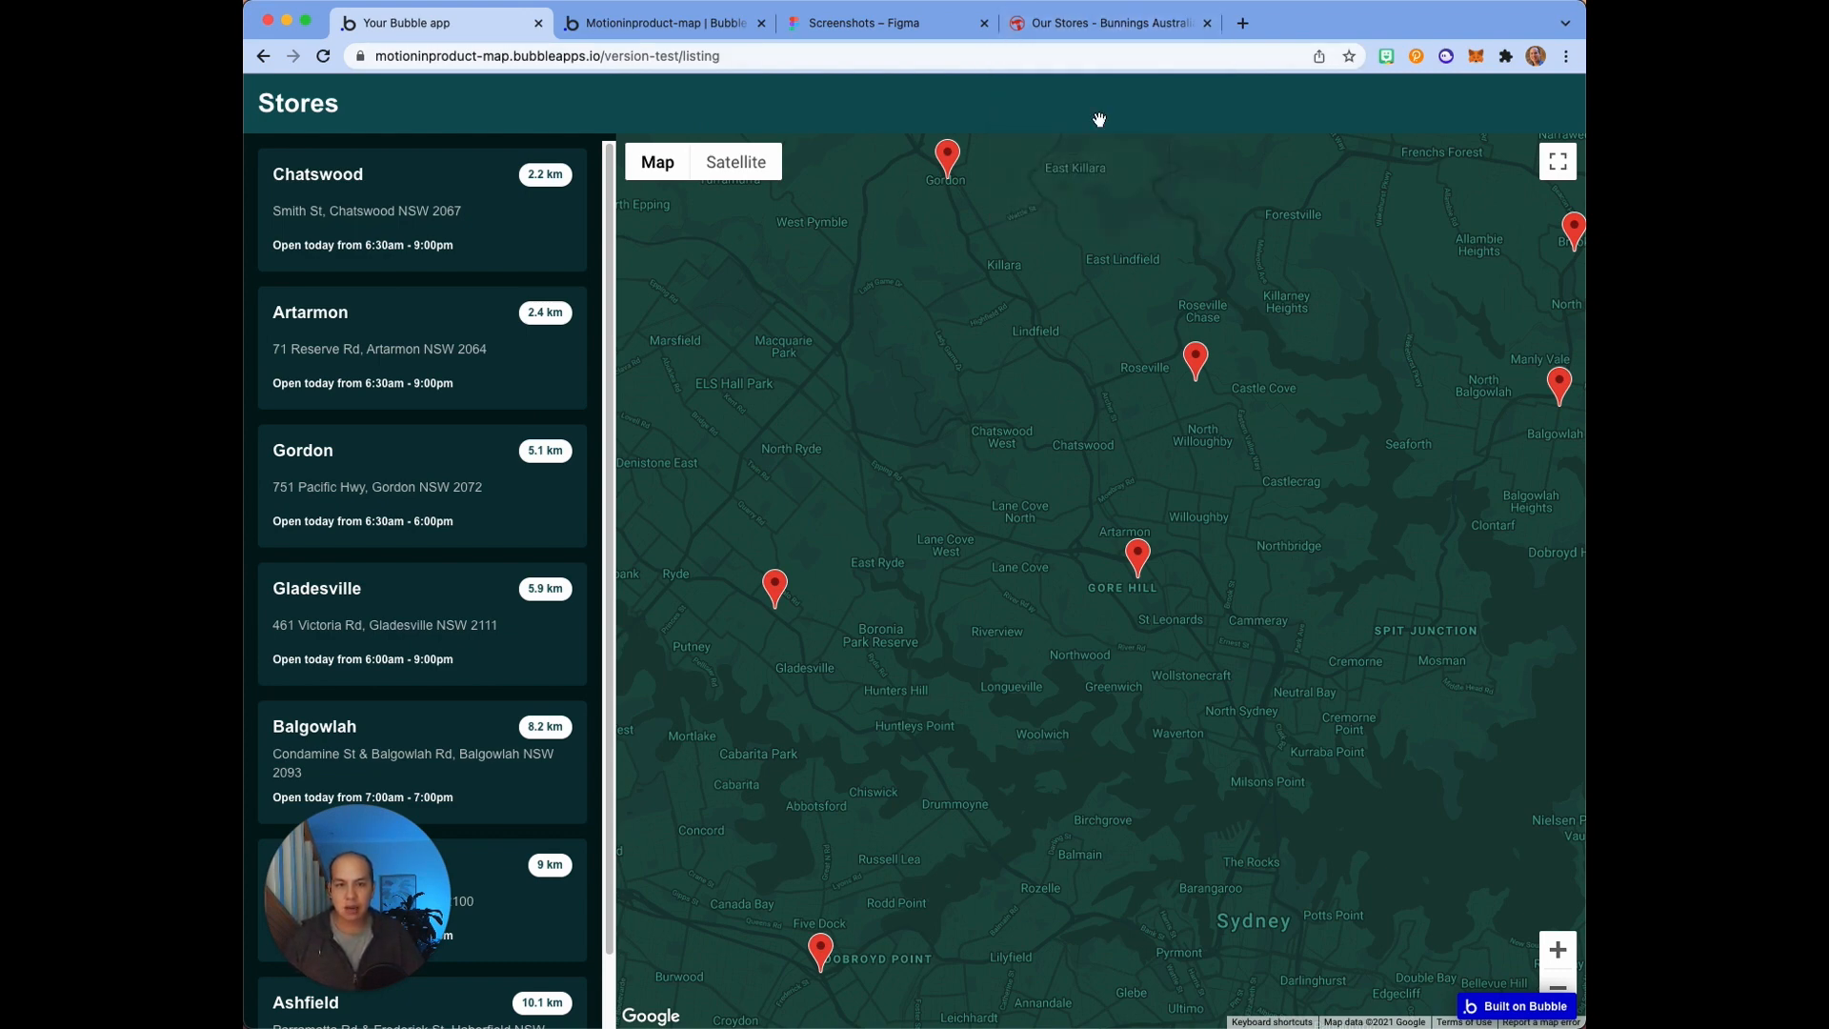
pyautogui.moveTo(1137, 157)
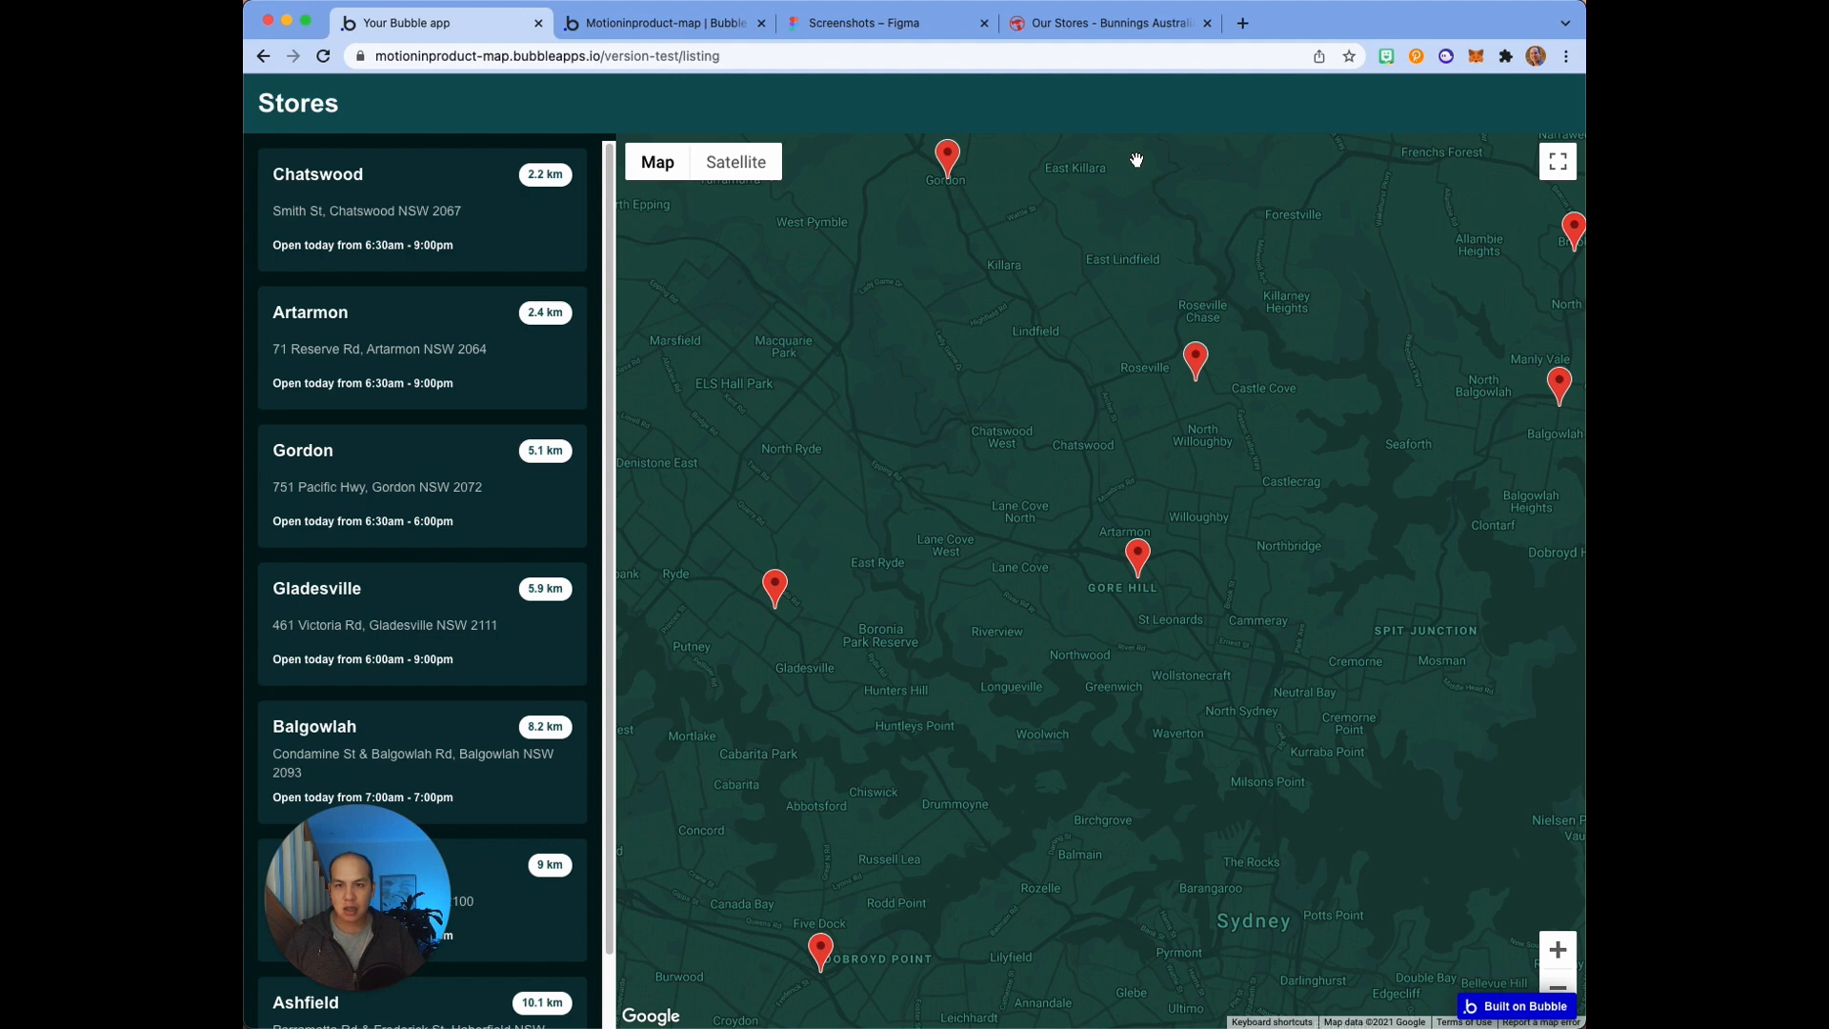
pyautogui.moveTo(1132, 156)
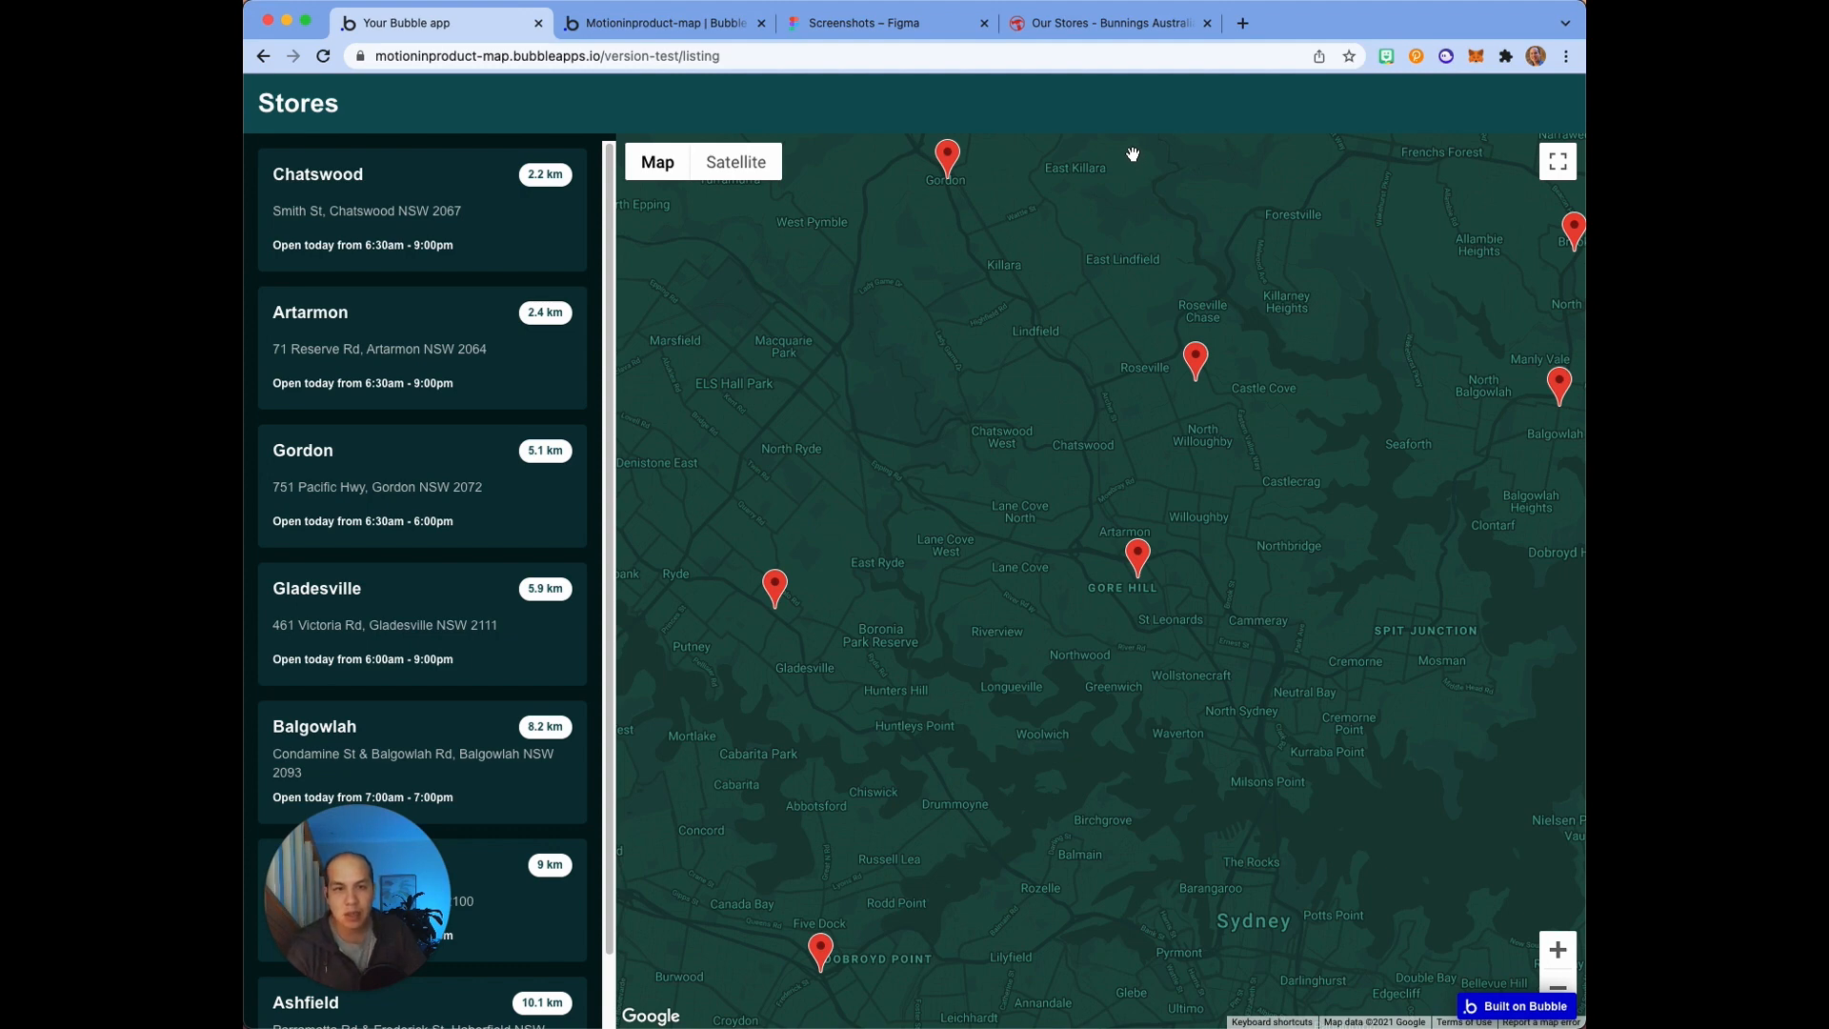
pyautogui.moveTo(816, 198)
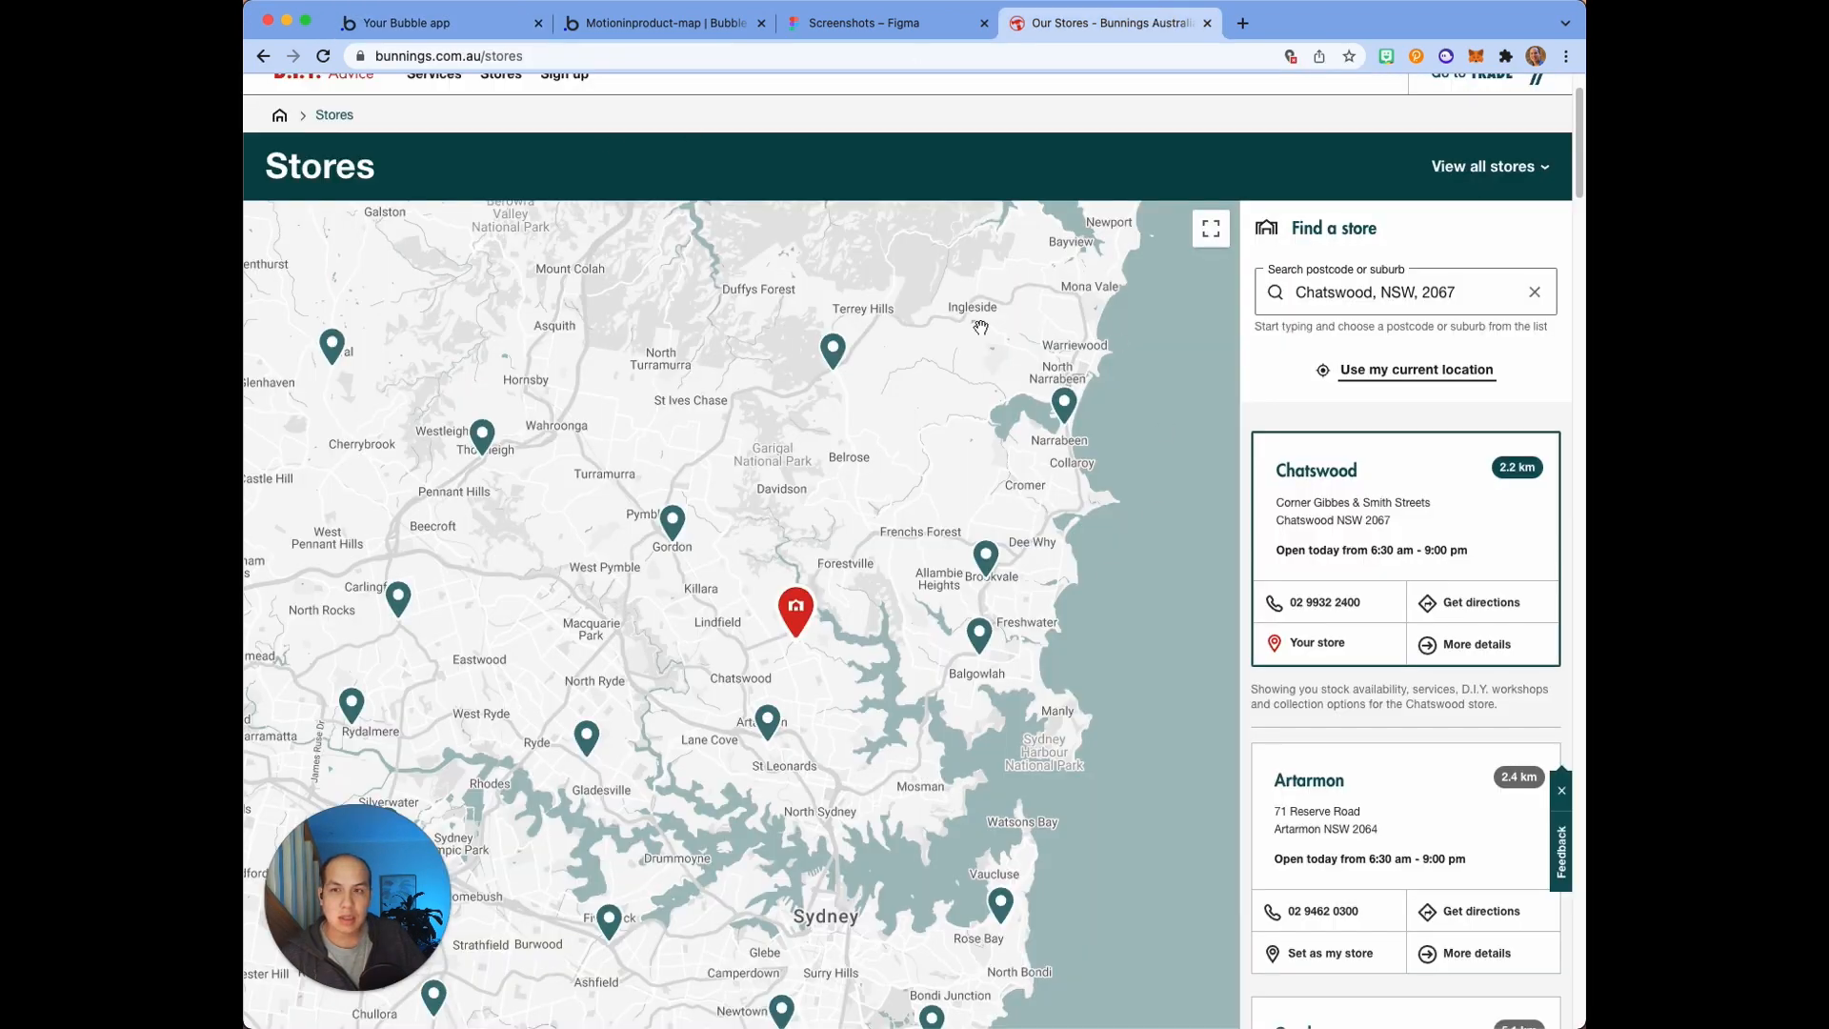
pyautogui.moveTo(1175, 420)
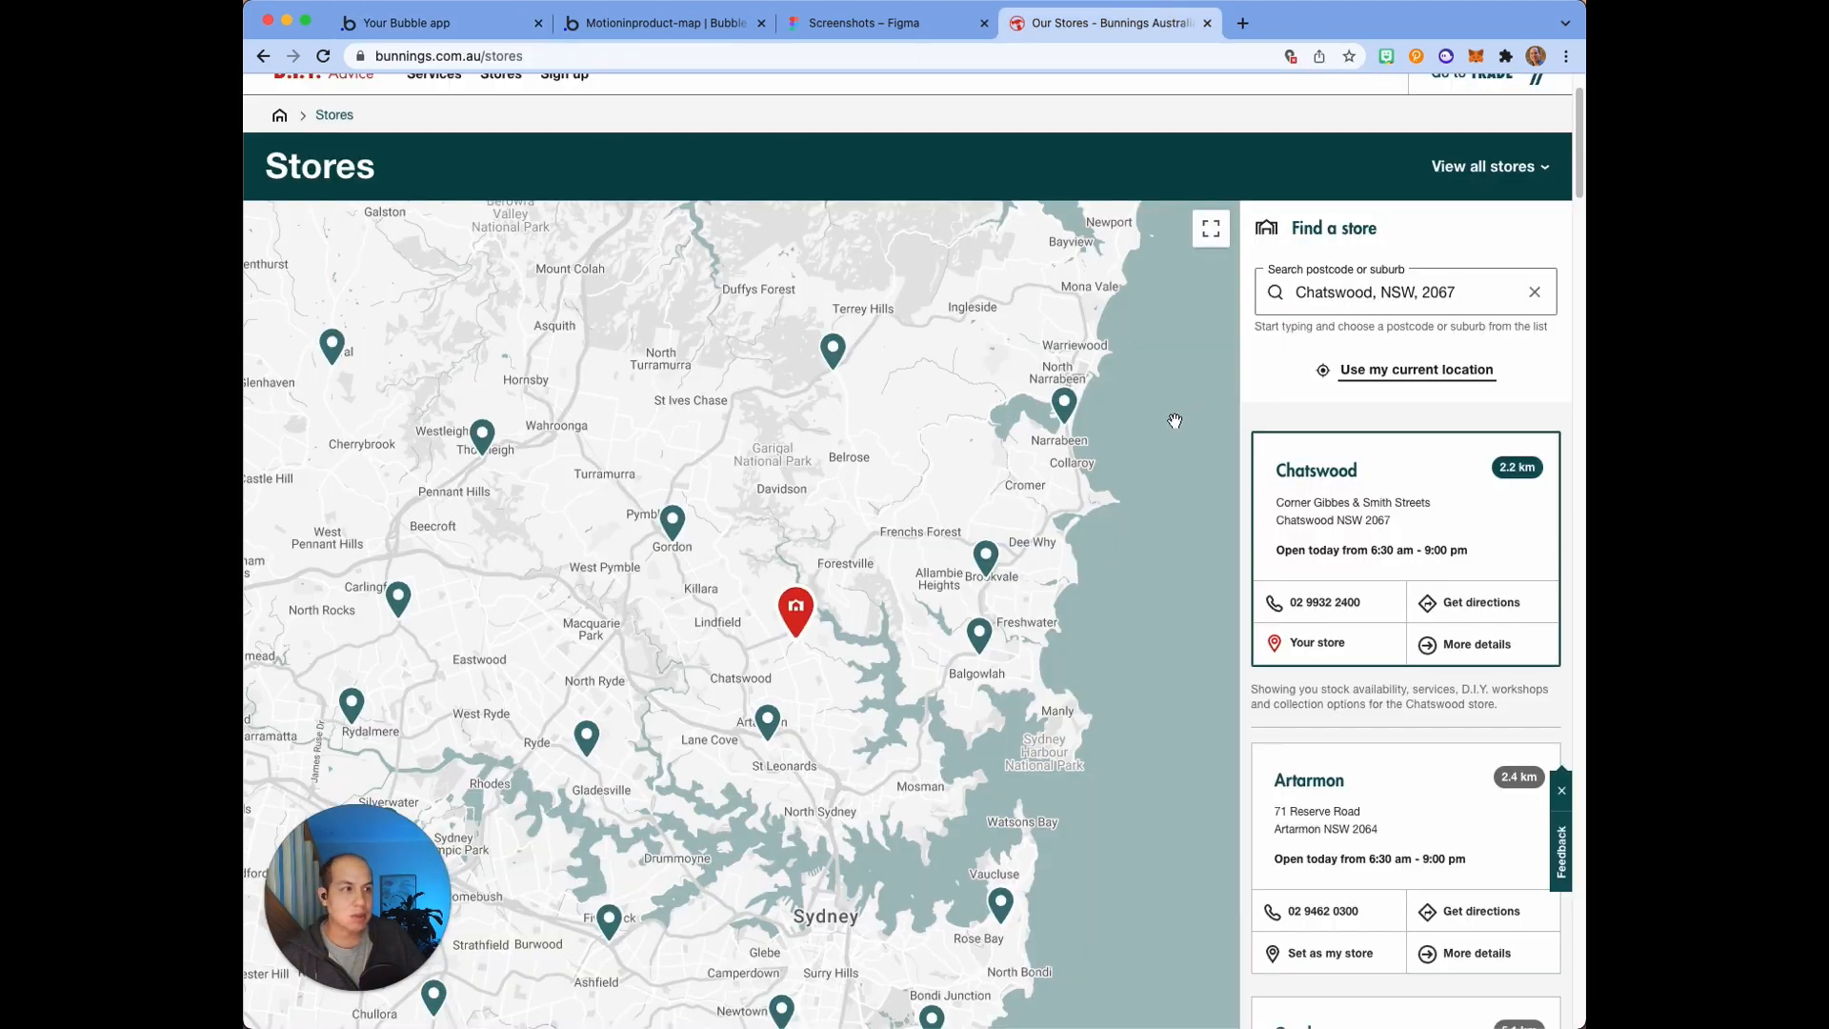
# Step: Switch to the Bunnings Our Stores tab showing Chatswood and Artarmon stores beside the map
pyautogui.click(887, 22)
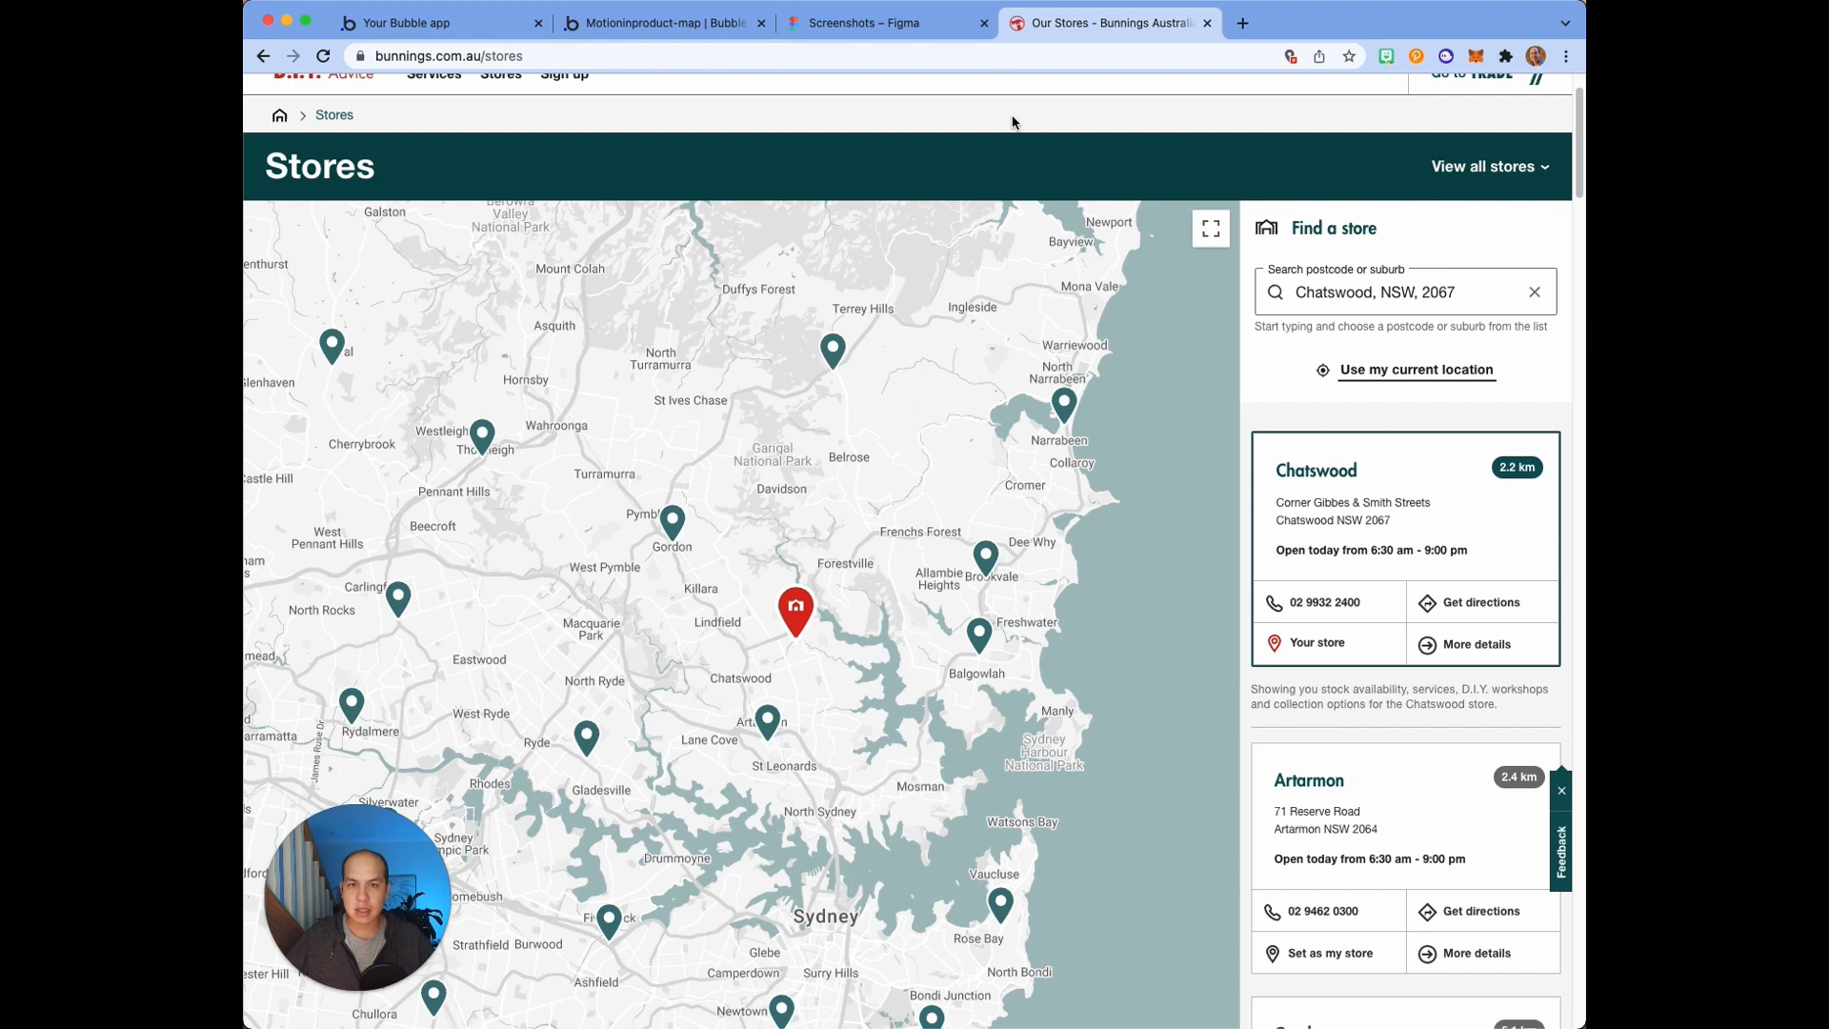
# Step: In Figma, expand the page frame's layers down to the Row - Content children
pyautogui.click(881, 22)
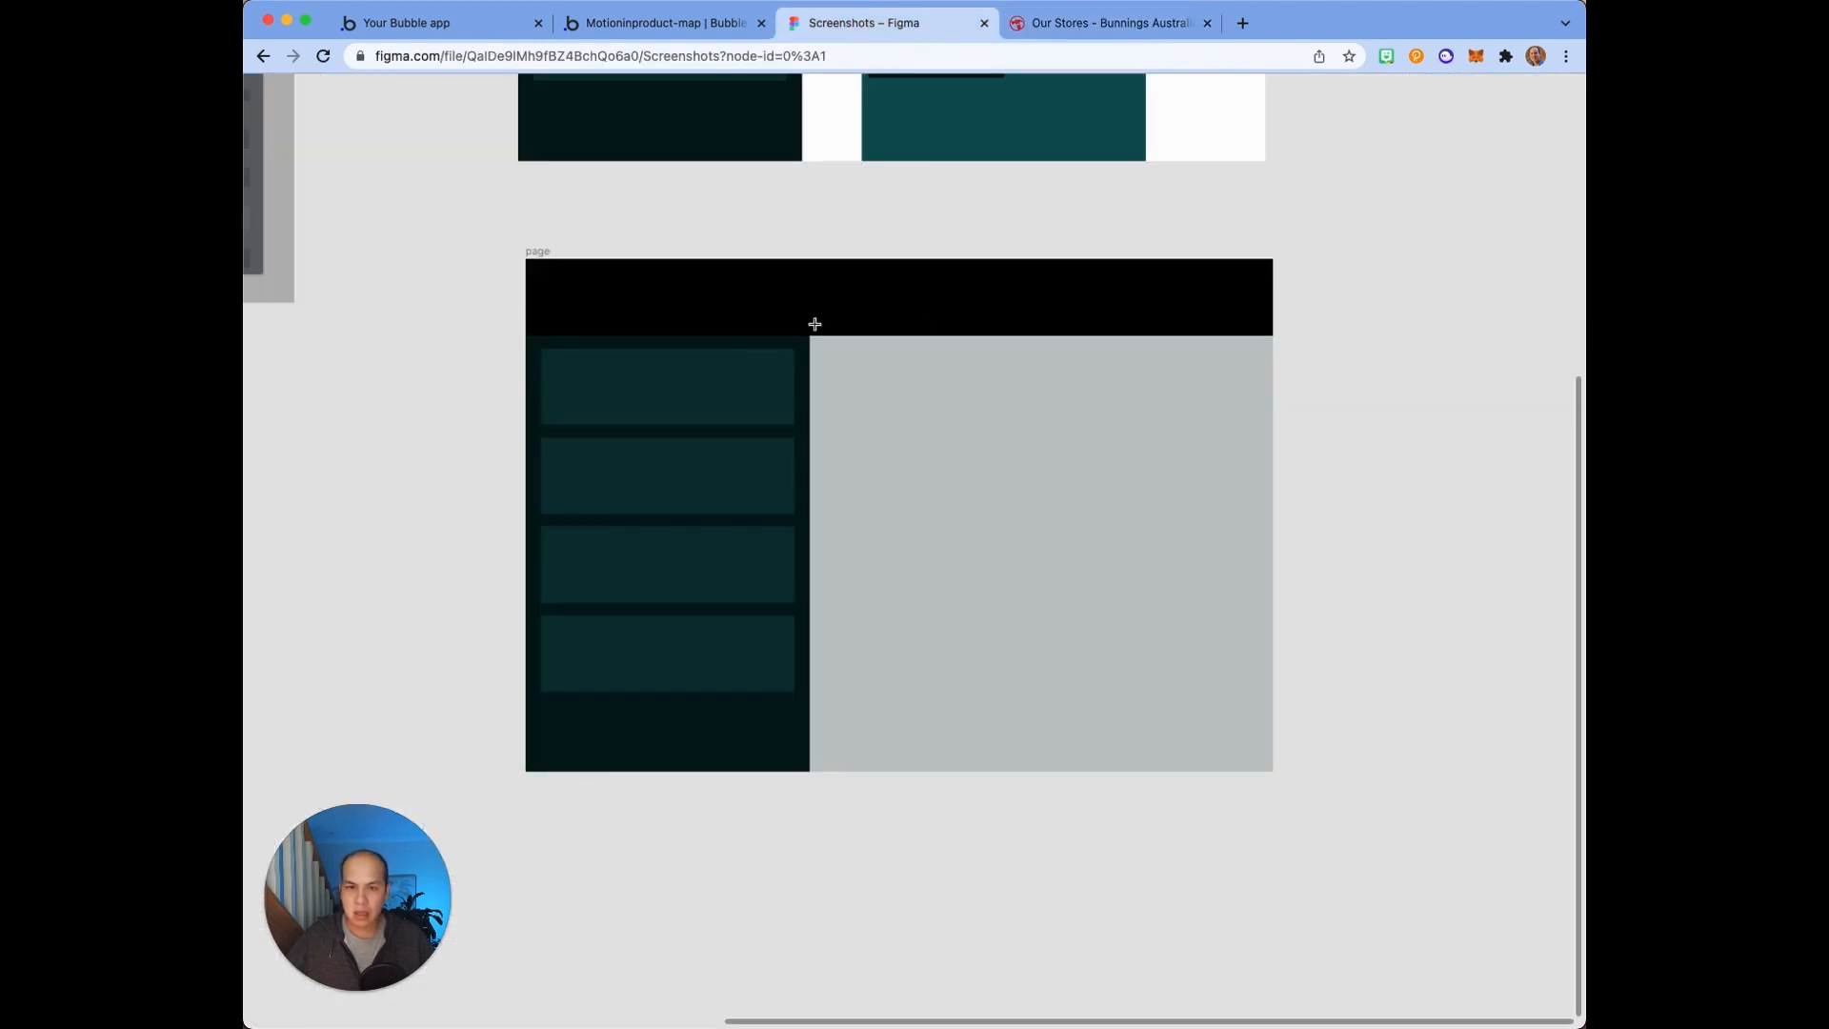
pyautogui.moveTo(979, 302)
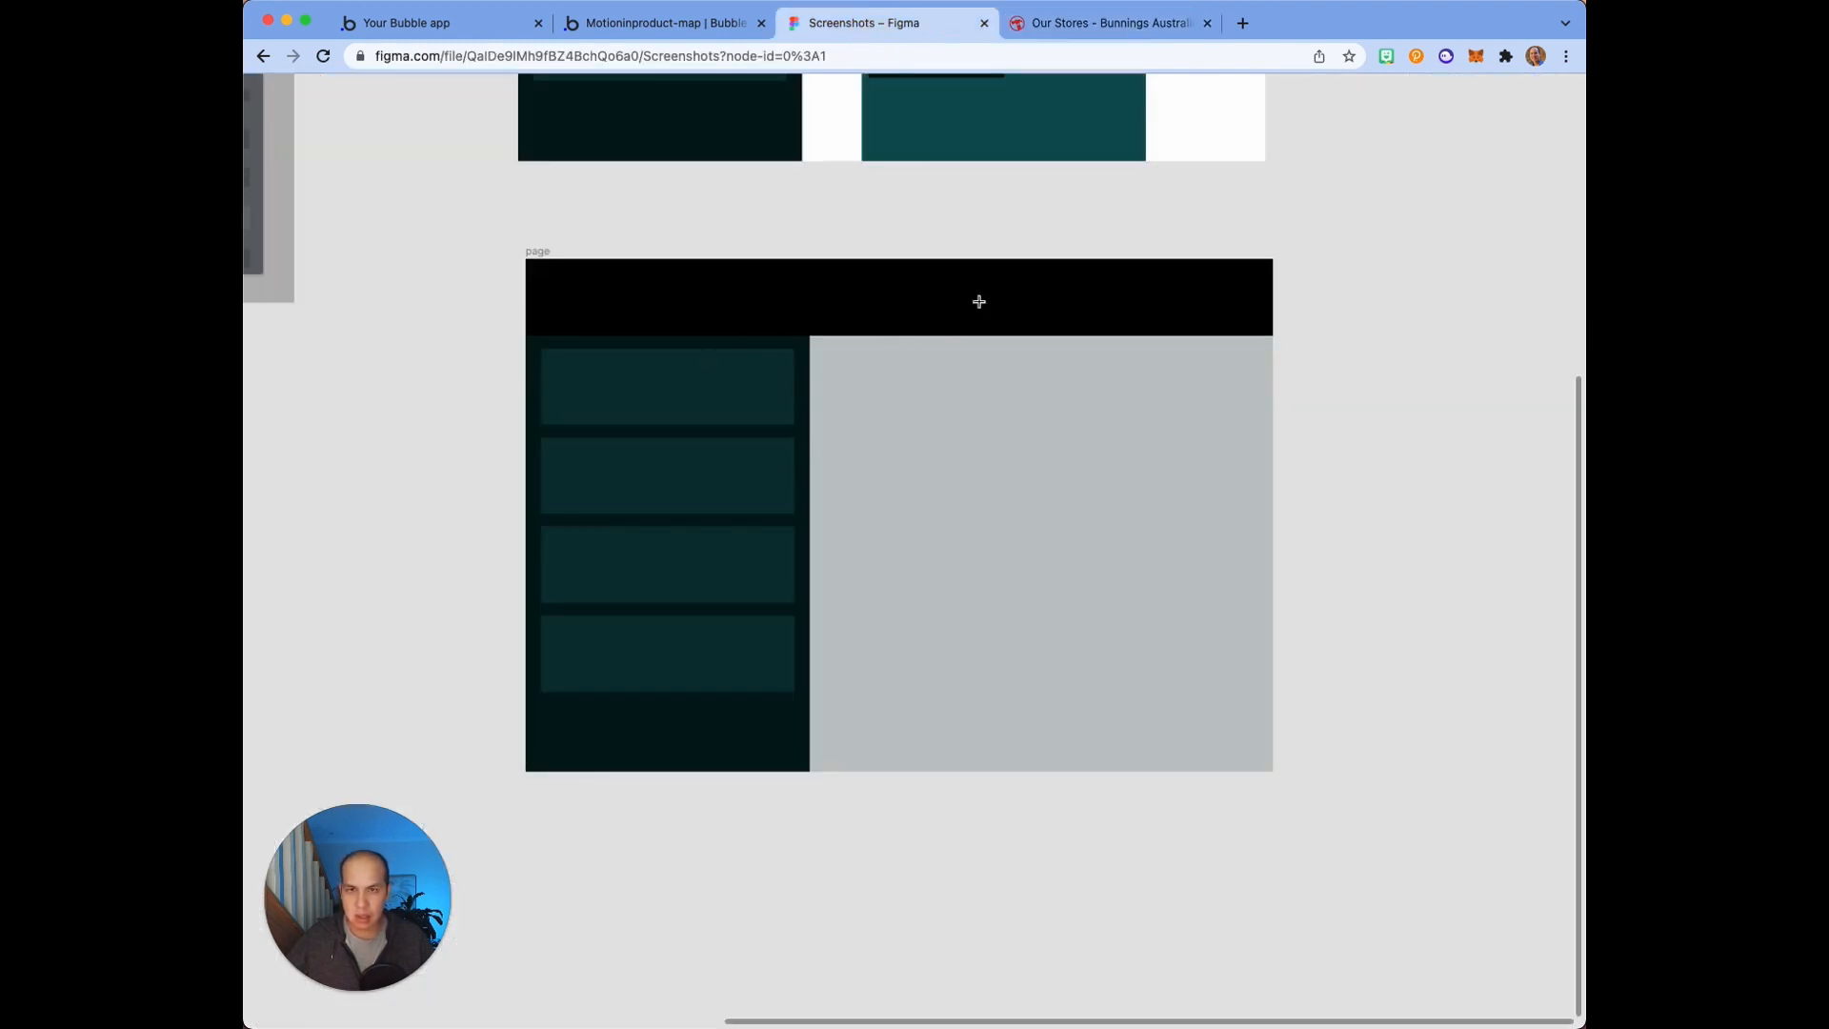
pyautogui.moveTo(792, 381)
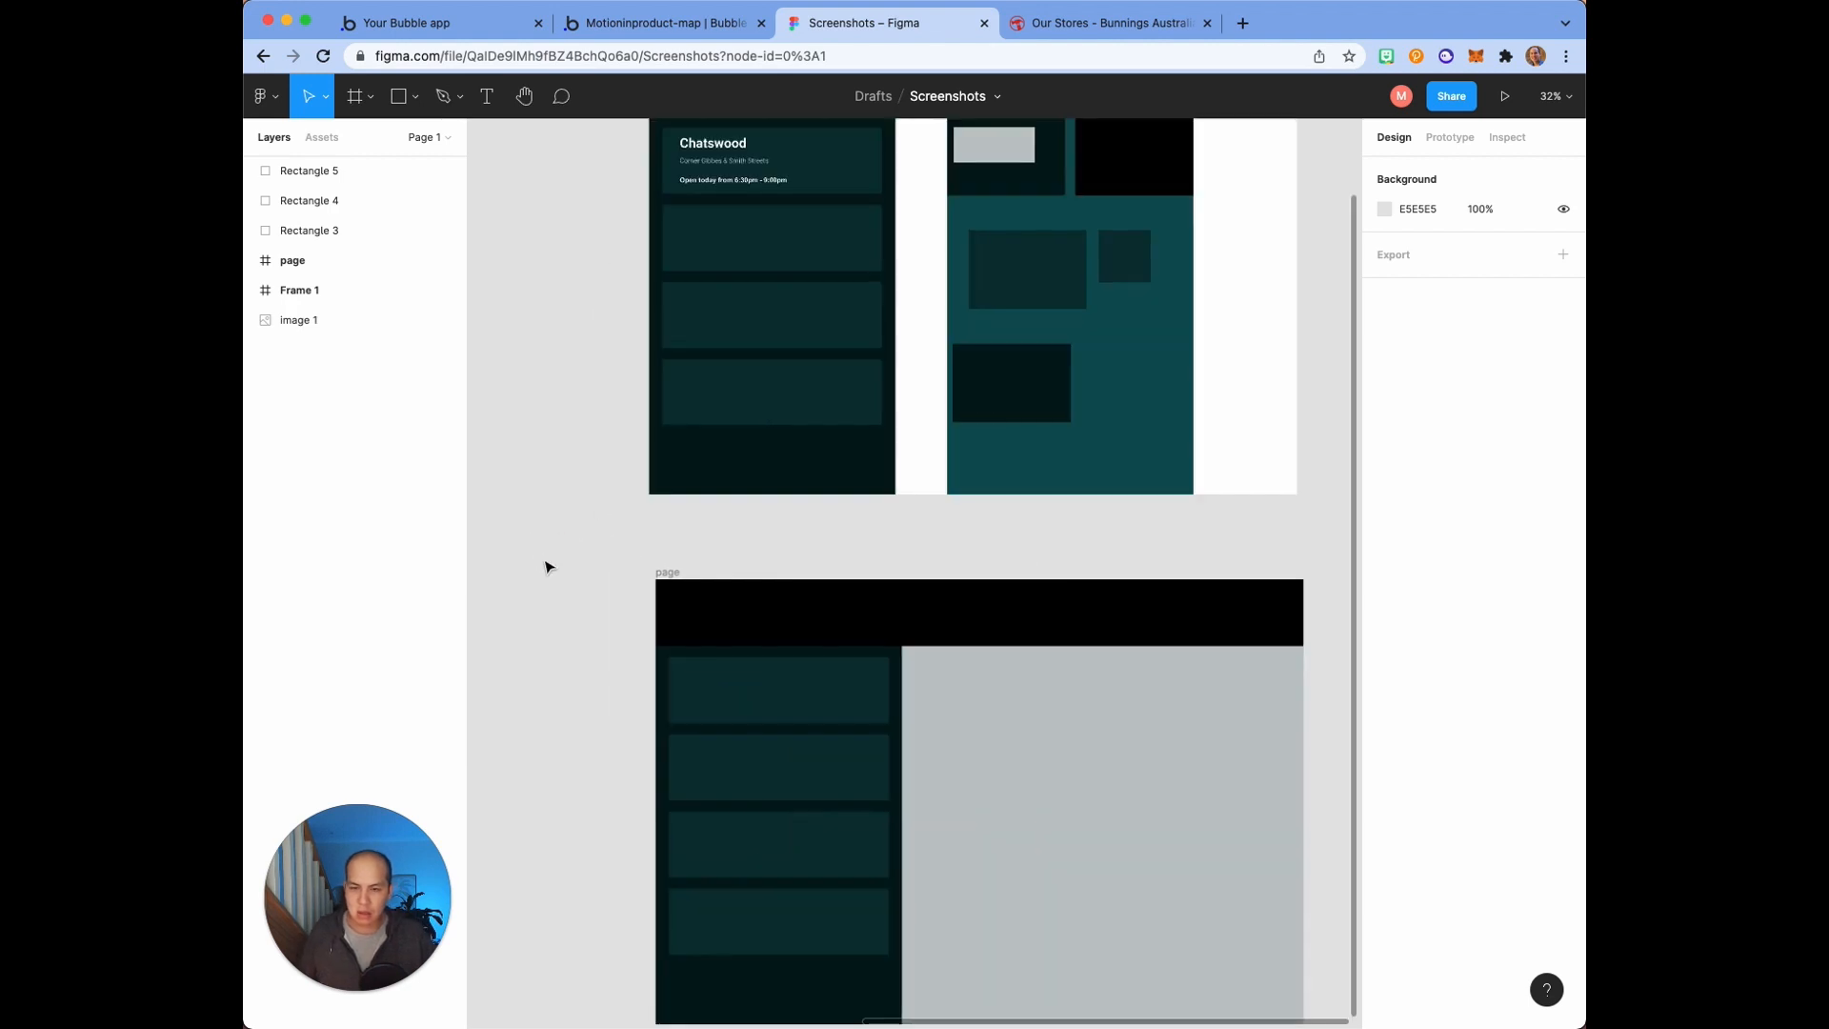
pyautogui.click(249, 260)
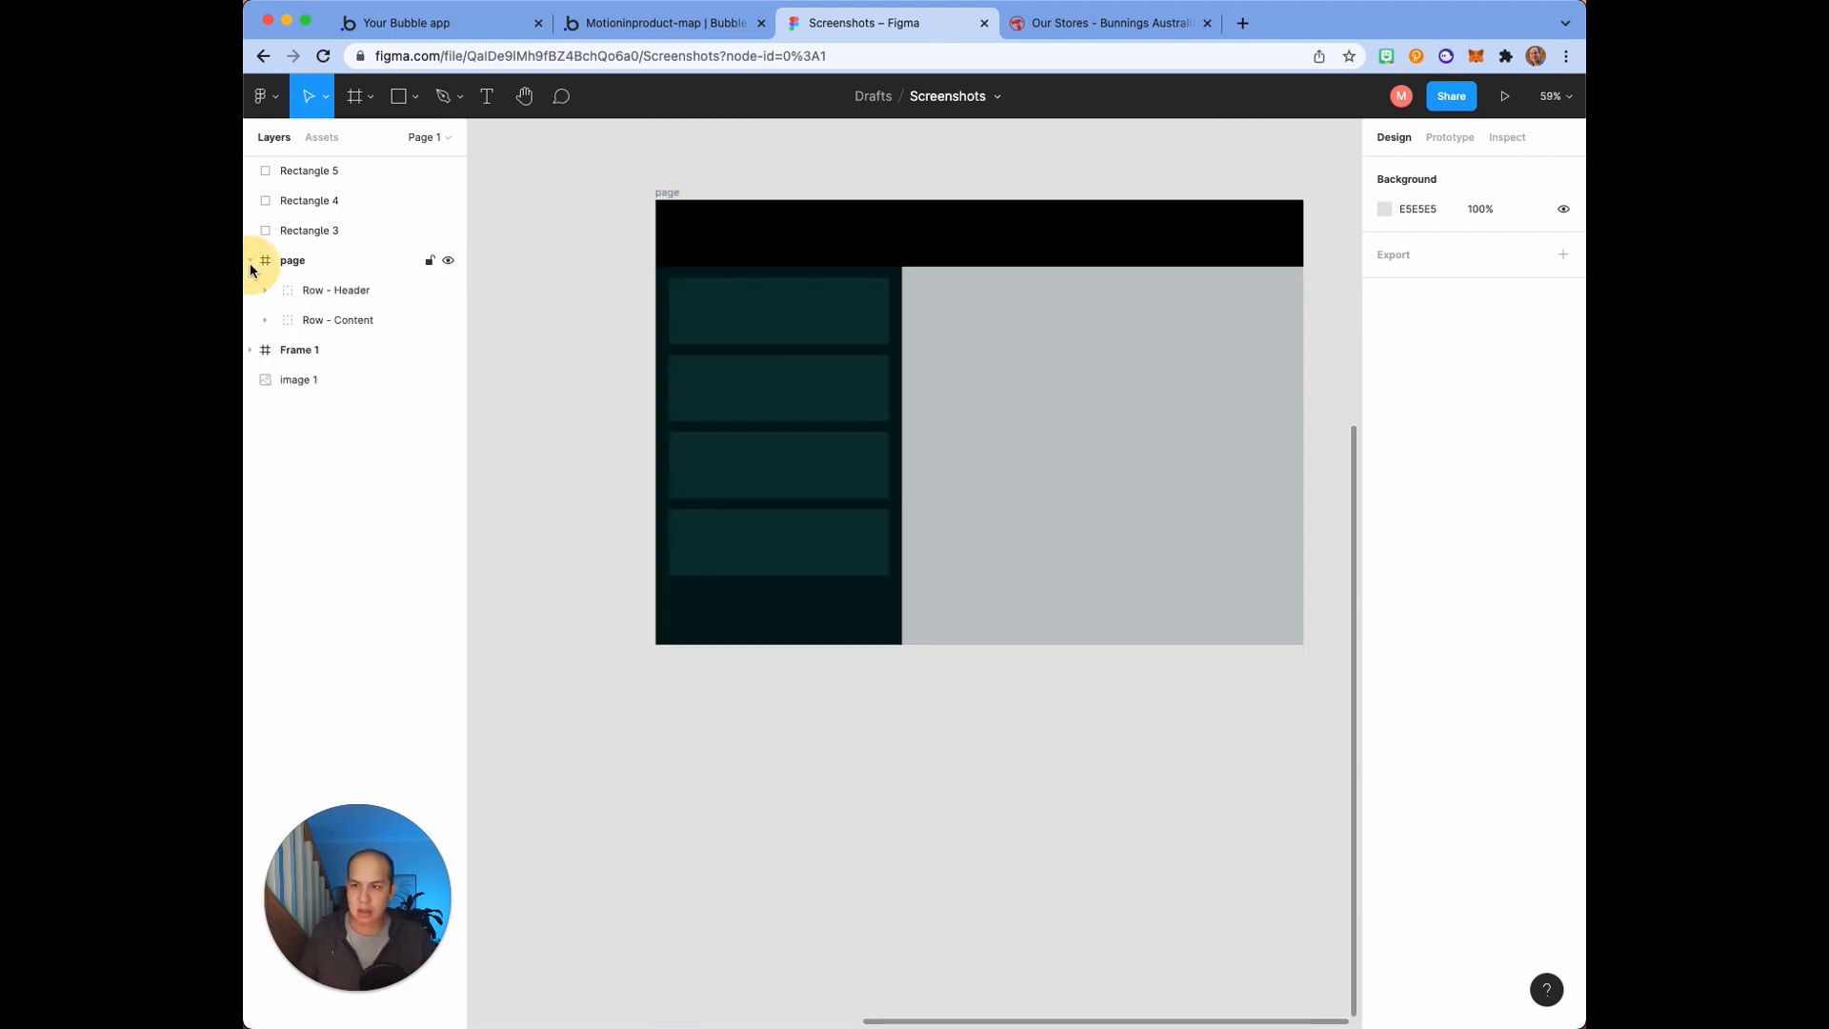
pyautogui.click(336, 290)
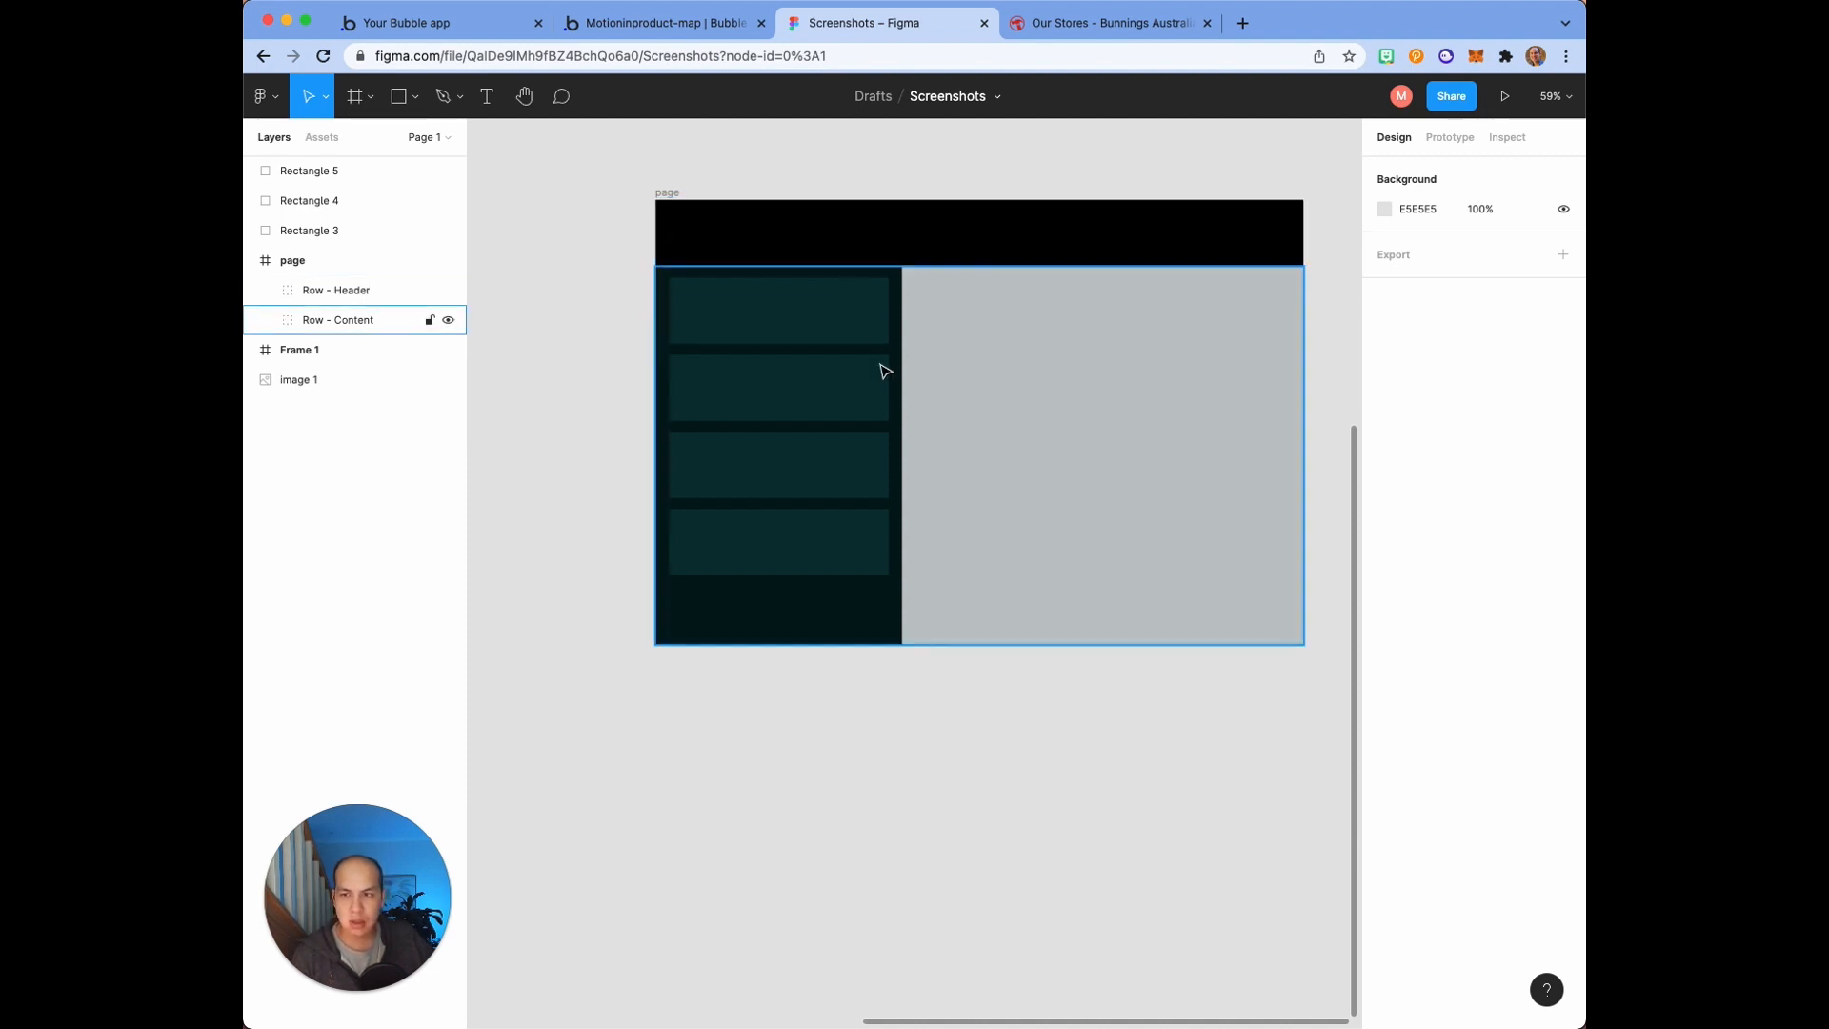
pyautogui.click(264, 320)
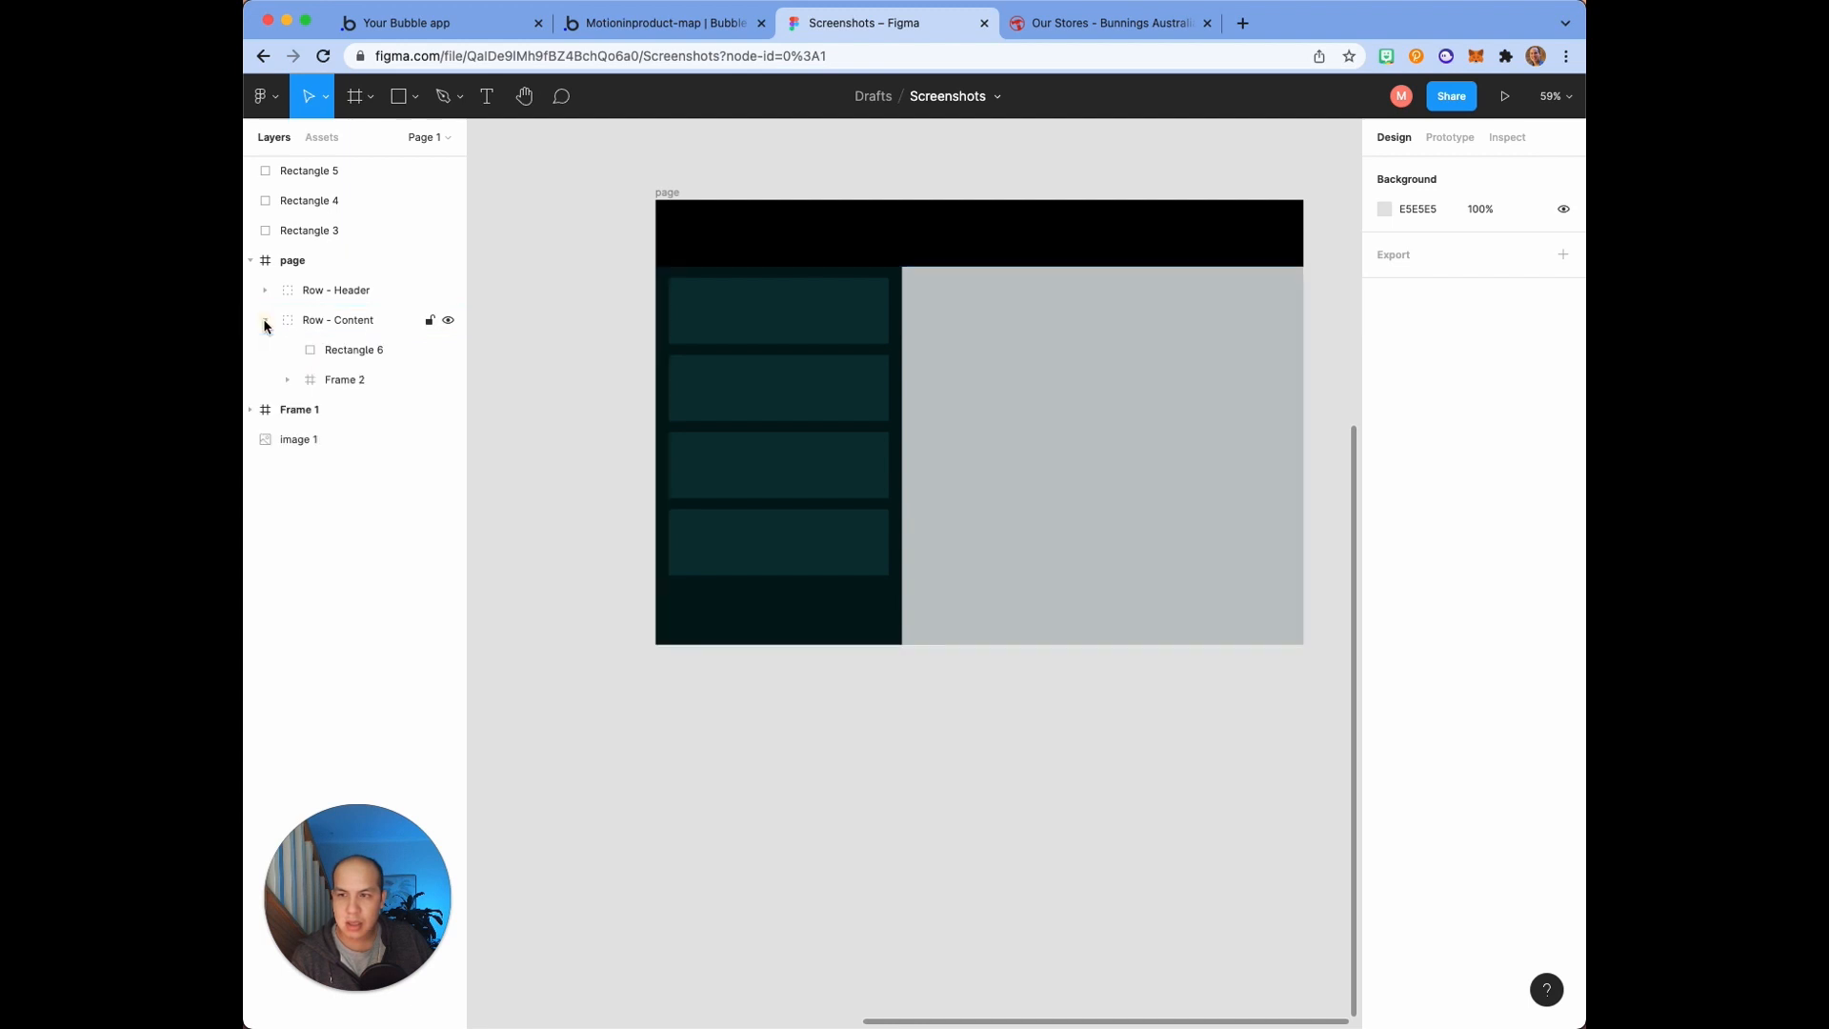
# Step: Rename Rectangle 6 to 'Right - Rectangle 6' and Frame 2 to 'Left - Frame 2'
pyautogui.click(354, 348)
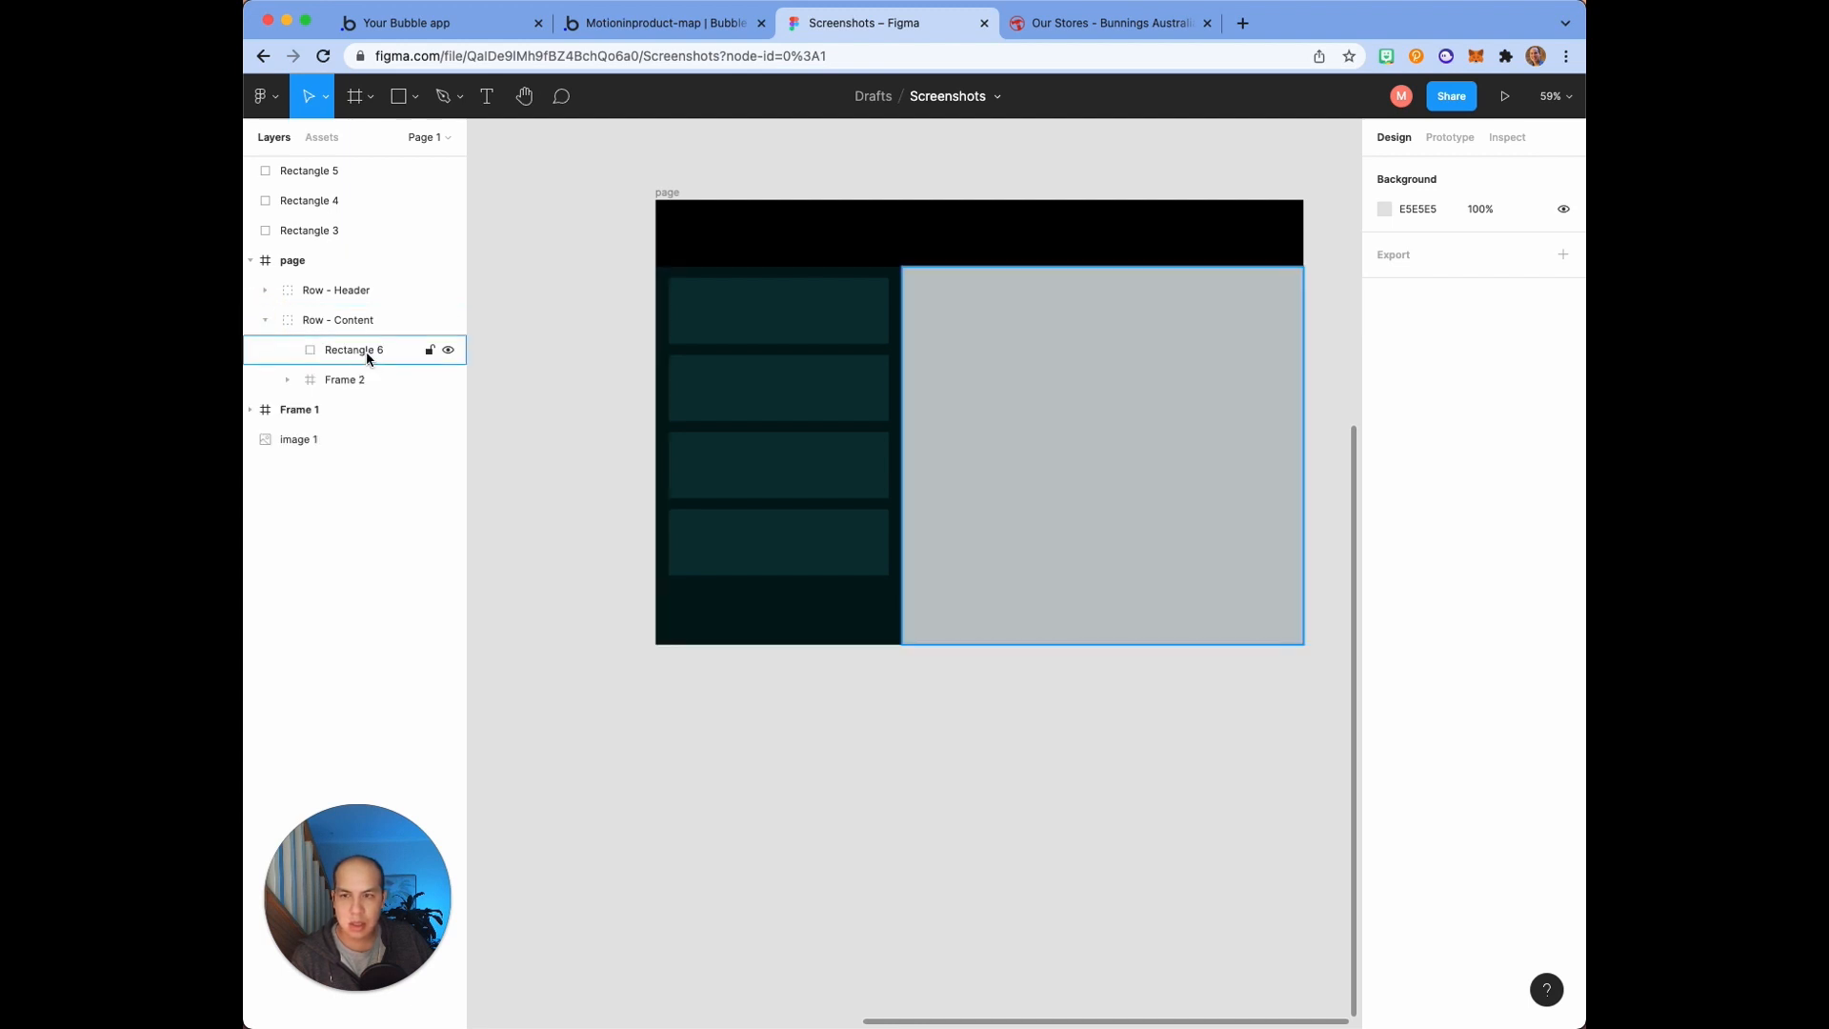
pyautogui.doubleClick(354, 348)
pyautogui.write('Right - ')
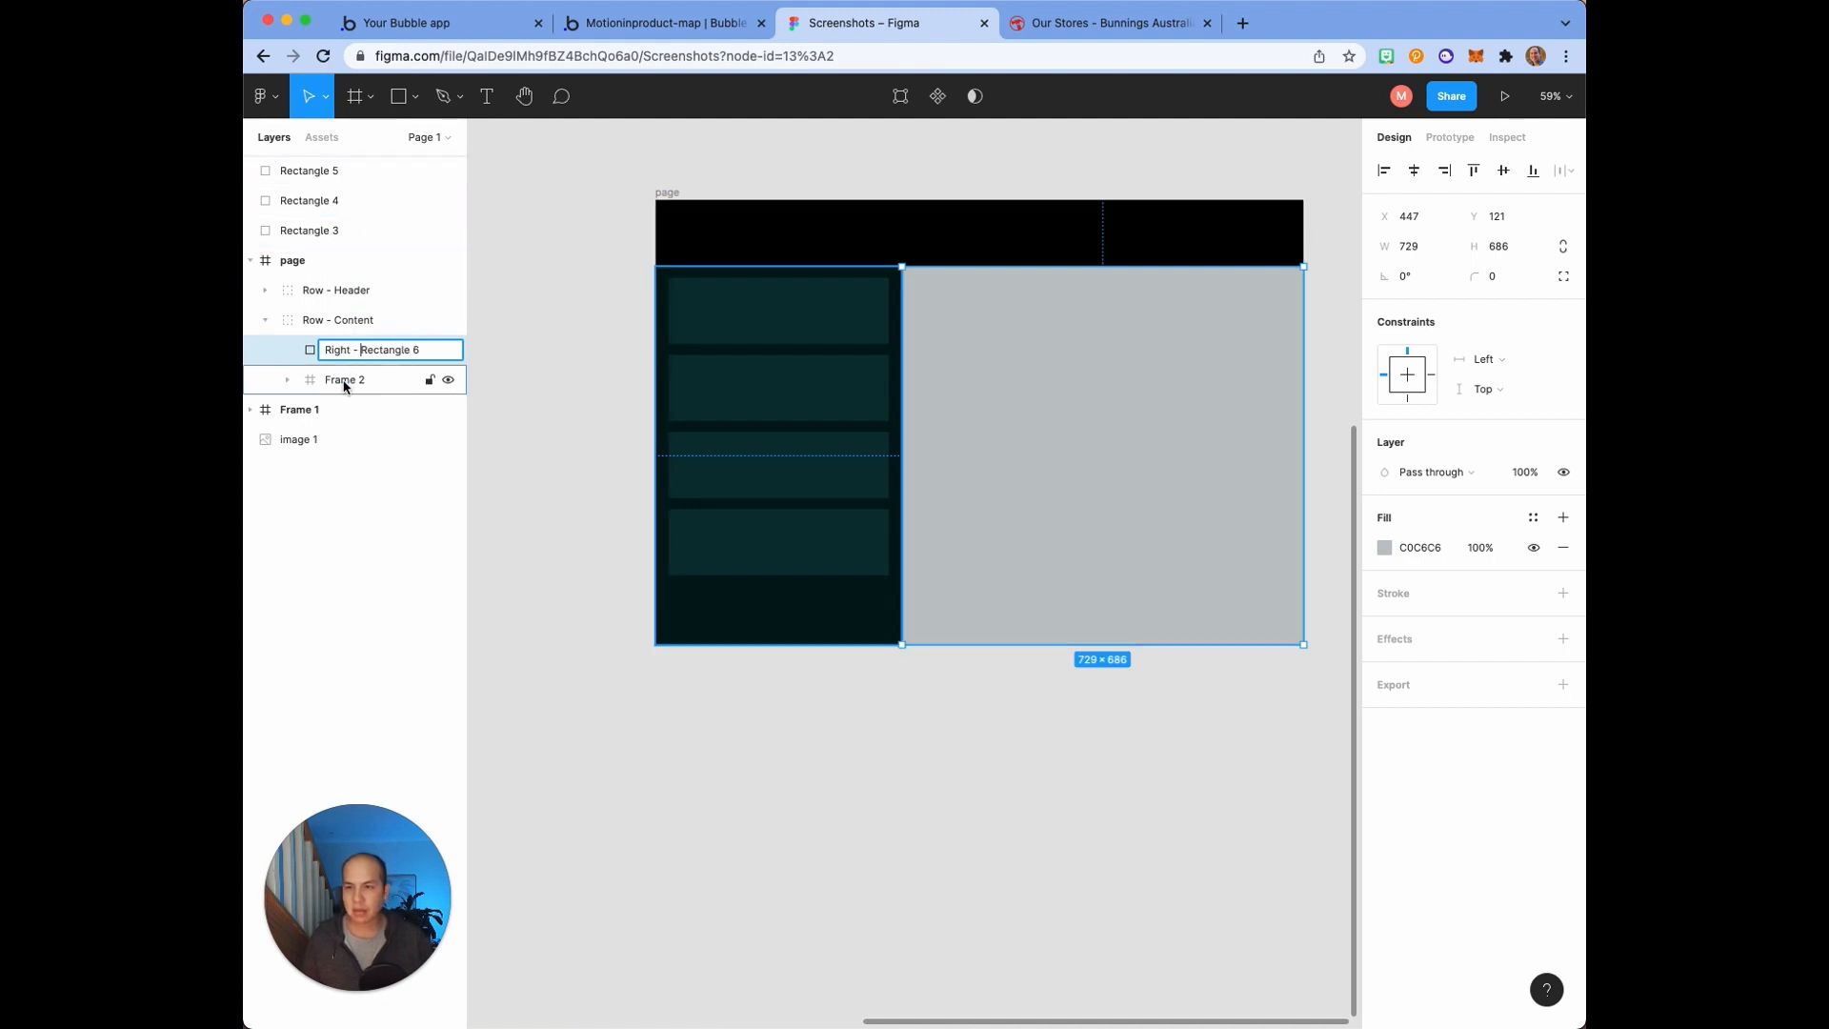
pyautogui.click(344, 379)
pyautogui.write('Left - ')
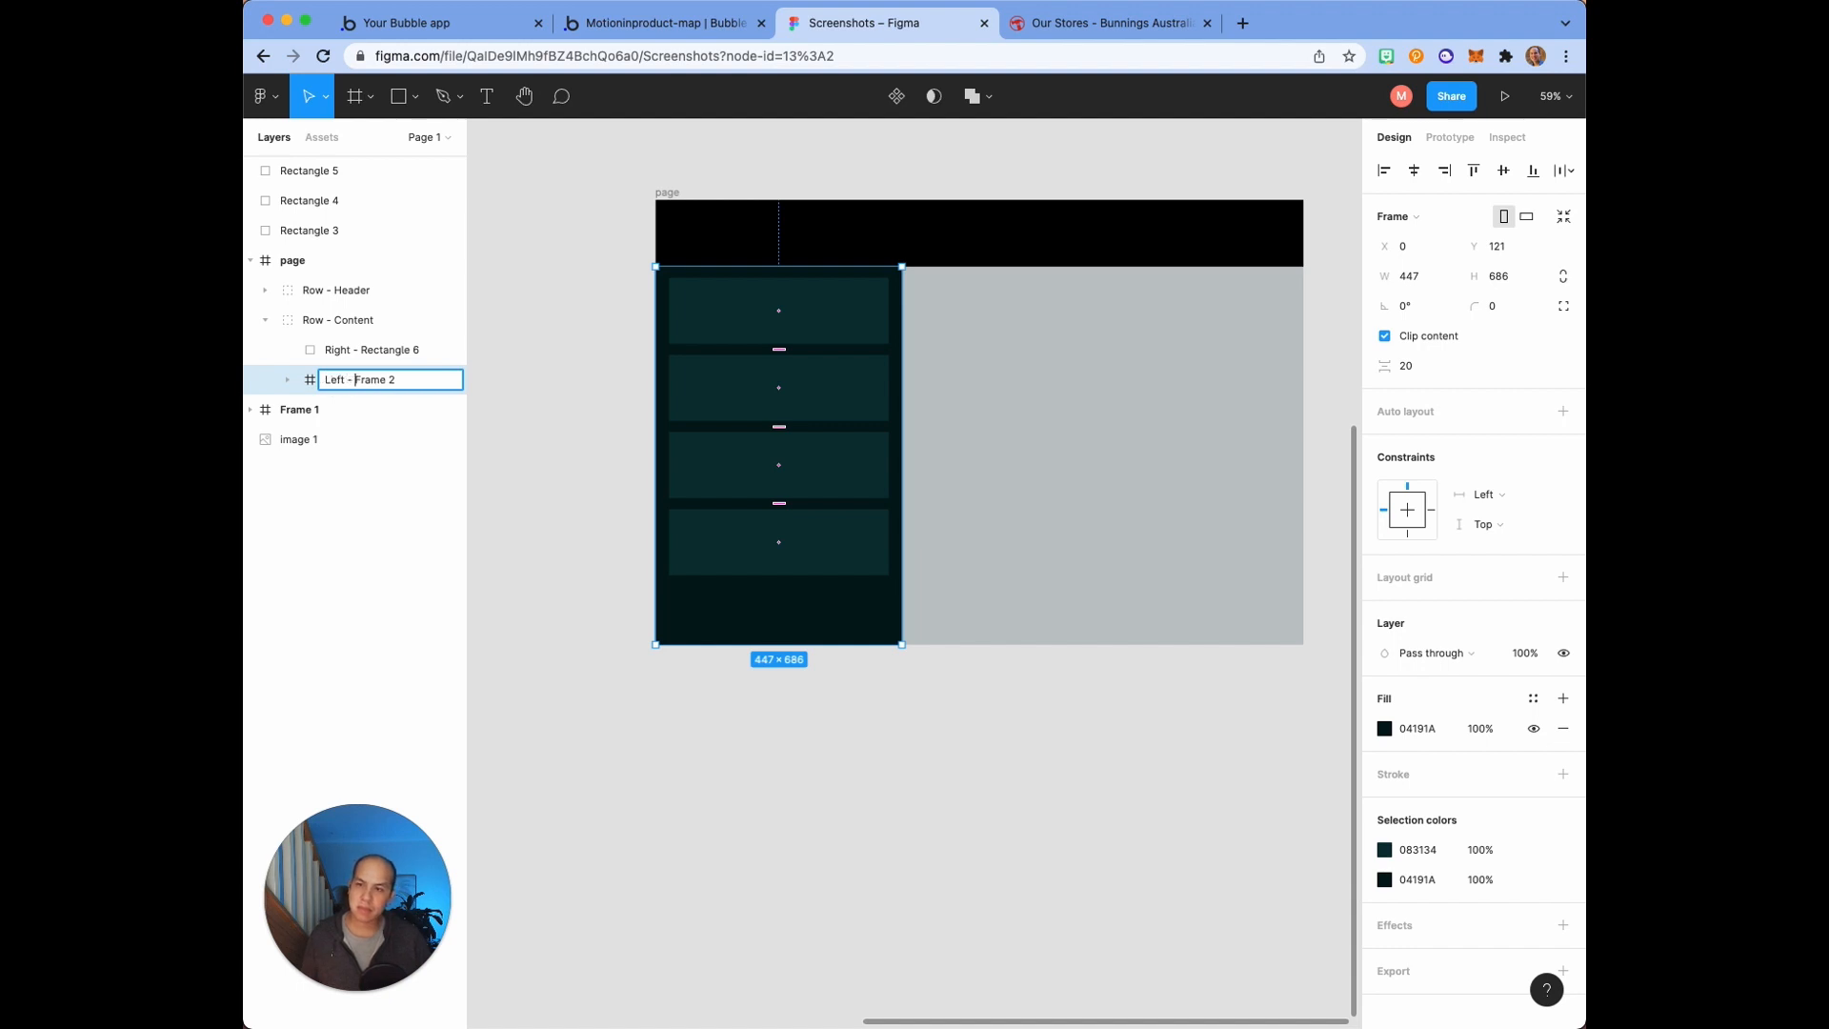
pyautogui.press('Enter')
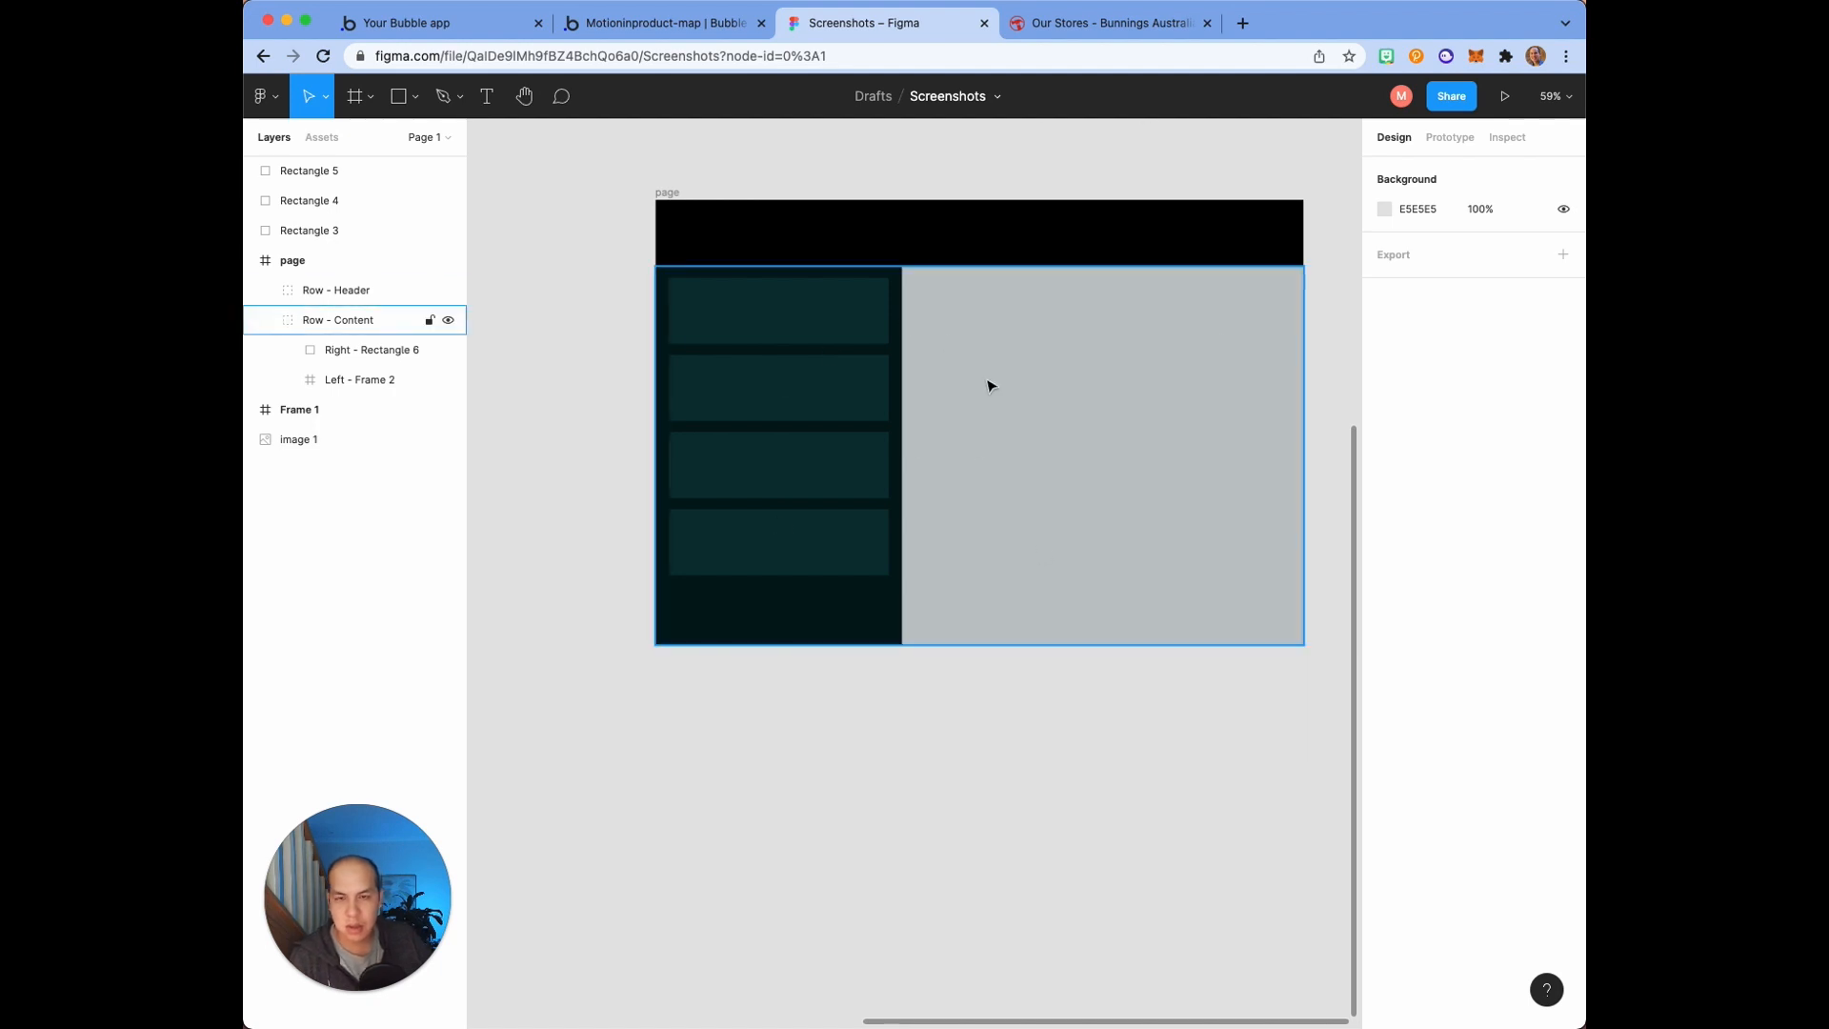
pyautogui.click(251, 260)
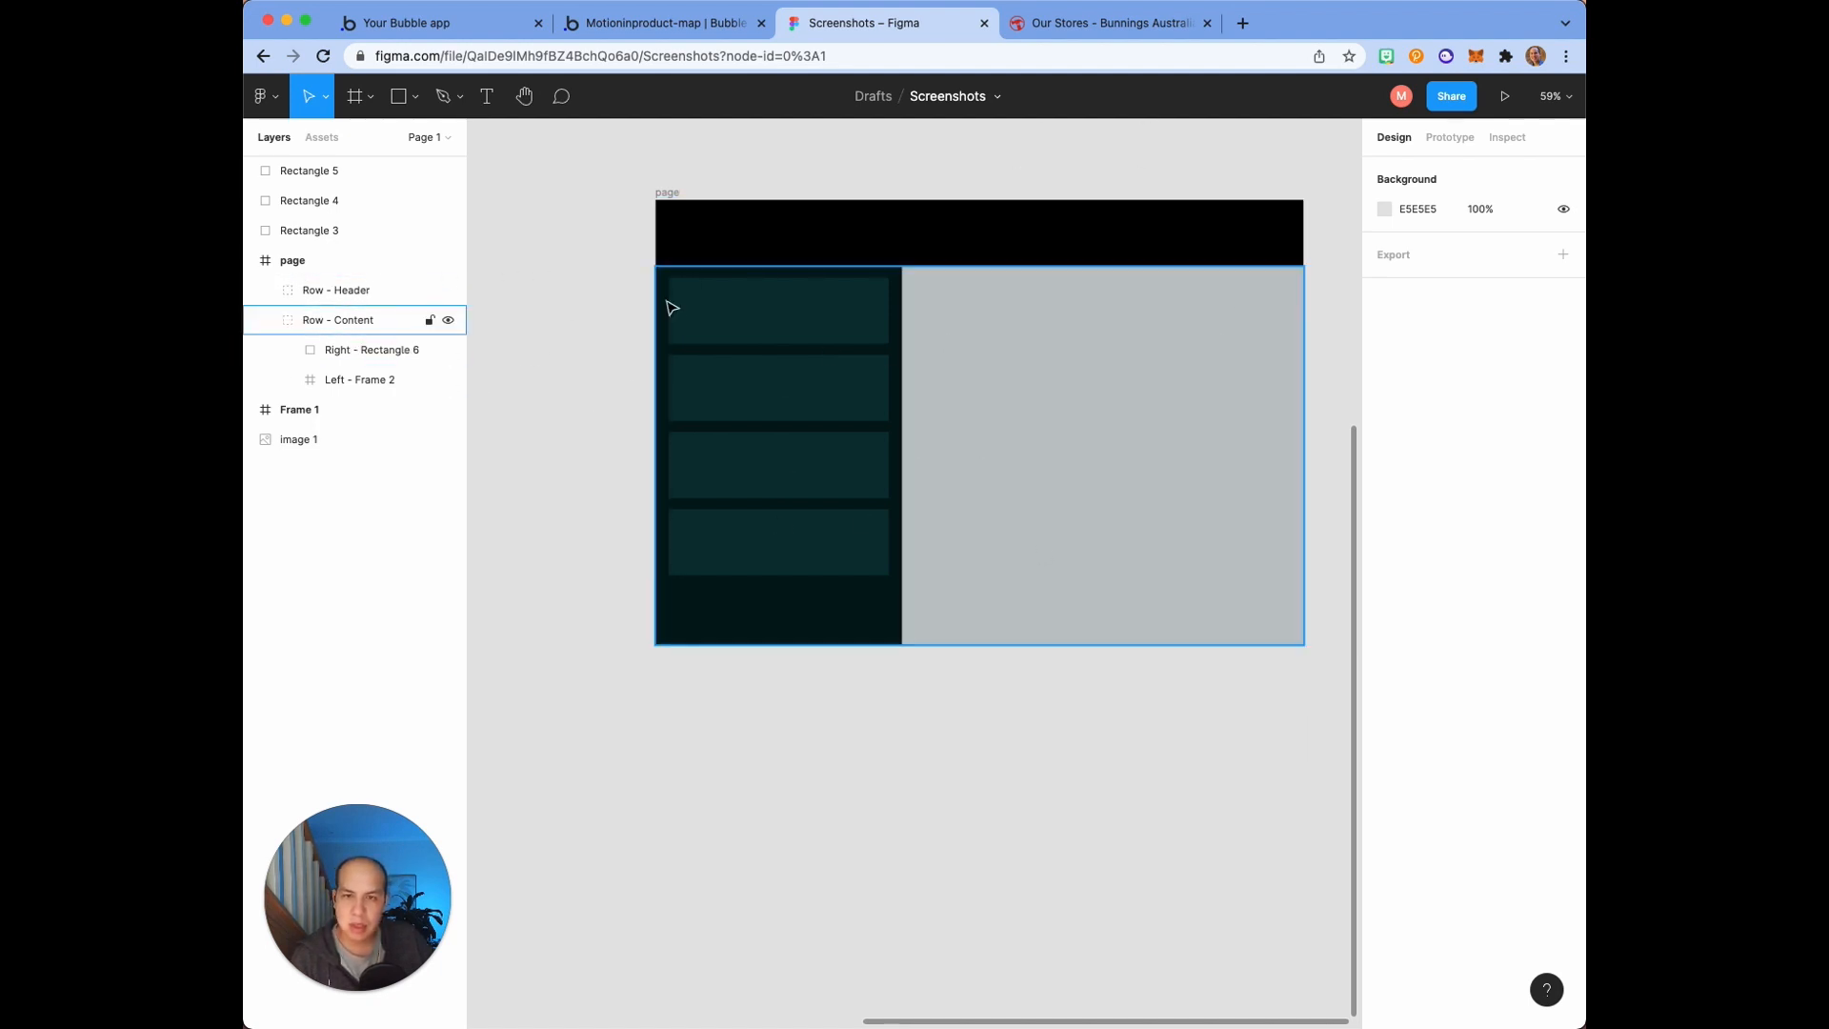
pyautogui.moveTo(750, 312)
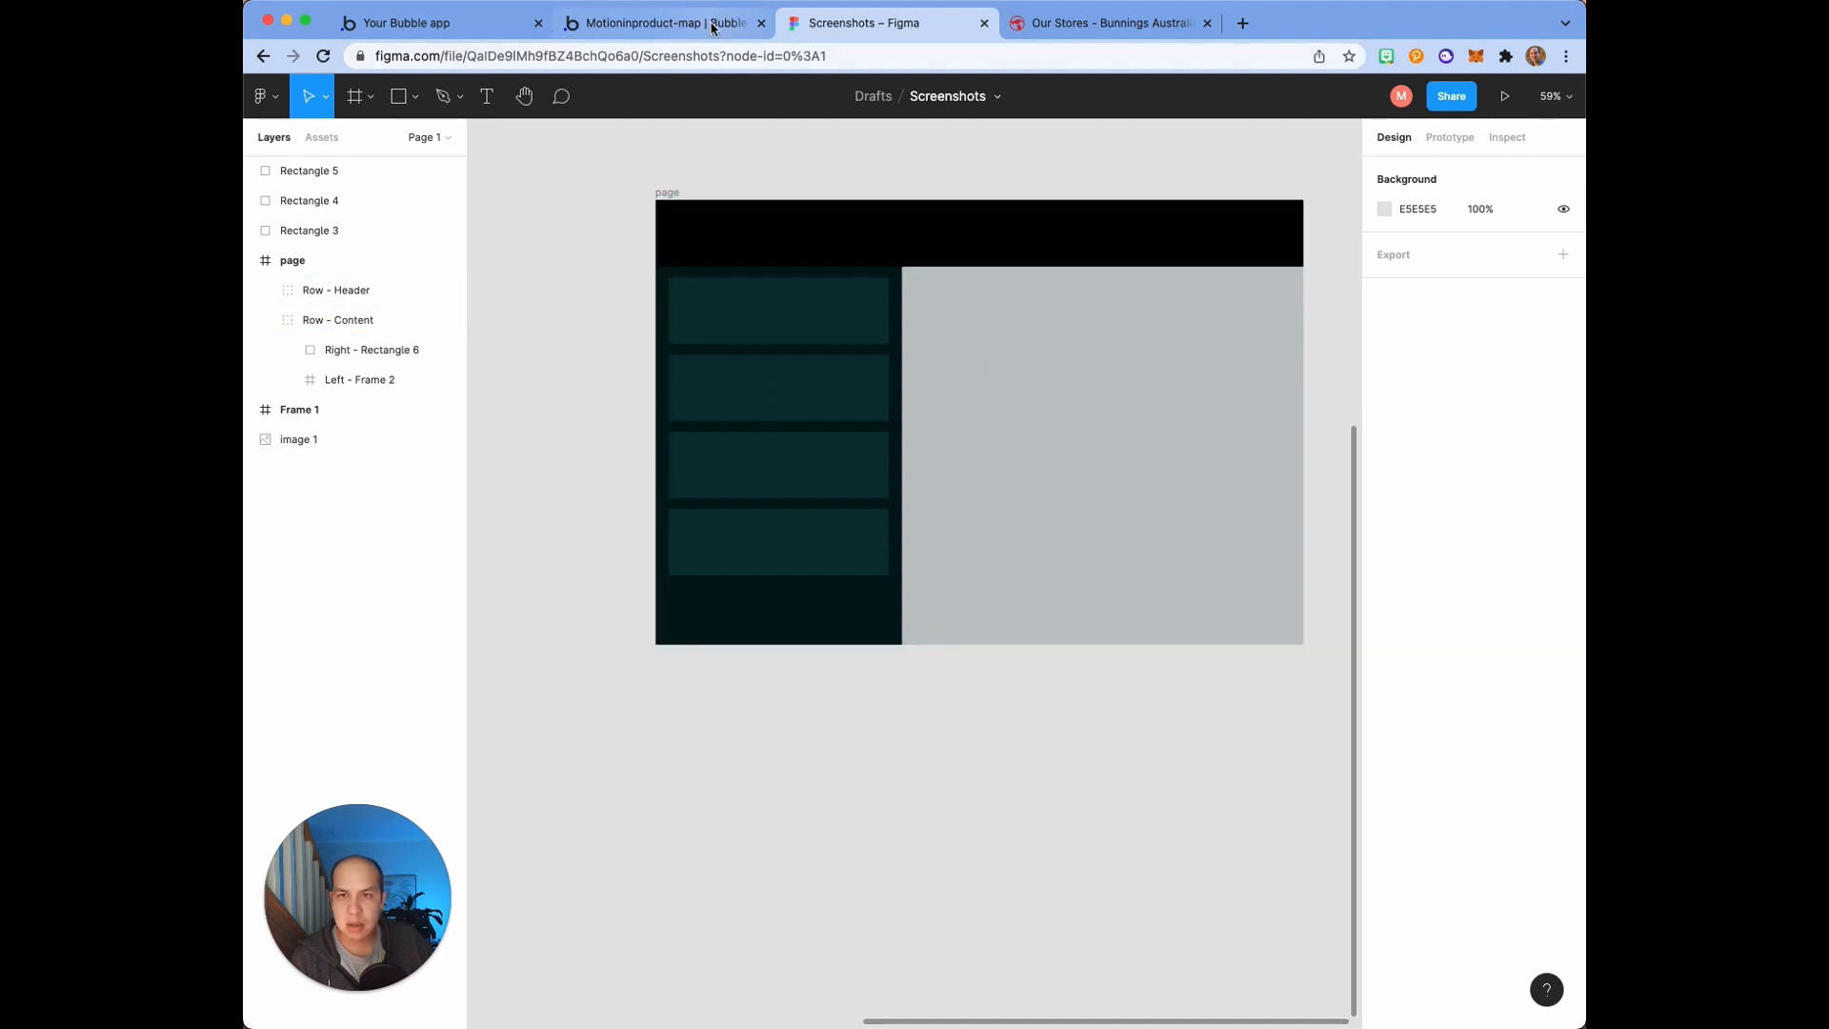
# Step: Open the empty grey 'layout' page in the Bubble editor and preview it
pyautogui.click(661, 22)
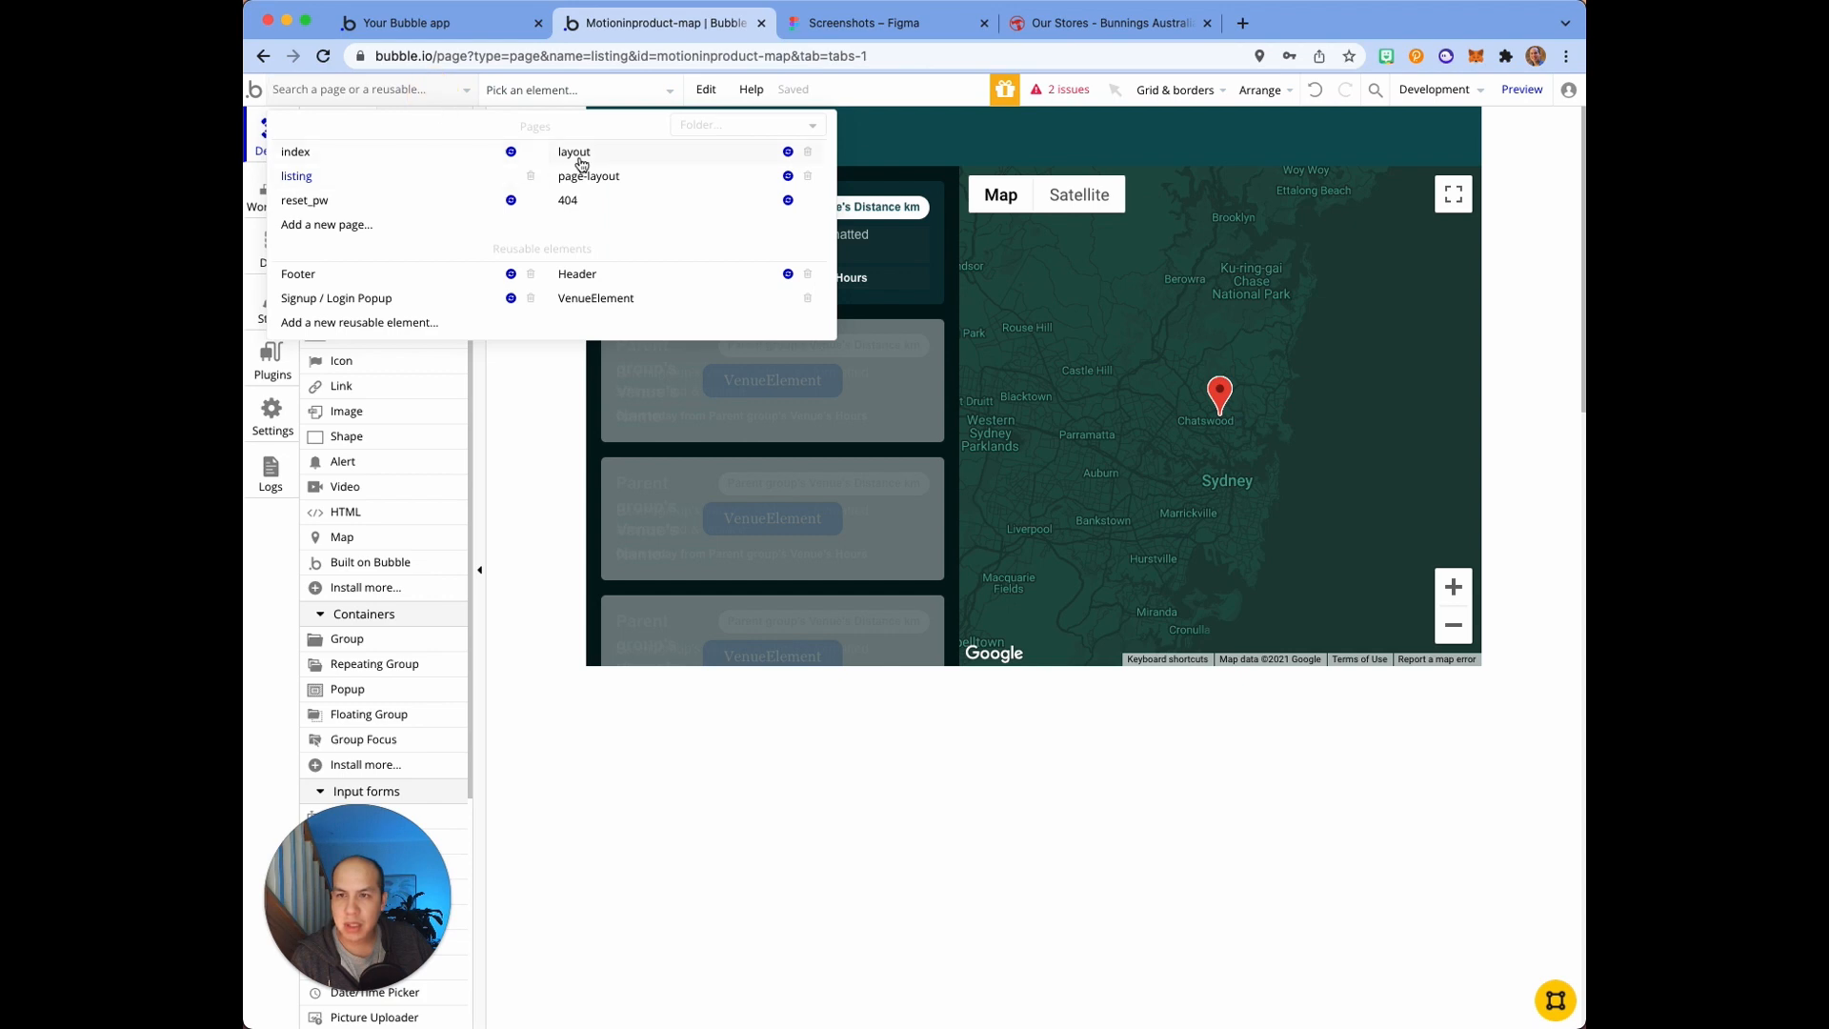
pyautogui.click(574, 151)
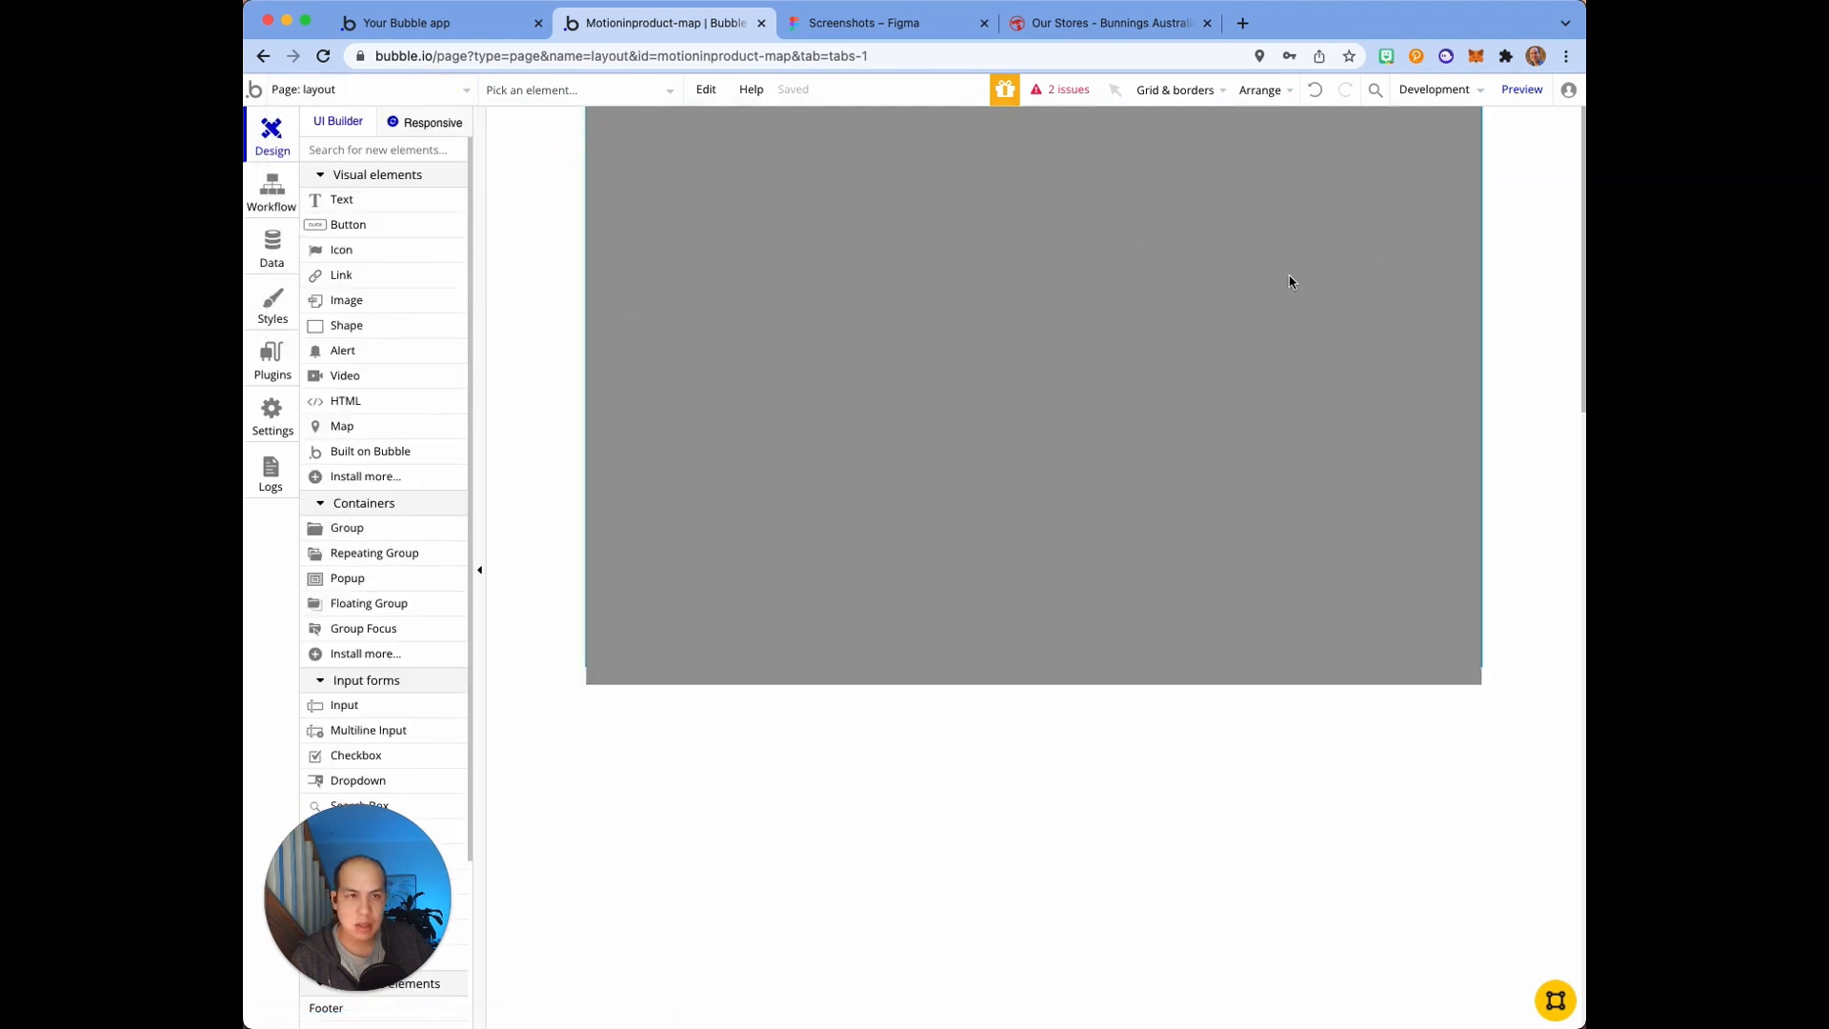
pyautogui.moveTo(1160, 339)
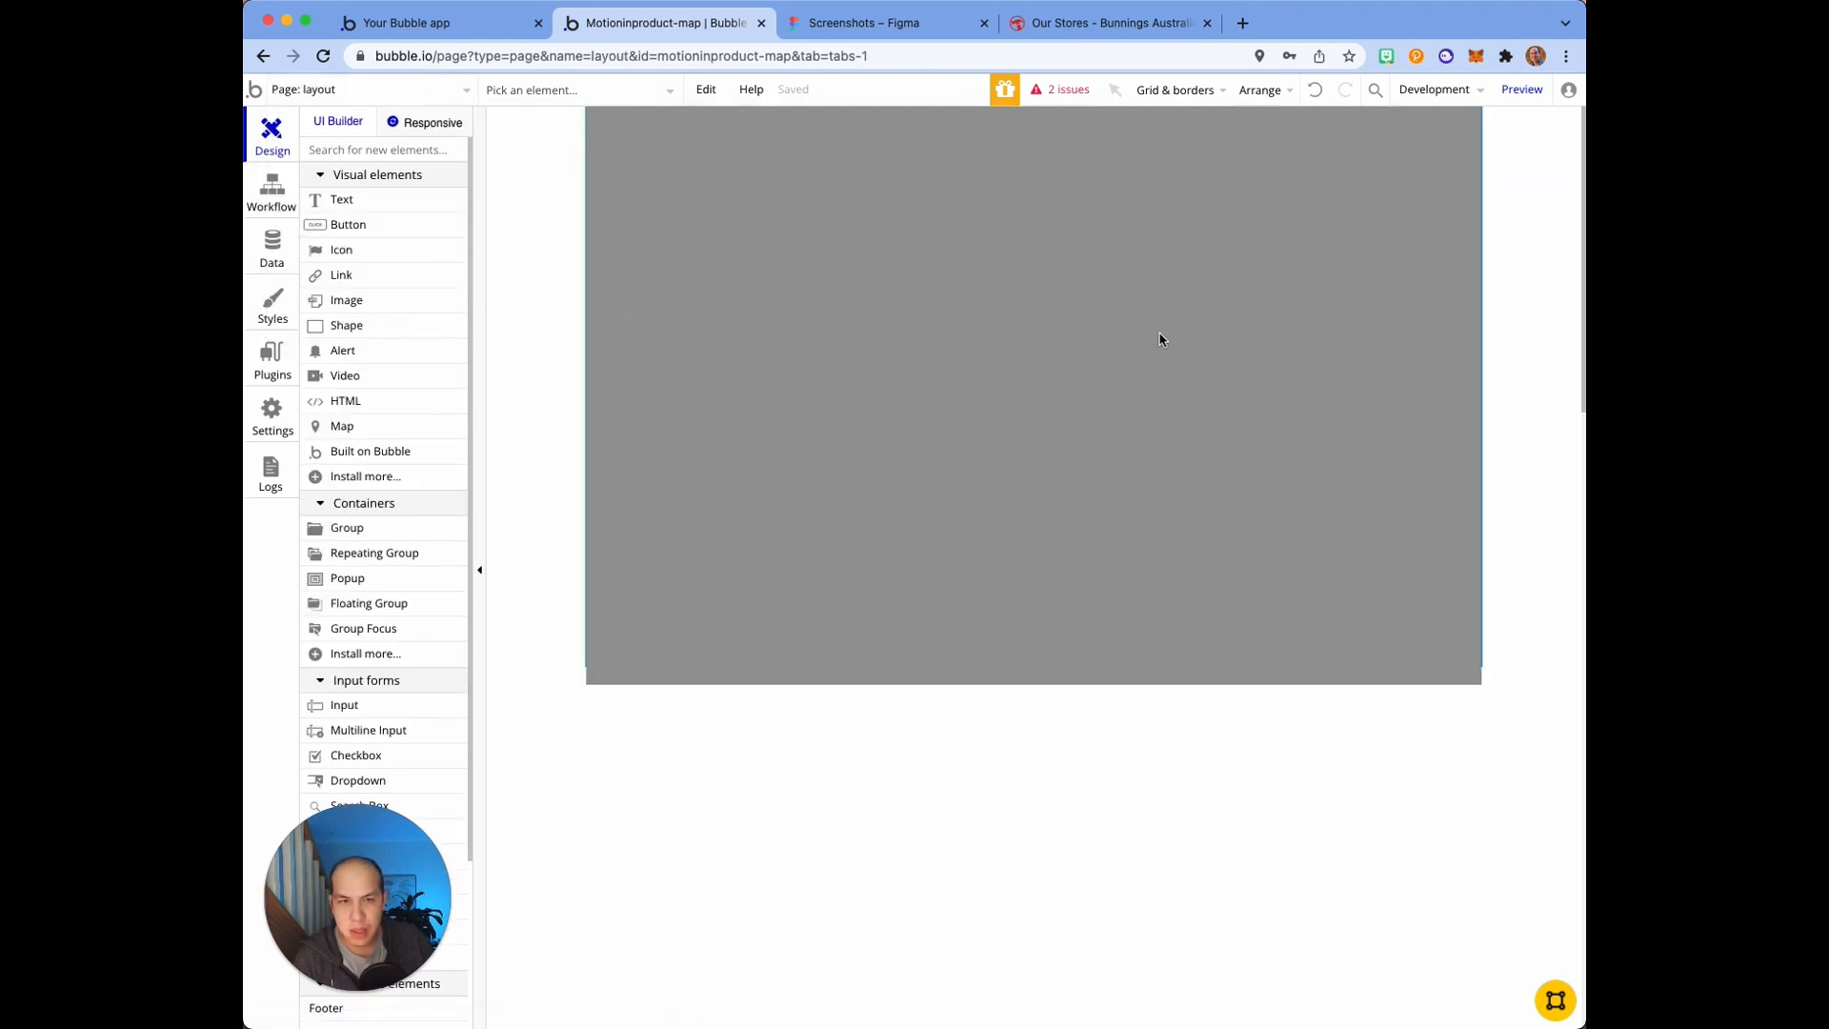
pyautogui.moveTo(1478, 309)
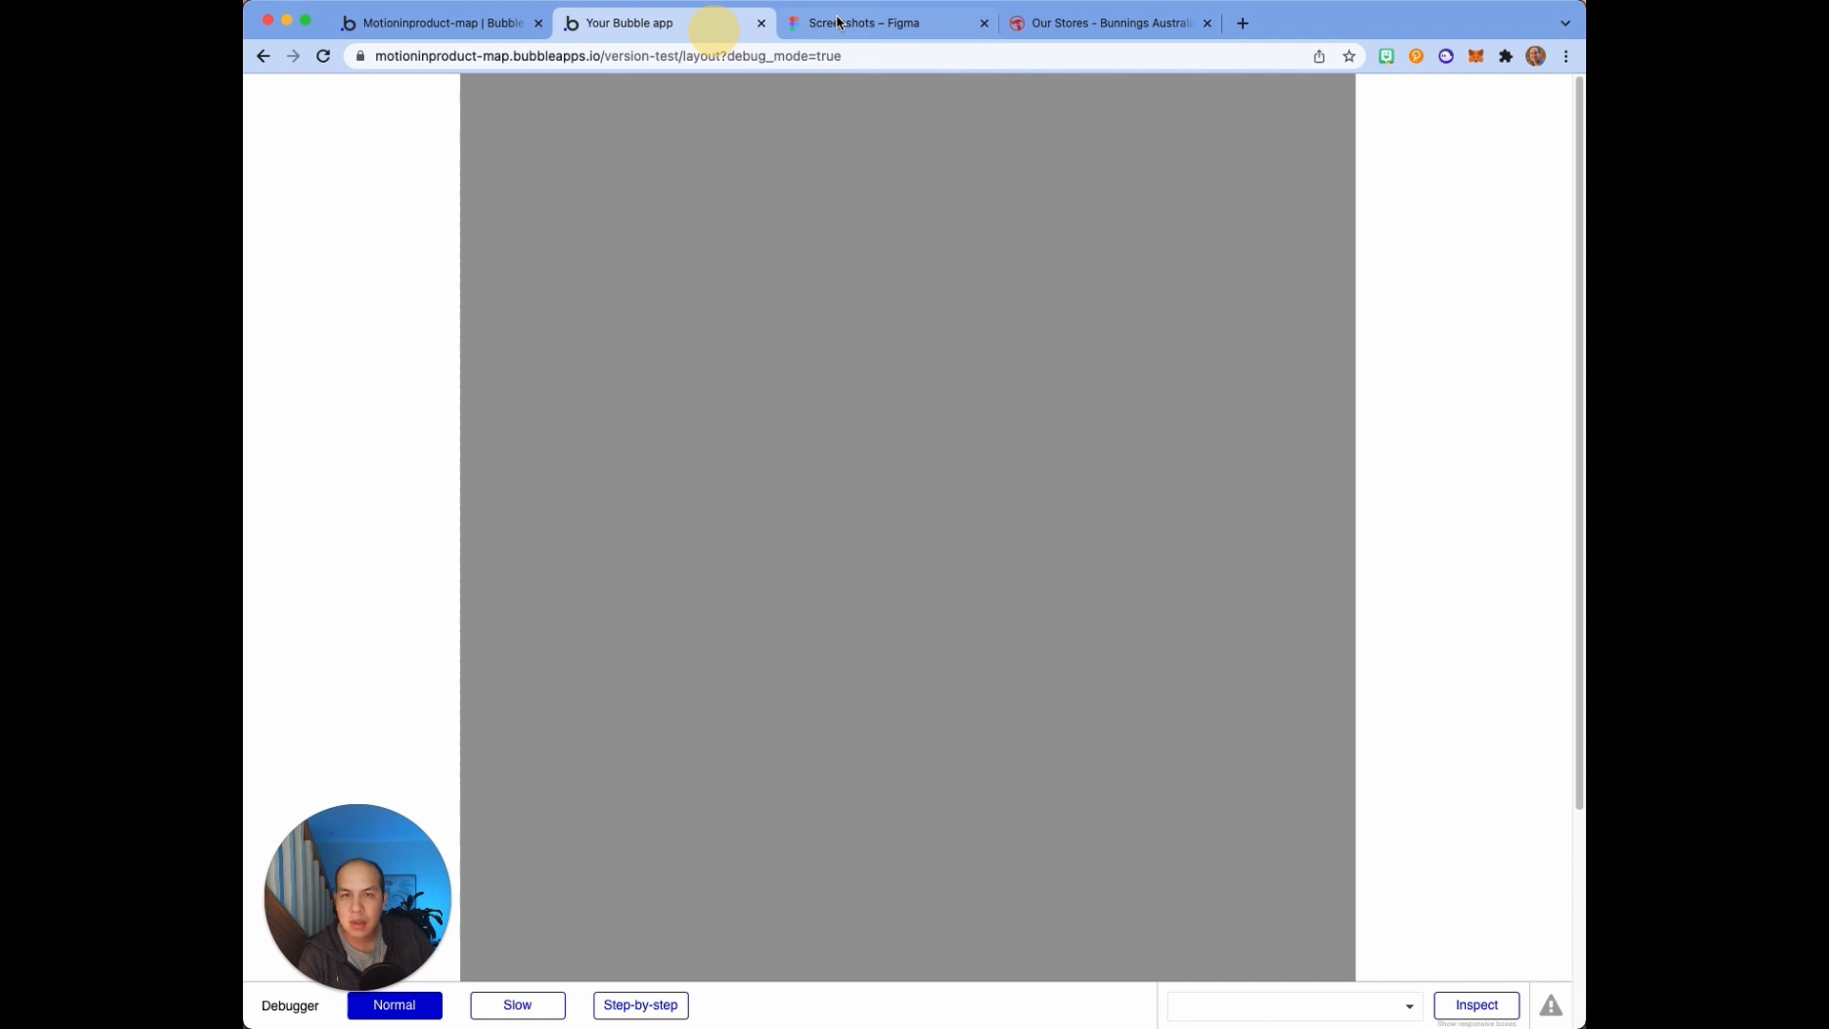
pyautogui.click(438, 21)
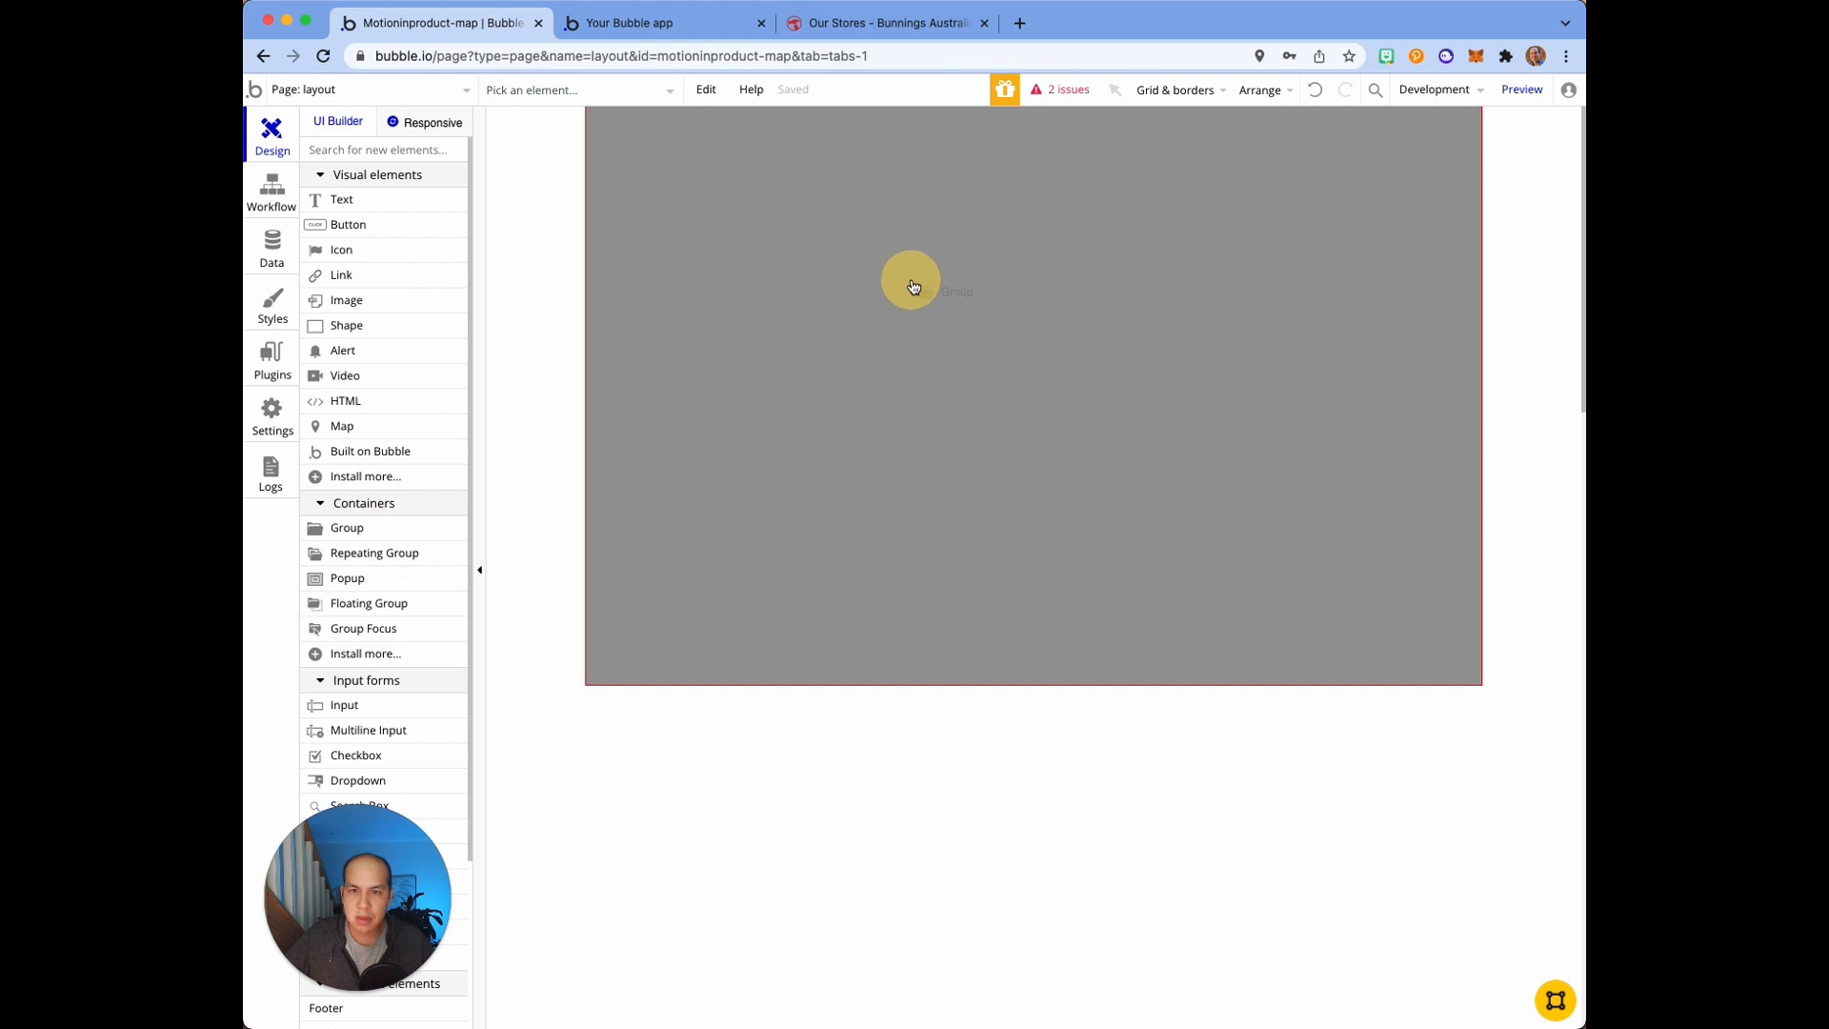
# Step: Draw Group A on the layout page with a flat #FFFFFF background
pyautogui.click(914, 287)
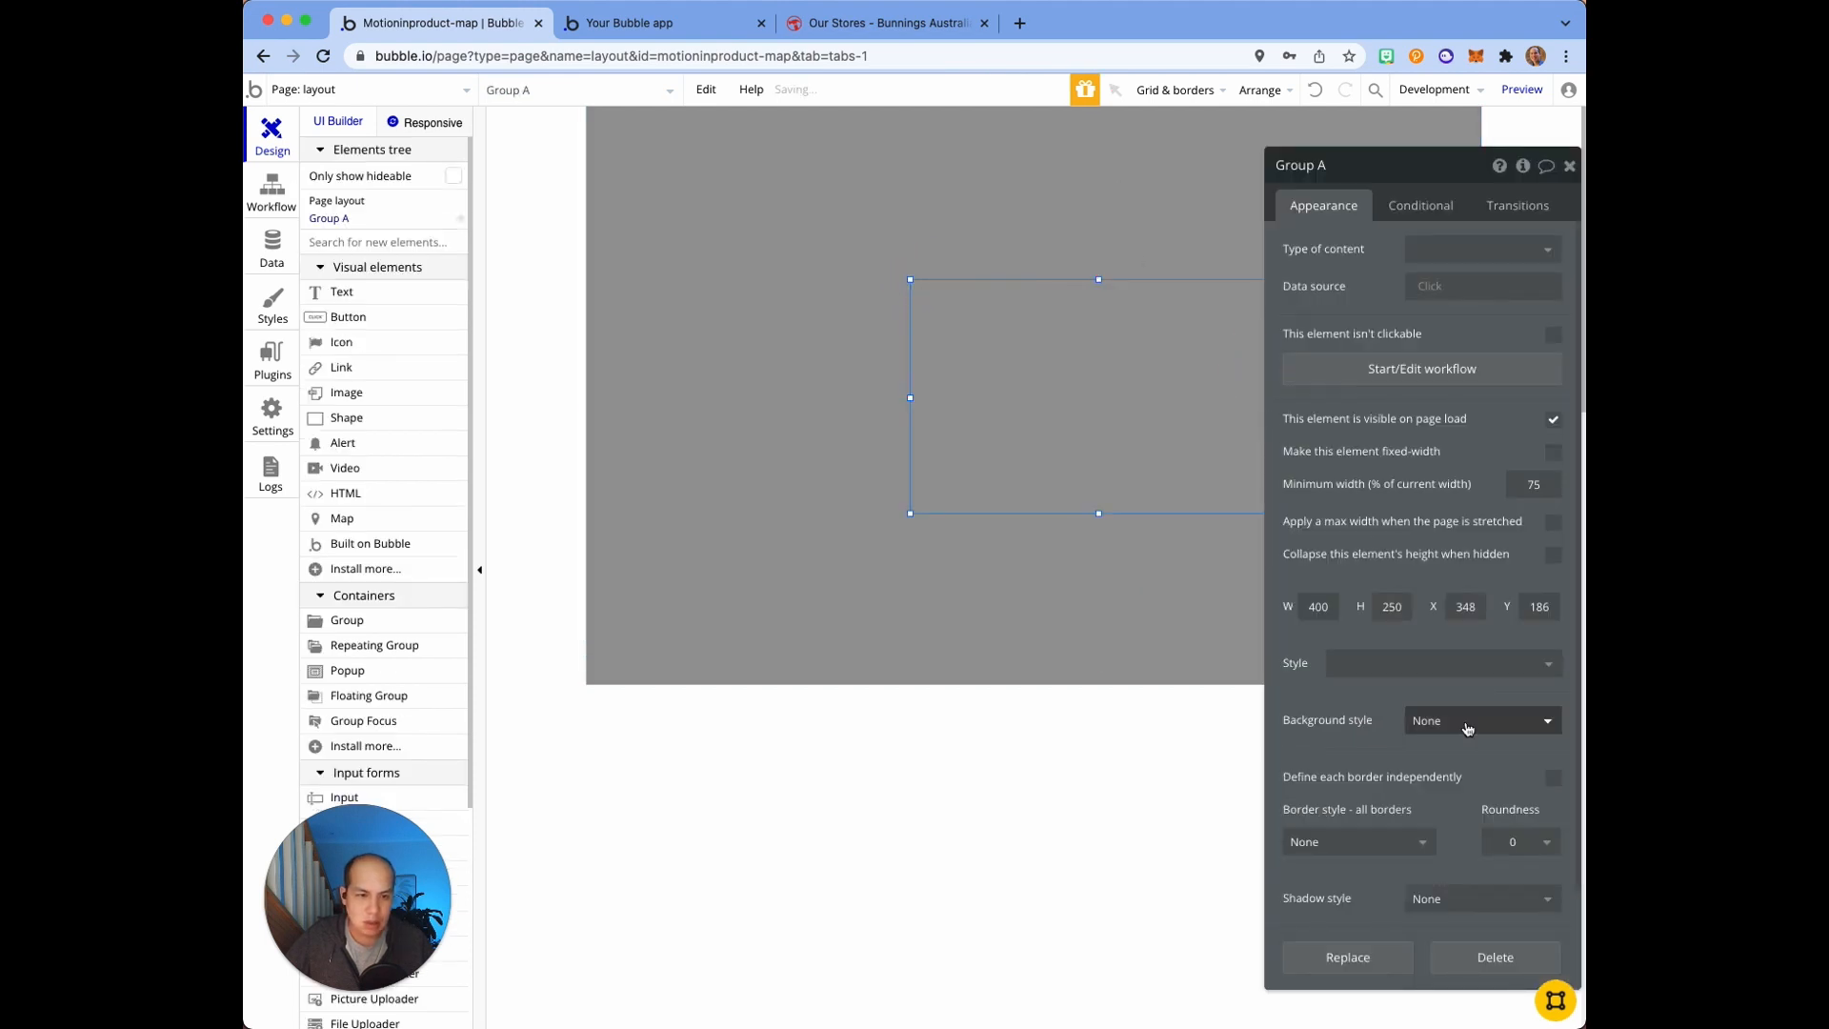
pyautogui.click(1480, 720)
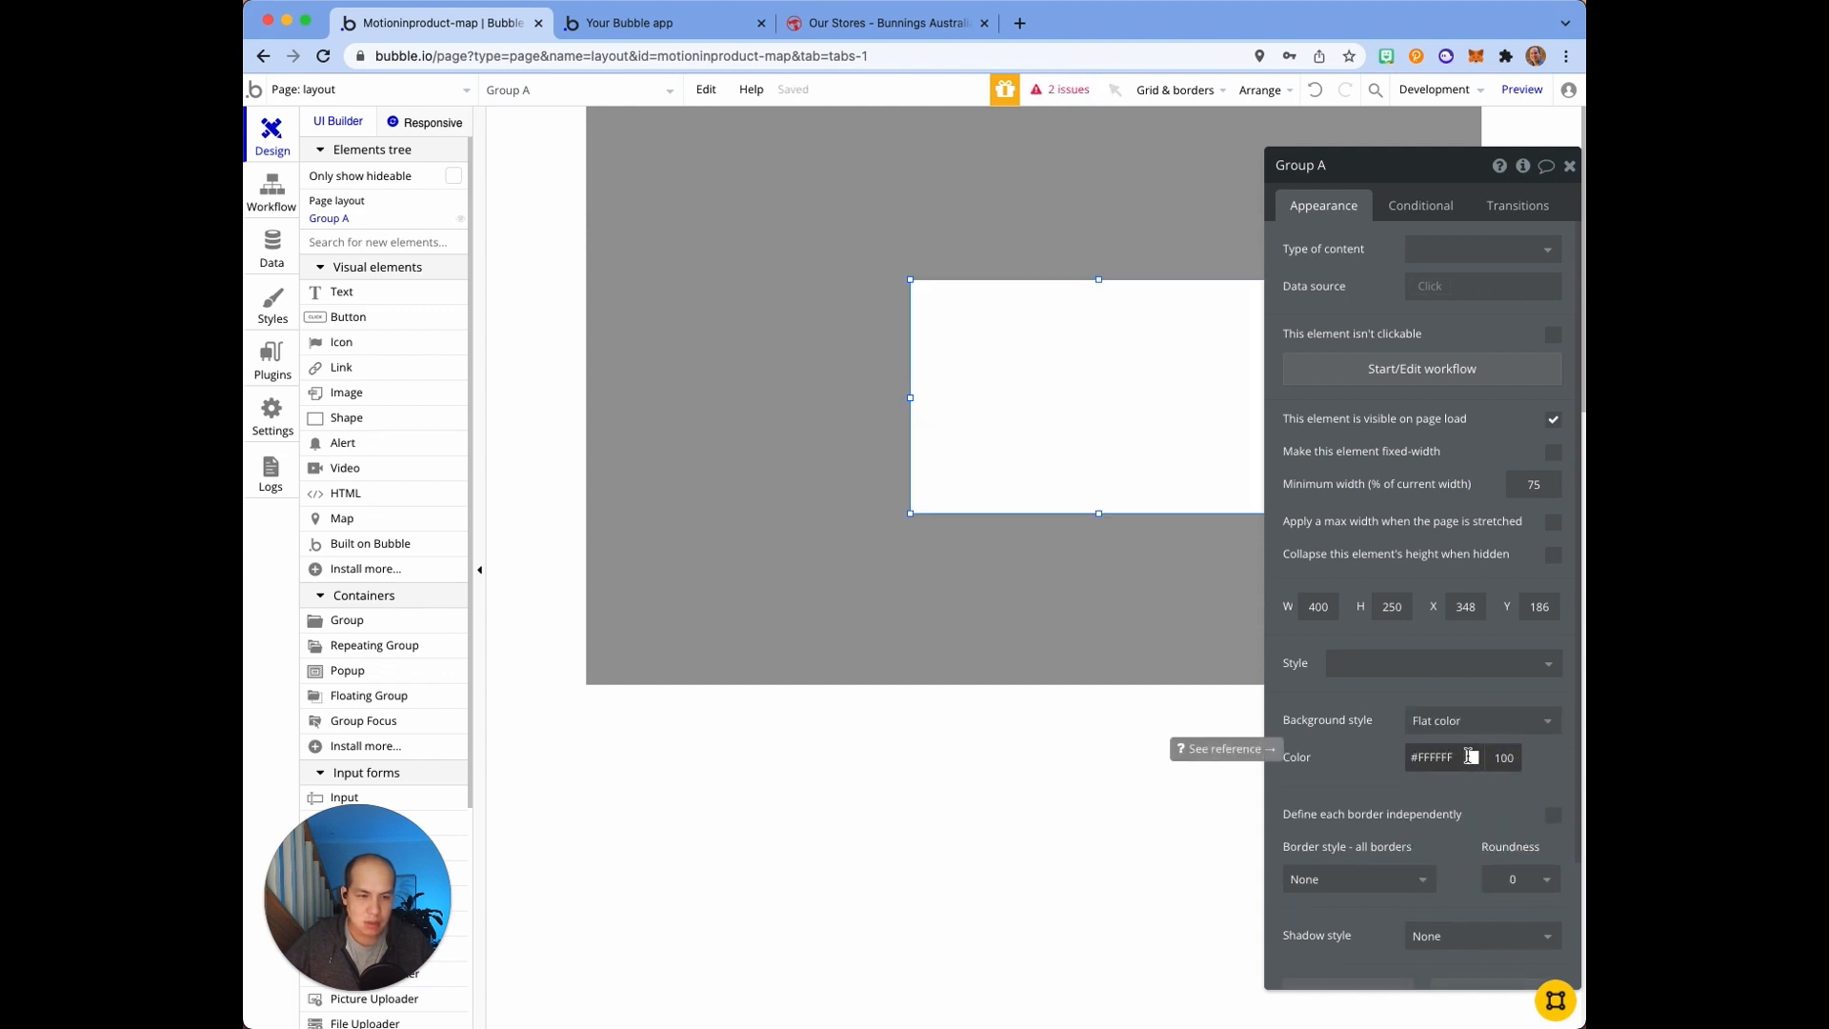
pyautogui.click(1472, 755)
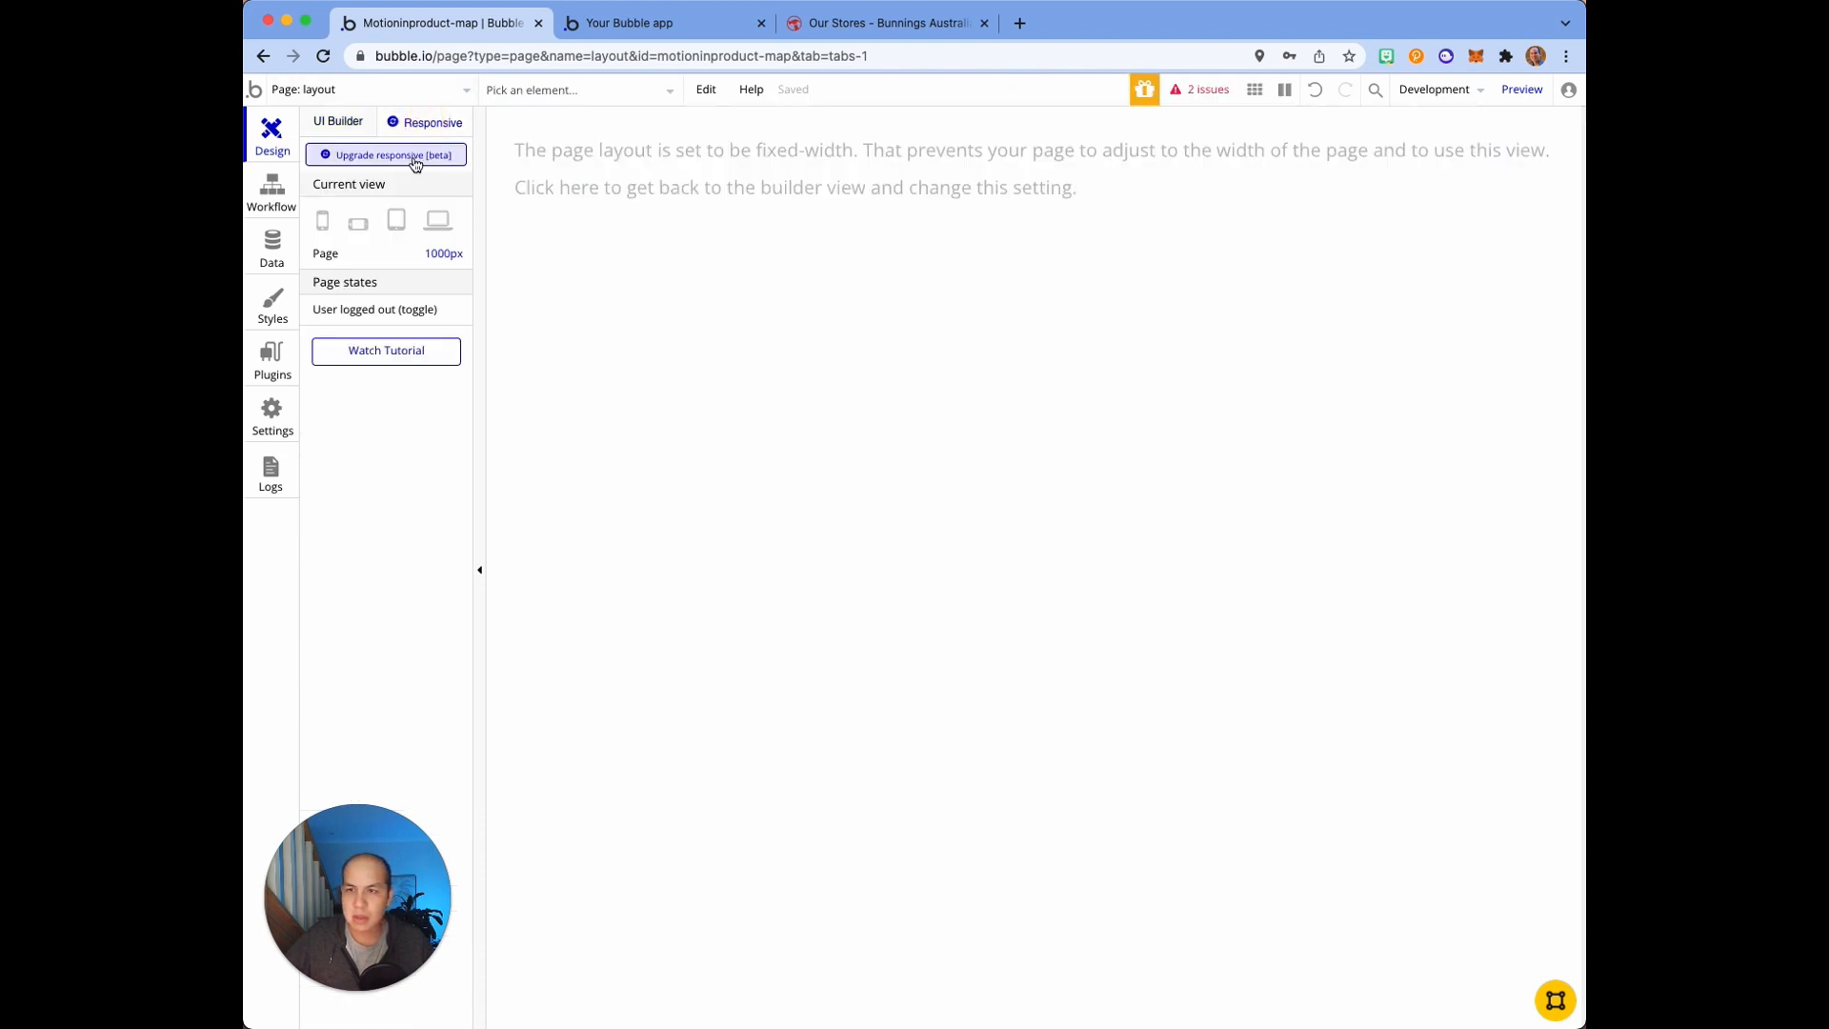
# Step: Upgrade the layout page to the Responsive Engine with restructure and legacy backup ticked
pyautogui.click(386, 154)
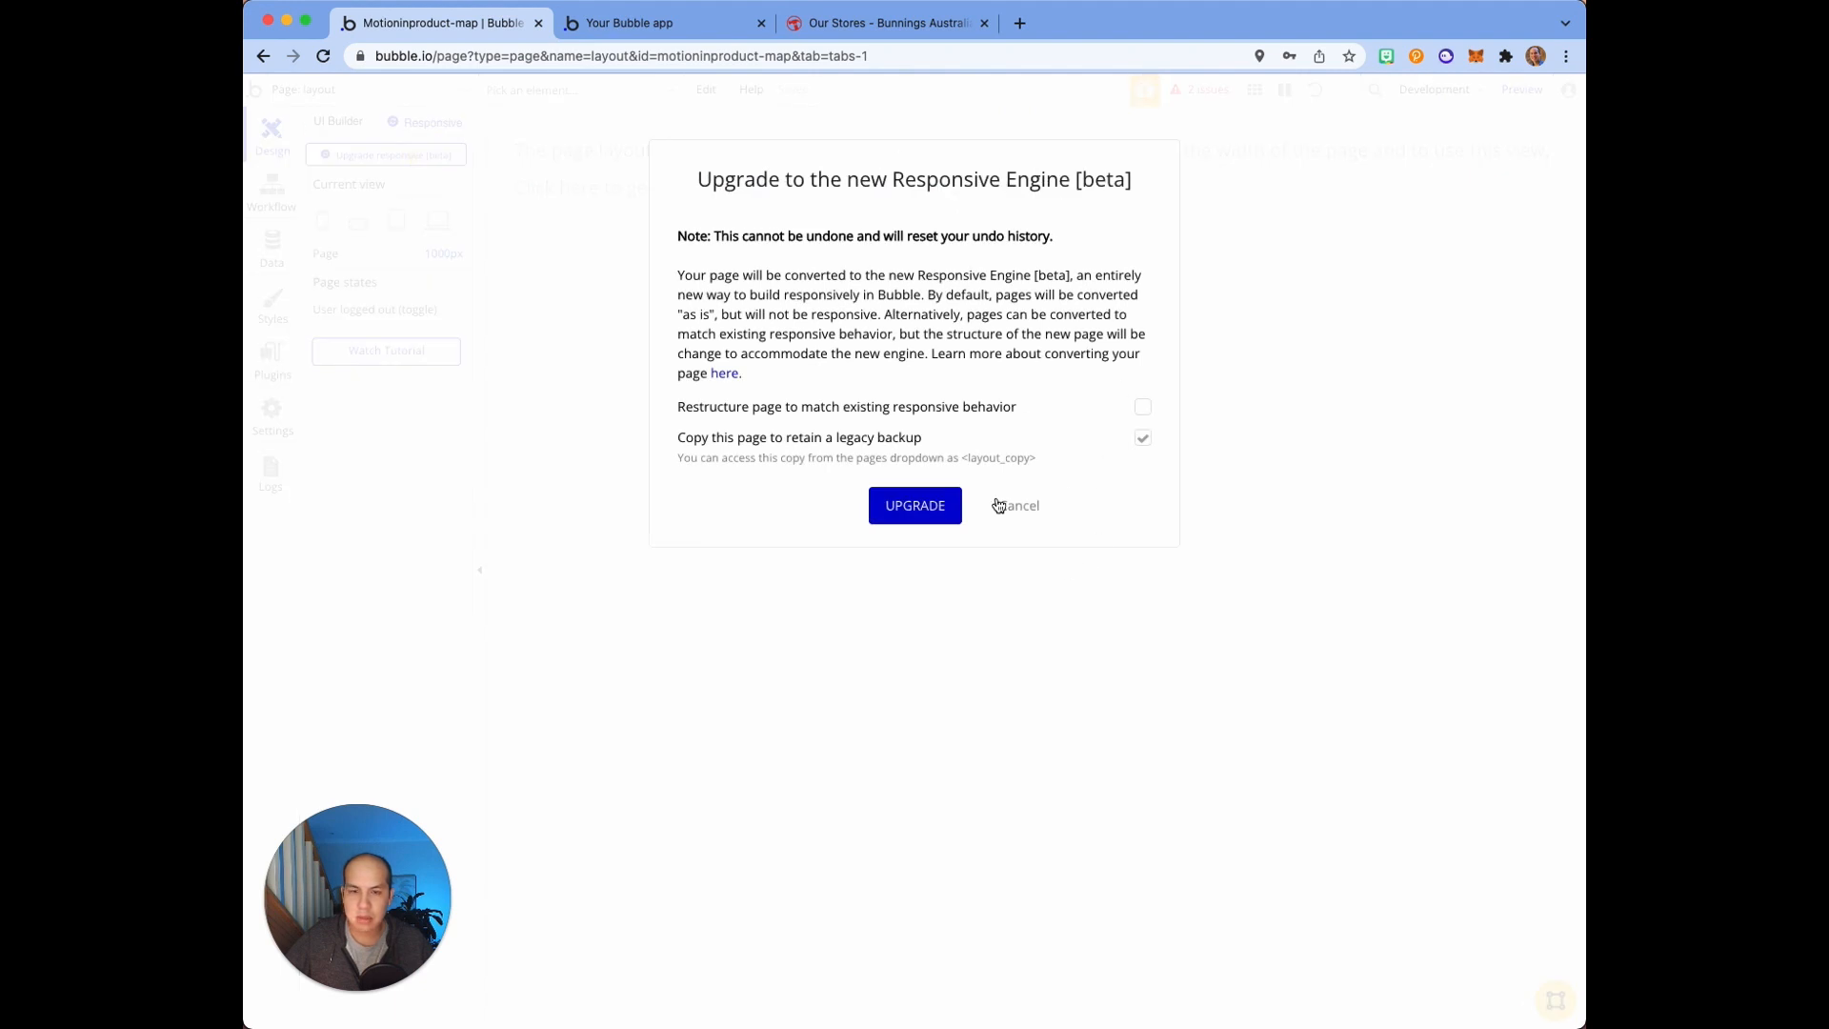
pyautogui.click(1144, 438)
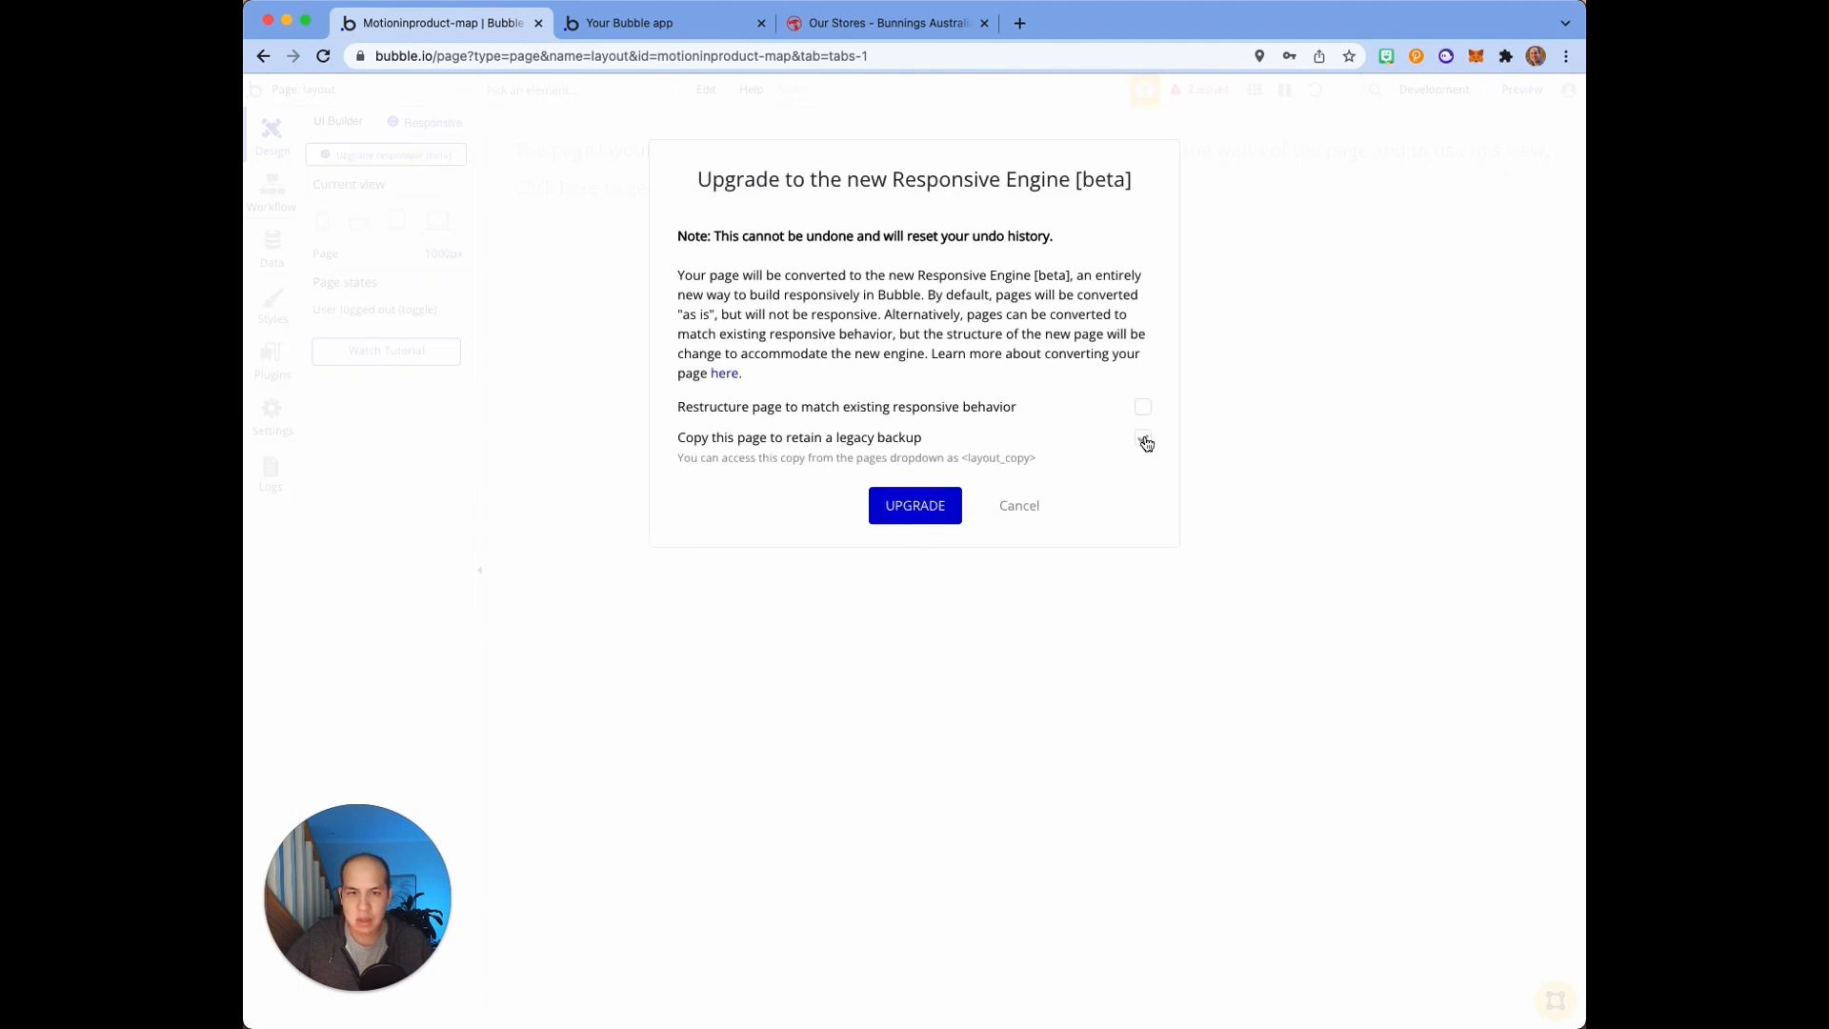
pyautogui.click(1142, 437)
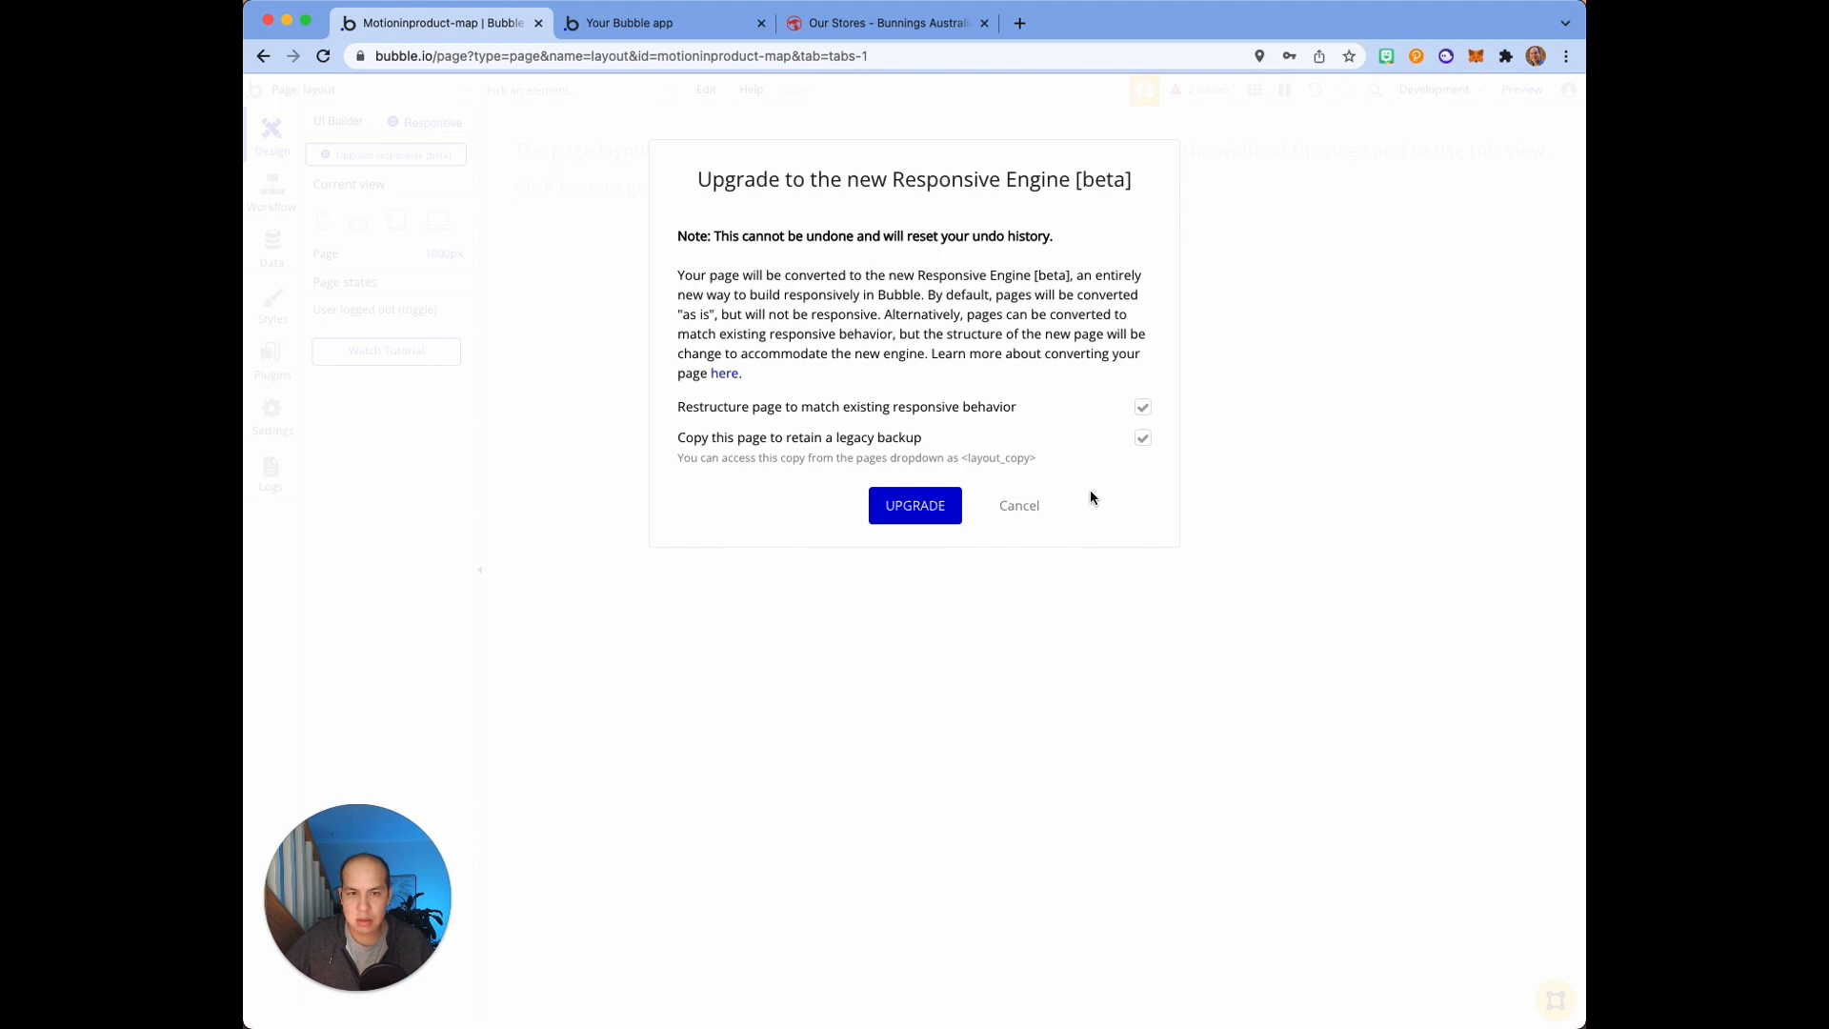
pyautogui.click(914, 505)
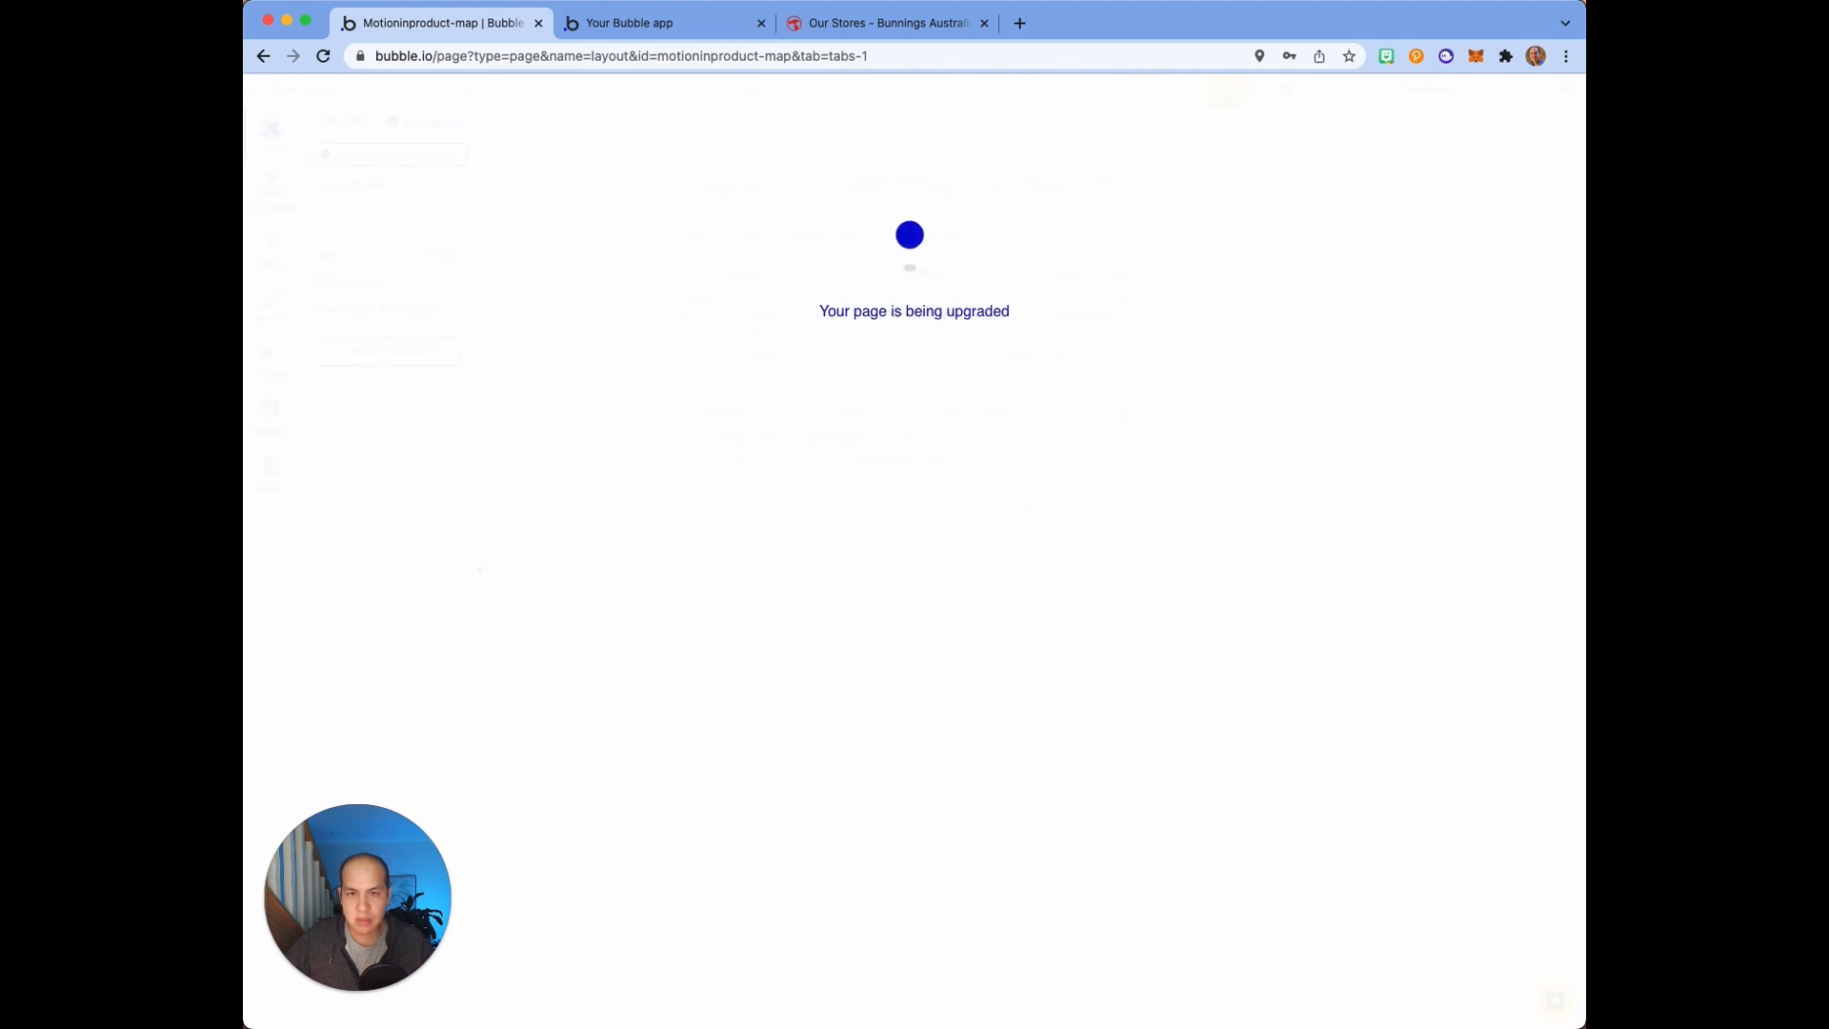
pyautogui.click(323, 57)
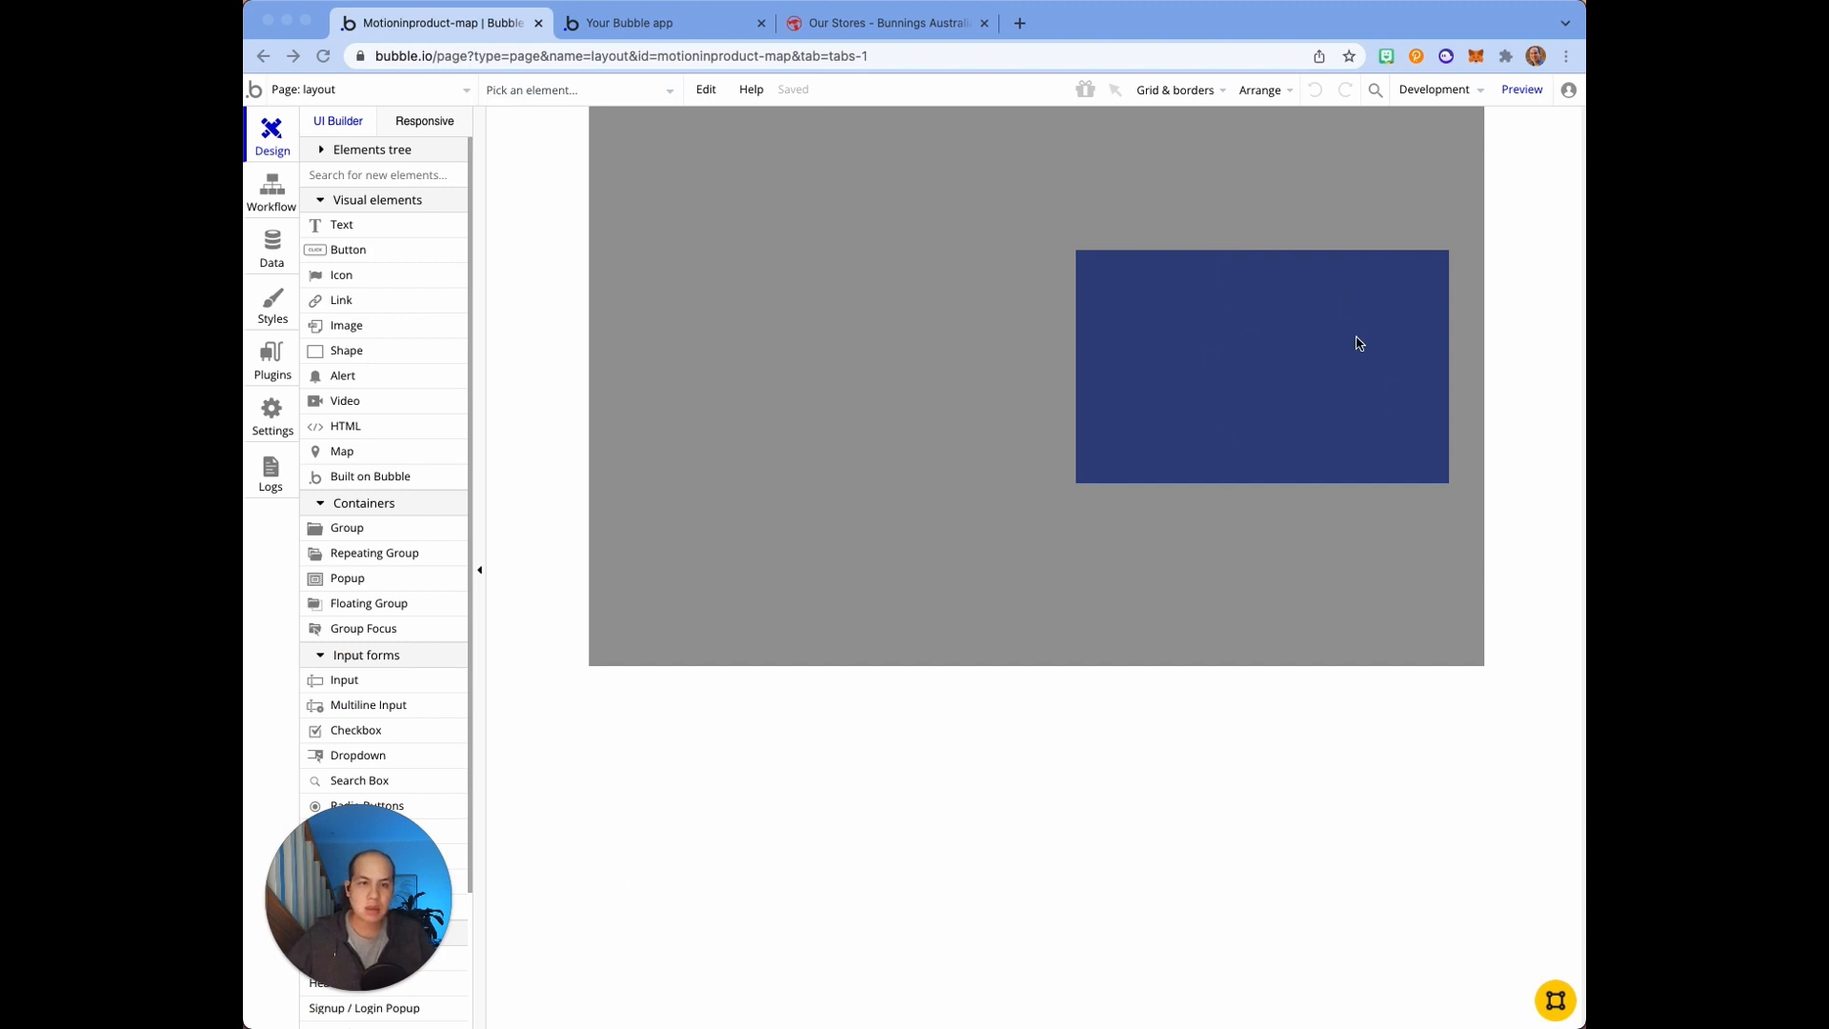
# Step: Rename Group A to Group Row and stretch it to 950×537 at the top left
pyautogui.click(1259, 365)
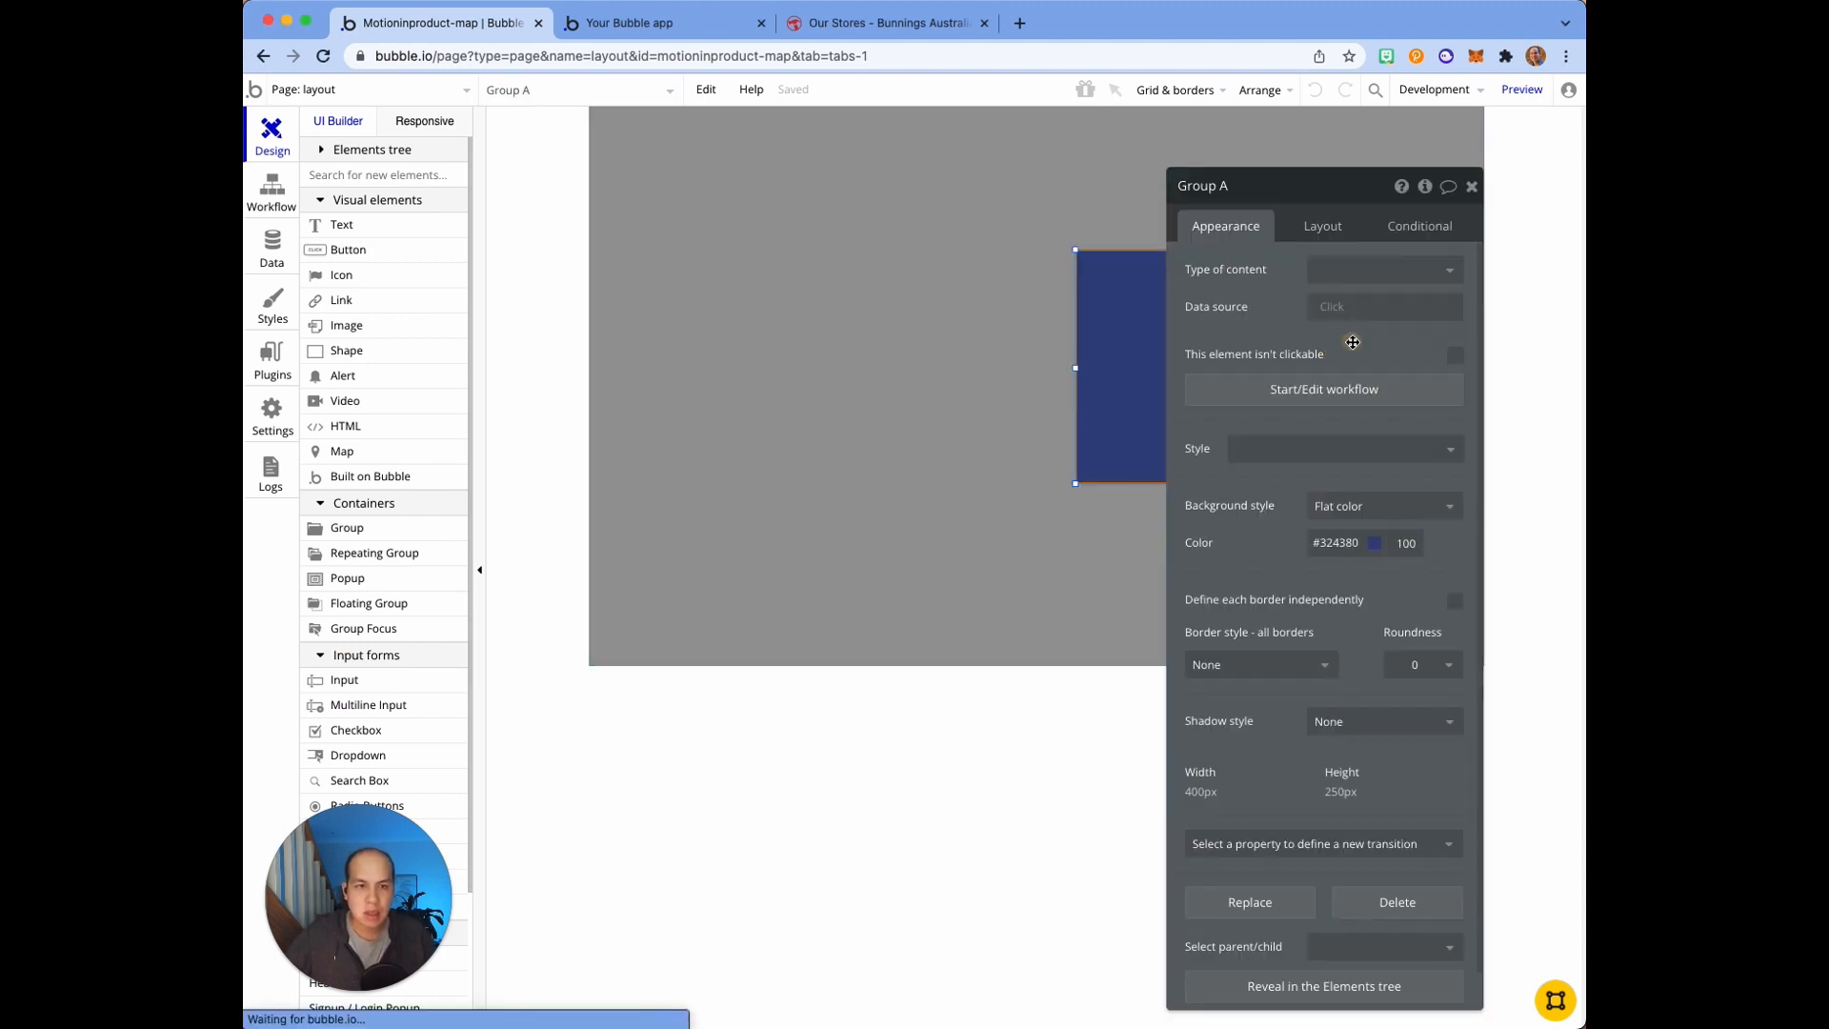
pyautogui.click(1322, 225)
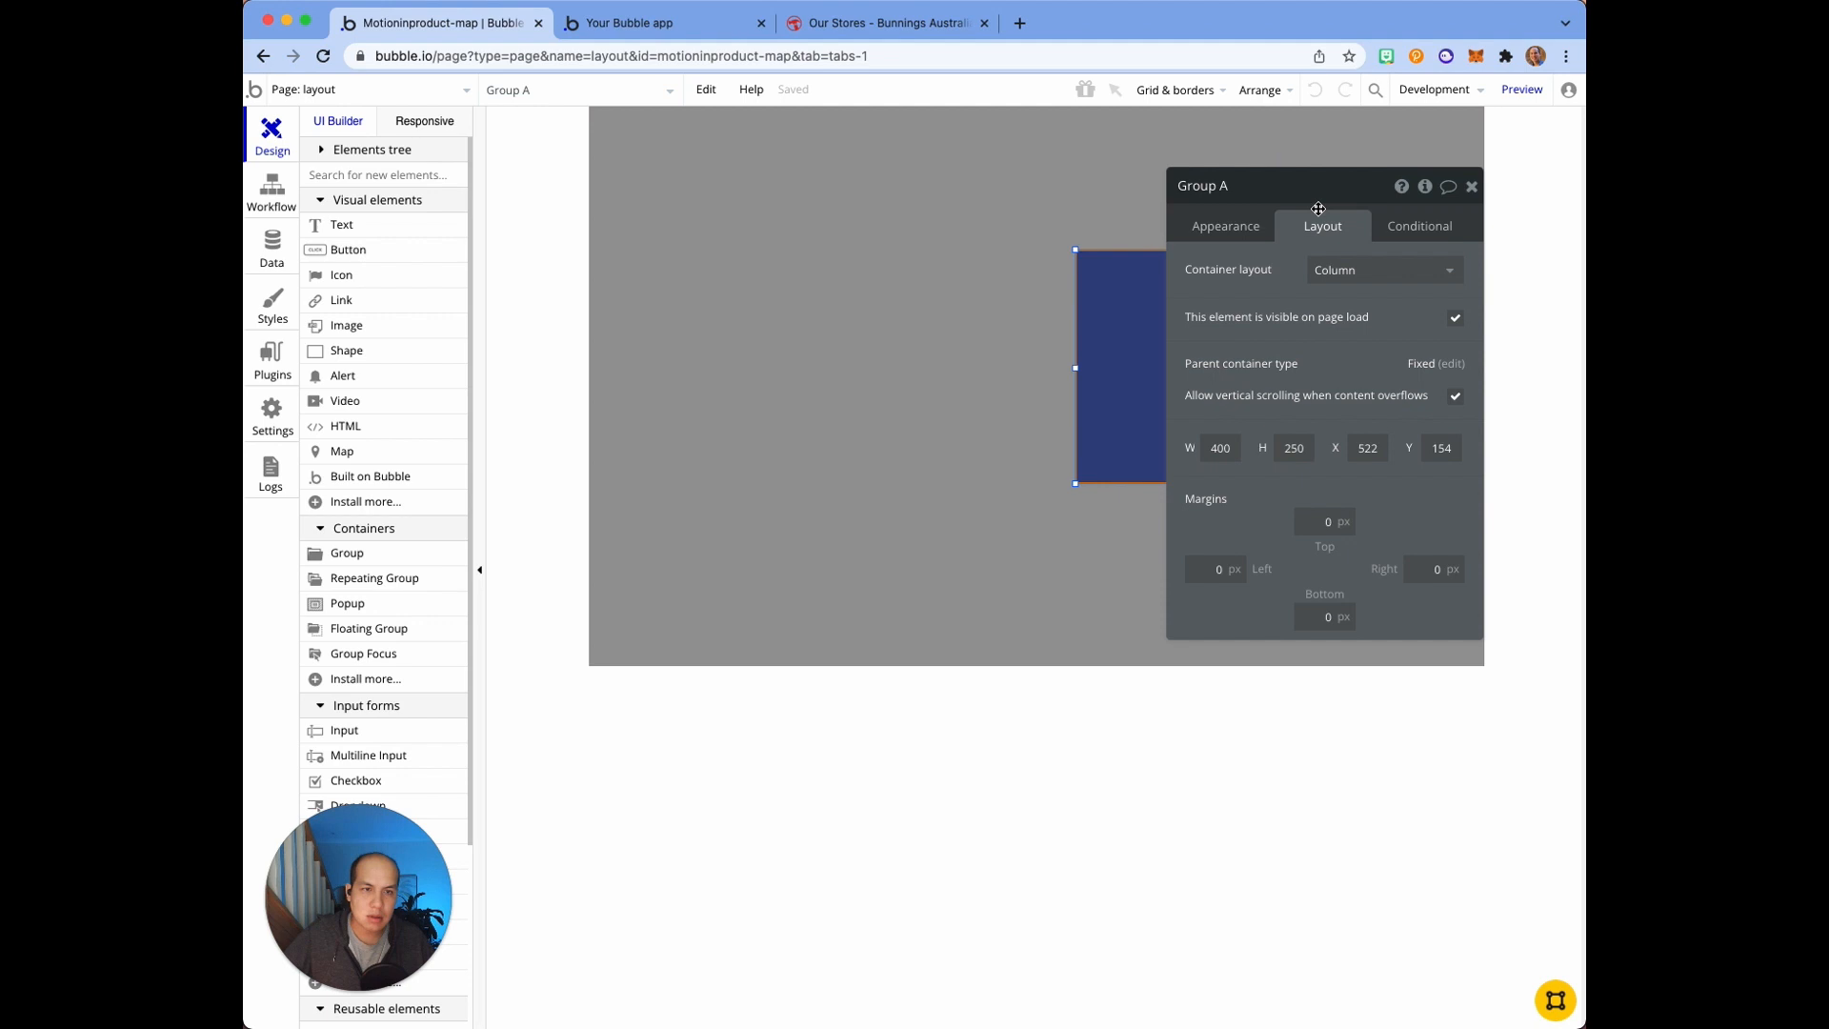
pyautogui.moveTo(1337, 249)
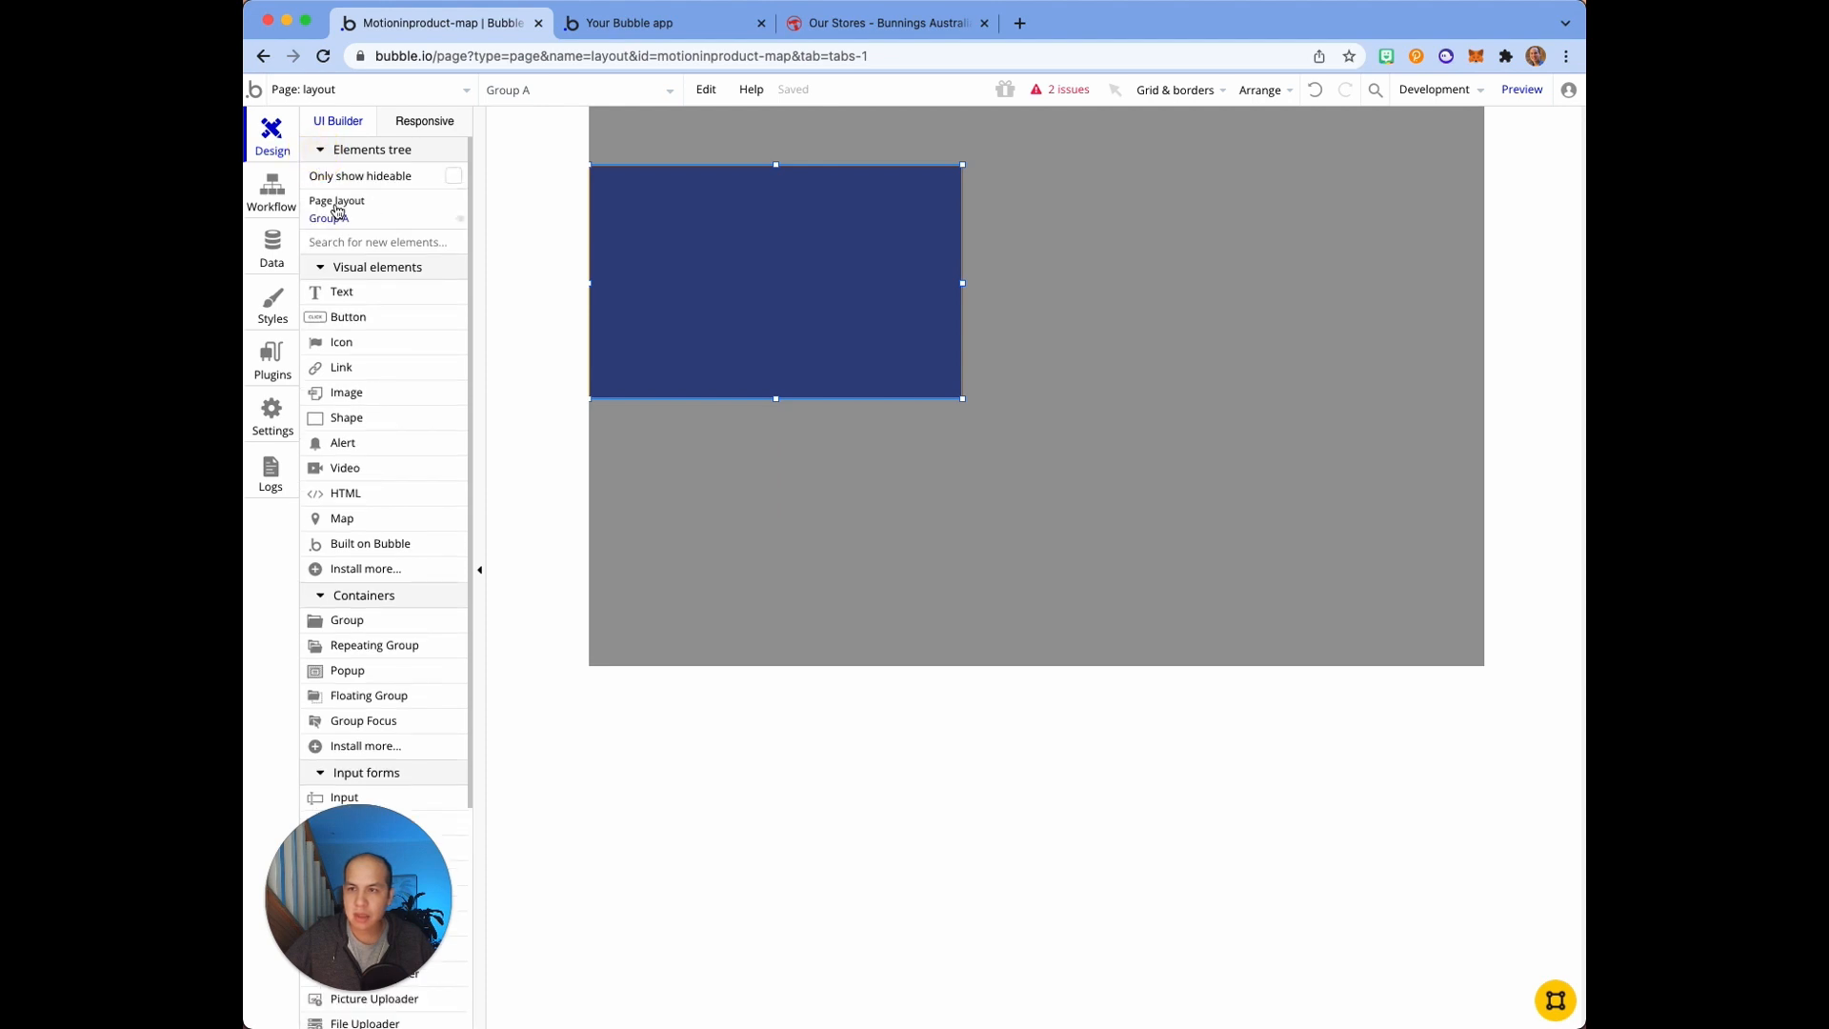
pyautogui.click(776, 280)
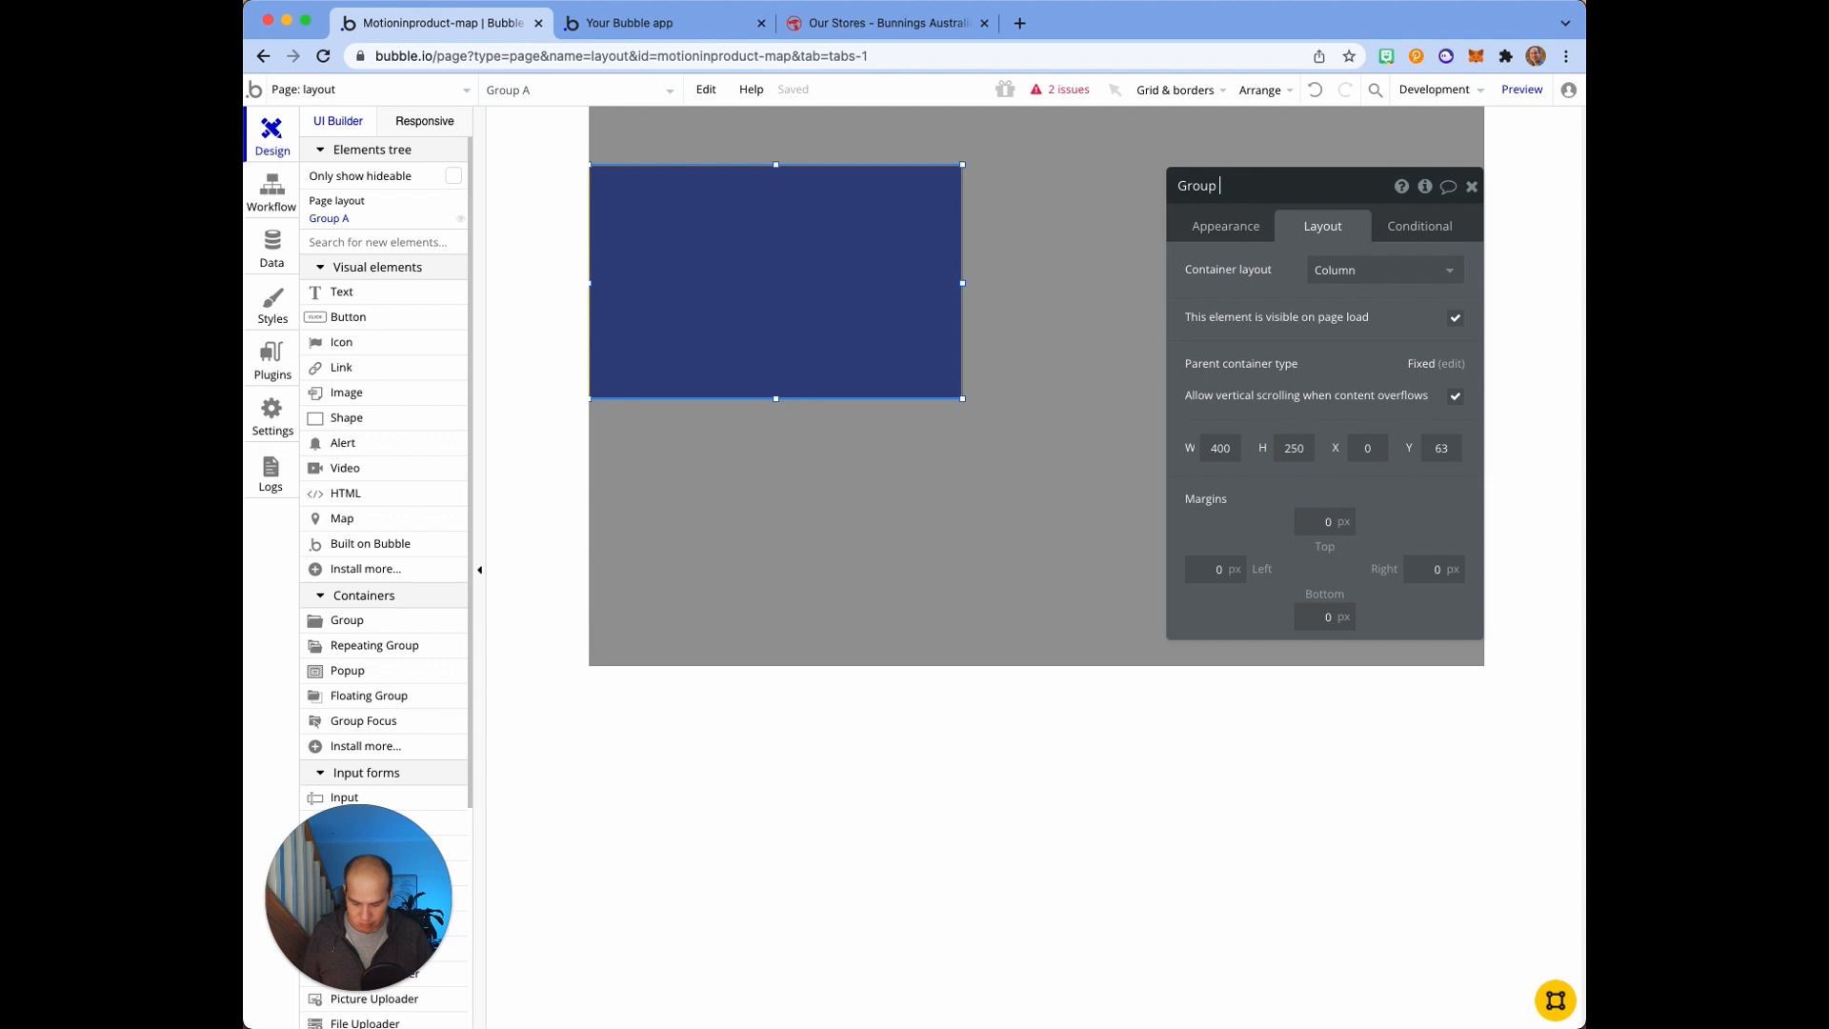
pyautogui.write('Row')
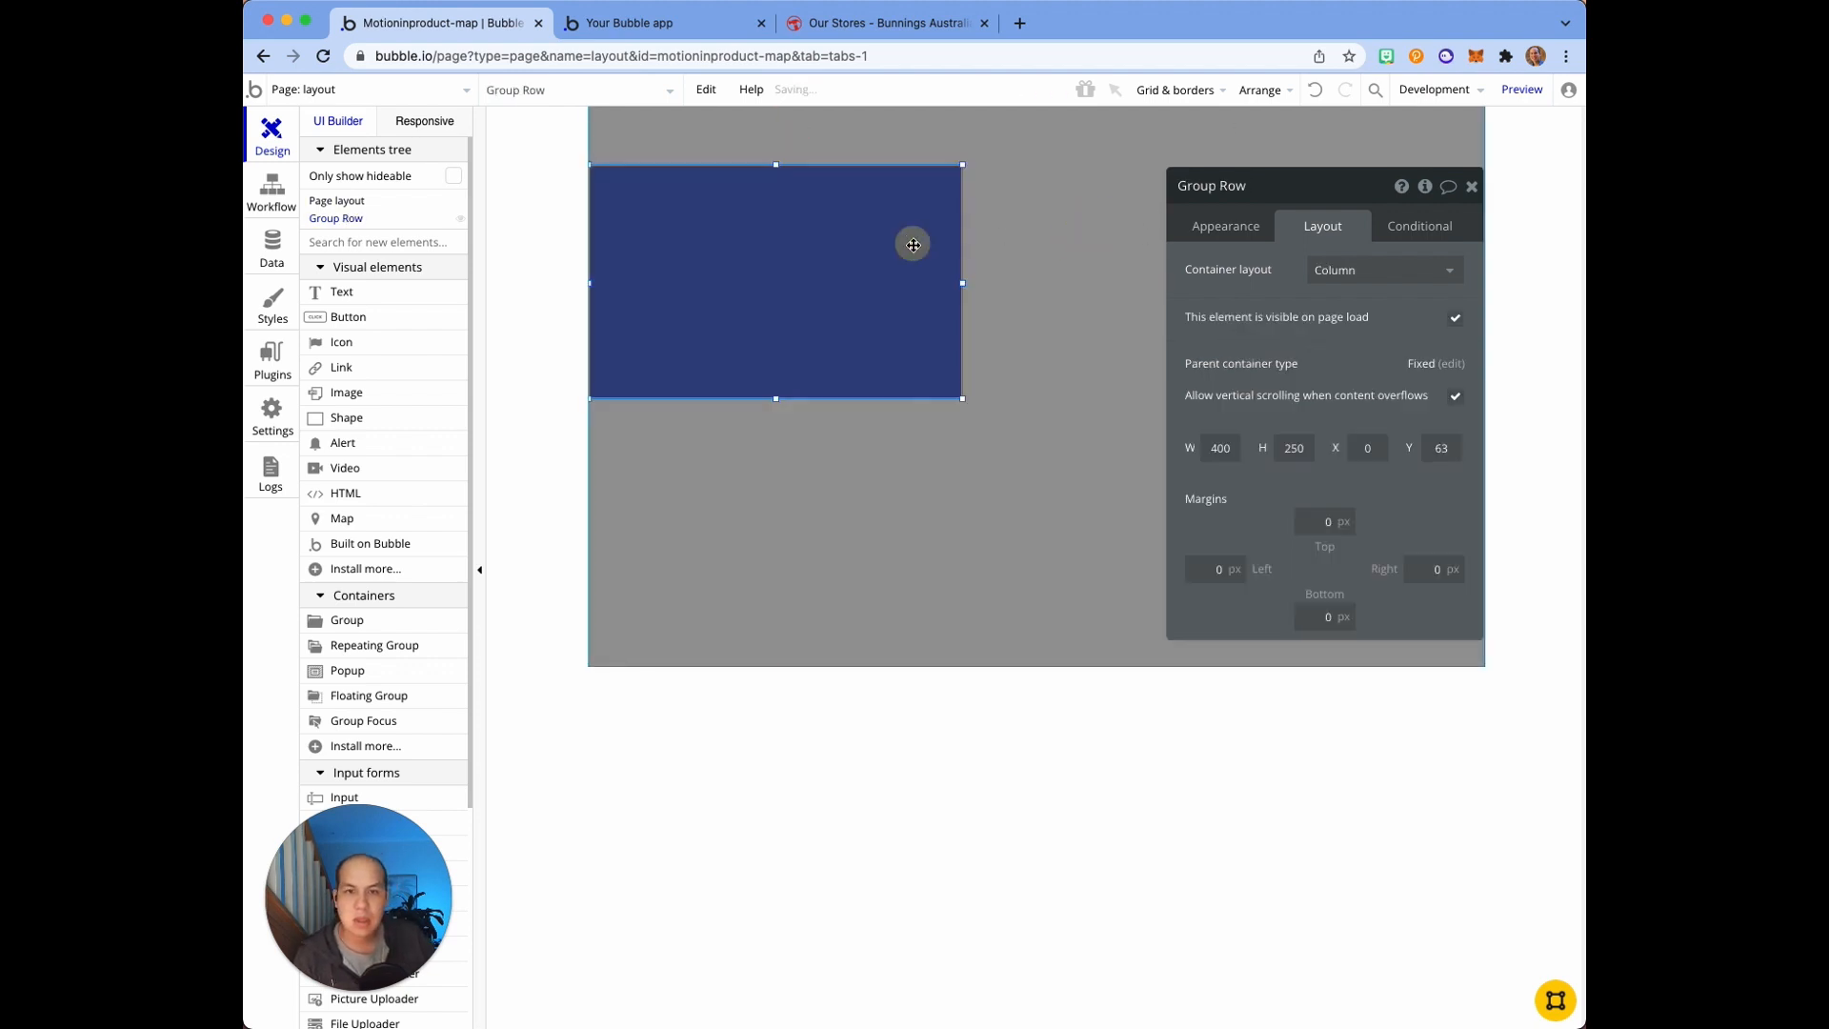
pyautogui.moveTo(962, 280); pyautogui.dragTo(1407, 280)
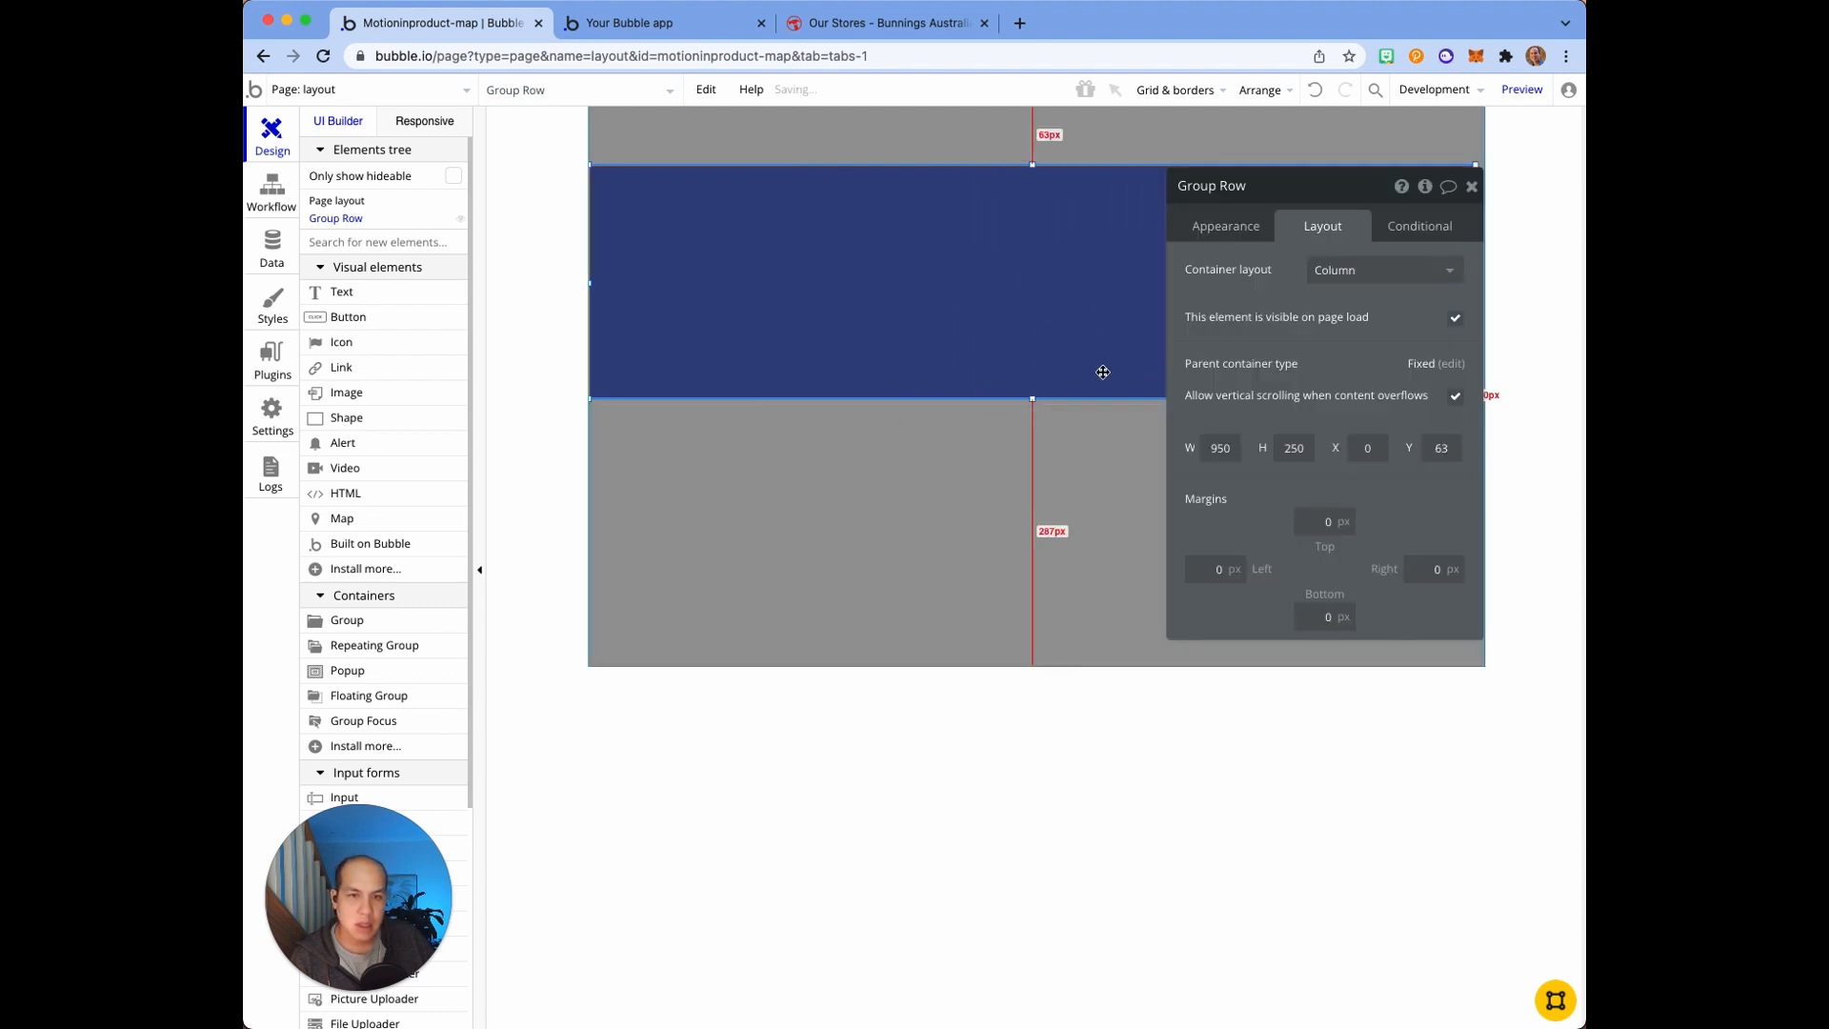
pyautogui.moveTo(1031, 400); pyautogui.dragTo(1039, 669)
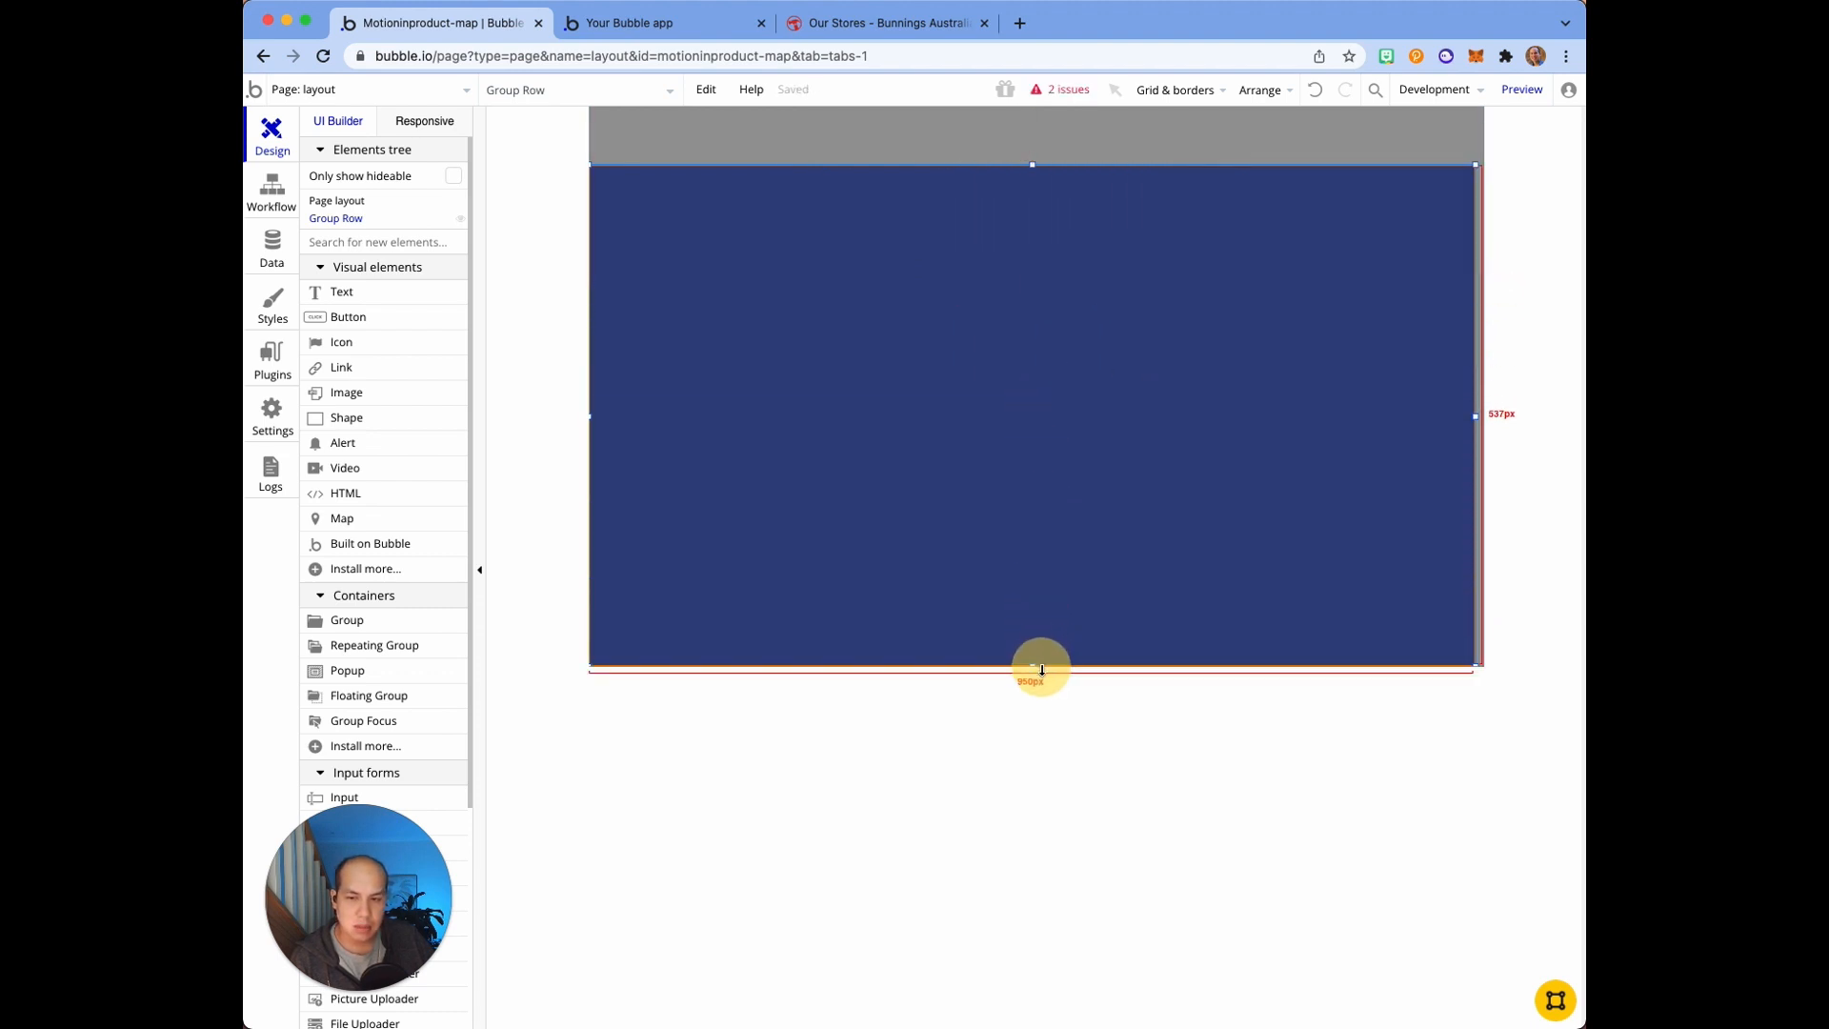
pyautogui.click(1031, 665)
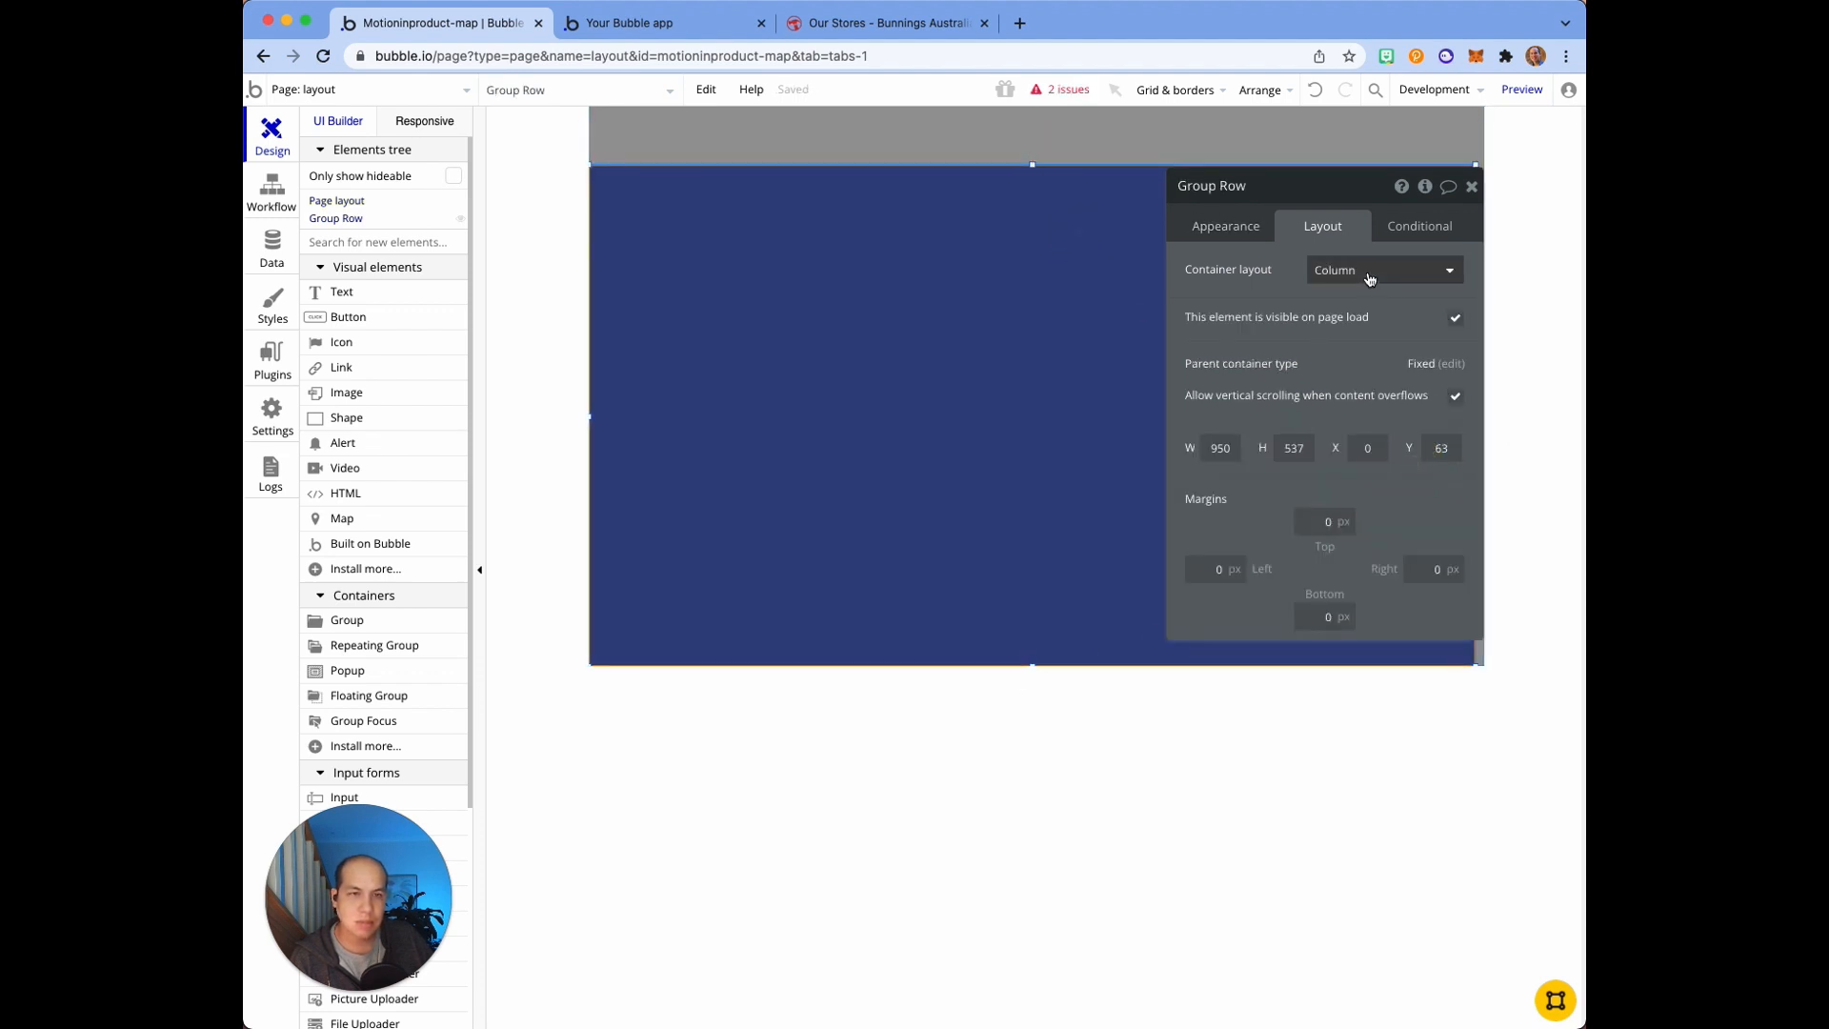
pyautogui.click(1383, 270)
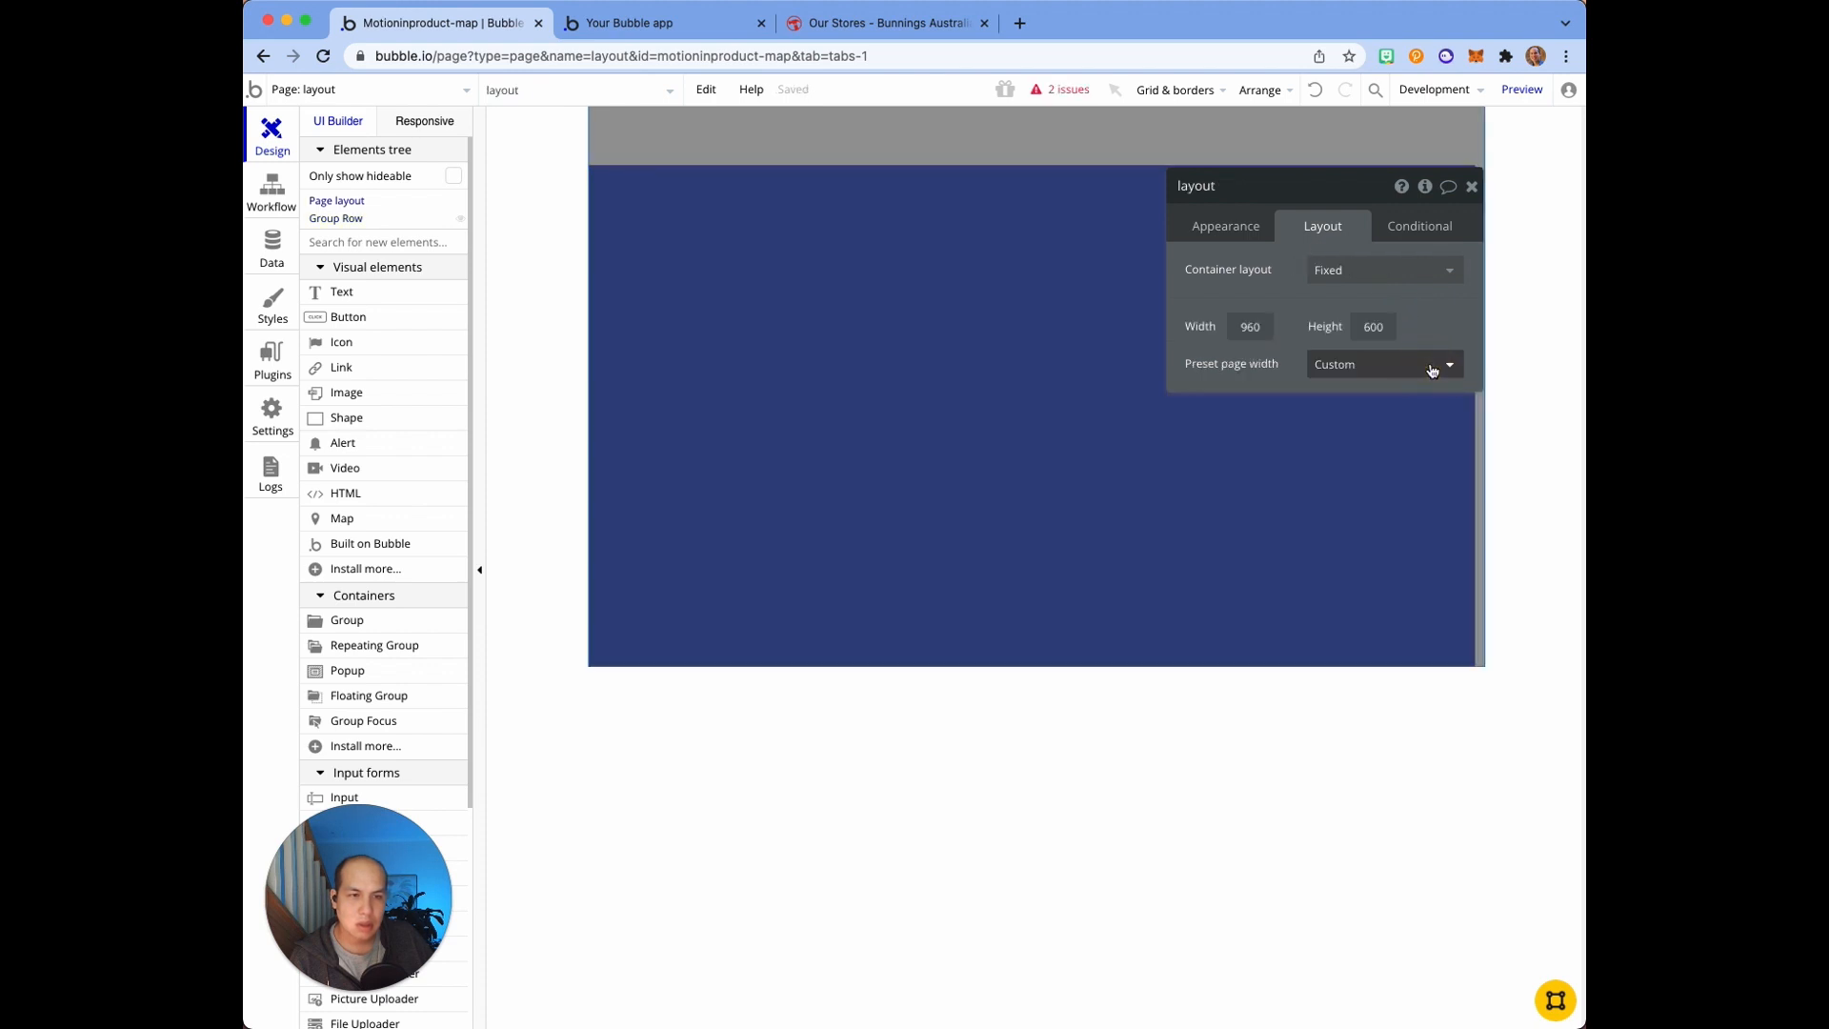
# Step: Change the page's Container layout from Fixed to Align to parent, then Row
pyautogui.click(1383, 270)
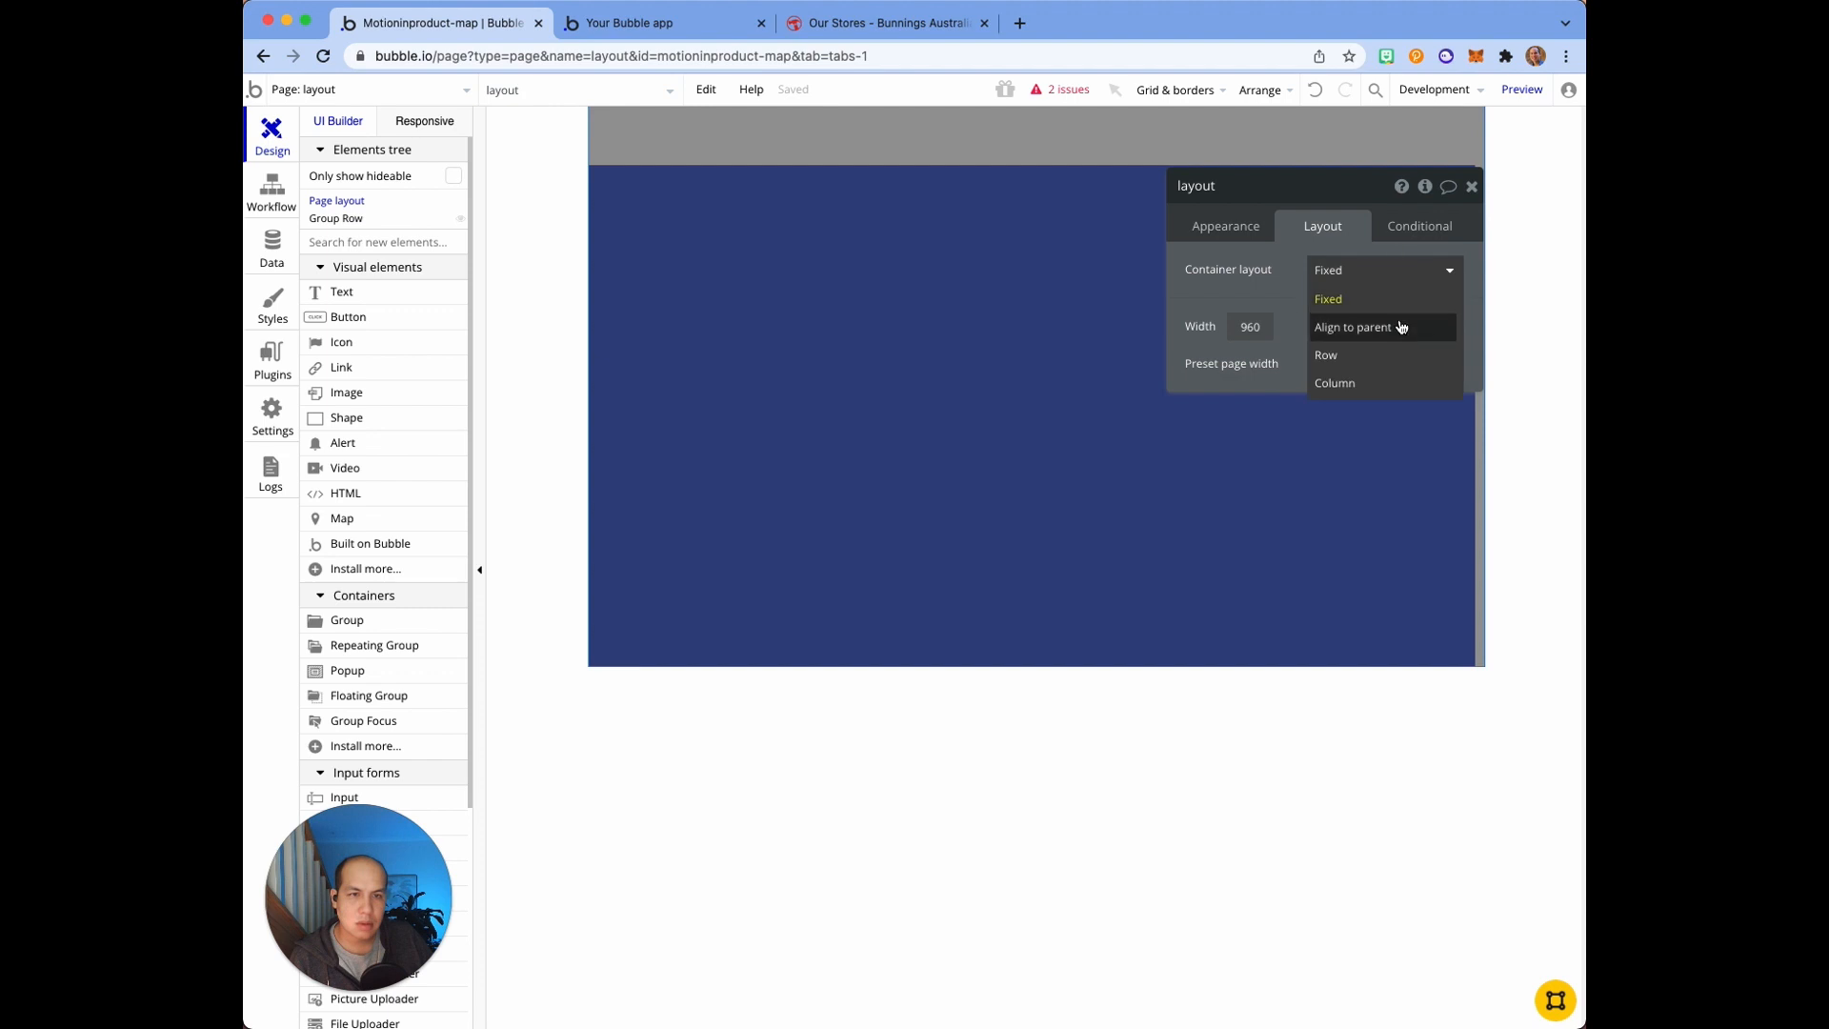
pyautogui.click(1352, 326)
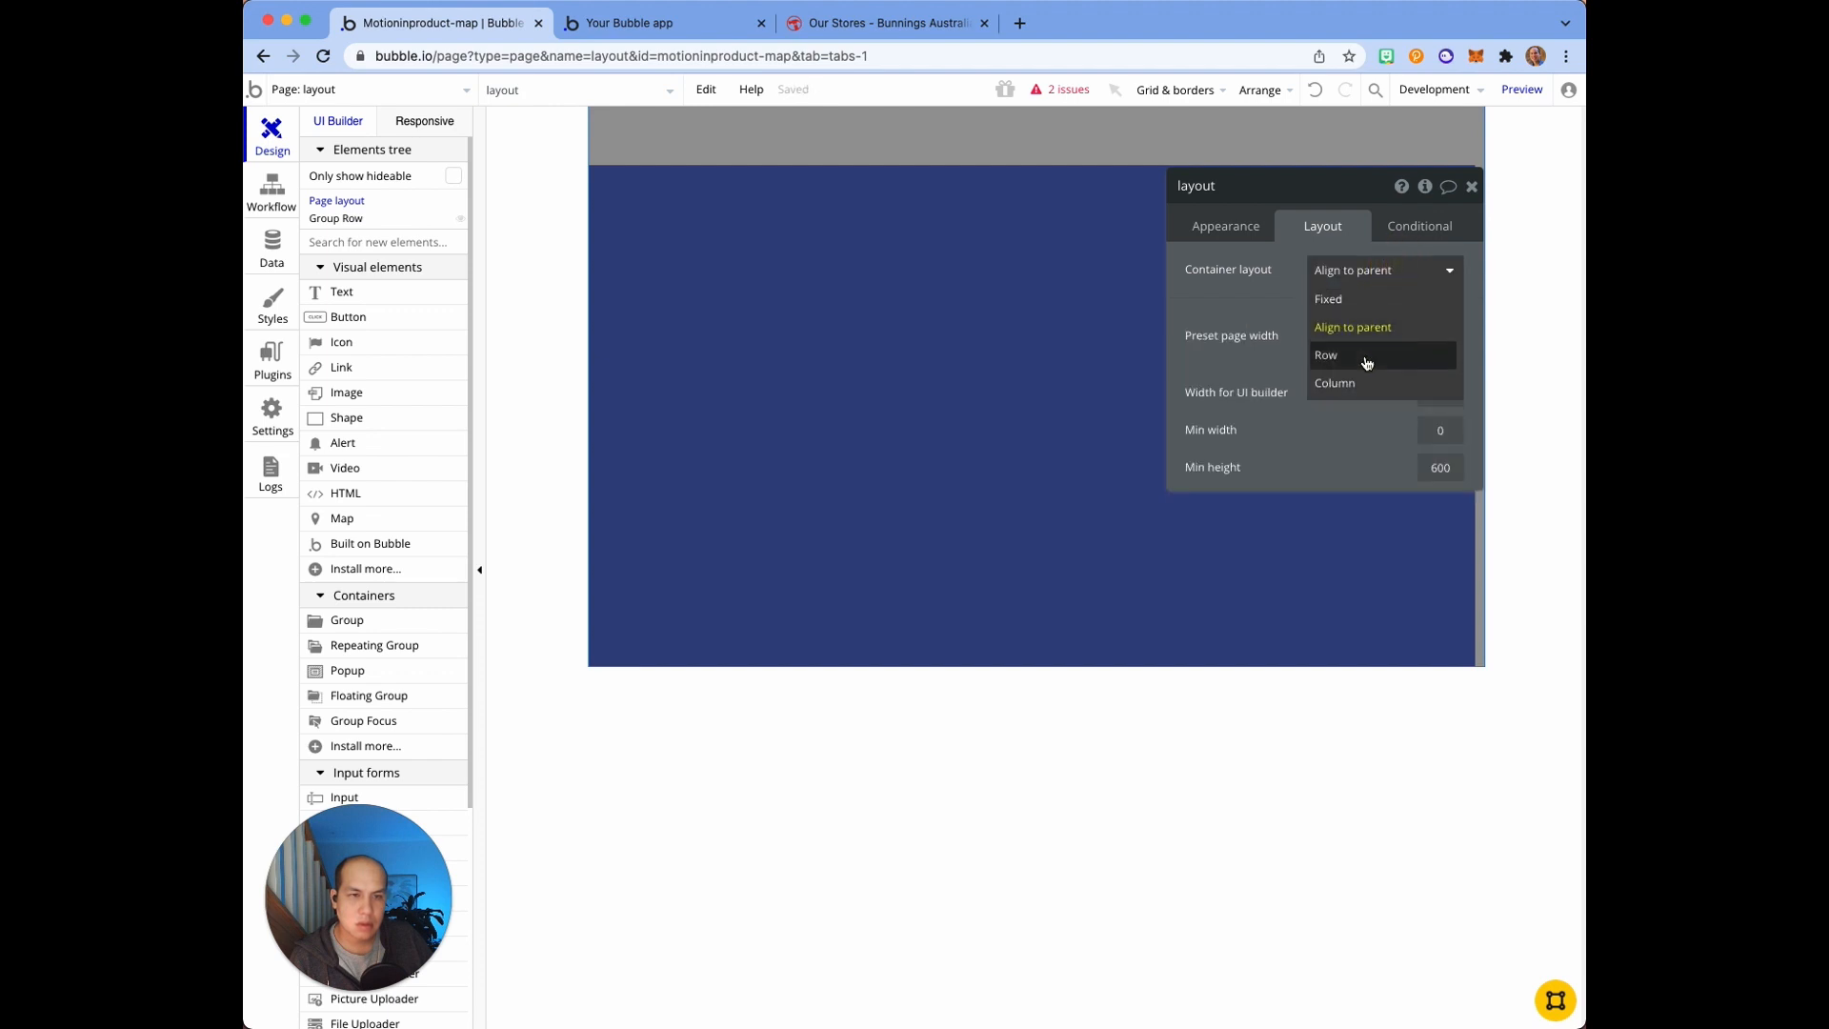
pyautogui.click(1326, 354)
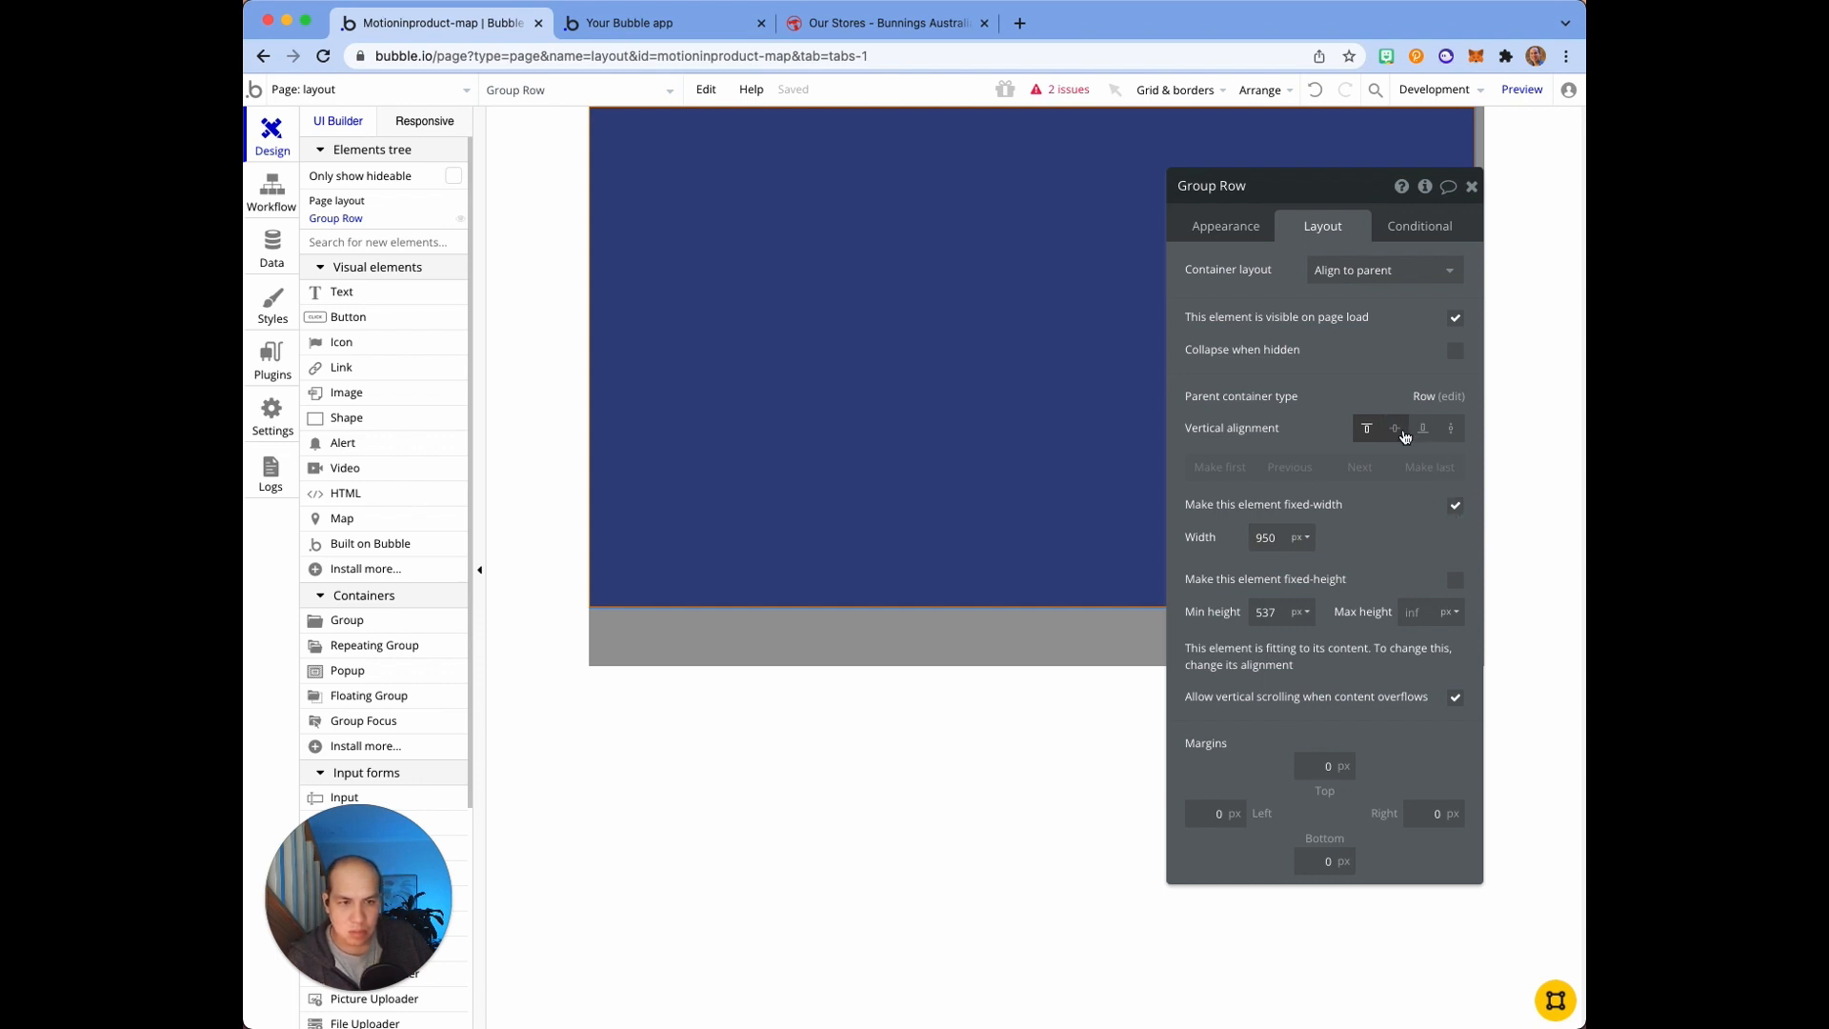
# Step: Adjust Group Row's vertical alignment, untick fixed-width, and enter 200 for its width
pyautogui.click(1423, 428)
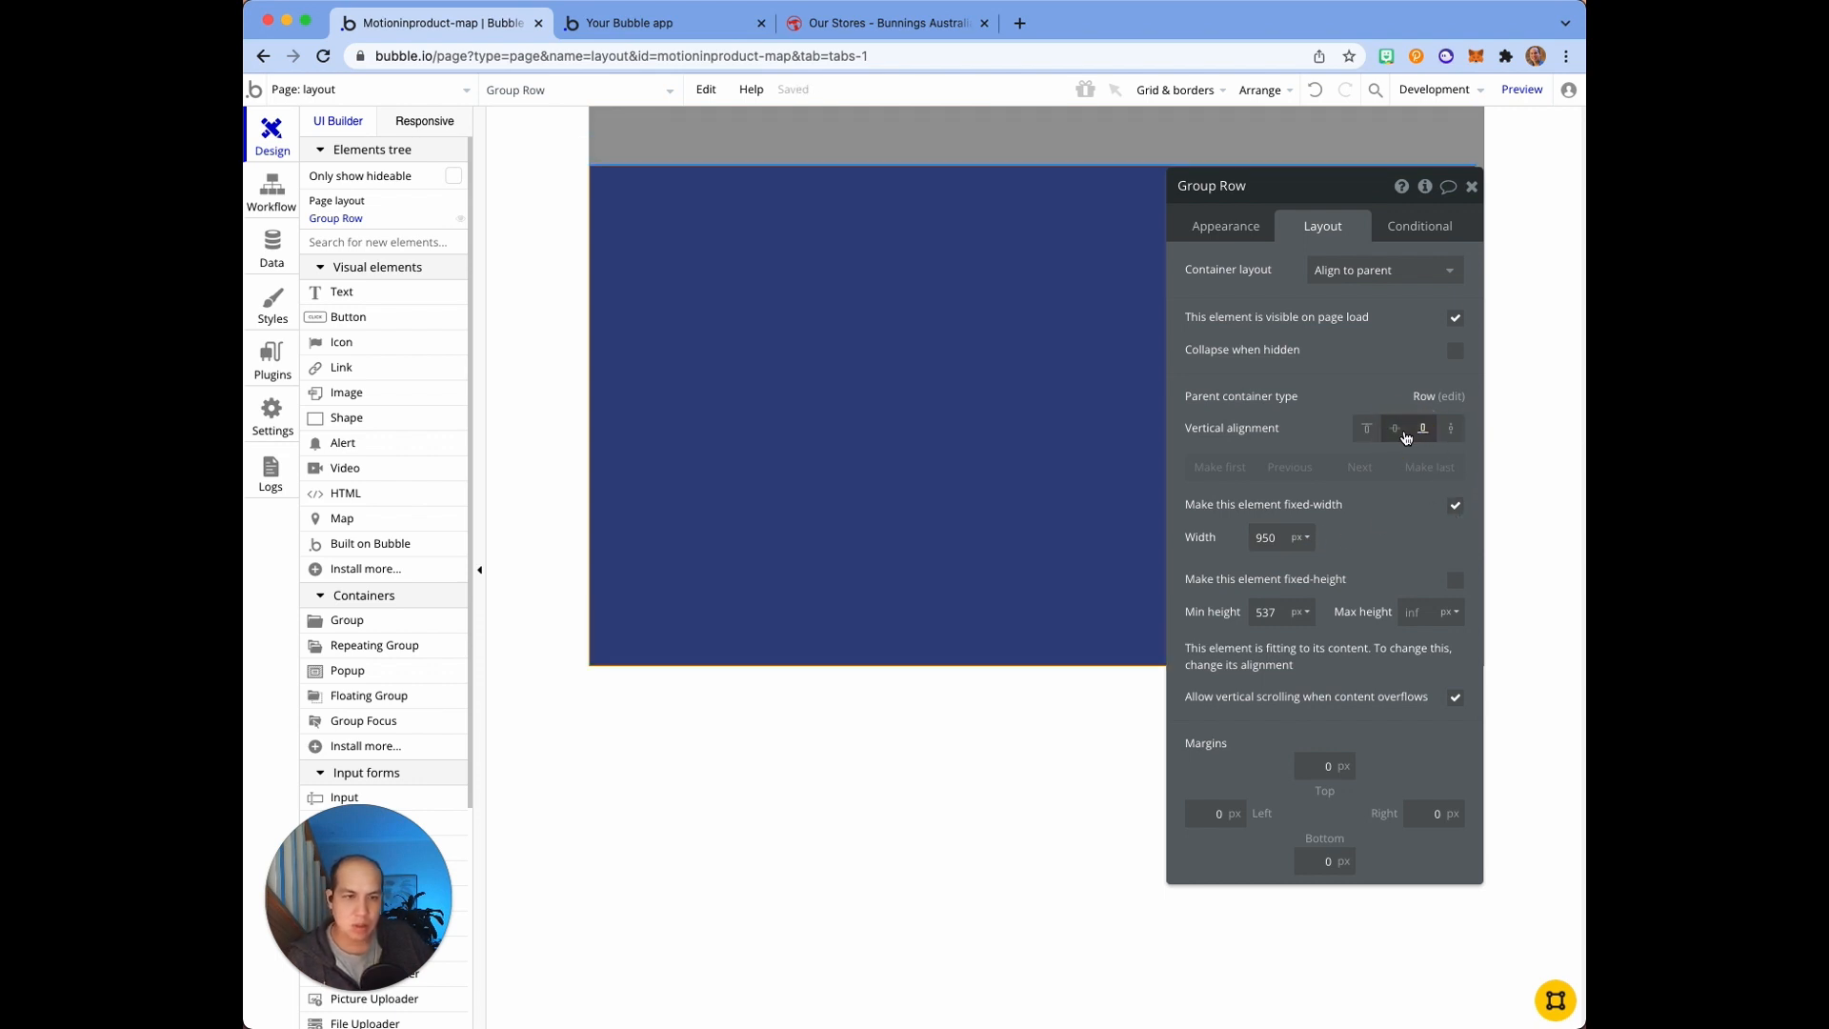
pyautogui.click(1423, 428)
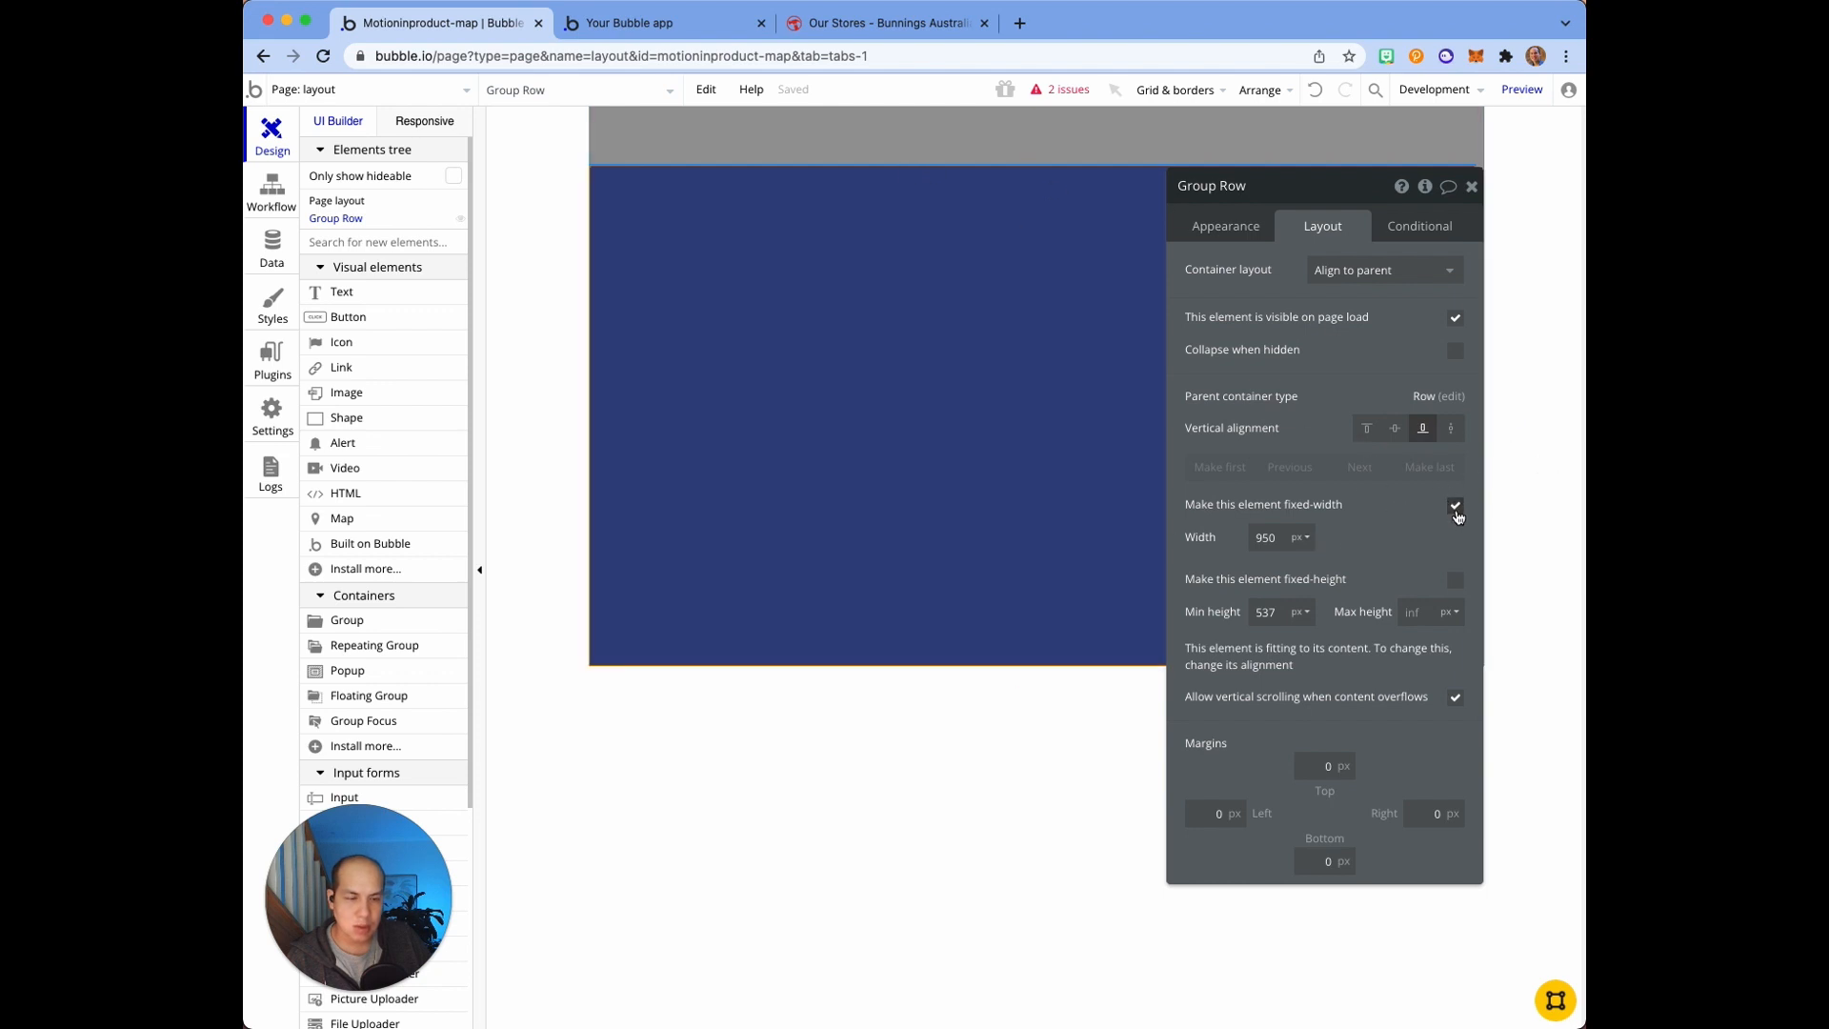
pyautogui.click(1455, 504)
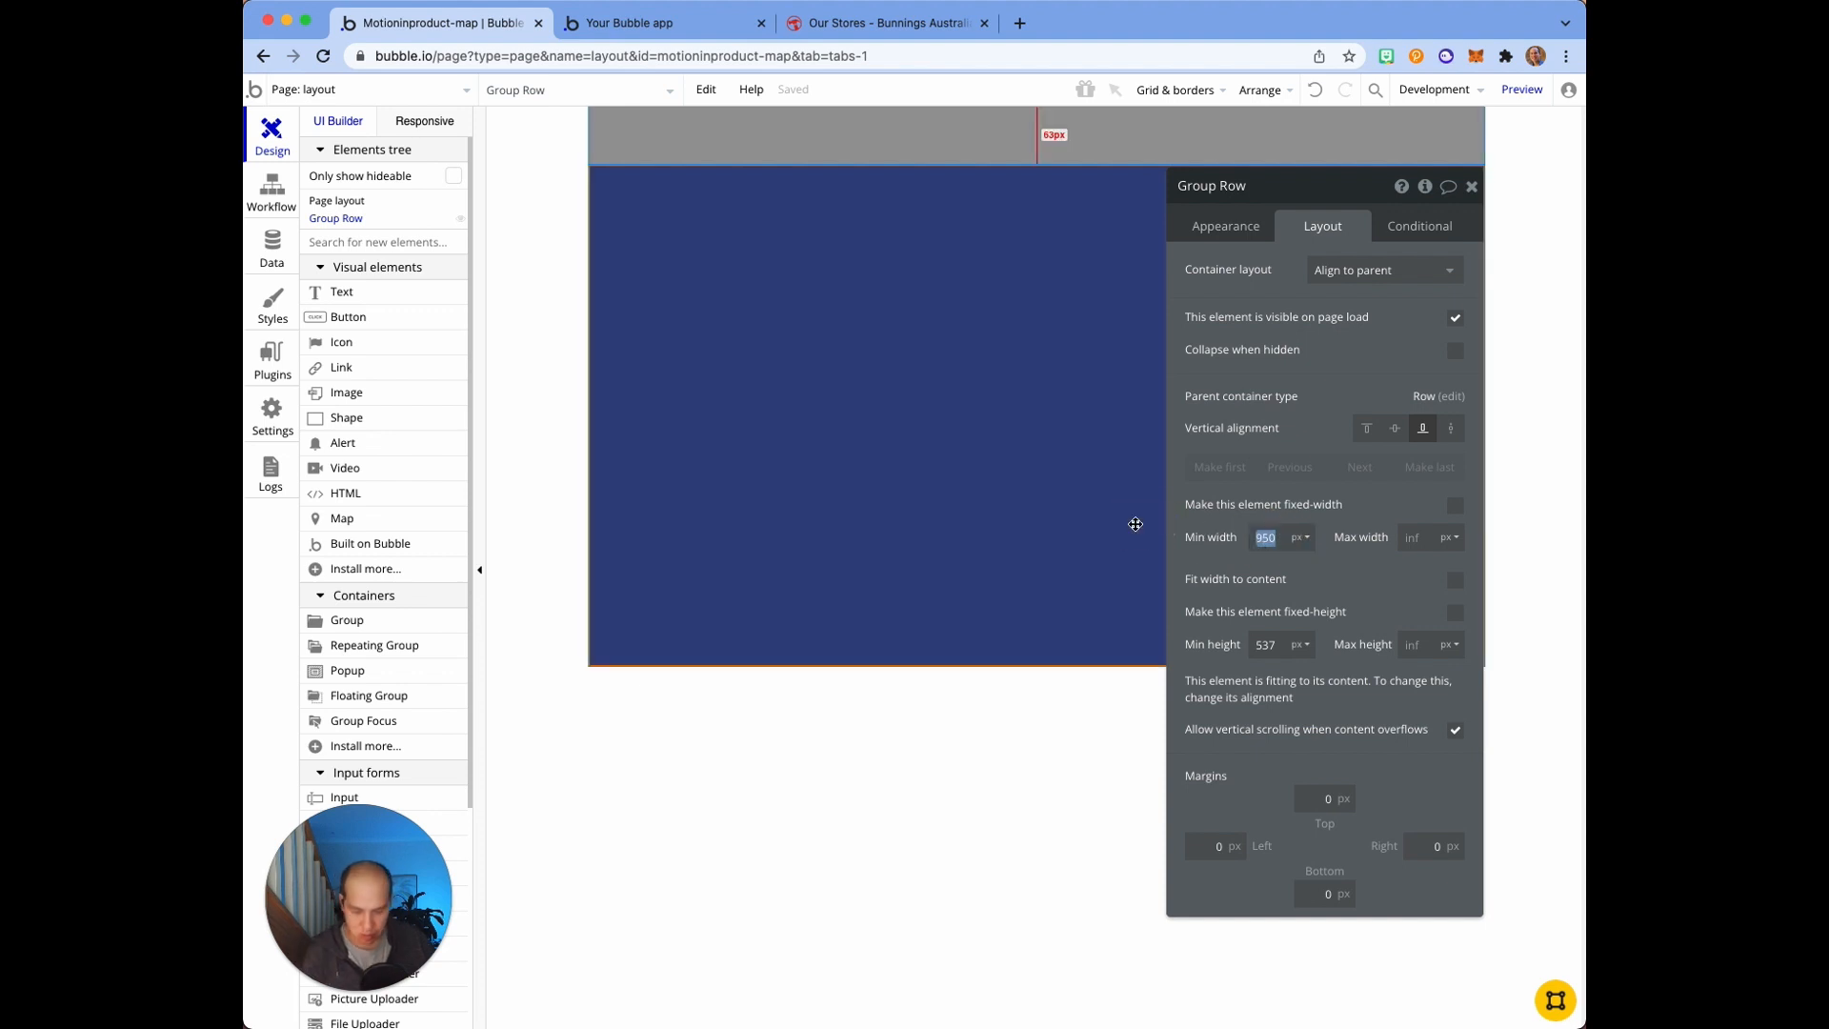
pyautogui.write('200')
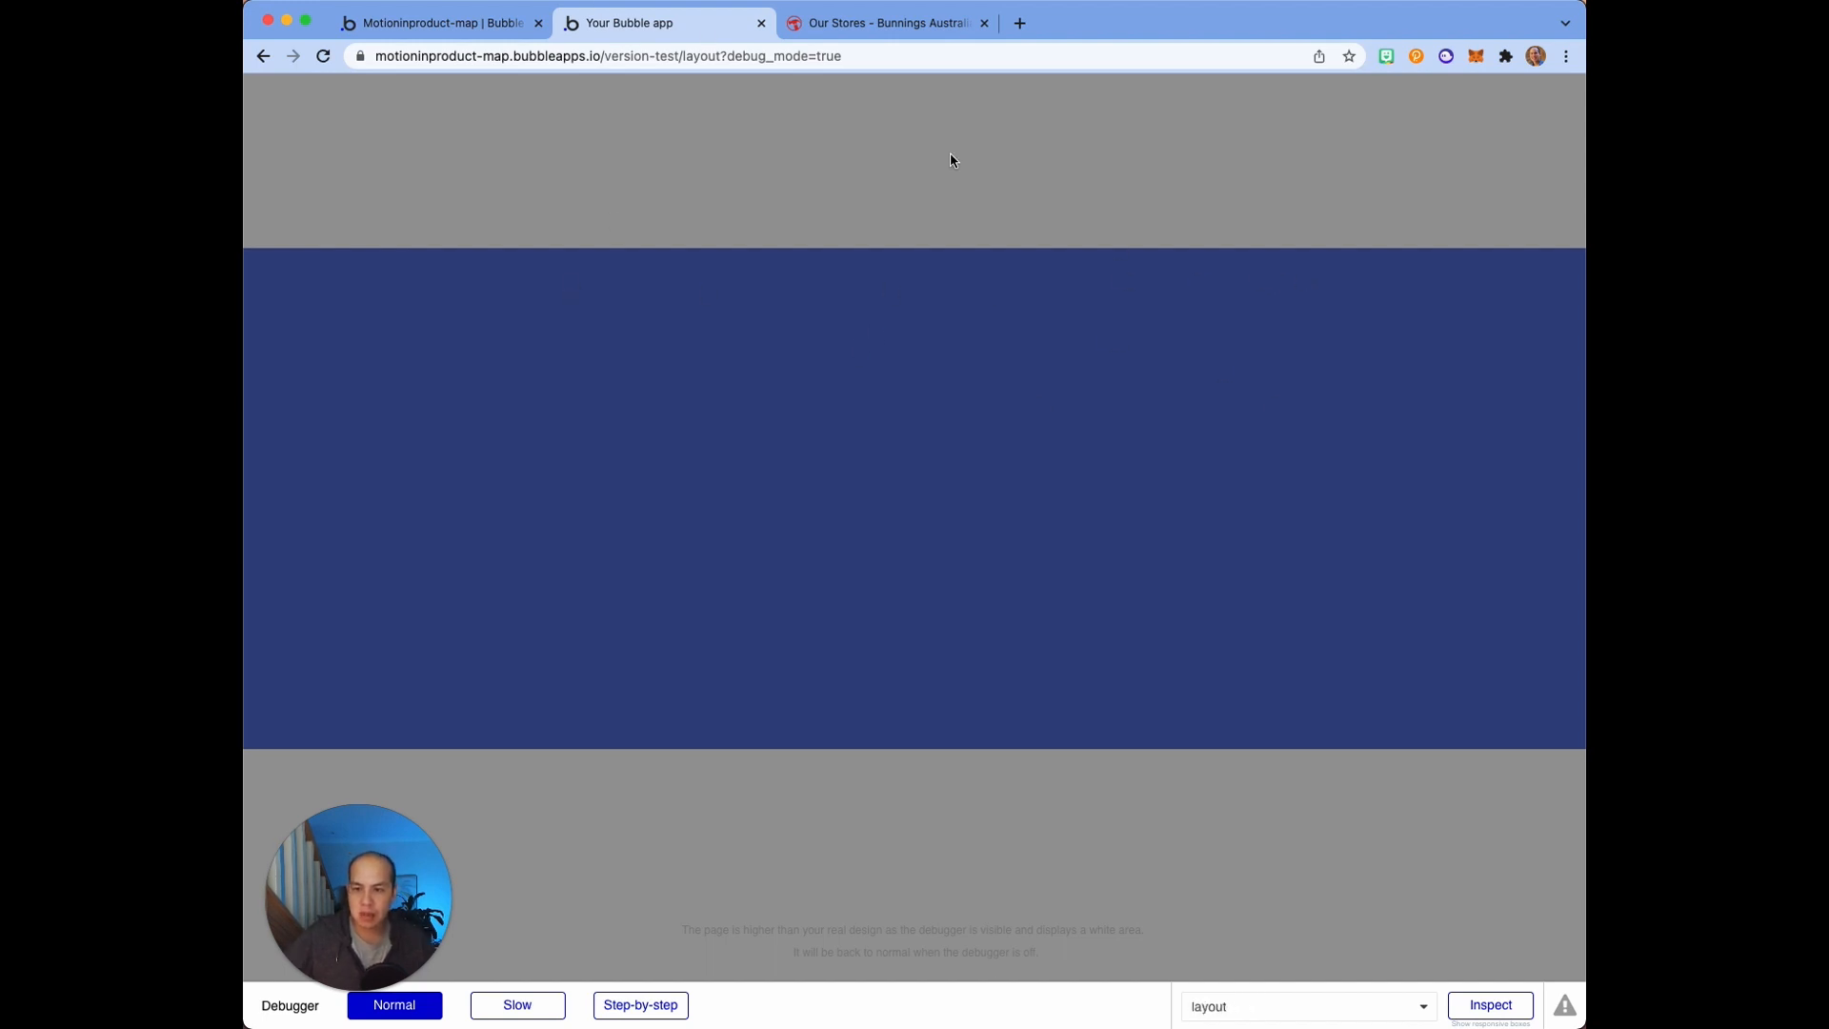
pyautogui.click(437, 22)
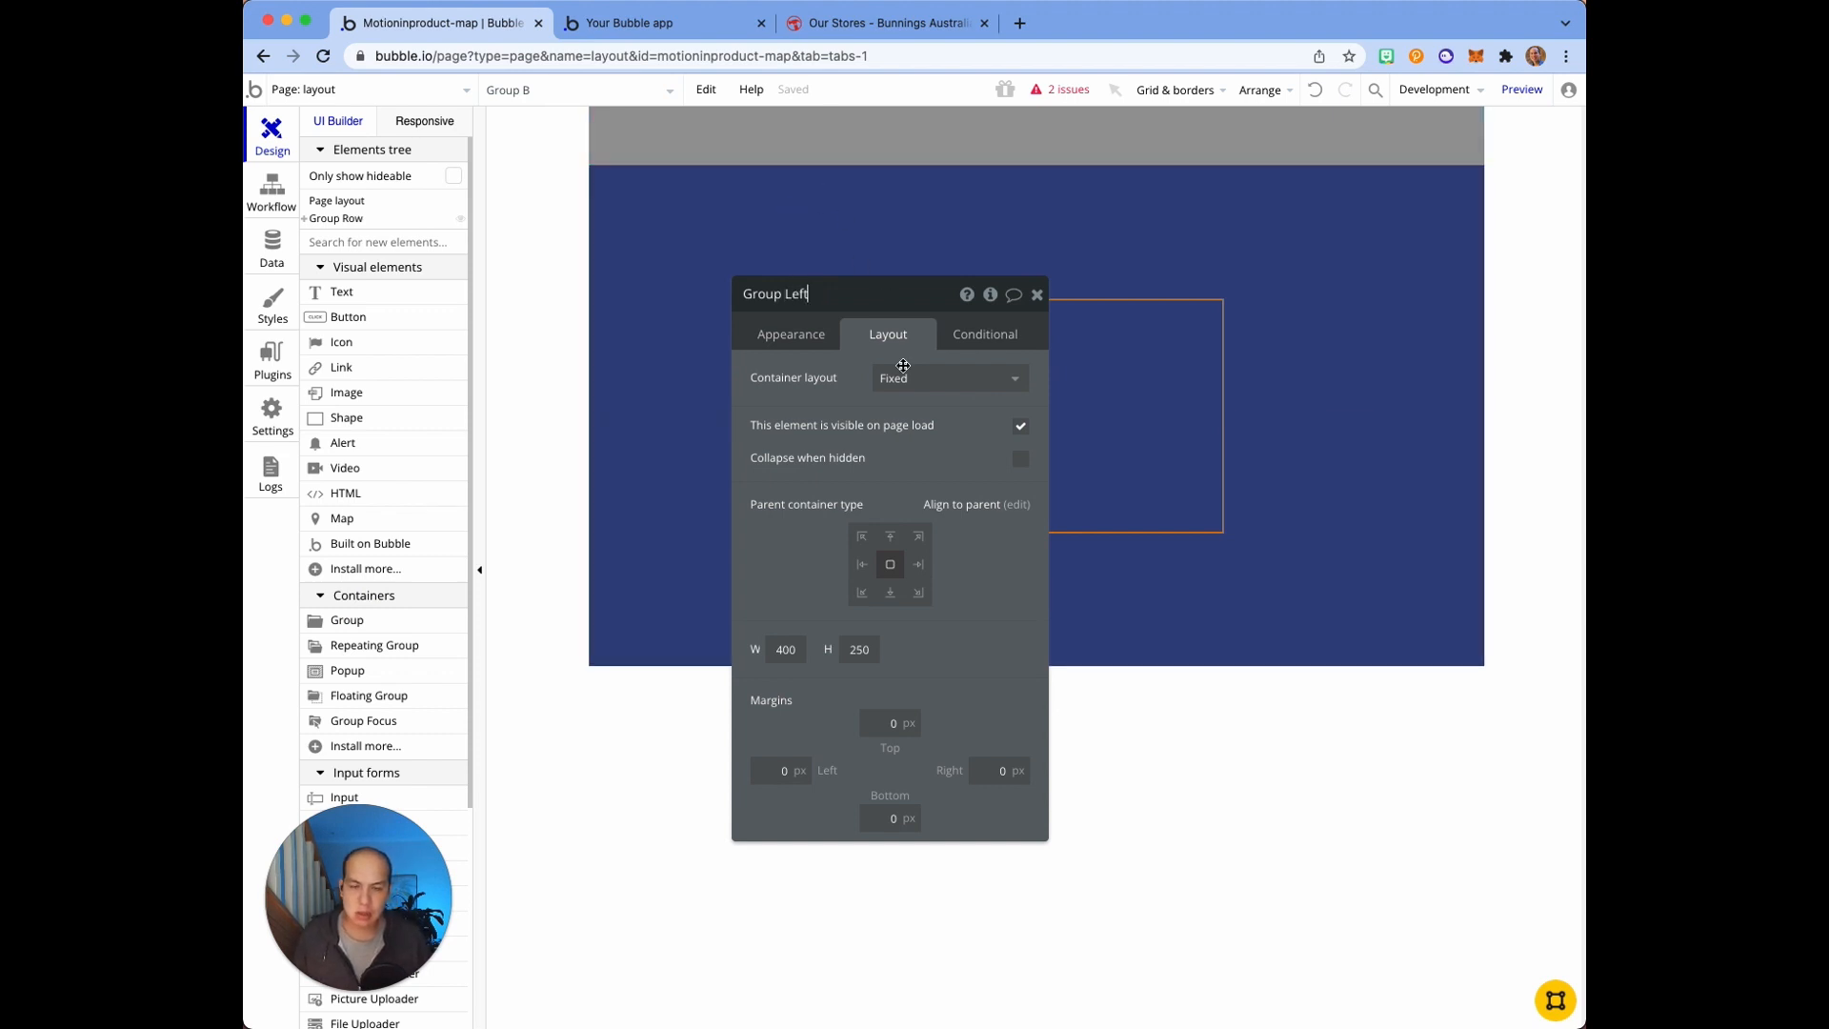
# Step: Set Group Left's container layout to Align to parent and fill it teal
pyautogui.click(947, 377)
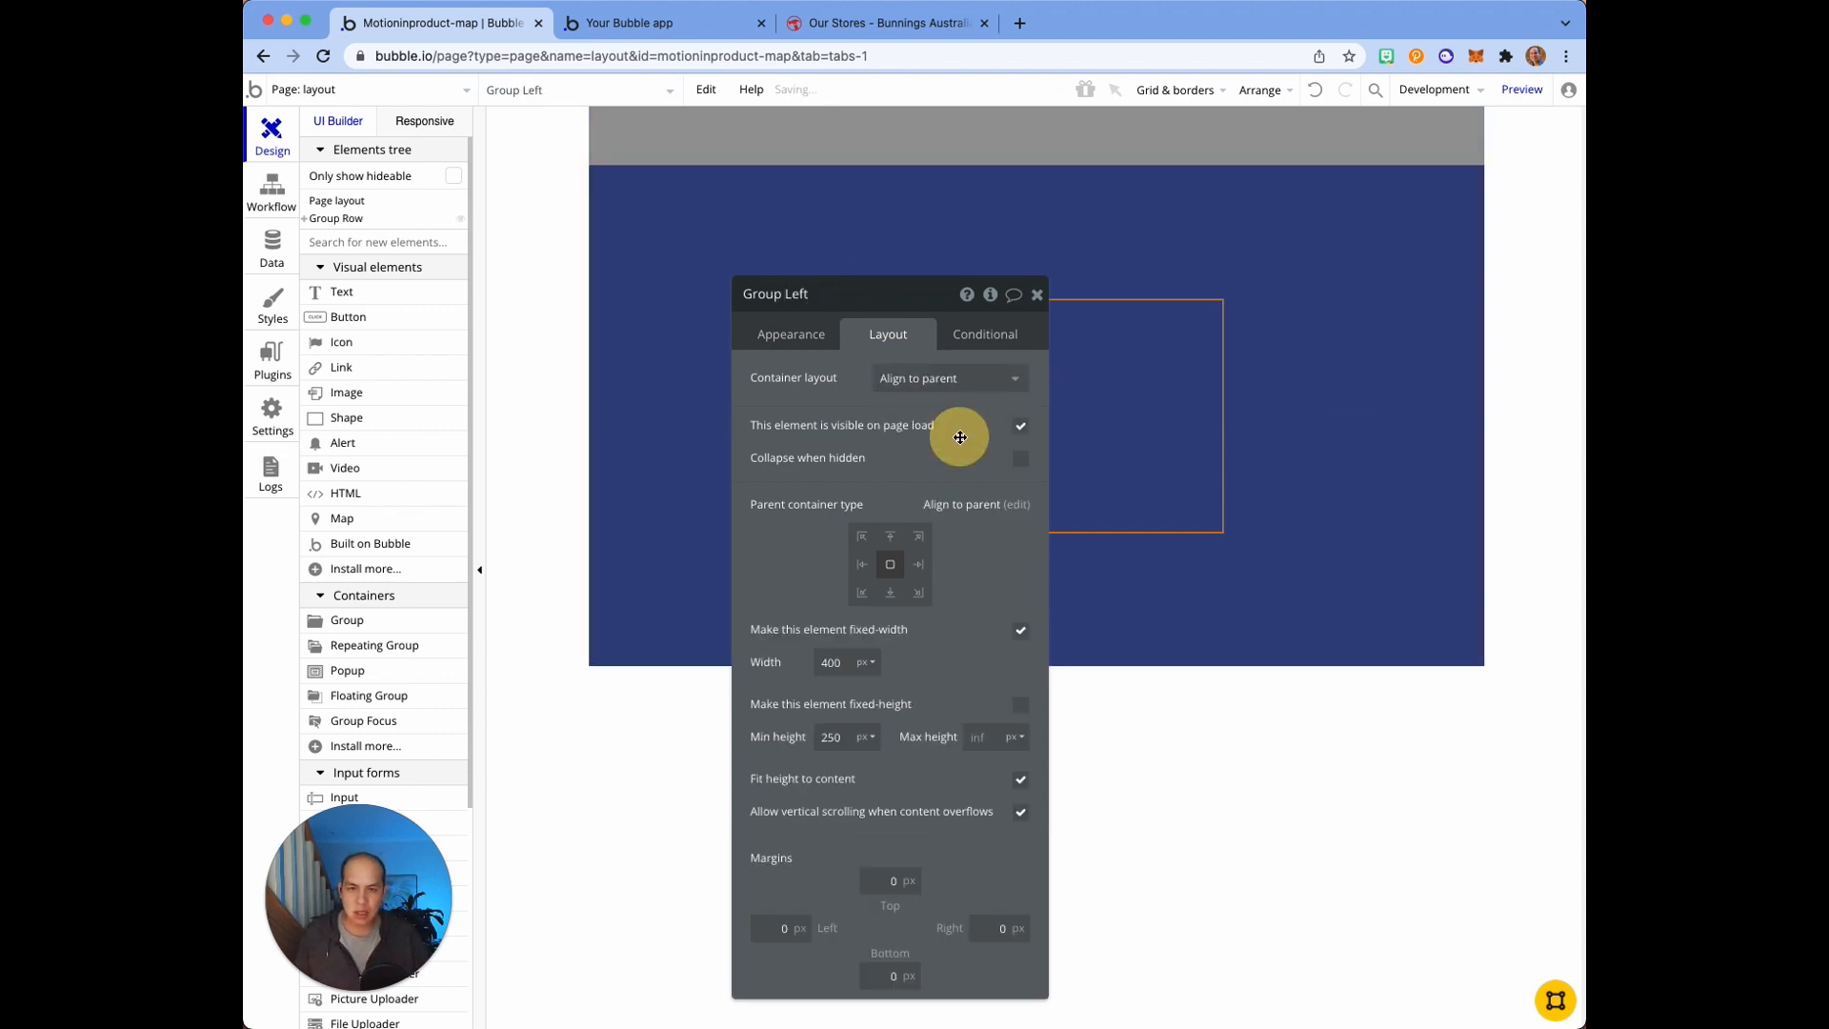
pyautogui.click(1035, 292)
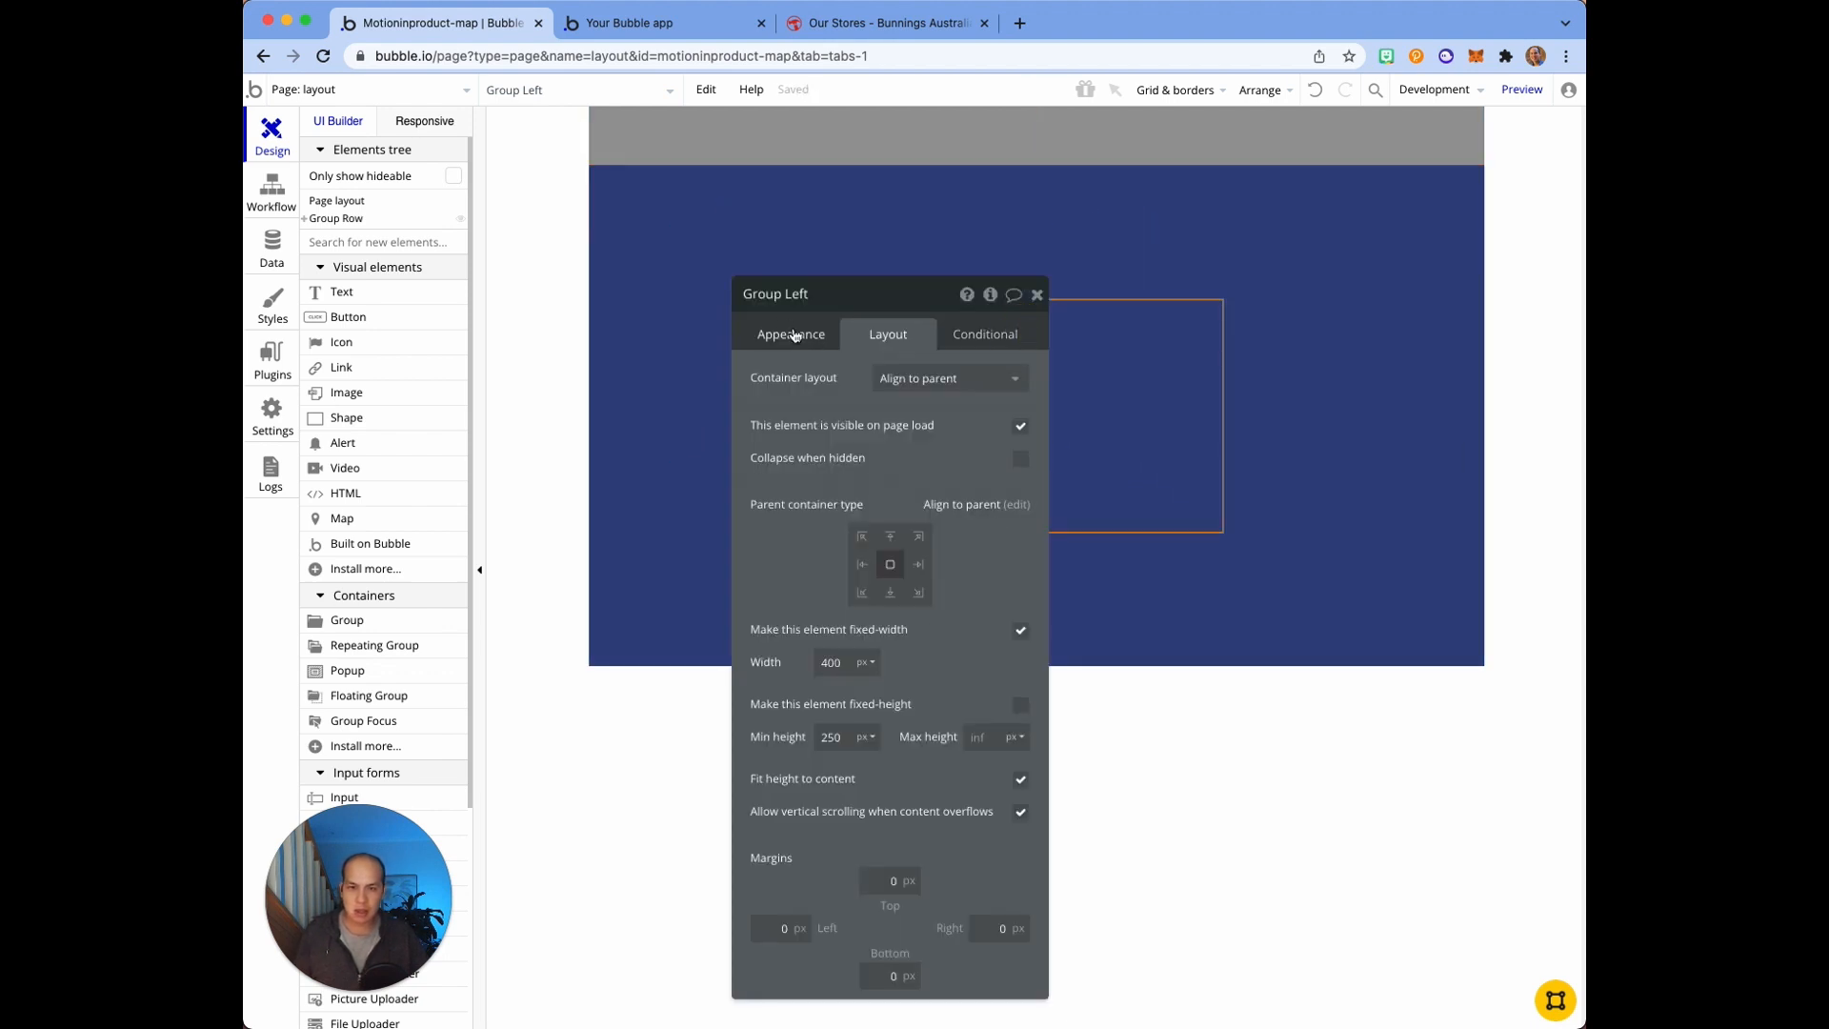
pyautogui.click(789, 334)
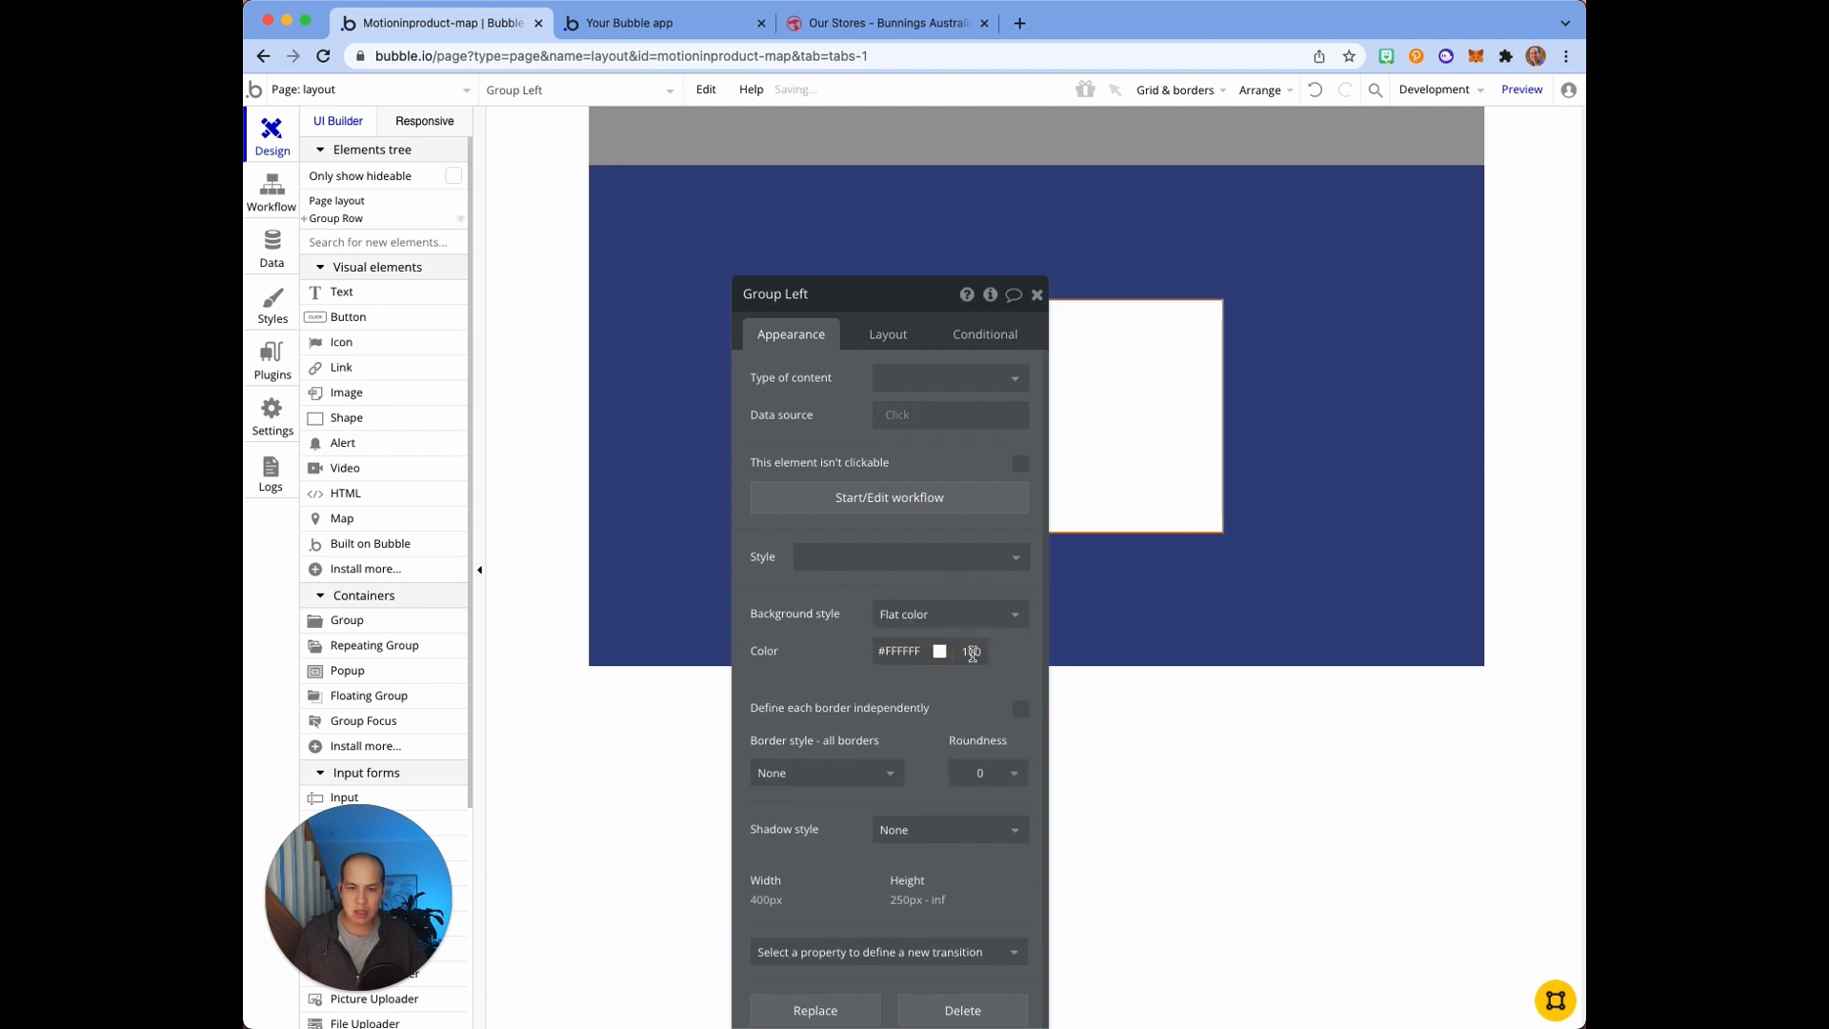
pyautogui.click(940, 651)
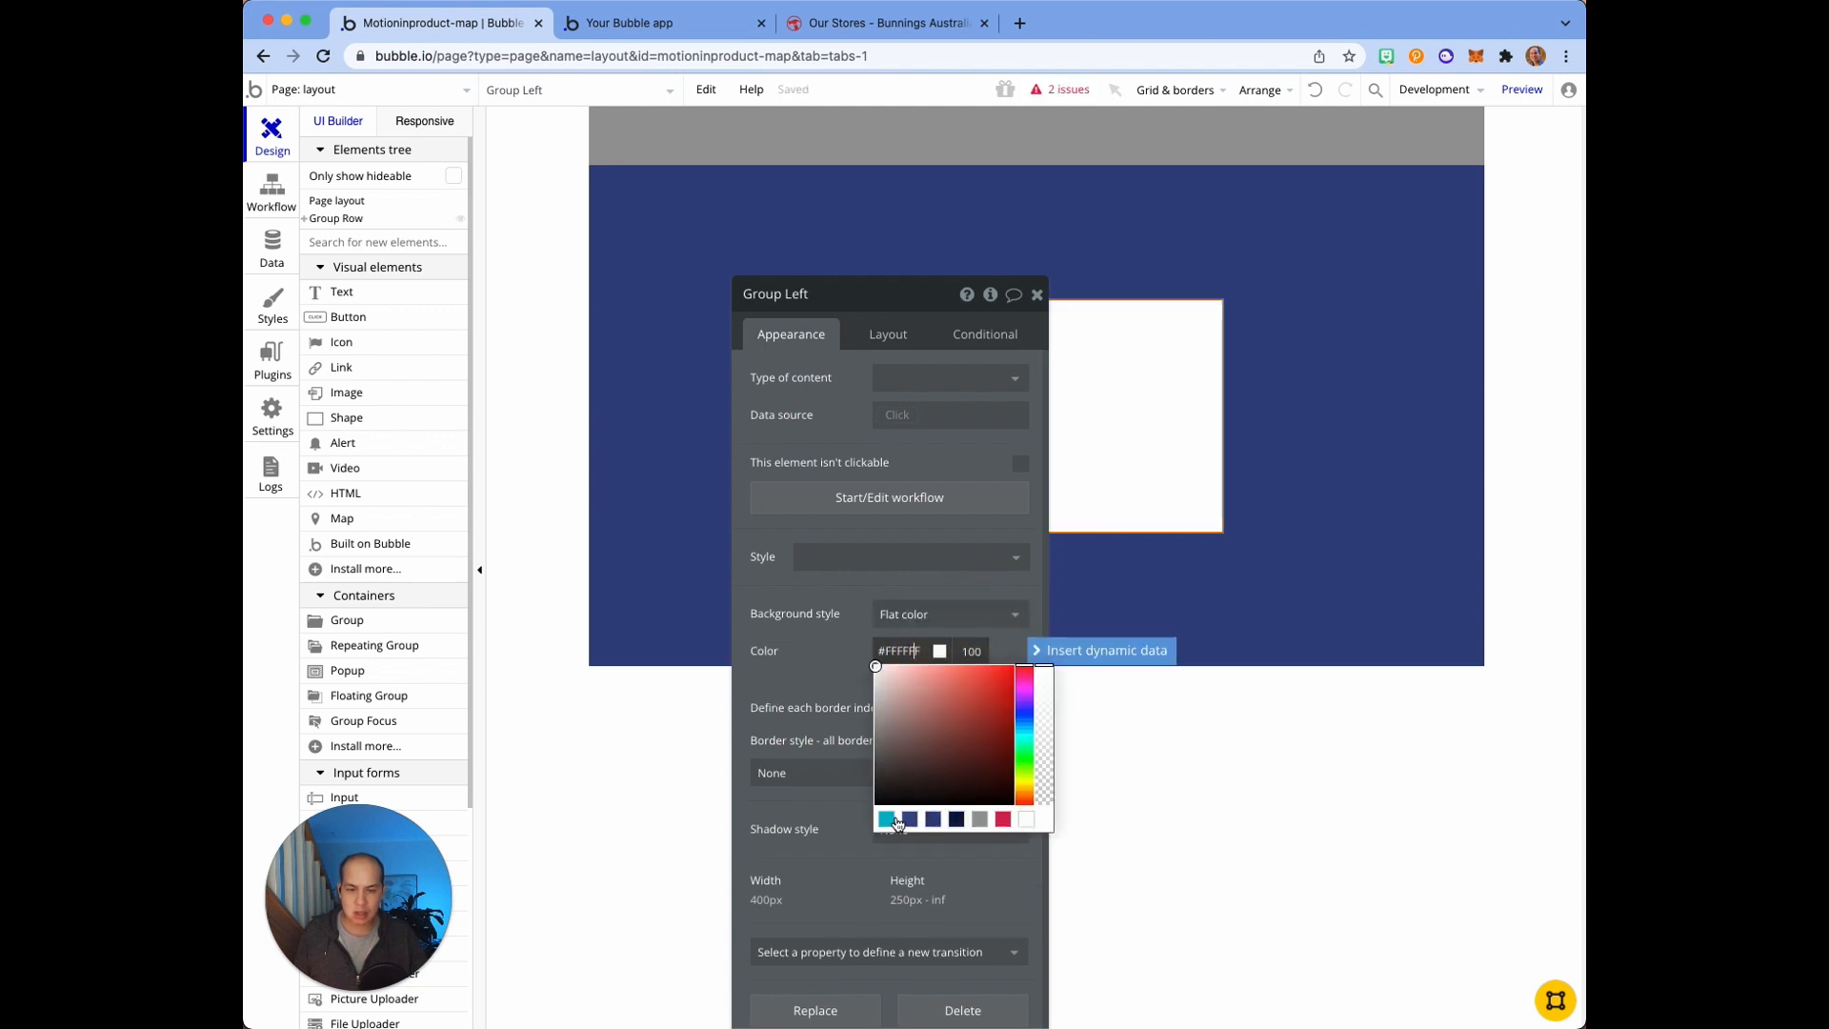
pyautogui.click(888, 821)
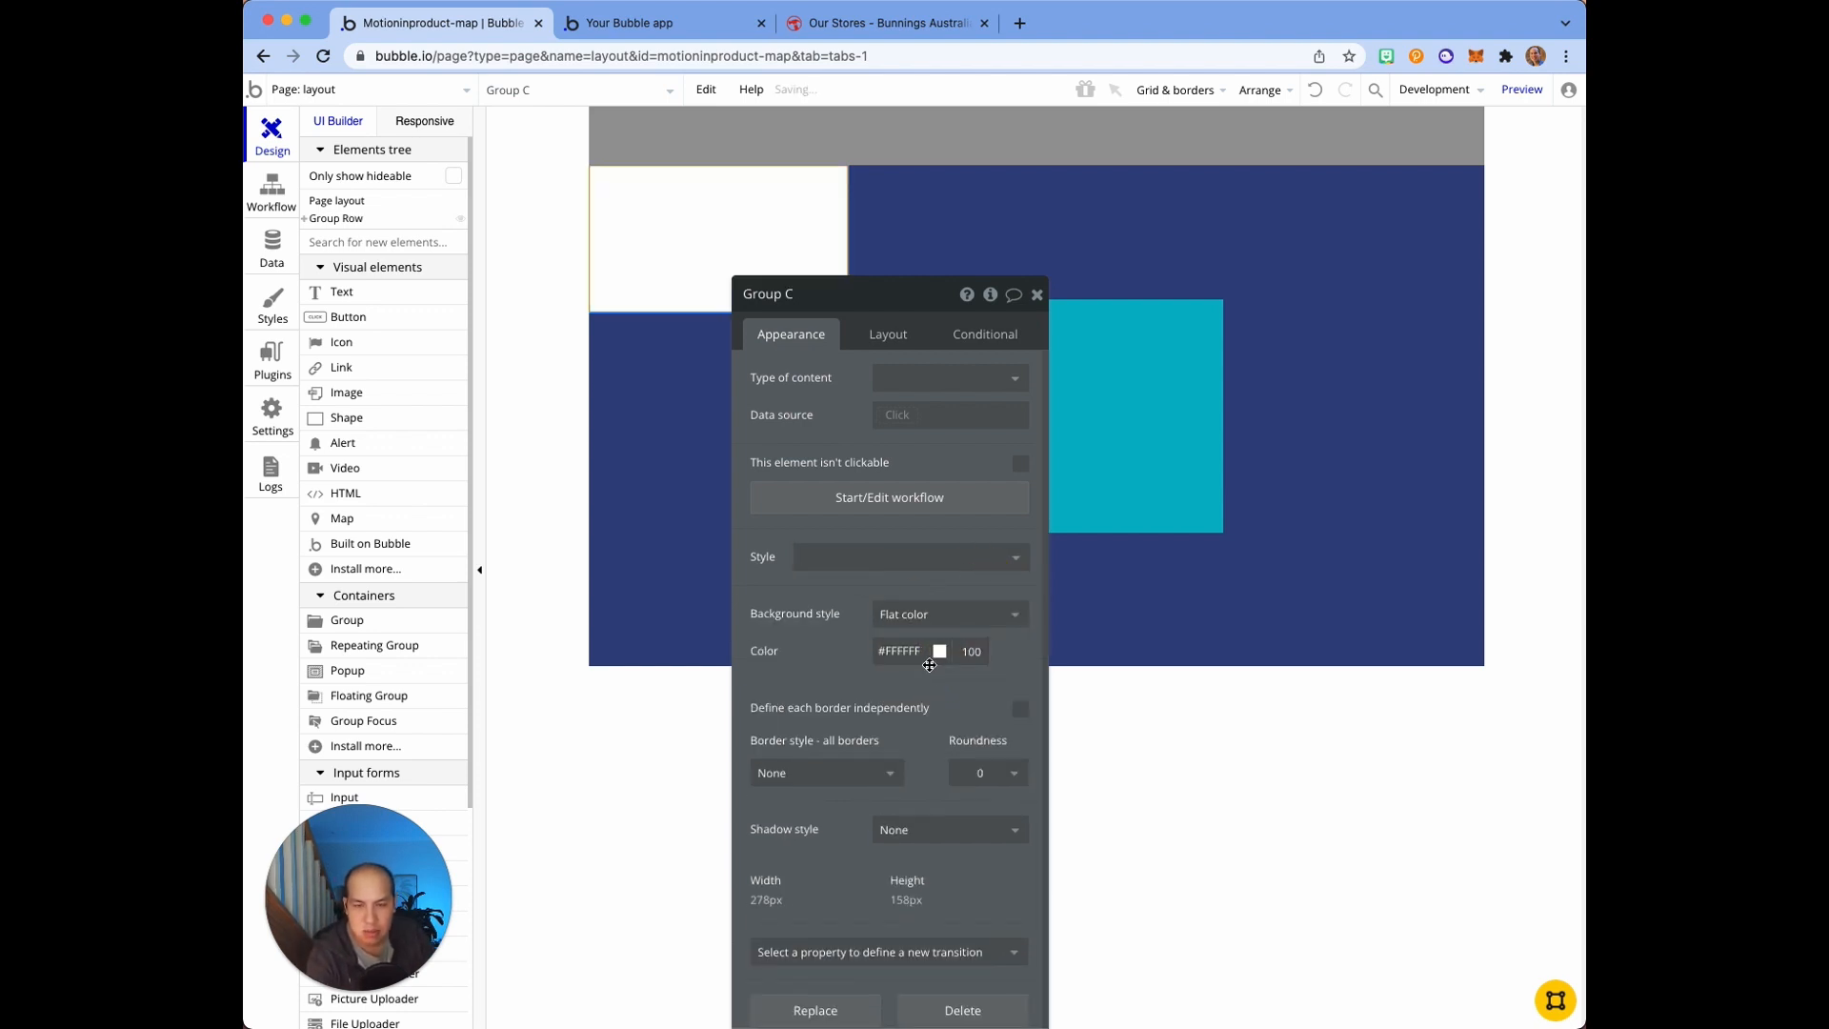
# Step: Fill Group C with navy #091747 and rename it Group Right
pyautogui.click(940, 651)
pyautogui.write('#091747')
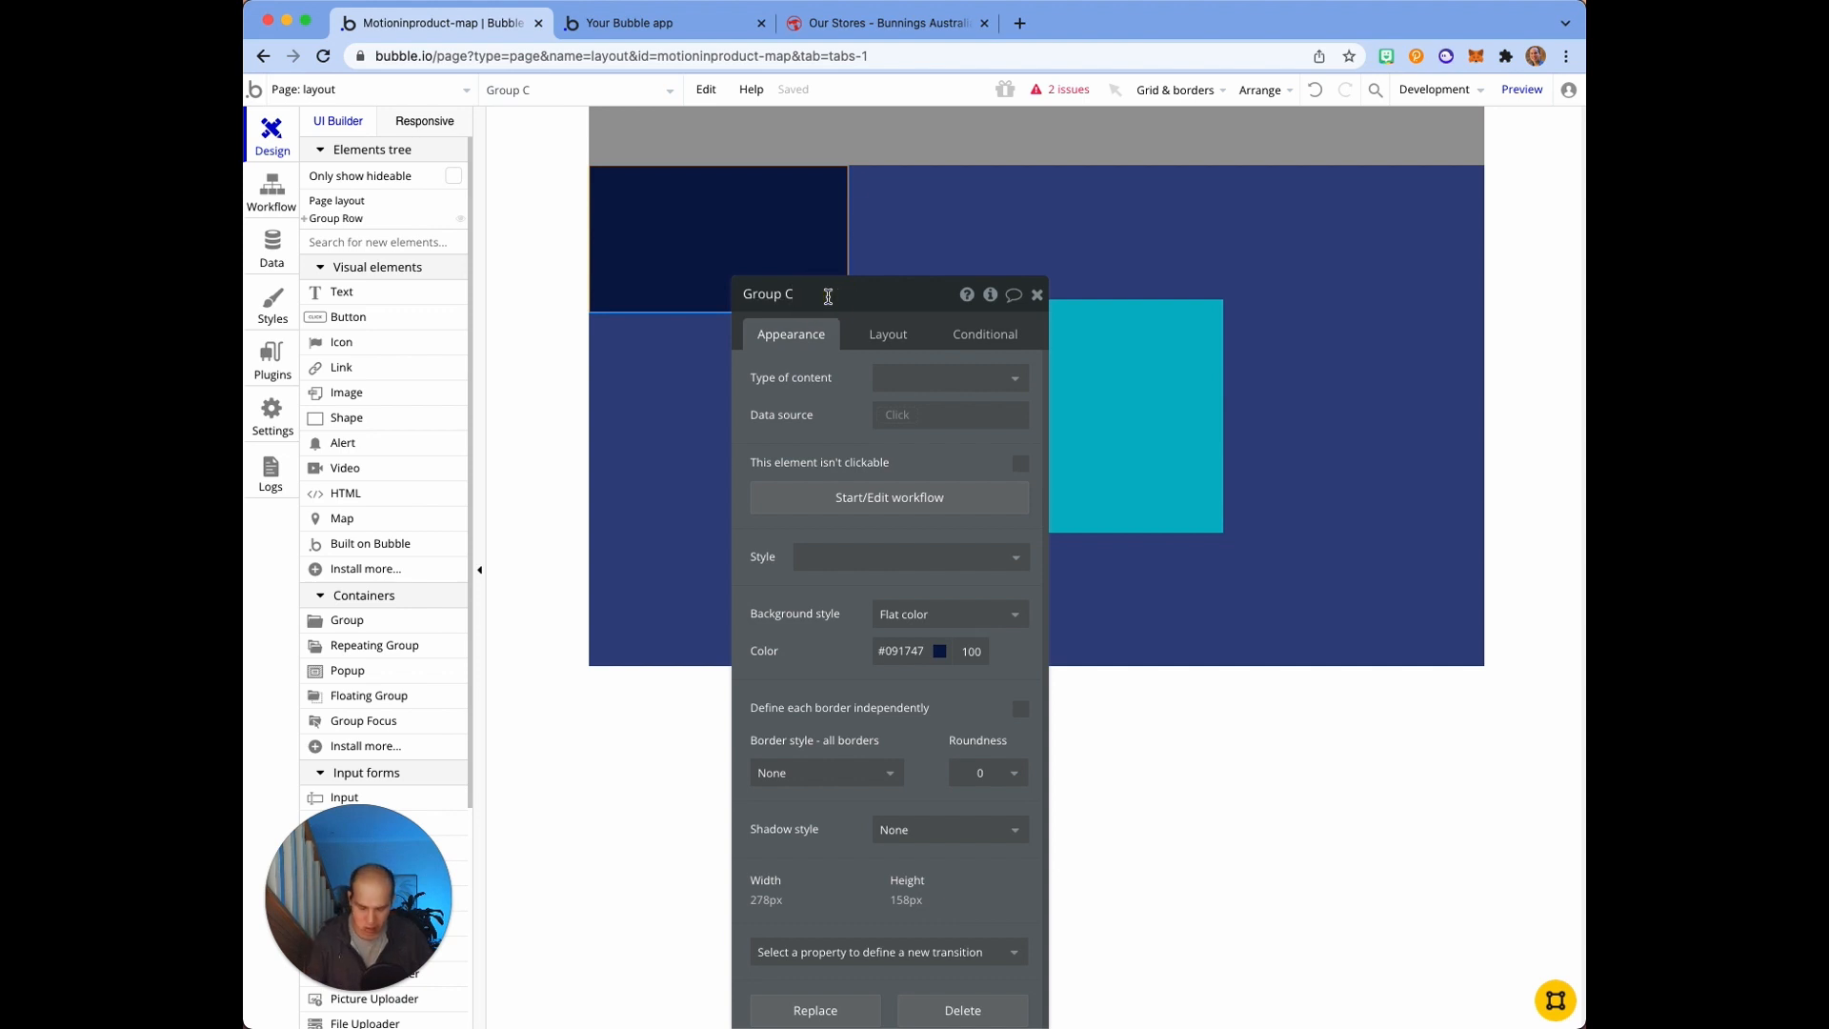
pyautogui.write('Group Right')
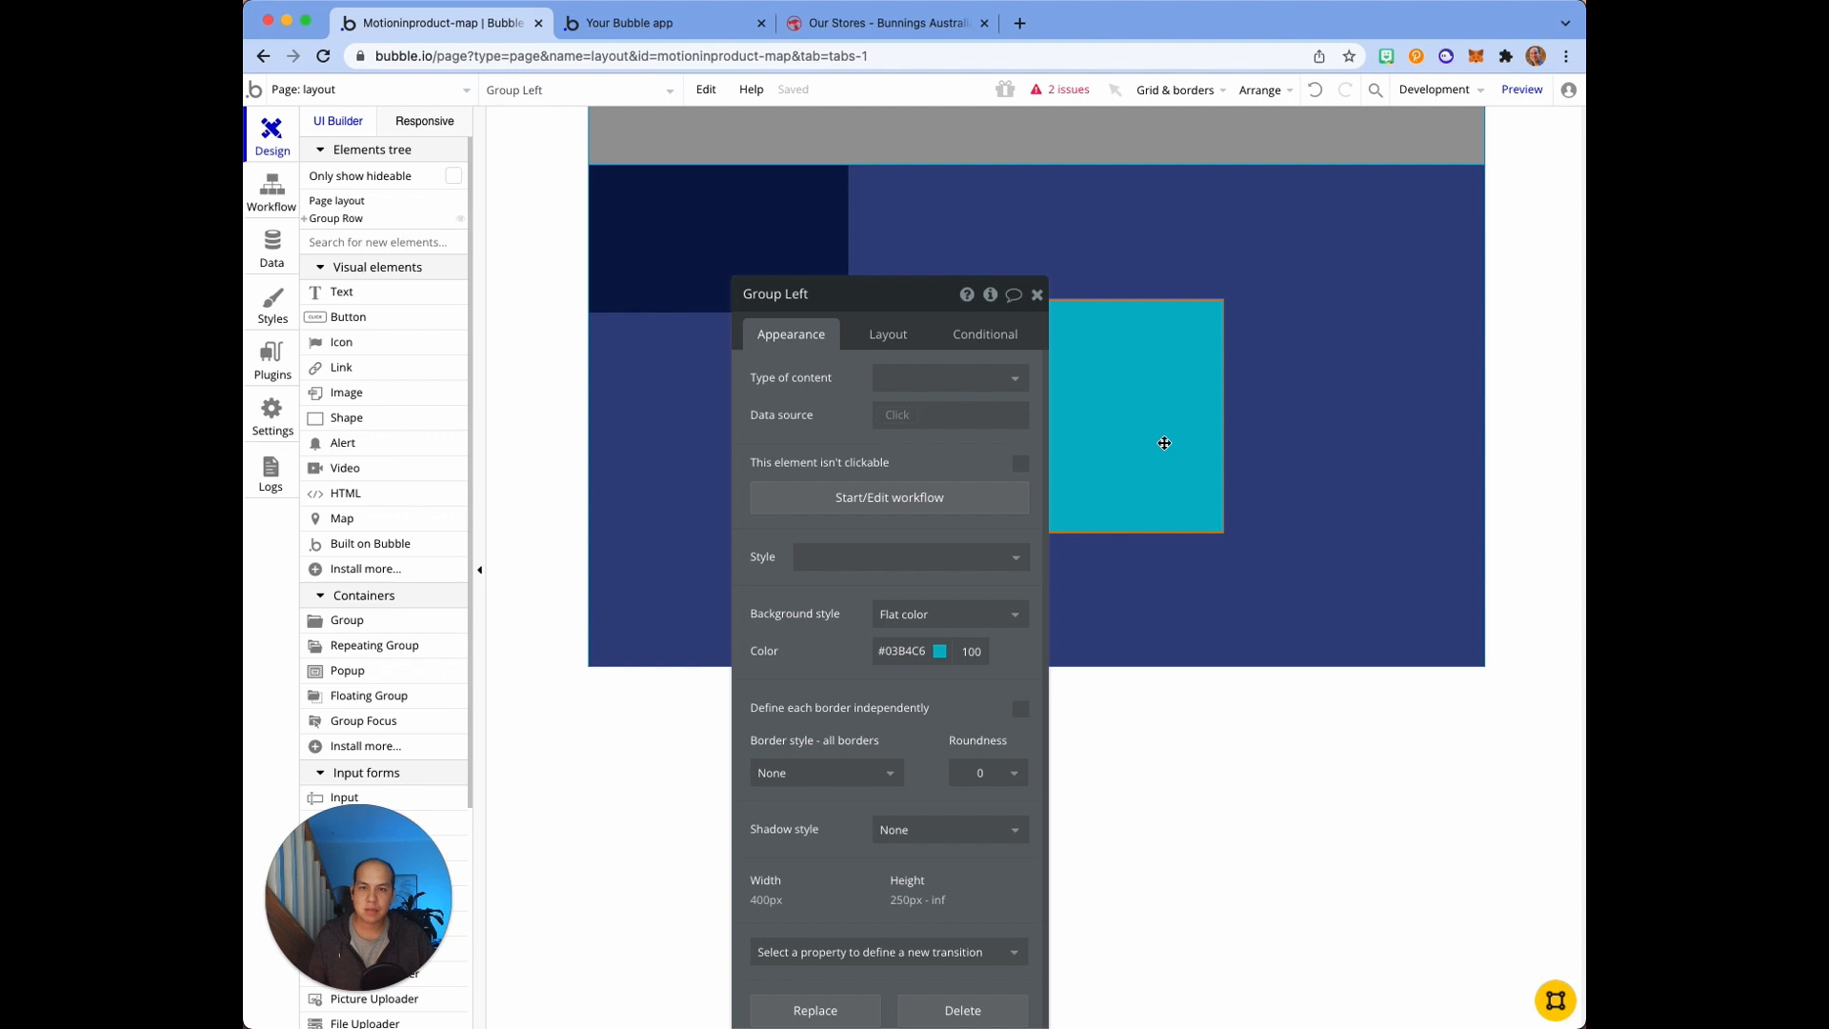
pyautogui.click(1035, 292)
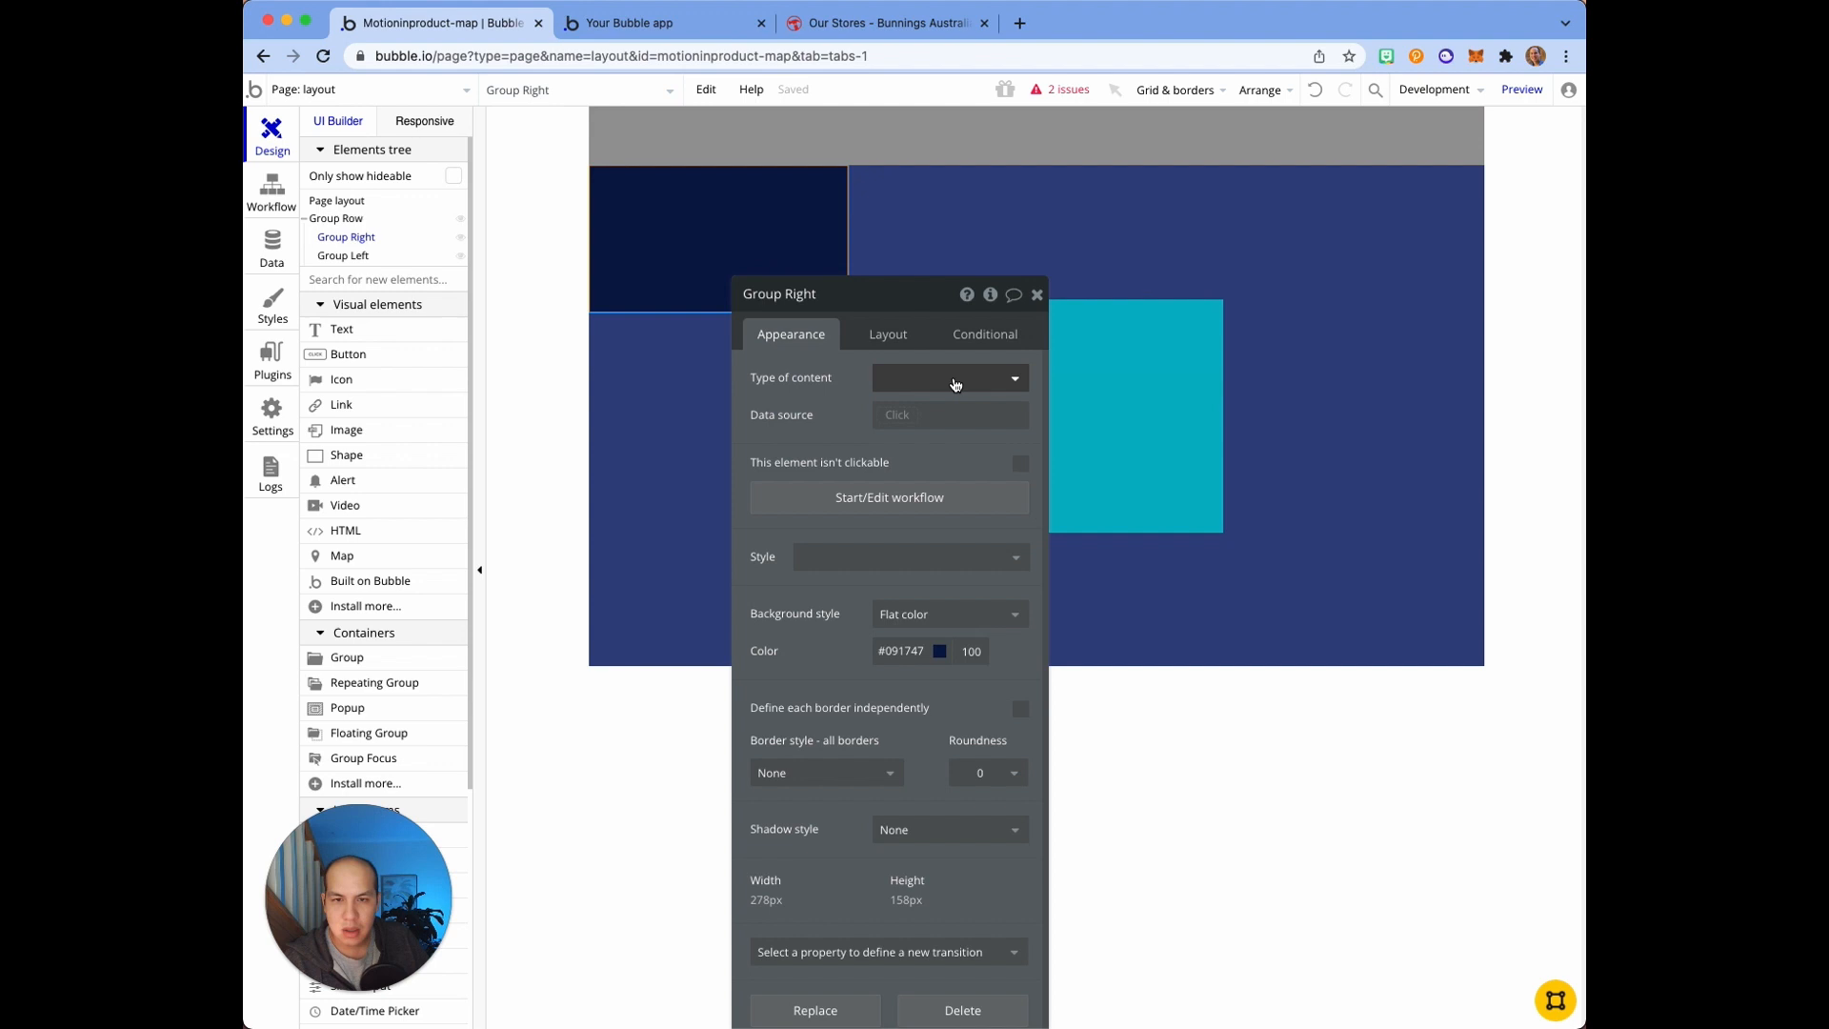
# Step: Set Group Right's container layout to Align to parent
pyautogui.click(887, 334)
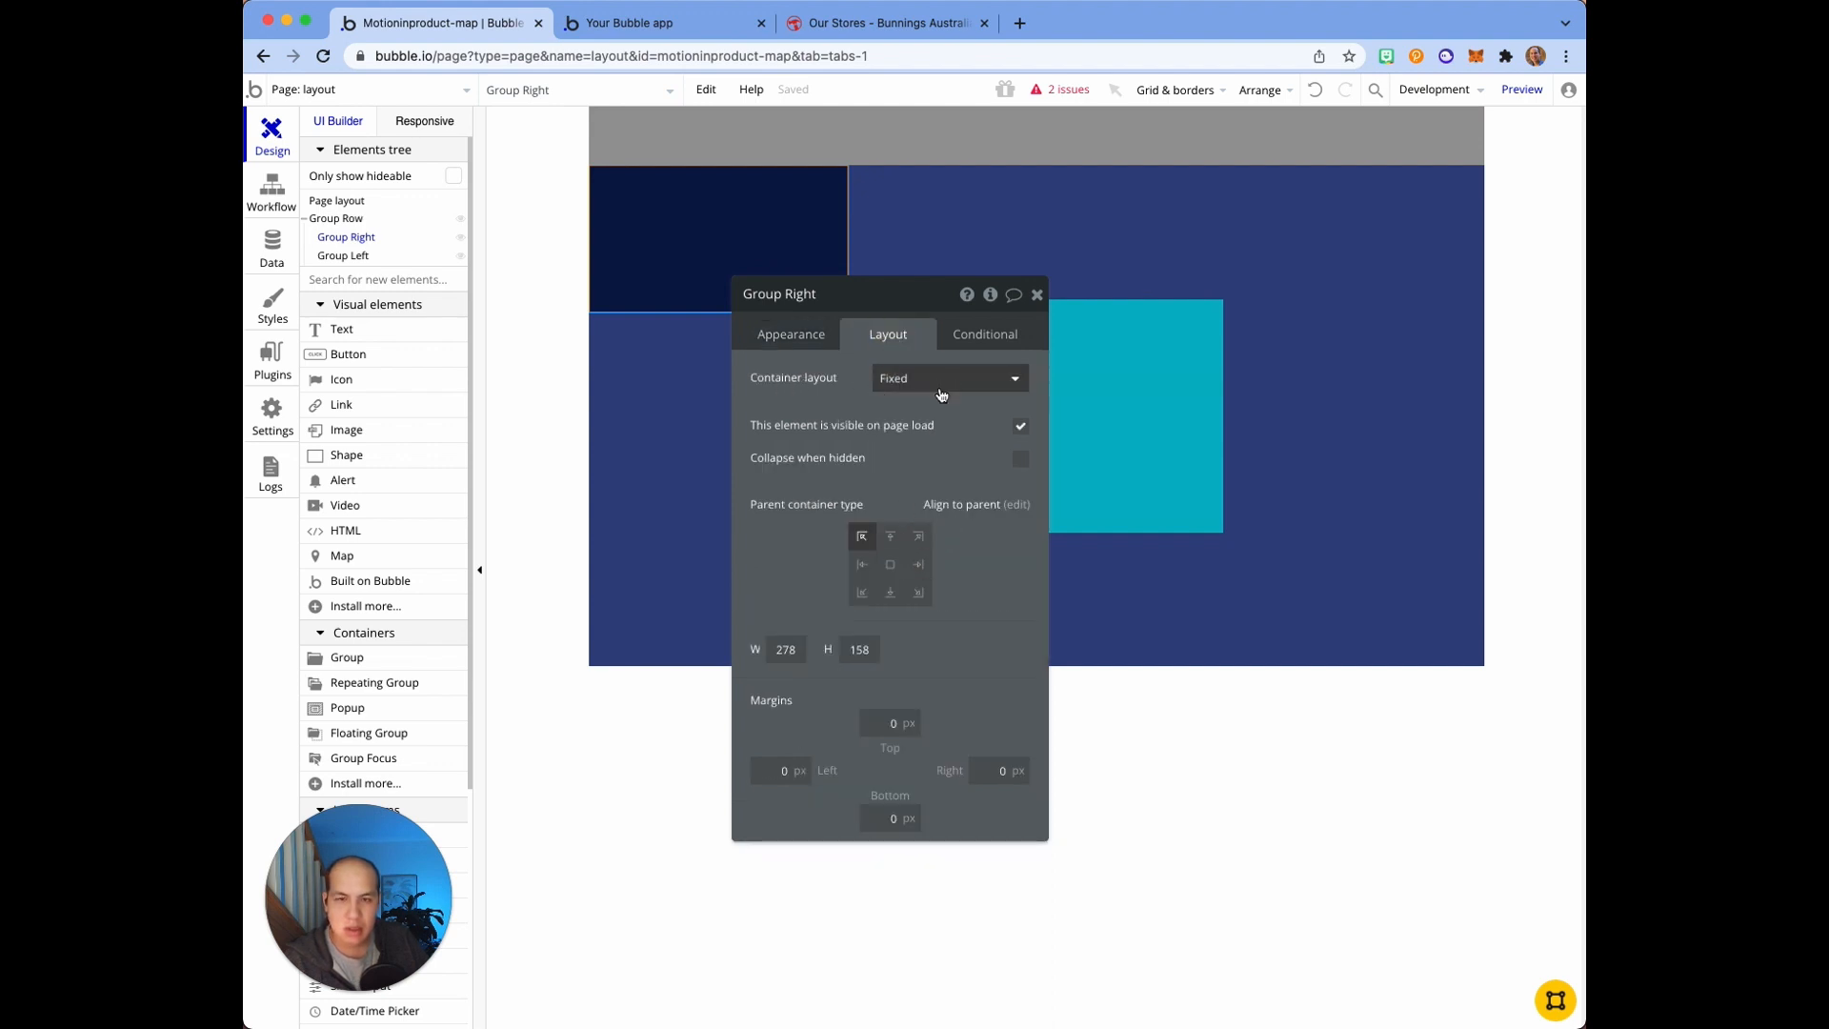
pyautogui.click(948, 377)
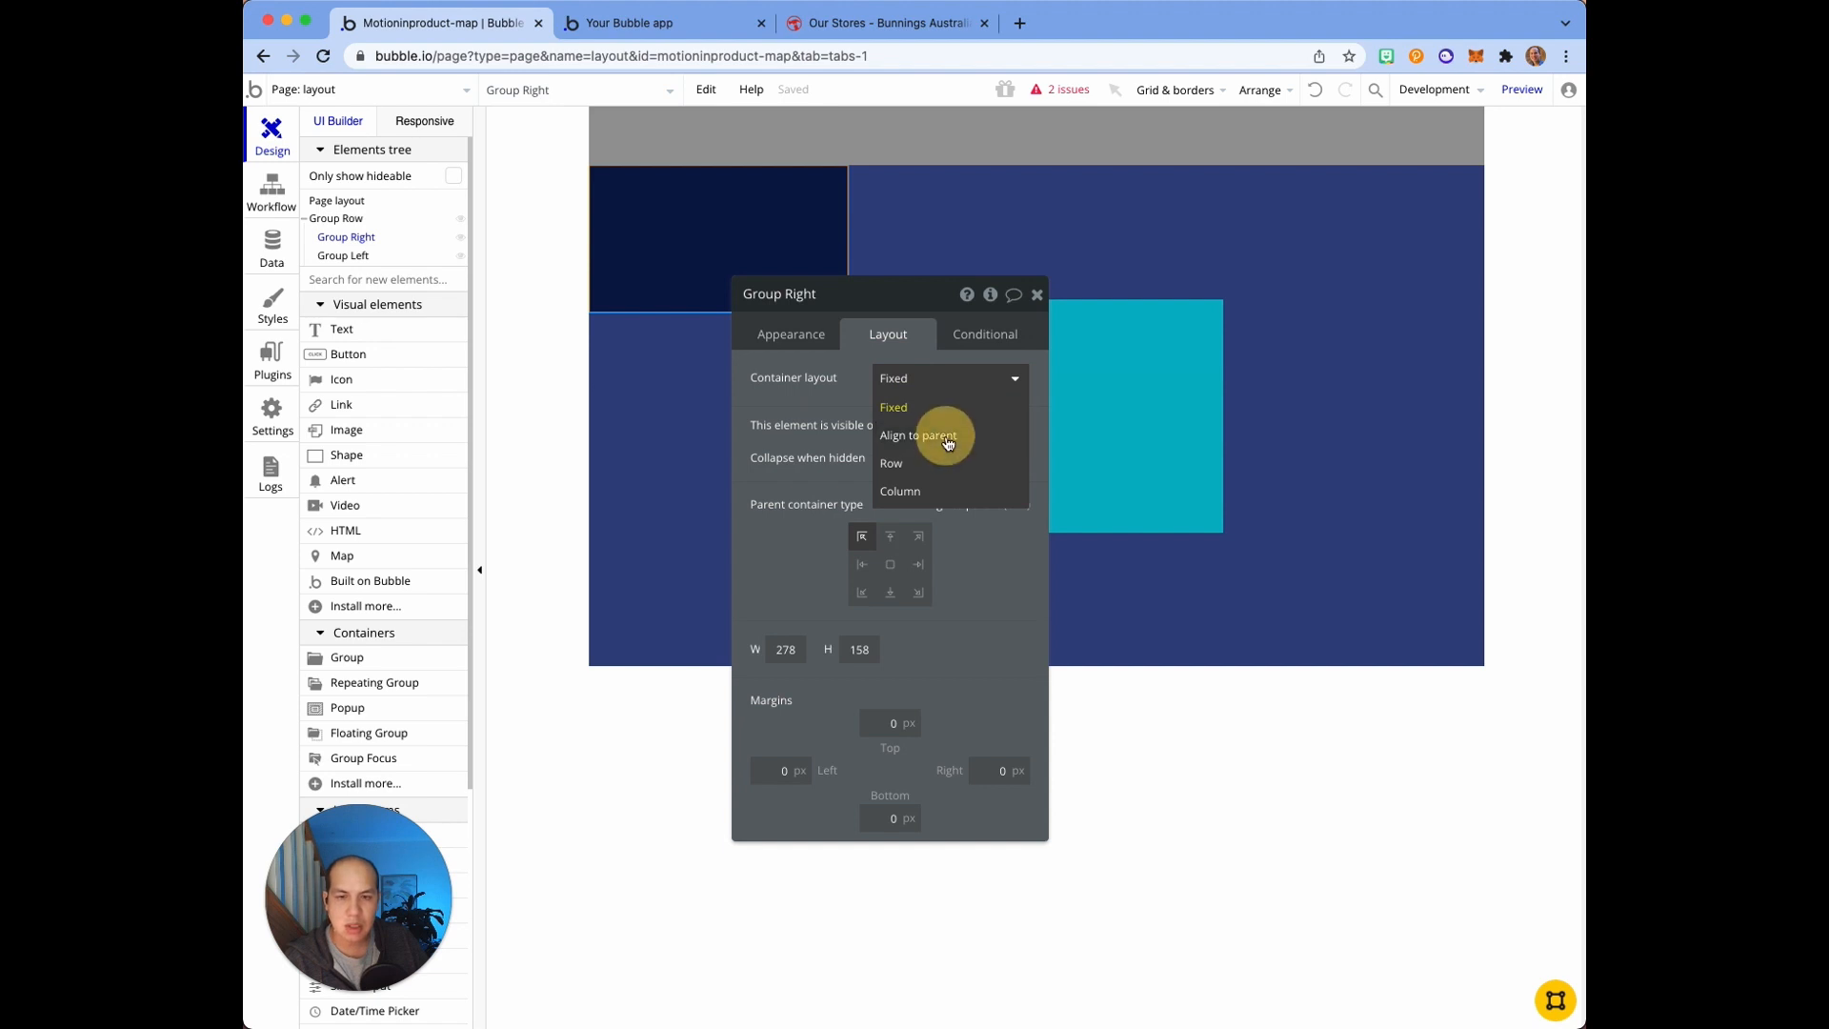
pyautogui.click(919, 436)
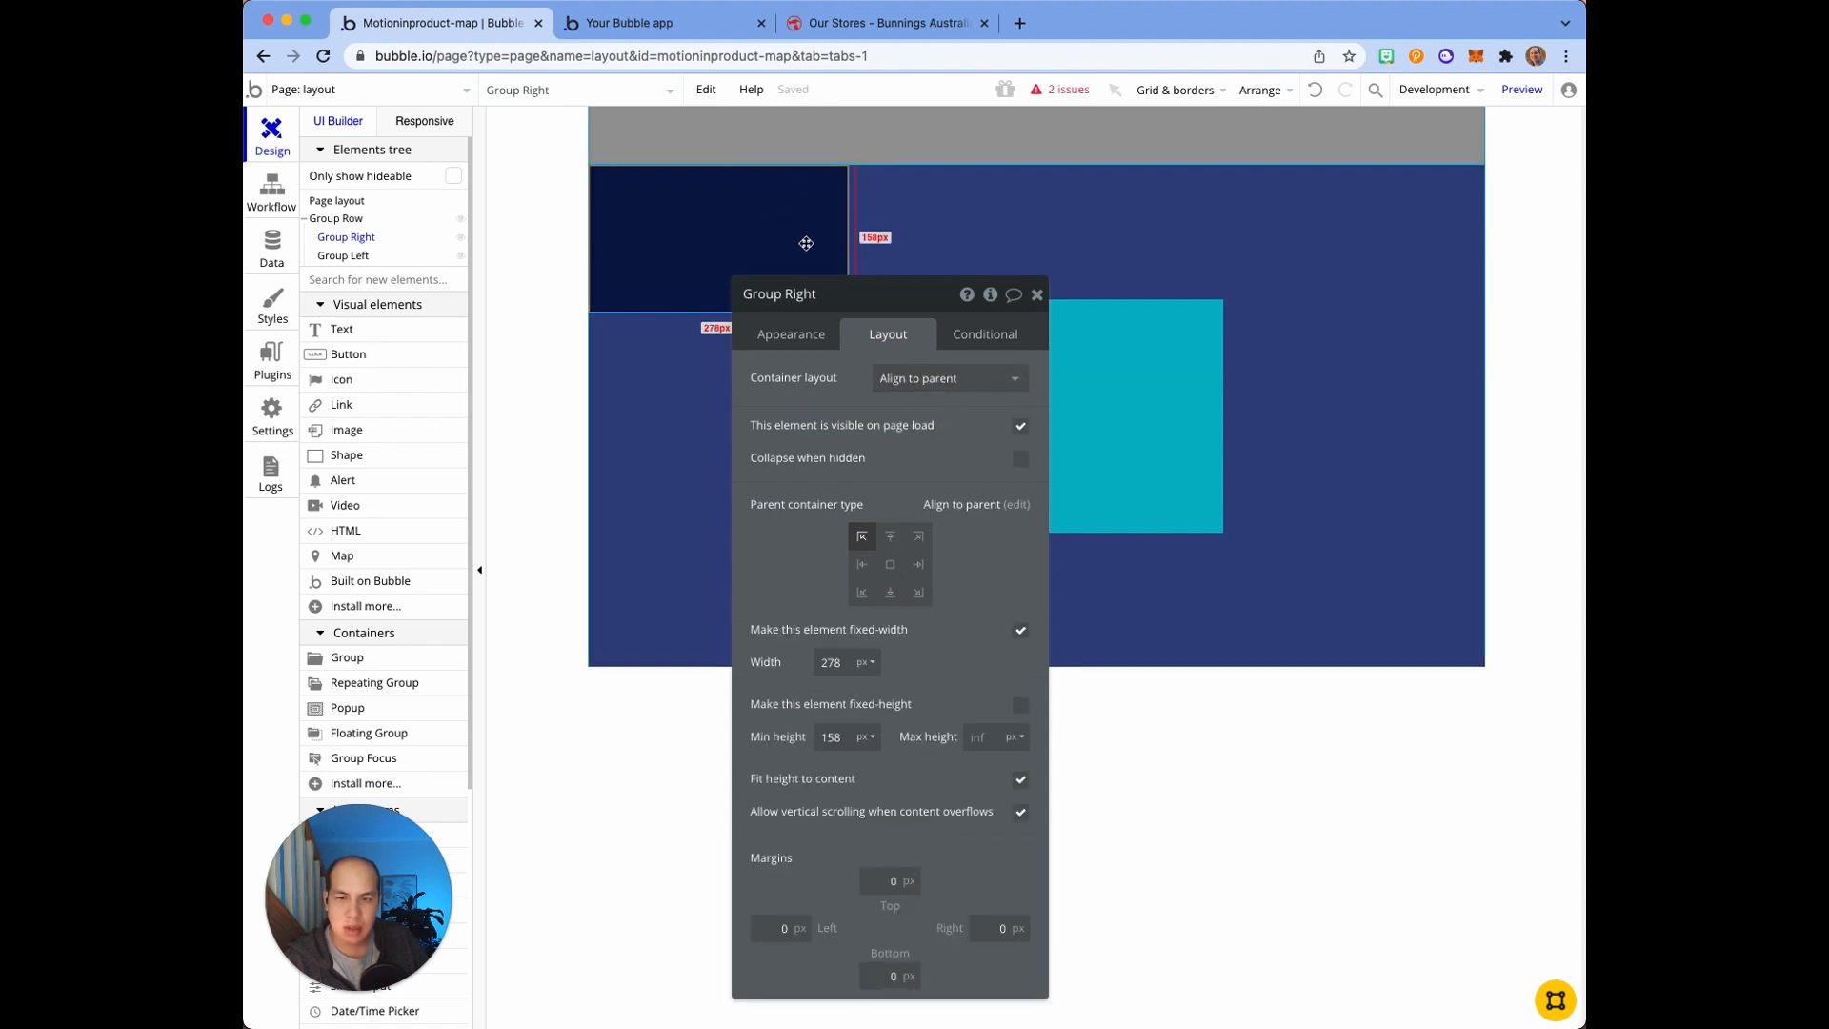
# Step: Anchor Group Left at the left-middle of its parent
pyautogui.click(343, 254)
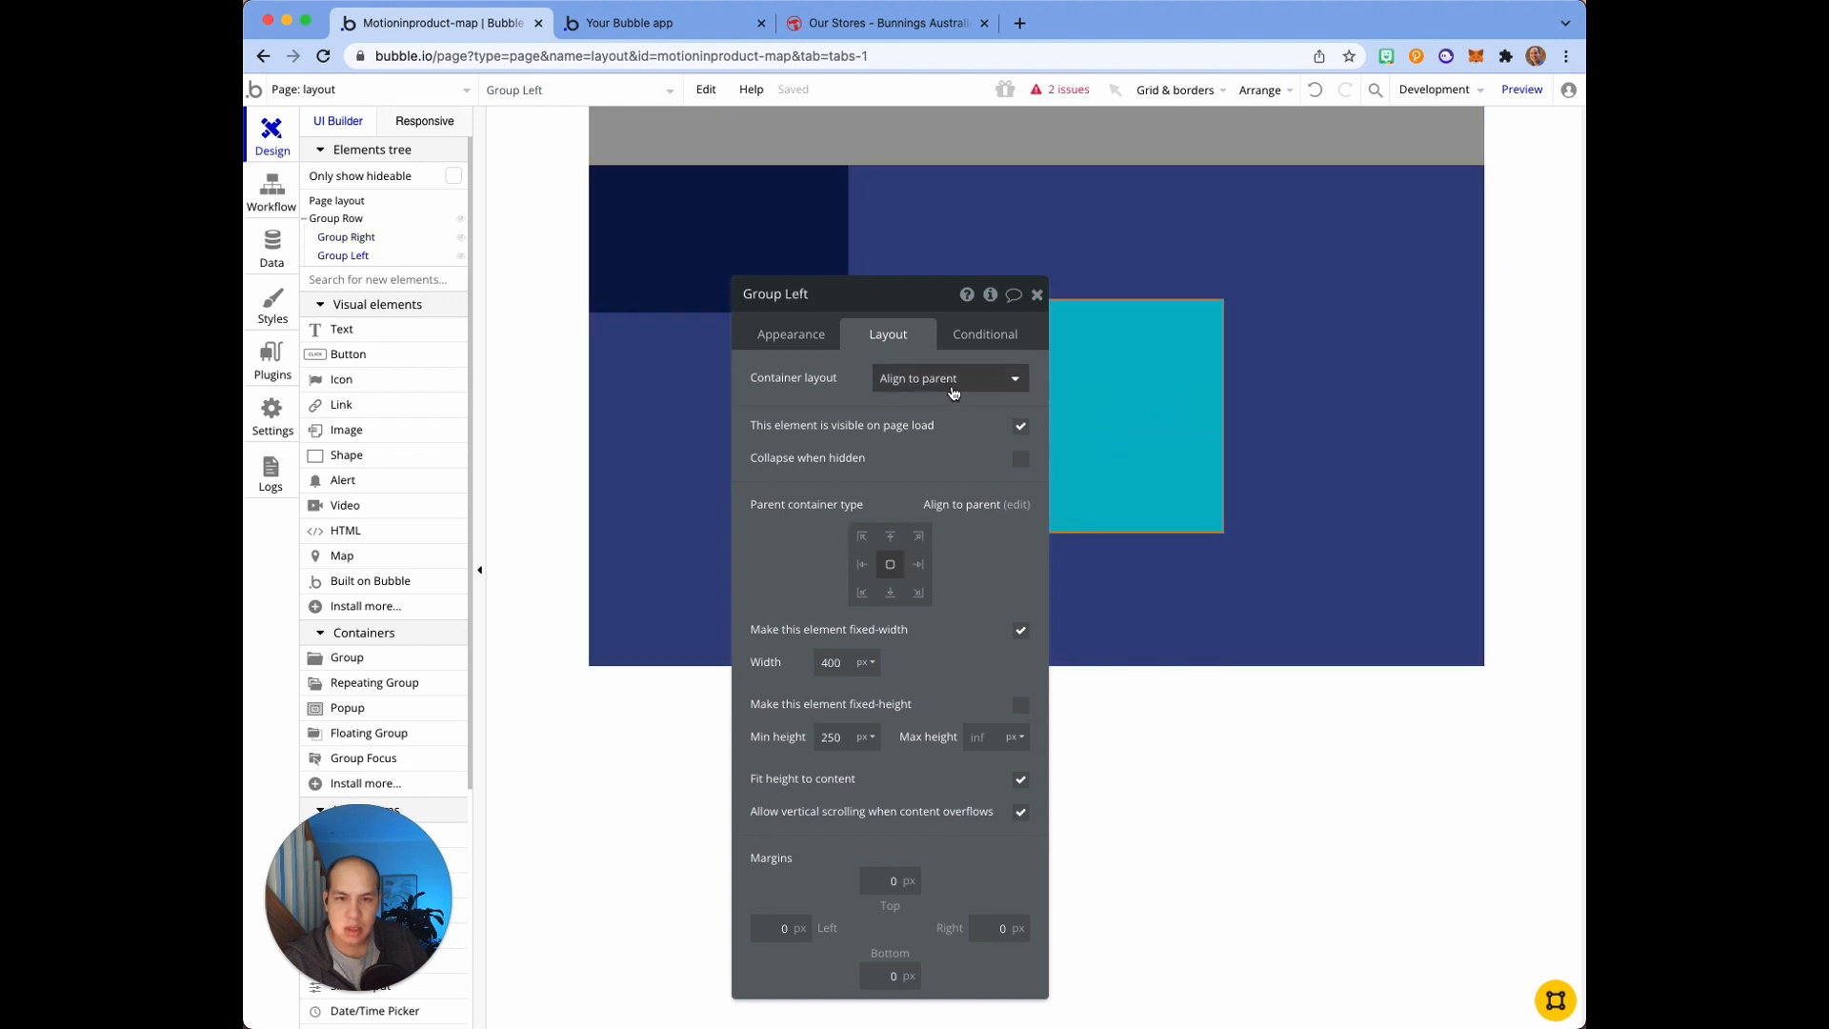
pyautogui.click(863, 565)
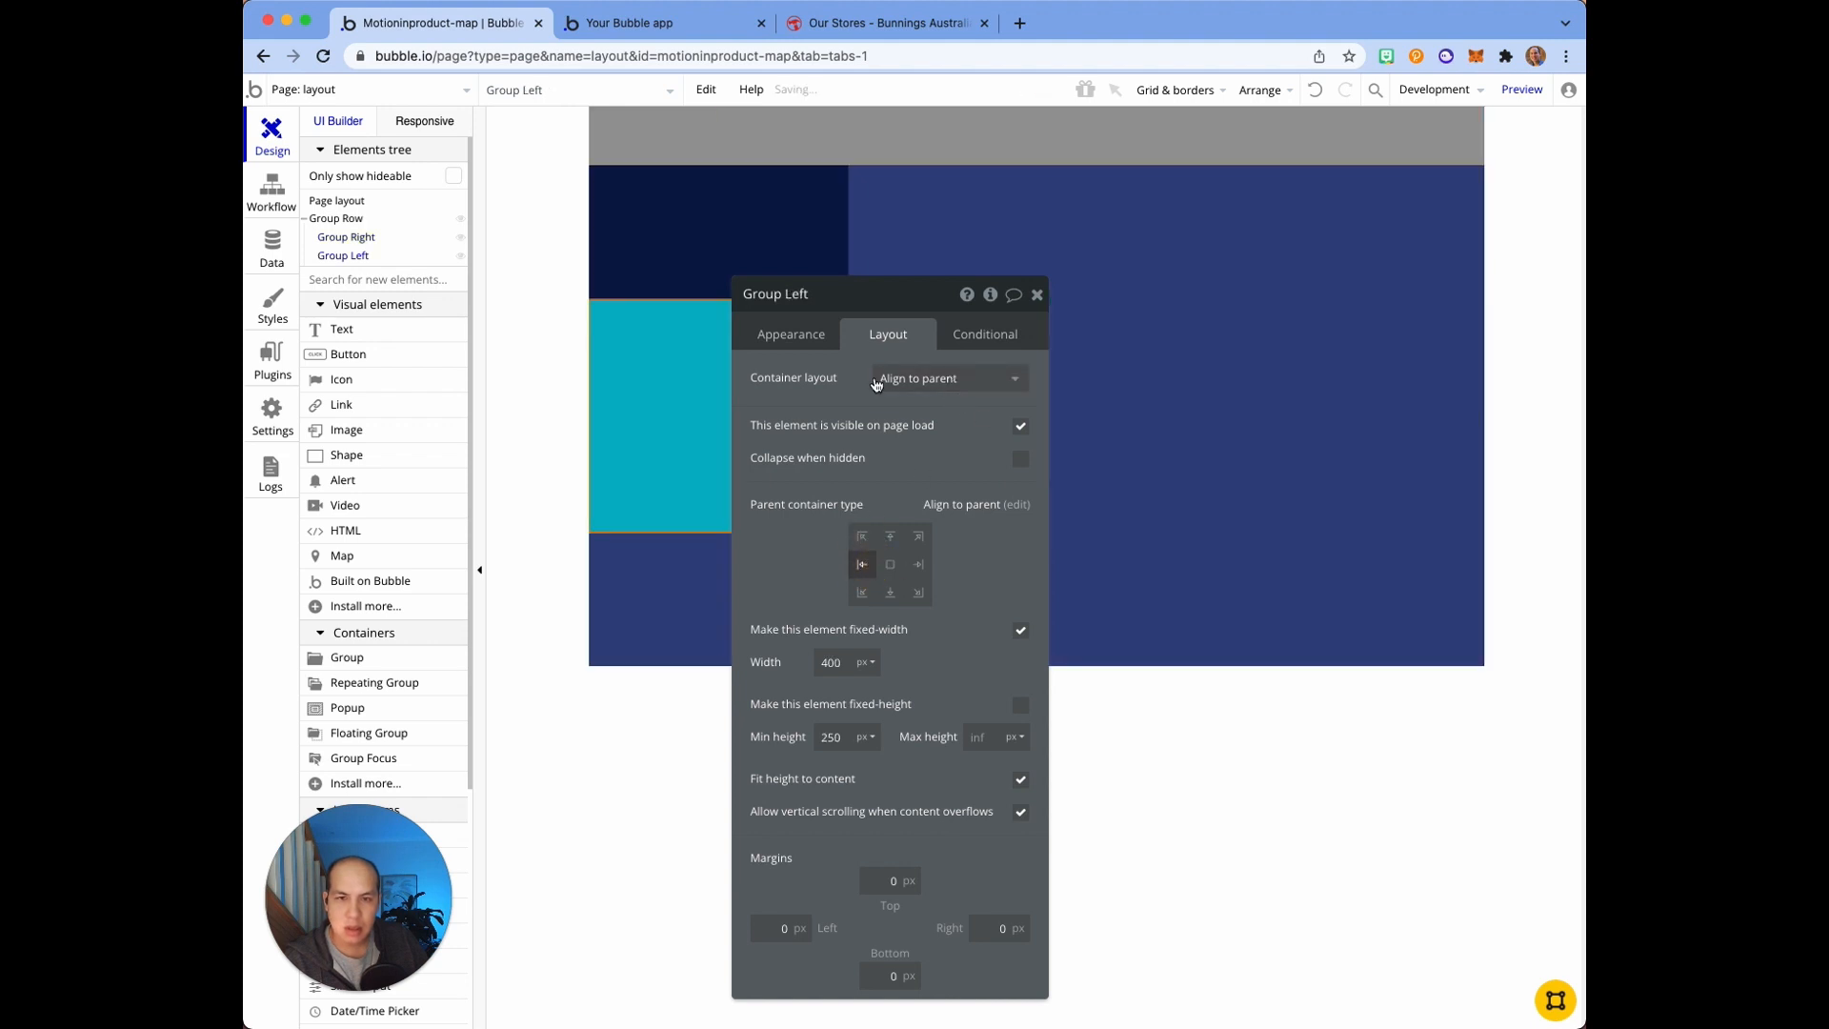
pyautogui.click(345, 238)
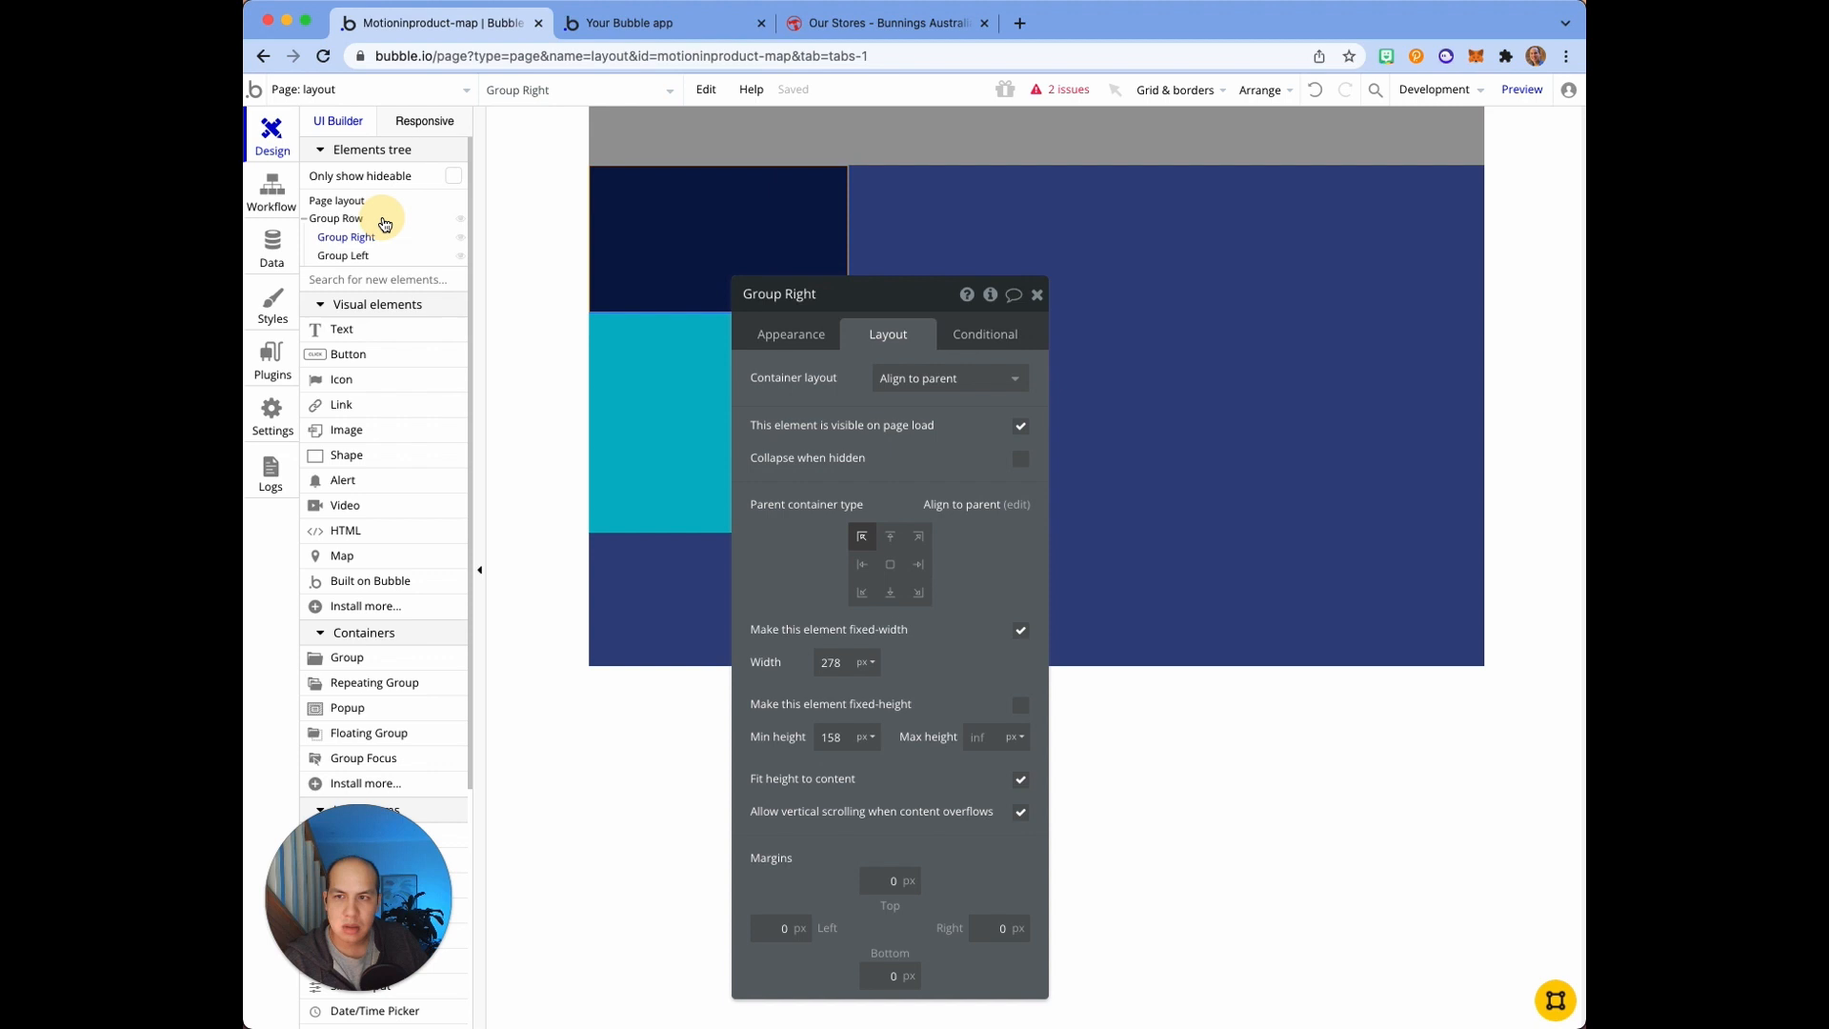
pyautogui.click(339, 219)
pyautogui.write('2')
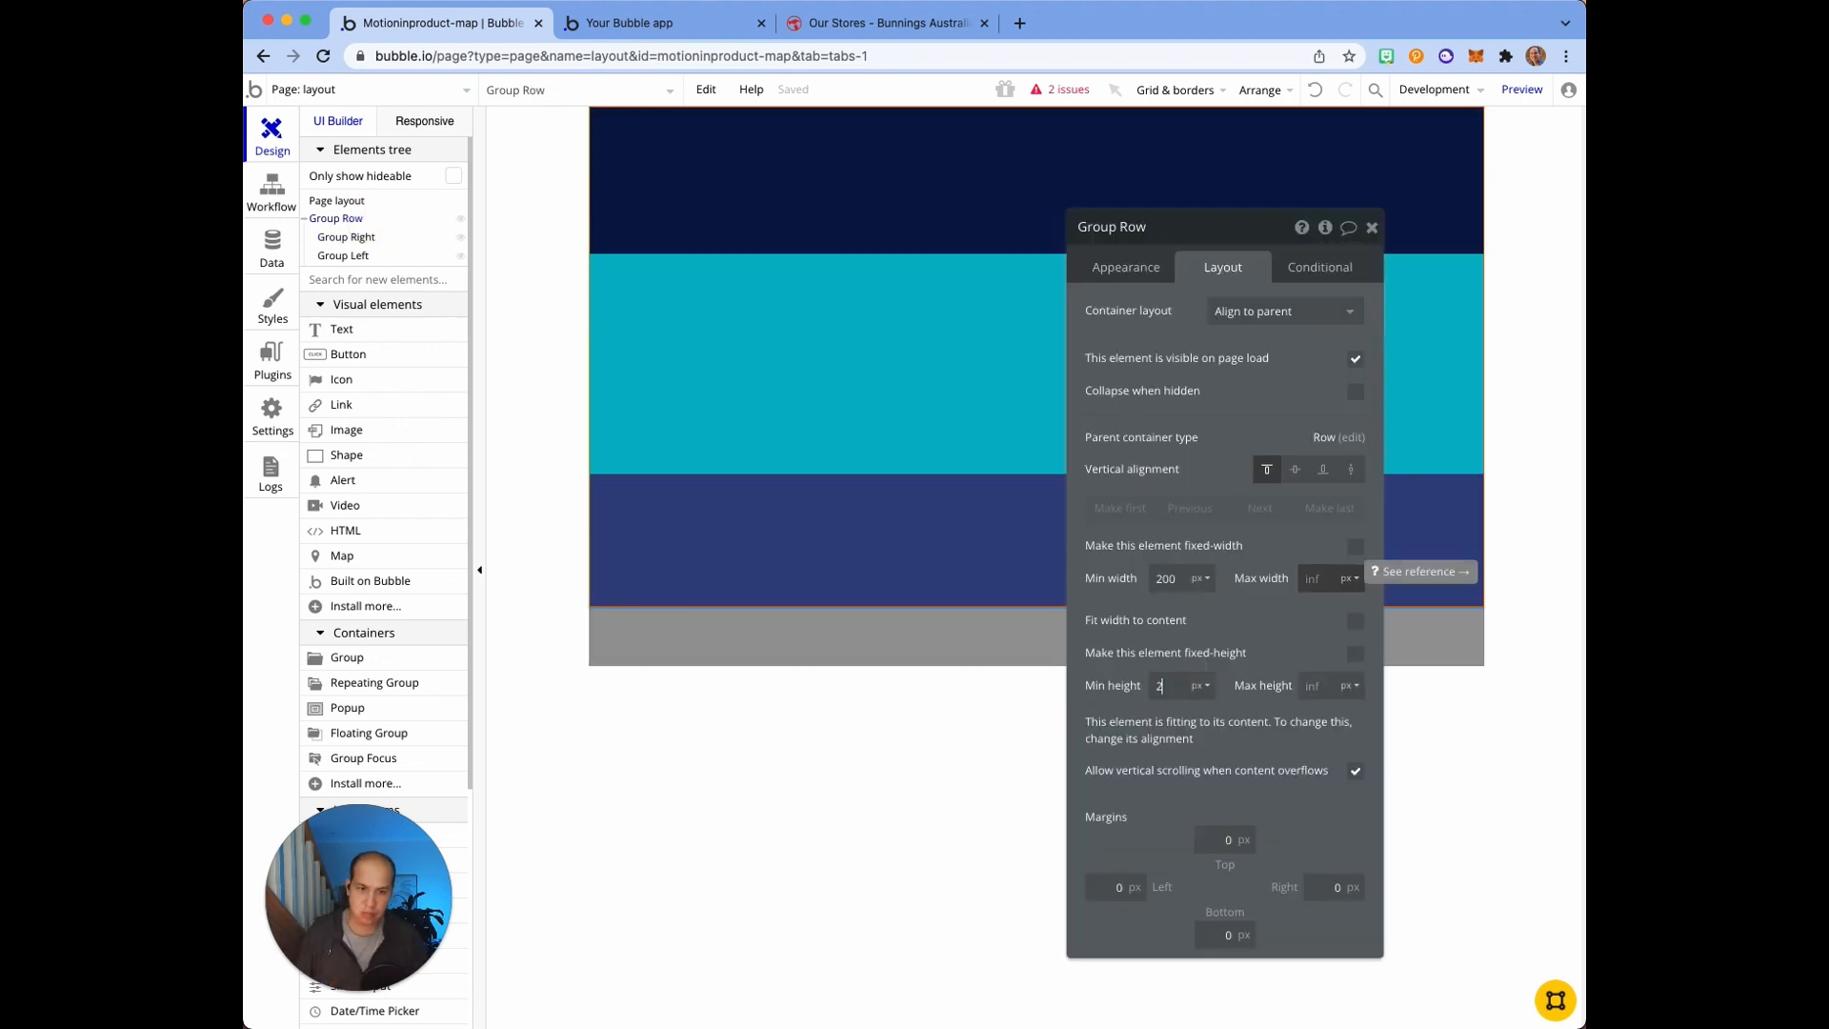
# Step: Give Group Row a 200 minimum height and a Row container layout
pyautogui.write('00')
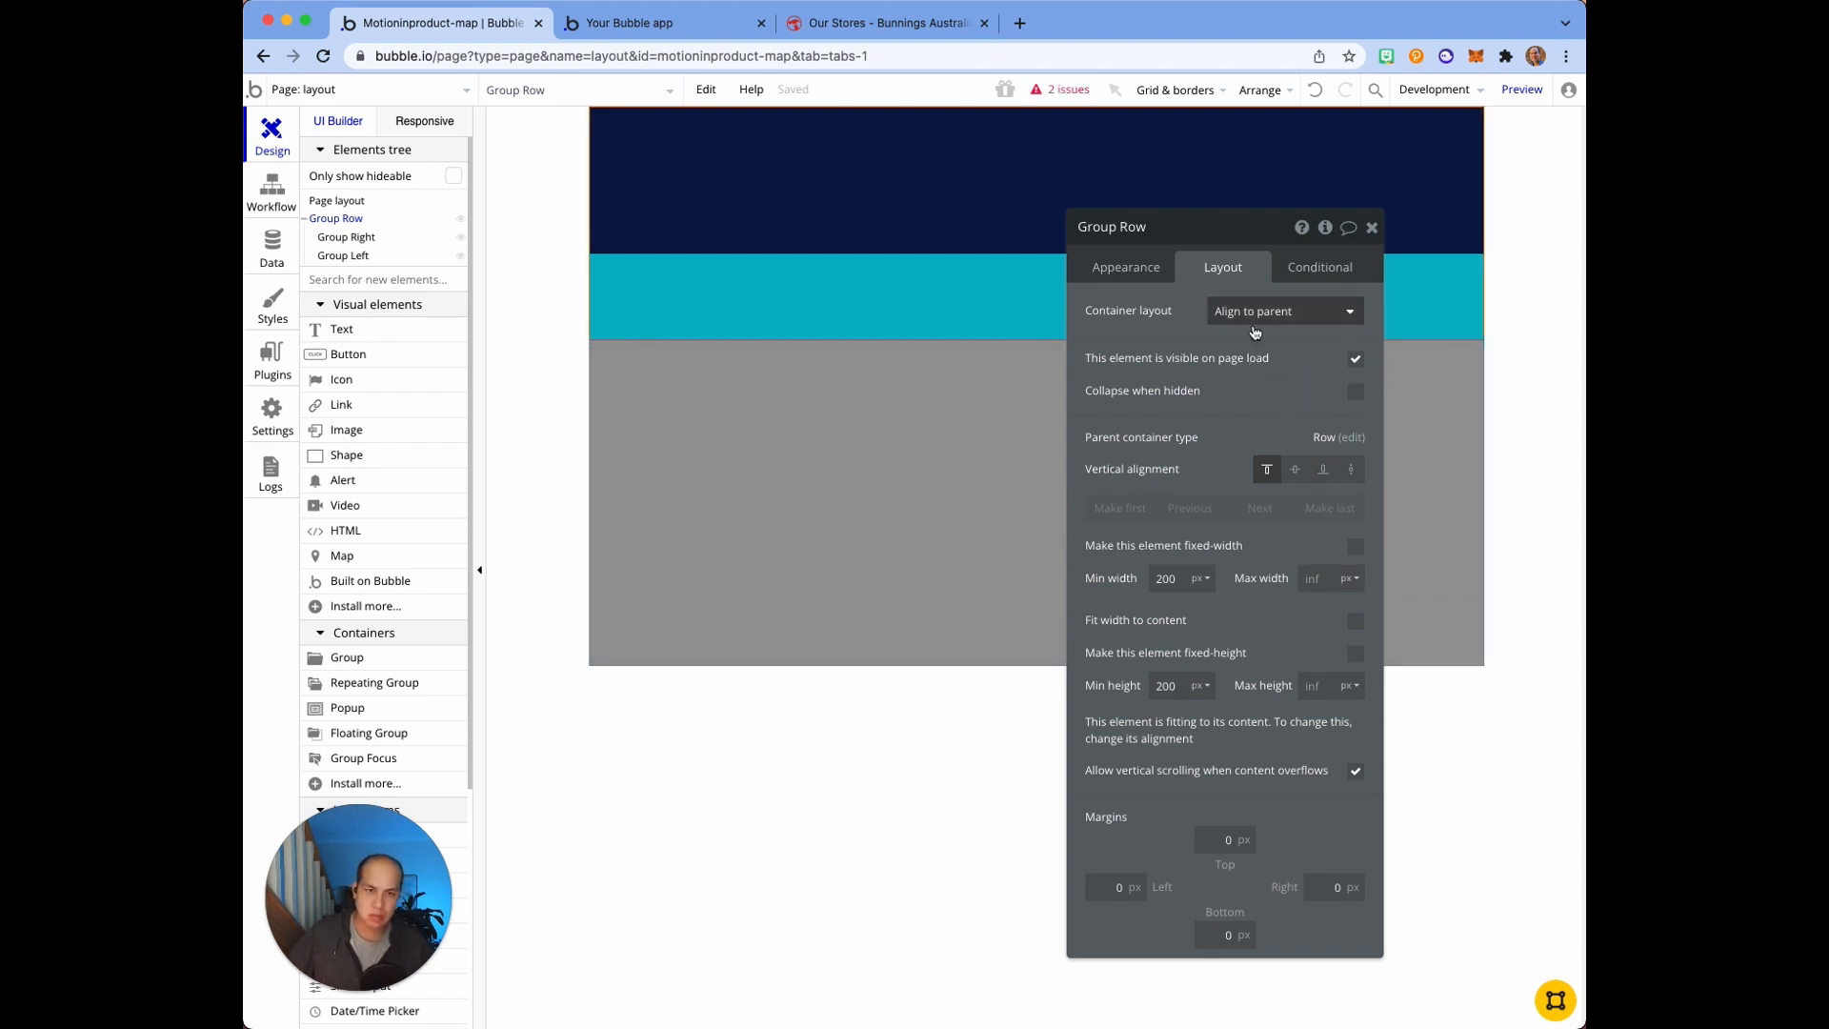
pyautogui.moveTo(1279, 318)
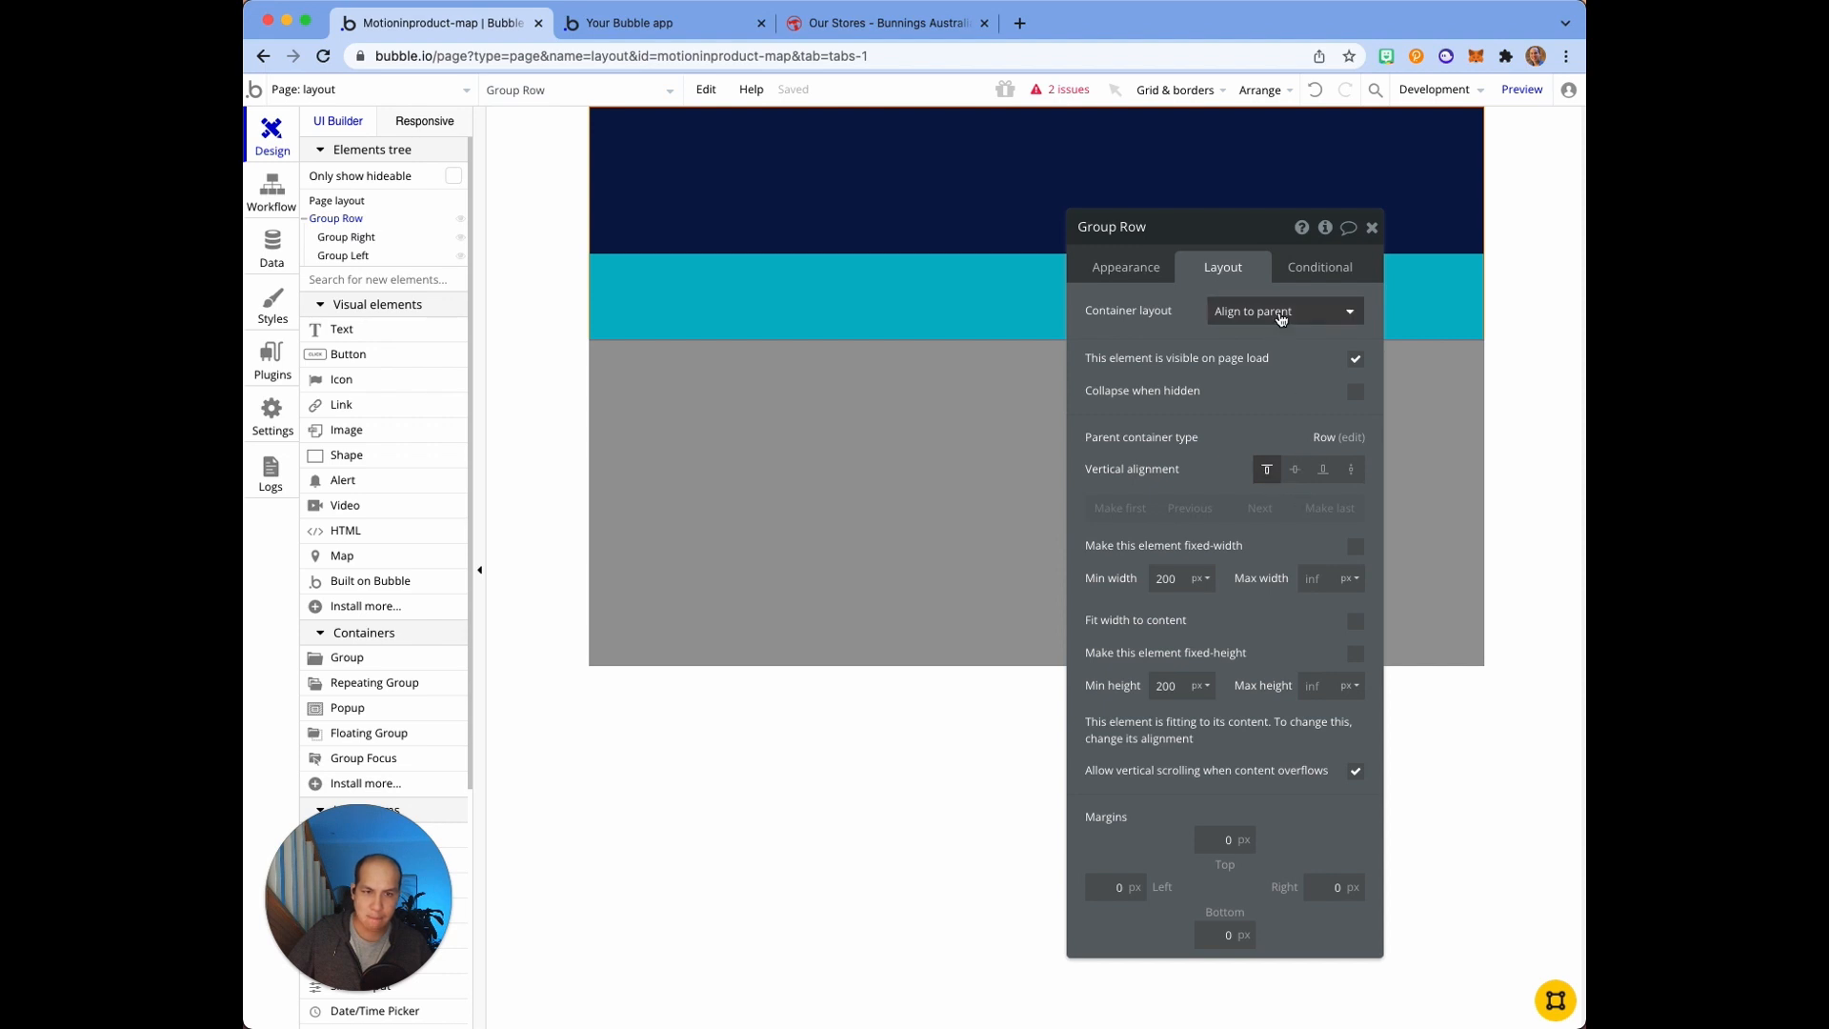
pyautogui.click(1282, 311)
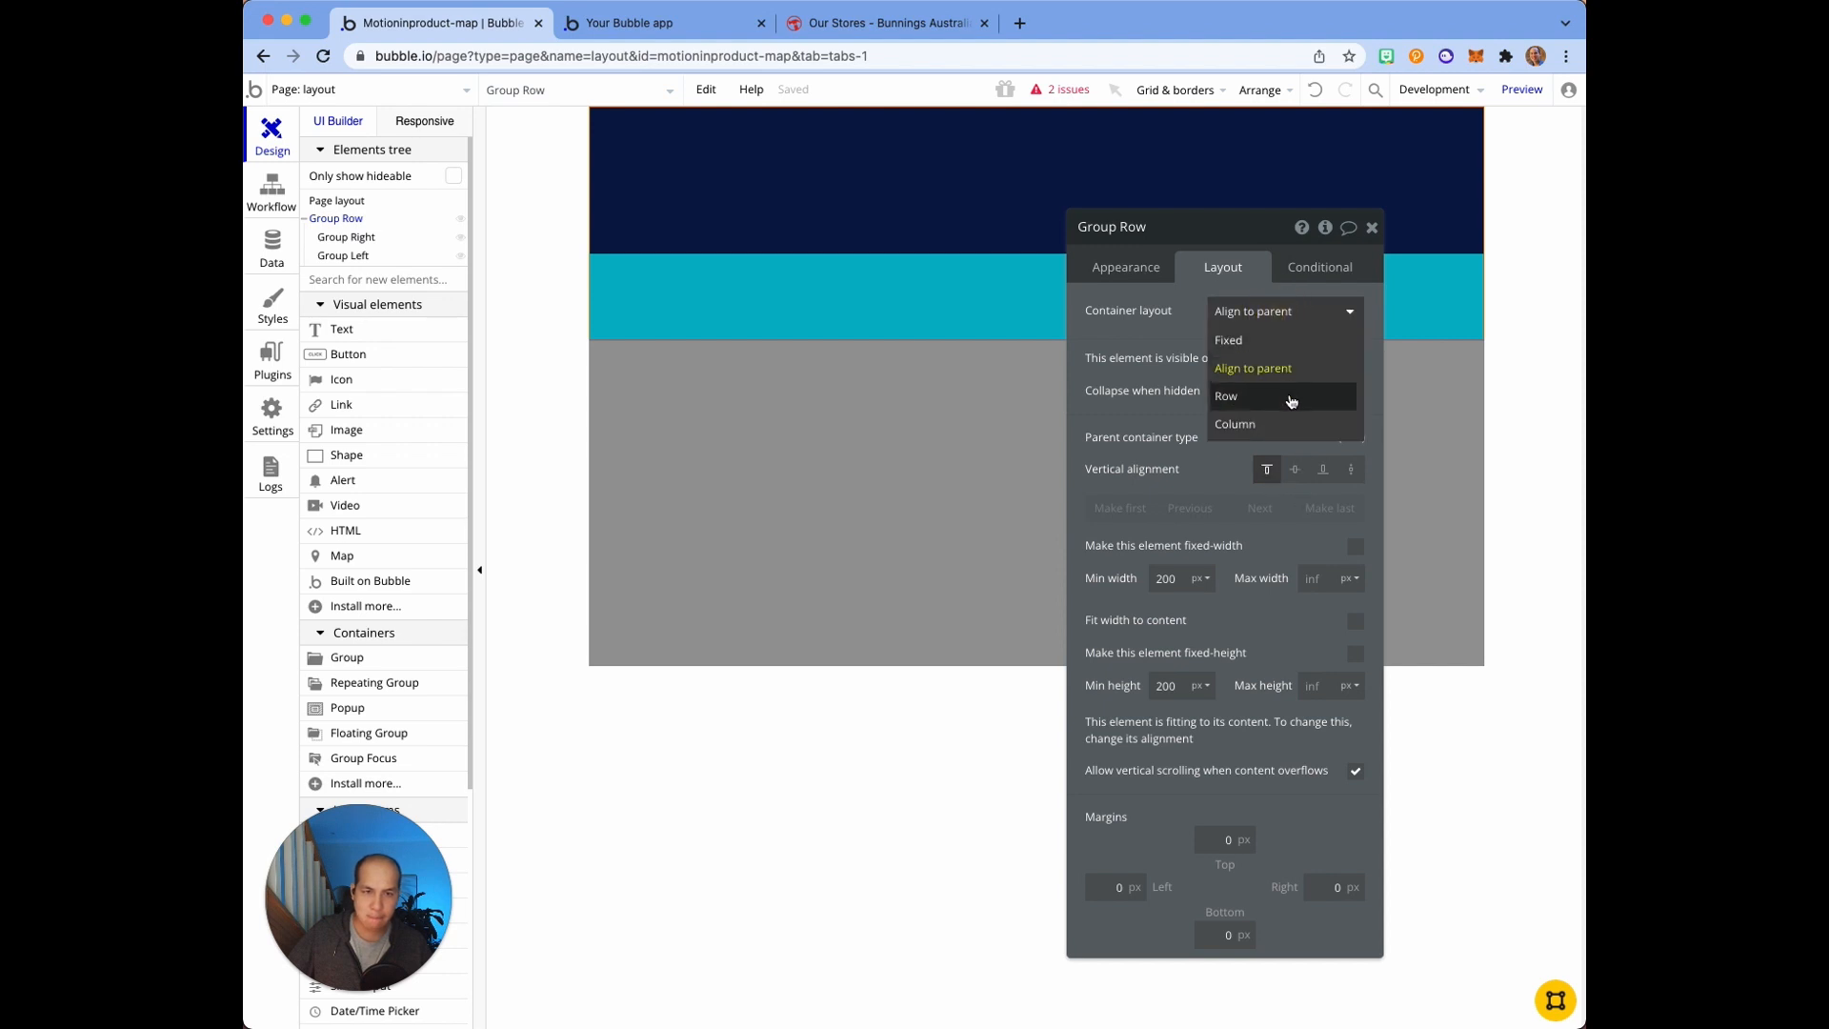
pyautogui.click(1226, 396)
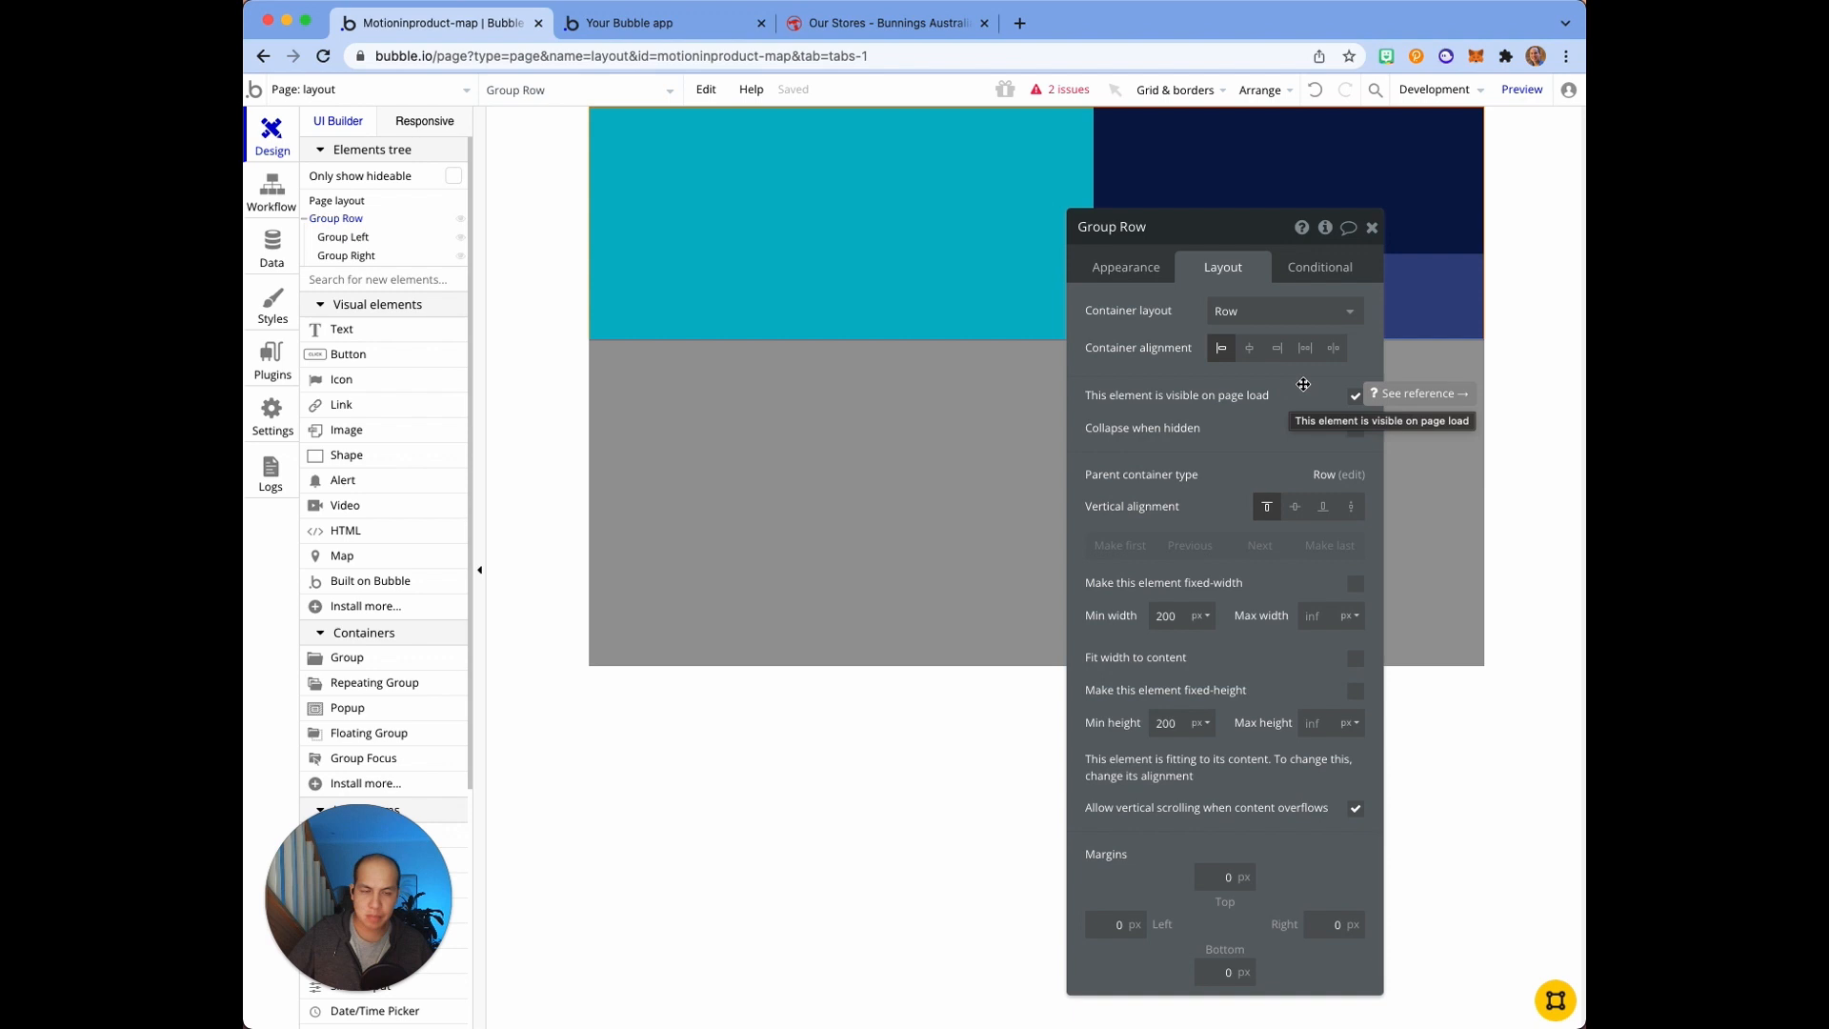
pyautogui.moveTo(1109, 226); pyautogui.dragTo(1045, 449)
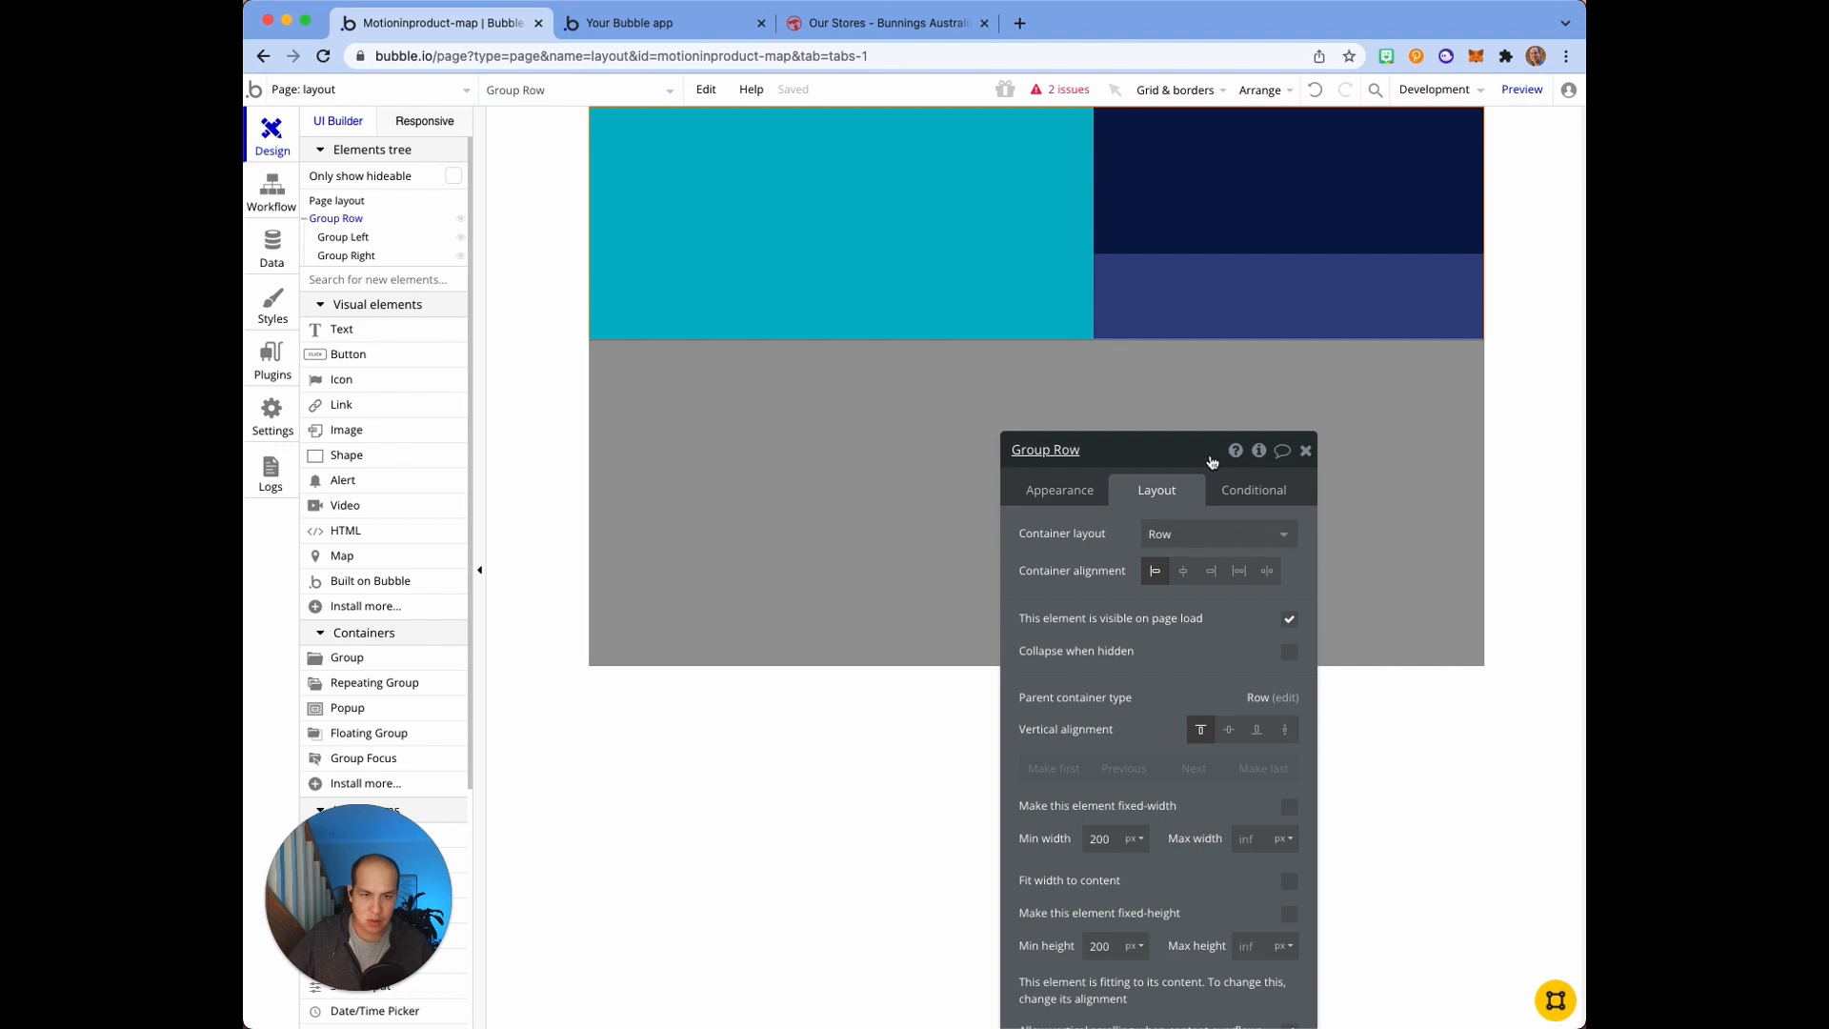
# Step: Set Group Row's minimum height to 100 percent
pyautogui.click(343, 237)
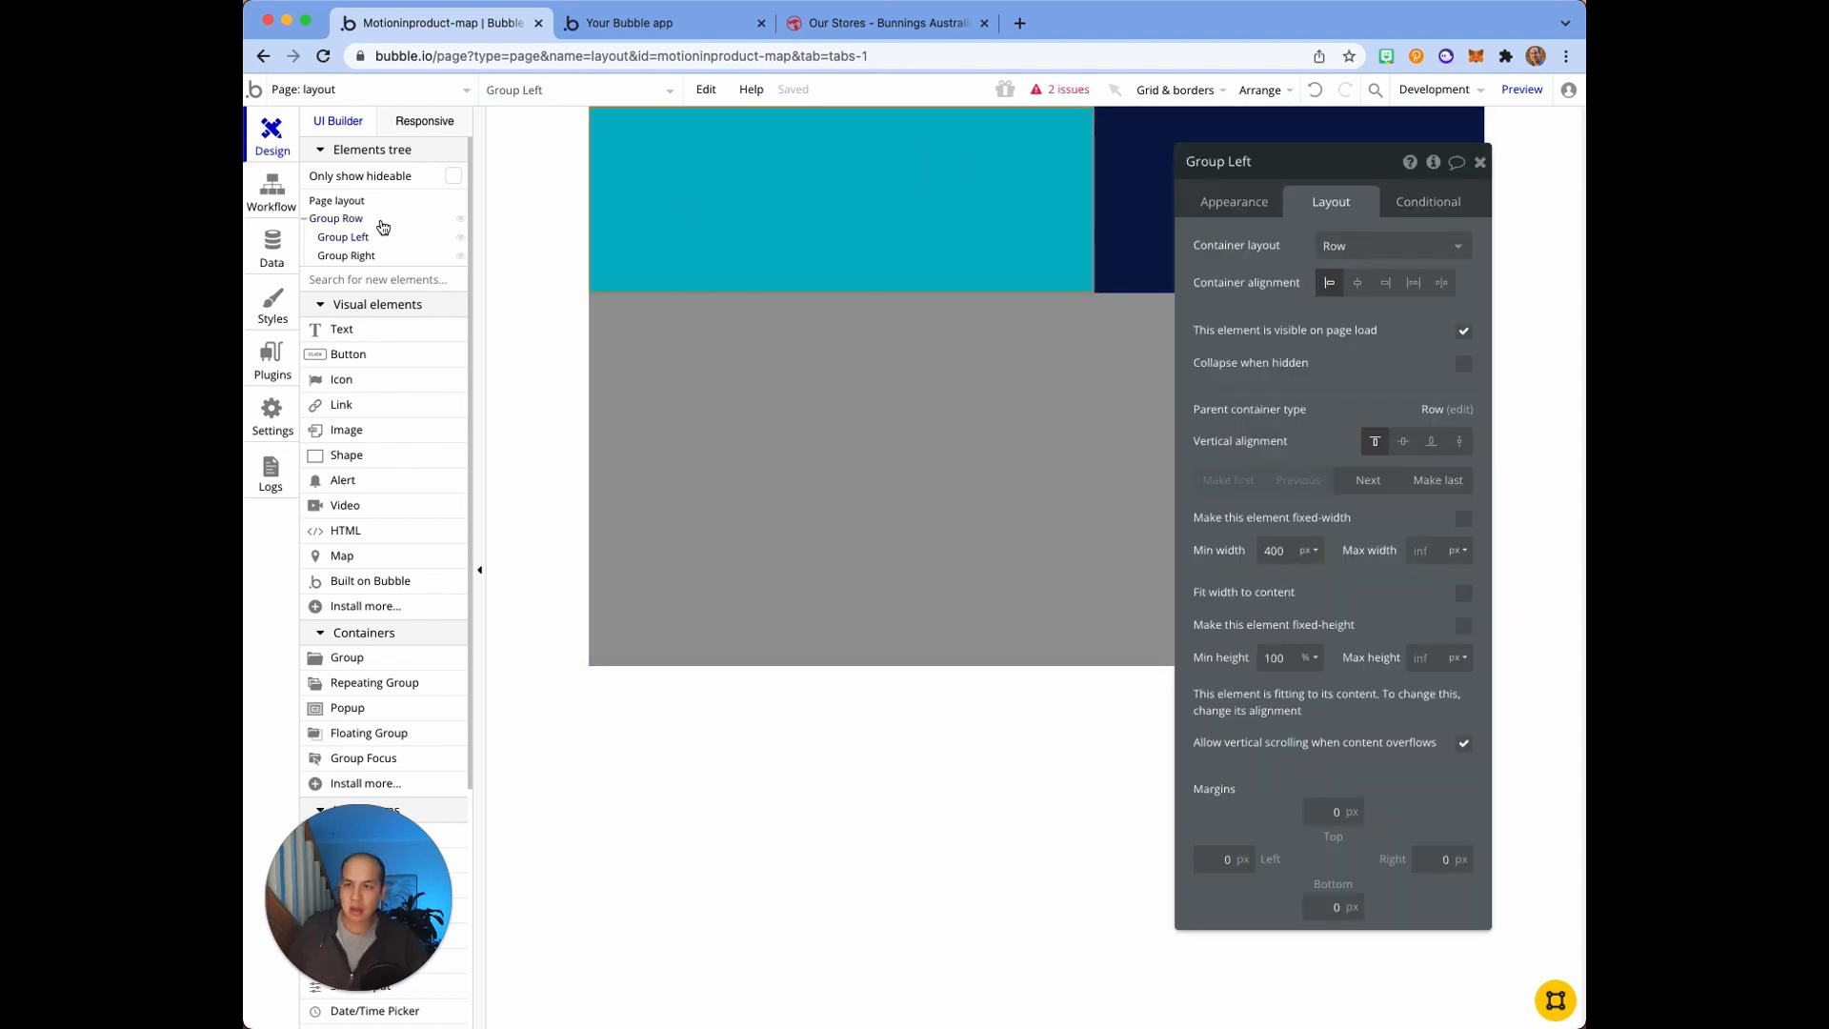
pyautogui.click(336, 218)
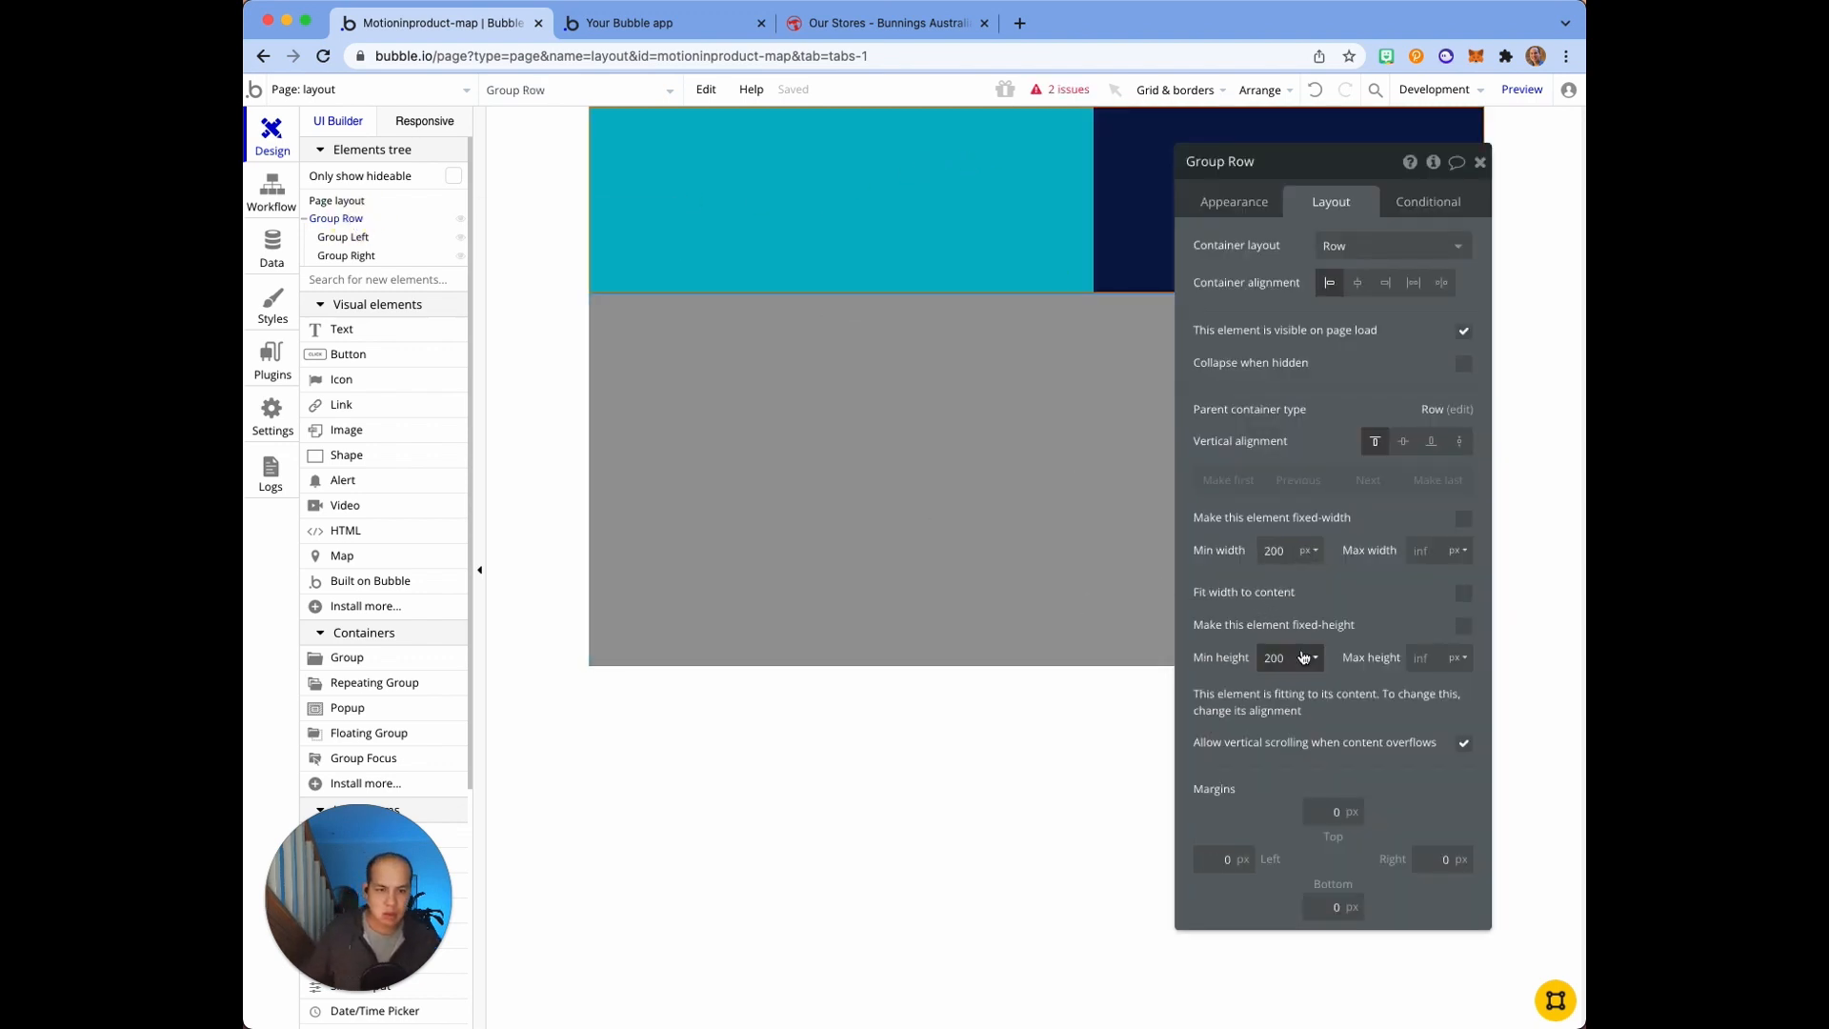
pyautogui.click(1311, 656)
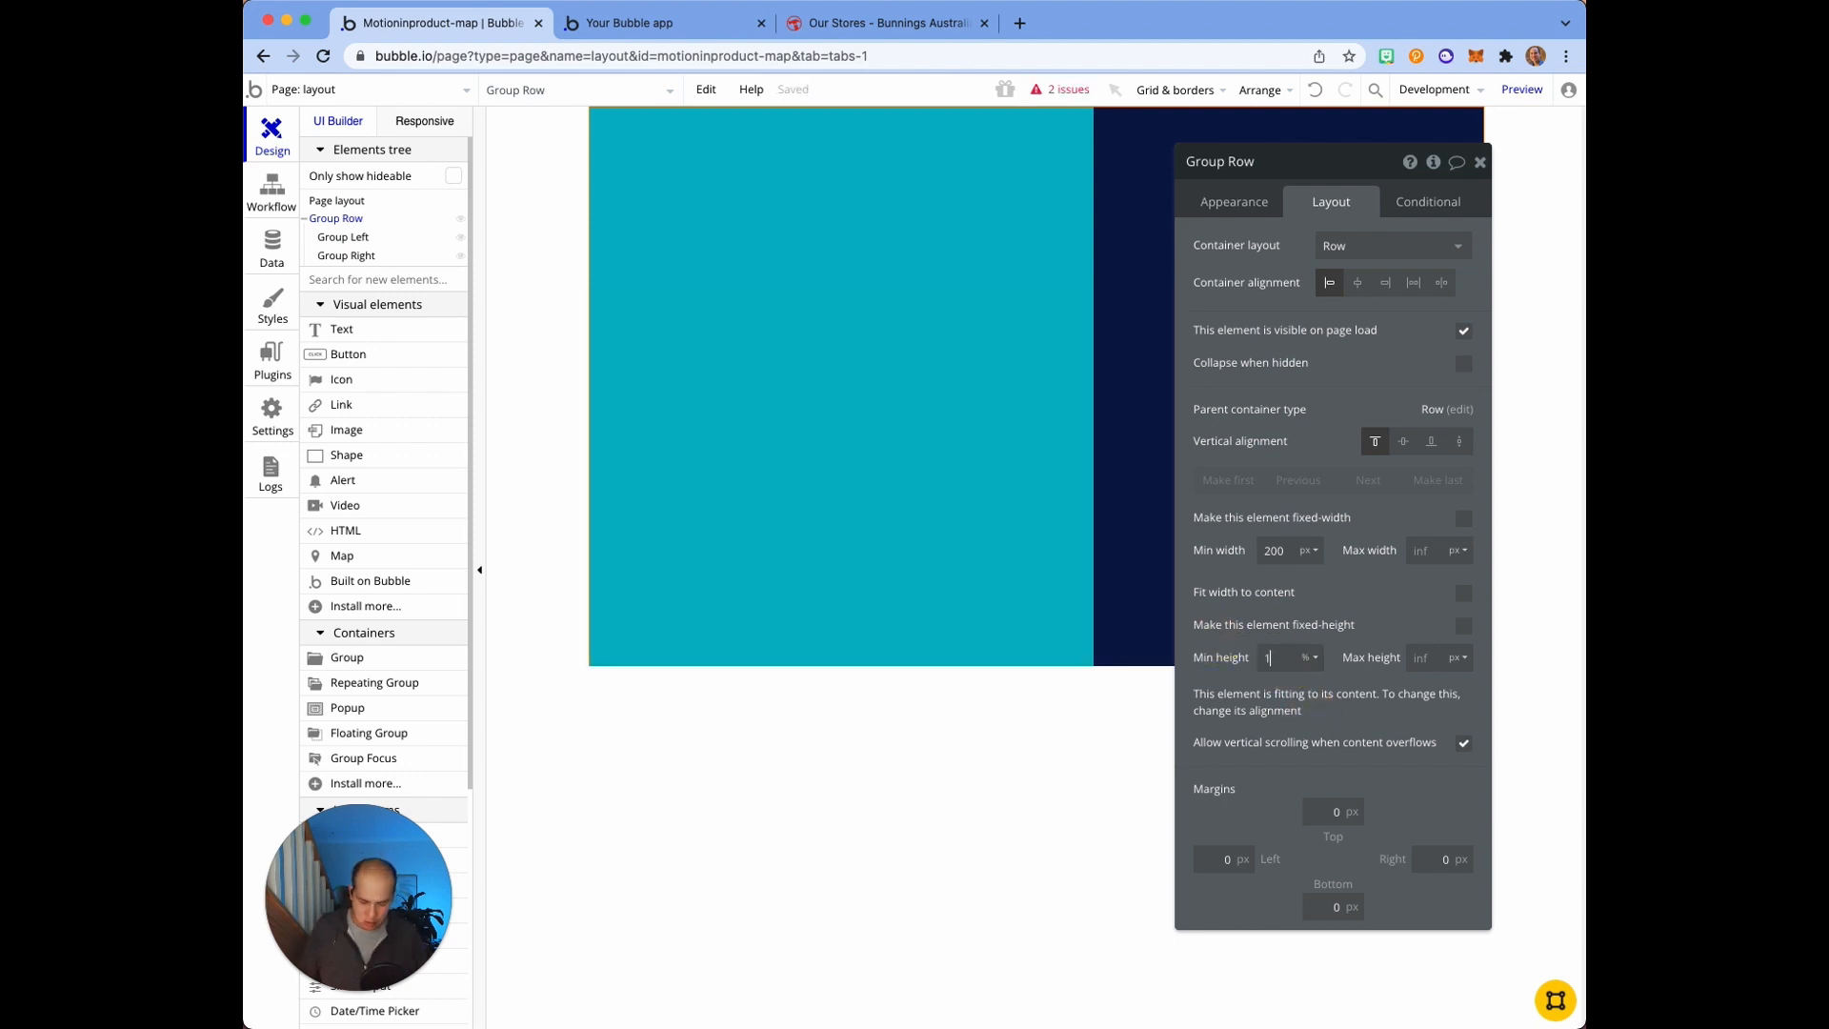
pyautogui.write('000')
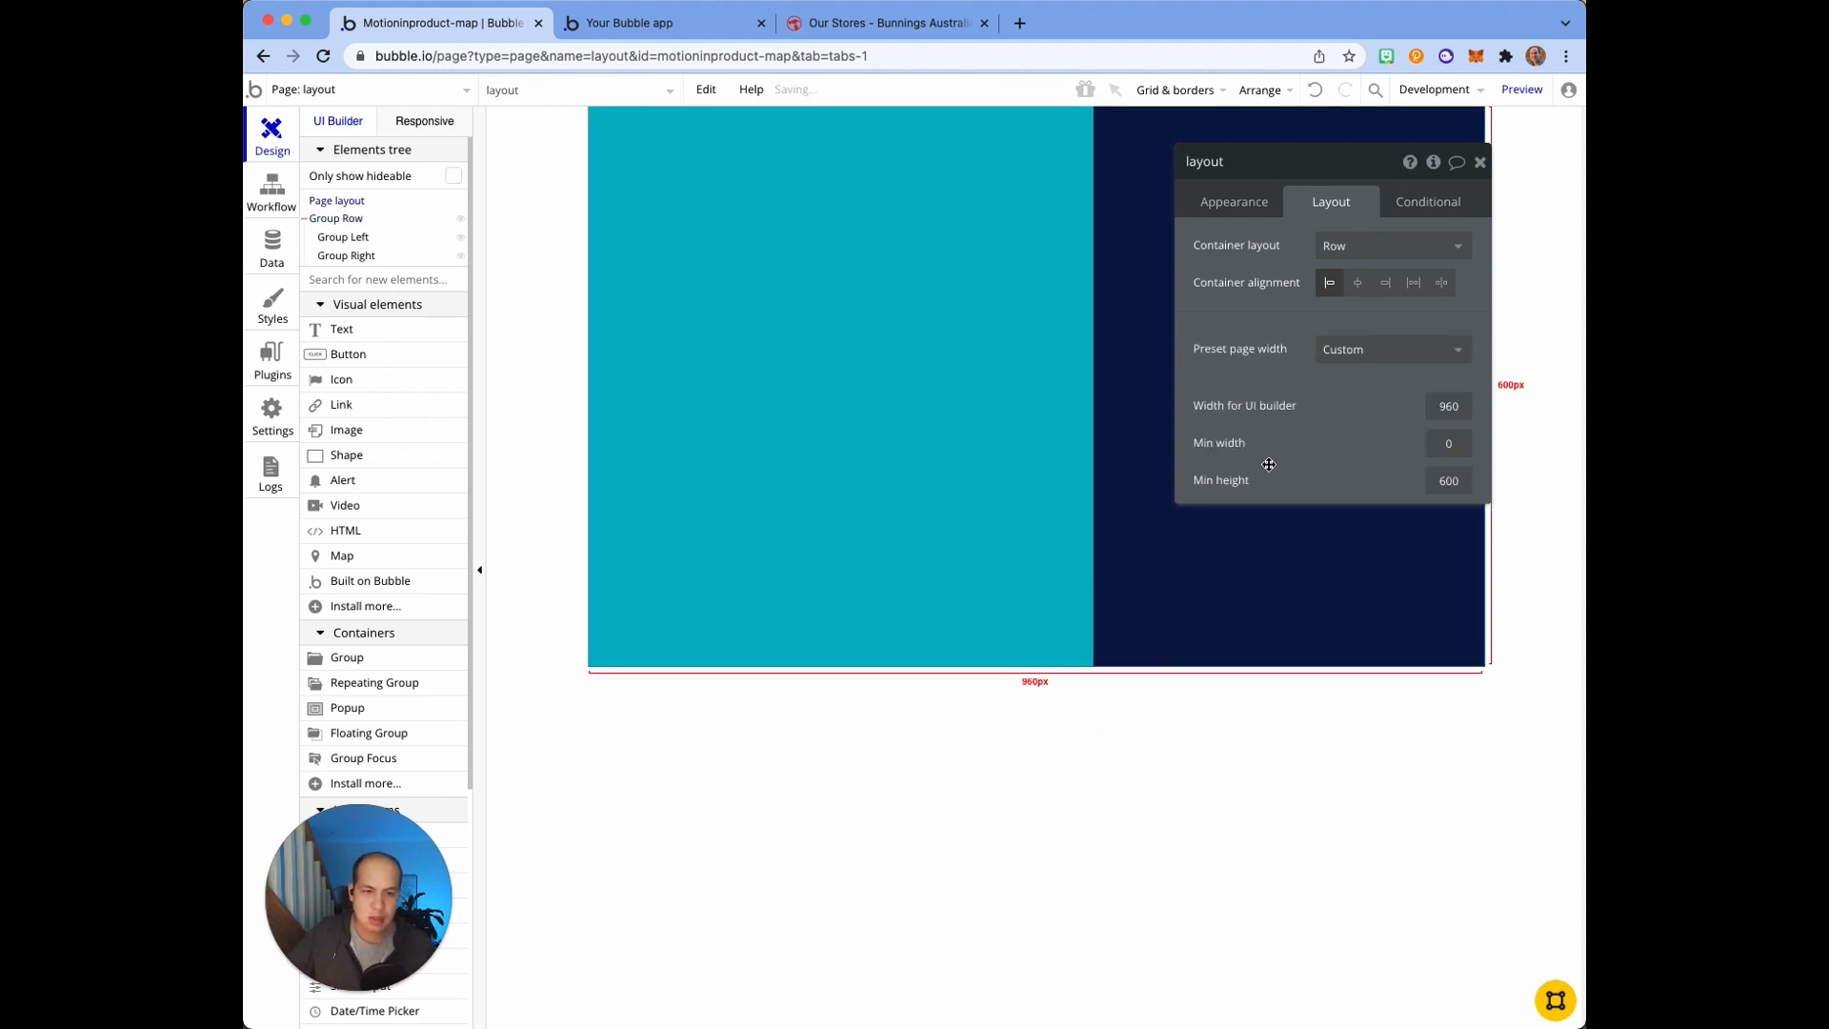
# Step: Add a new 400×250 group inside Group Left
pyautogui.moveTo(1205, 161); pyautogui.dragTo(1270, 370)
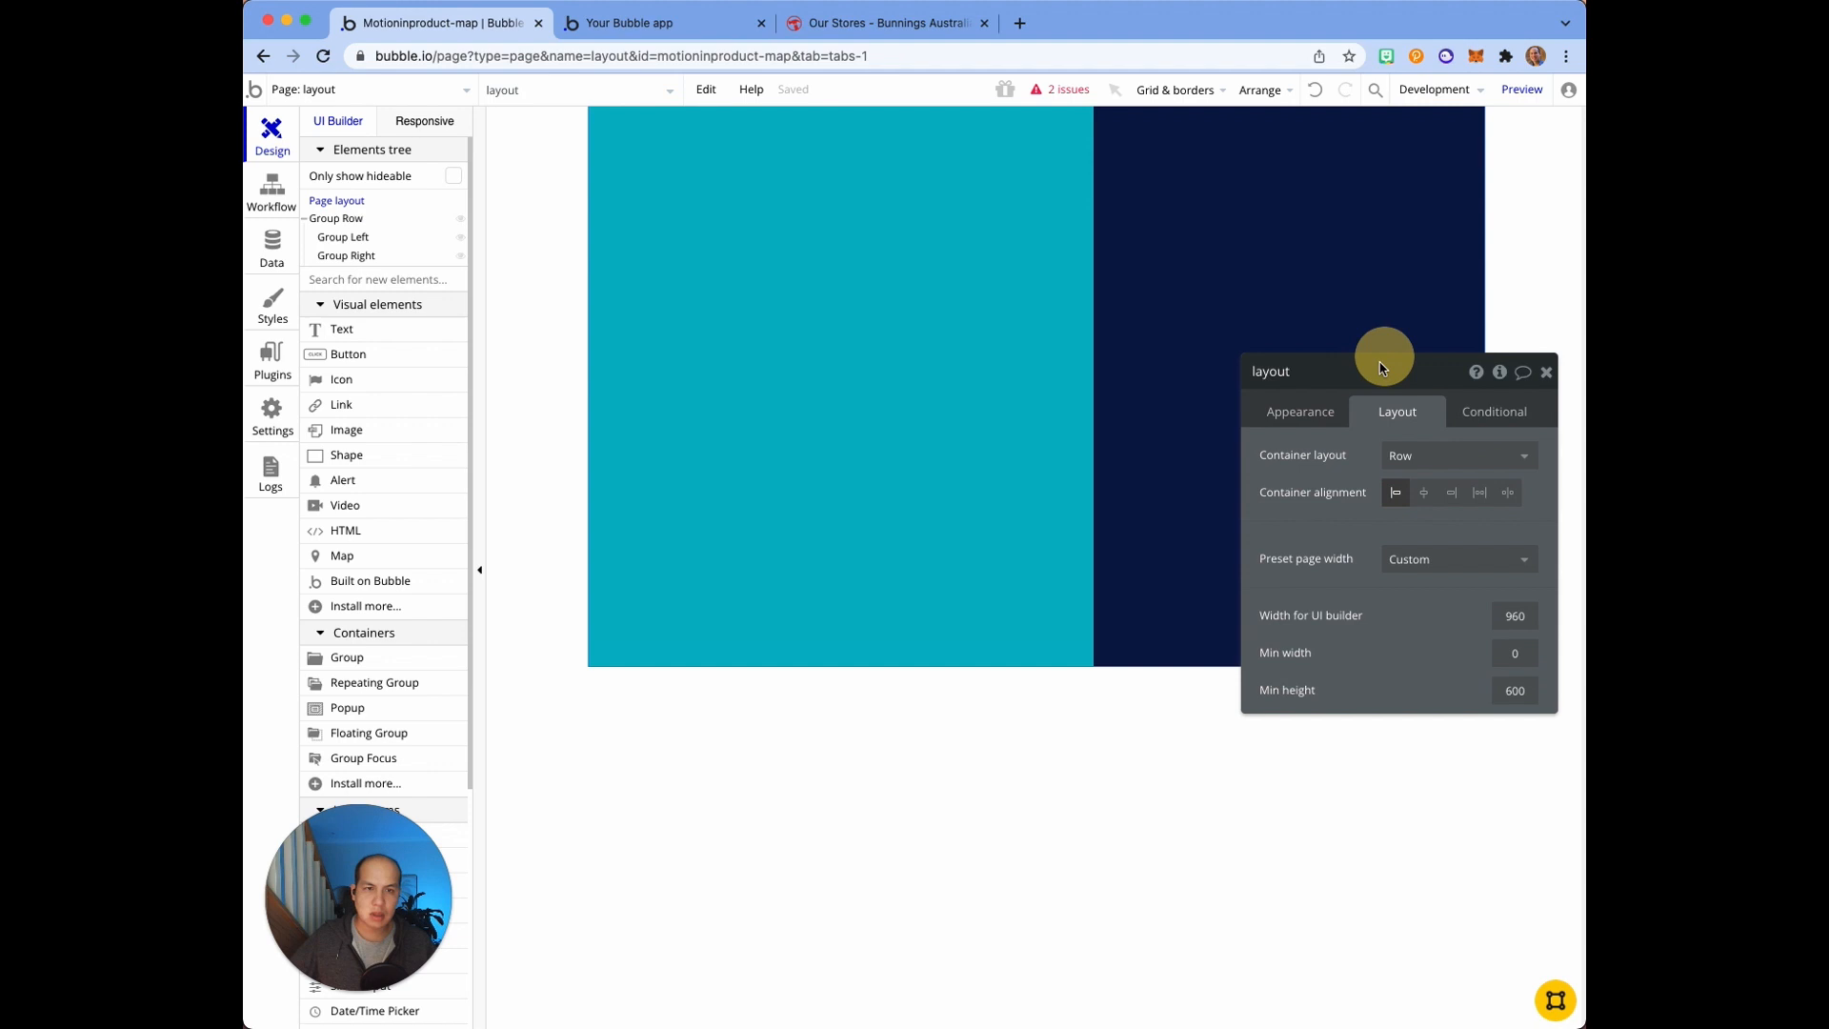
pyautogui.click(345, 254)
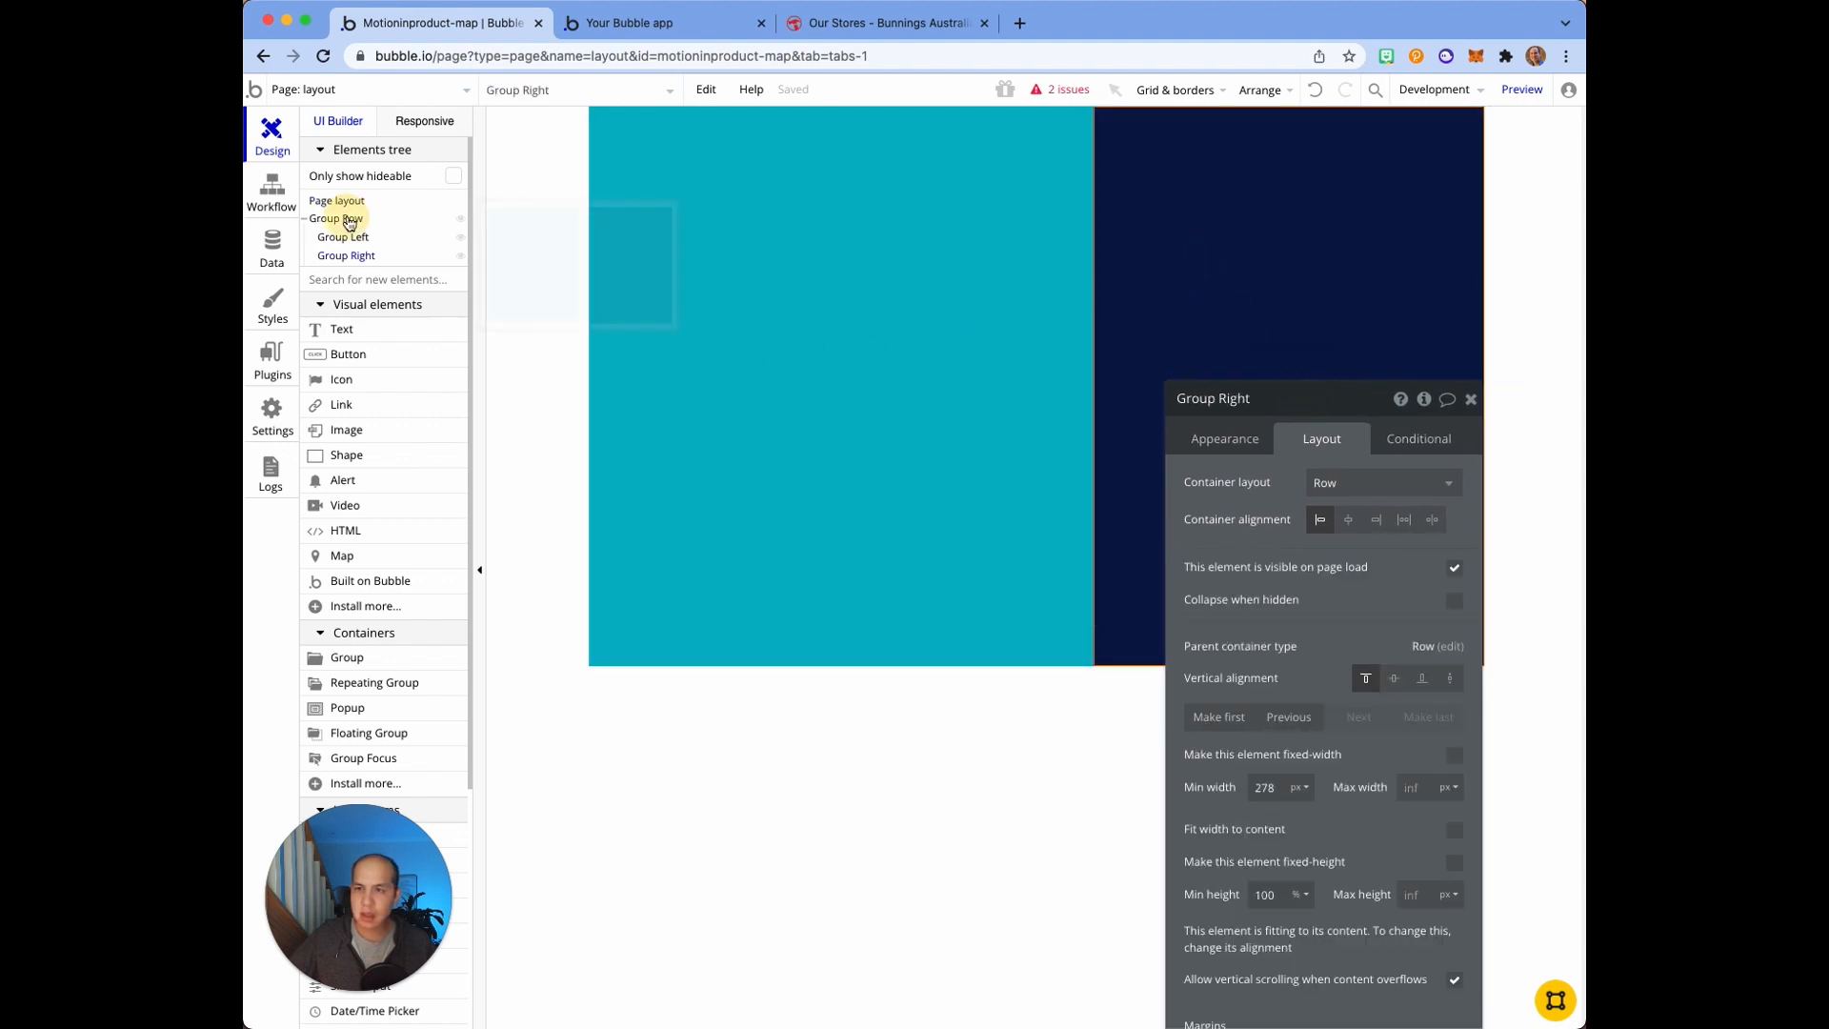
pyautogui.click(334, 218)
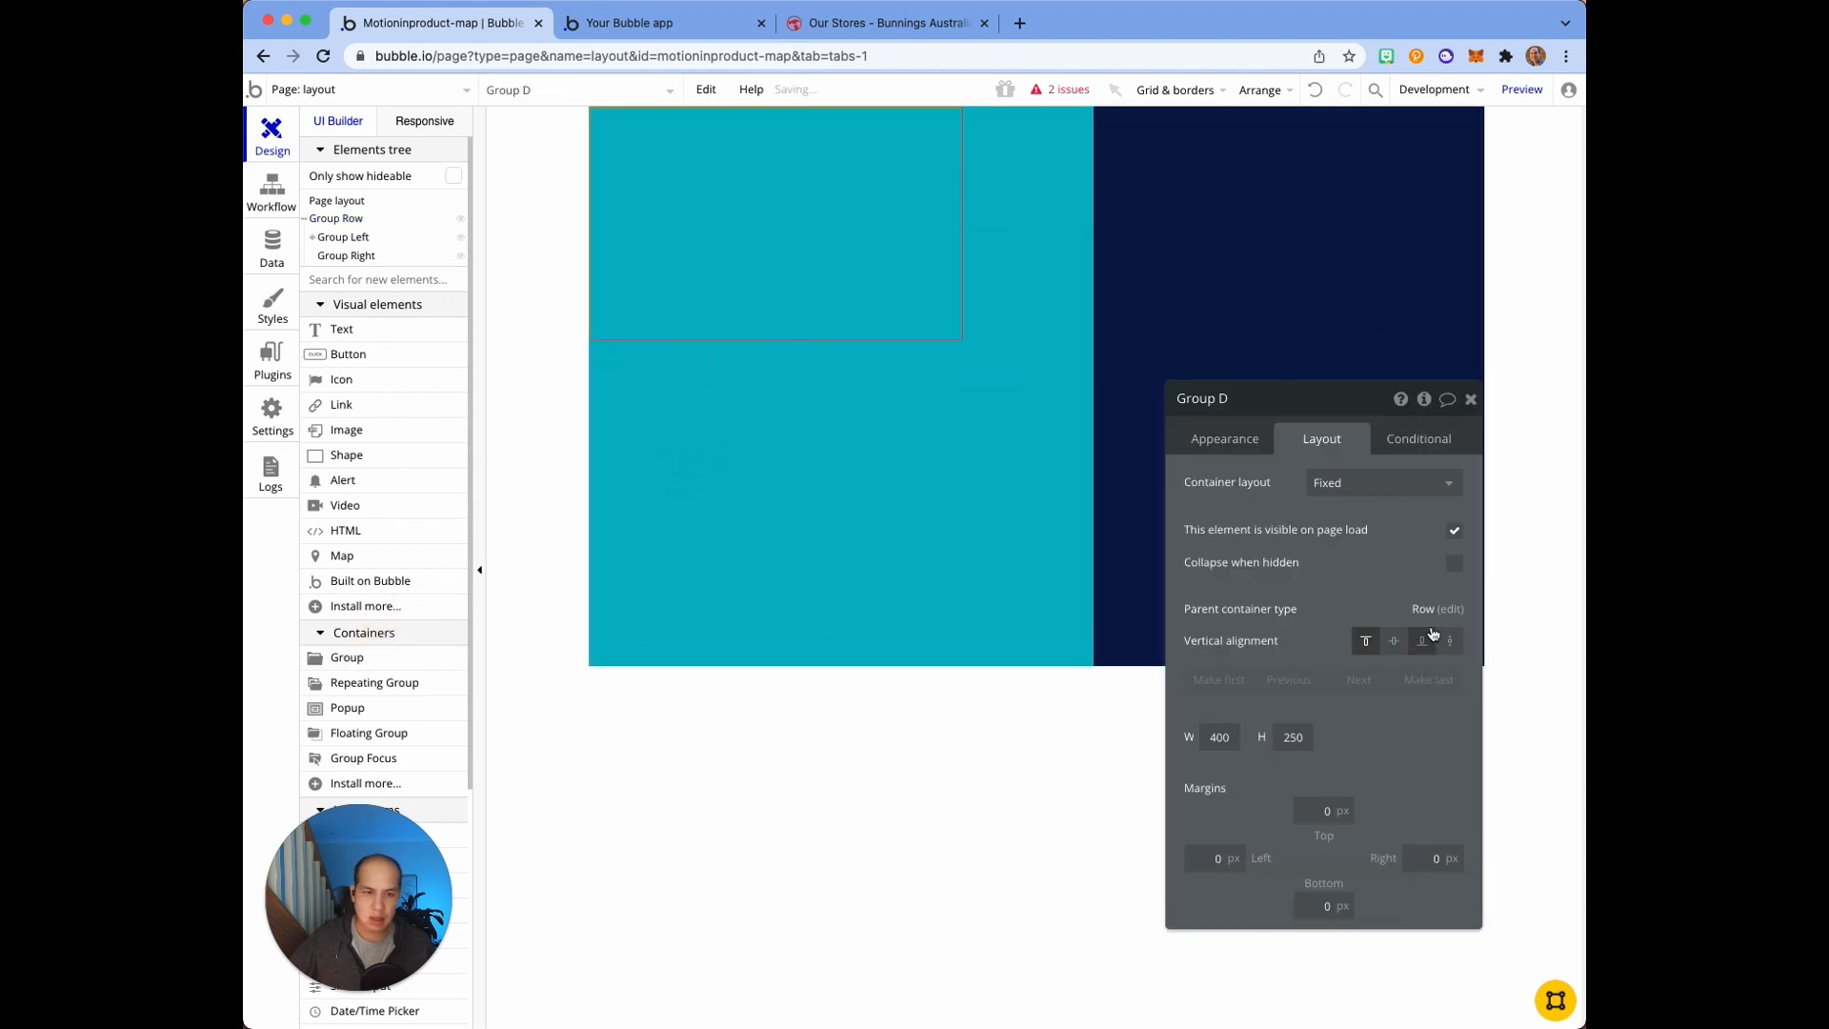
# Step: Give Group Header the red #D62755 background preset, after briefly trying grey
pyautogui.click(1223, 437)
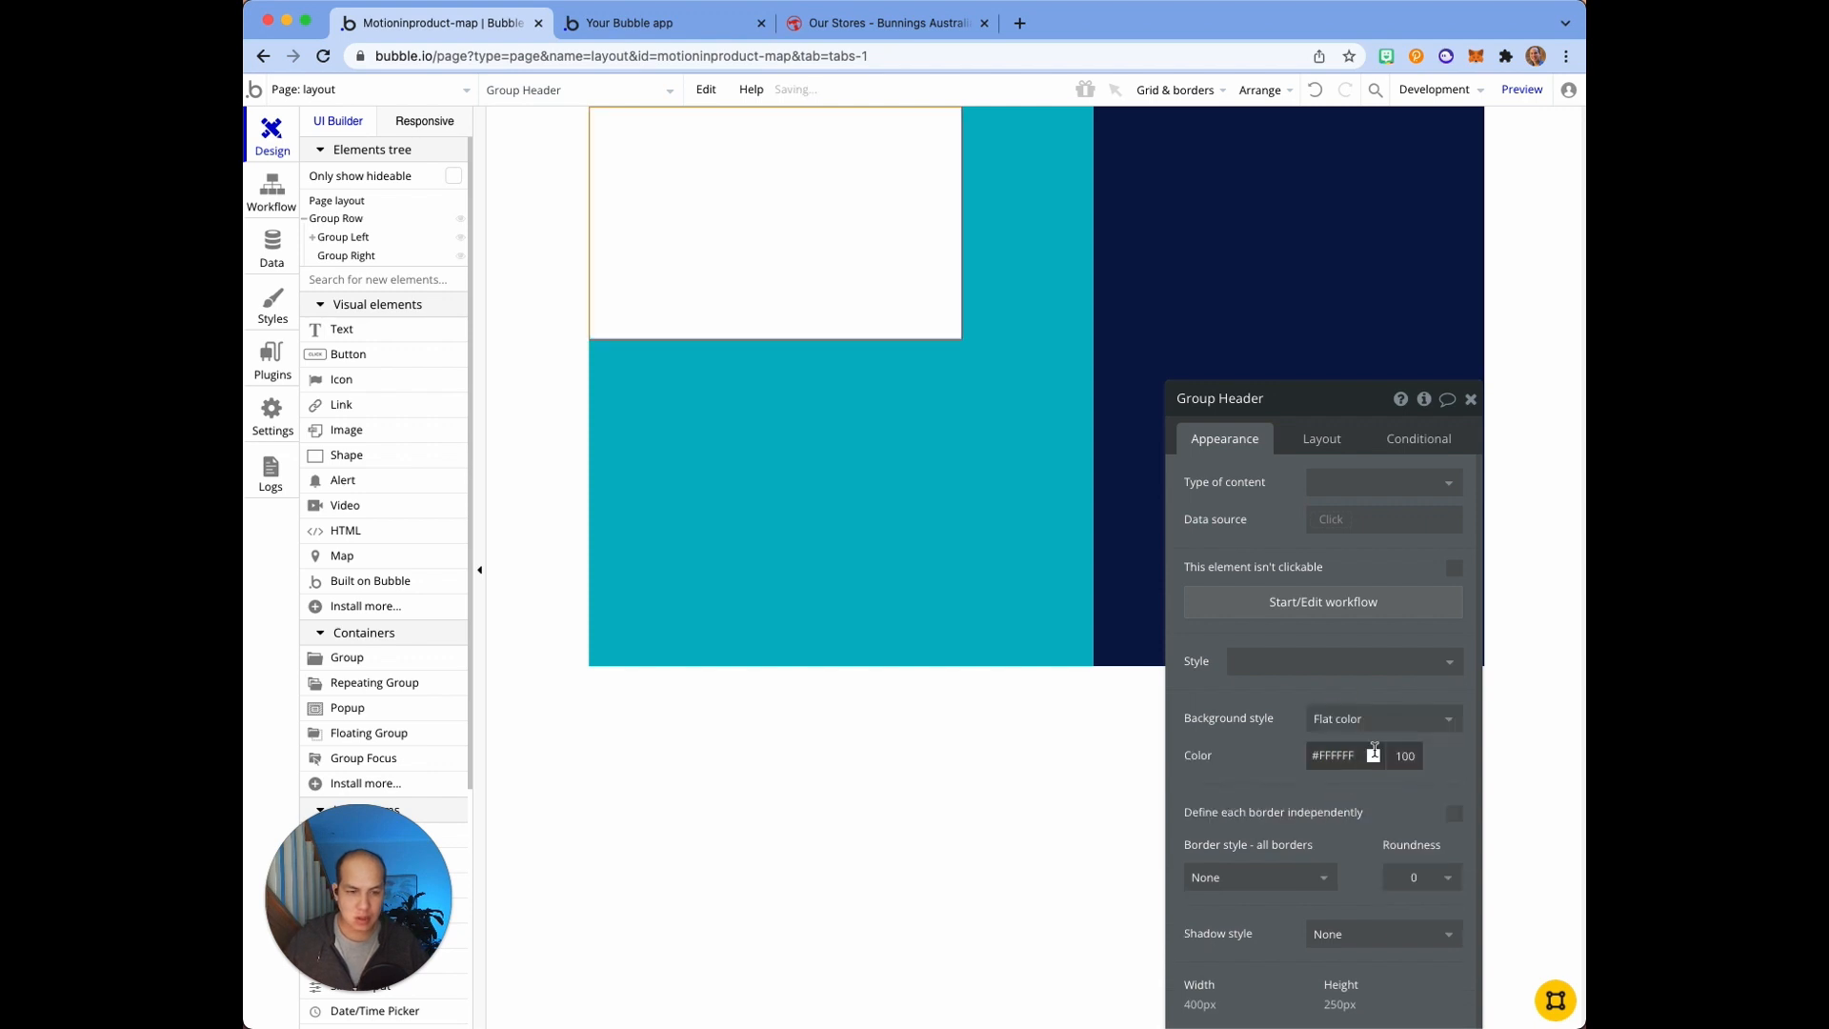
pyautogui.click(1373, 755)
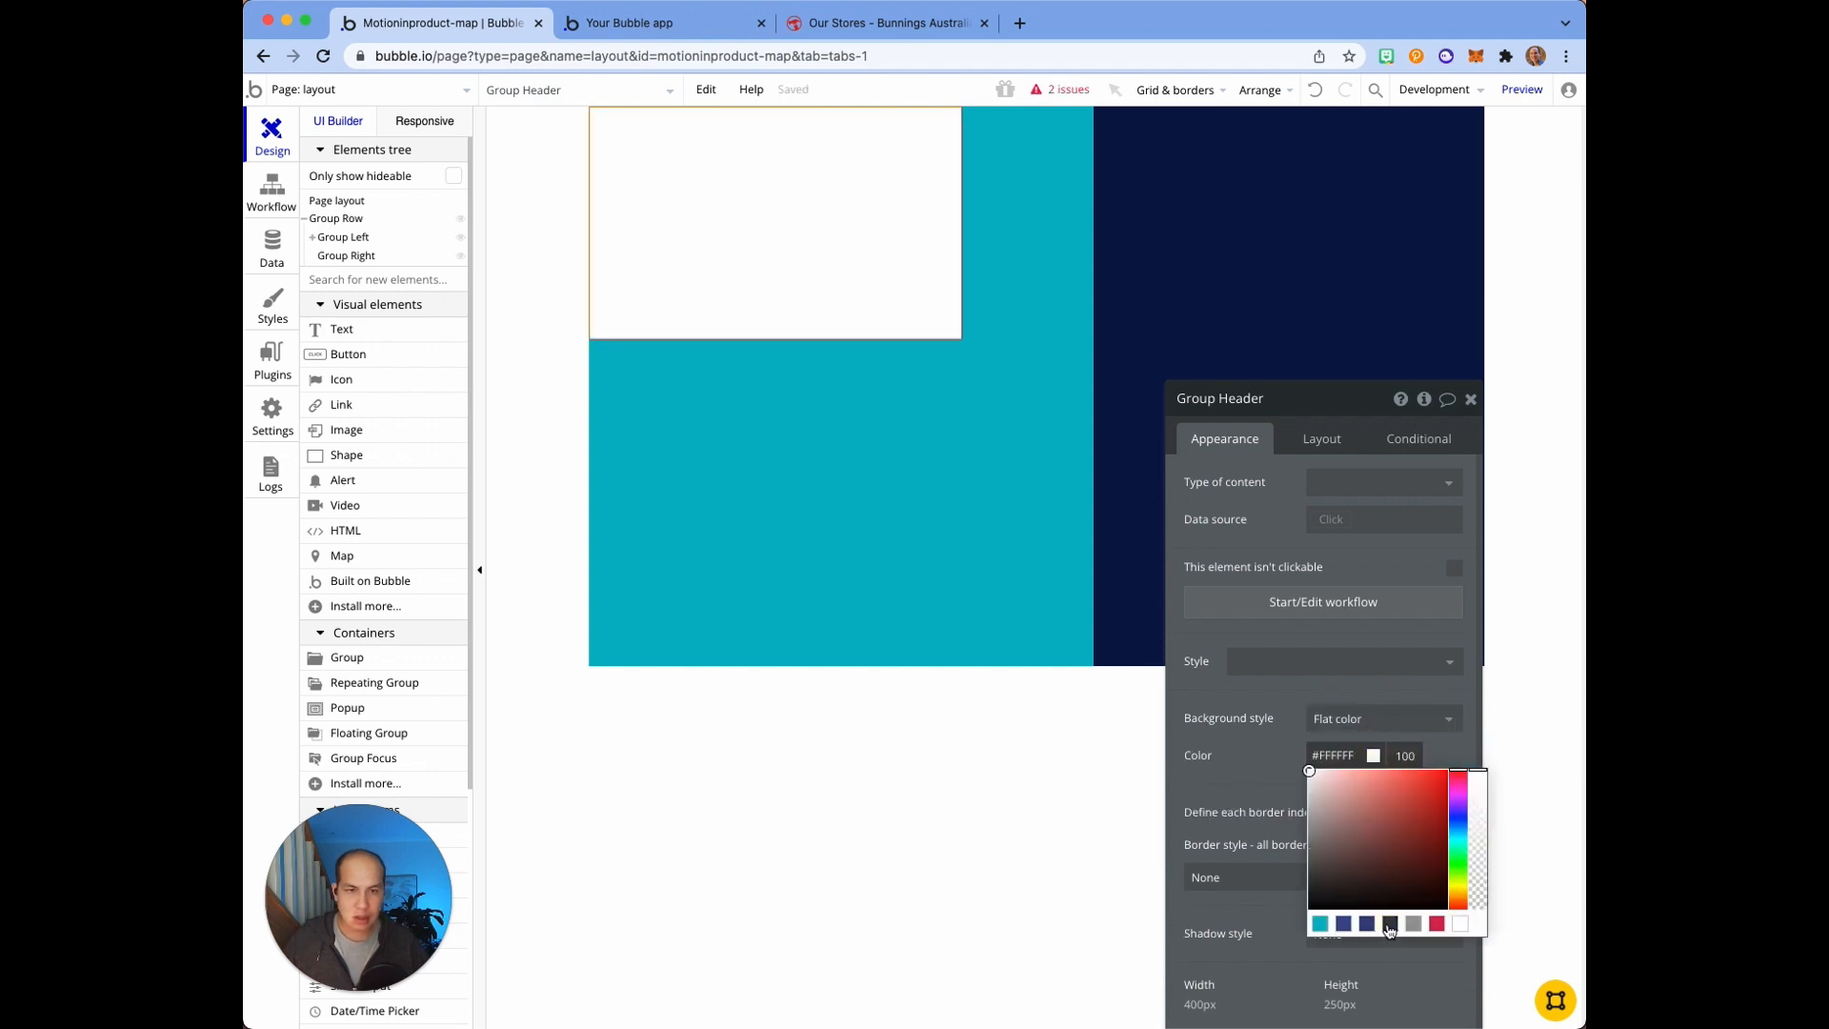
pyautogui.click(1388, 925)
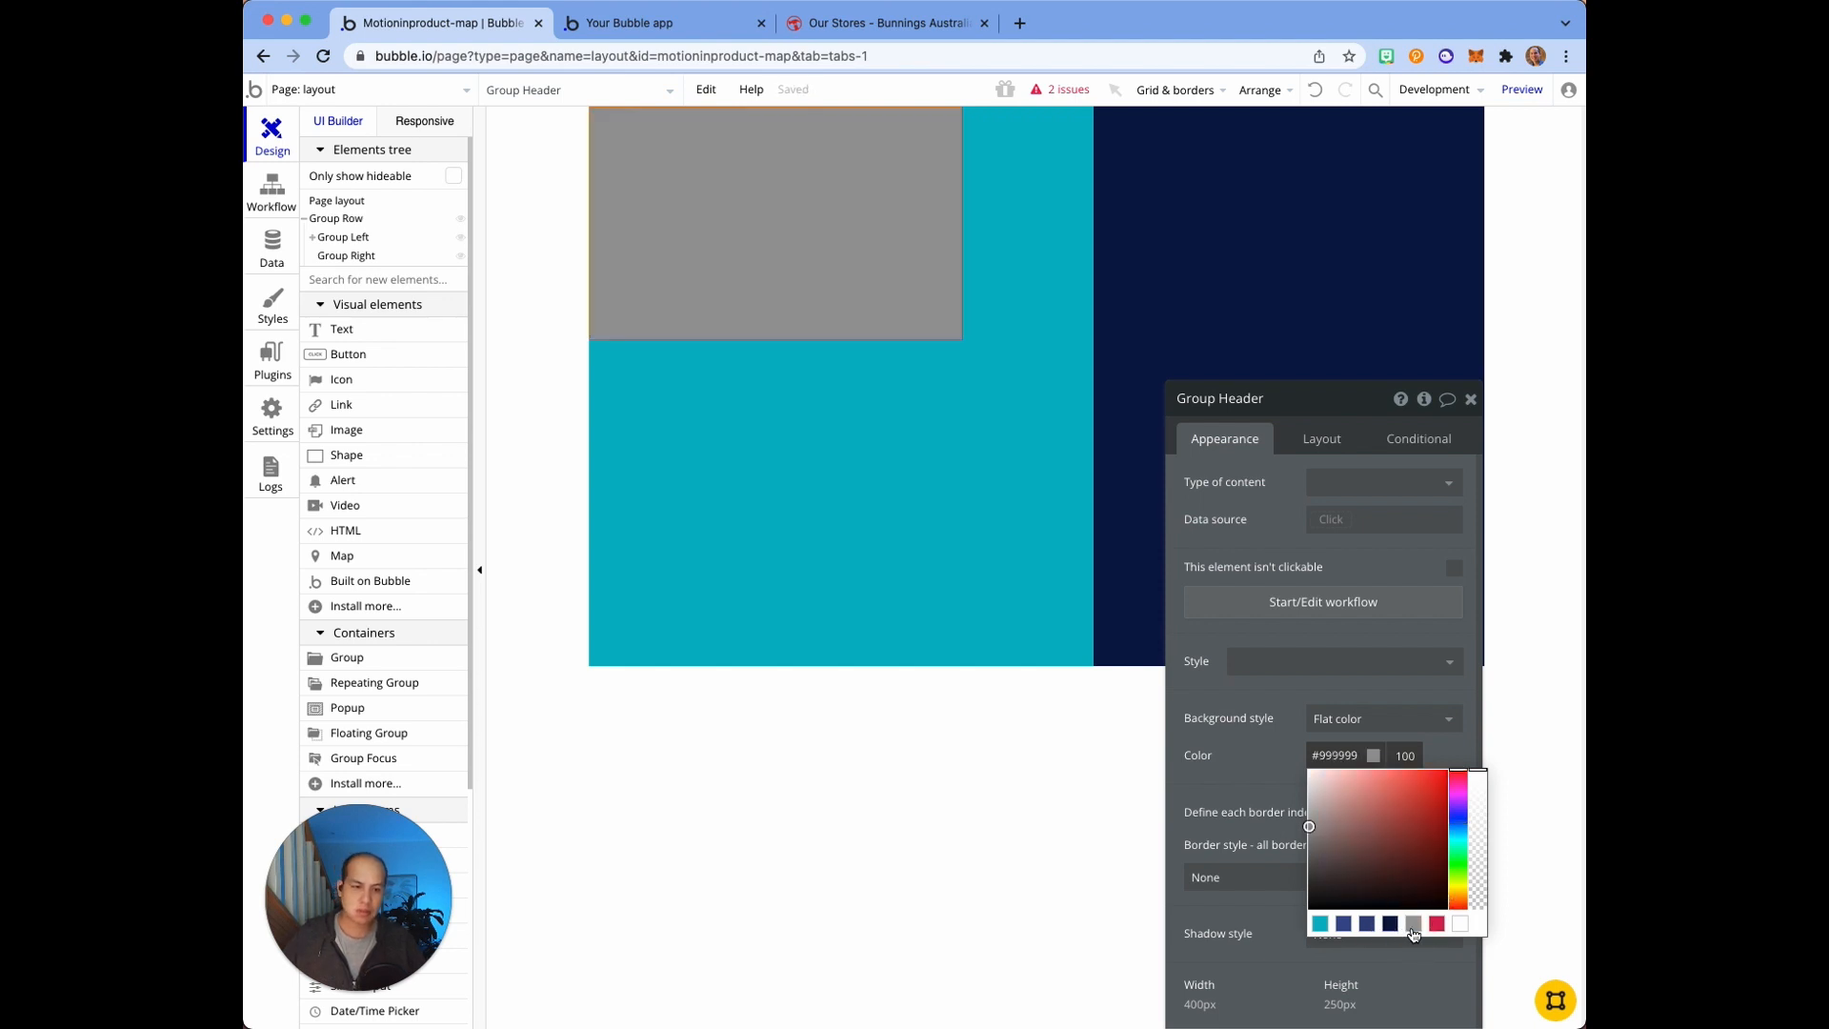
pyautogui.click(1424, 794)
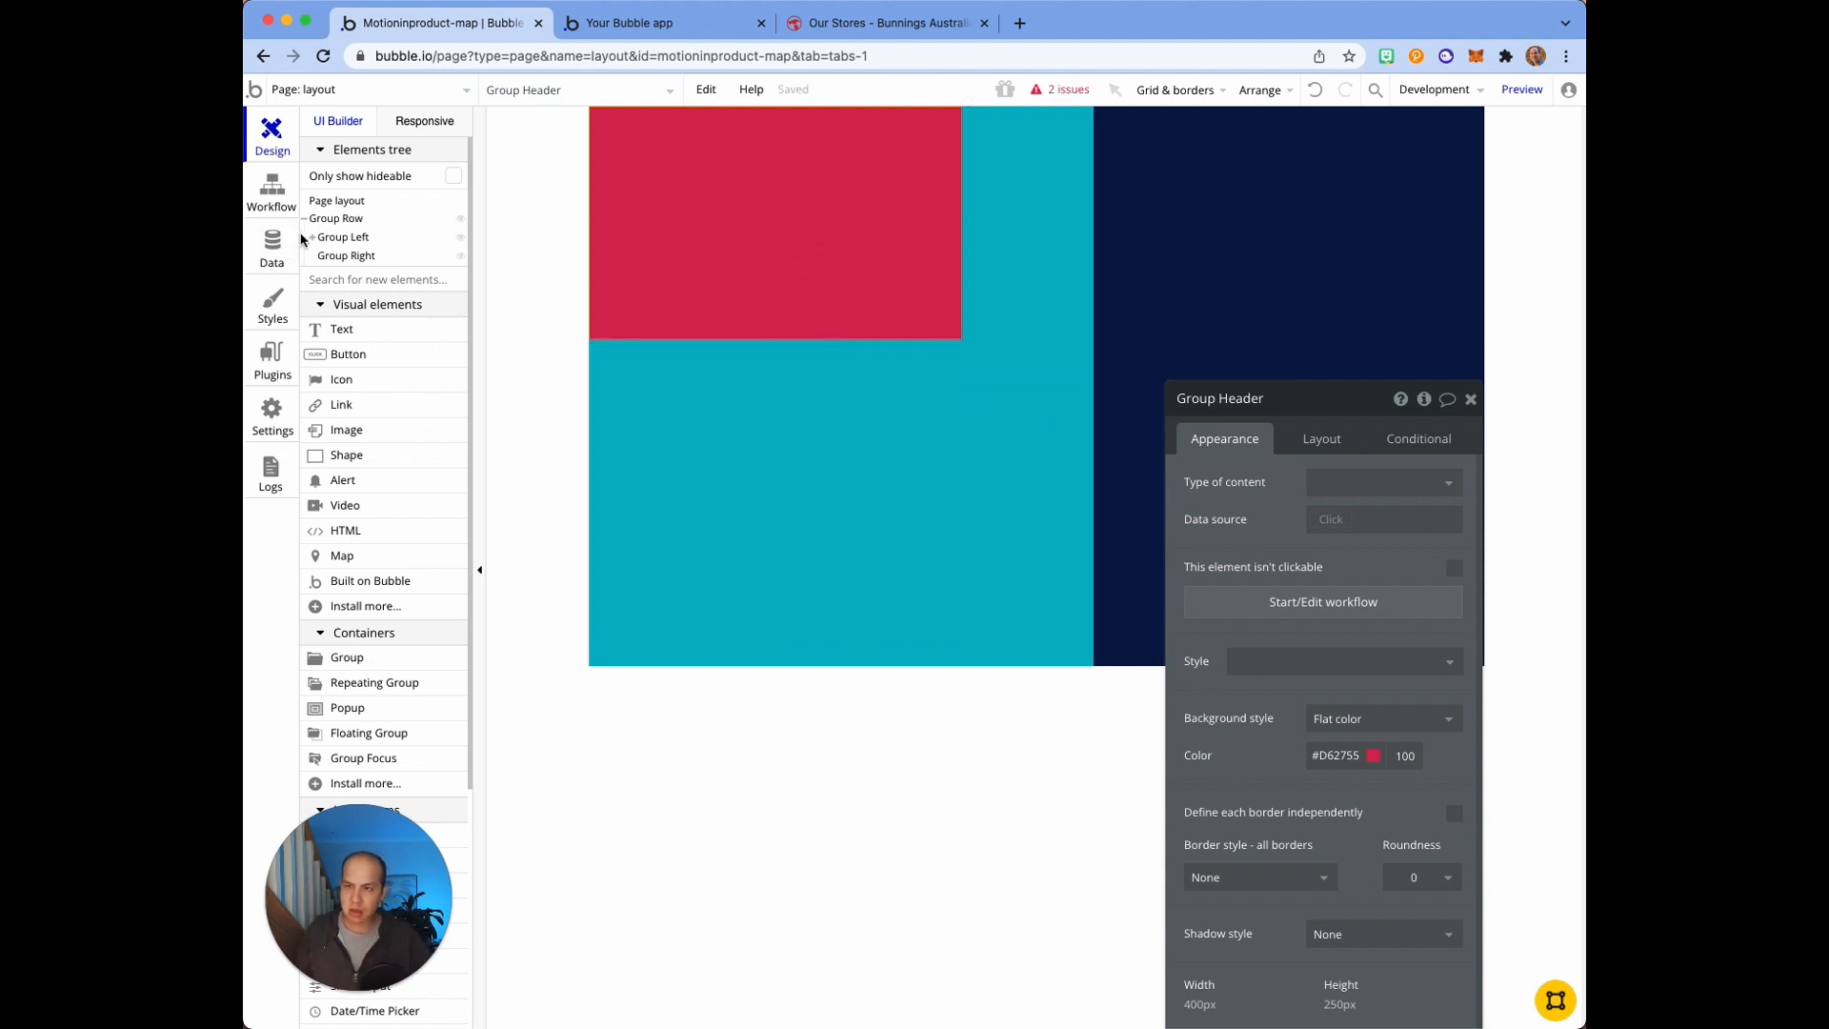
# Step: Move Group Header out of Group Left to the page level
pyautogui.click(343, 237)
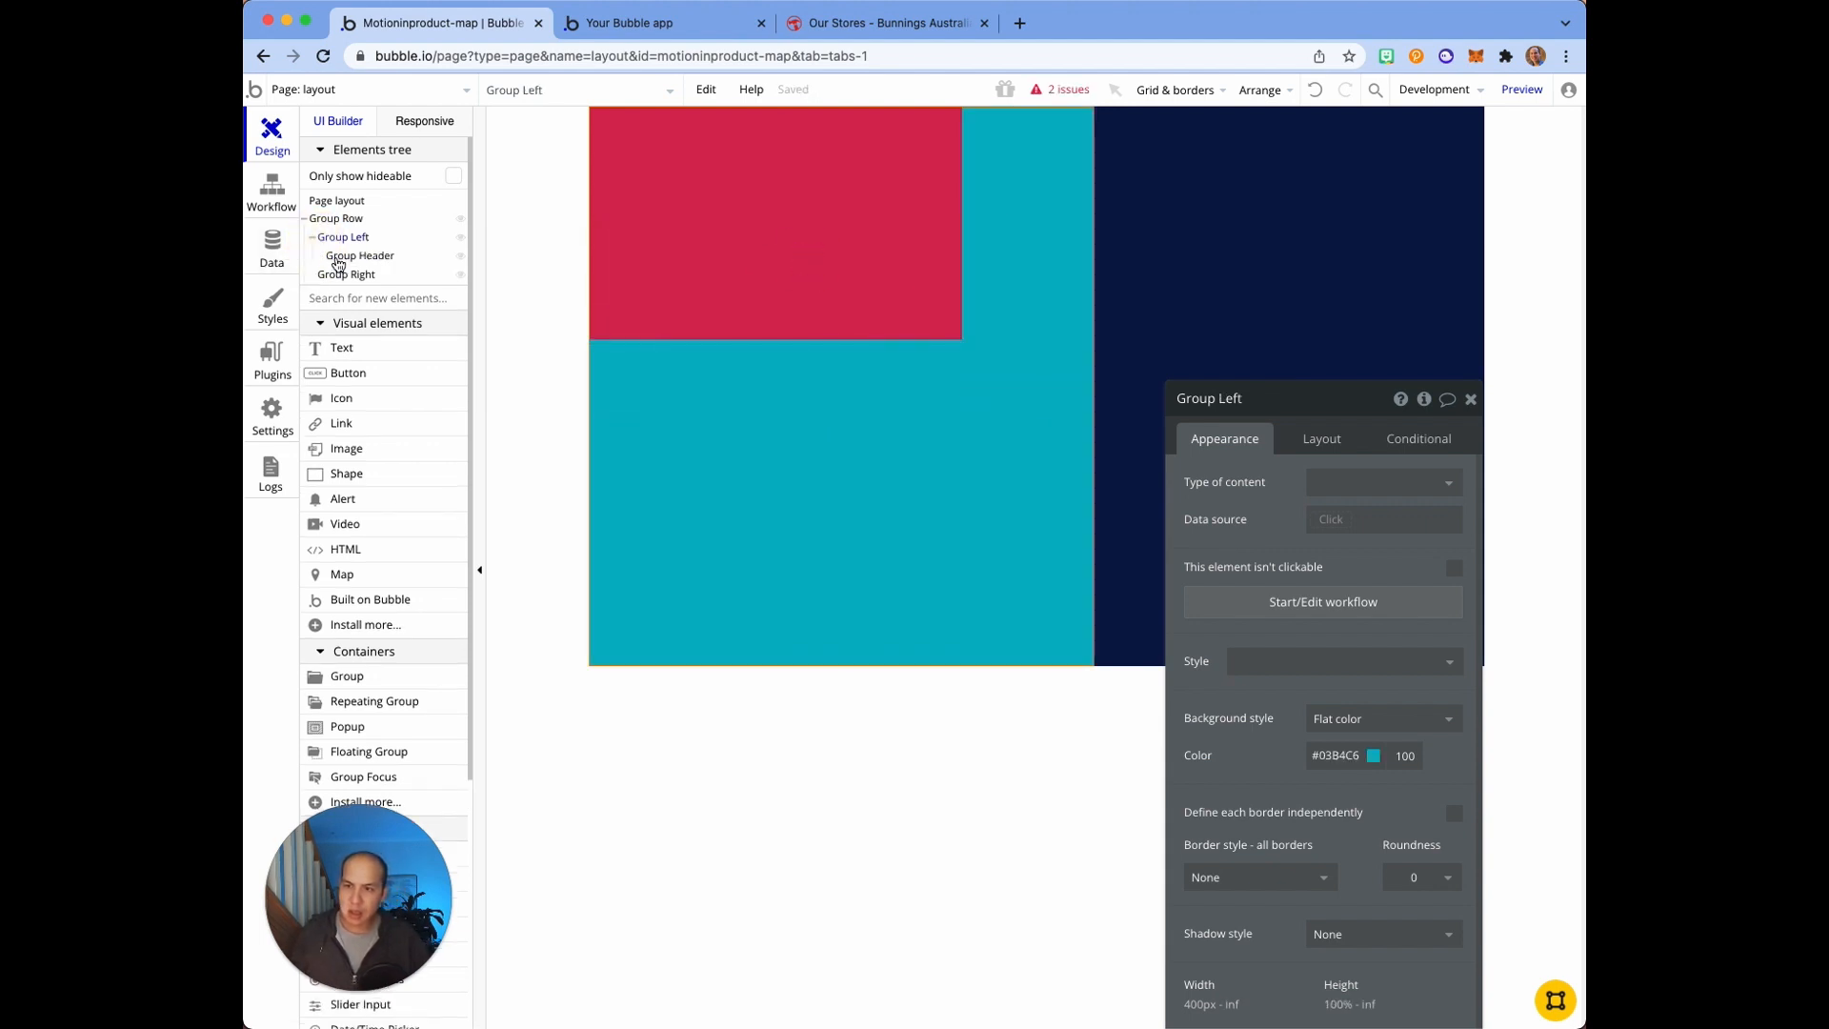
pyautogui.click(361, 255)
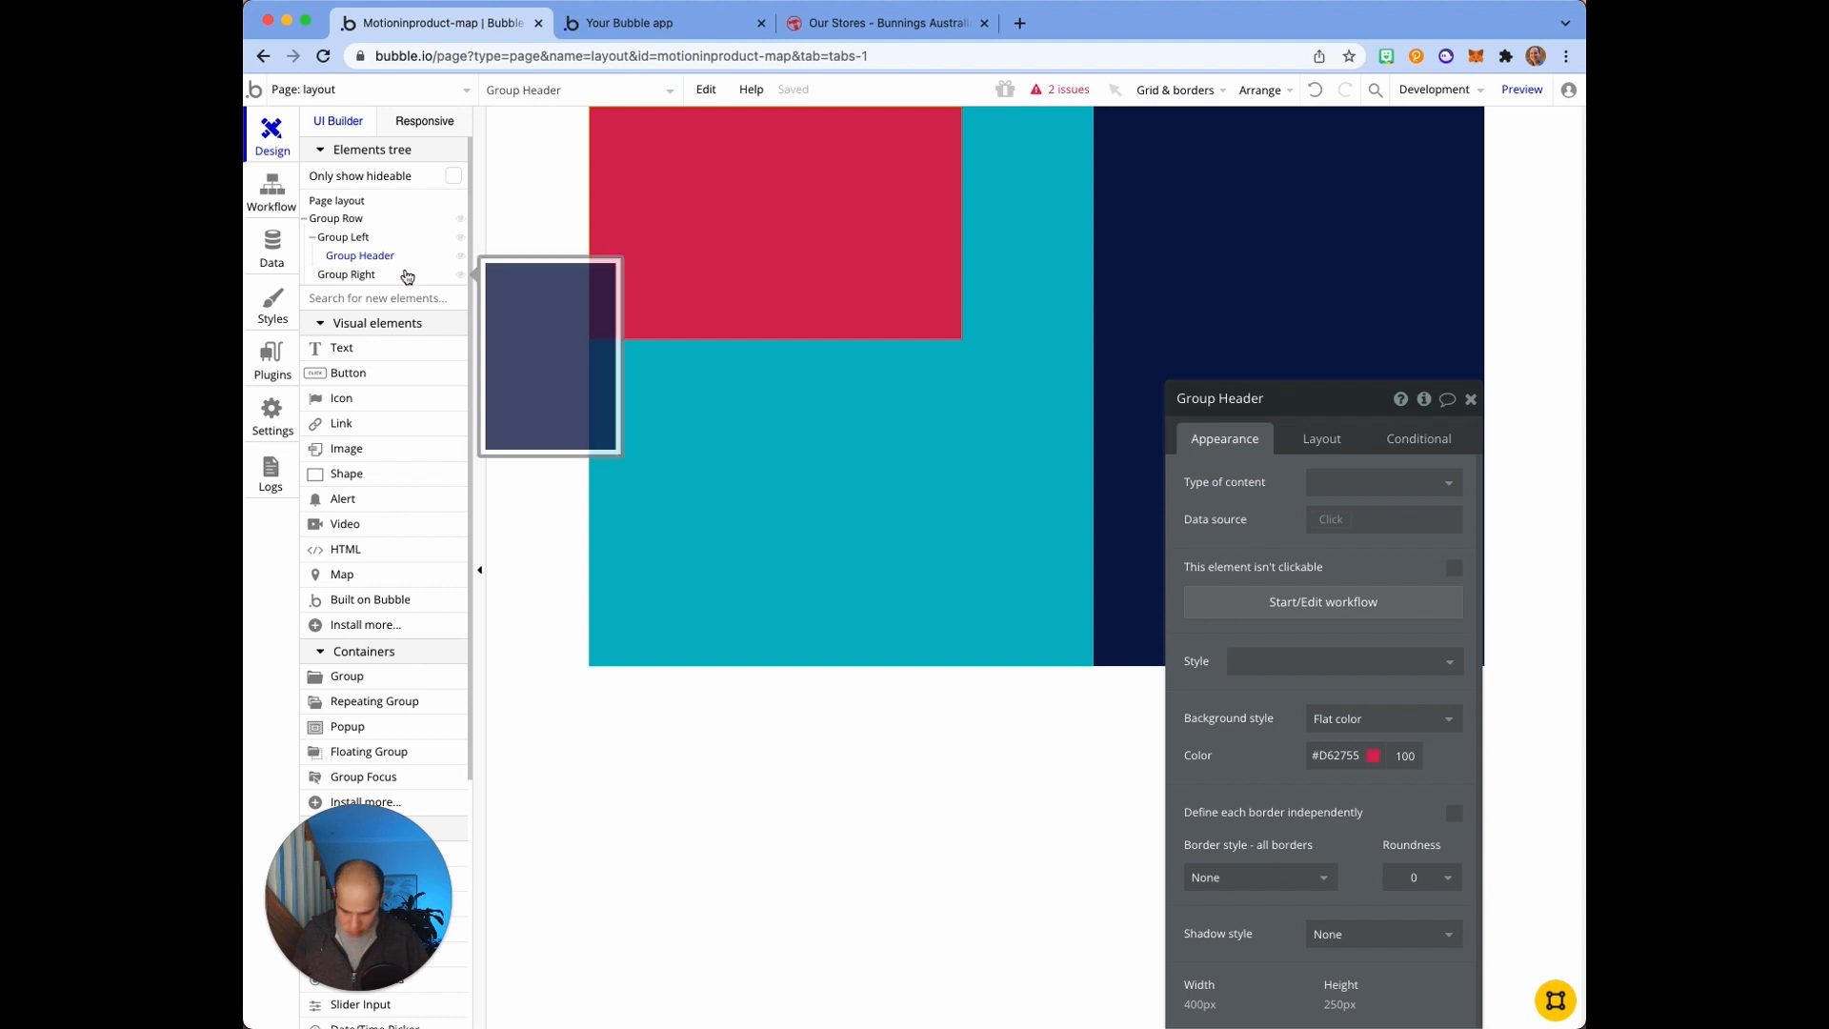
pyautogui.click(337, 199)
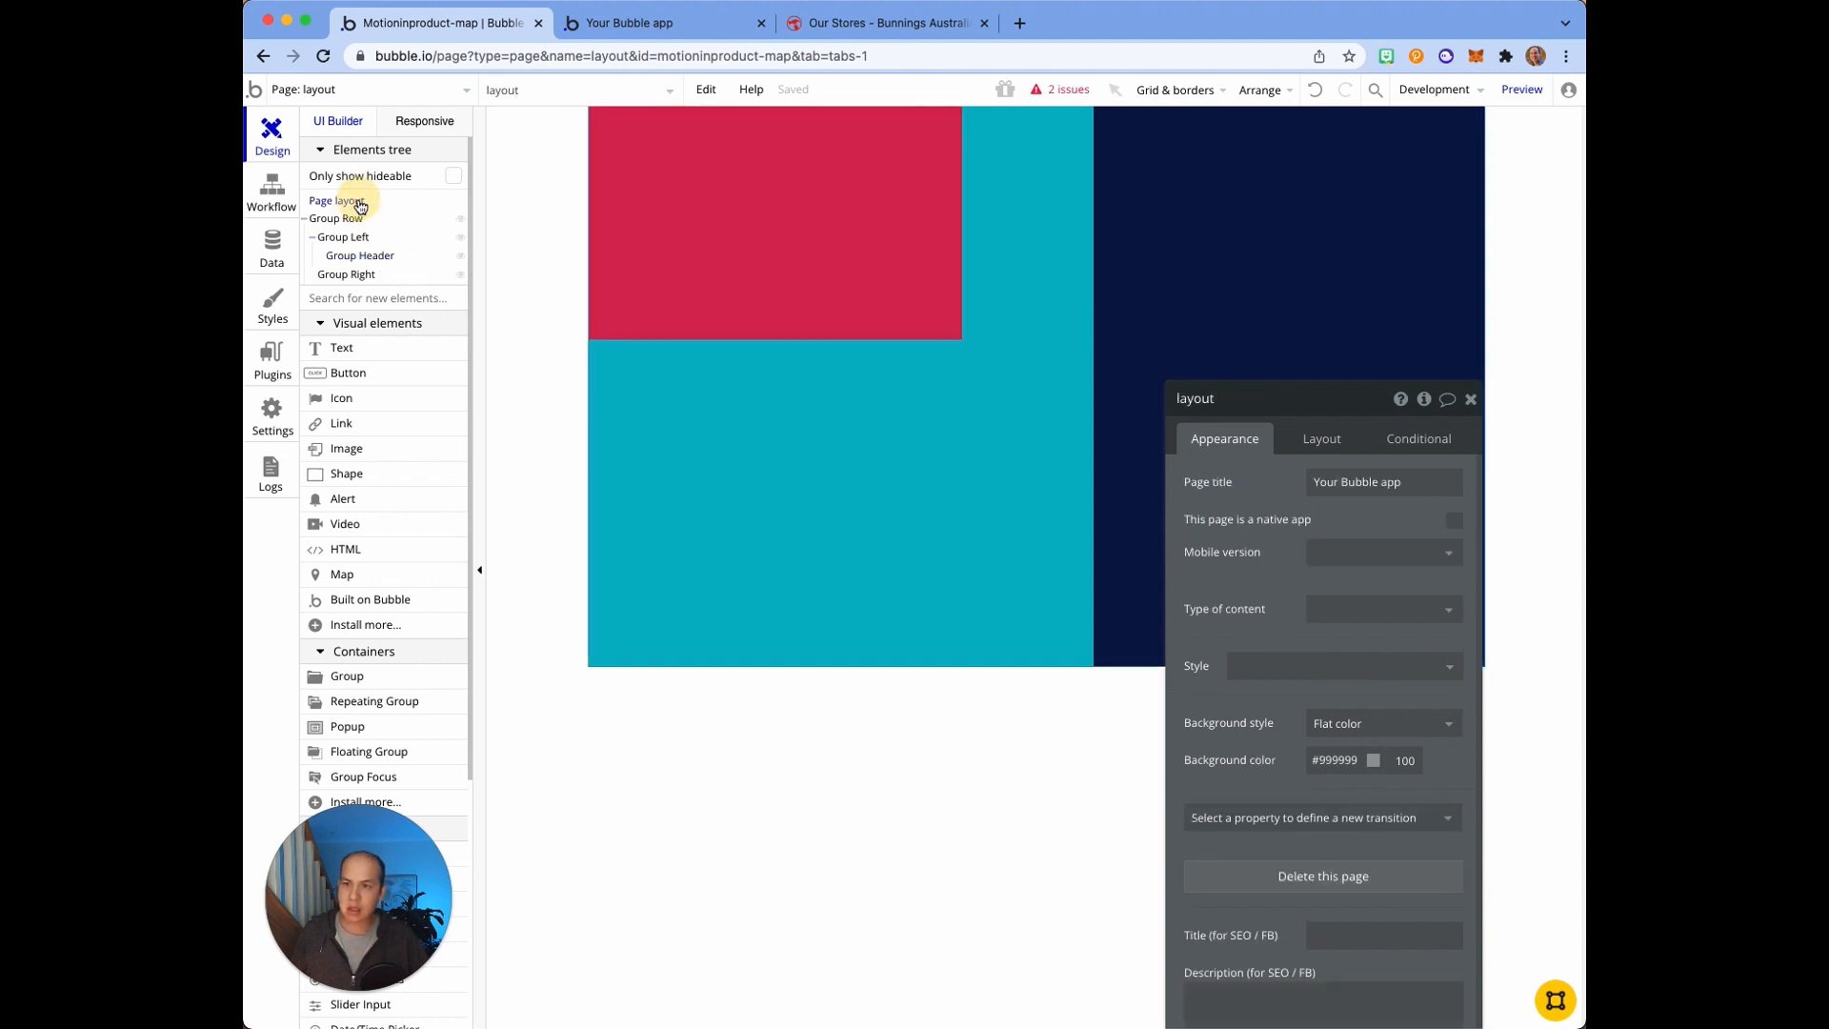
pyautogui.click(359, 255)
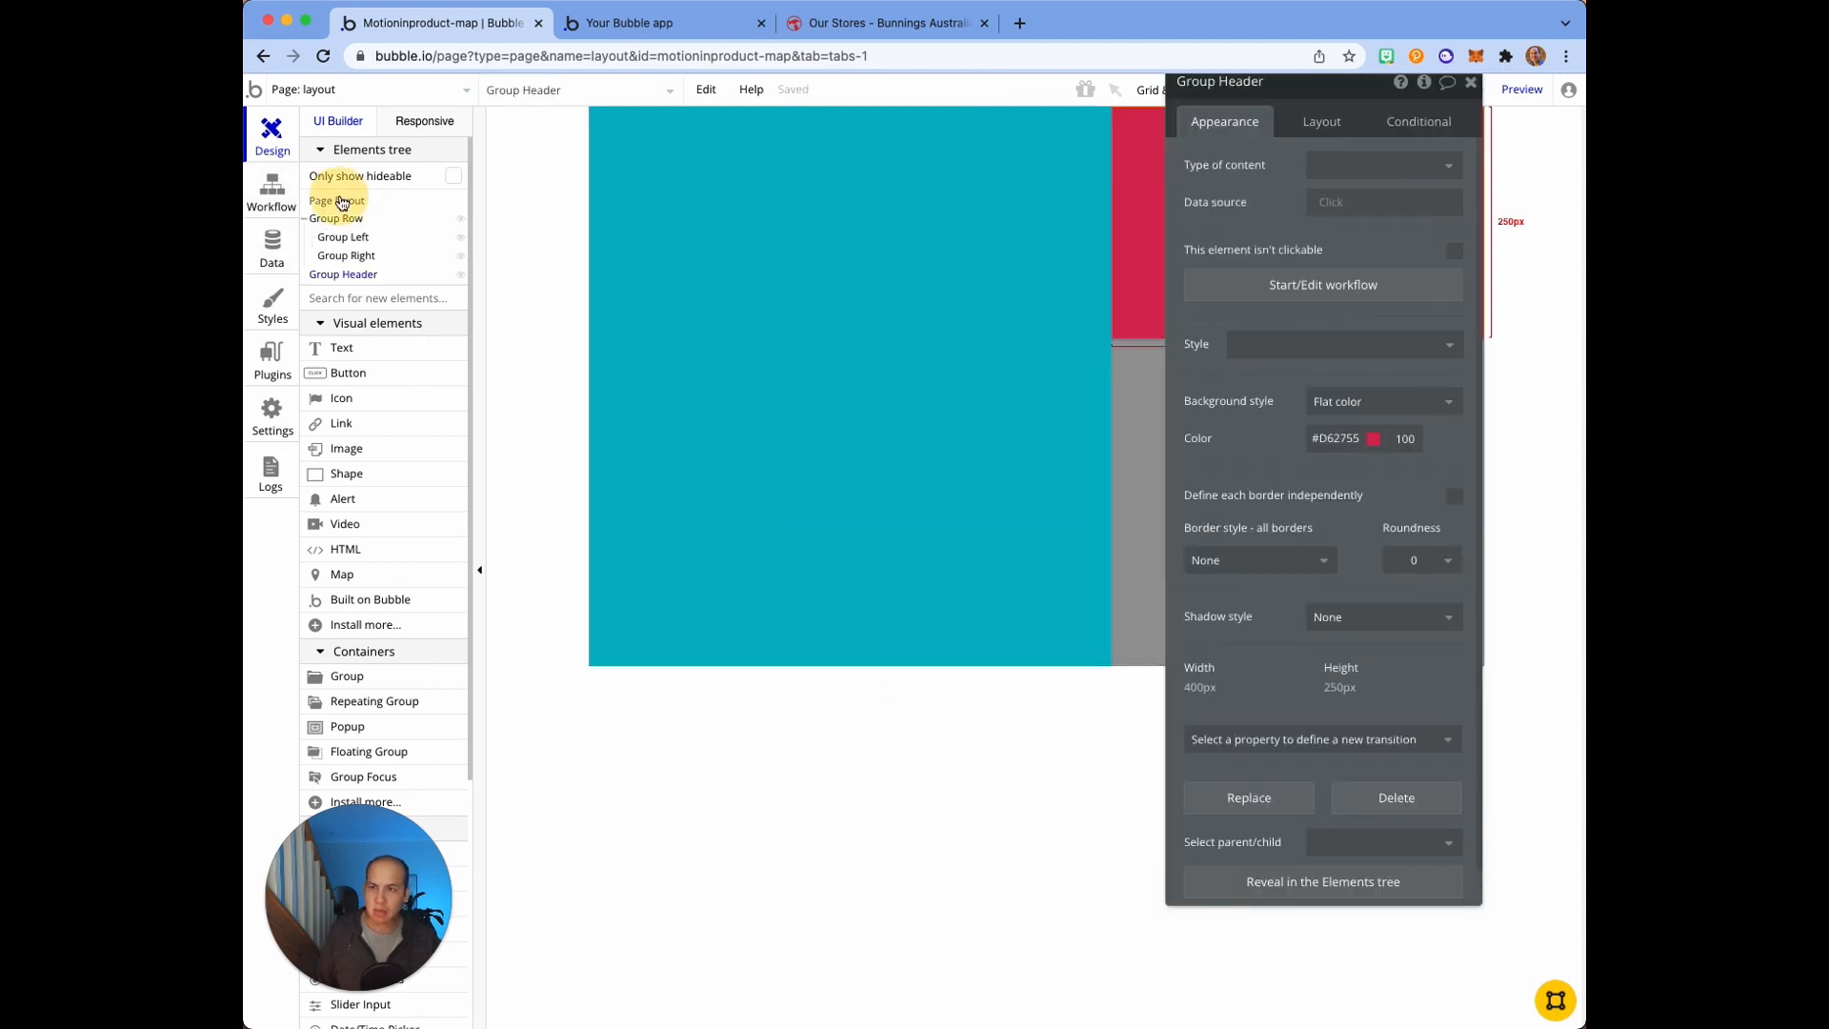
# Step: Set the page's container layout to Column
pyautogui.click(336, 199)
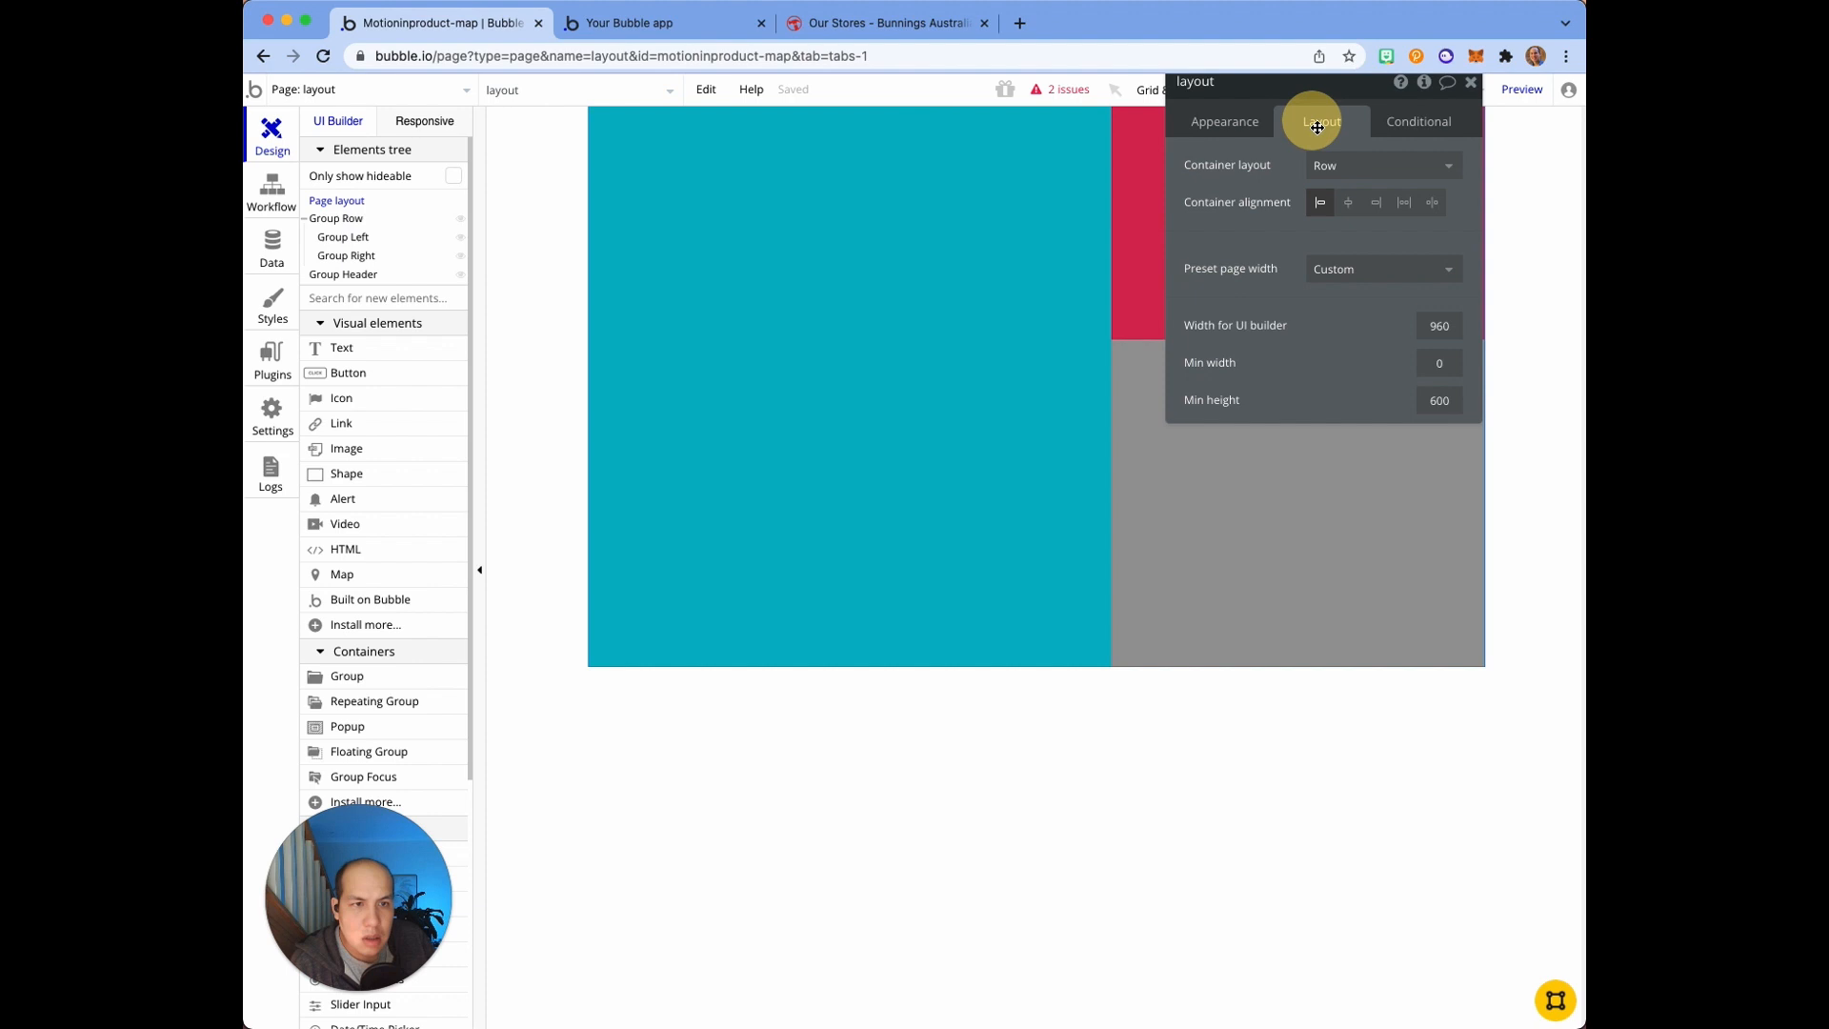
pyautogui.click(1382, 165)
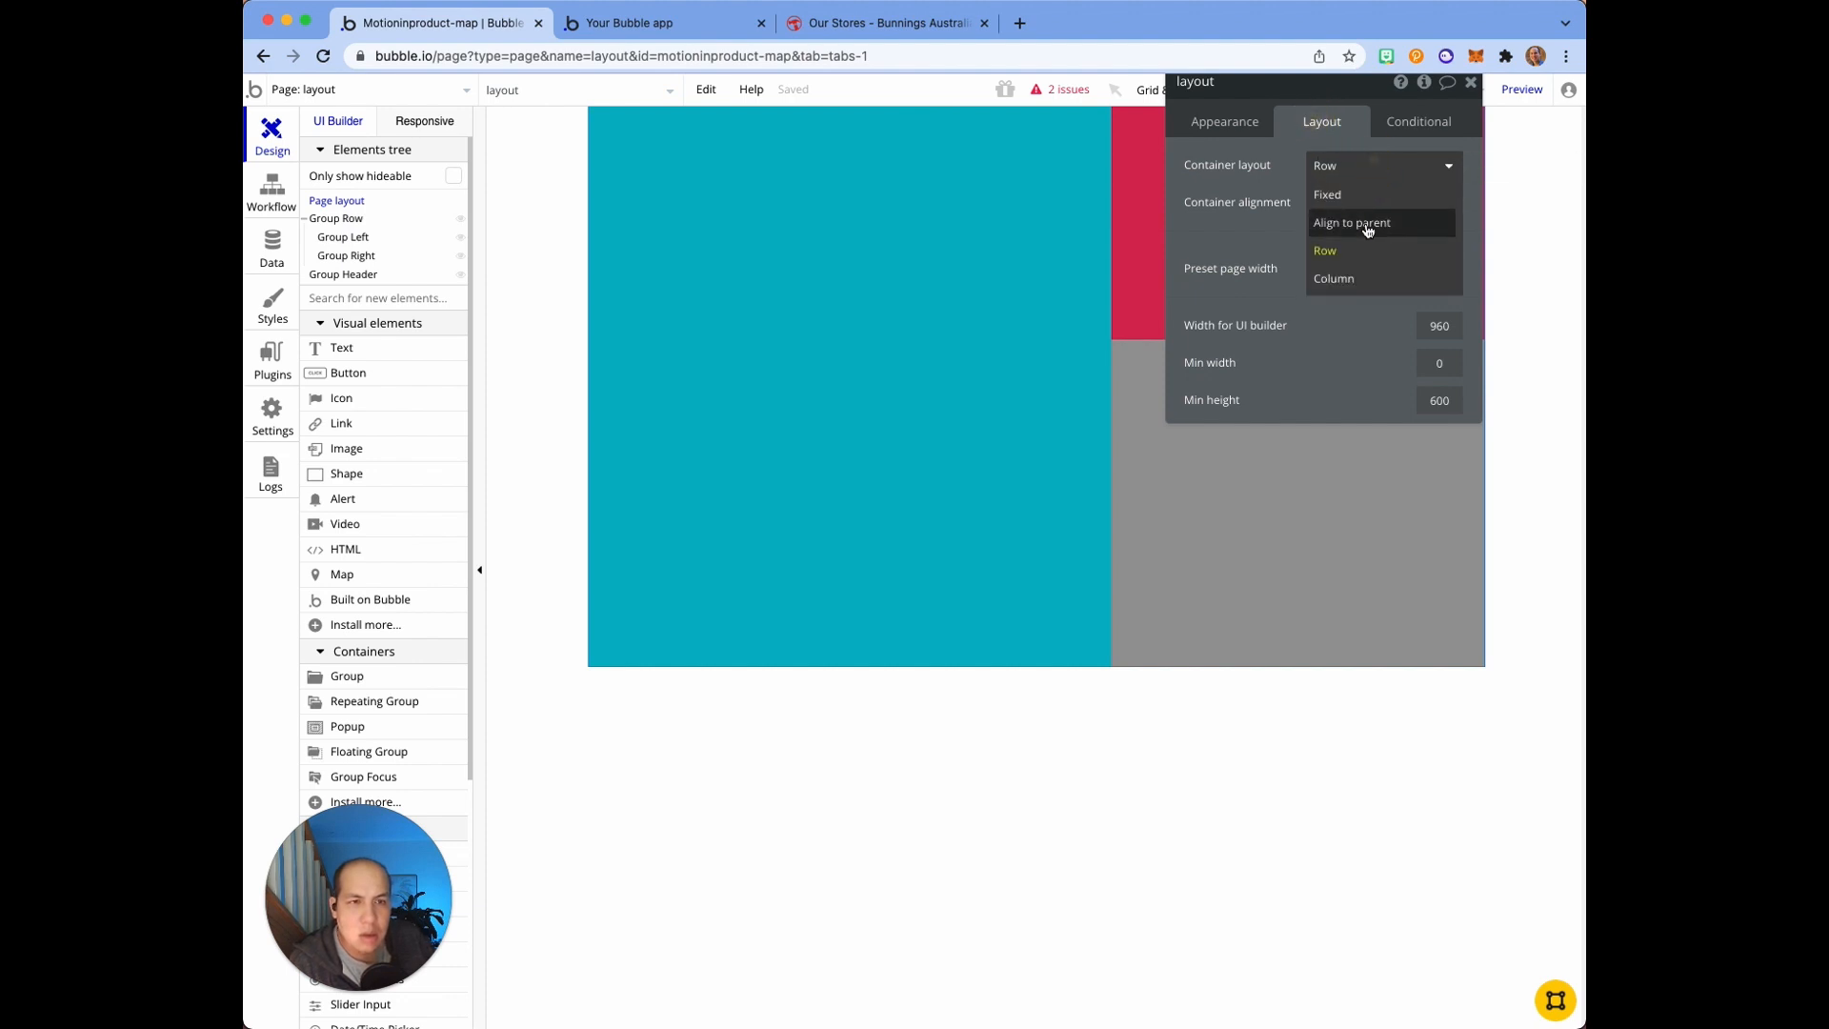
pyautogui.click(1334, 278)
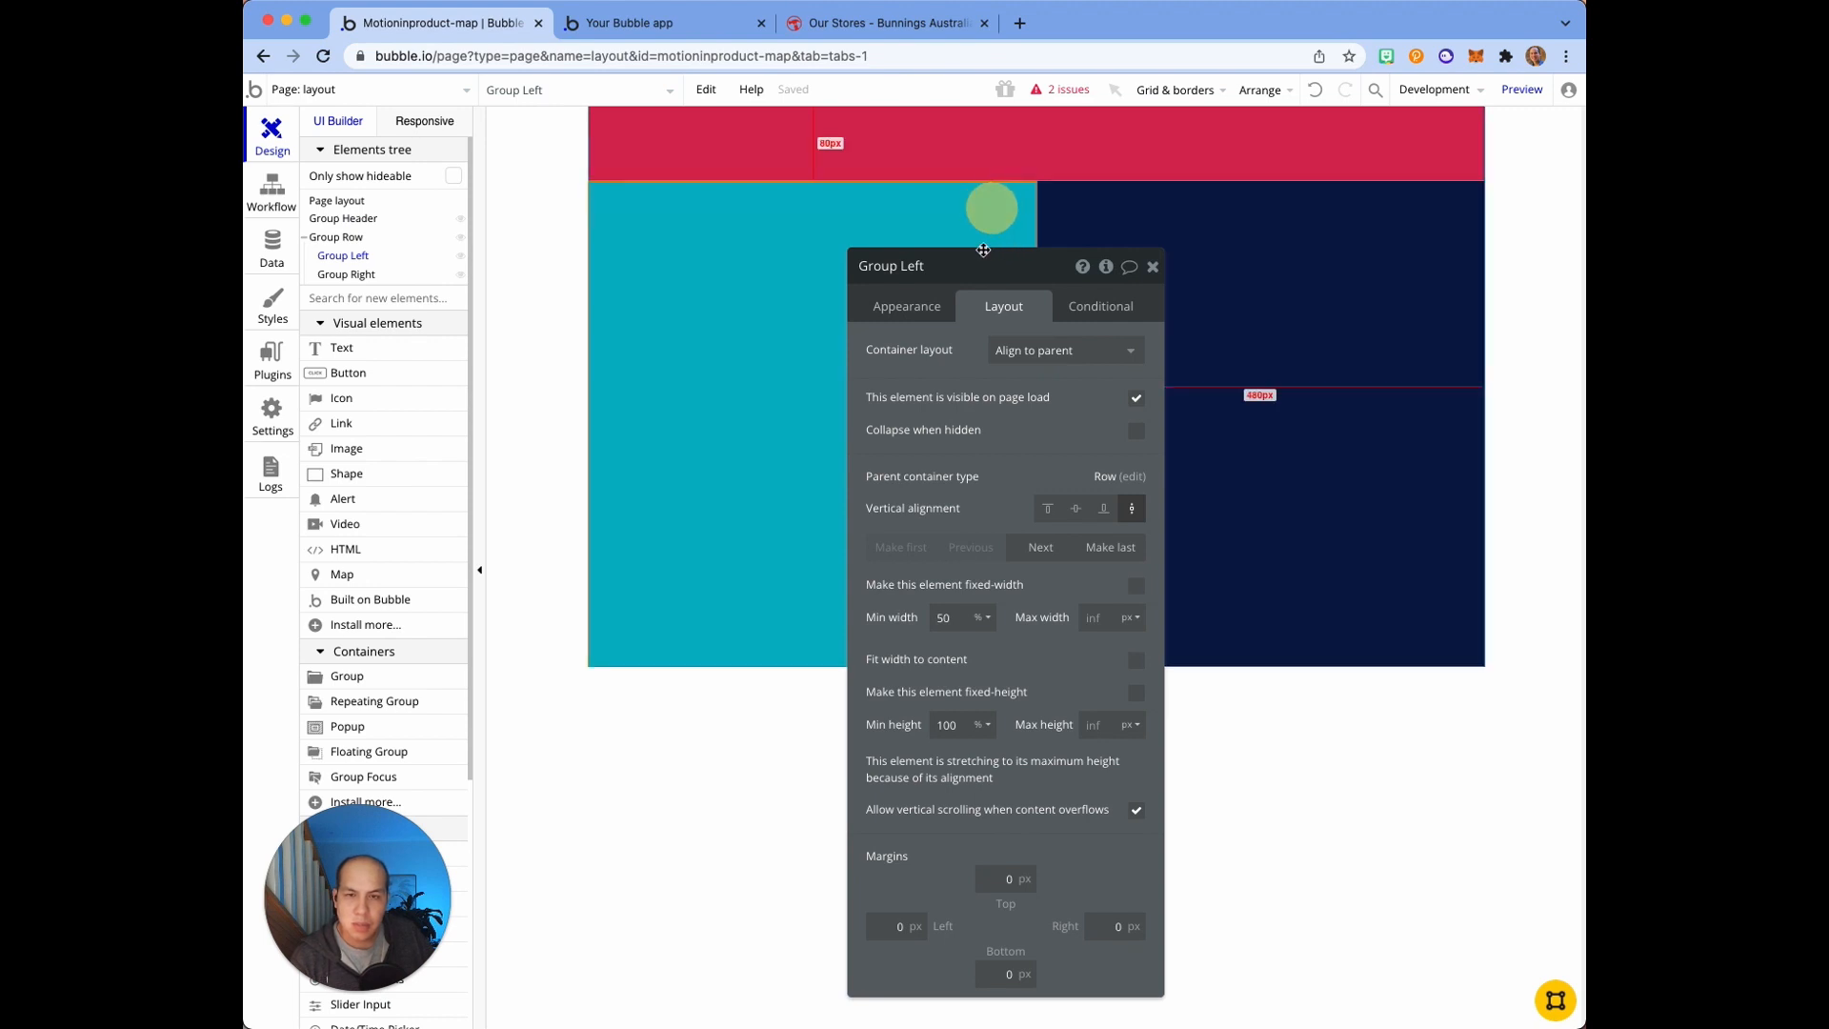
# Step: Make Group Left and Group Right stretch vertically to fill the row
pyautogui.moveTo(983, 248); pyautogui.dragTo(942, 184)
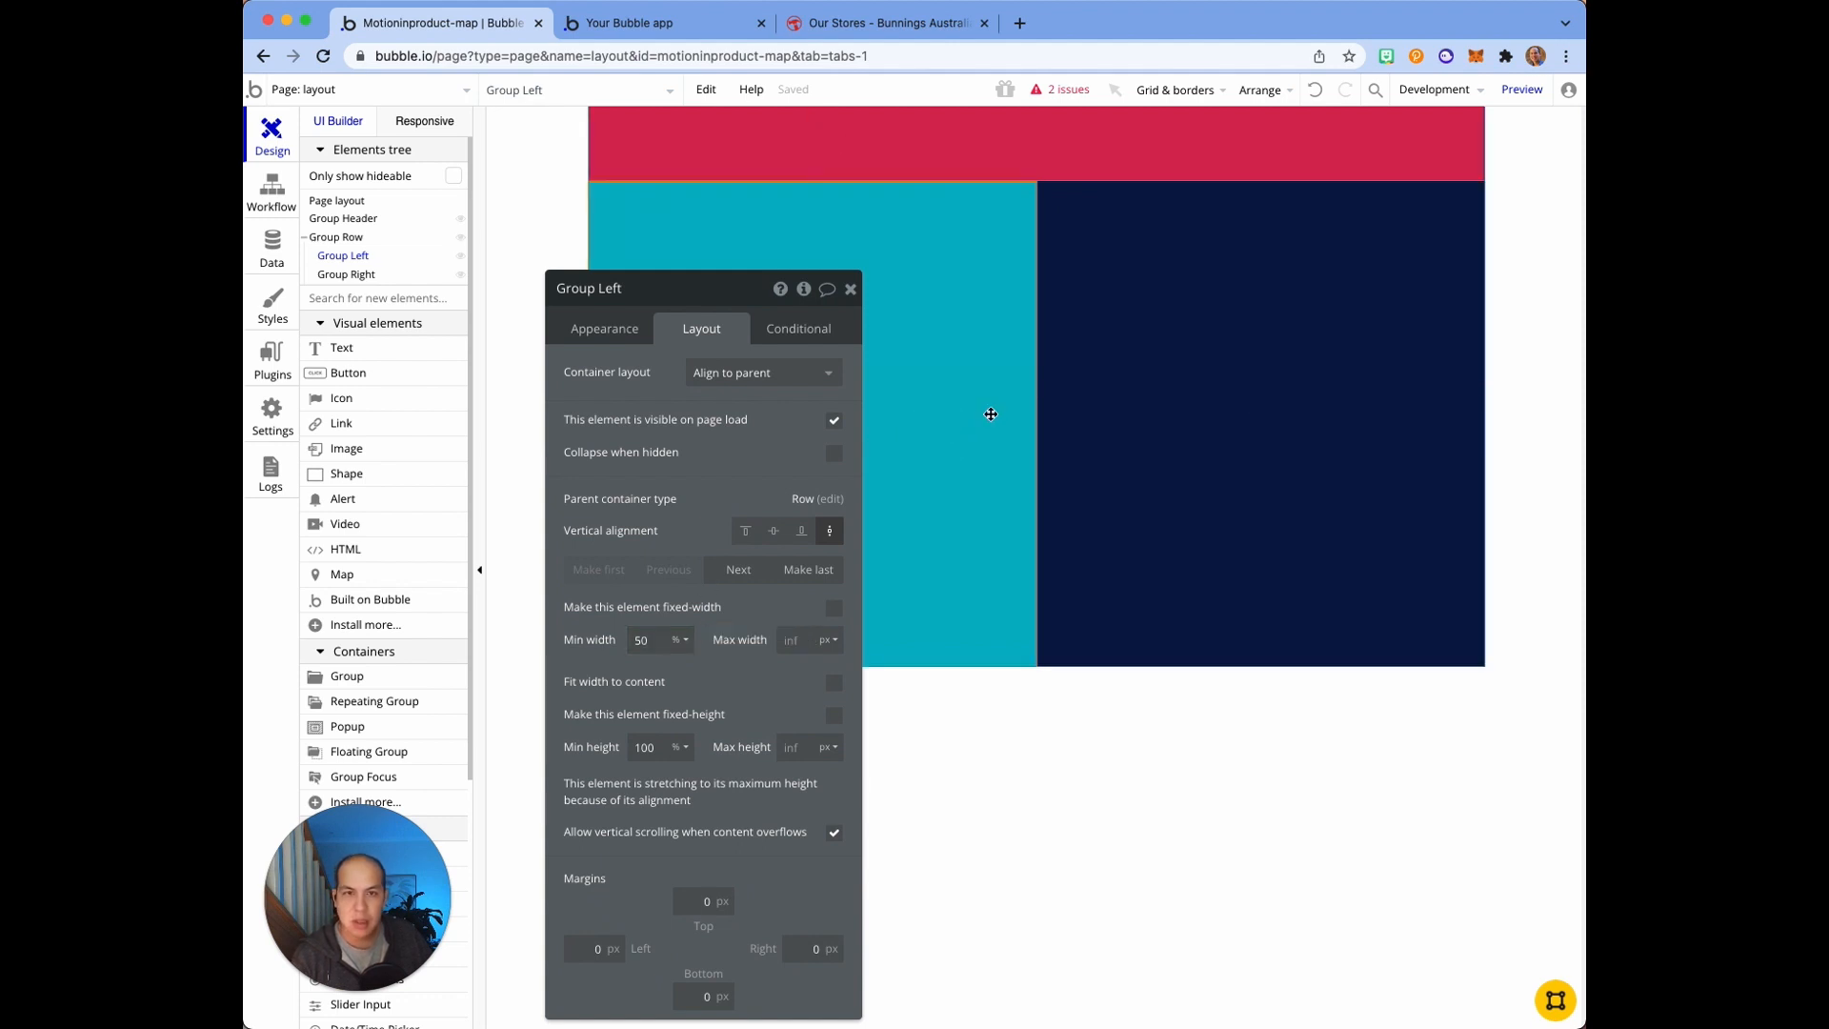
pyautogui.click(1259, 421)
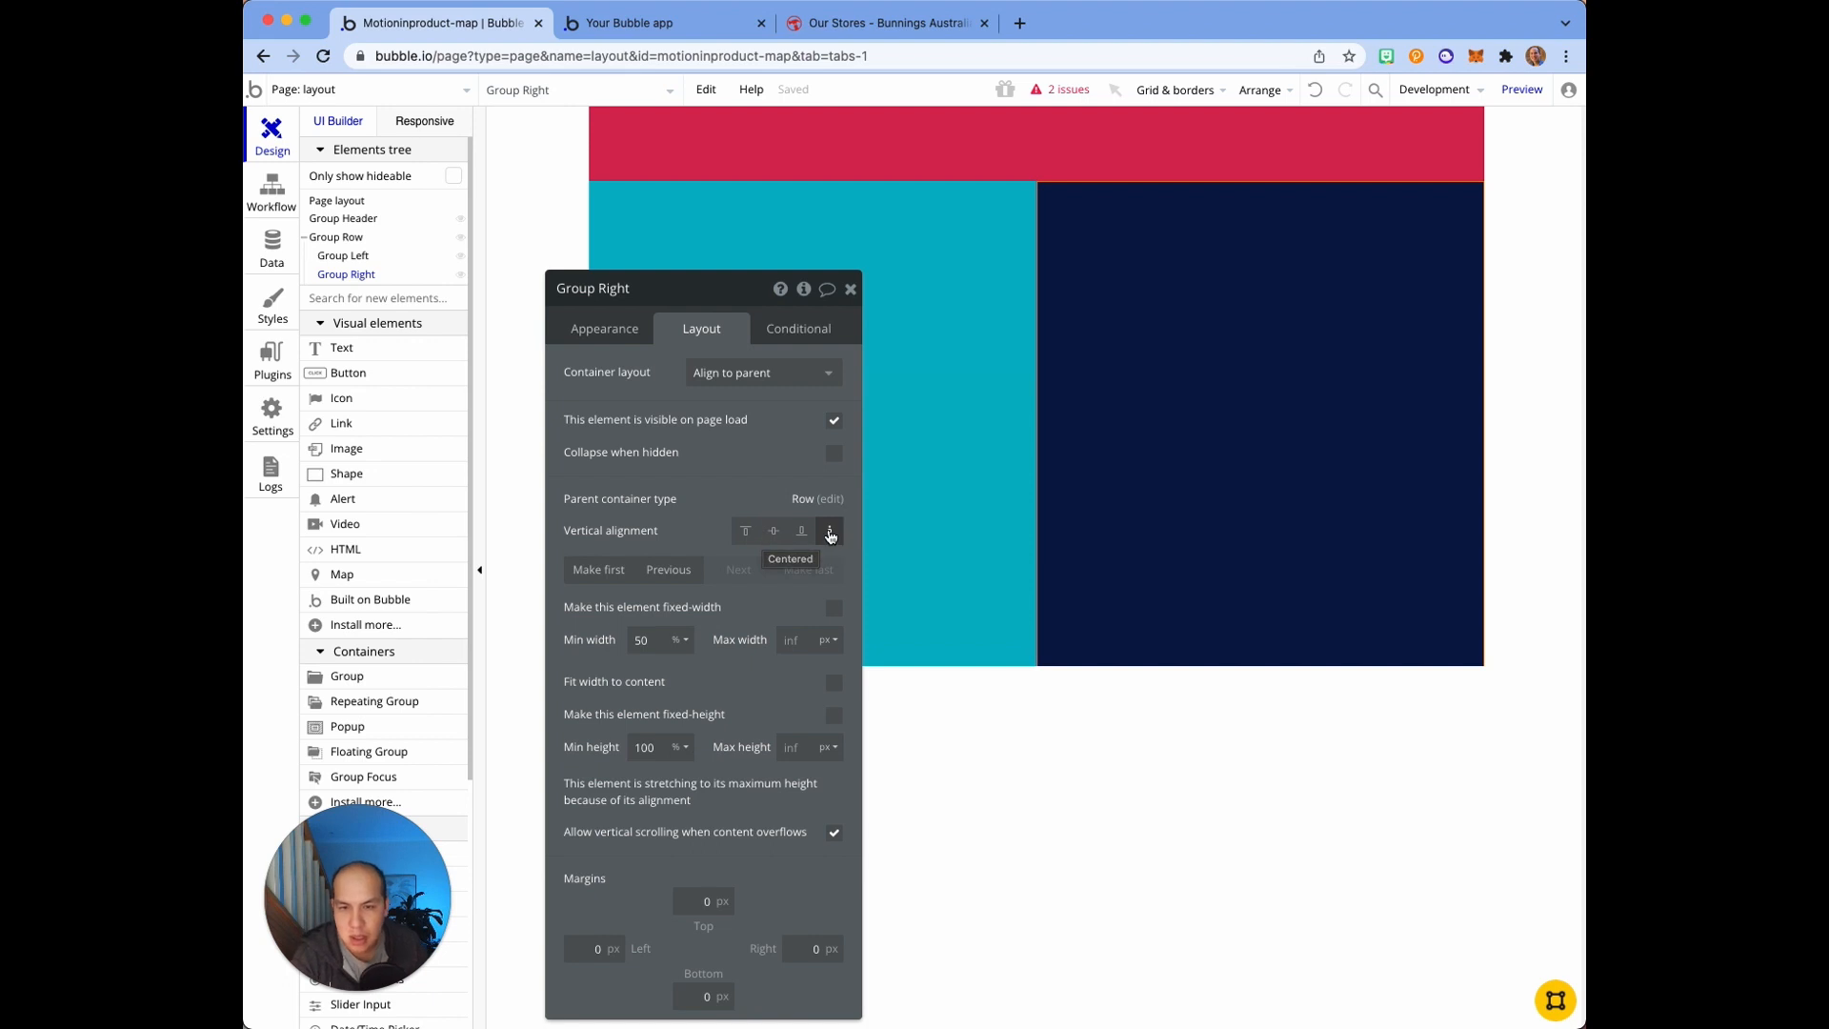
pyautogui.moveTo(831, 531)
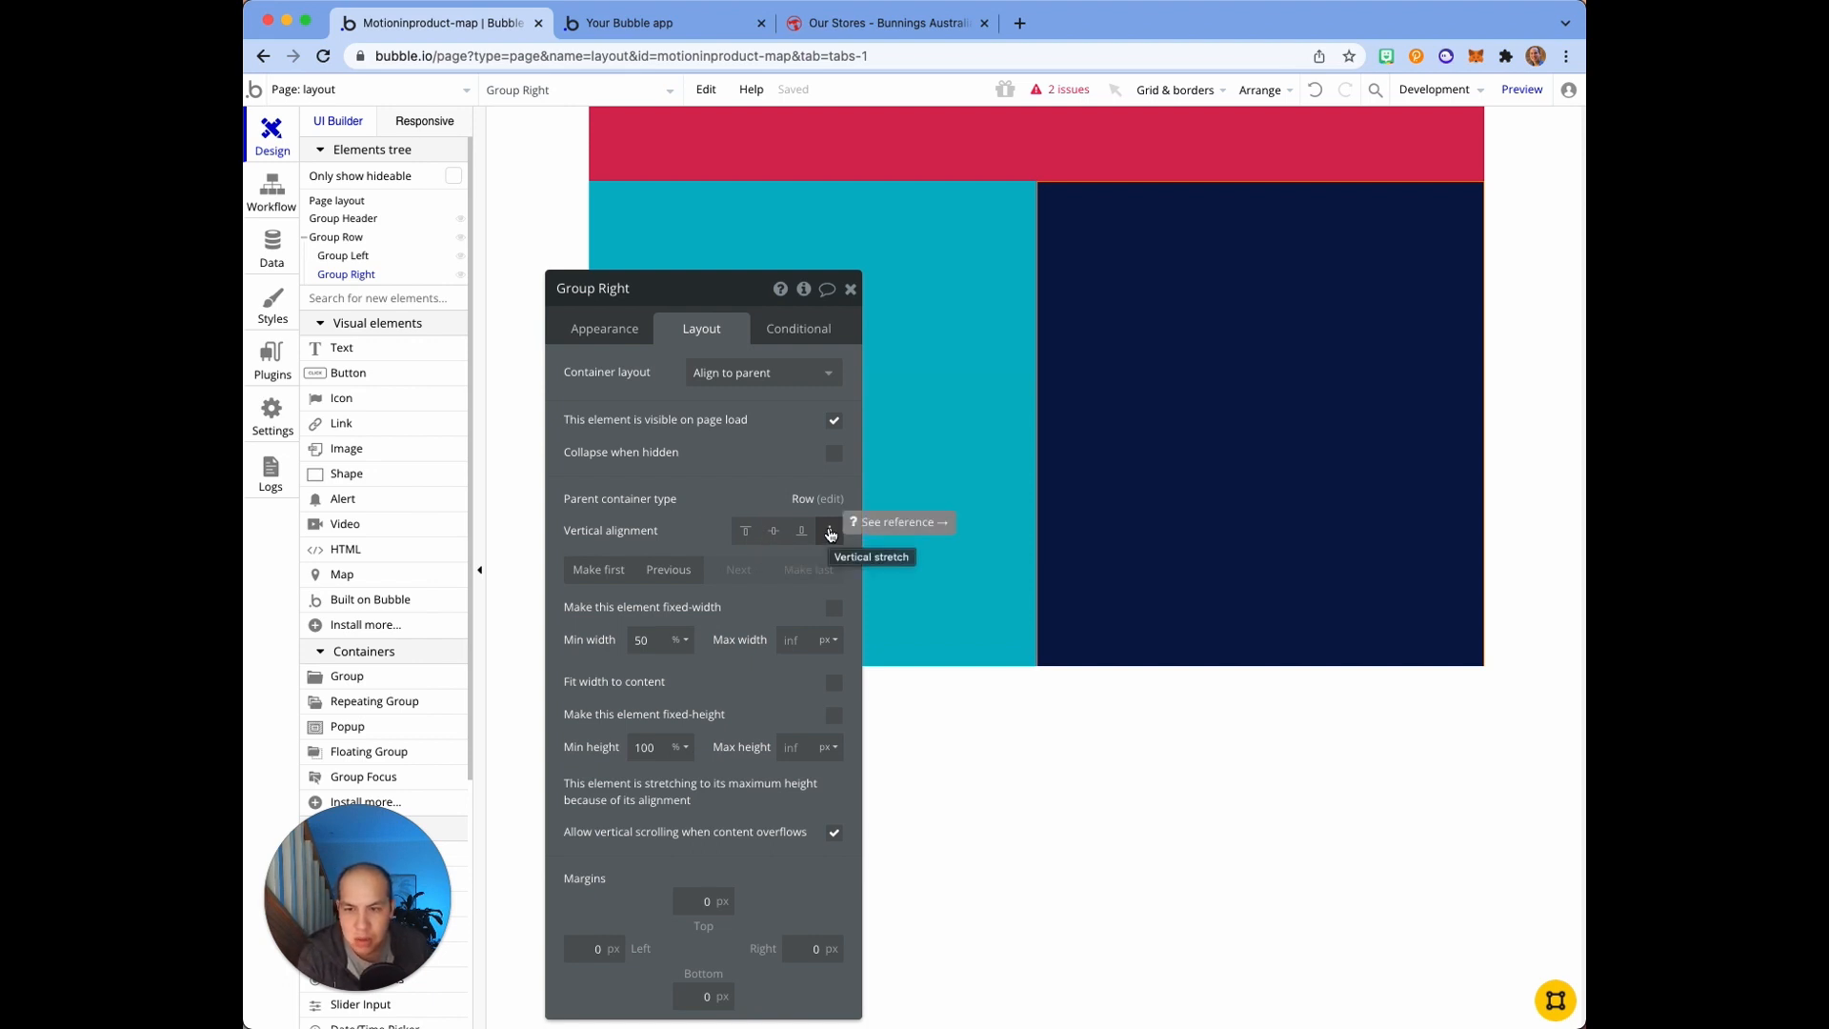
pyautogui.click(828, 531)
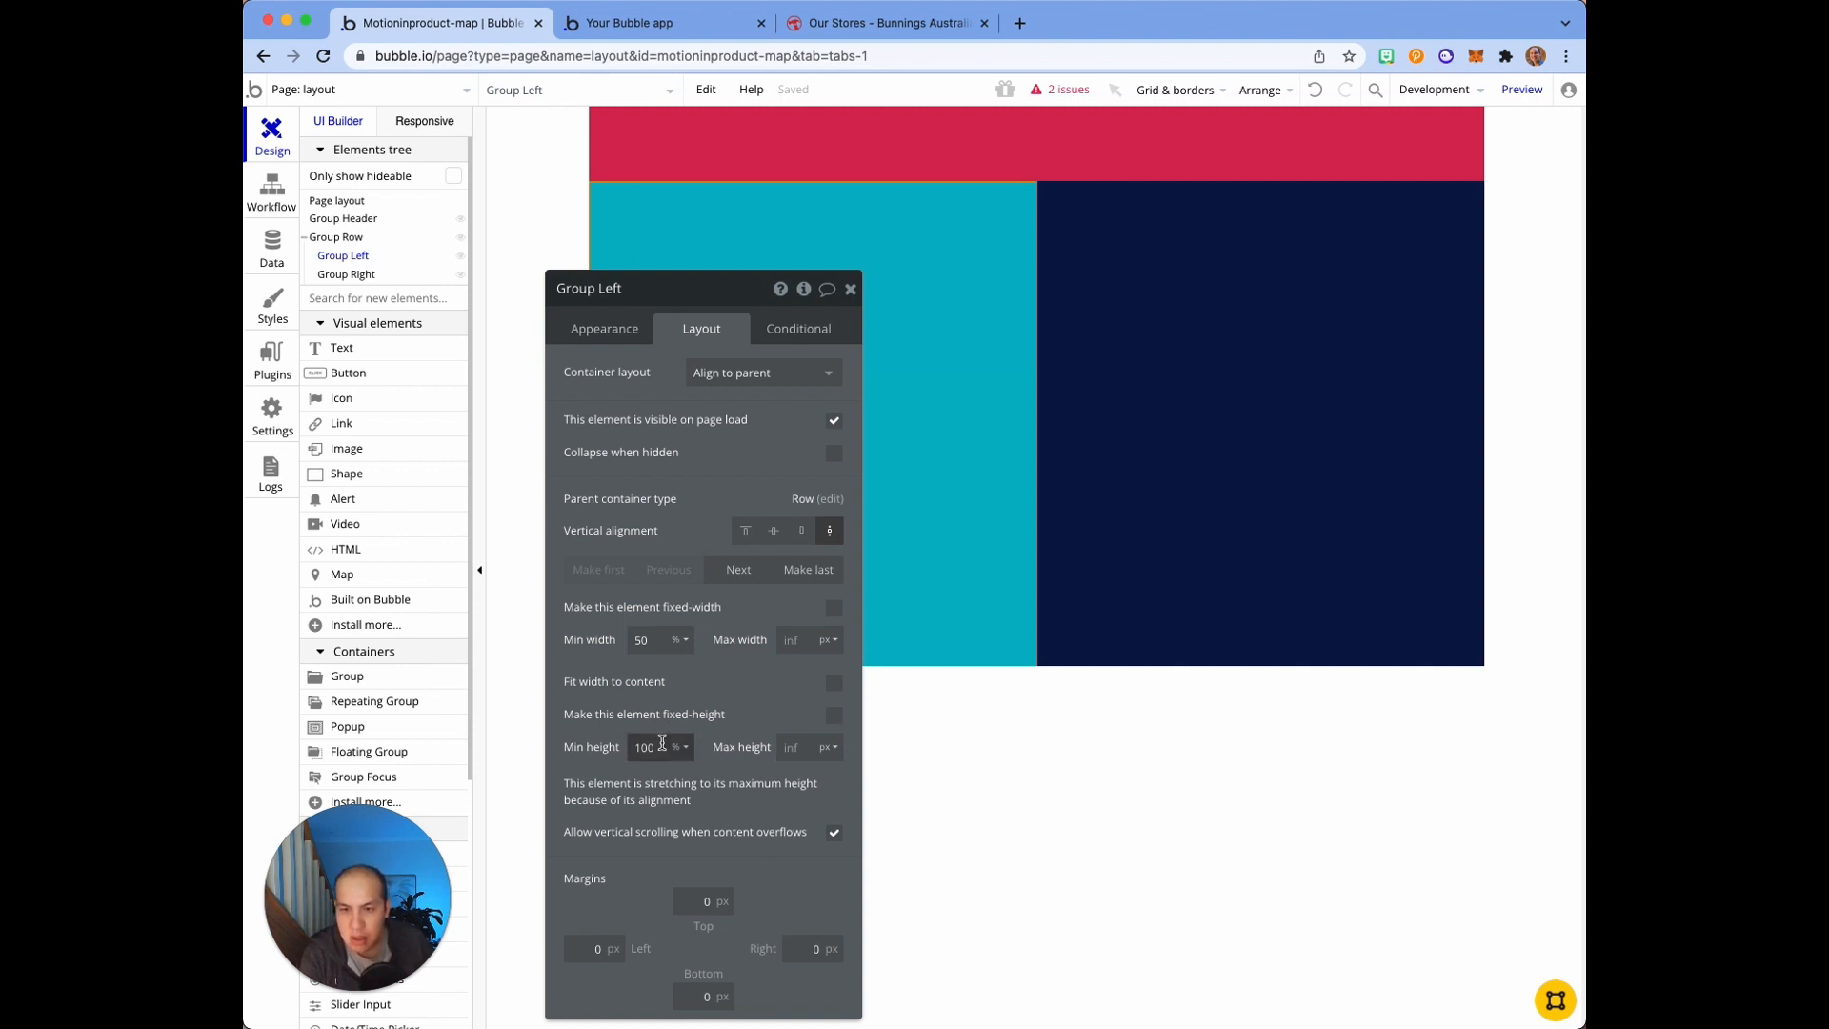
pyautogui.click(337, 238)
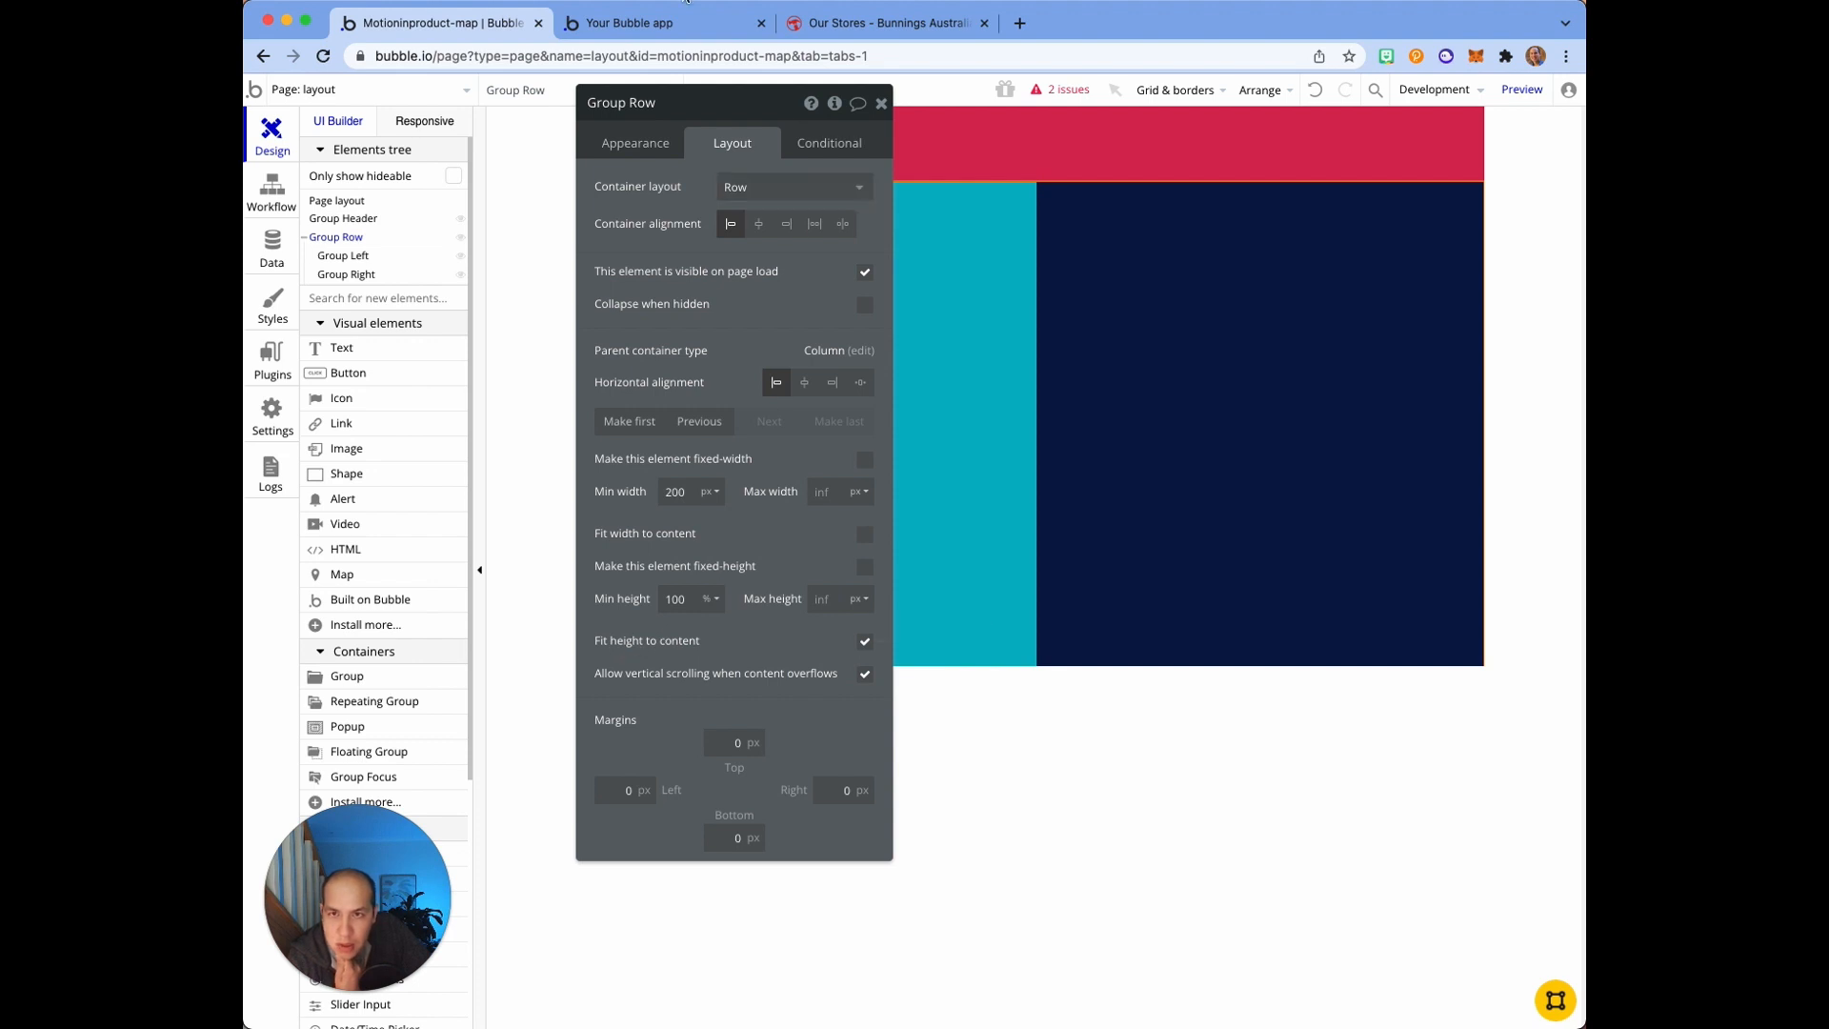
# Step: Uncheck 'Fit height to content' for Group Row
pyautogui.click(661, 22)
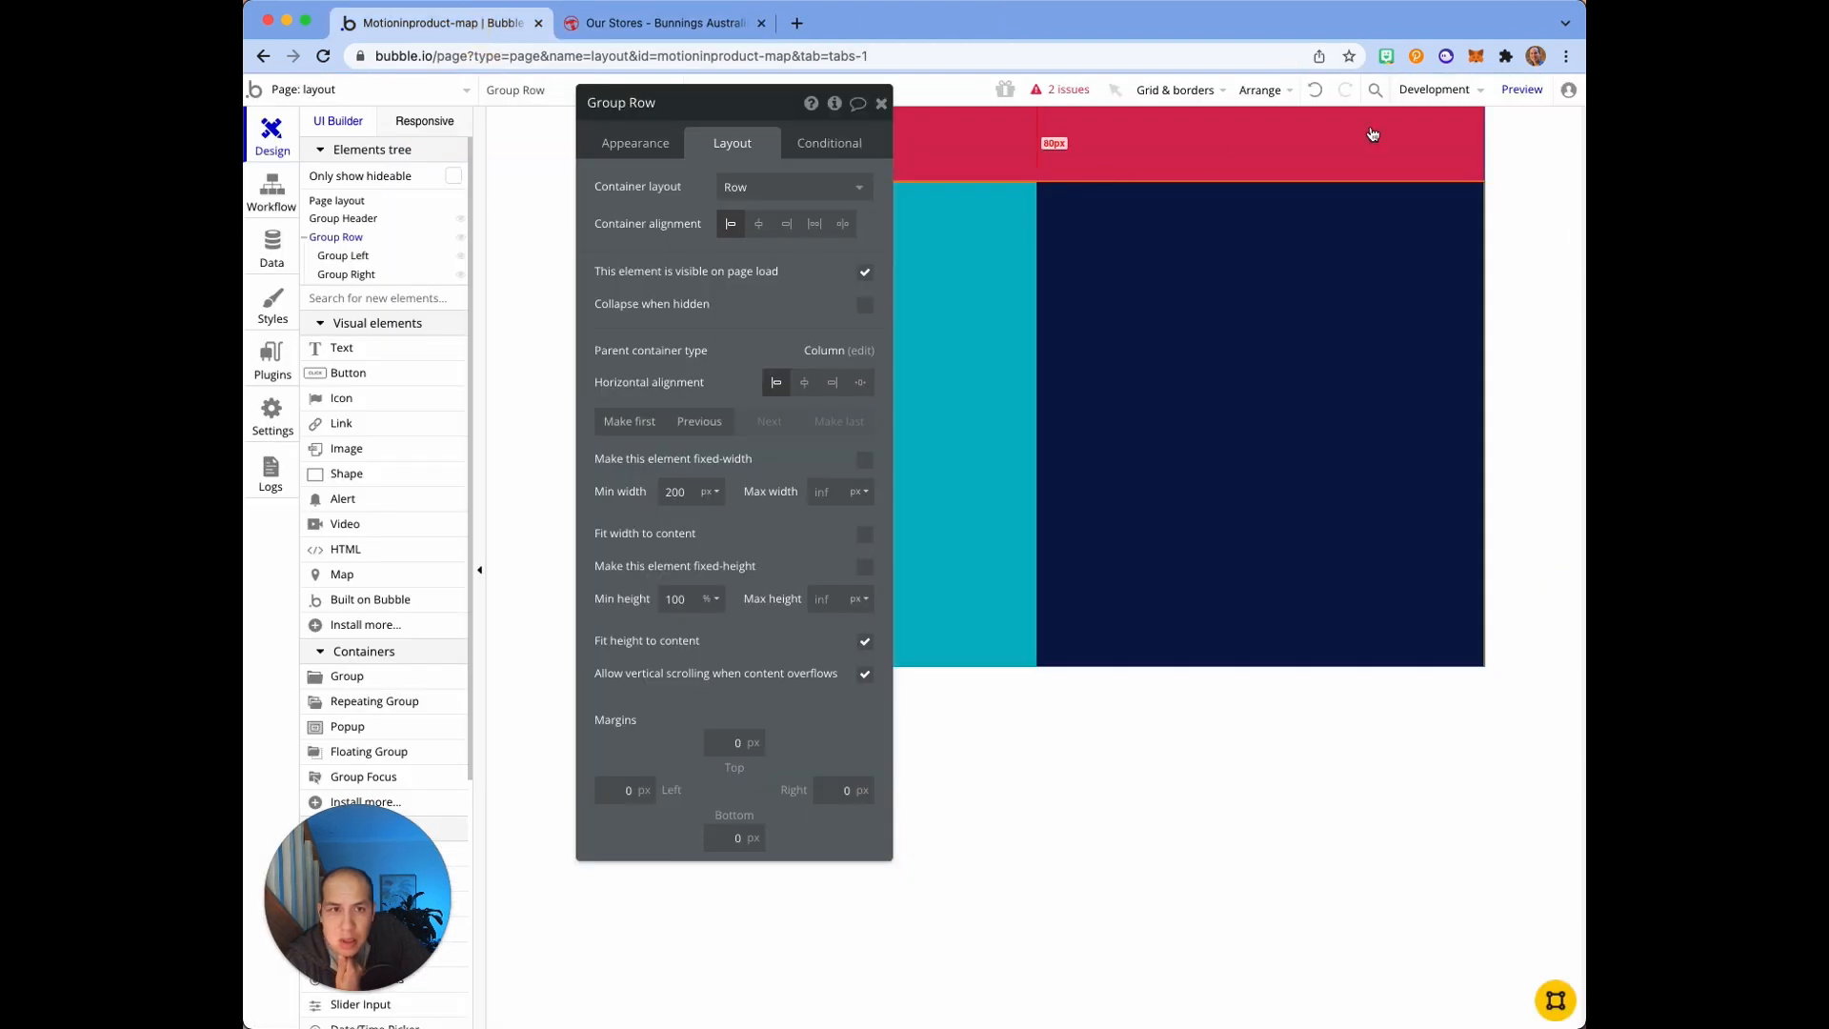
pyautogui.click(1520, 88)
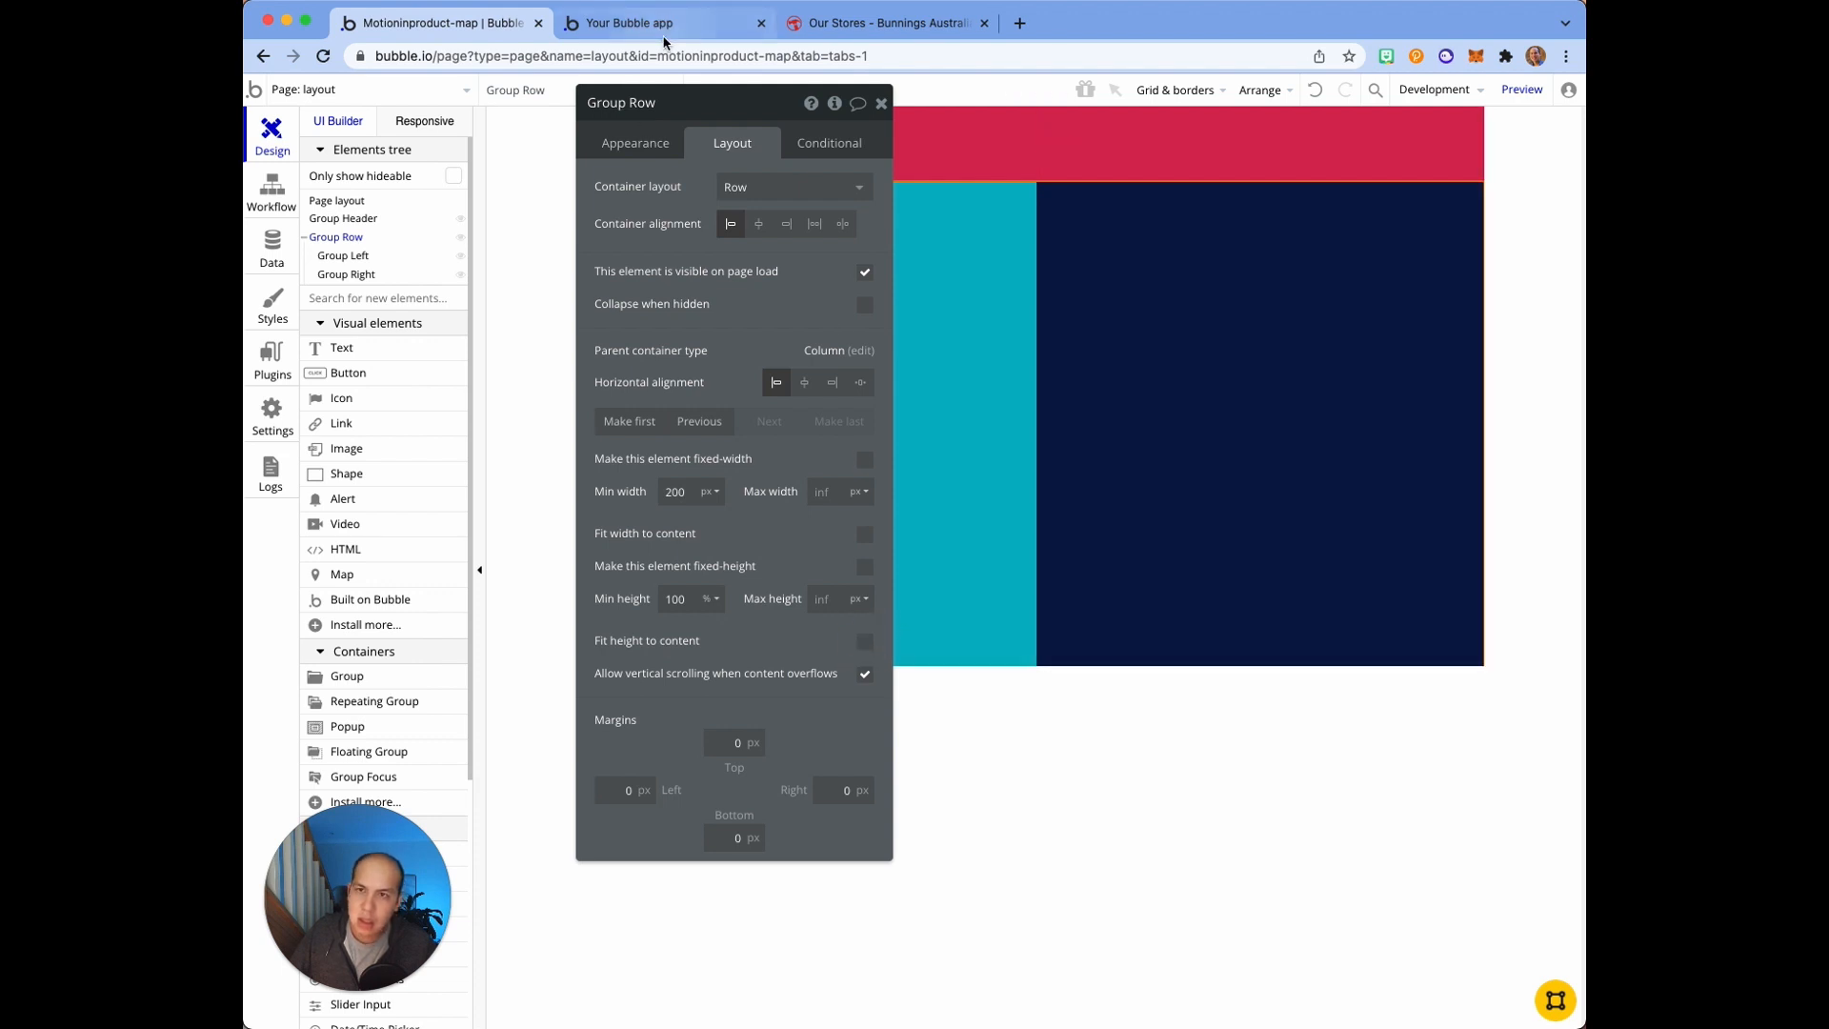
# Step: Refresh the live preview and compare it with and without debug mode
pyautogui.click(661, 22)
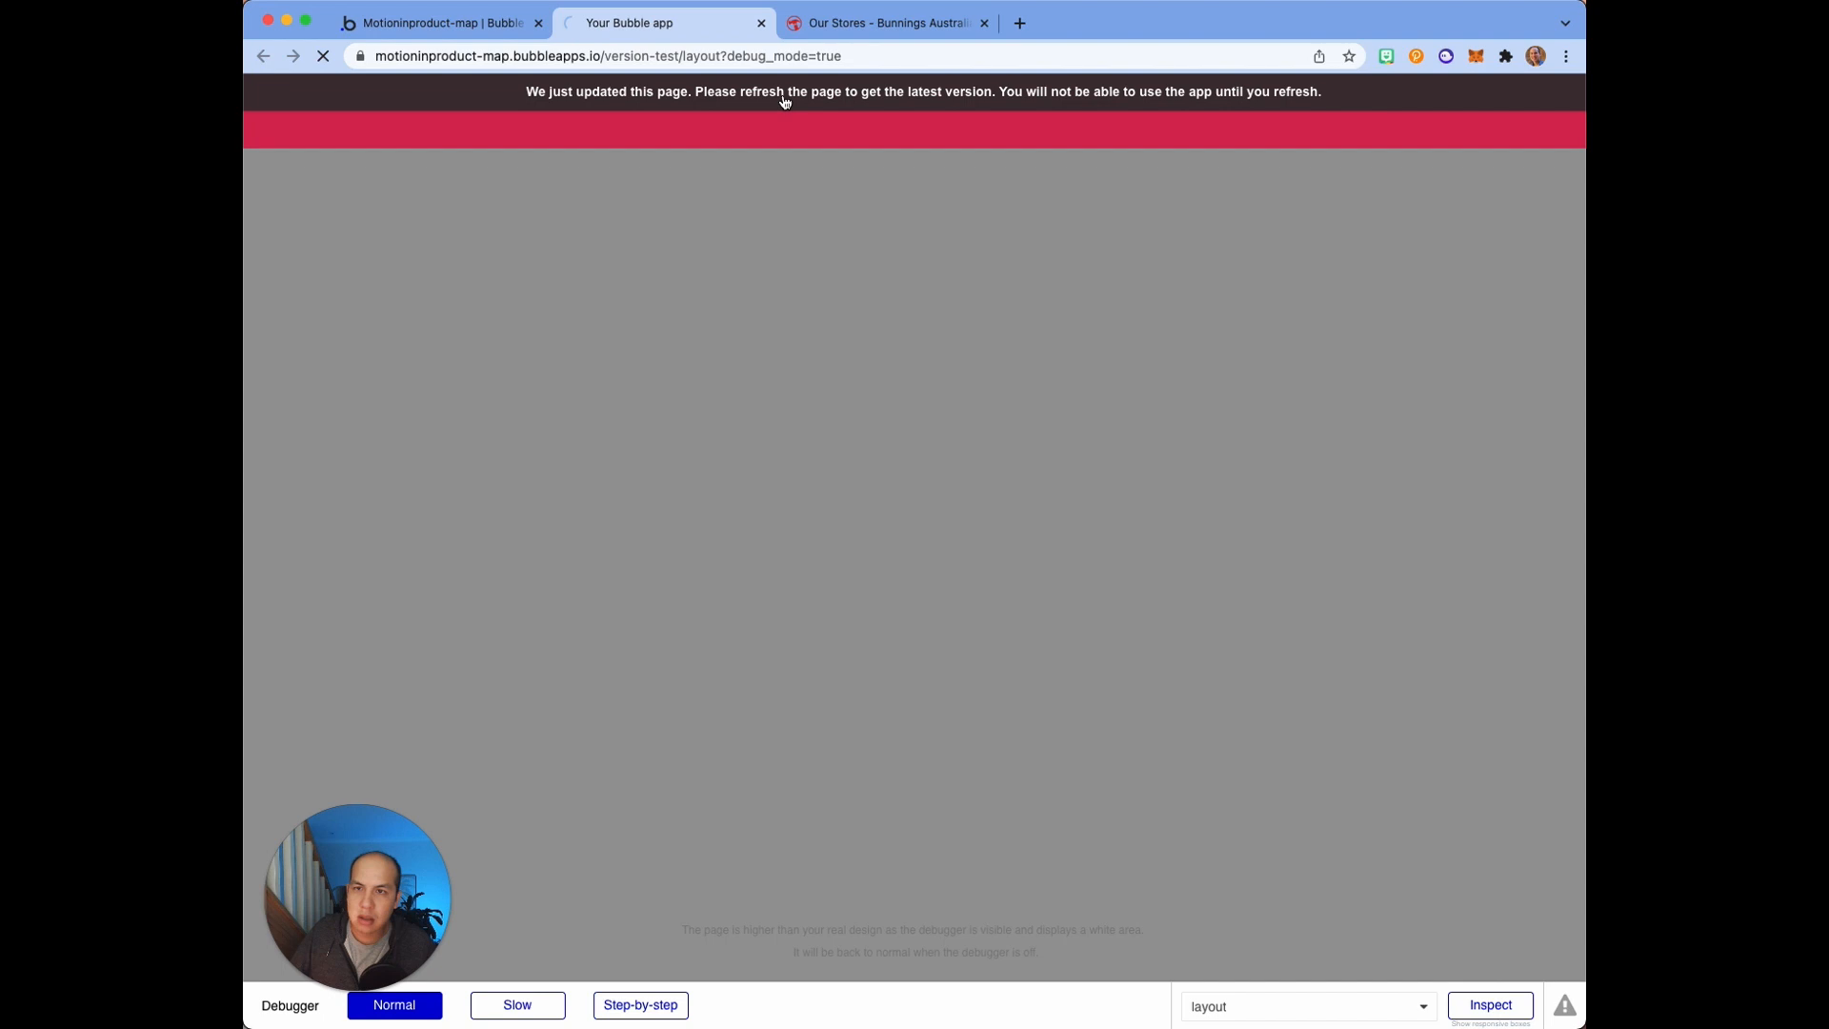
pyautogui.click(323, 56)
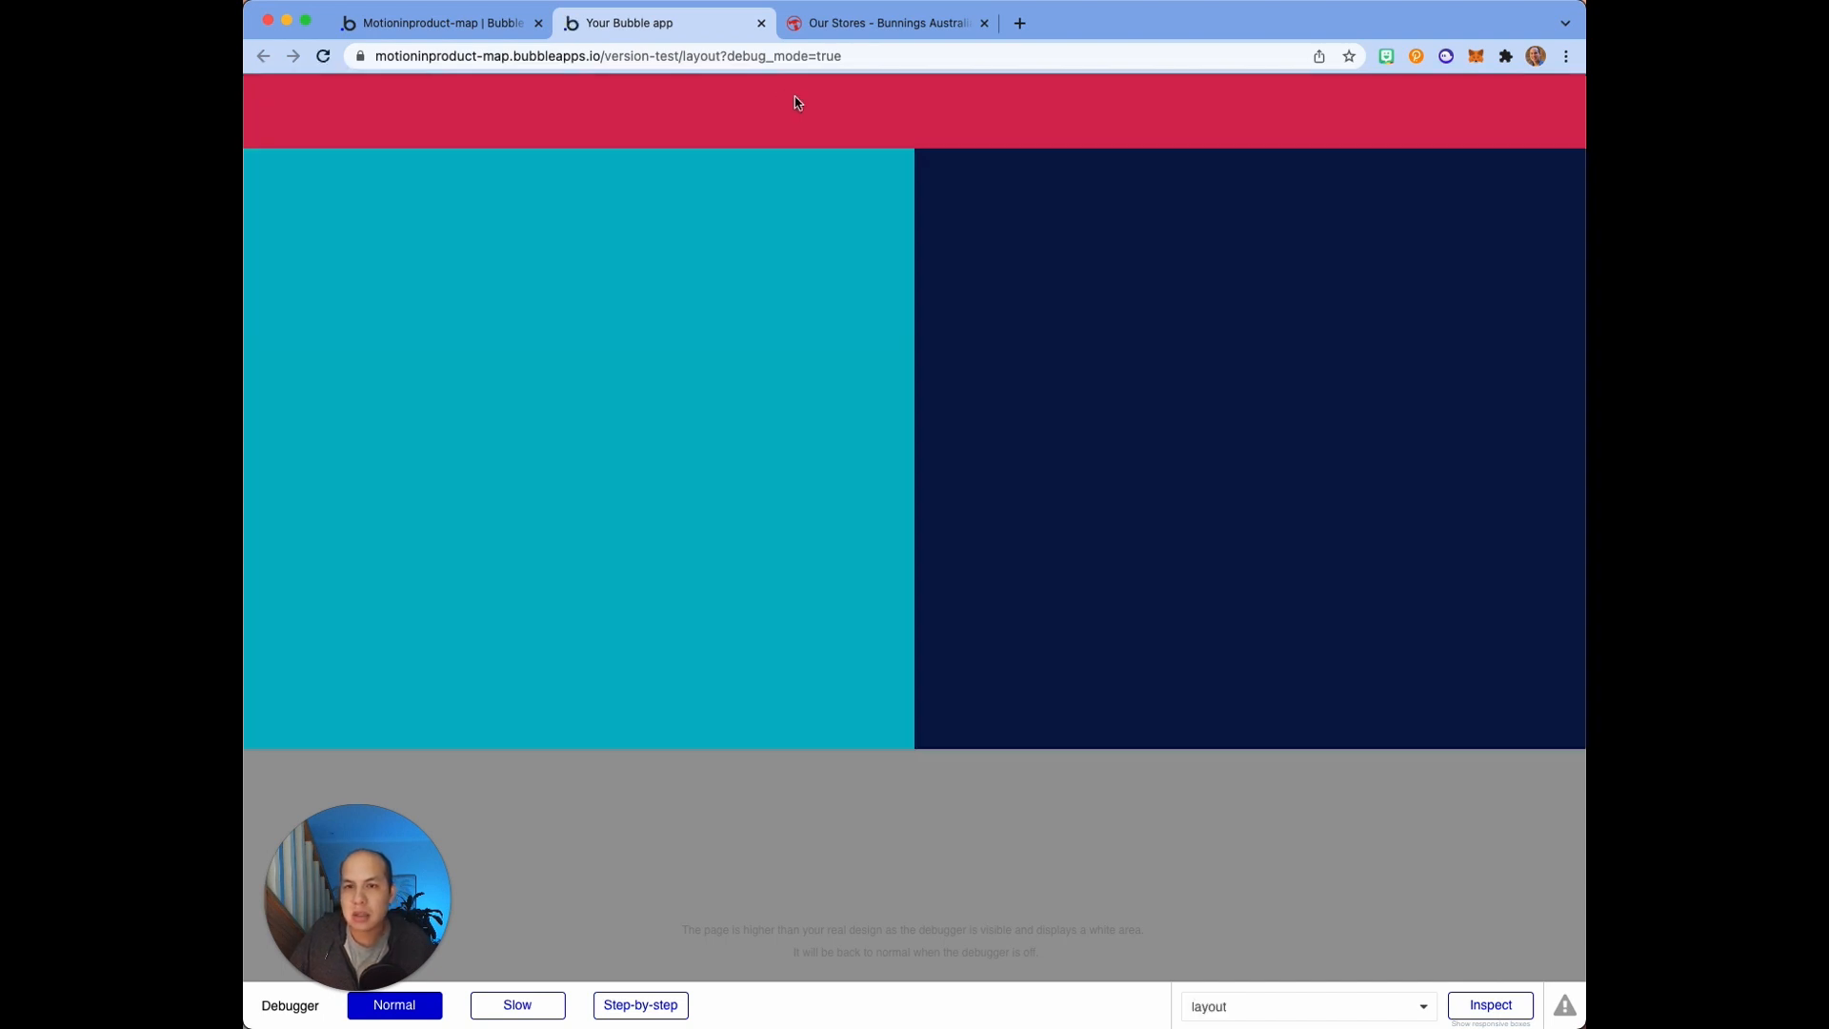
pyautogui.moveTo(915, 836)
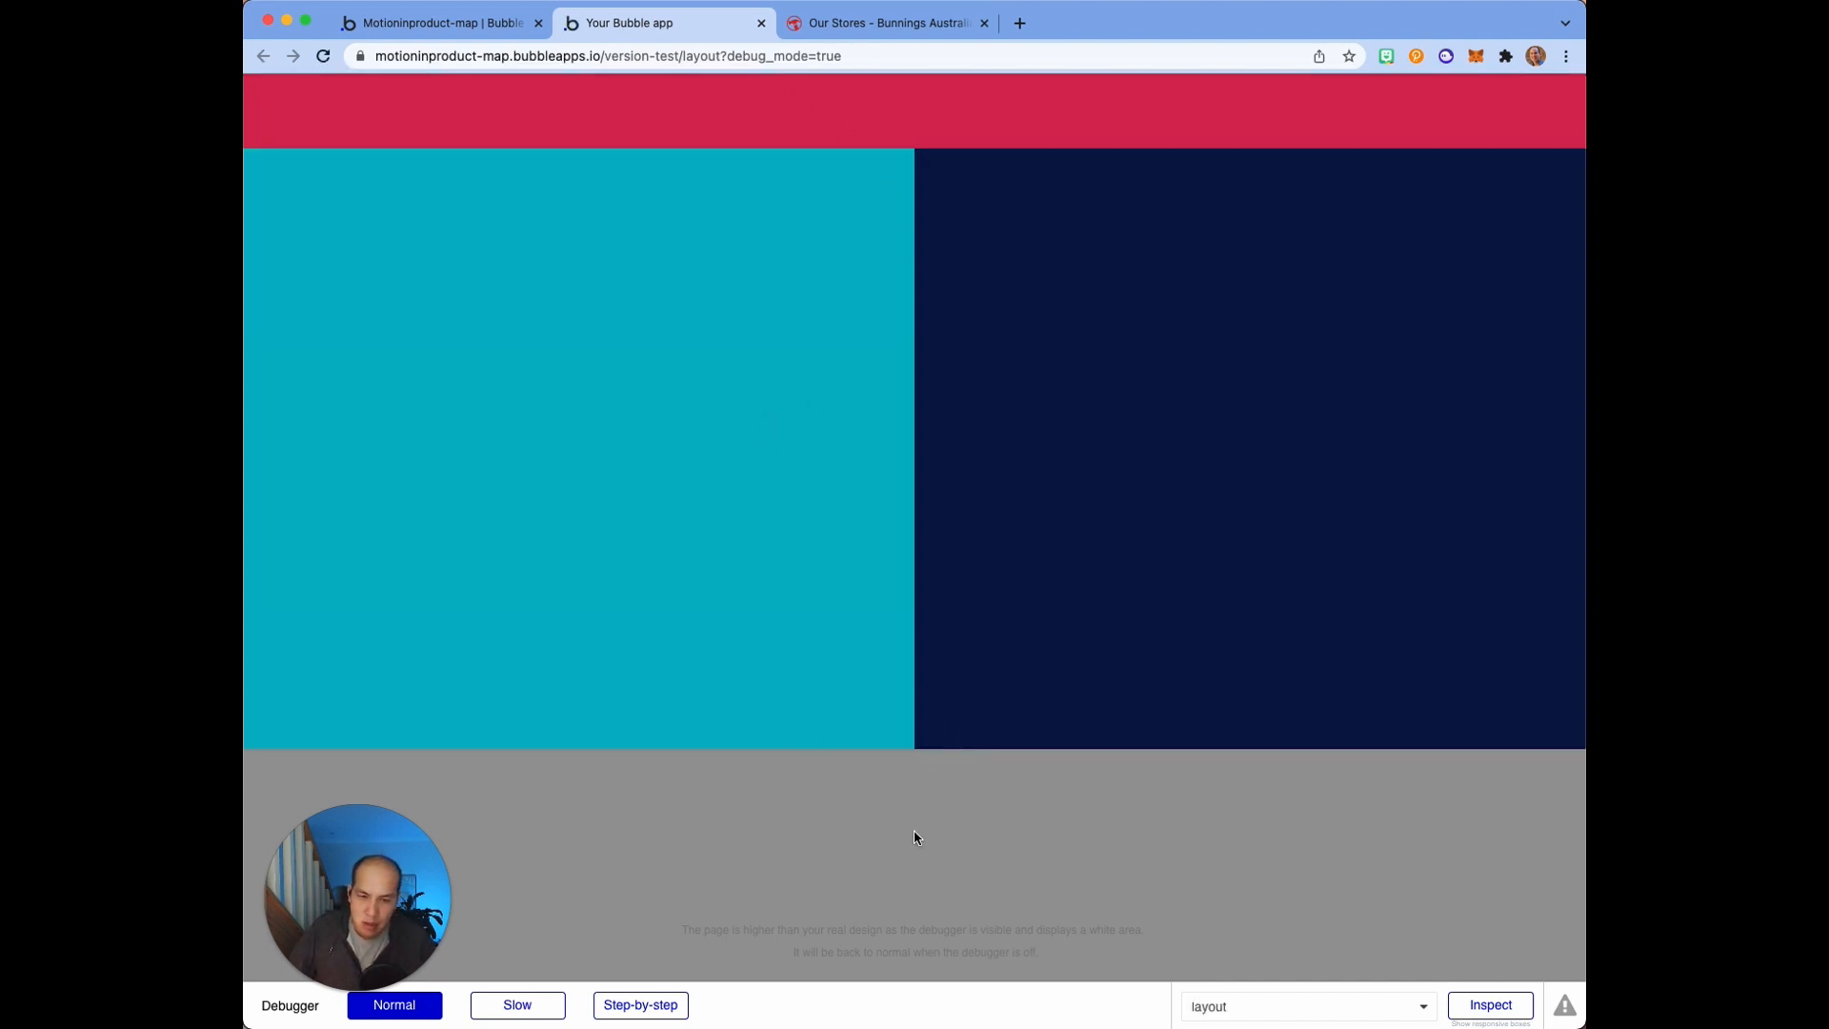
pyautogui.moveTo(1110, 925)
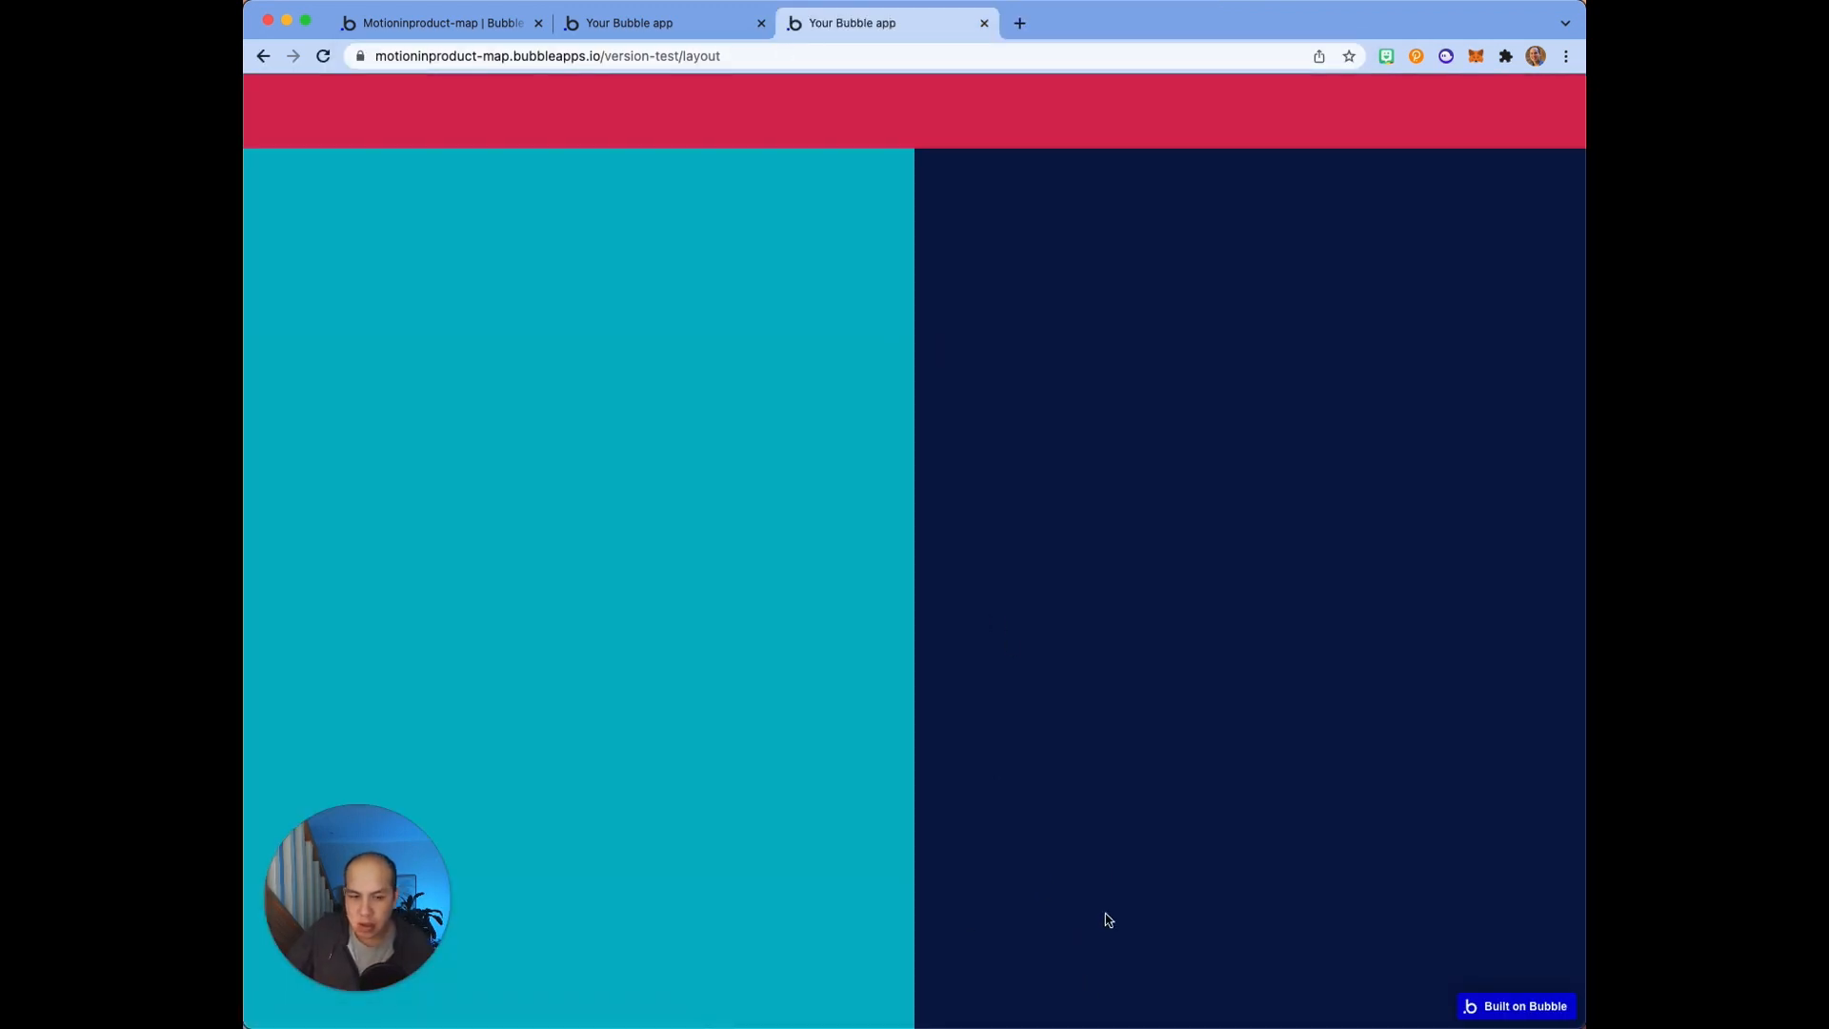
pyautogui.click(659, 21)
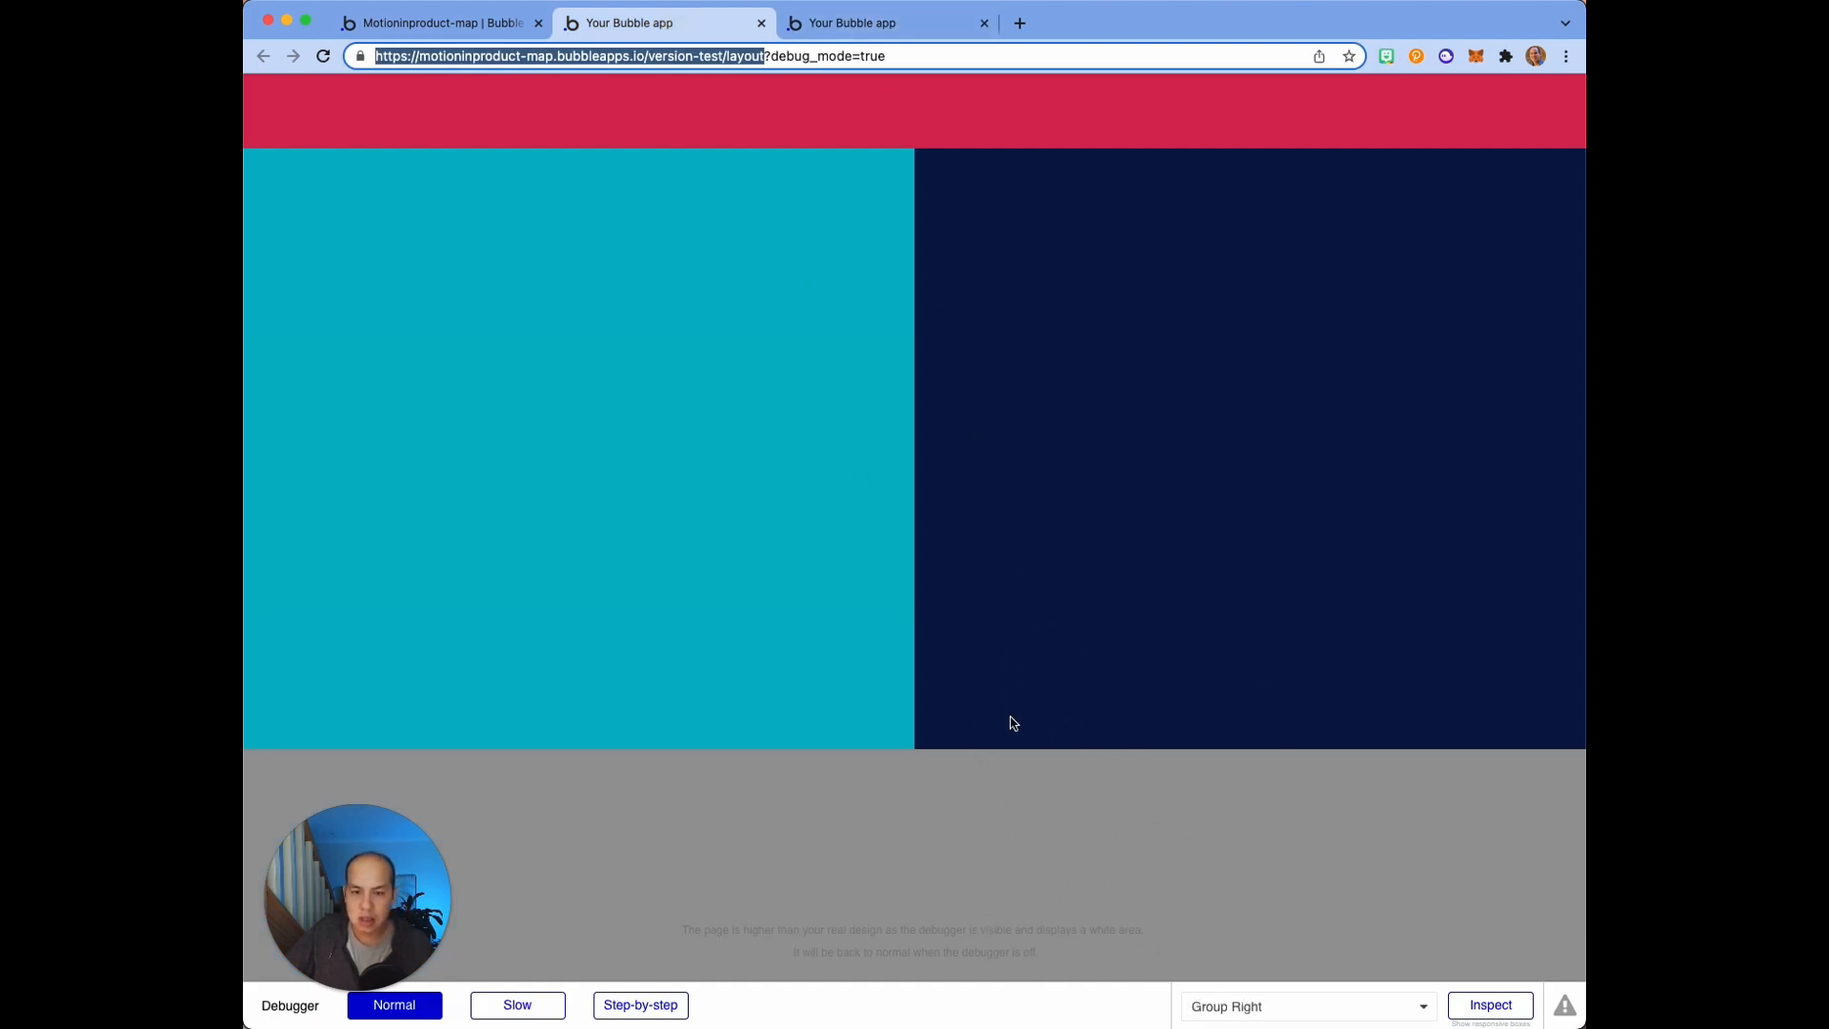
pyautogui.click(880, 21)
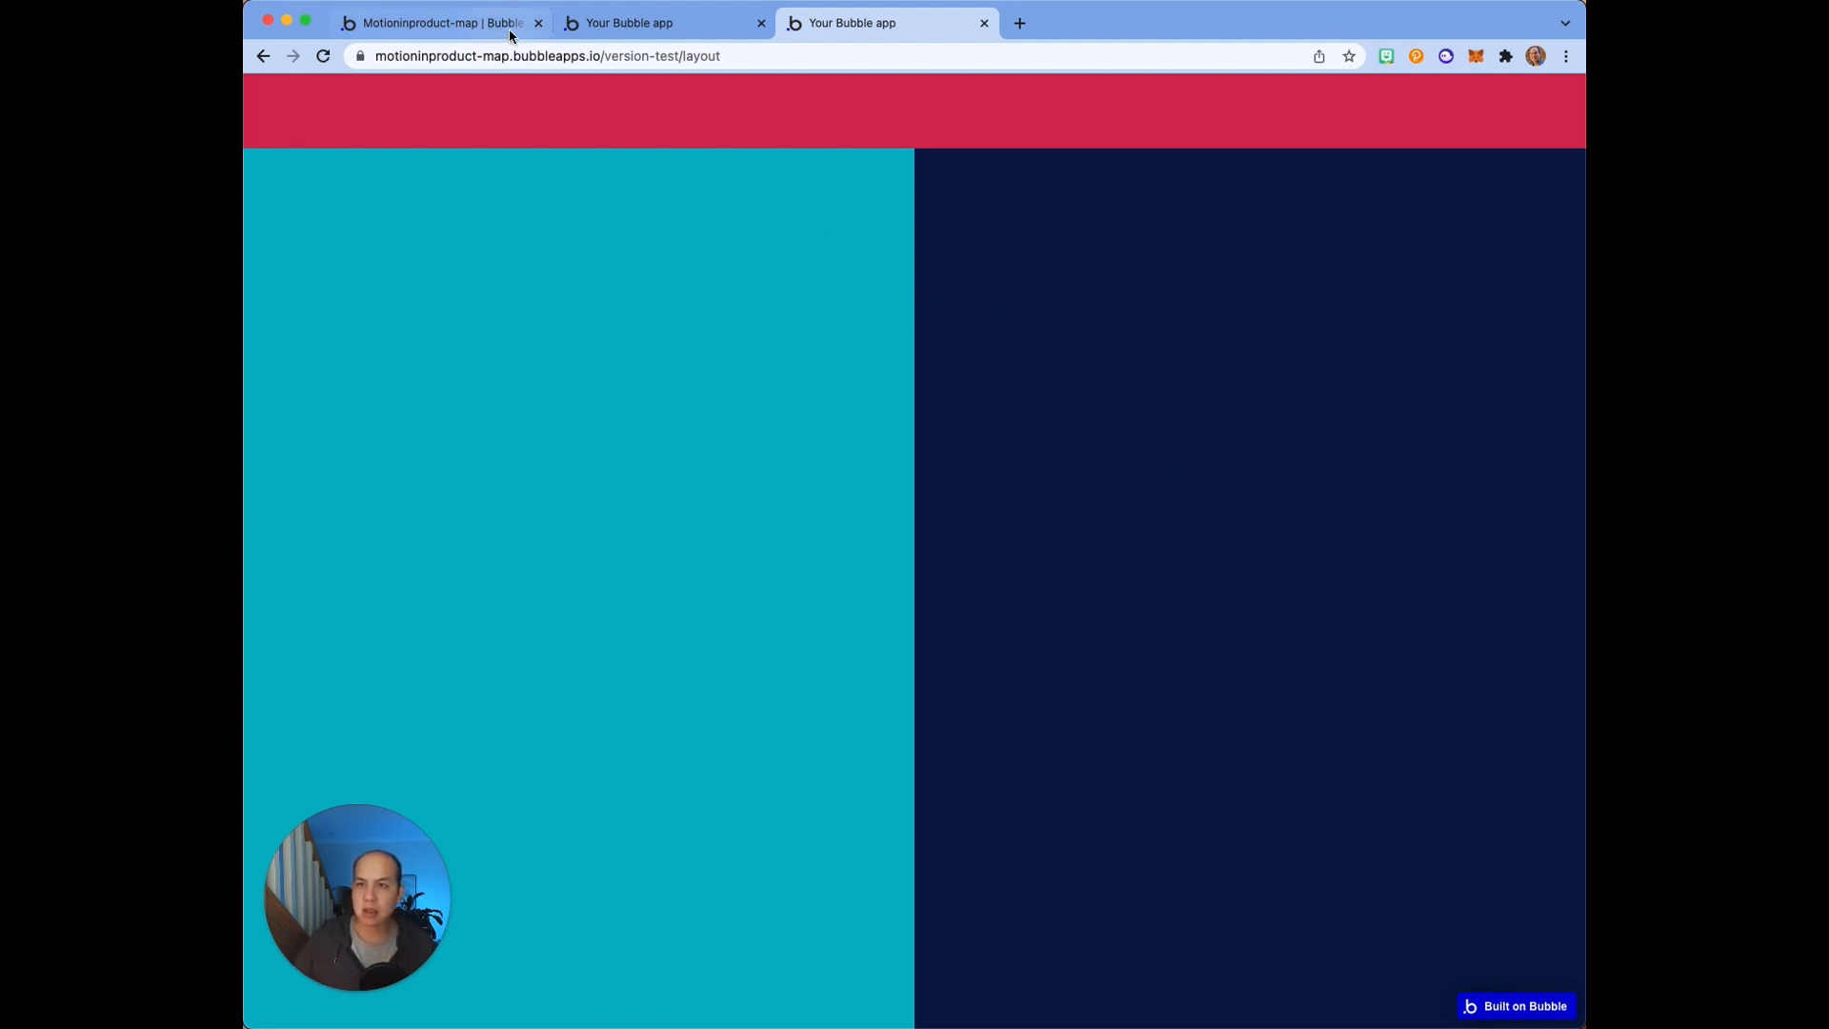
pyautogui.click(437, 22)
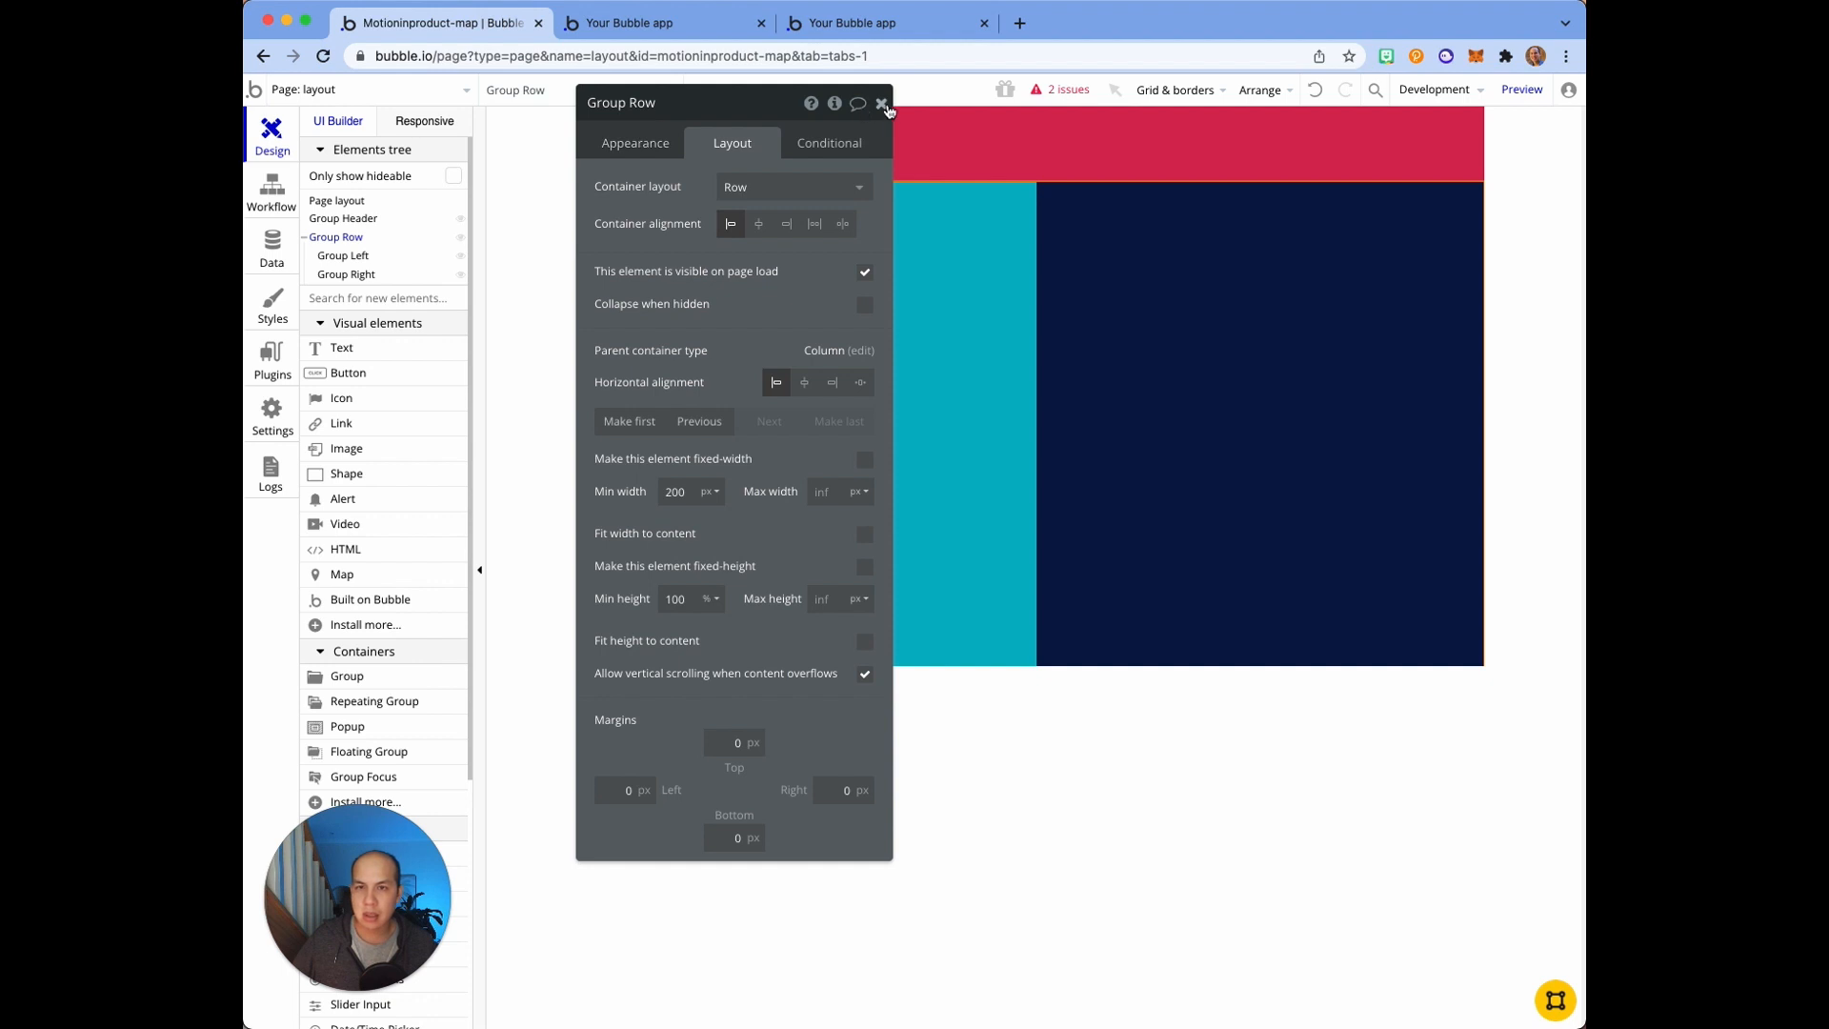
# Step: Switch to the listing page and inspect Group Main's layout
pyautogui.click(883, 104)
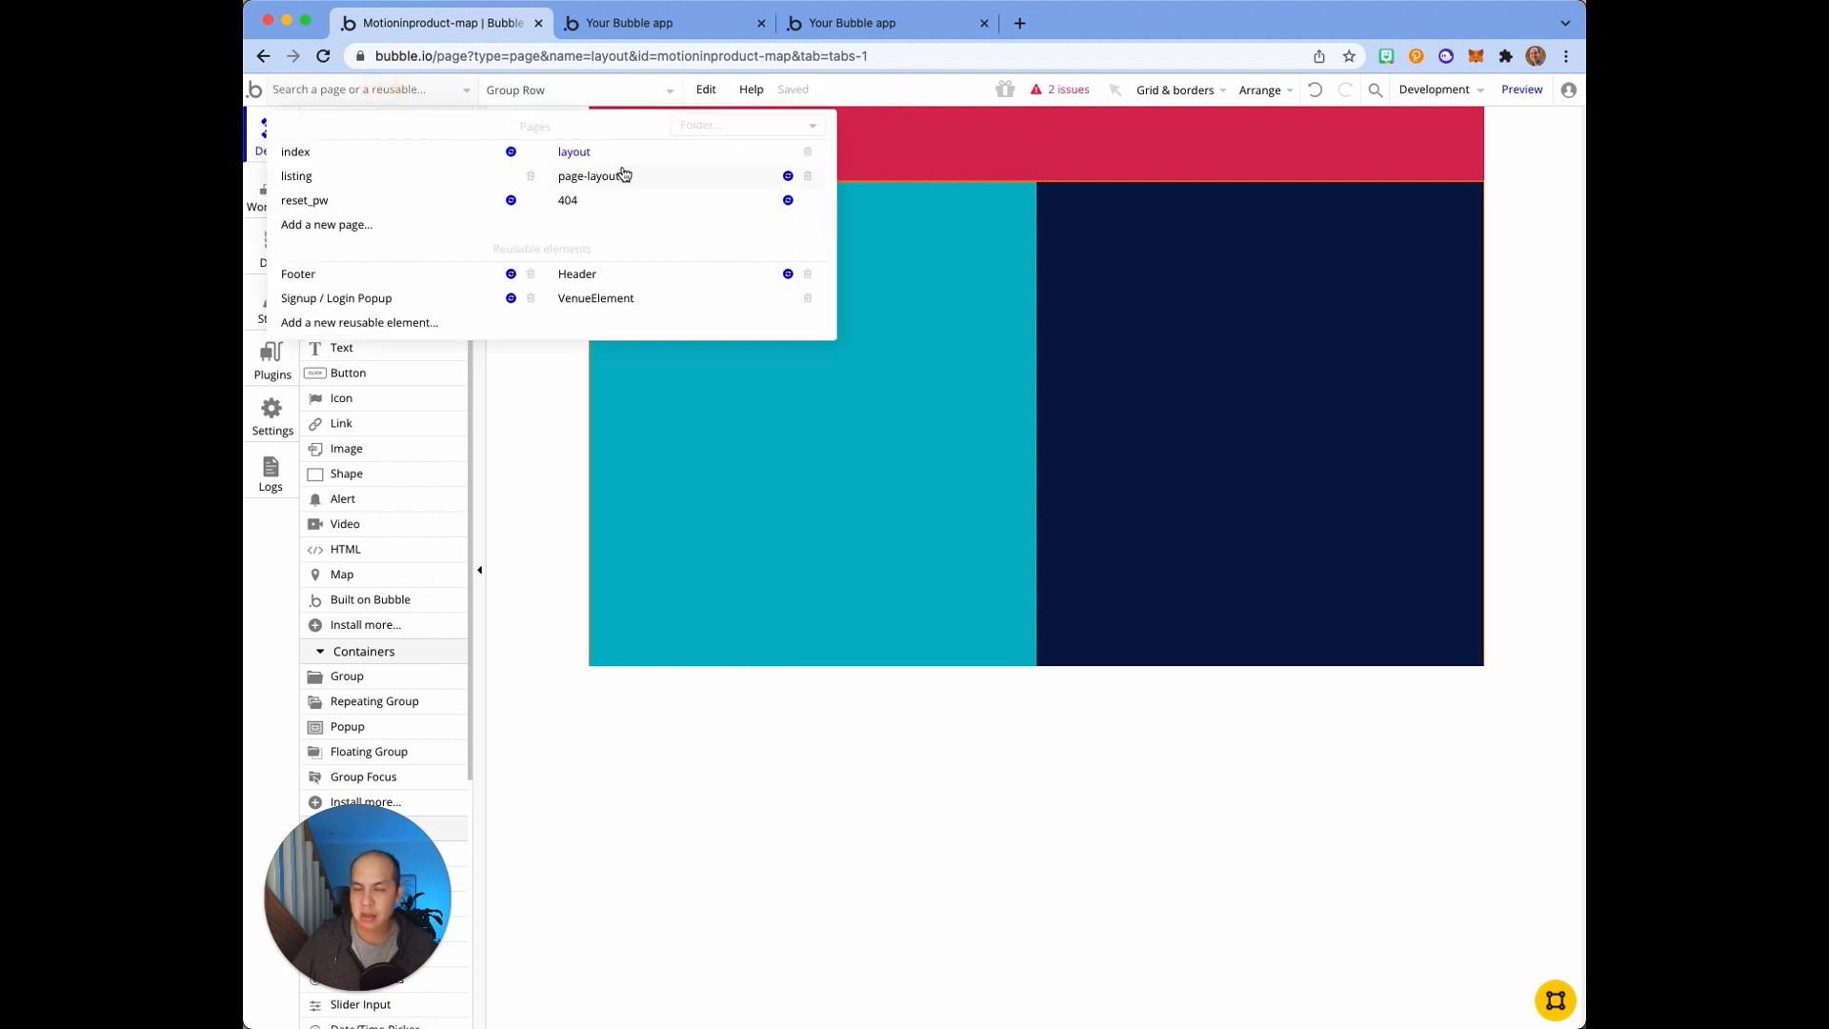
pyautogui.click(296, 176)
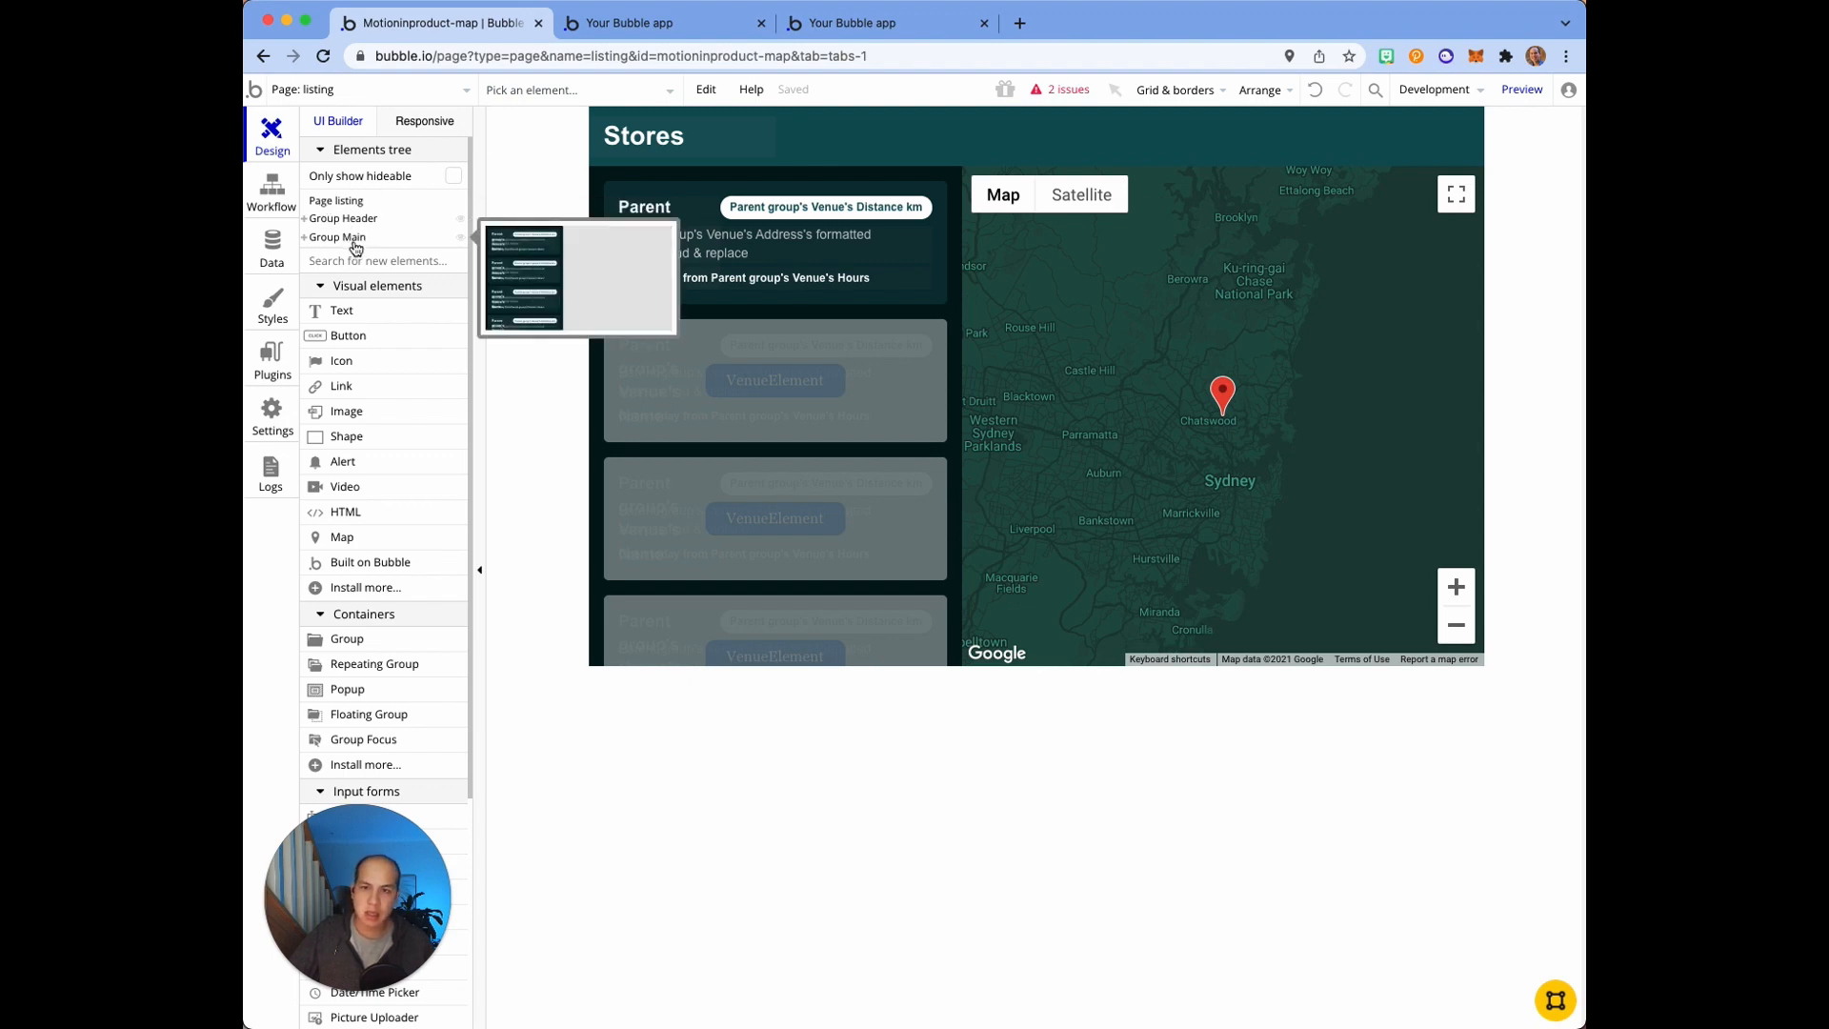
pyautogui.click(337, 237)
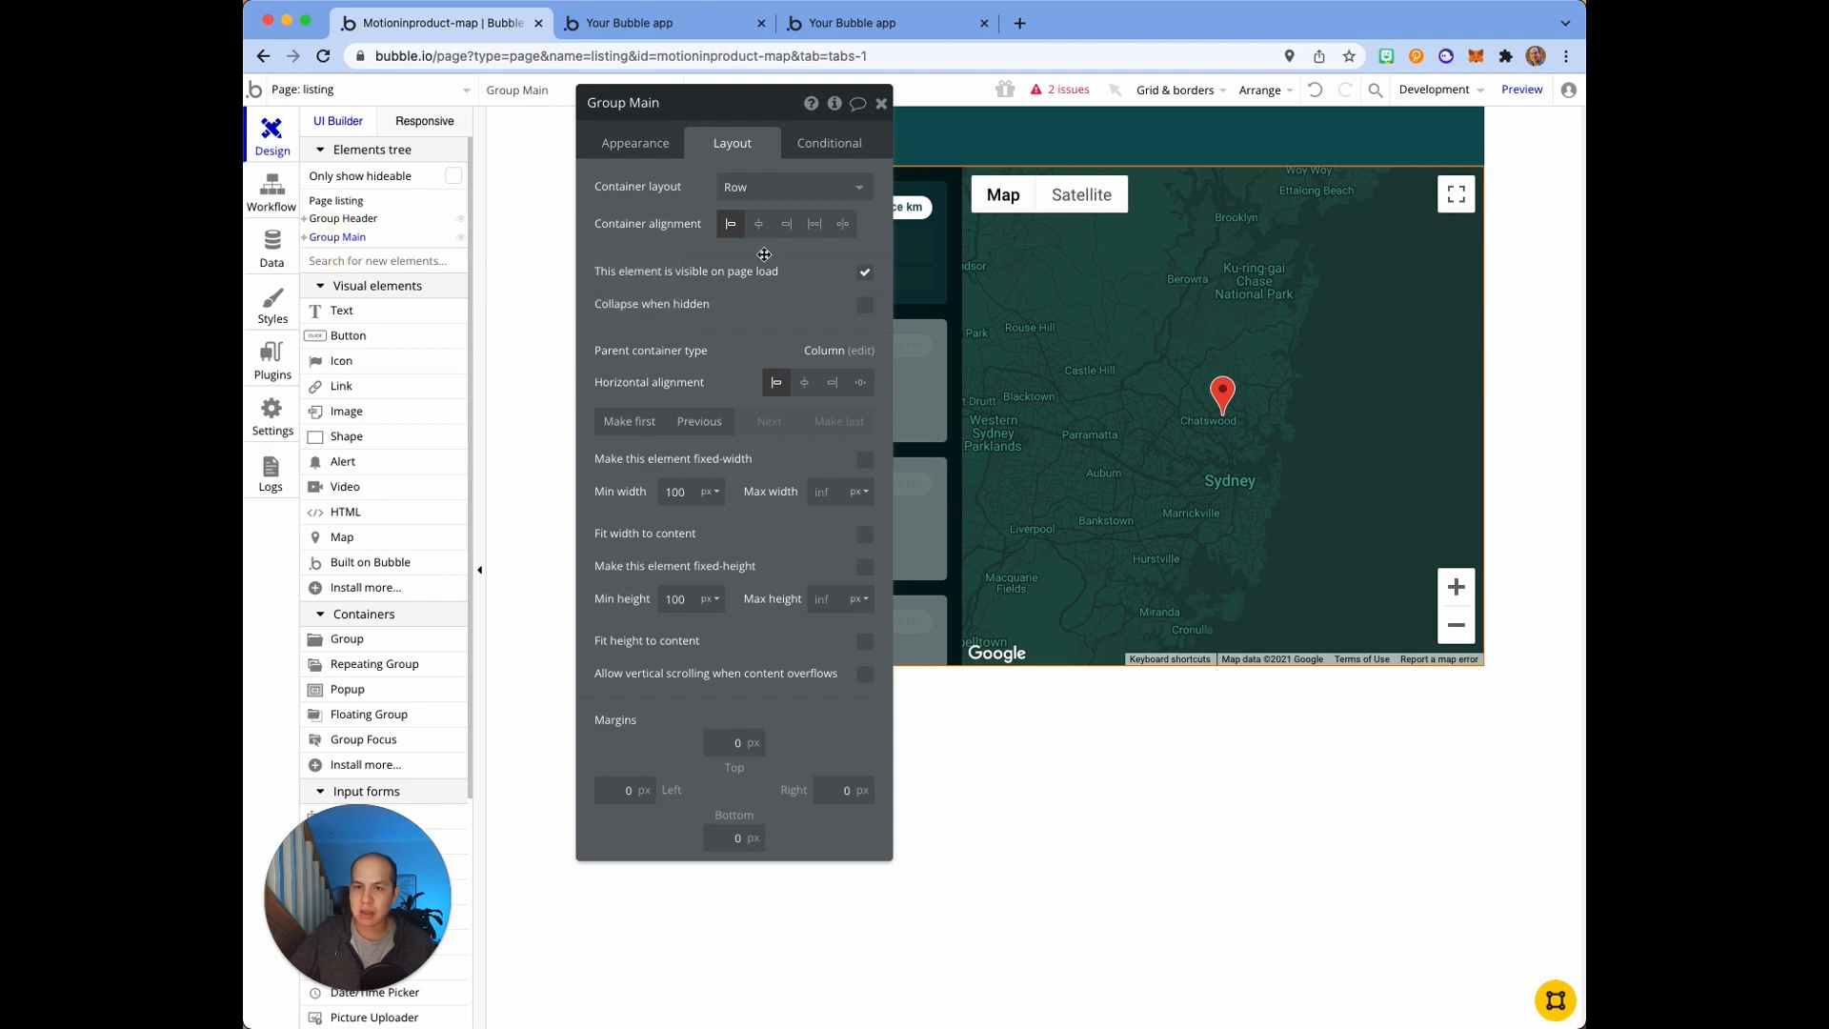
pyautogui.moveTo(660, 348)
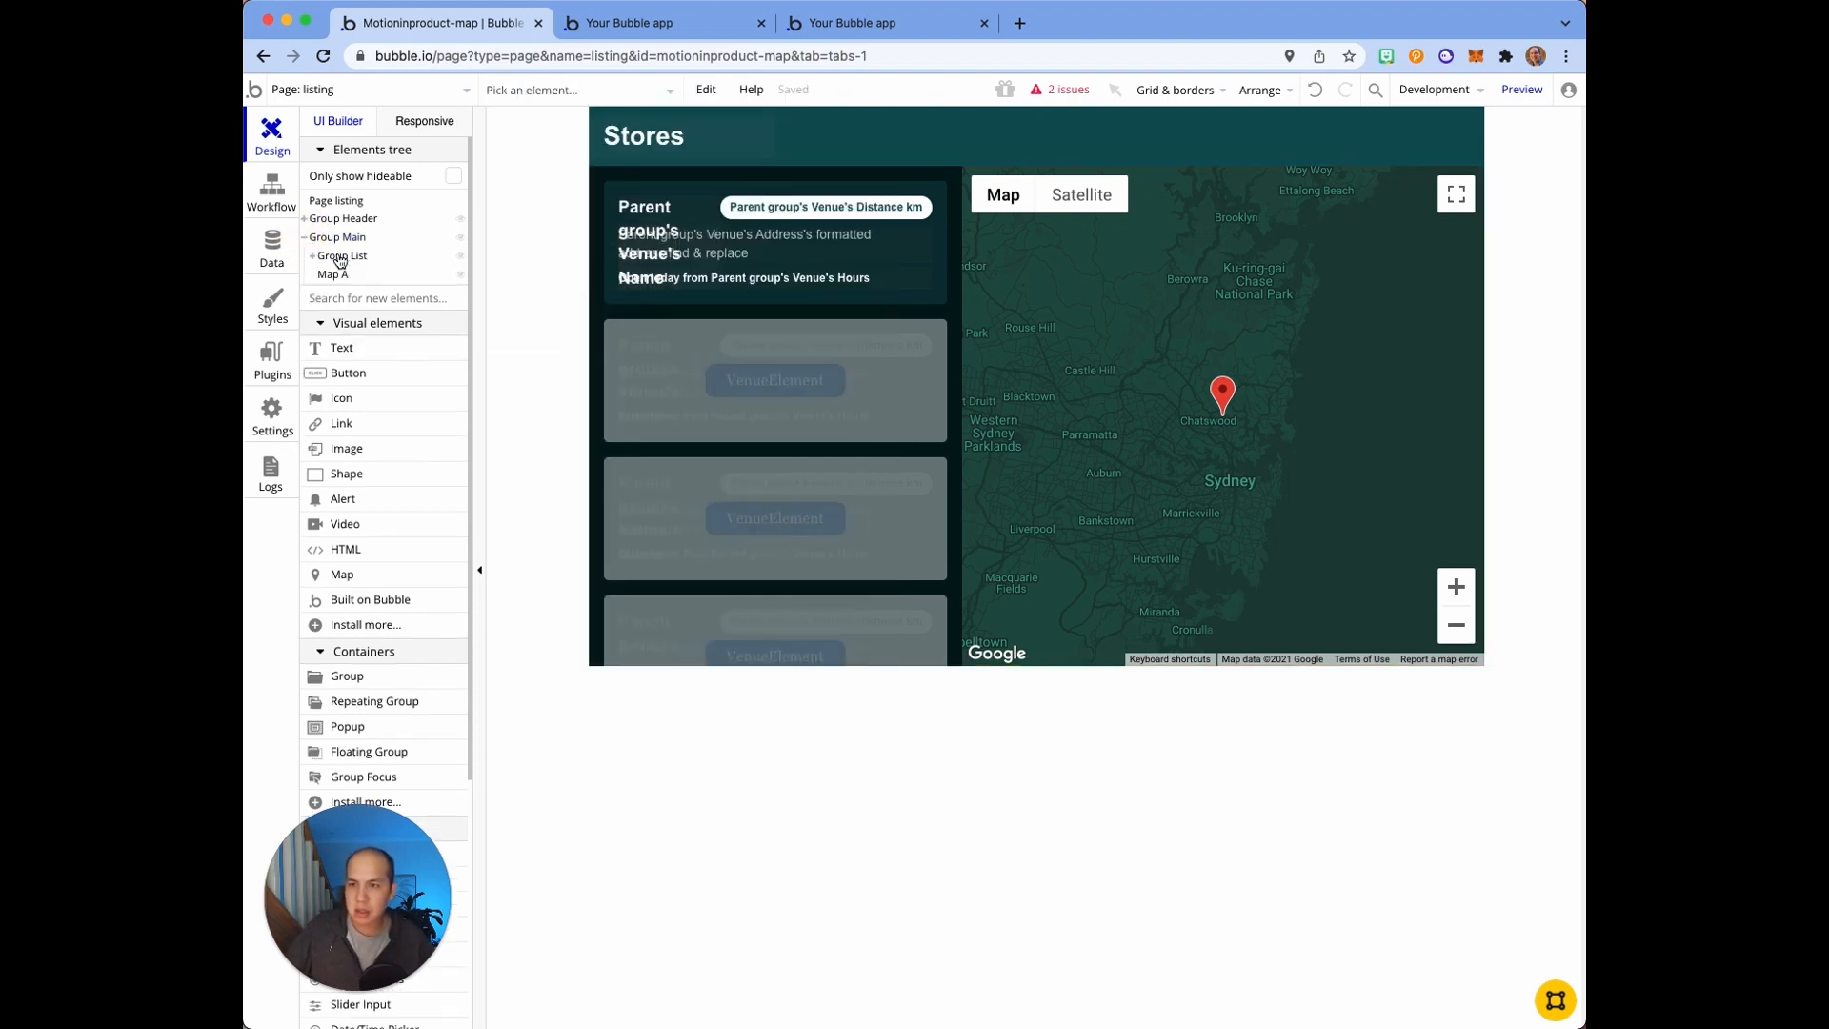
pyautogui.moveTo(342, 255)
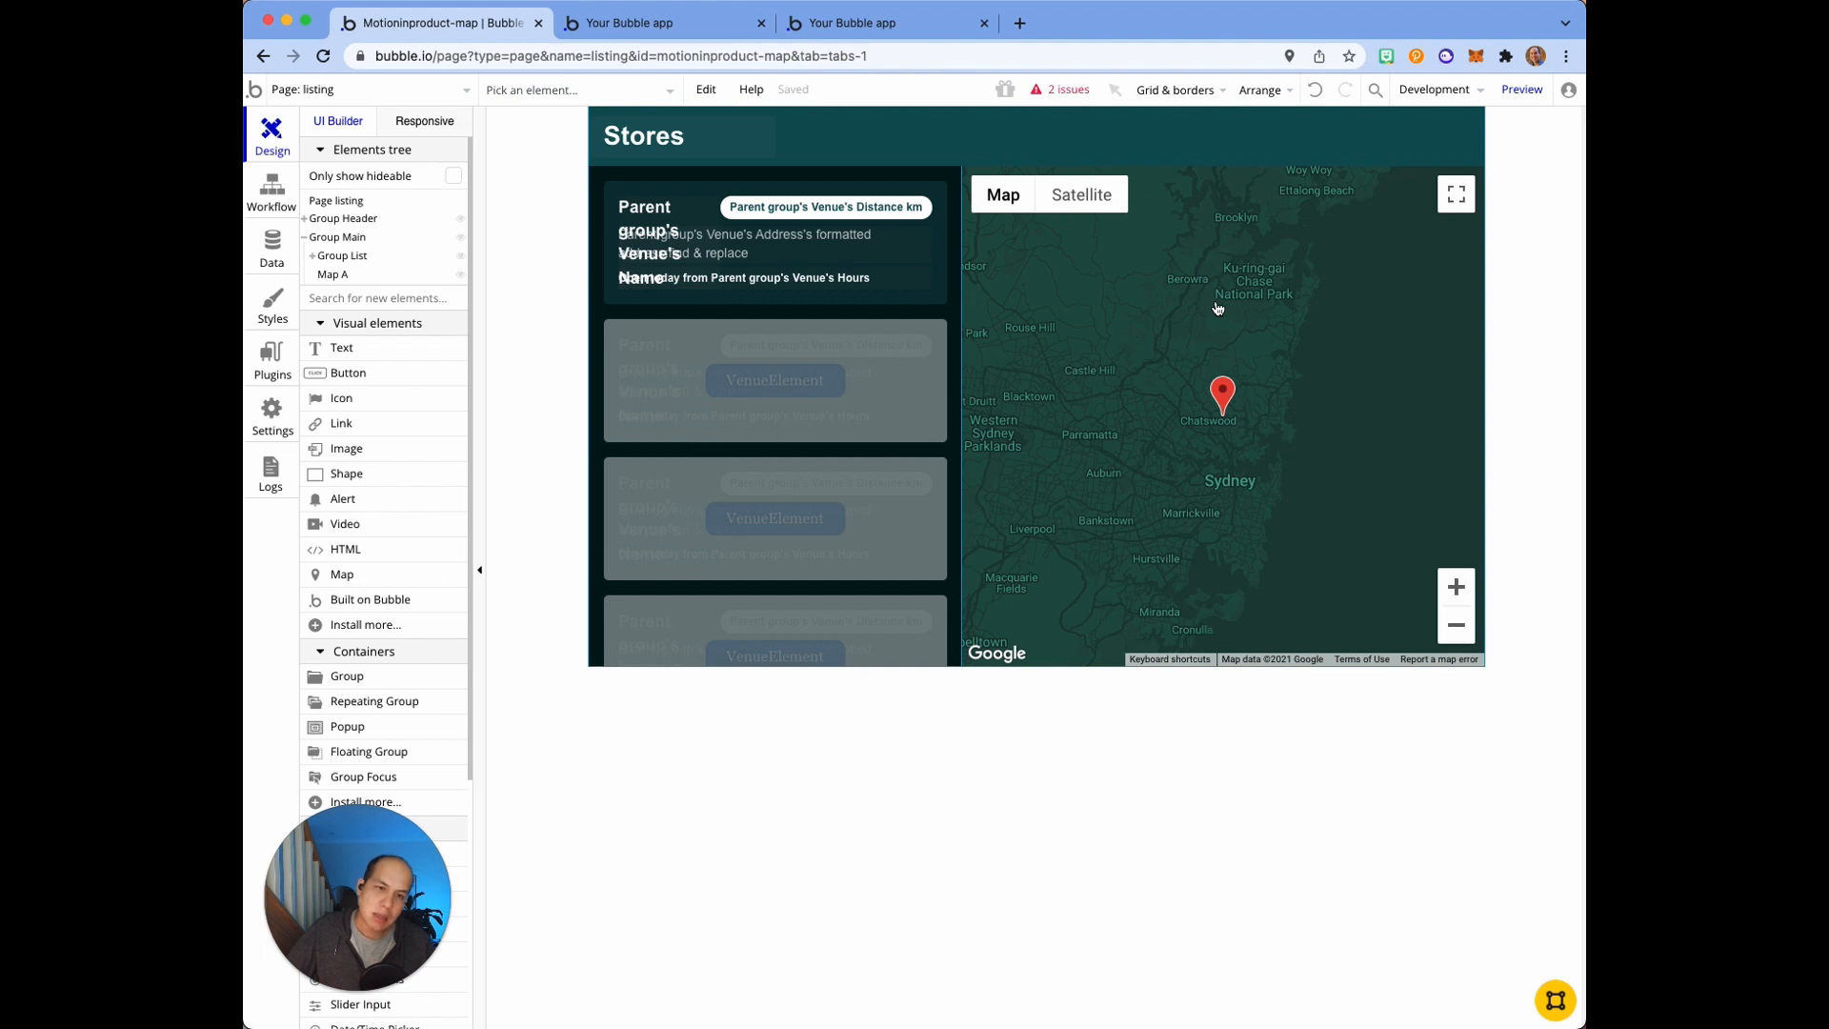
pyautogui.moveTo(1322, 260)
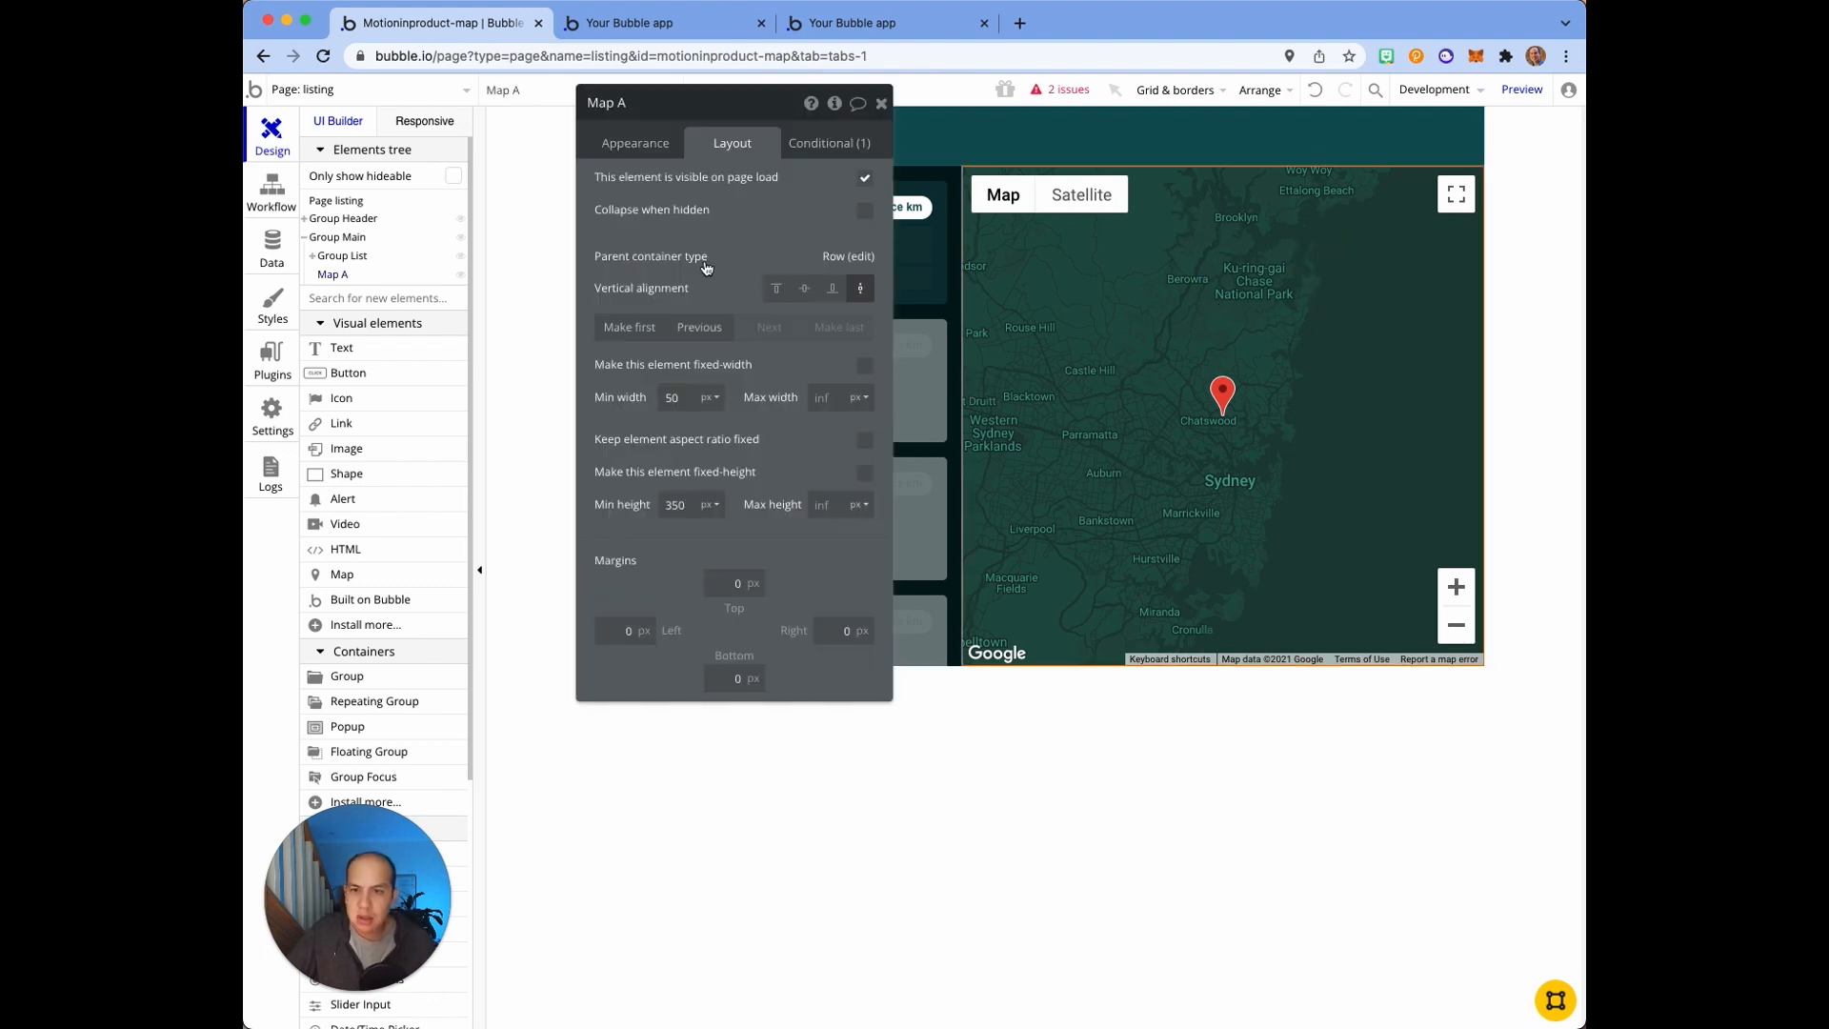
# Step: Try Blue Gray and Apple map styles, restore Custom style, then visit Snazzy Maps
pyautogui.click(634, 142)
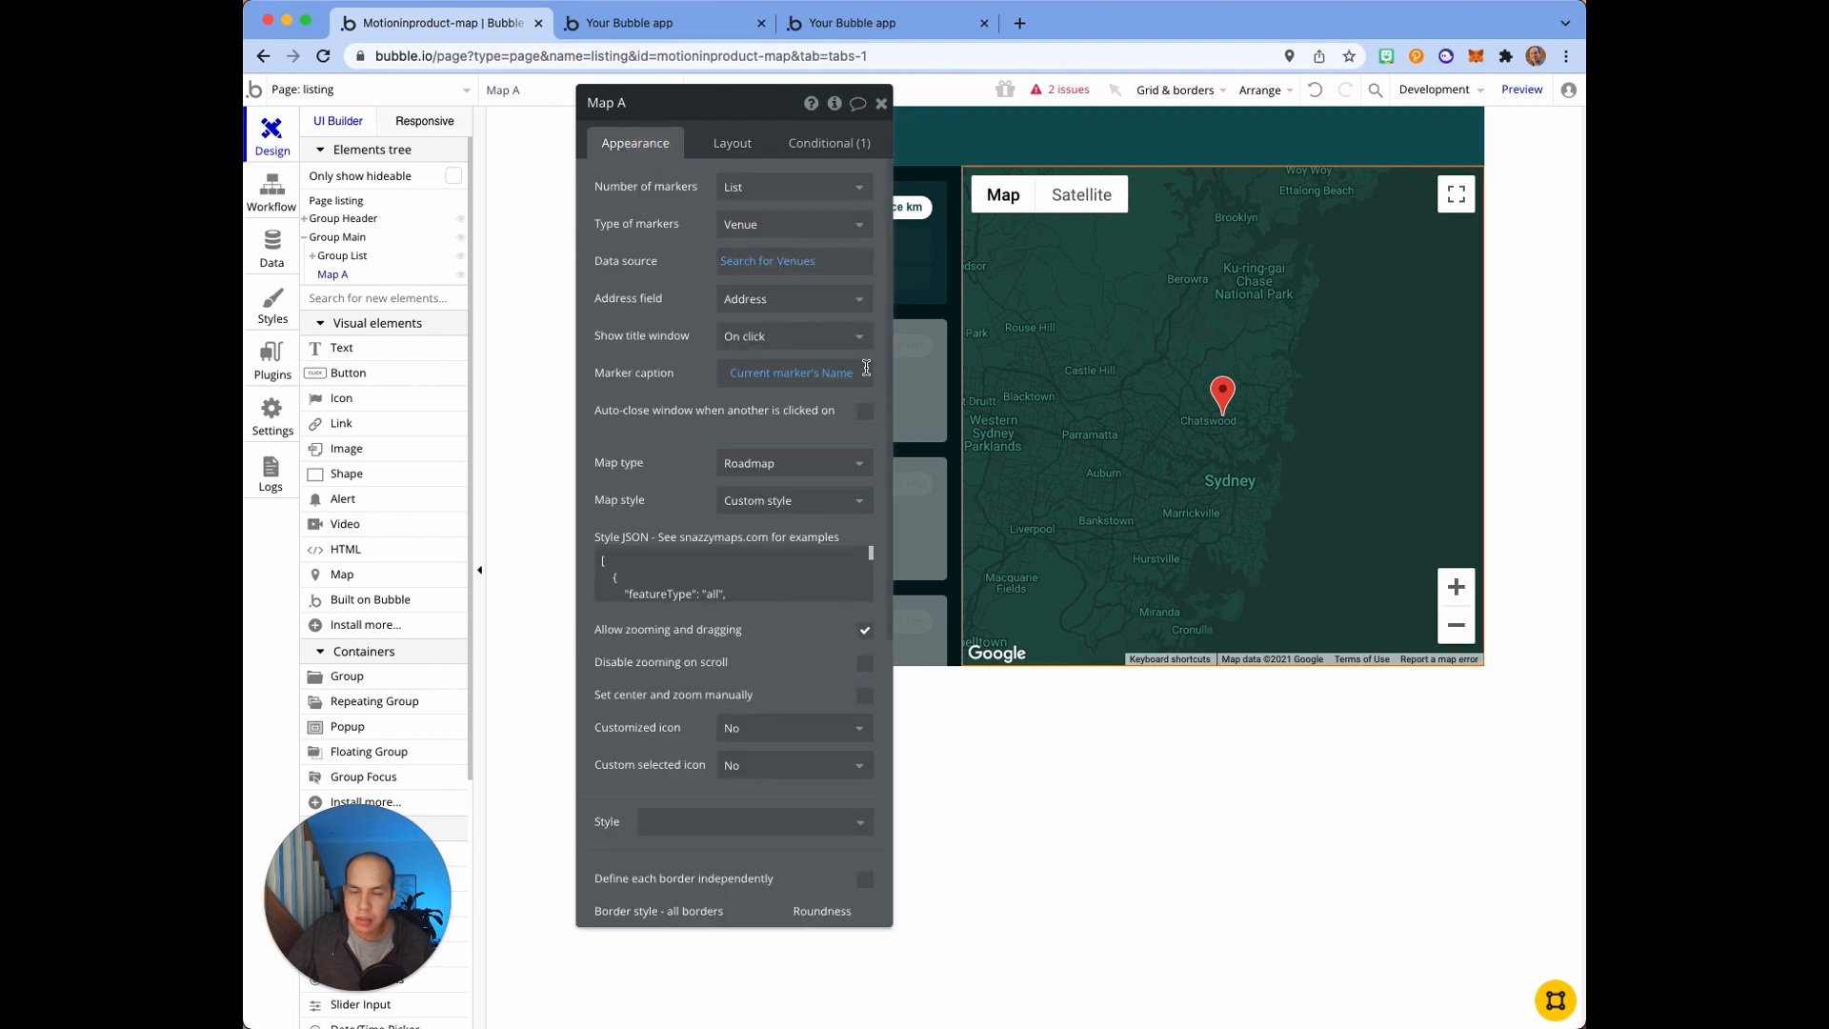
pyautogui.click(792, 500)
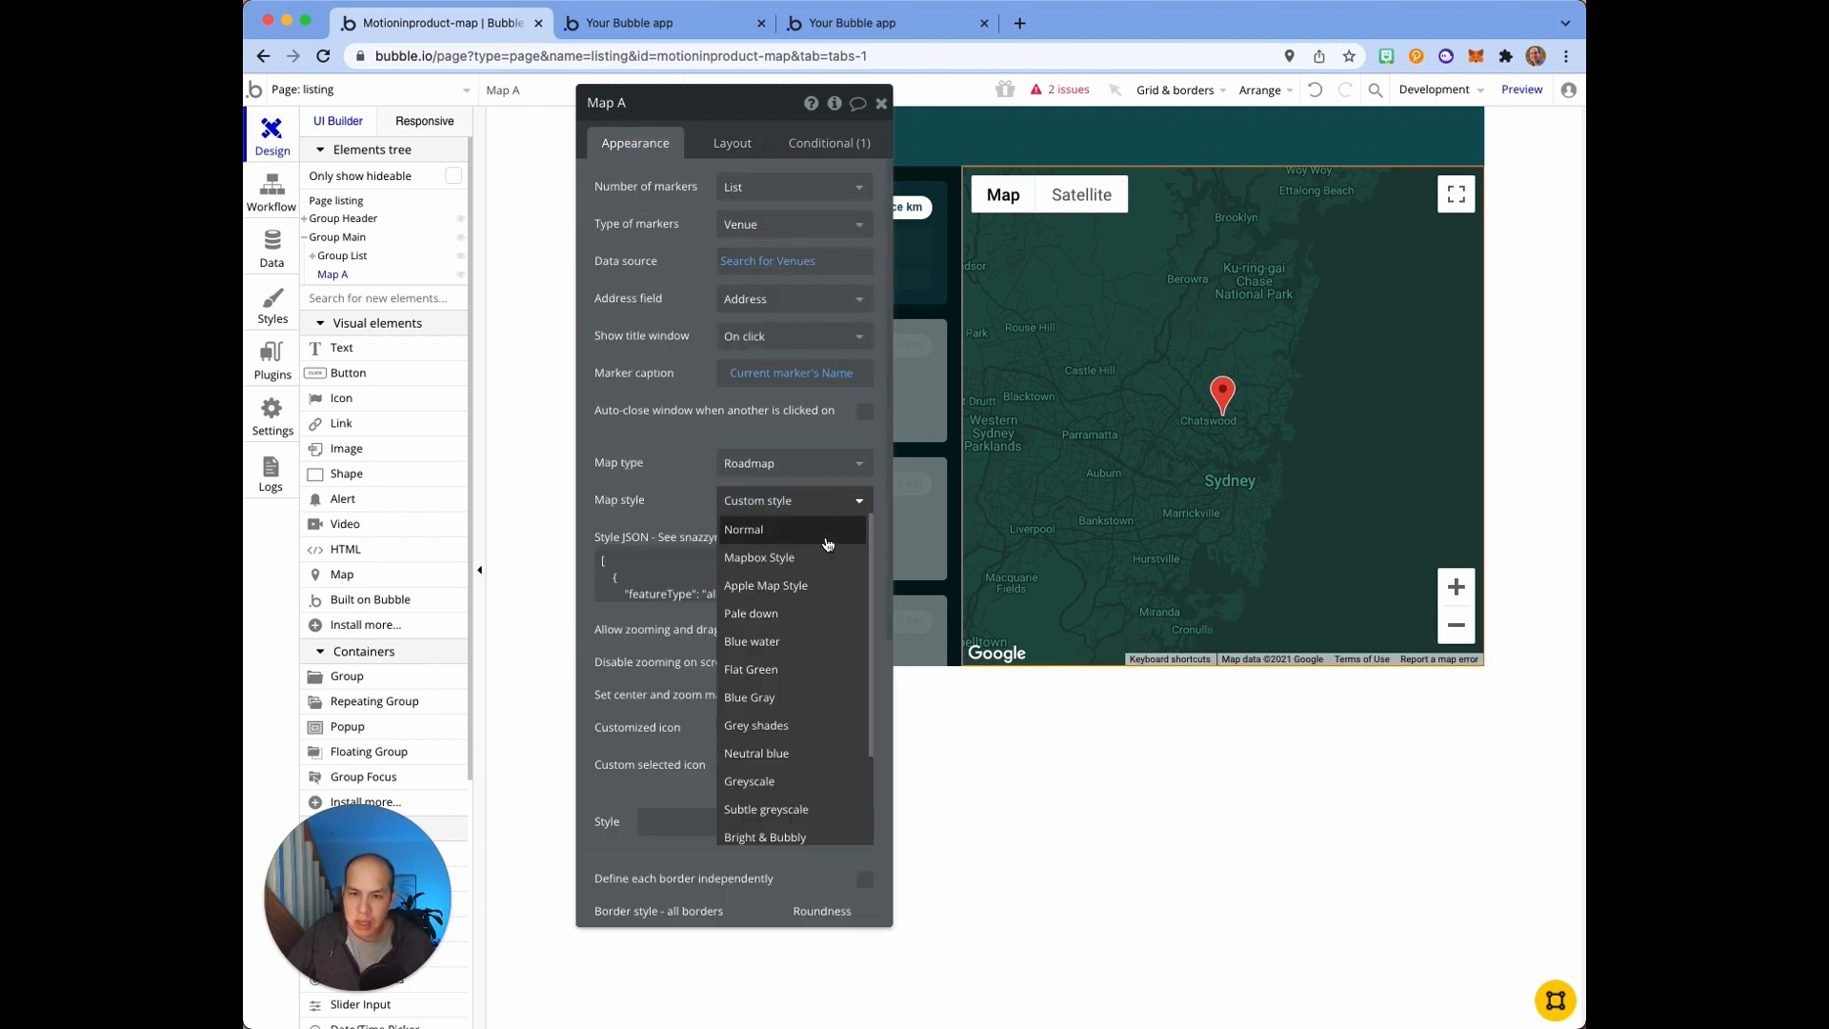
pyautogui.scroll(-3)
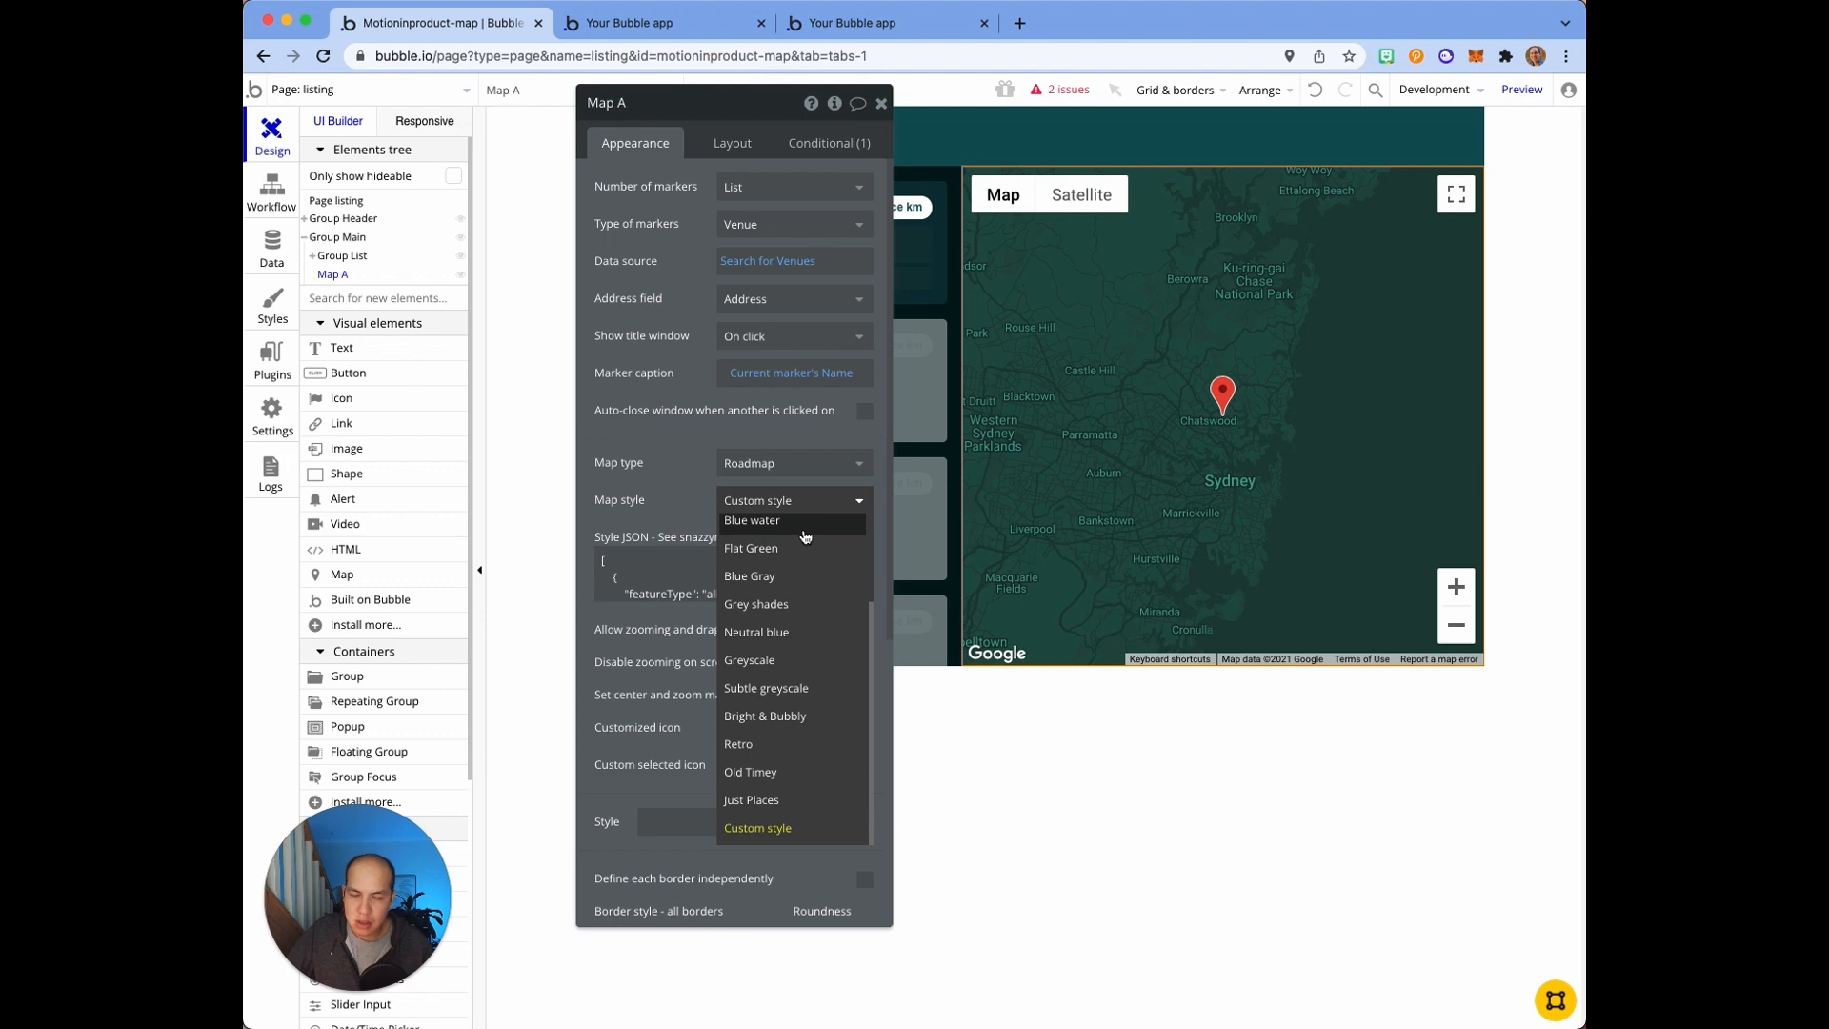
pyautogui.click(750, 575)
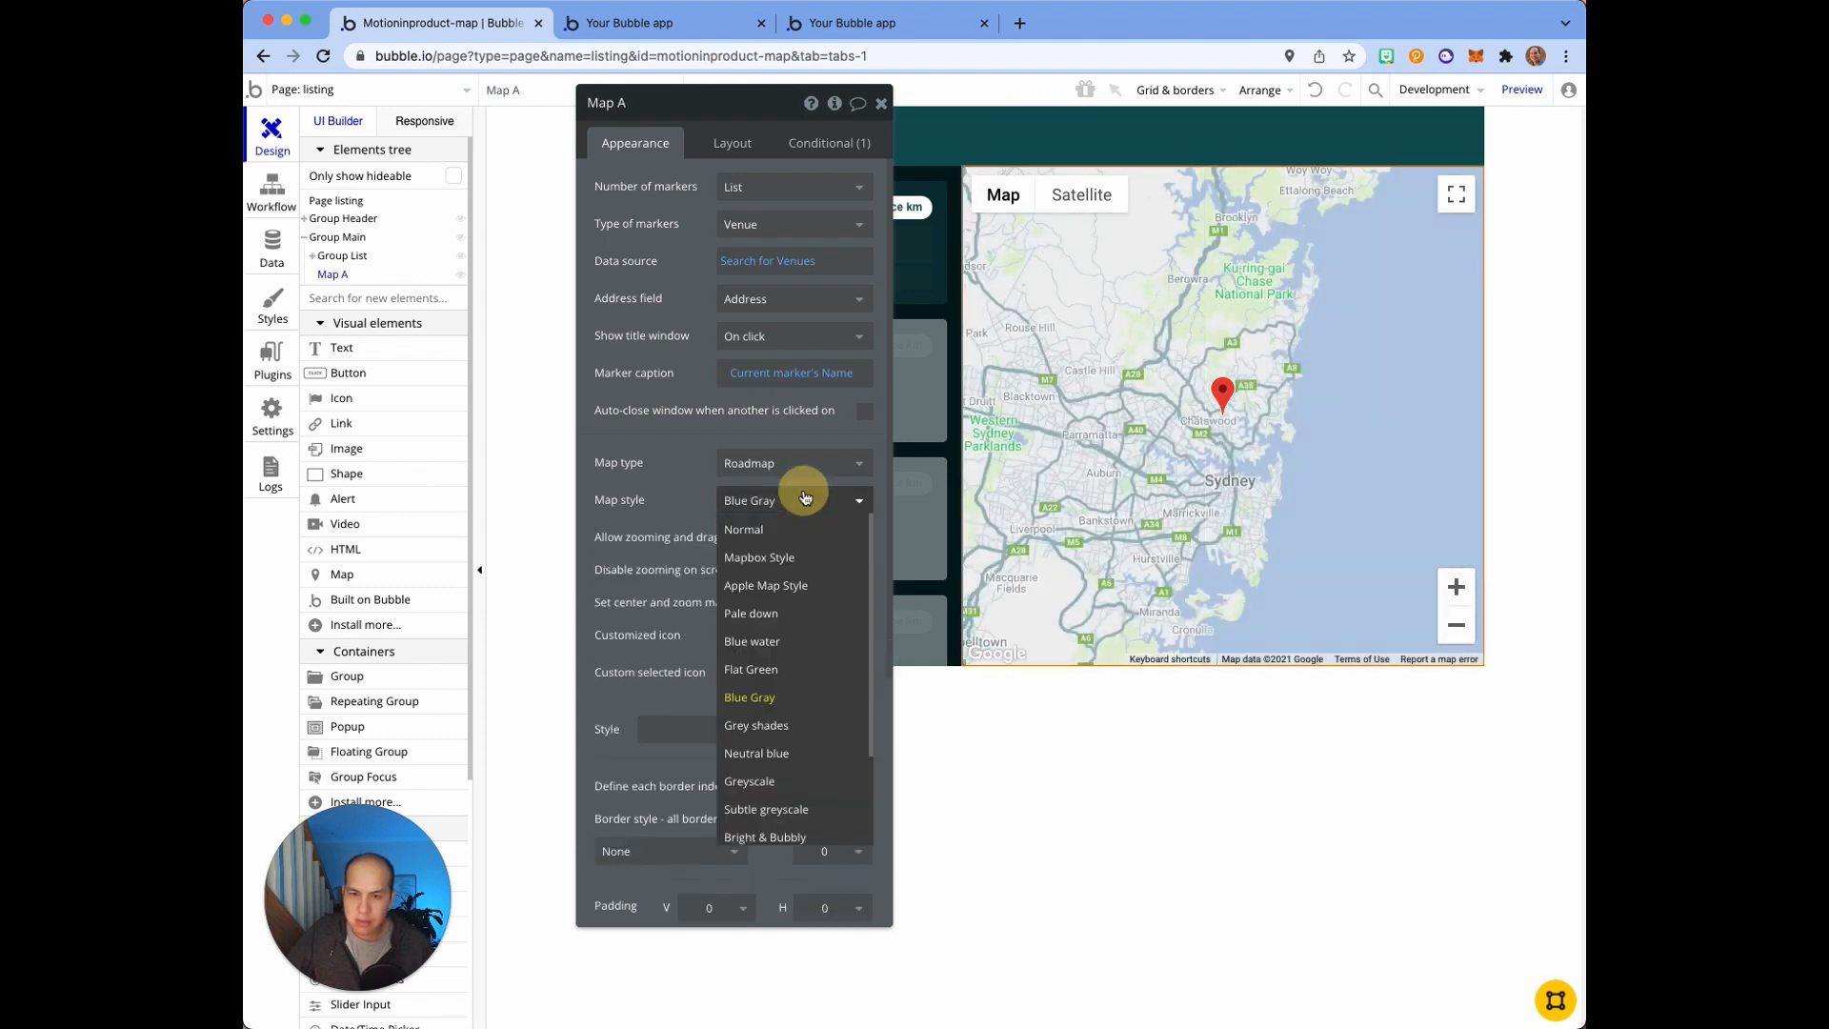
pyautogui.click(765, 584)
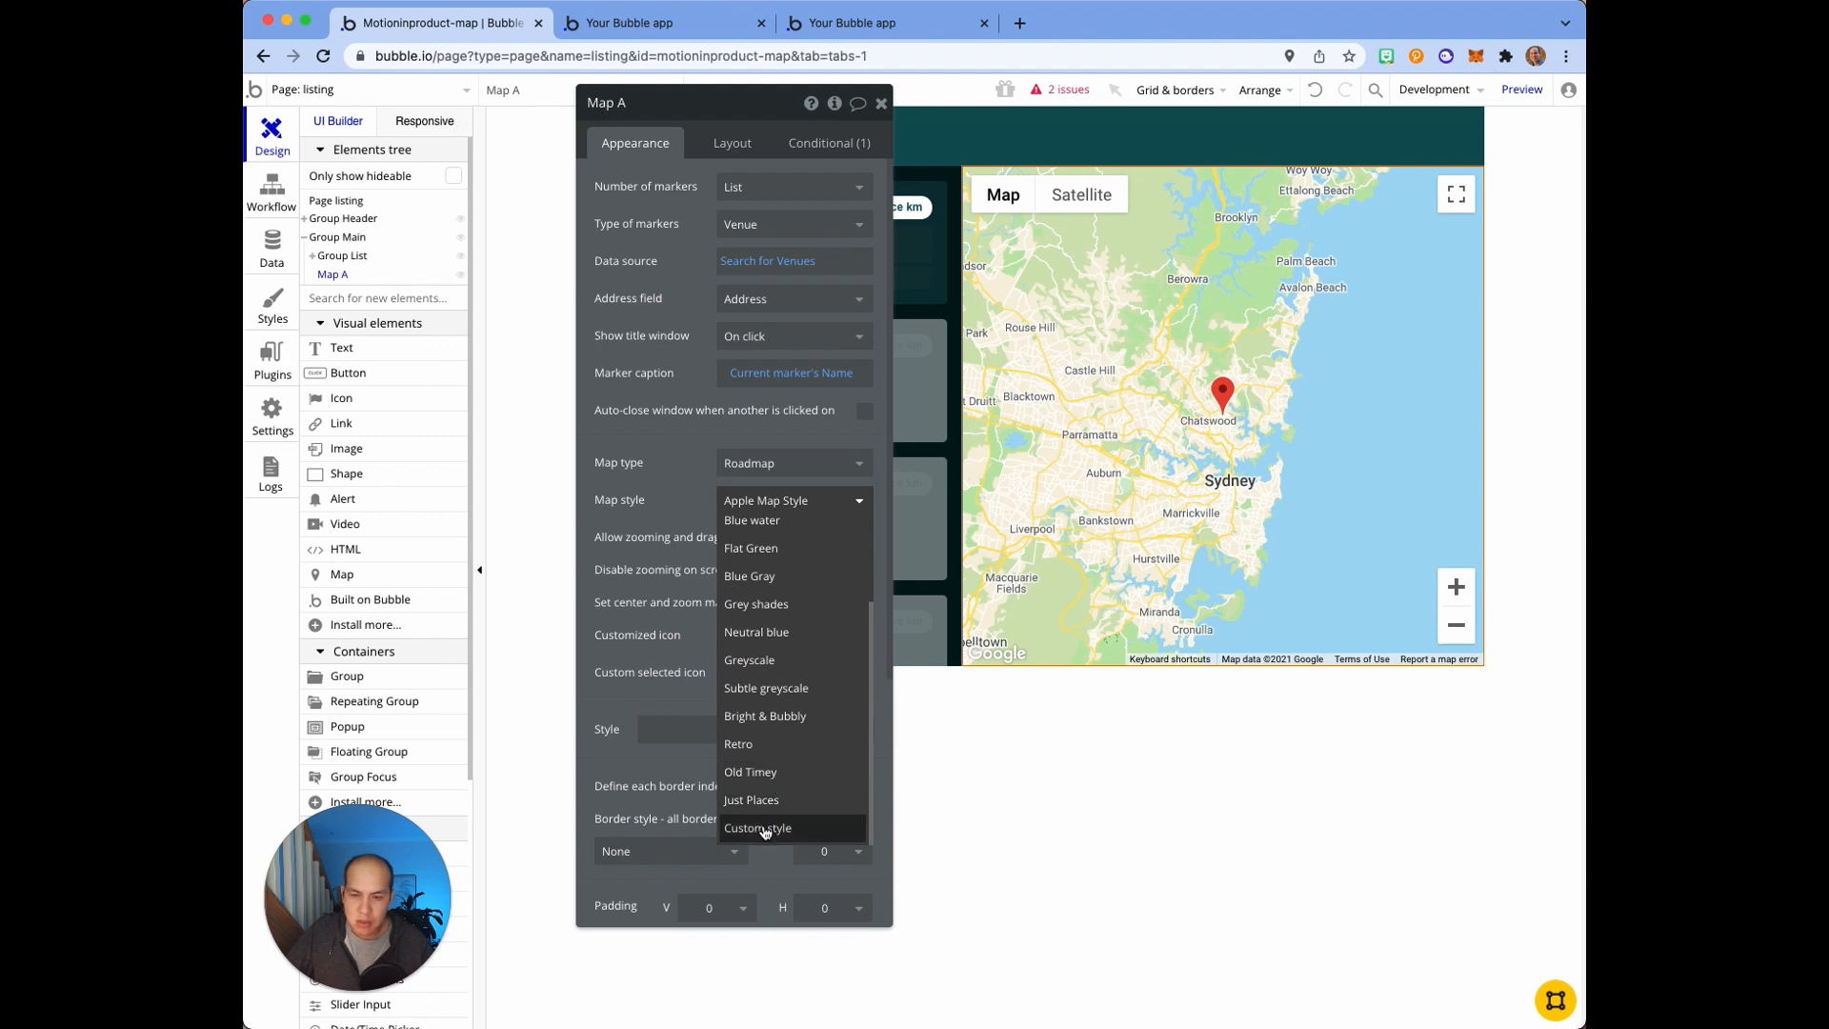
pyautogui.click(758, 827)
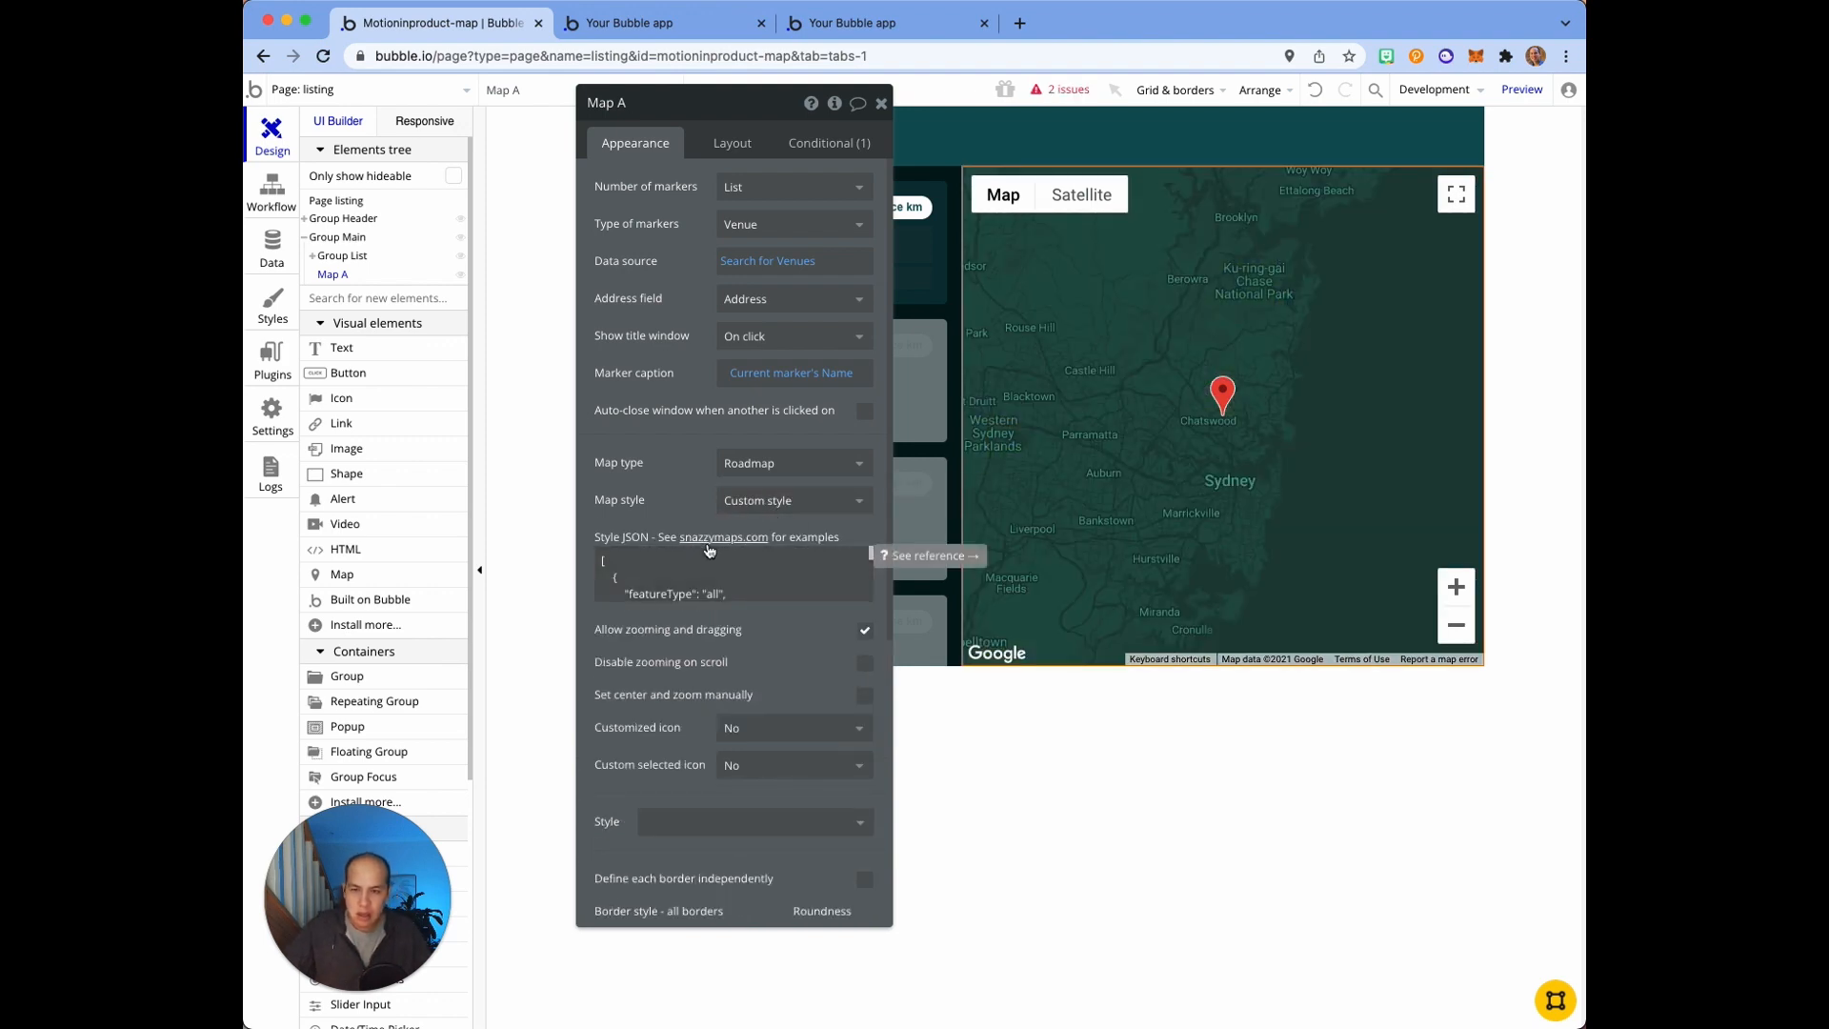
pyautogui.click(723, 536)
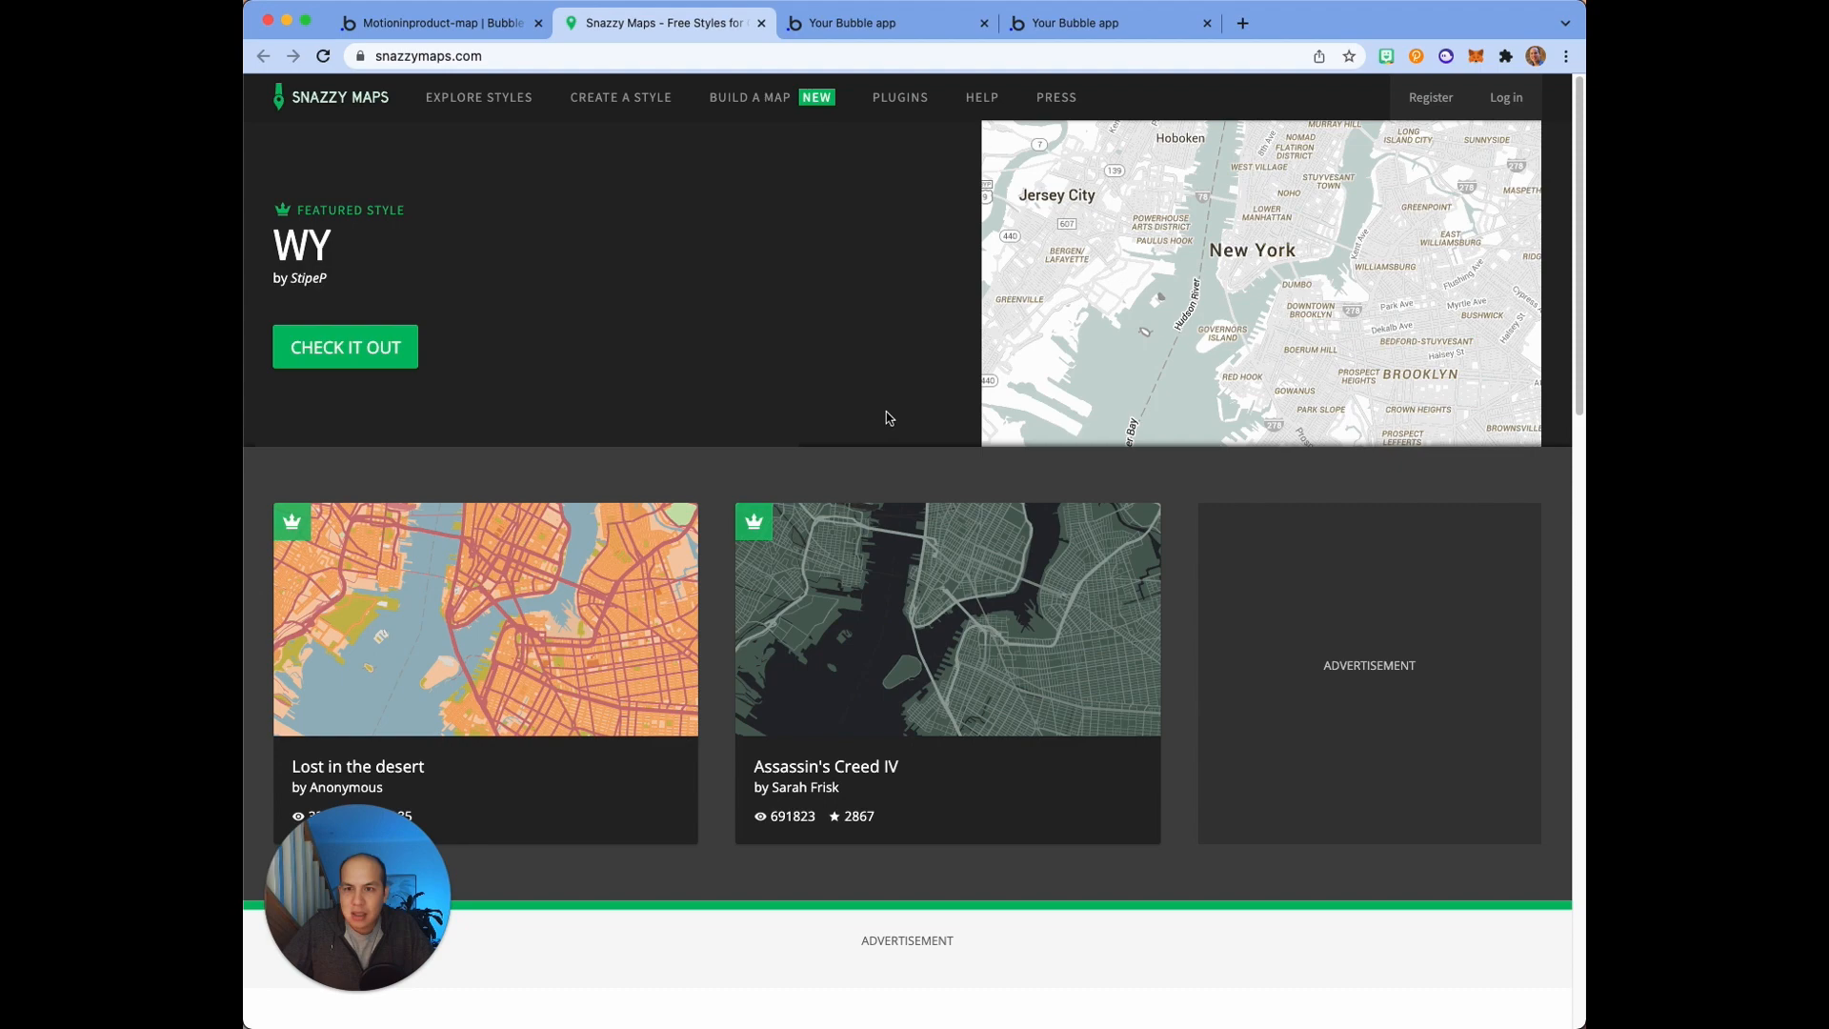
# Step: Expand the Modest style's full code on Snazzy Maps, then return to Bubble
pyautogui.scroll(-3)
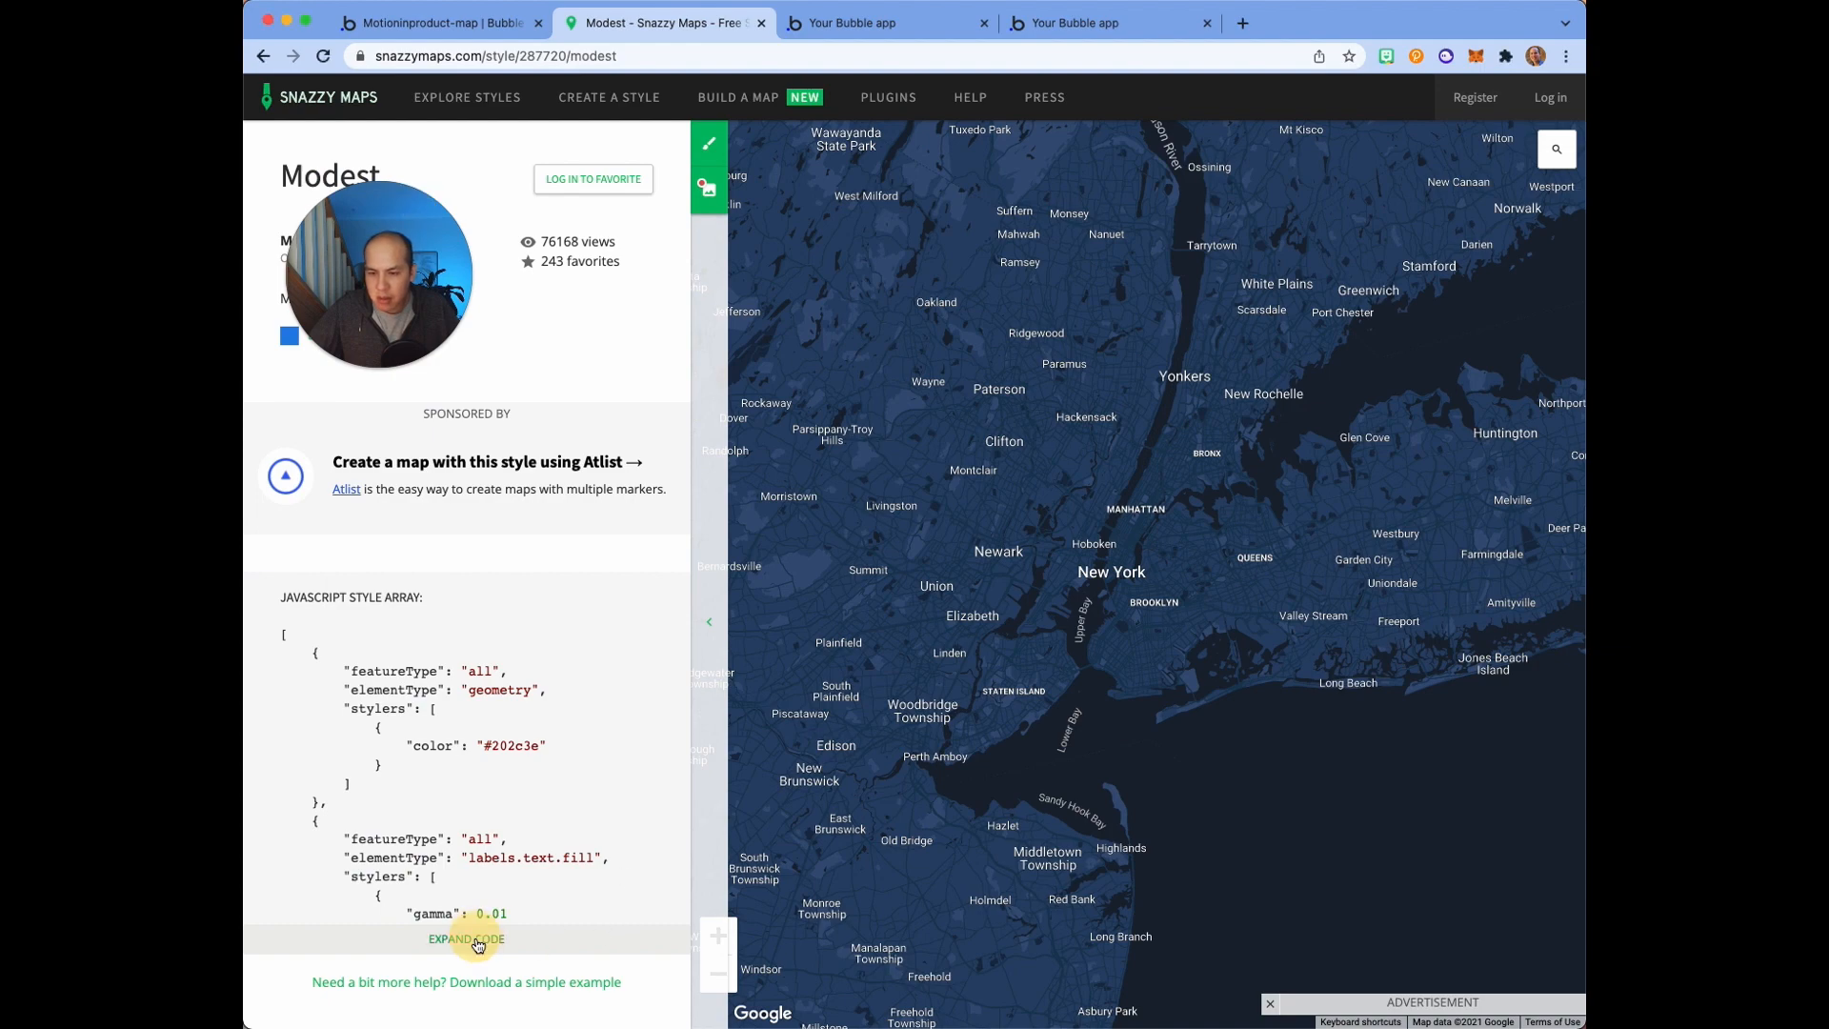
pyautogui.click(466, 939)
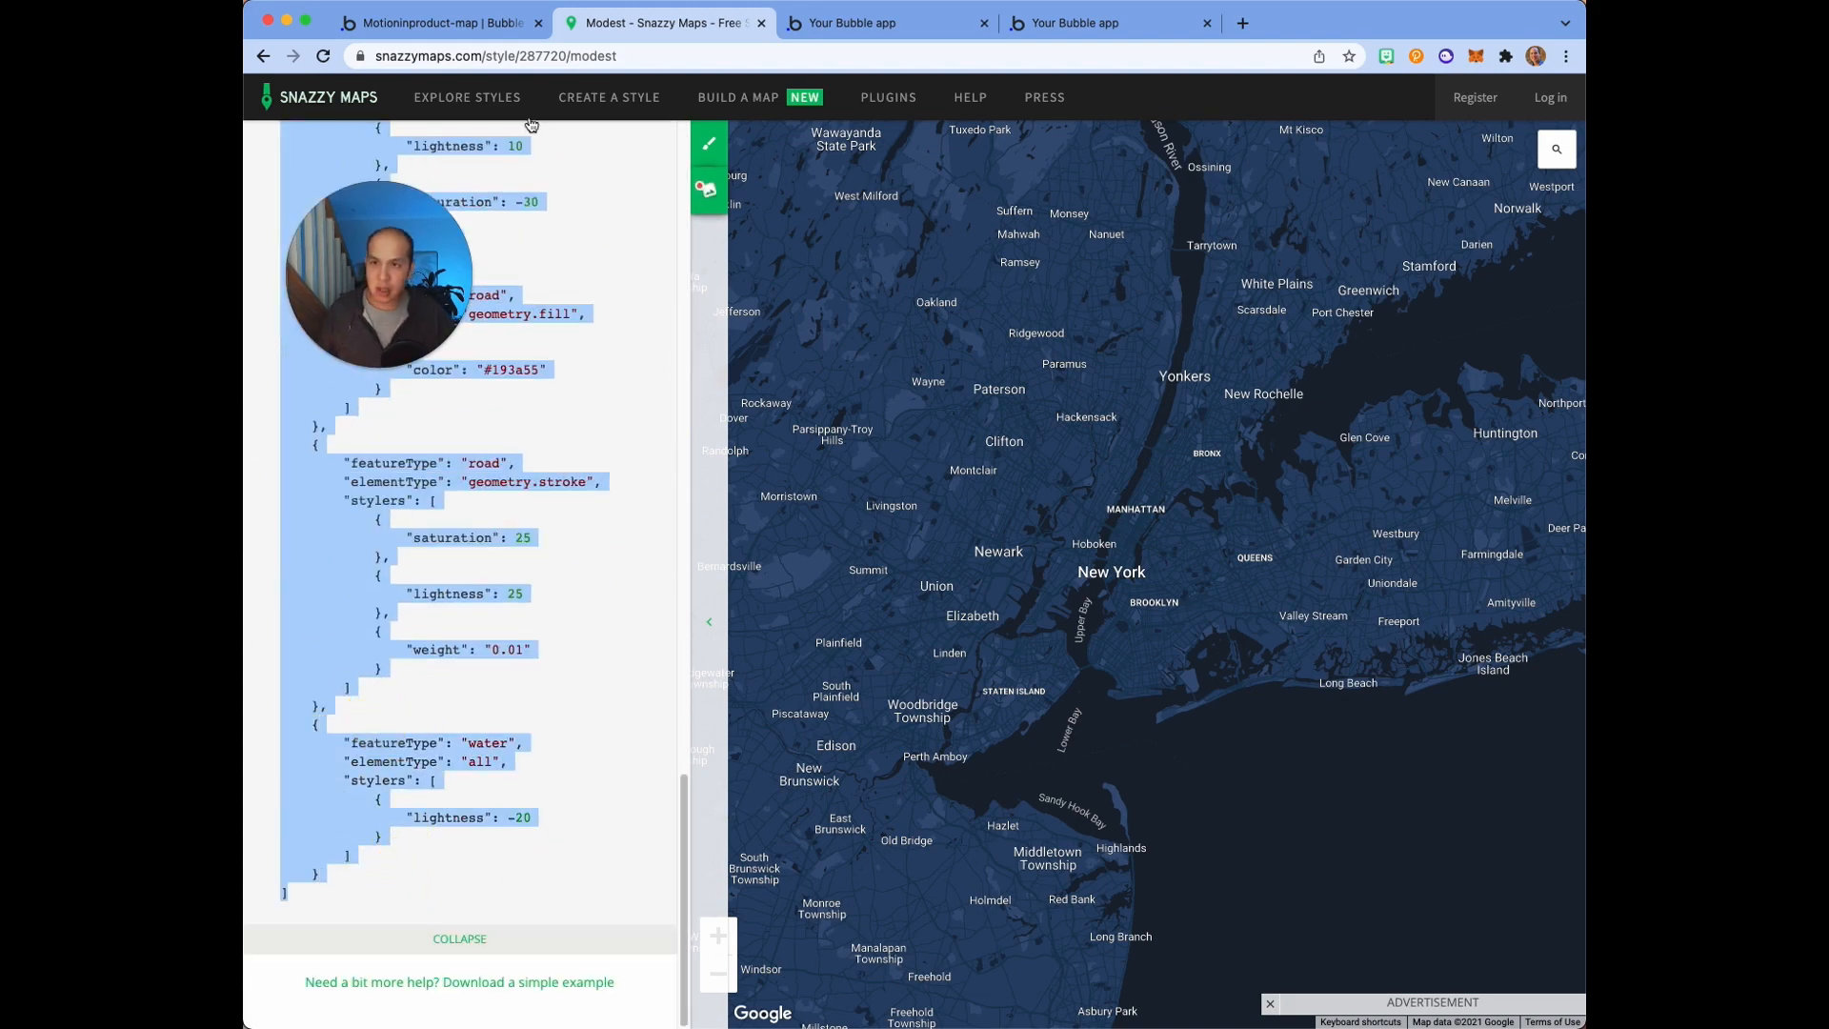
pyautogui.click(436, 22)
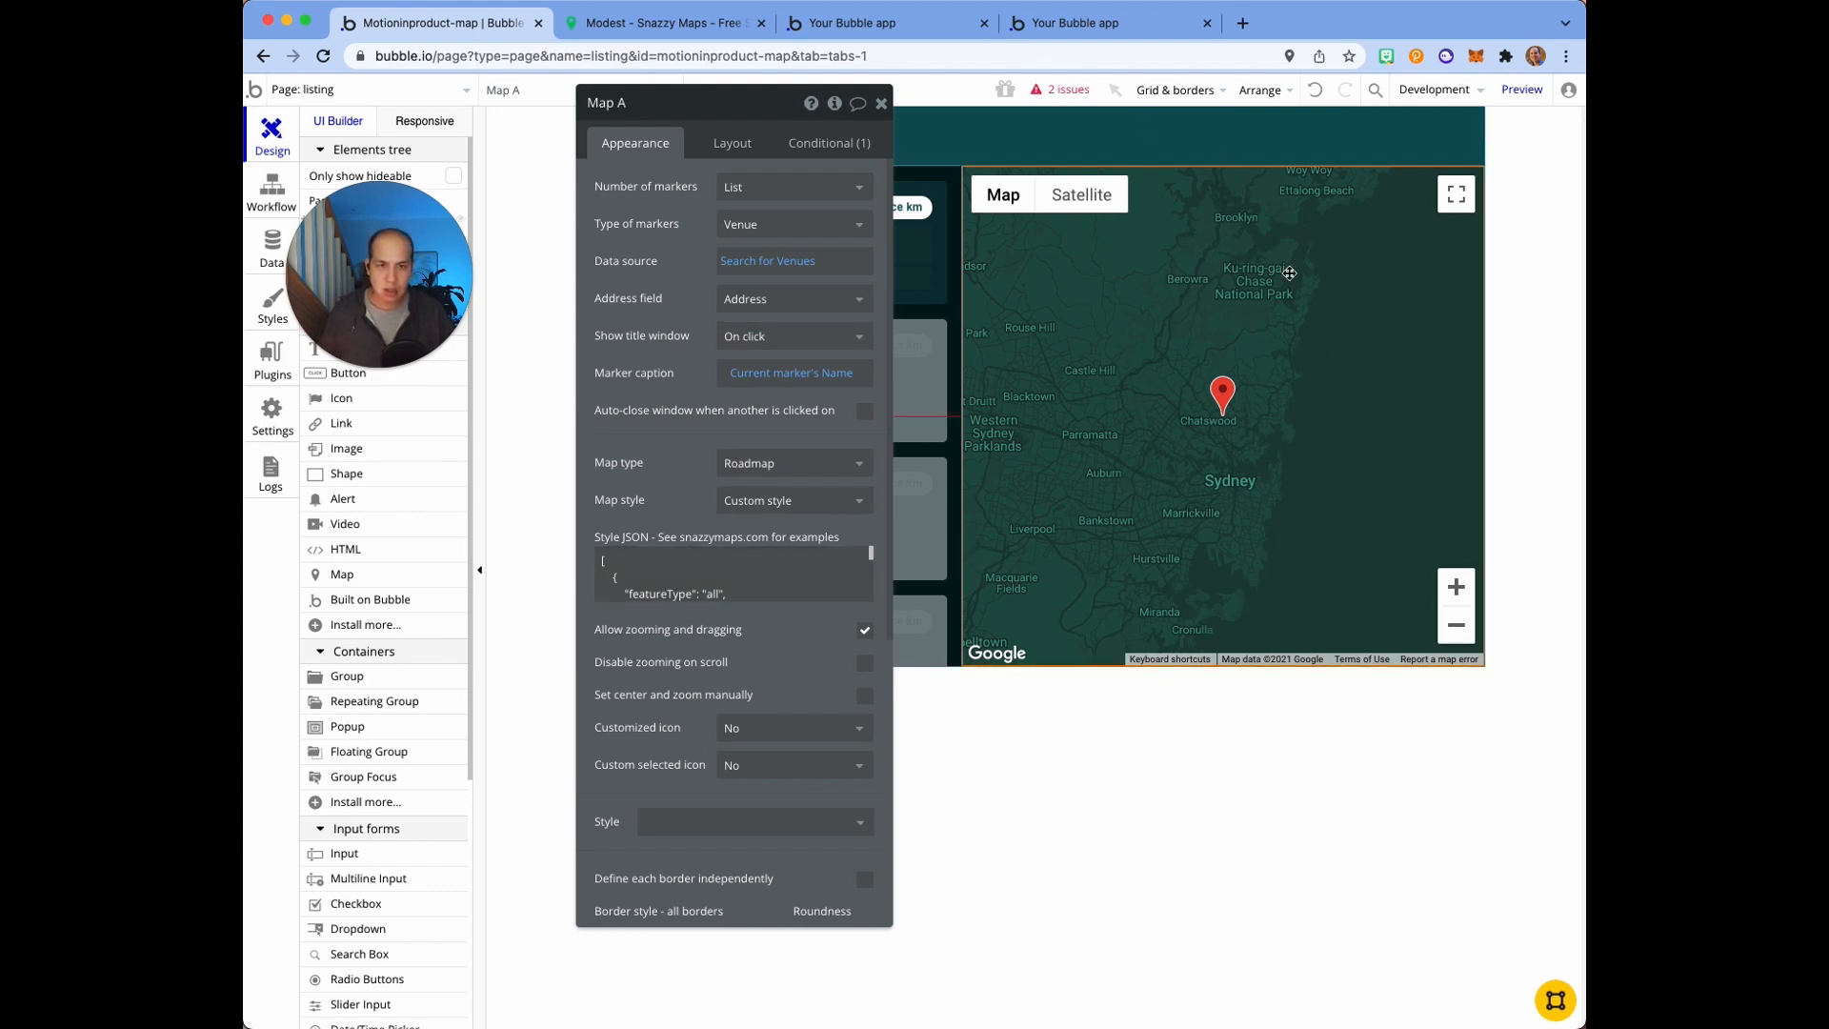
pyautogui.moveTo(1178, 346)
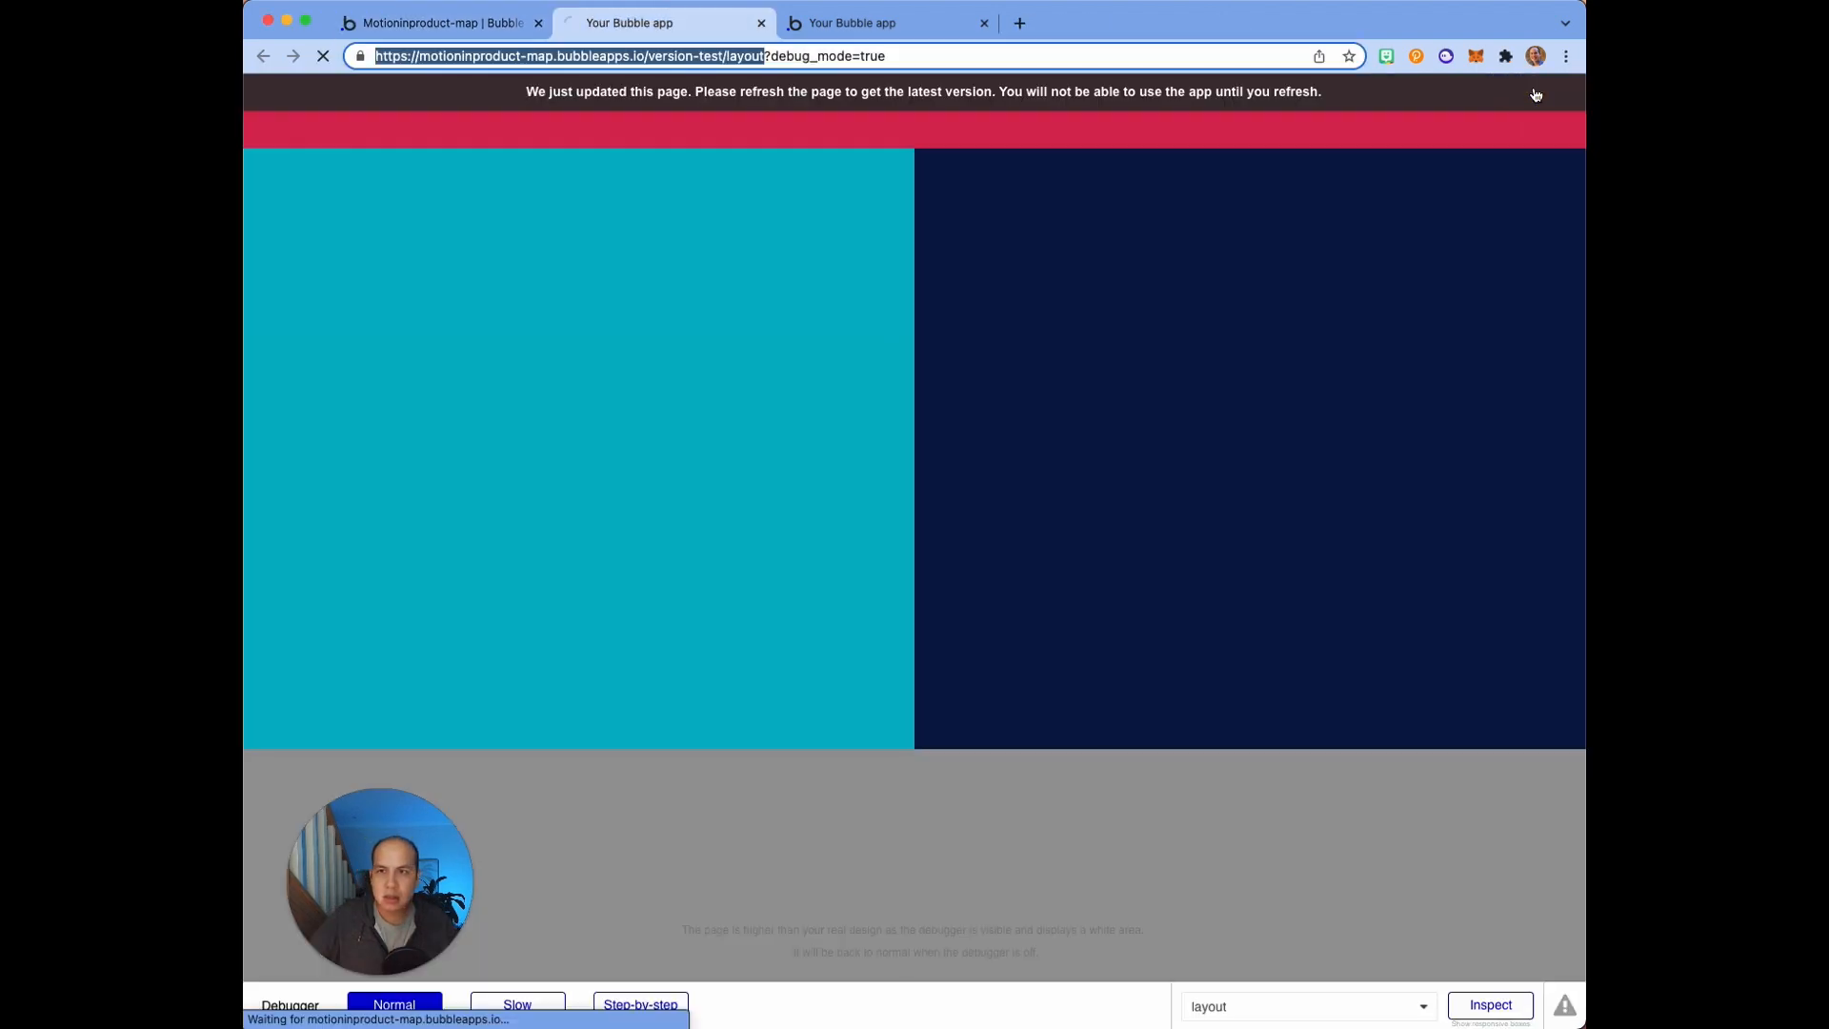
# Step: Reload the live Stores preview of venue cards beside the dark map, then return to the editor
pyautogui.click(323, 55)
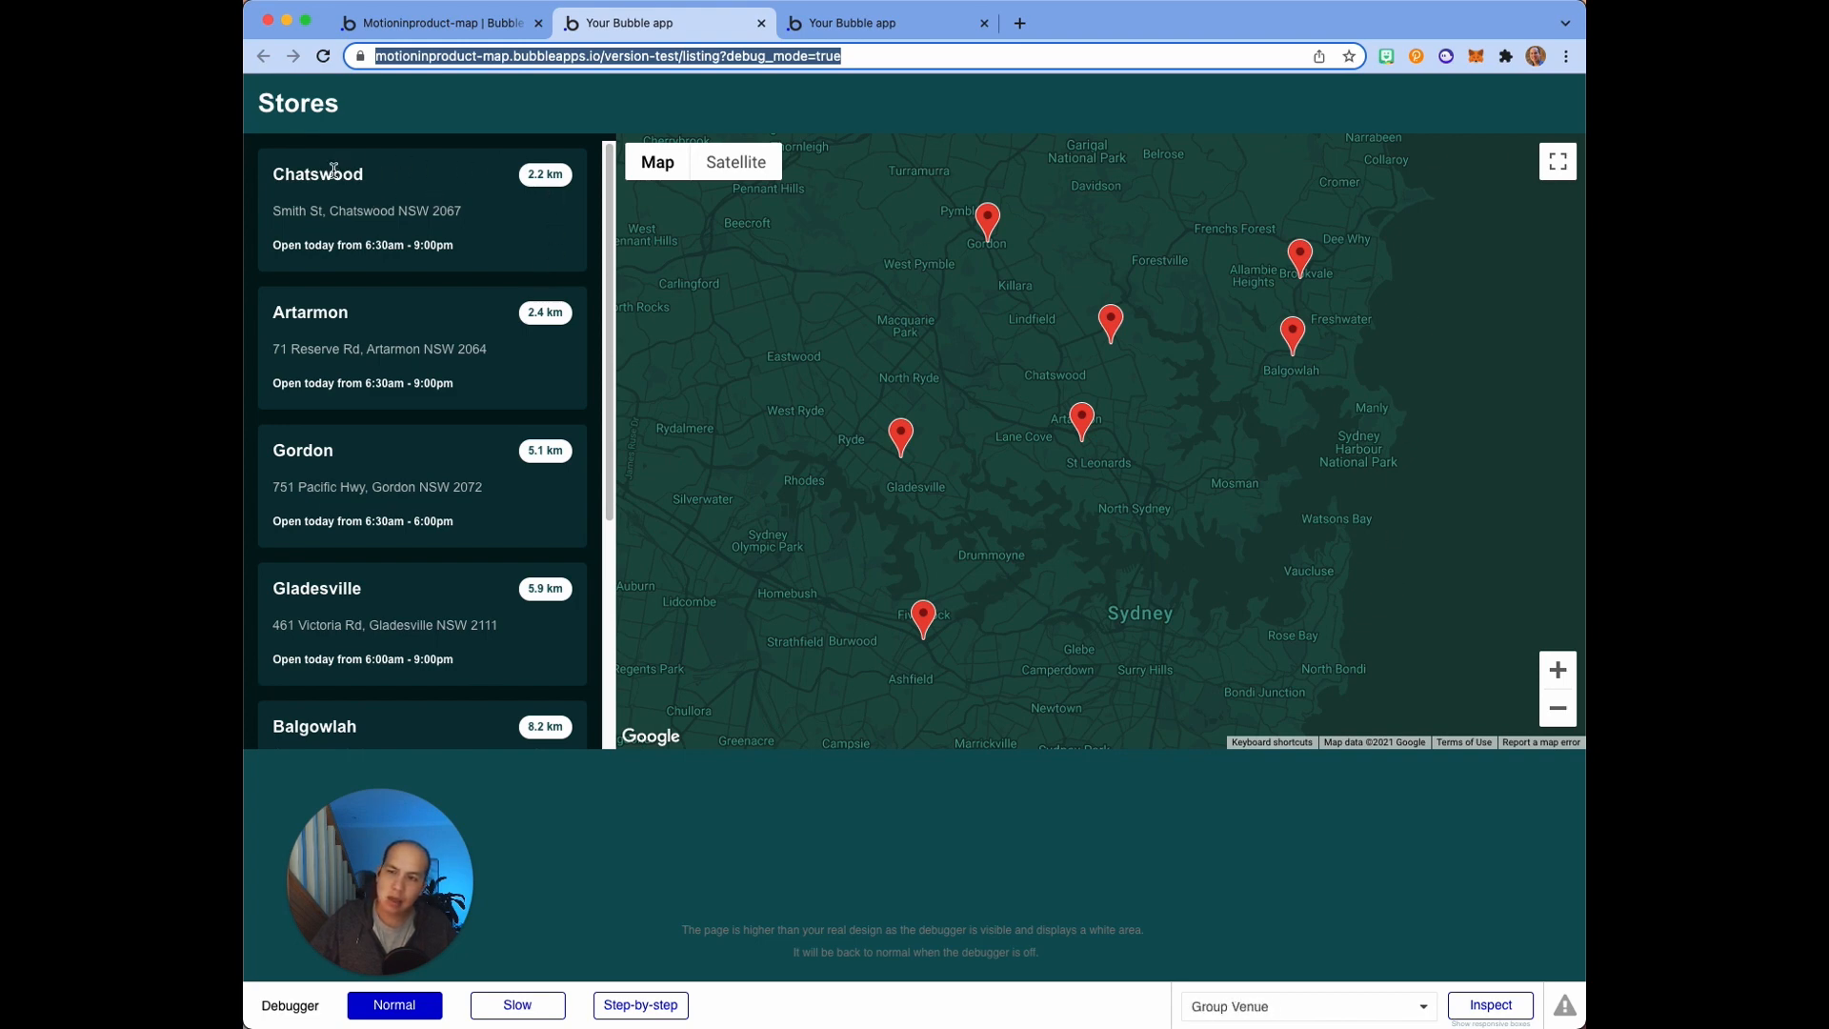
pyautogui.click(1306, 1006)
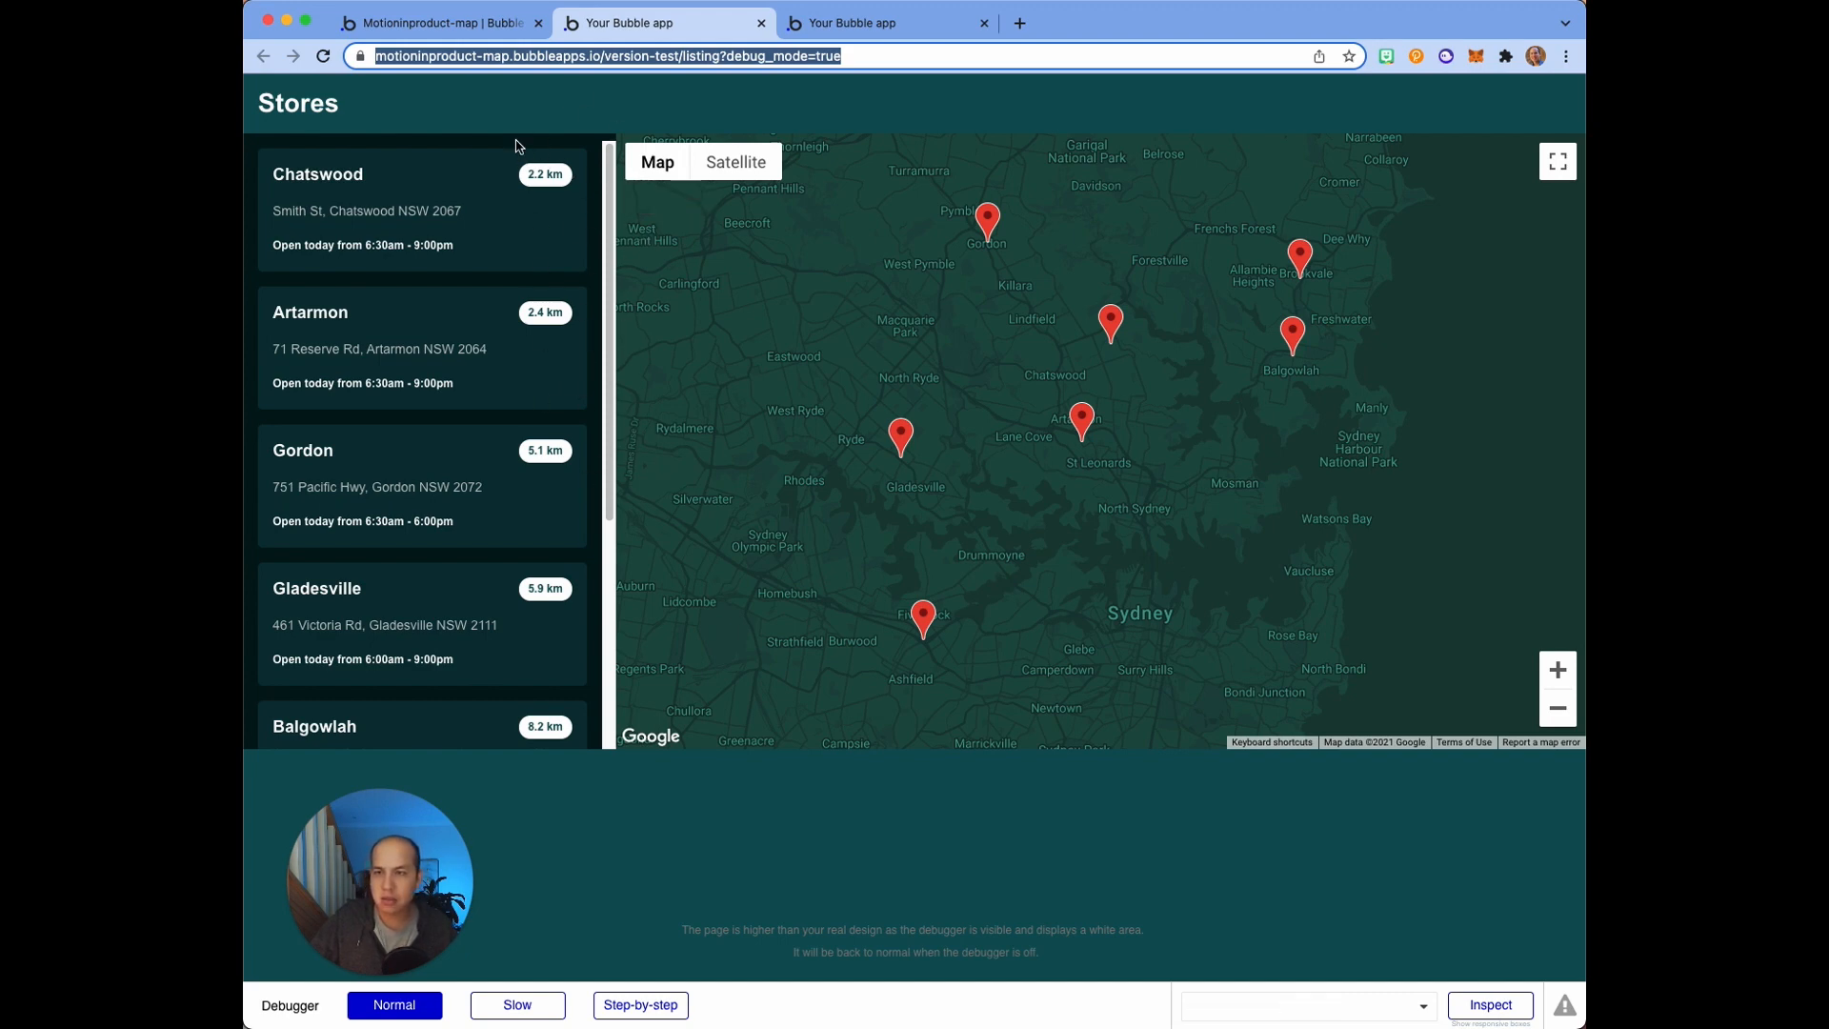
pyautogui.click(438, 22)
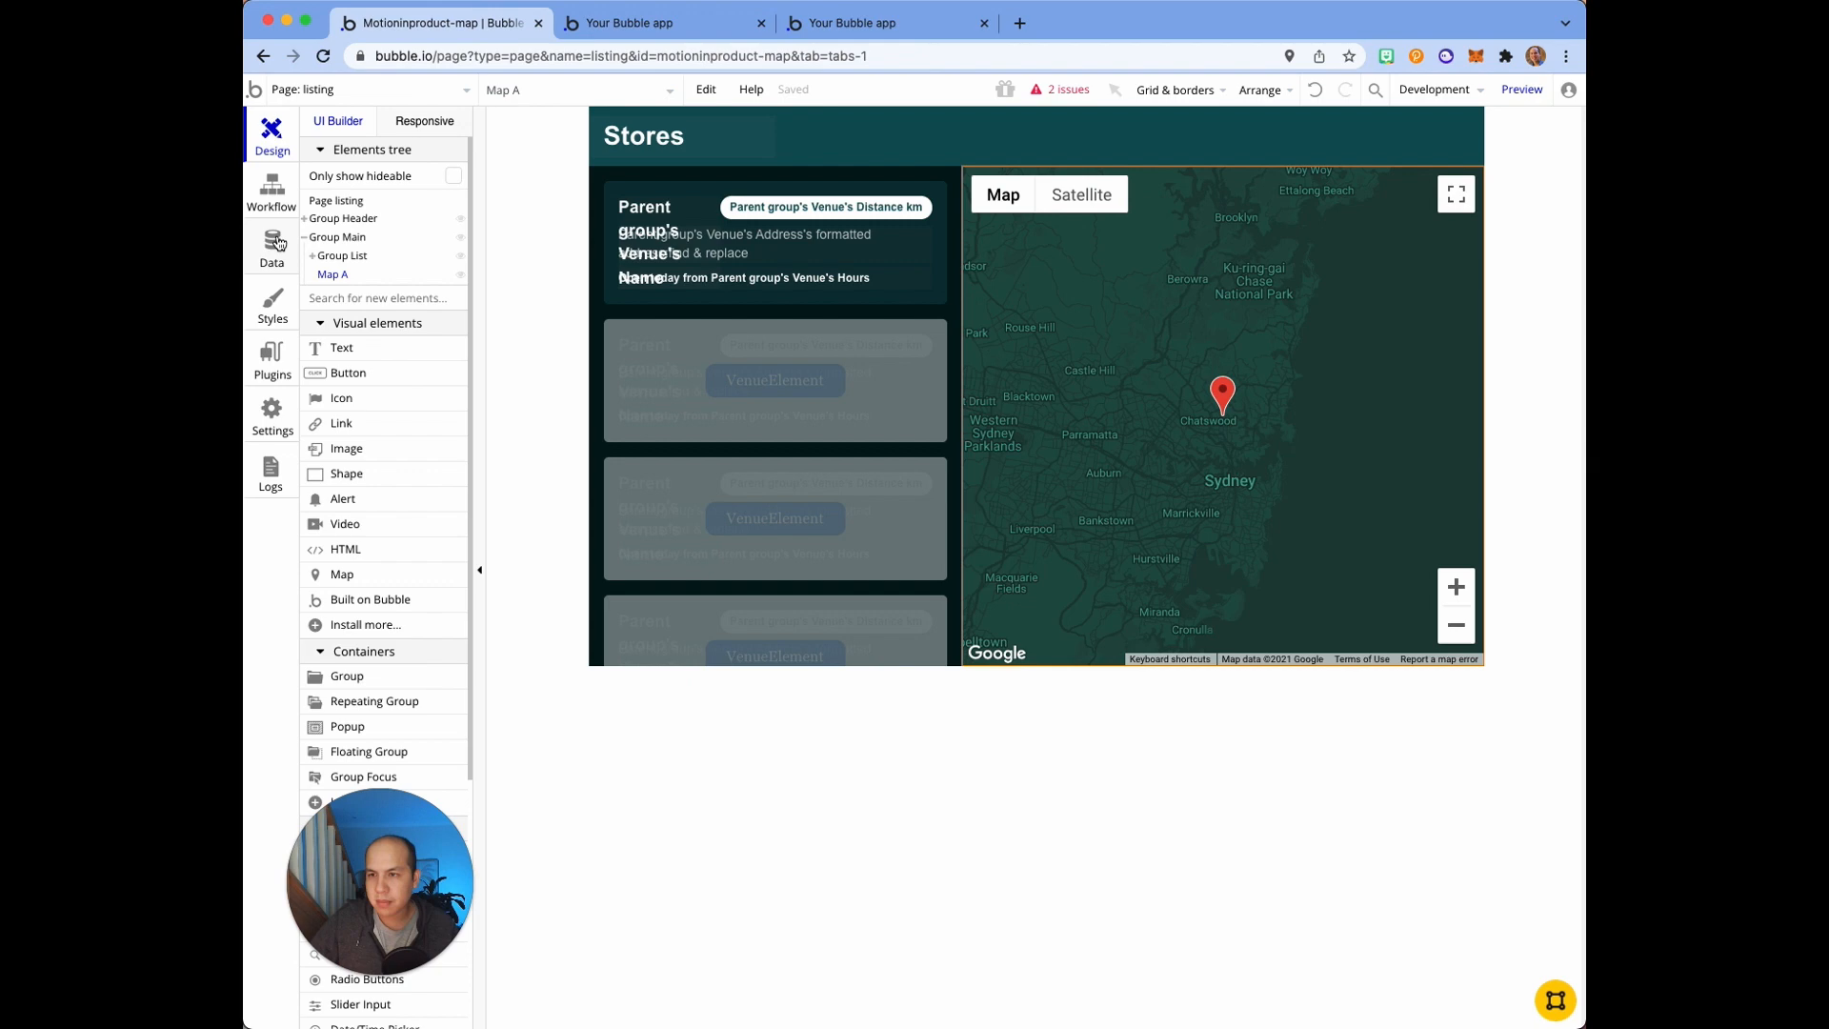
# Step: Review the Venue data type fields, list all seven stored Venues, and begin a new entry
pyautogui.click(271, 248)
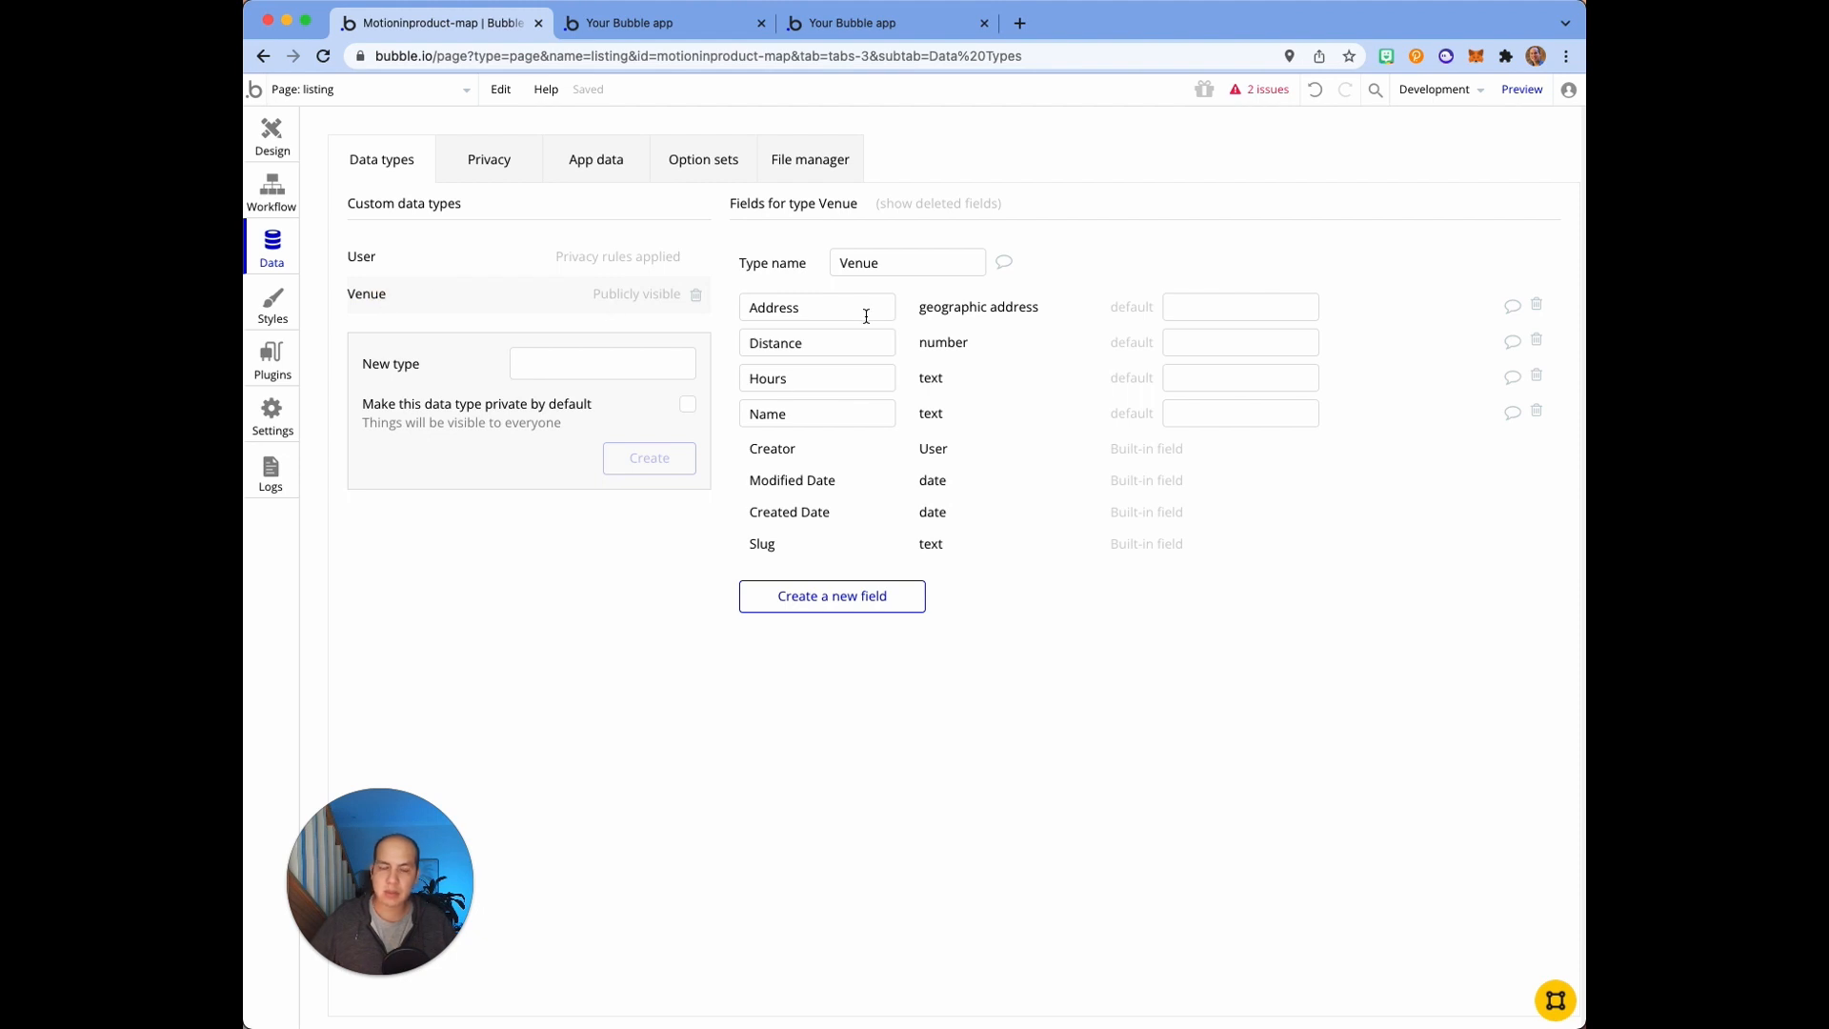
pyautogui.moveTo(951, 323)
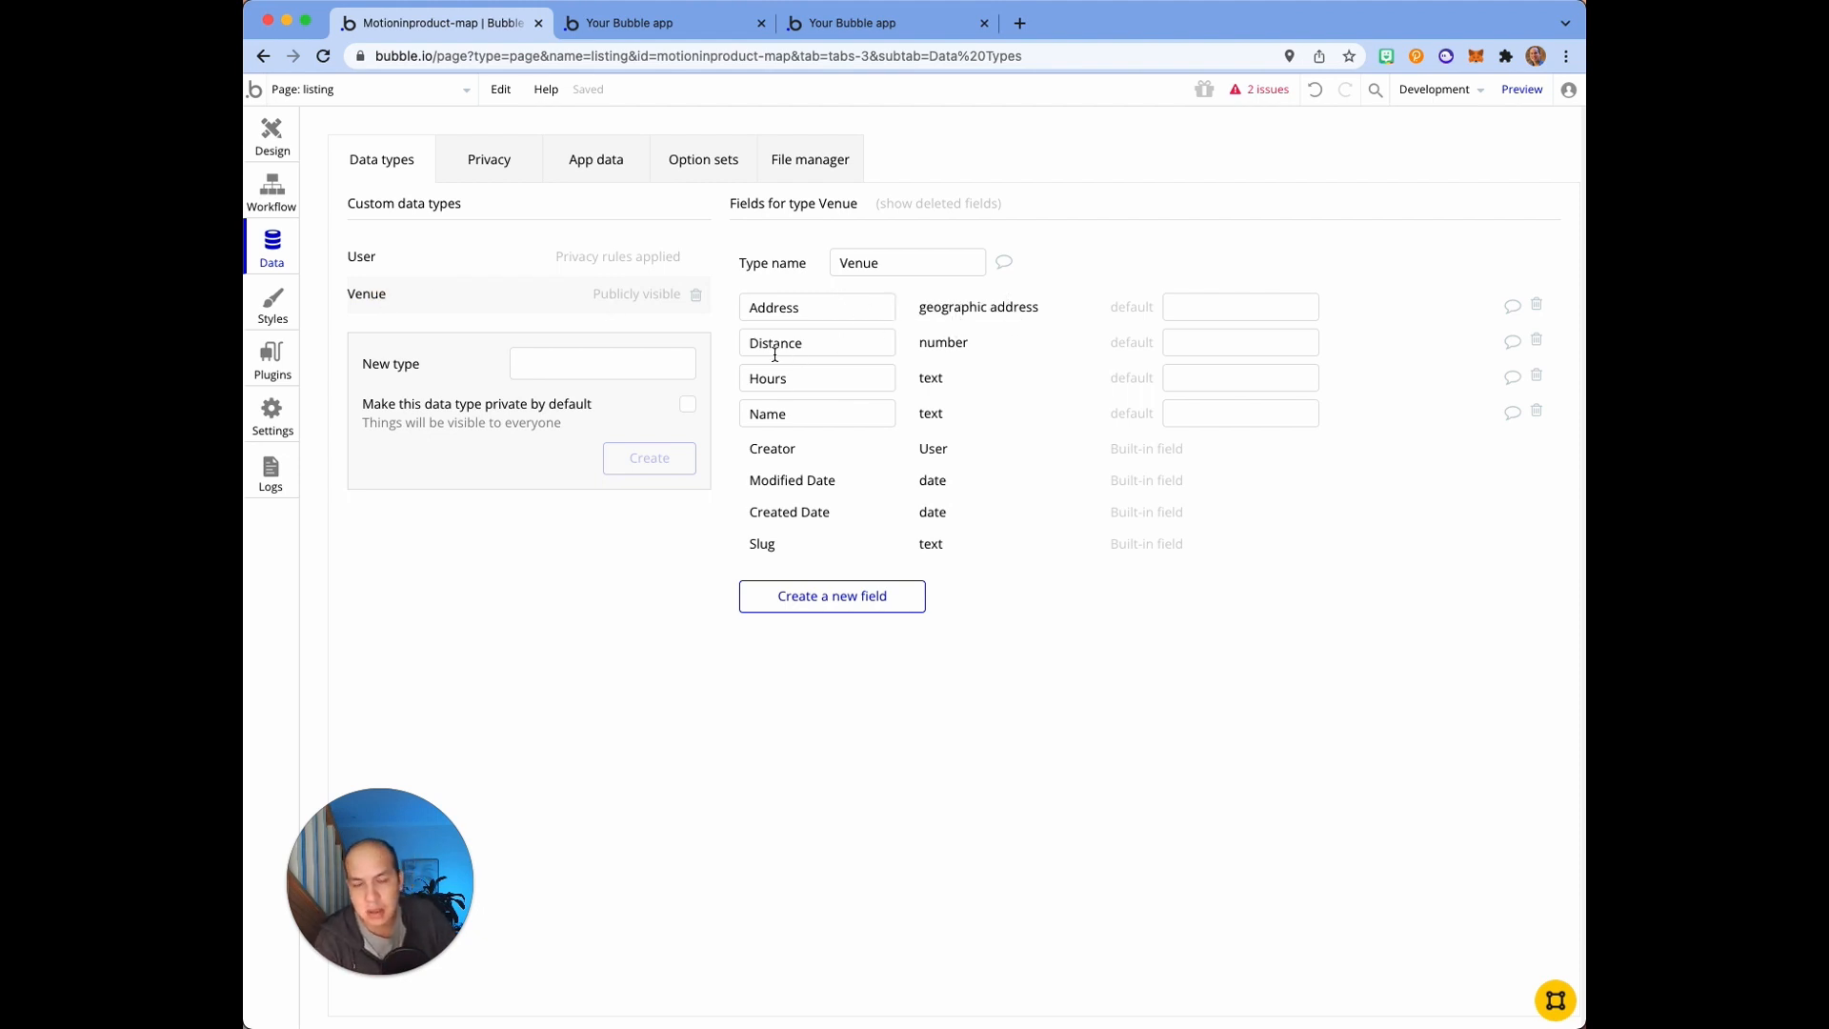
pyautogui.moveTo(926, 371)
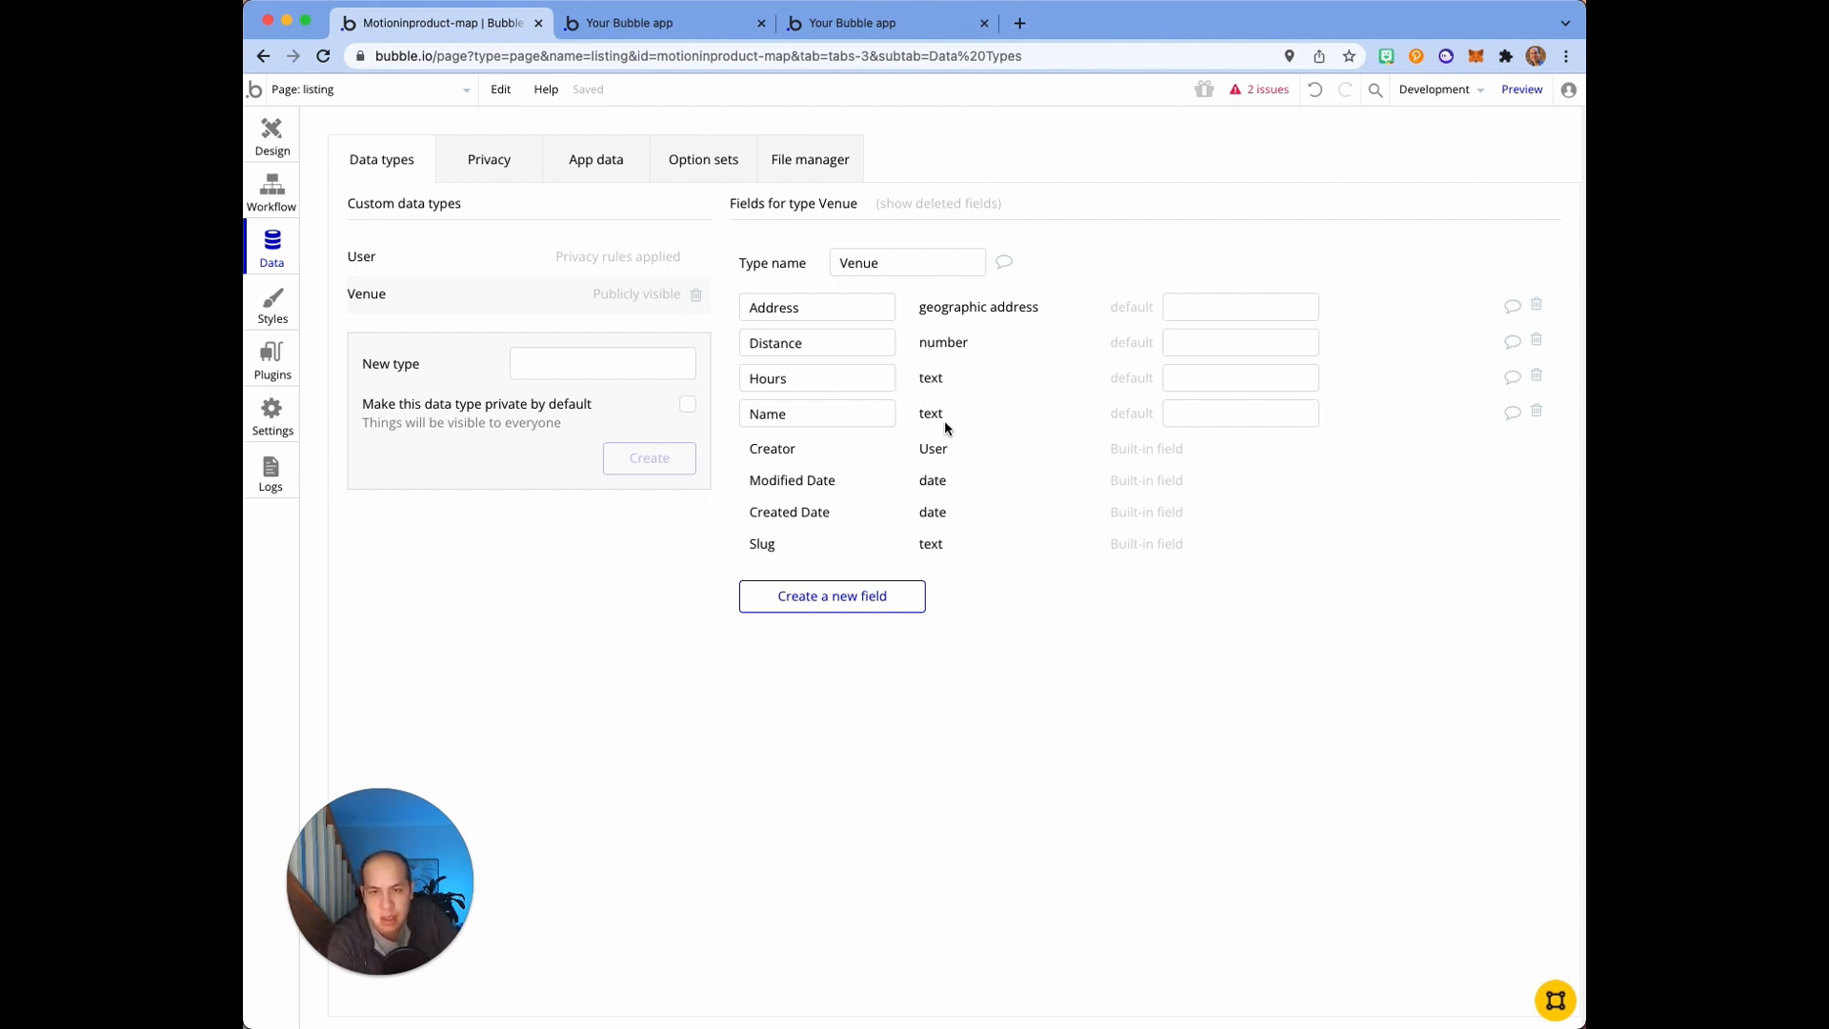
pyautogui.moveTo(749, 270)
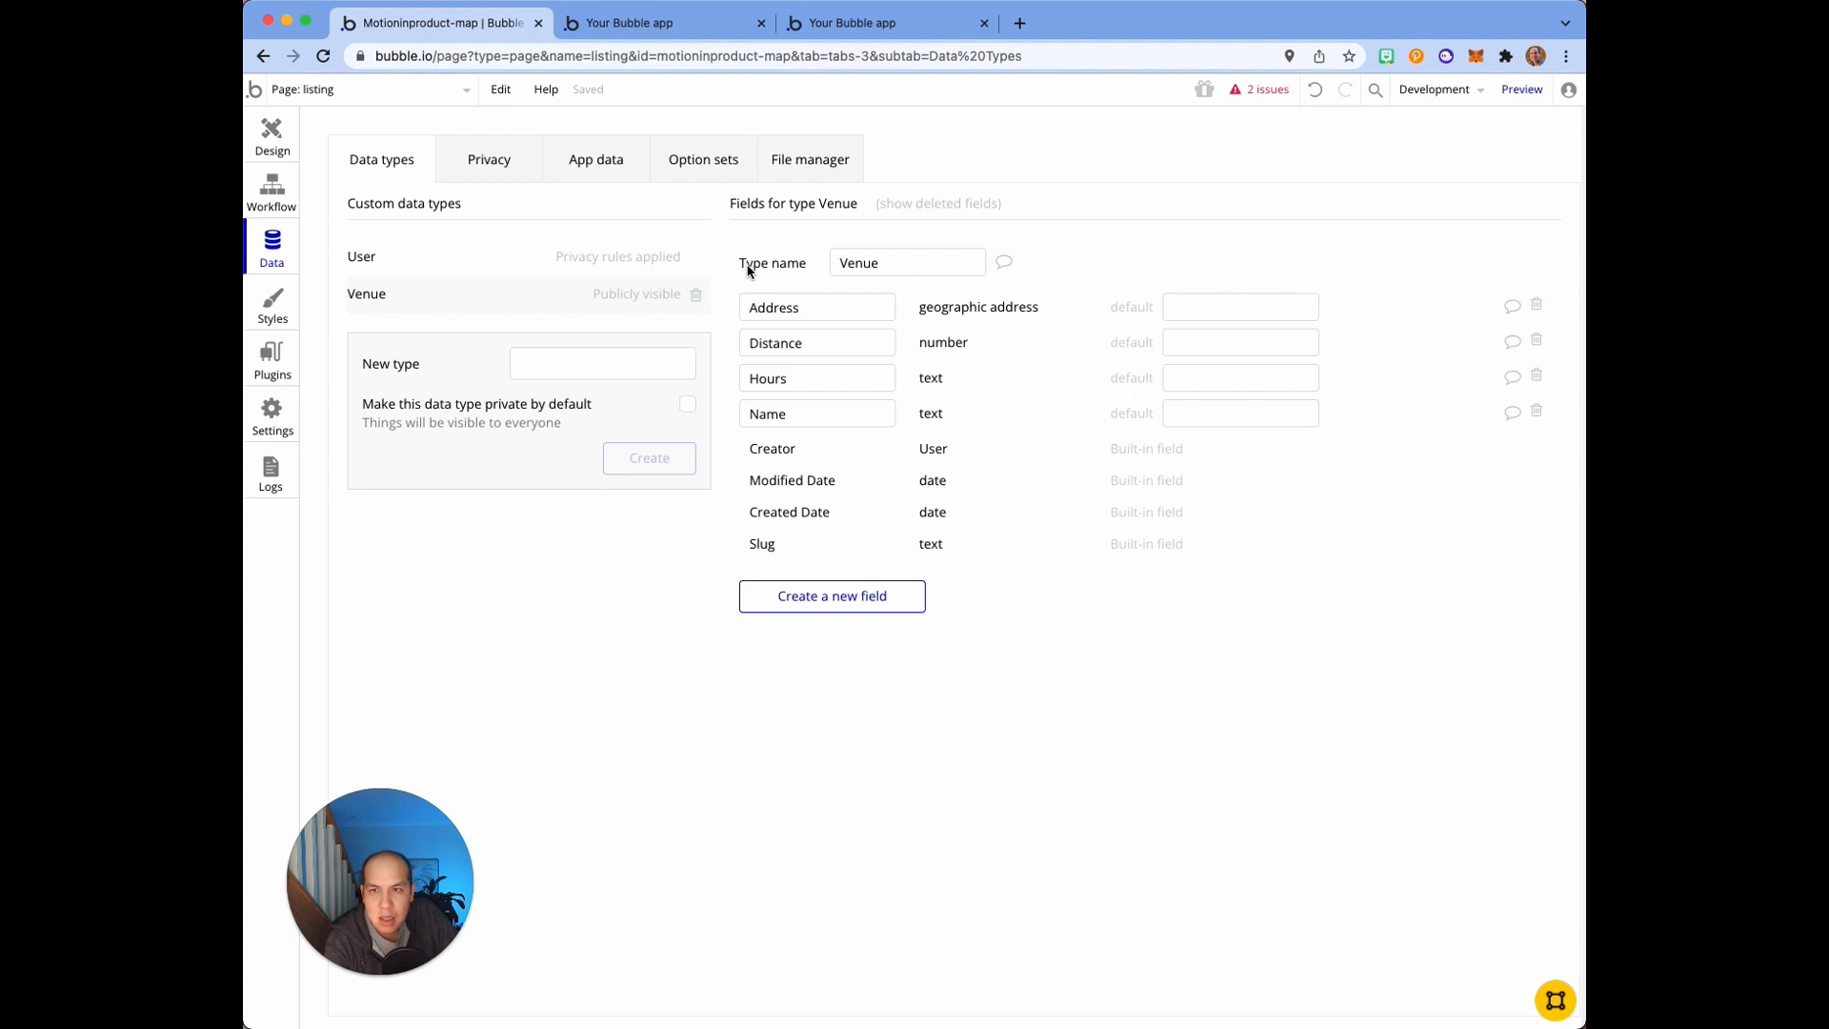
pyautogui.moveTo(592, 218)
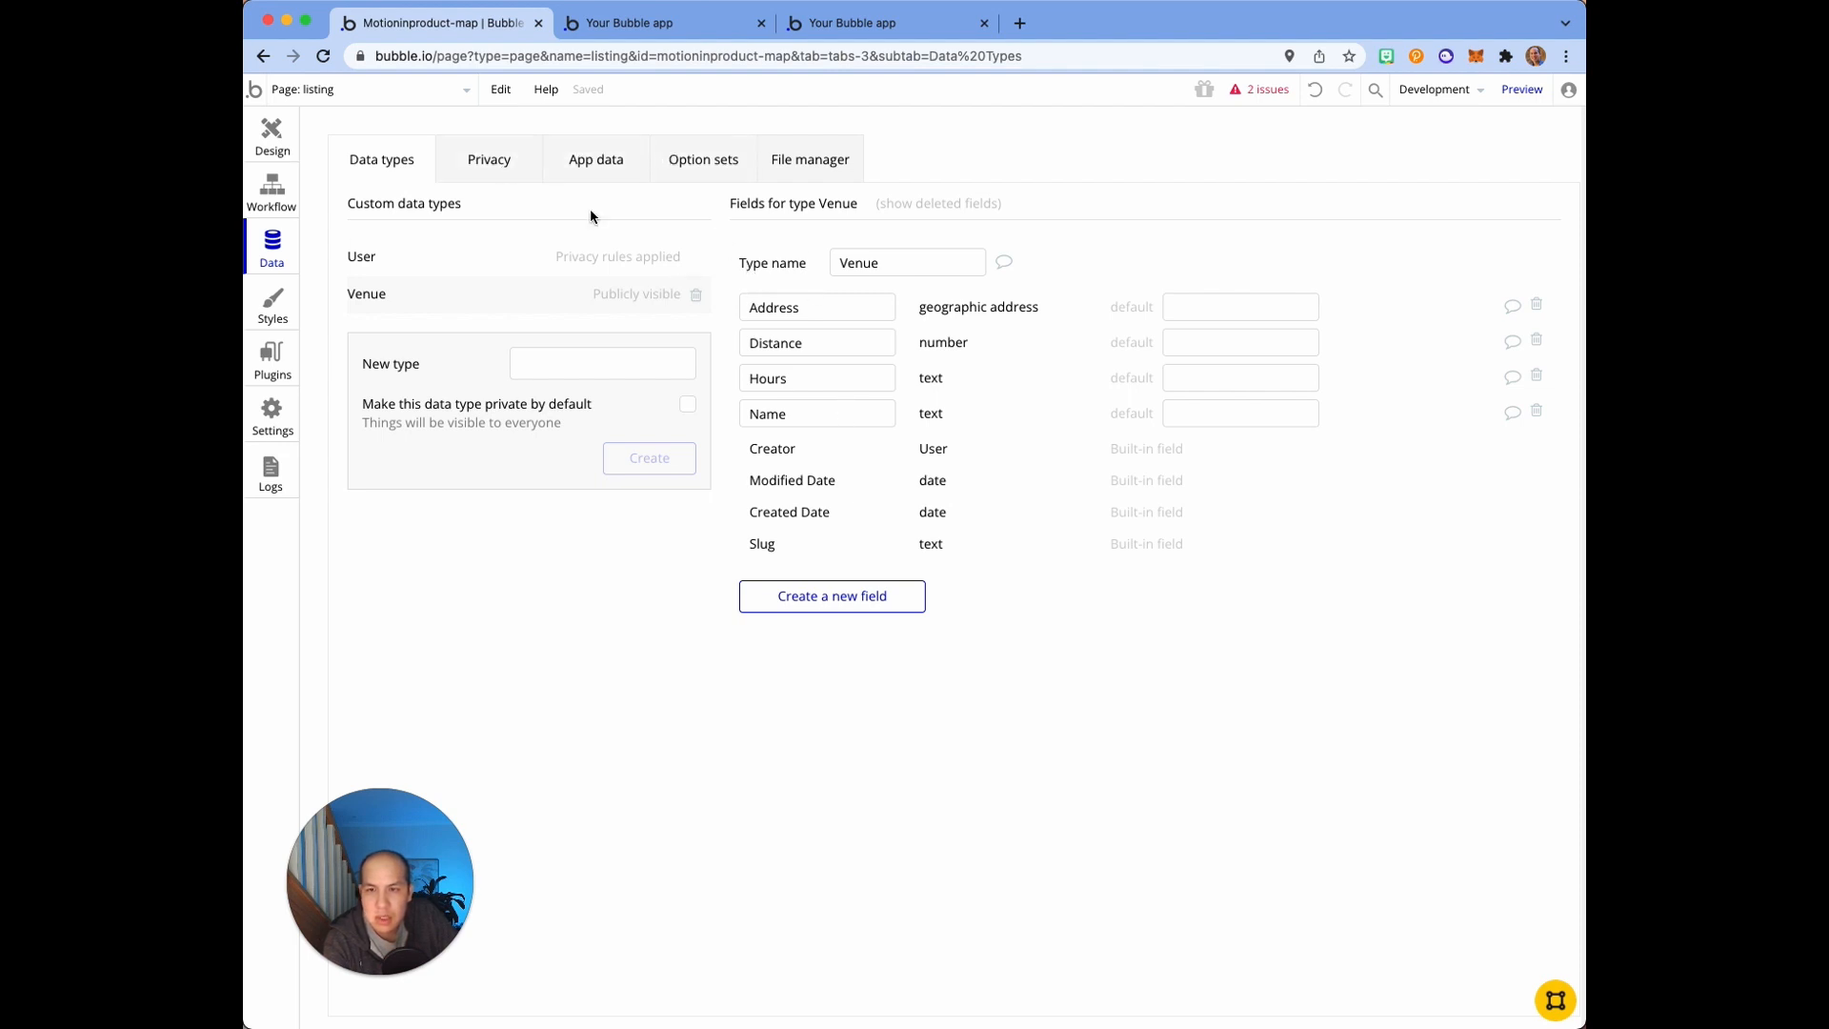
pyautogui.moveTo(530, 217)
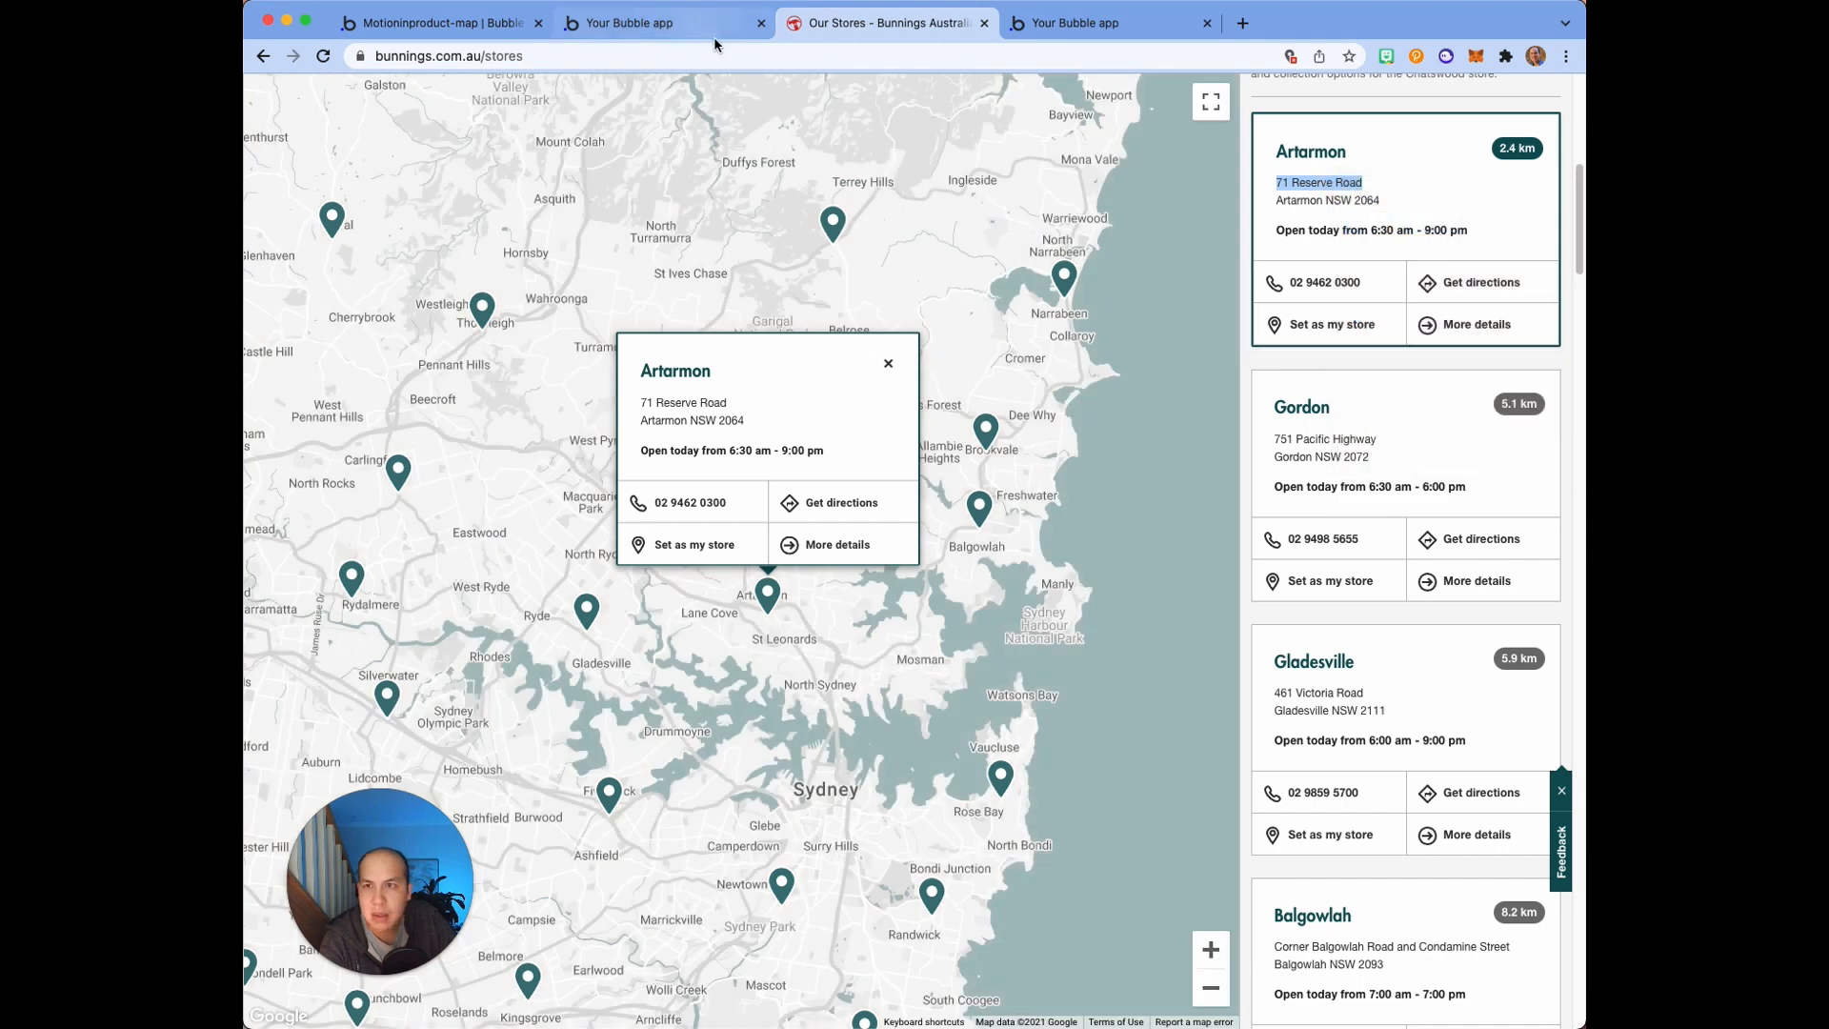
pyautogui.click(440, 22)
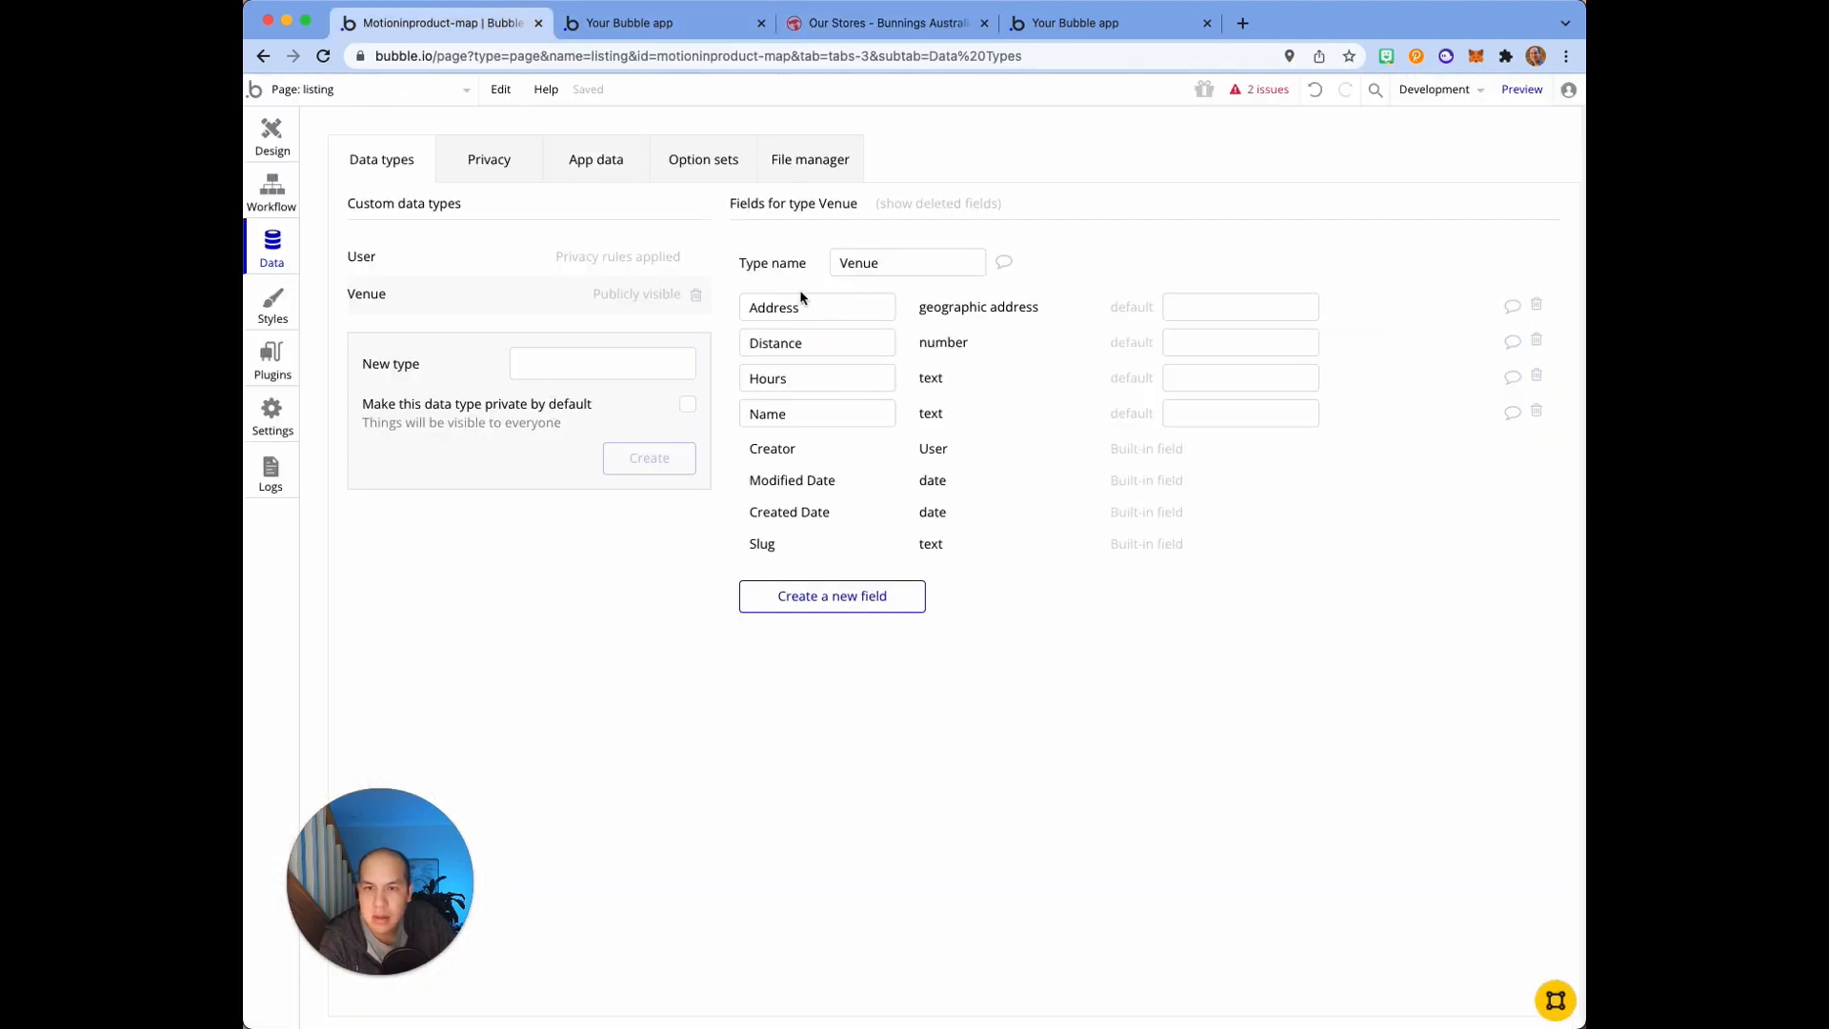
pyautogui.click(595, 159)
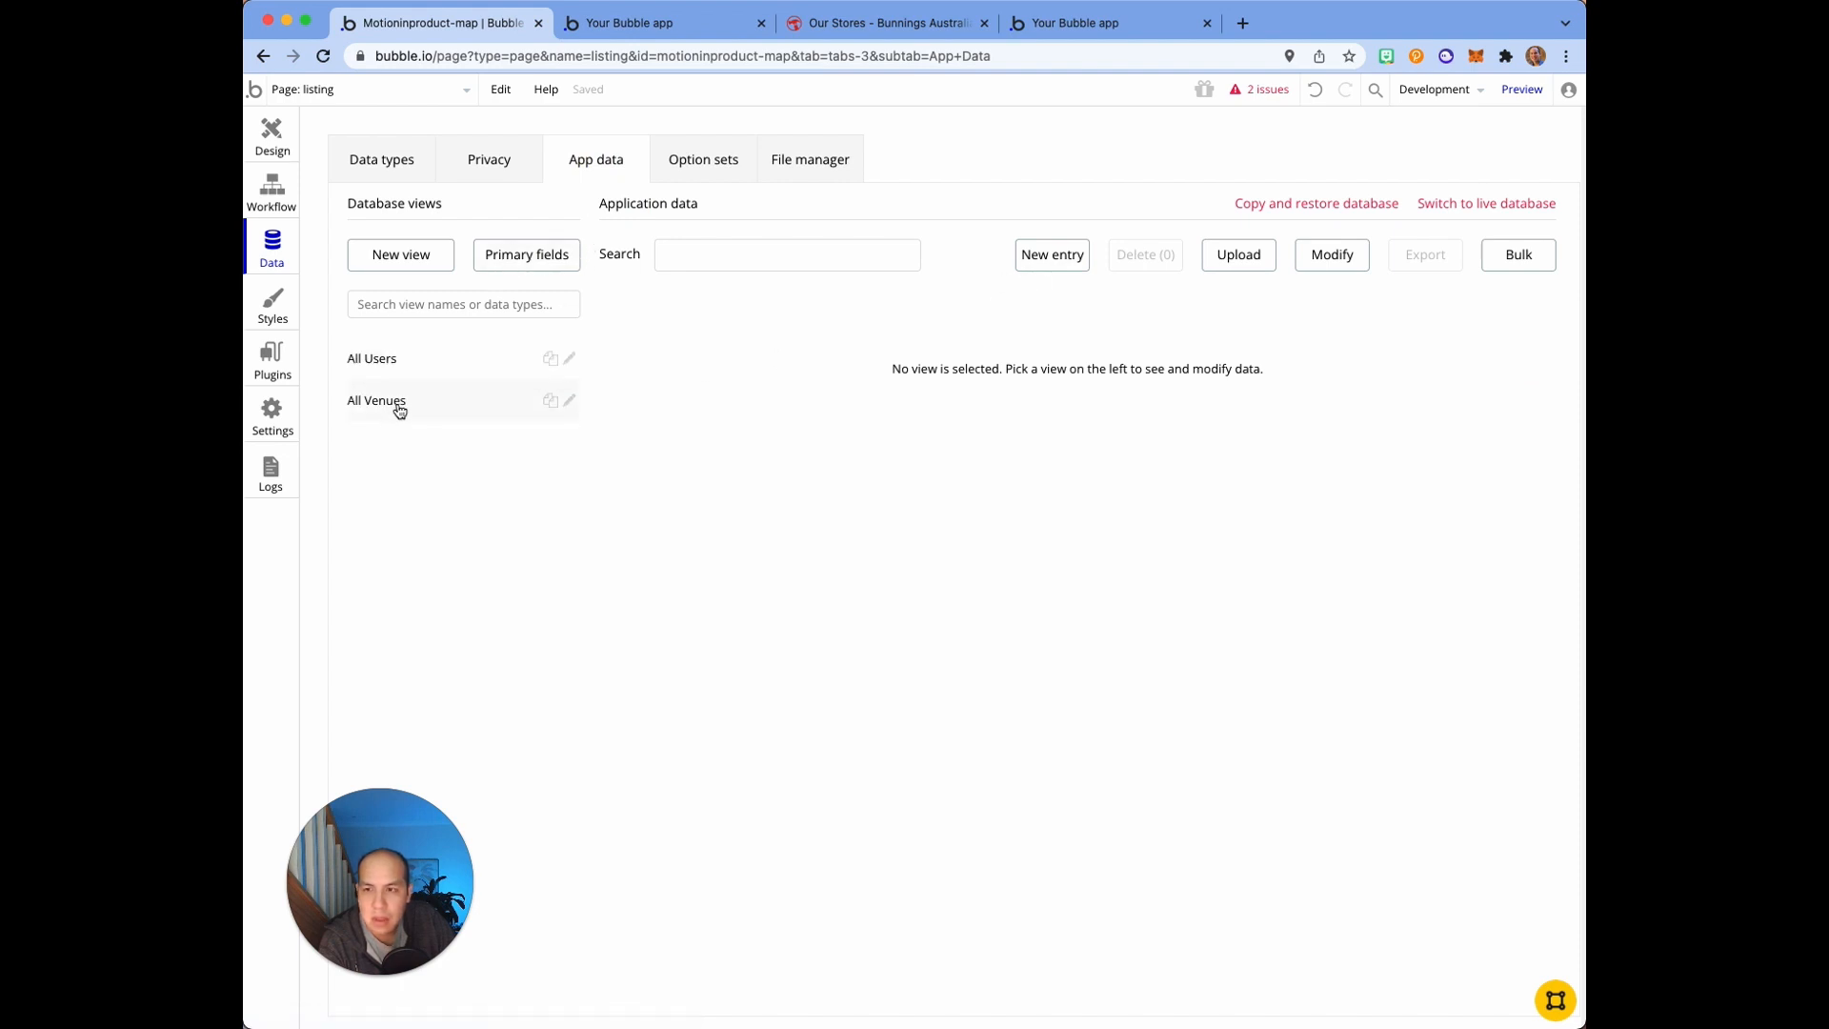
pyautogui.click(378, 402)
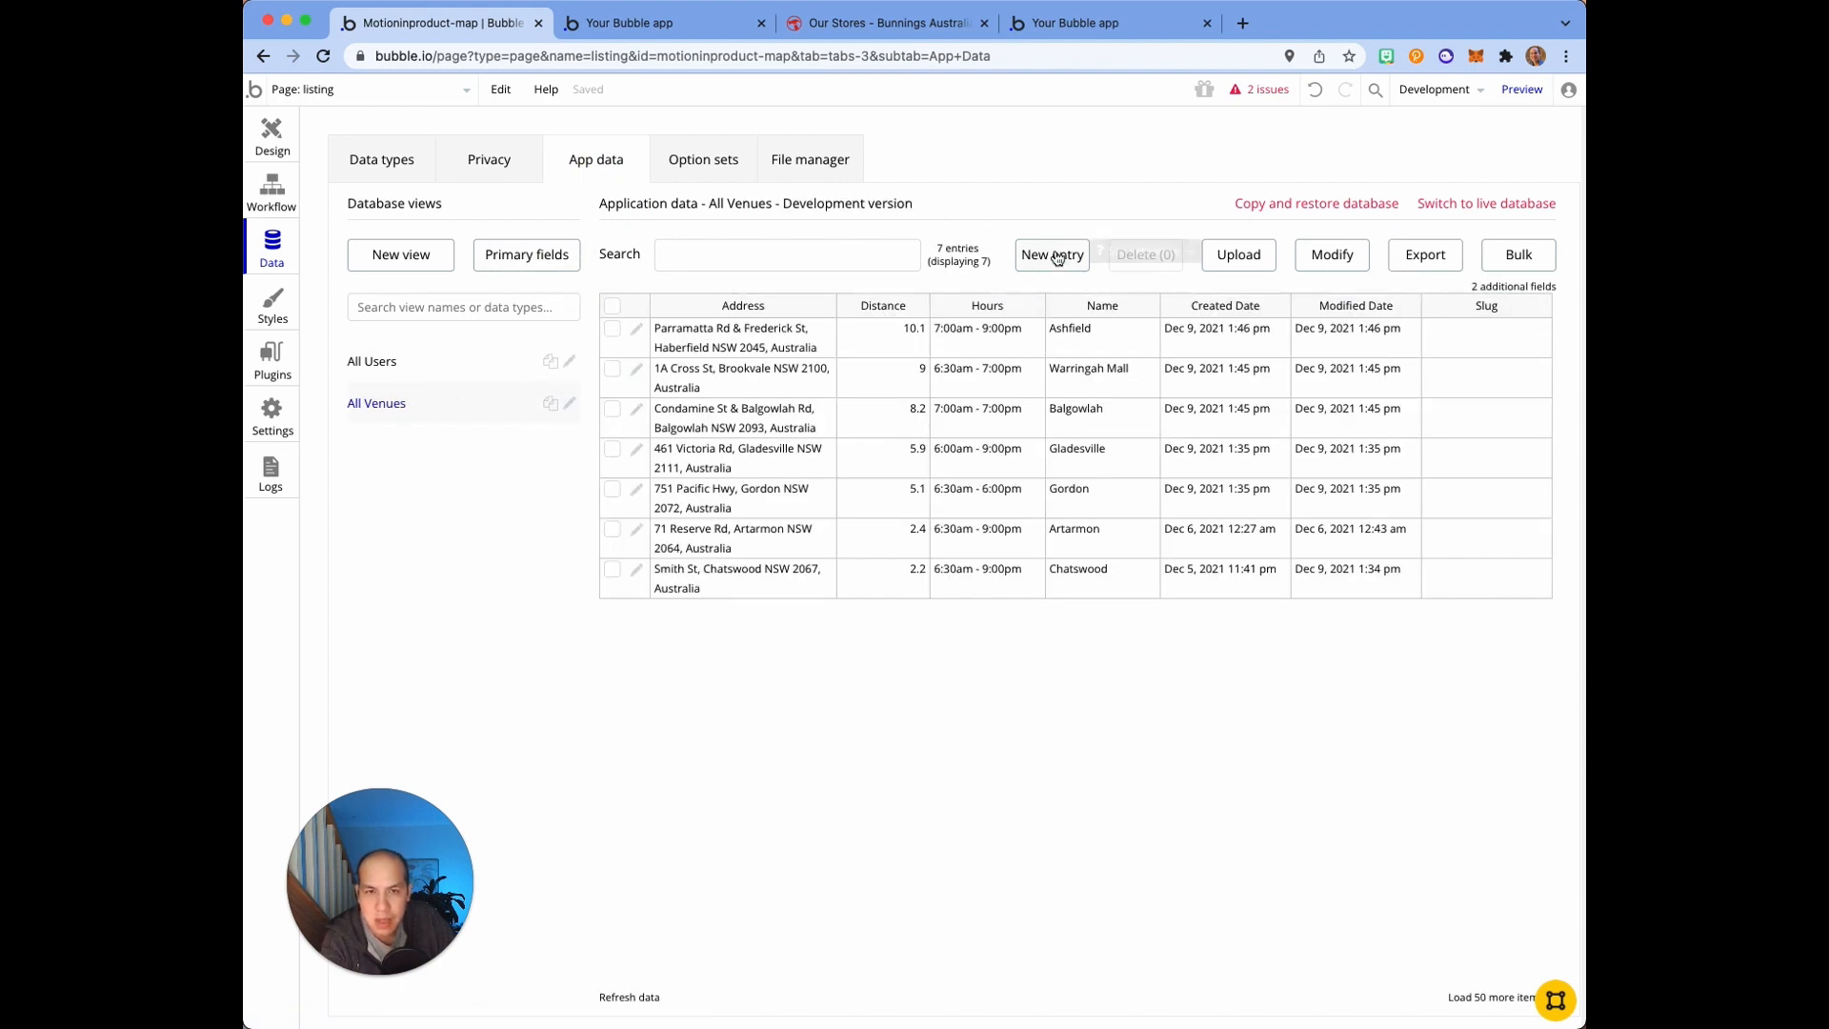
pyautogui.click(1049, 254)
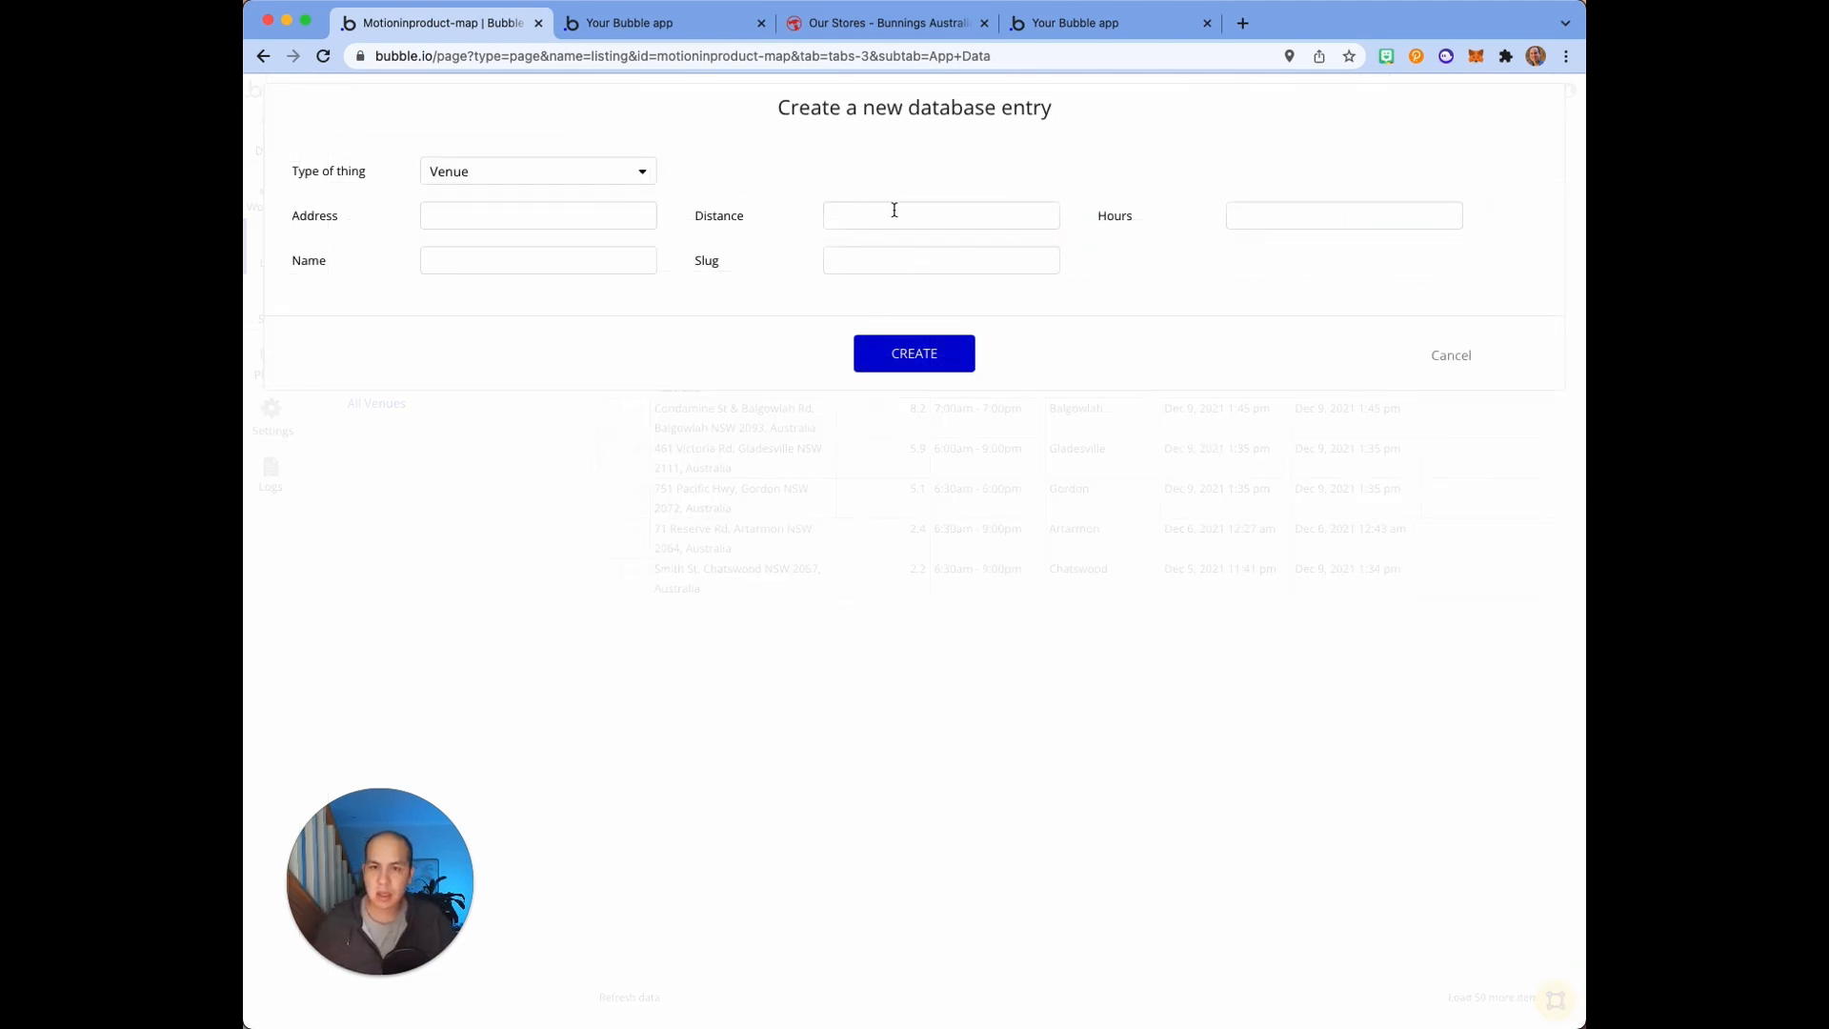
# Step: Enter trial venue details 'Test' and '71 Reserve Road', then cancel the entry
pyautogui.click(537, 260)
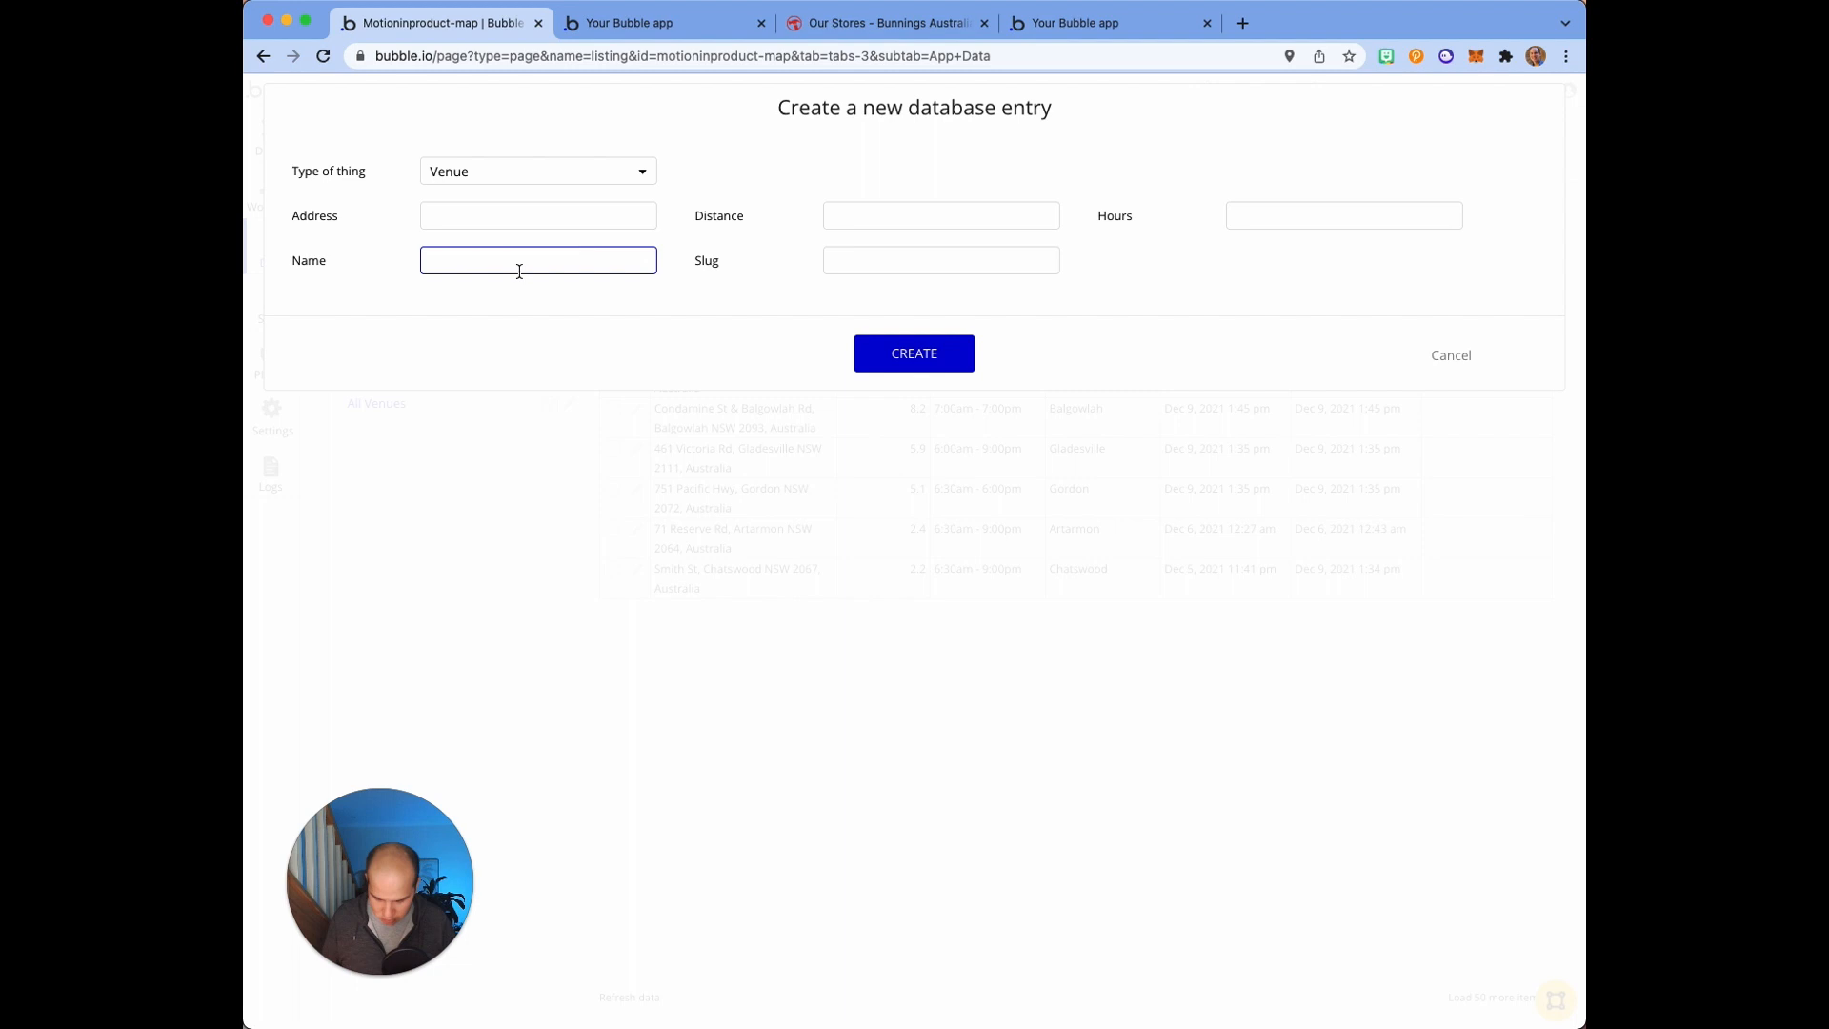
pyautogui.write('Test')
pyautogui.click(942, 214)
pyautogui.write('2')
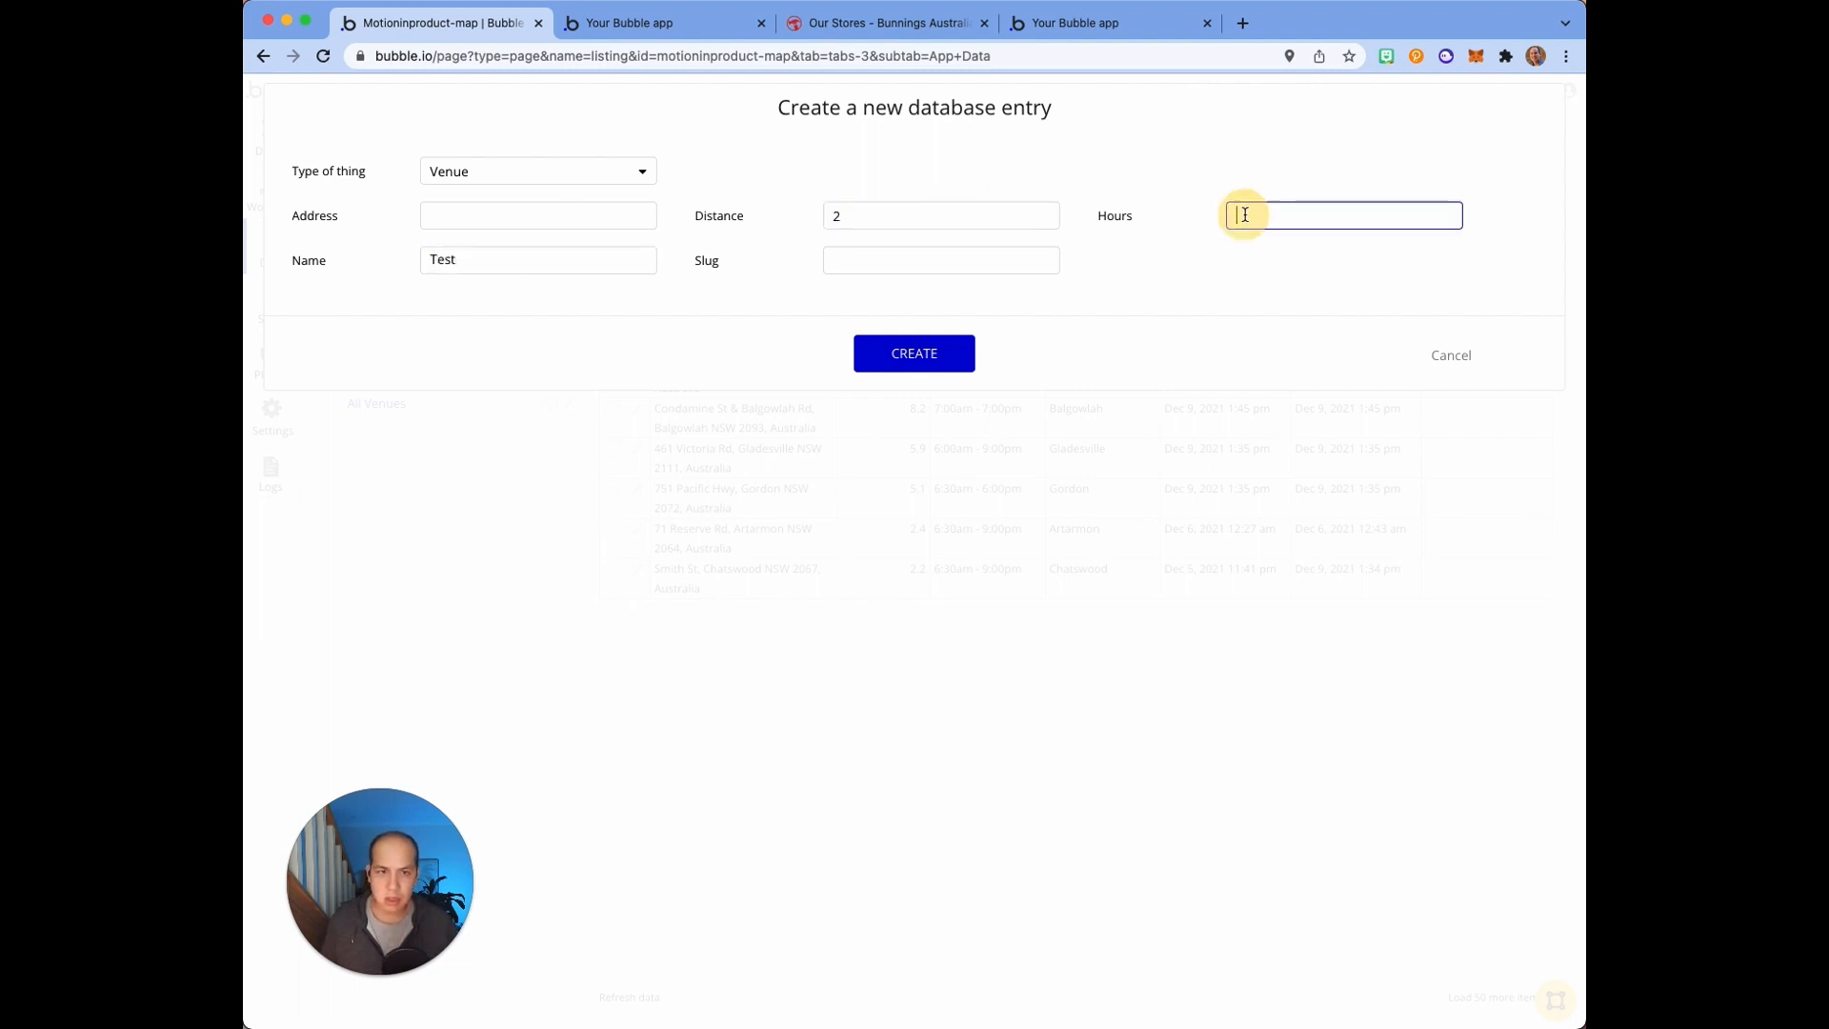
pyautogui.write('71 Reserve Road')
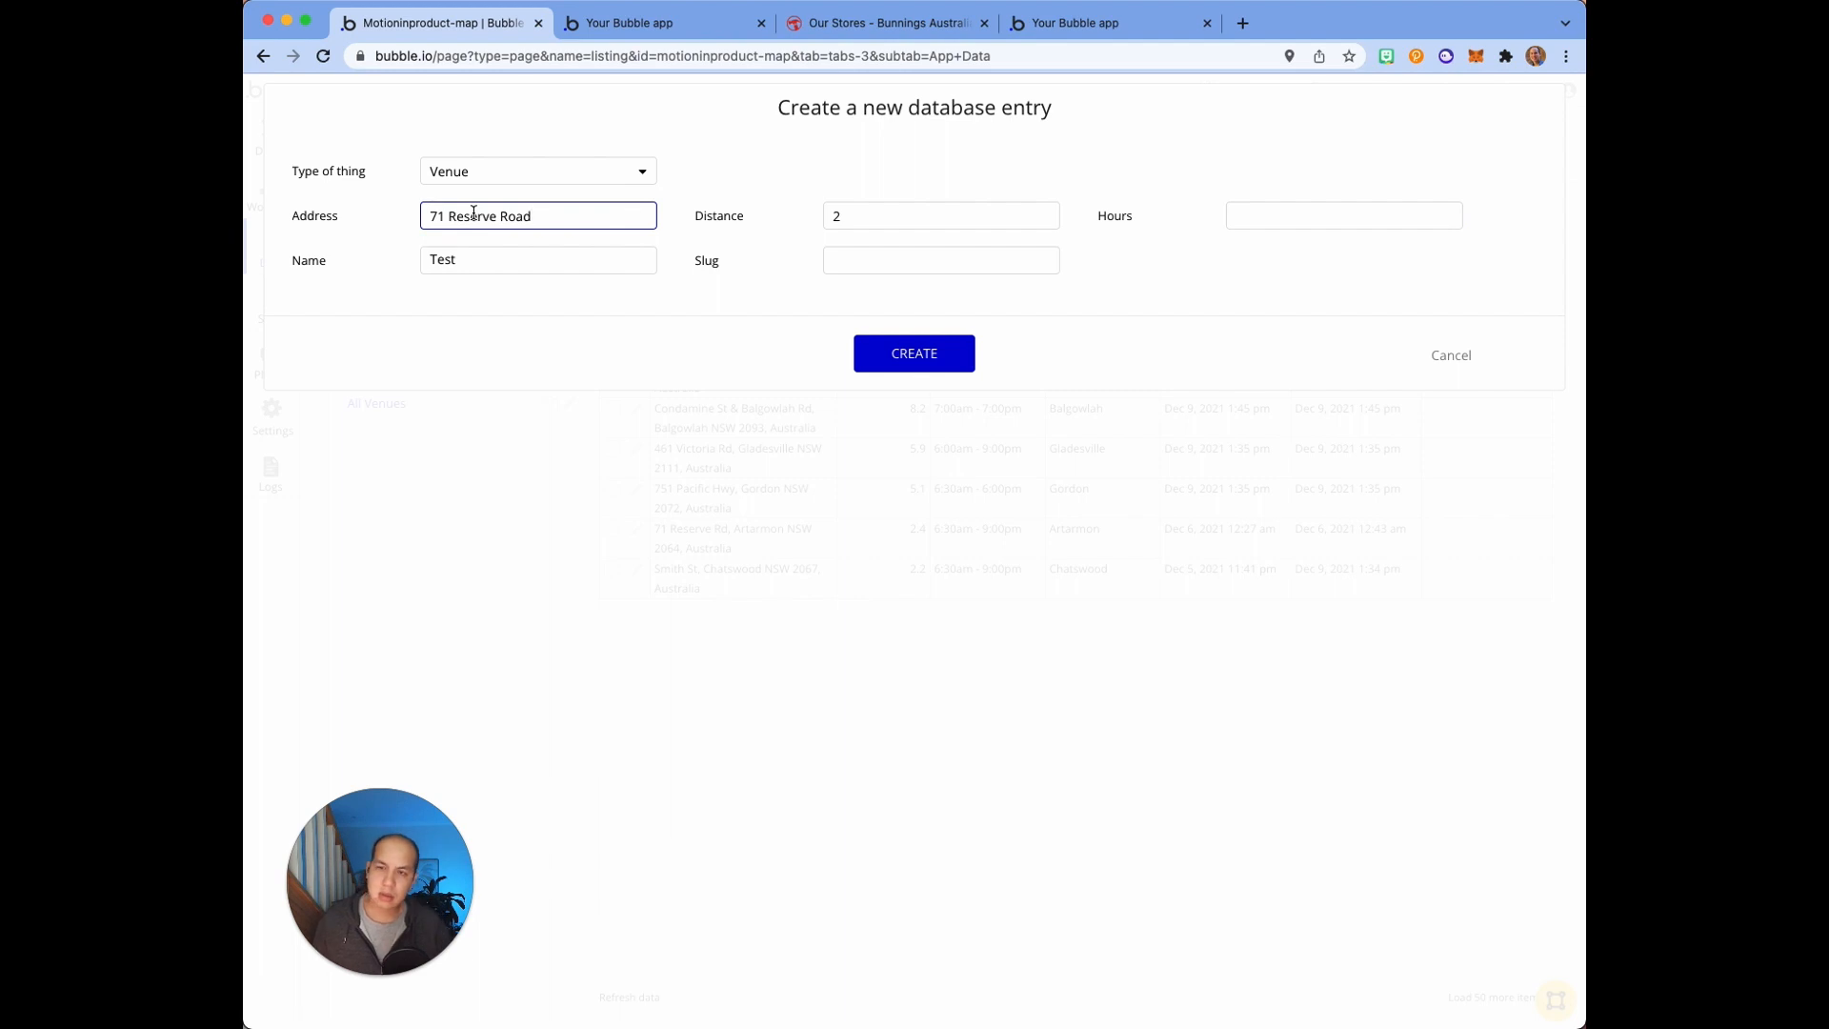
pyautogui.write(', At')
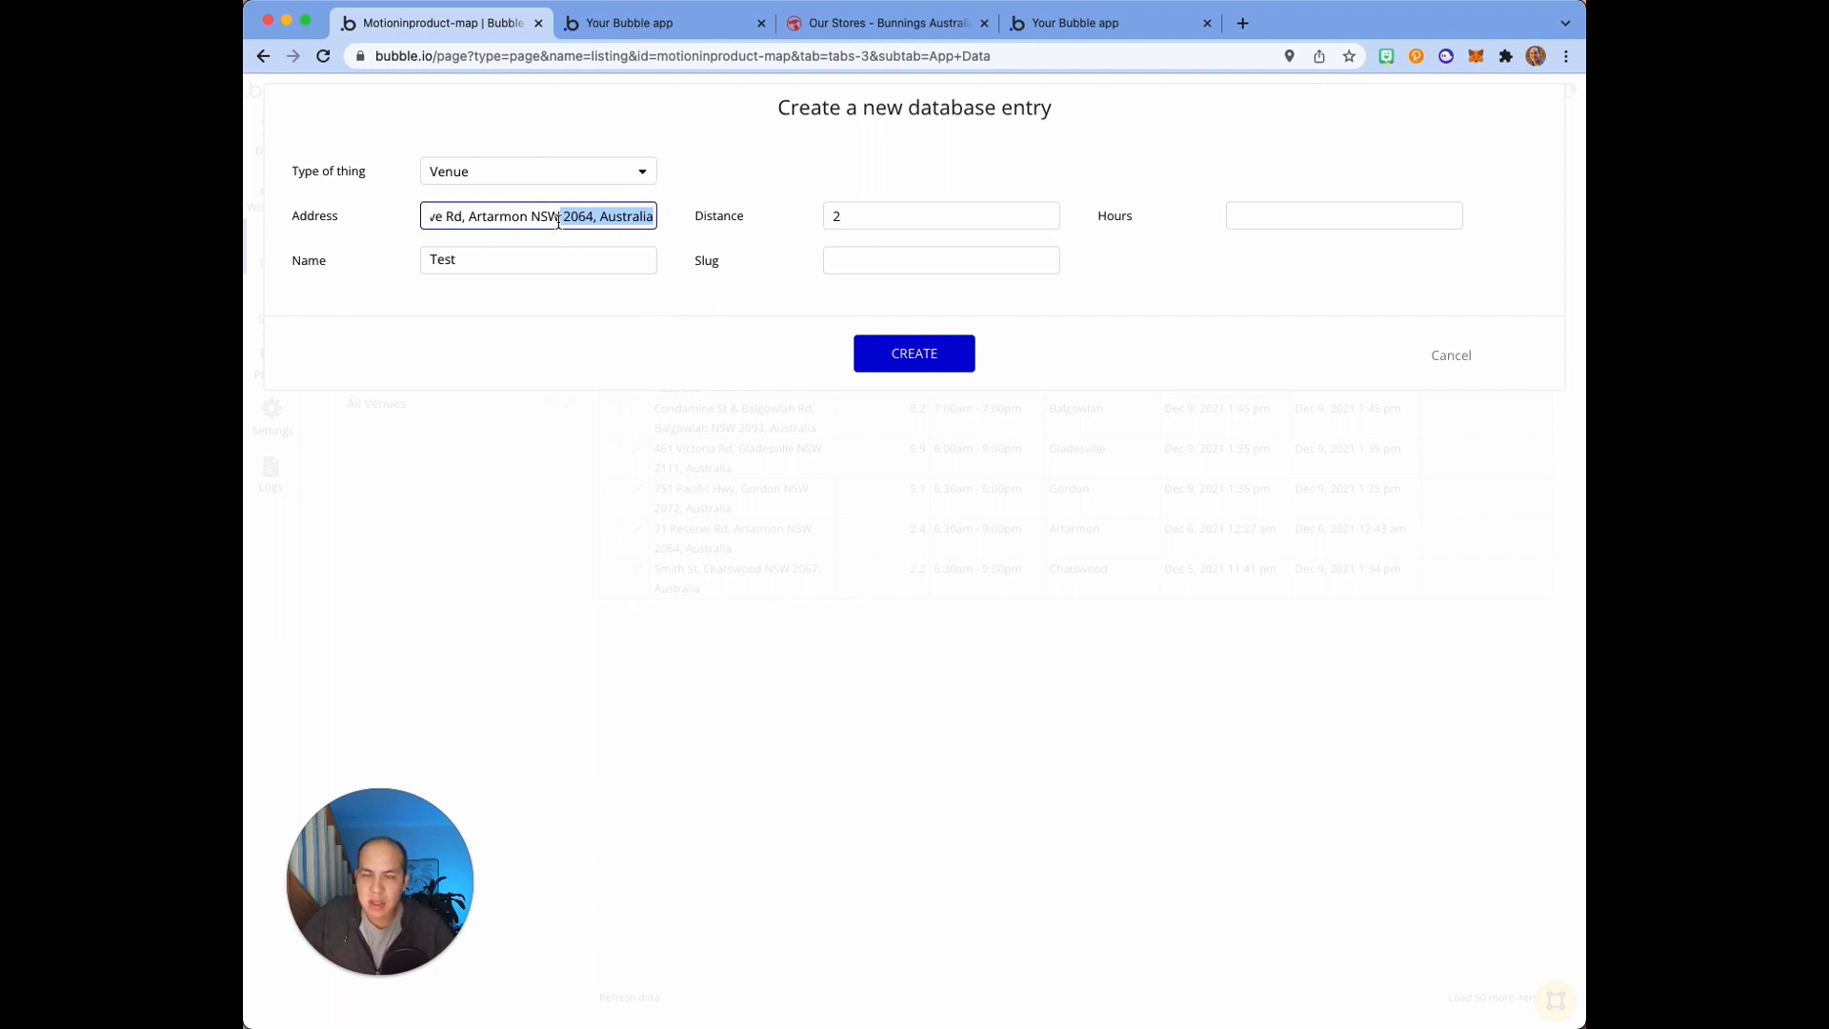
pyautogui.moveTo(1211, 288)
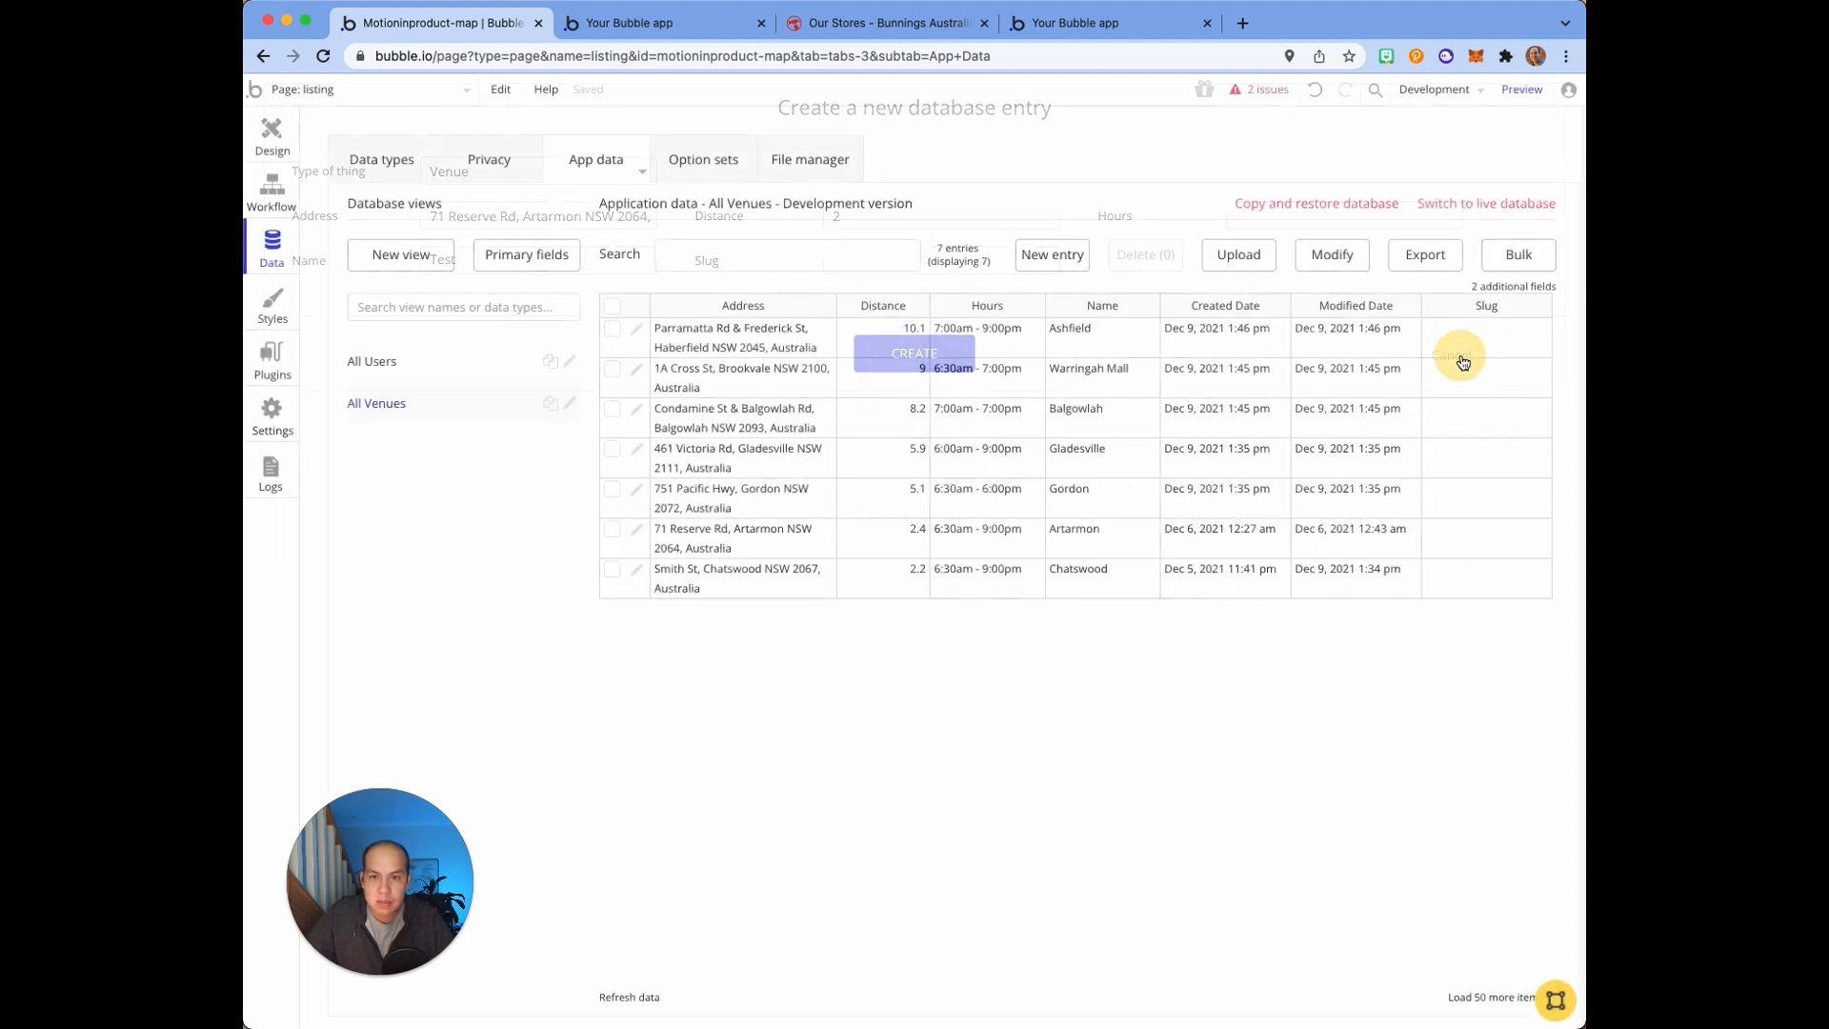
pyautogui.click(1462, 356)
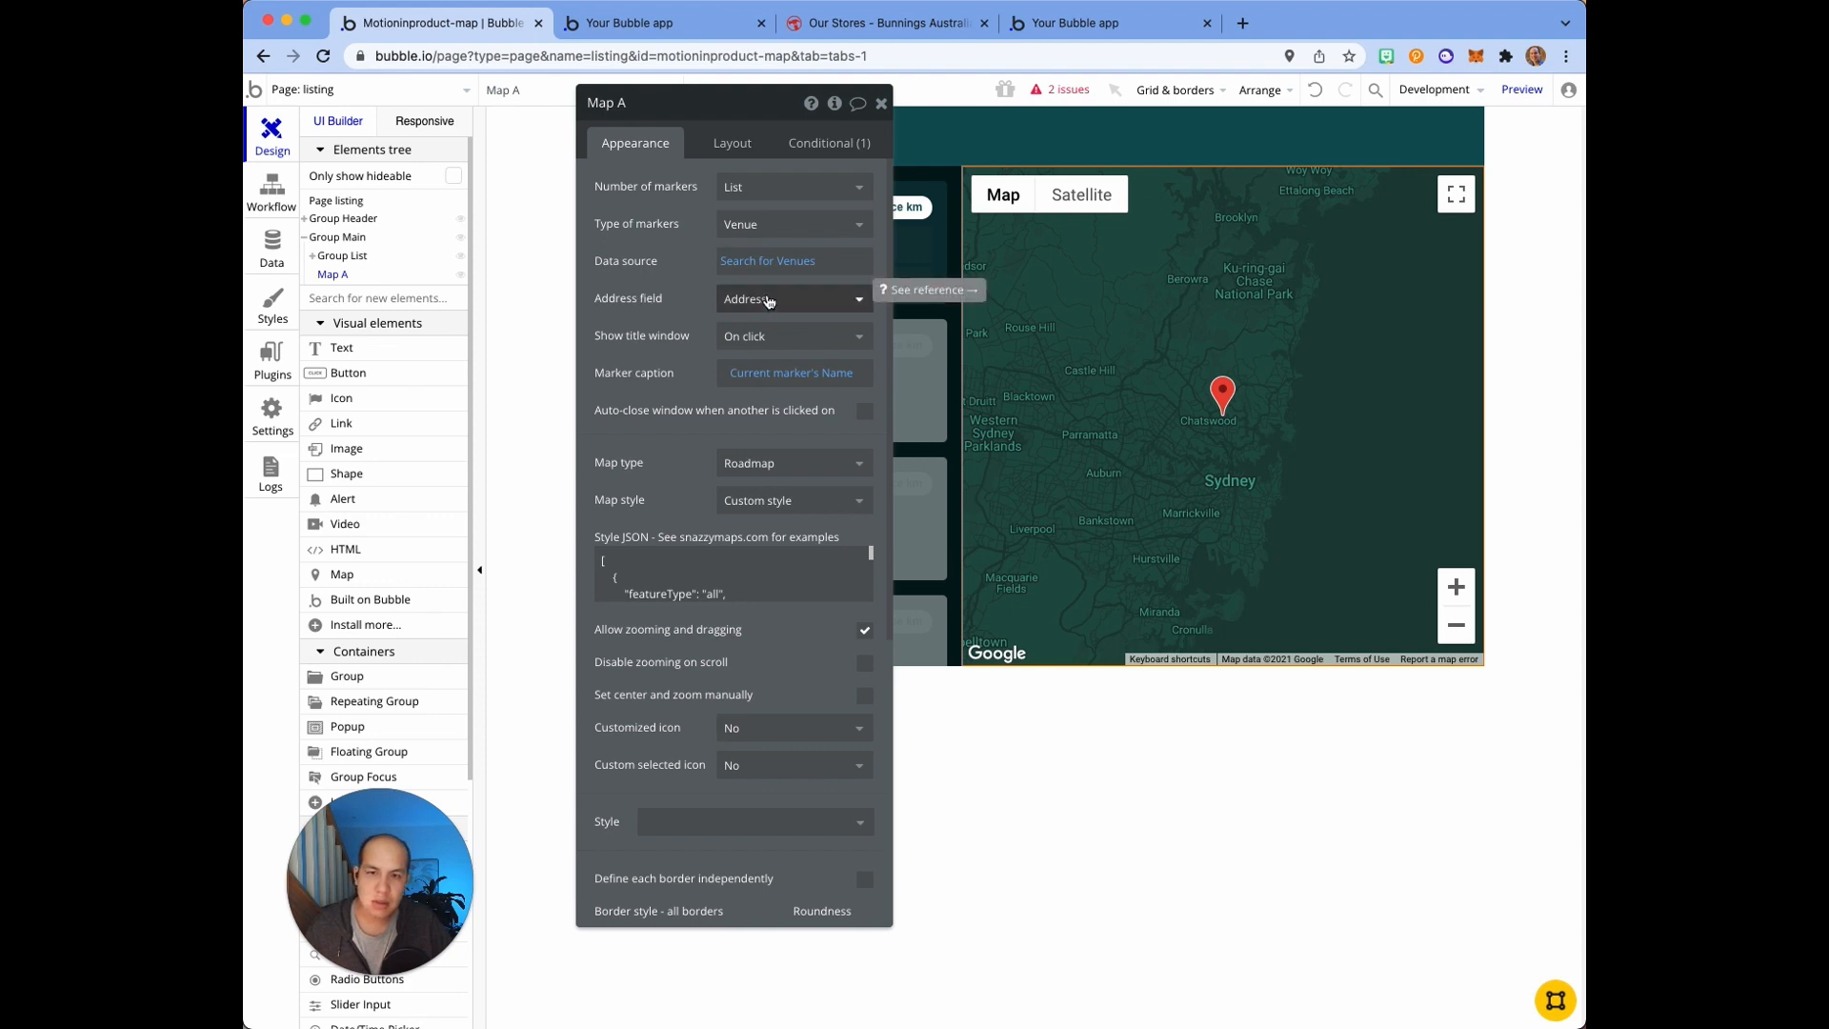
# Step: Confirm Map A's Address field is Address, close its settings, and show the page list
pyautogui.click(791, 298)
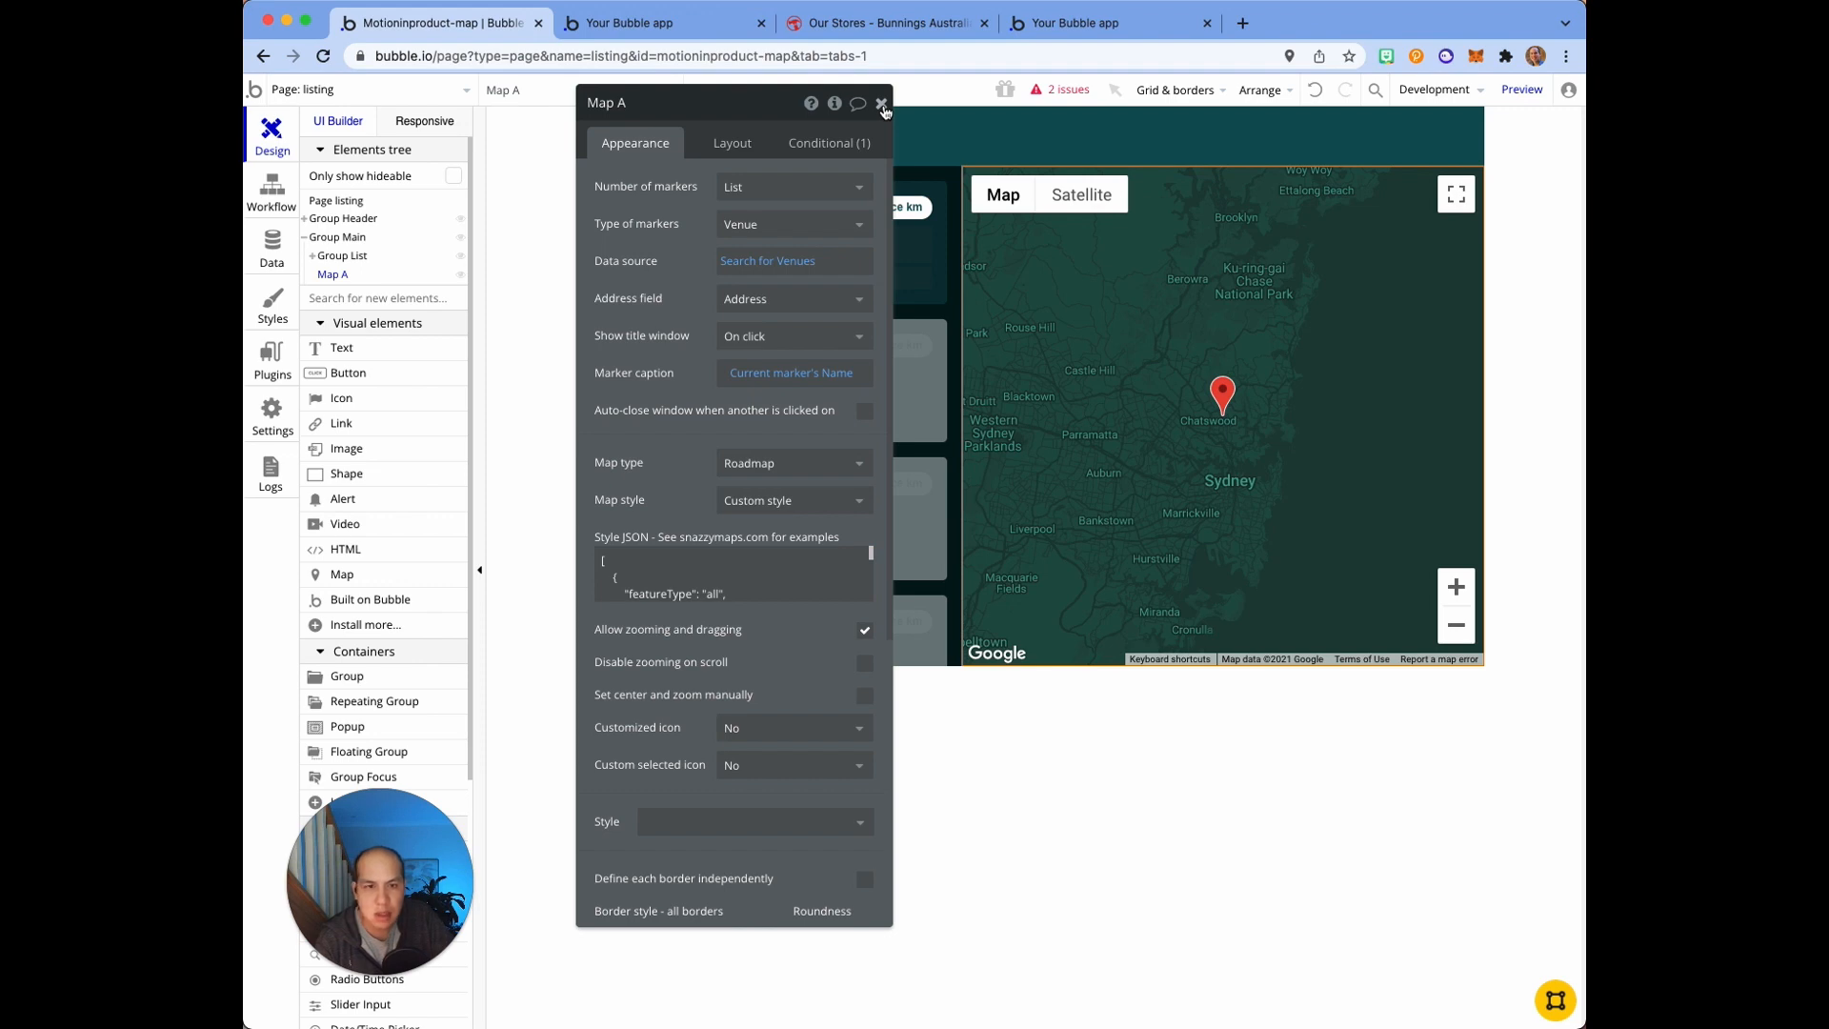
pyautogui.click(883, 104)
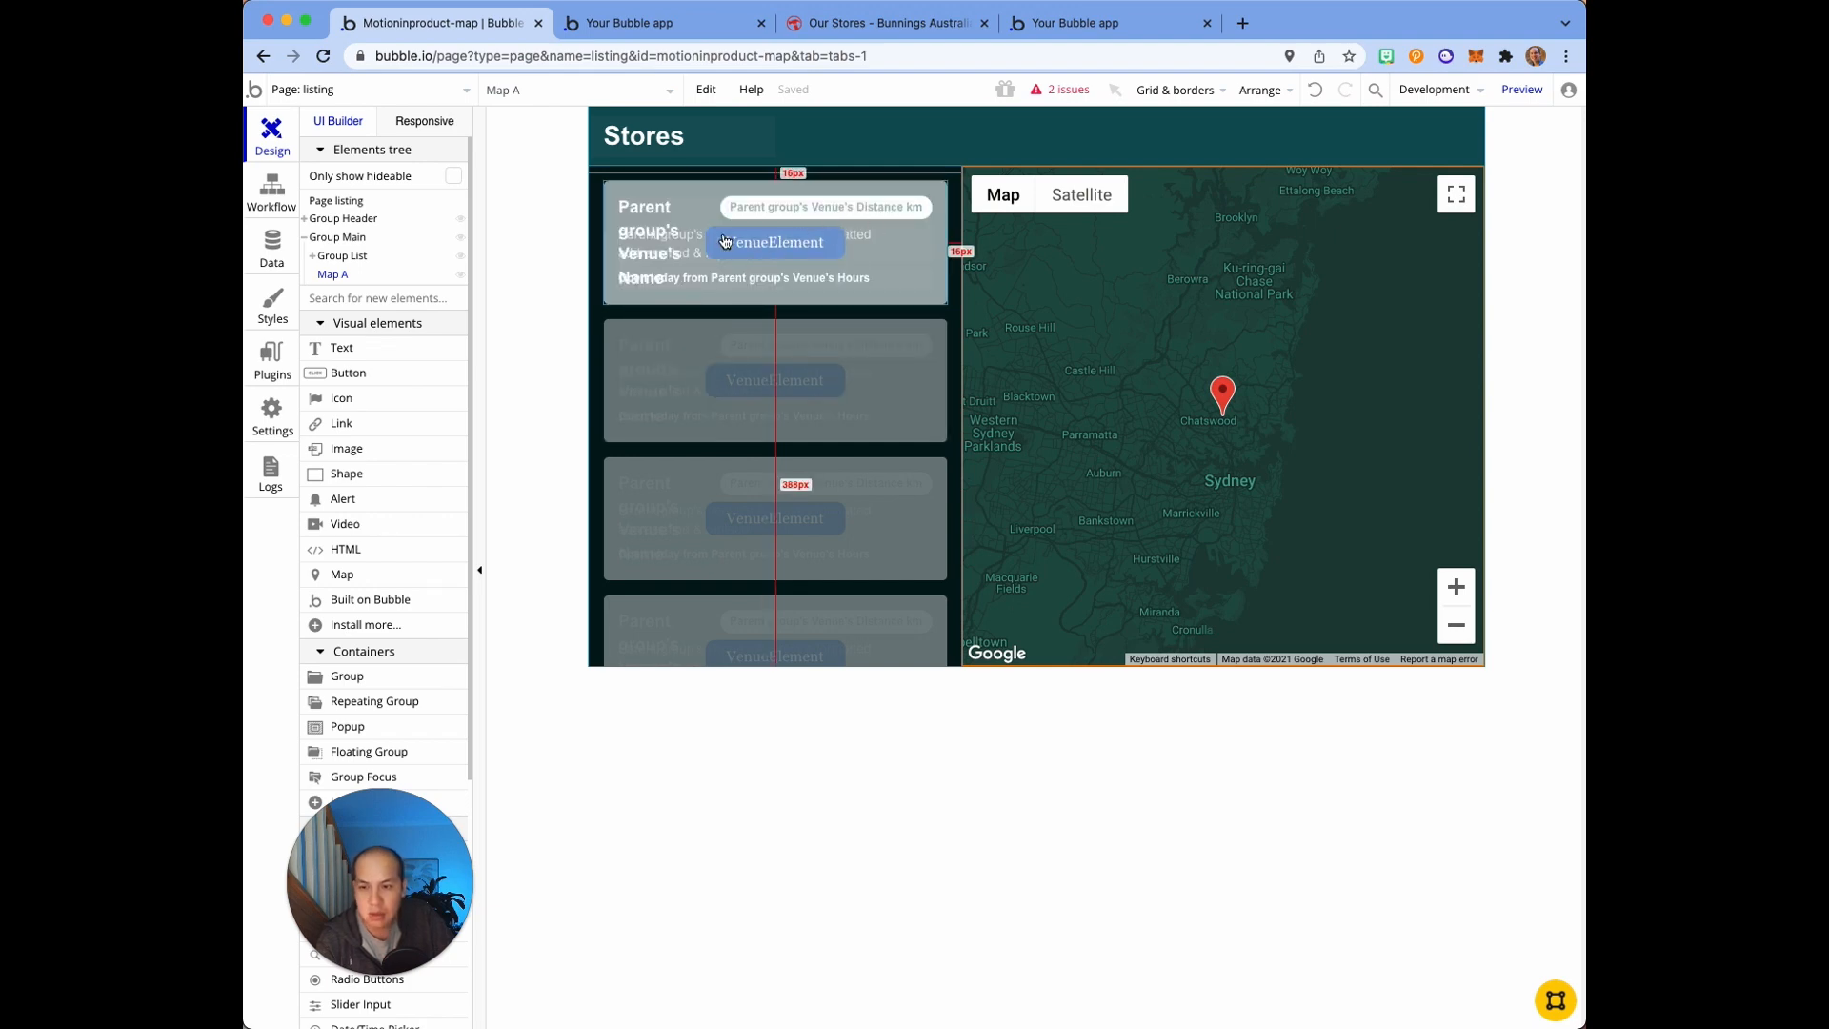
pyautogui.click(350, 89)
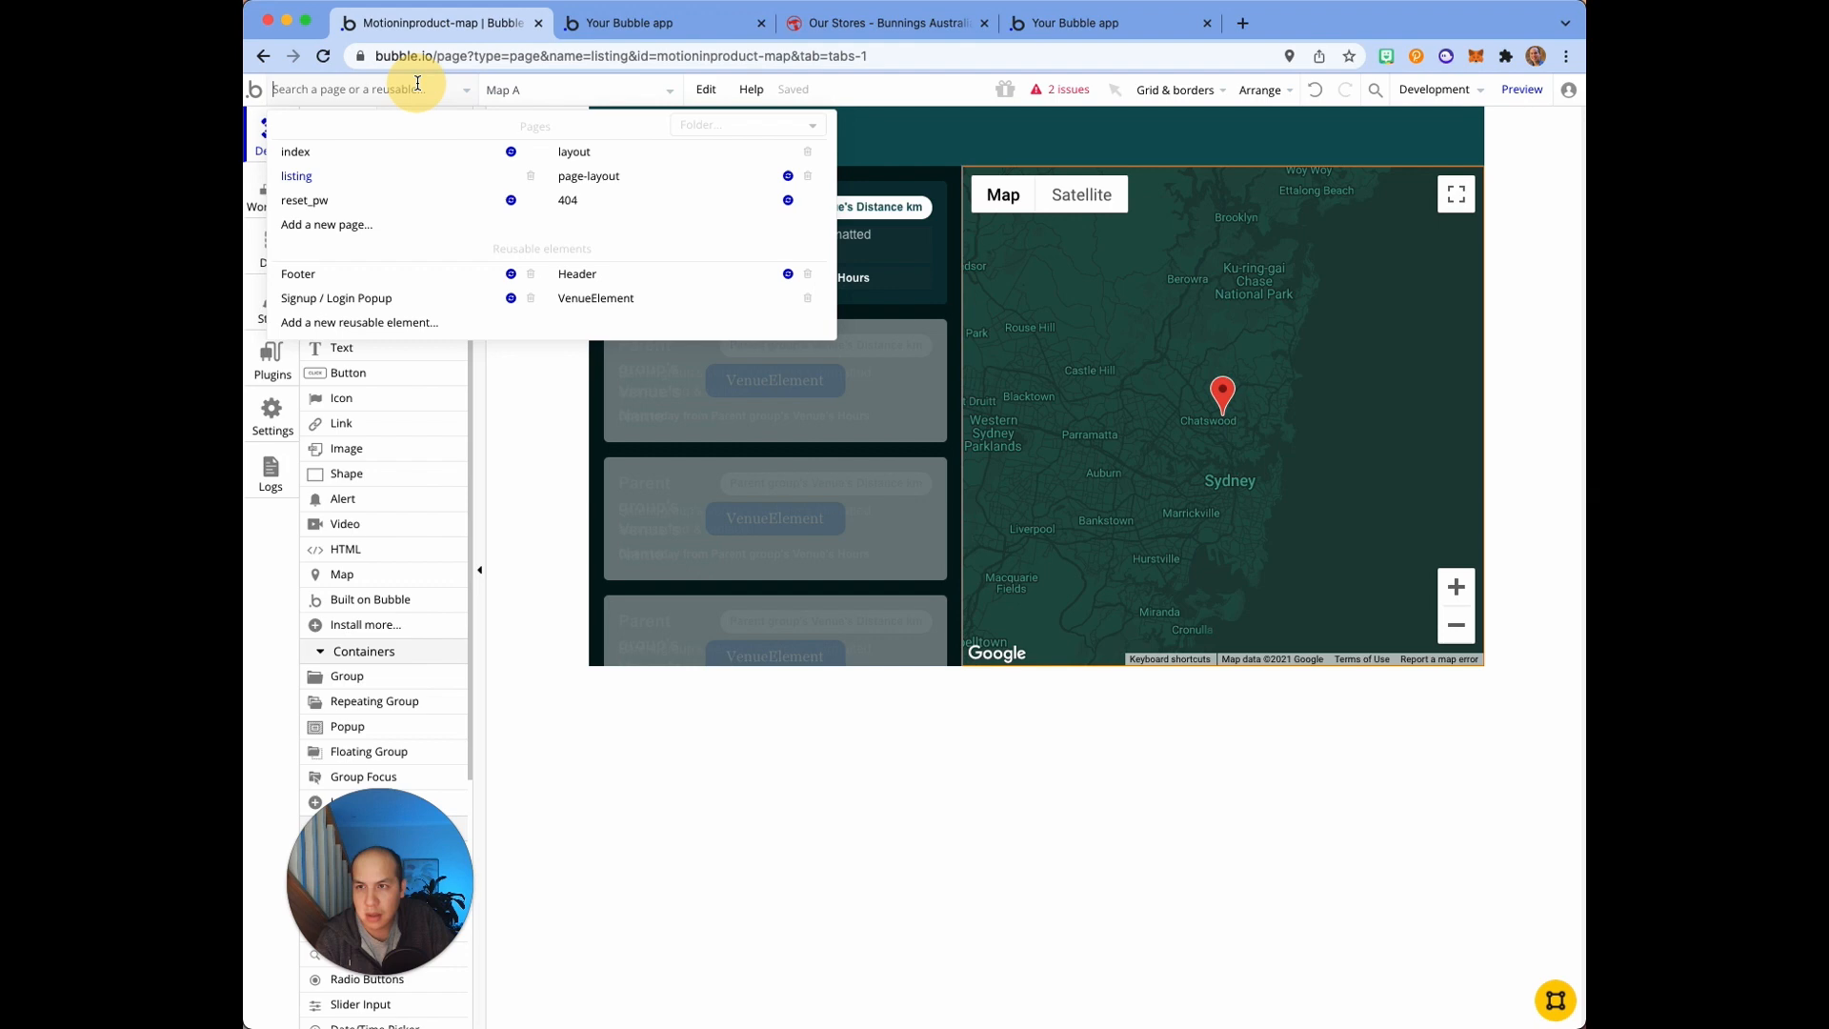
# Step: Open the VenueElement reusable card, then bring up the Figma store-card mockup
pyautogui.click(595, 297)
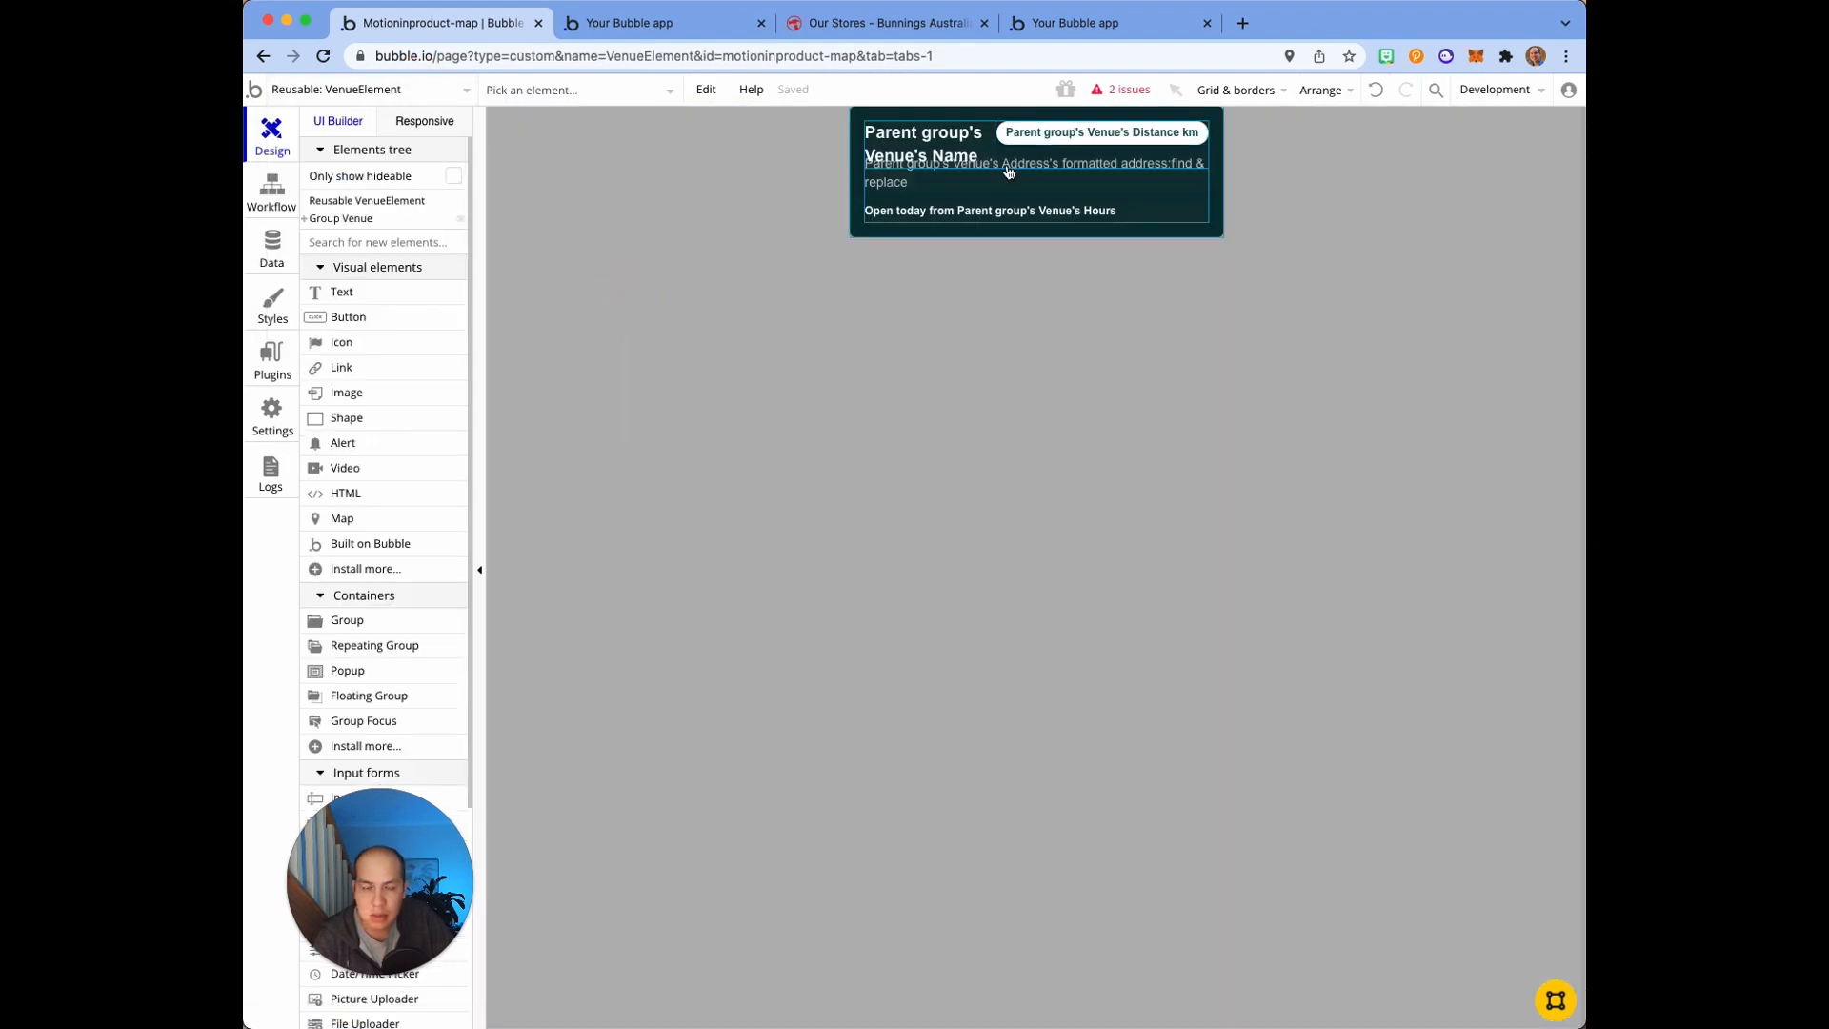
pyautogui.click(1306, 22)
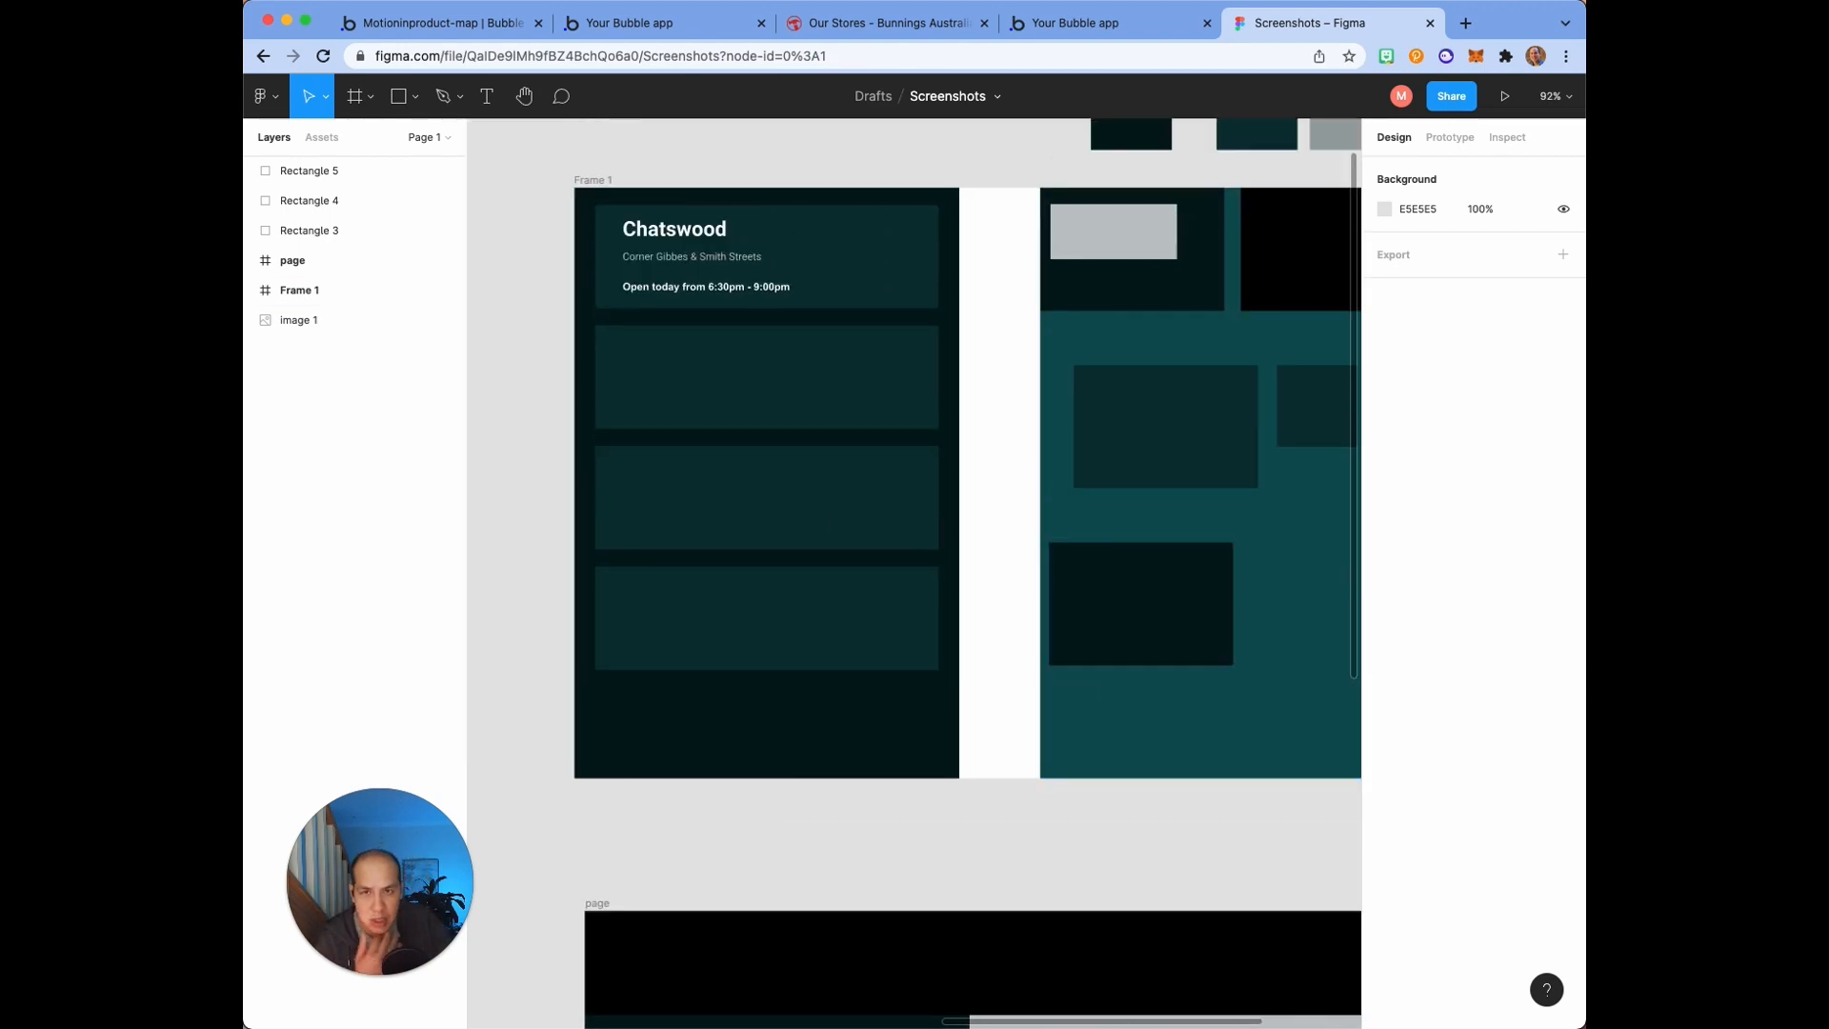
# Step: Compare with the Bunnings stores page and nudge the dark rectangle right in the mockup
pyautogui.click(883, 22)
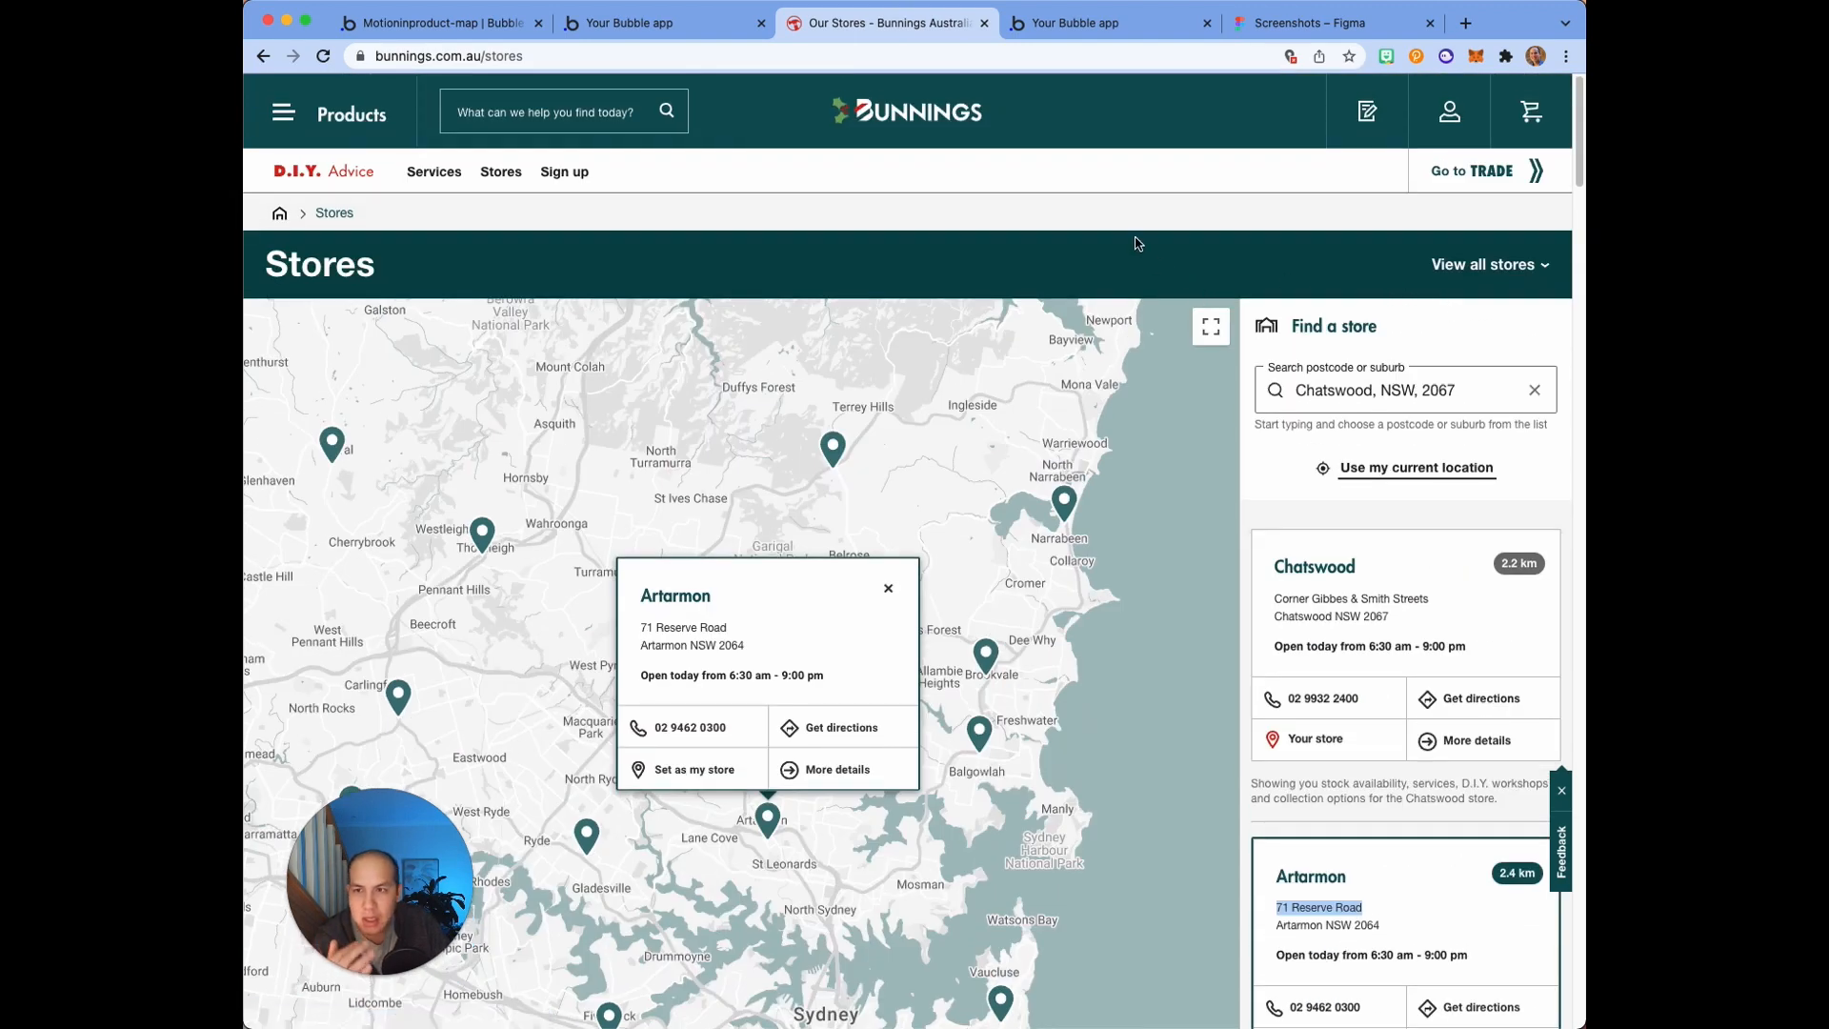
pyautogui.click(1299, 22)
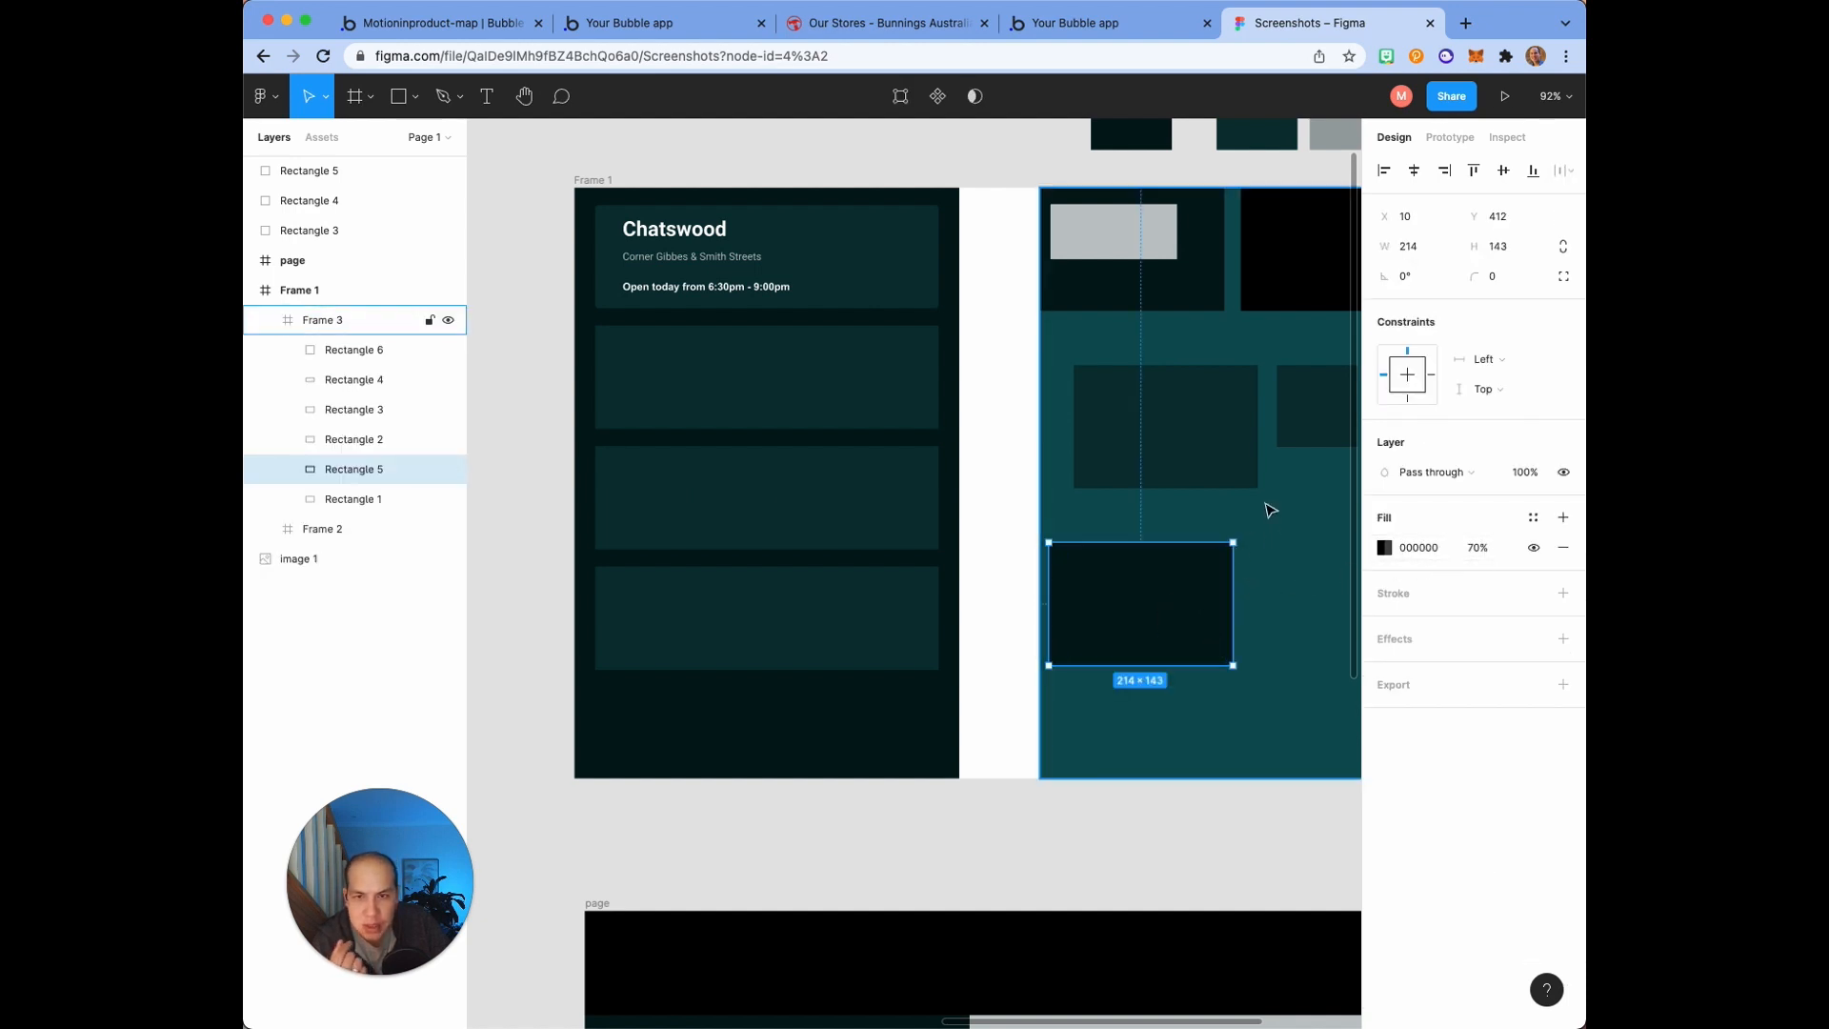
pyautogui.moveTo(1141, 601); pyautogui.dragTo(1210, 584)
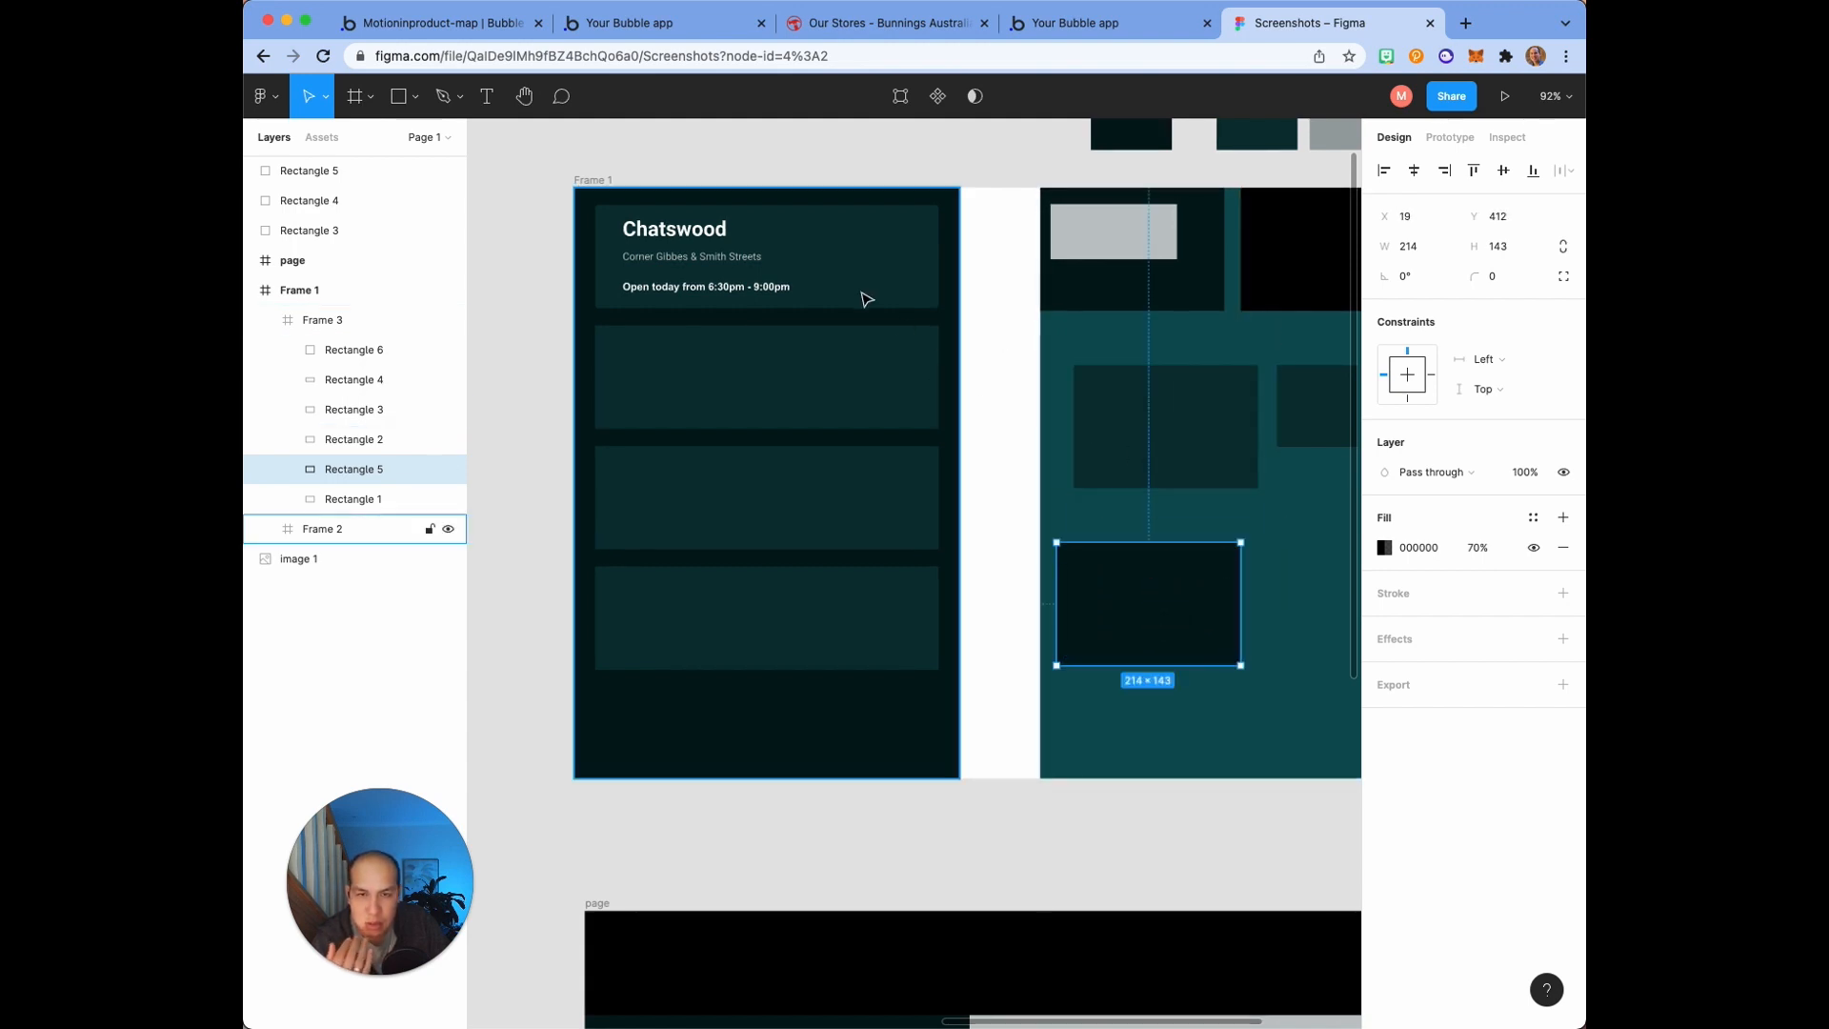
pyautogui.moveTo(925, 251)
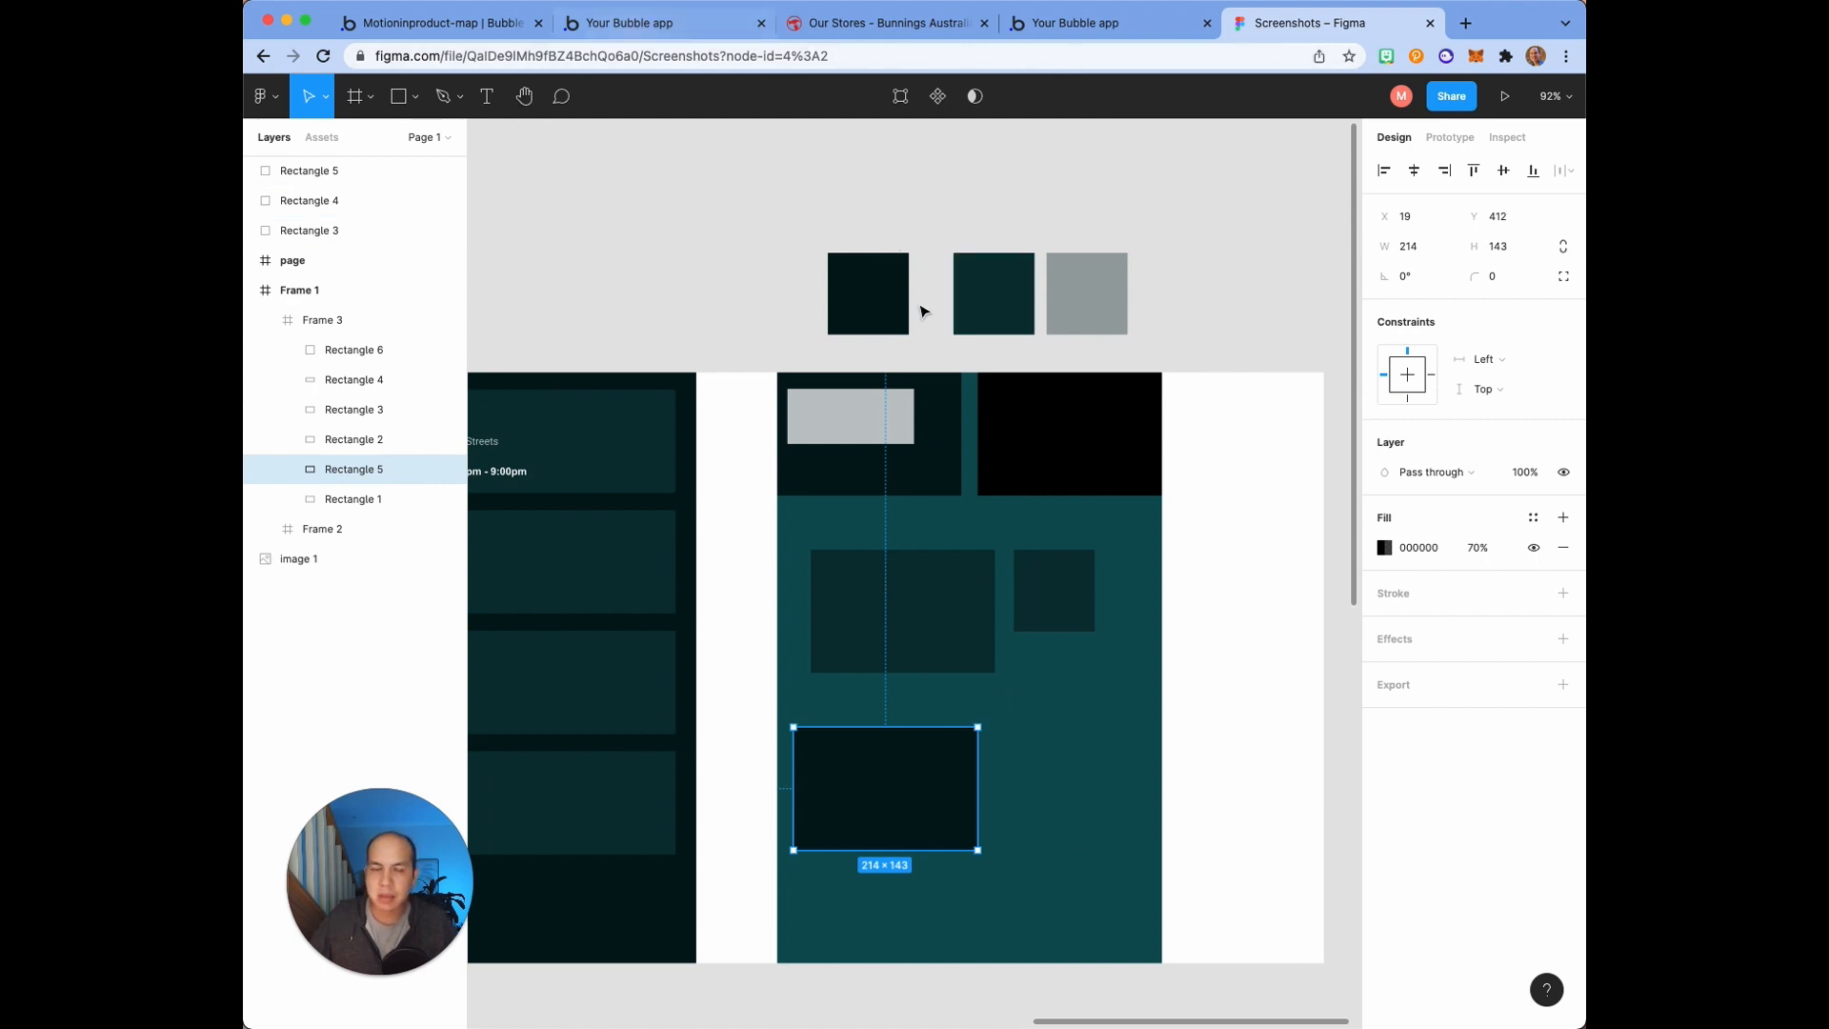
# Step: Select the map-side frame's dark rectangle and open the new swatch's fill colour settings
pyautogui.click(992, 292)
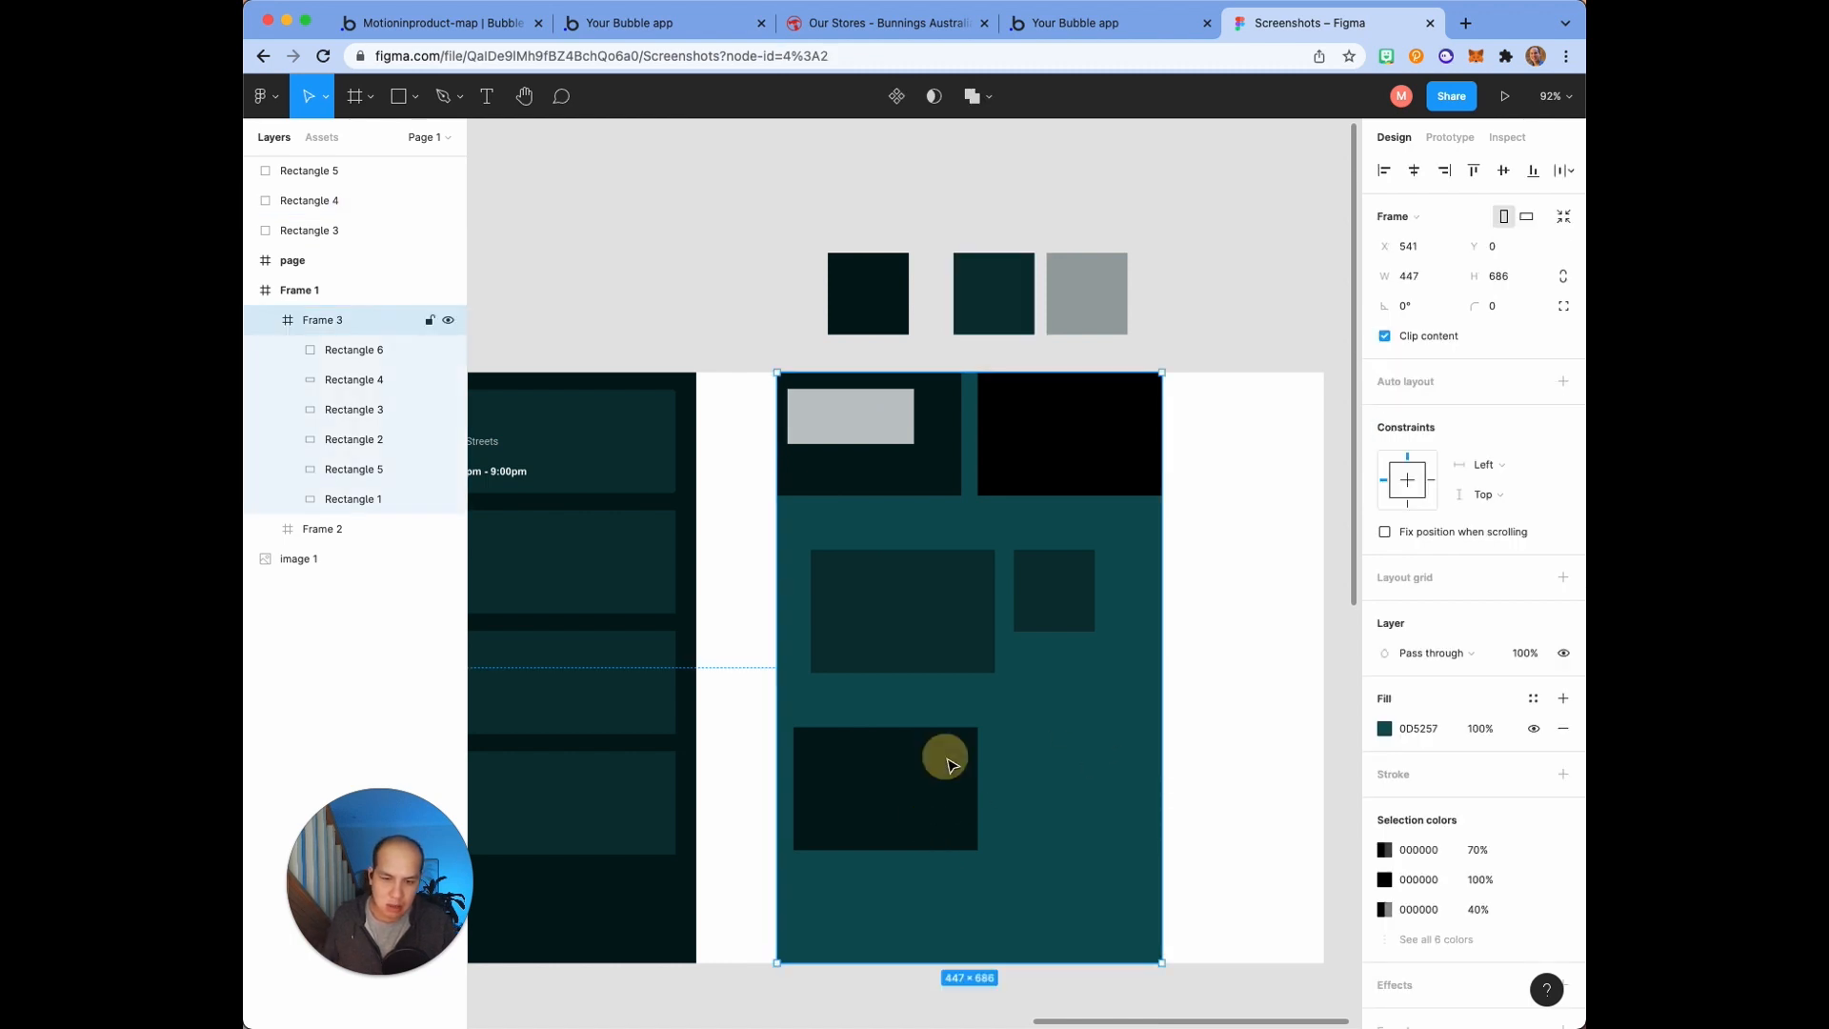
pyautogui.click(884, 788)
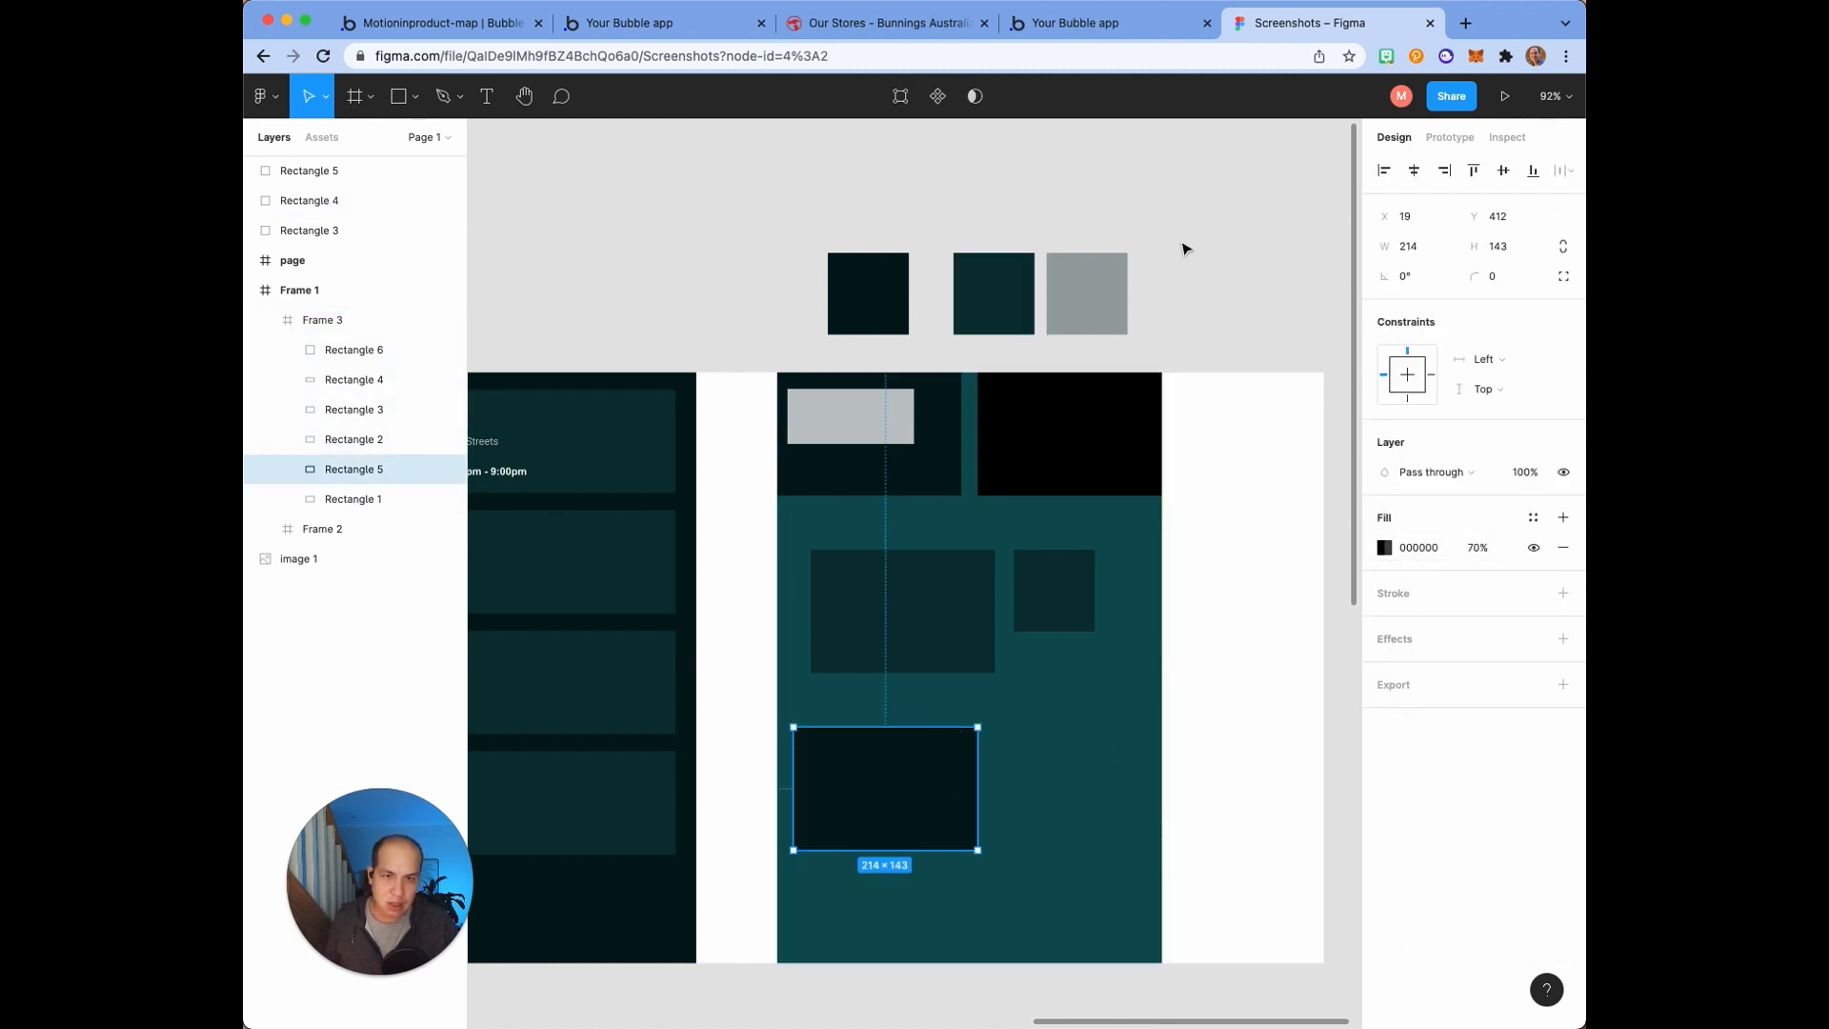
pyautogui.click(1085, 293)
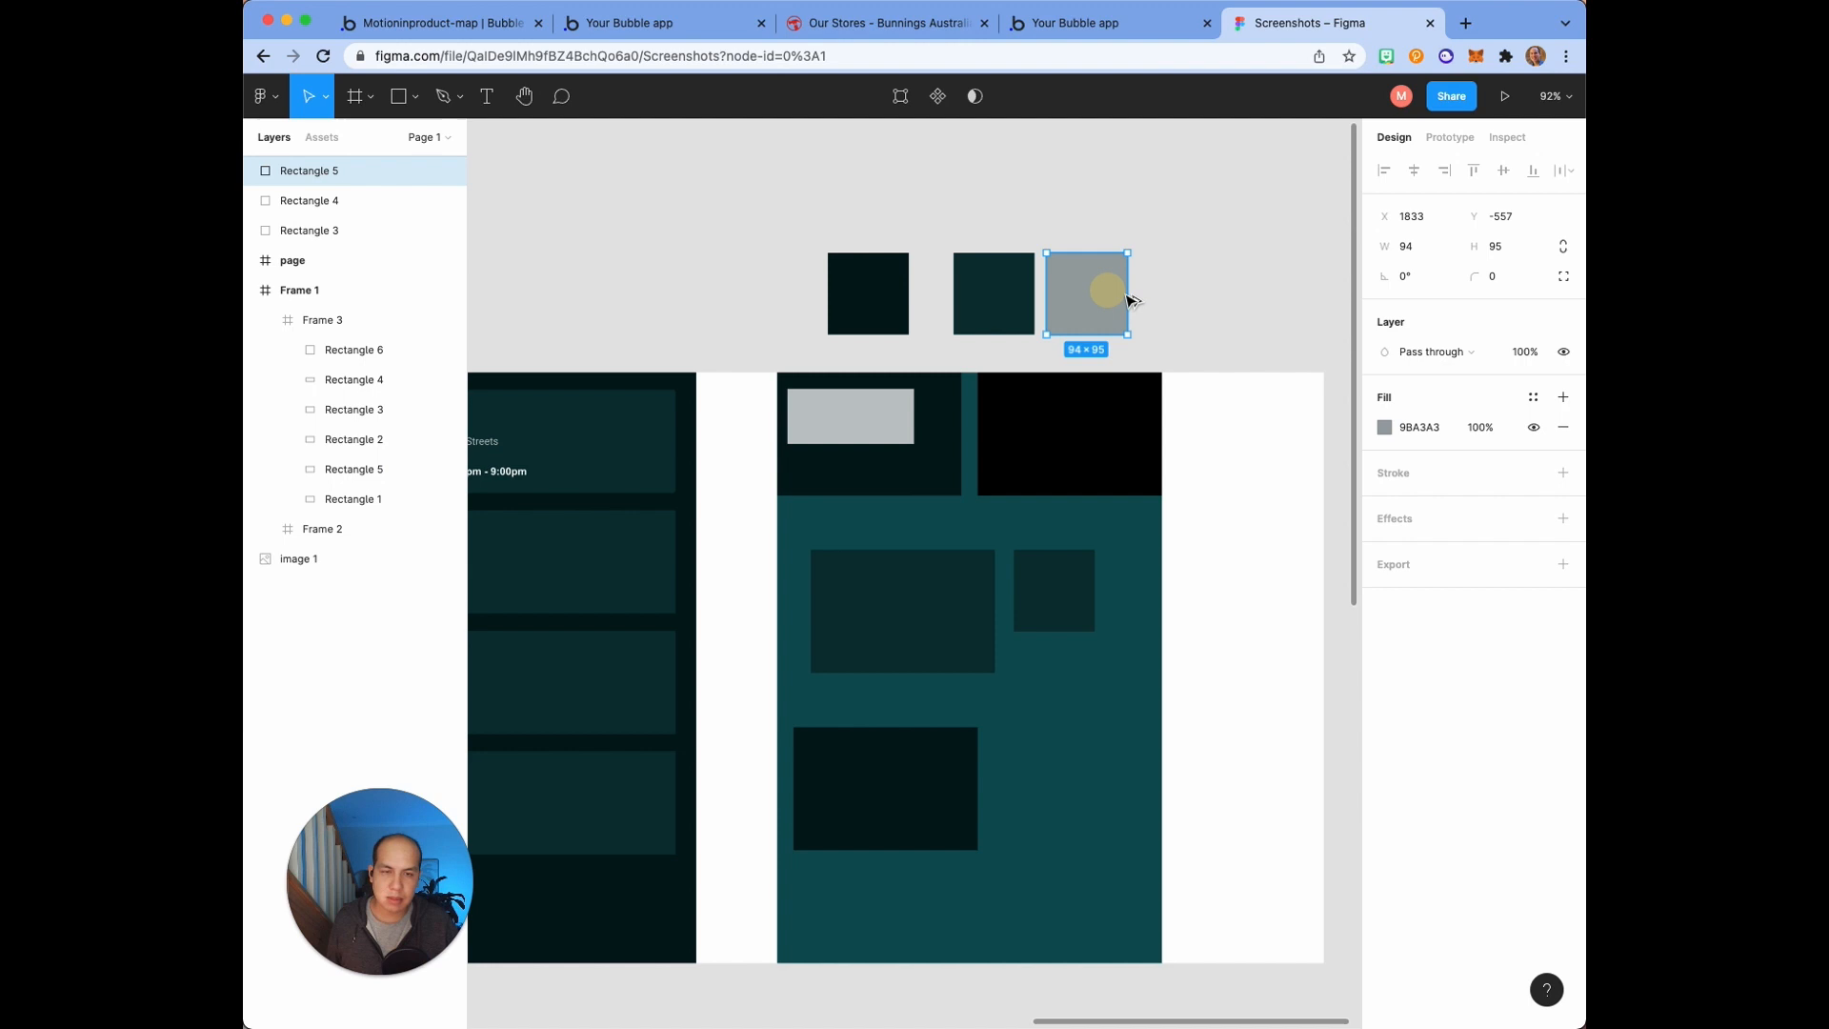
pyautogui.click(1384, 426)
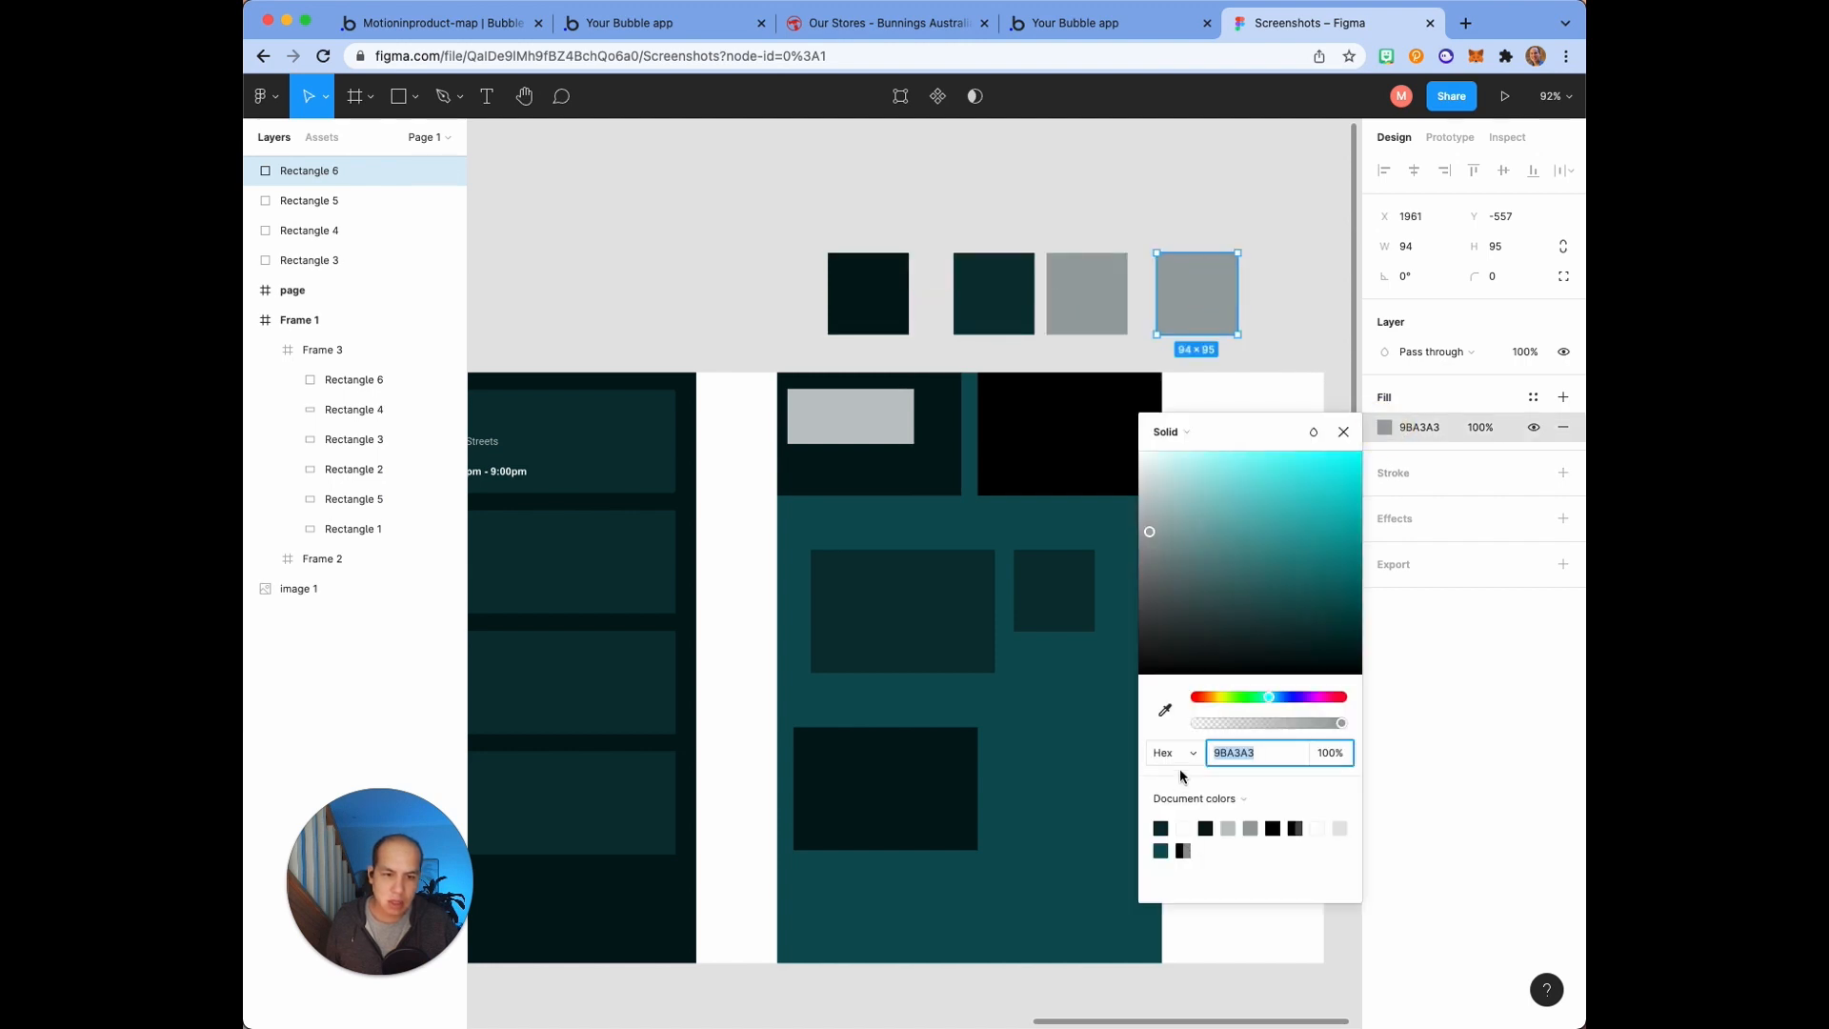
pyautogui.click(1162, 711)
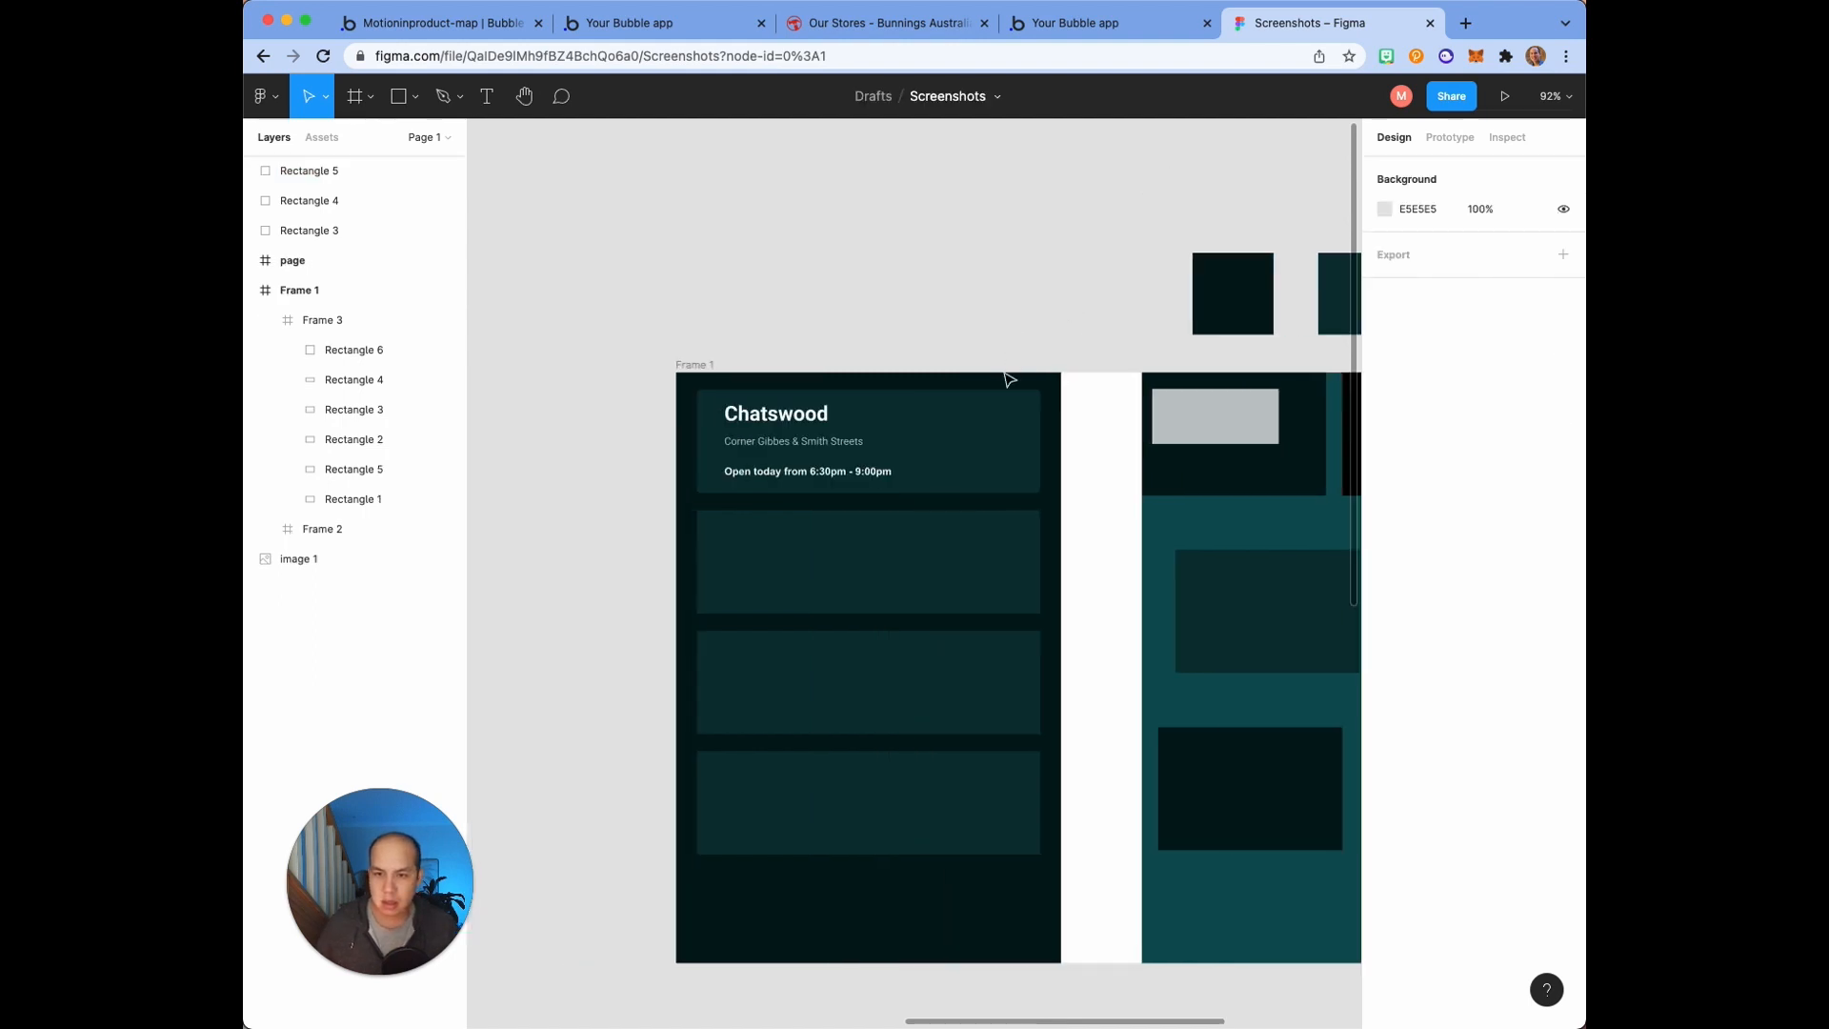
# Step: Select the Chatswood card background and compare it with the Bunnings stores page
pyautogui.click(776, 412)
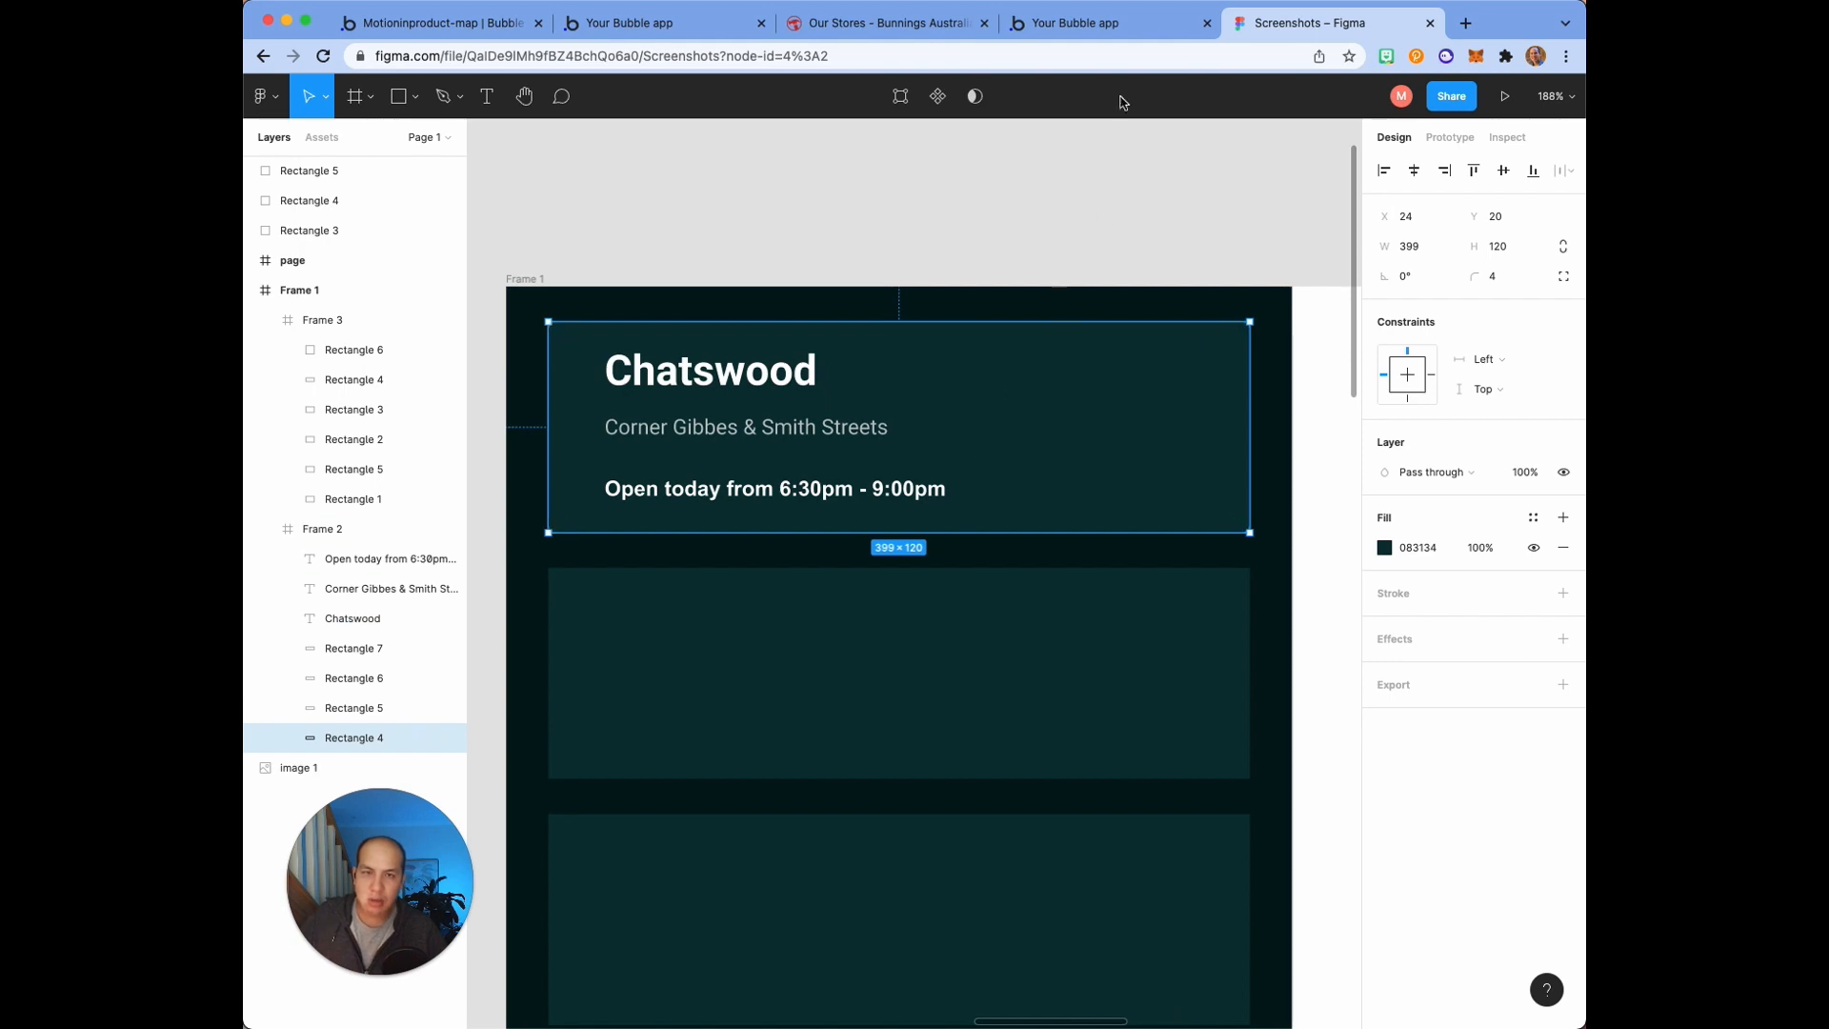
pyautogui.click(885, 22)
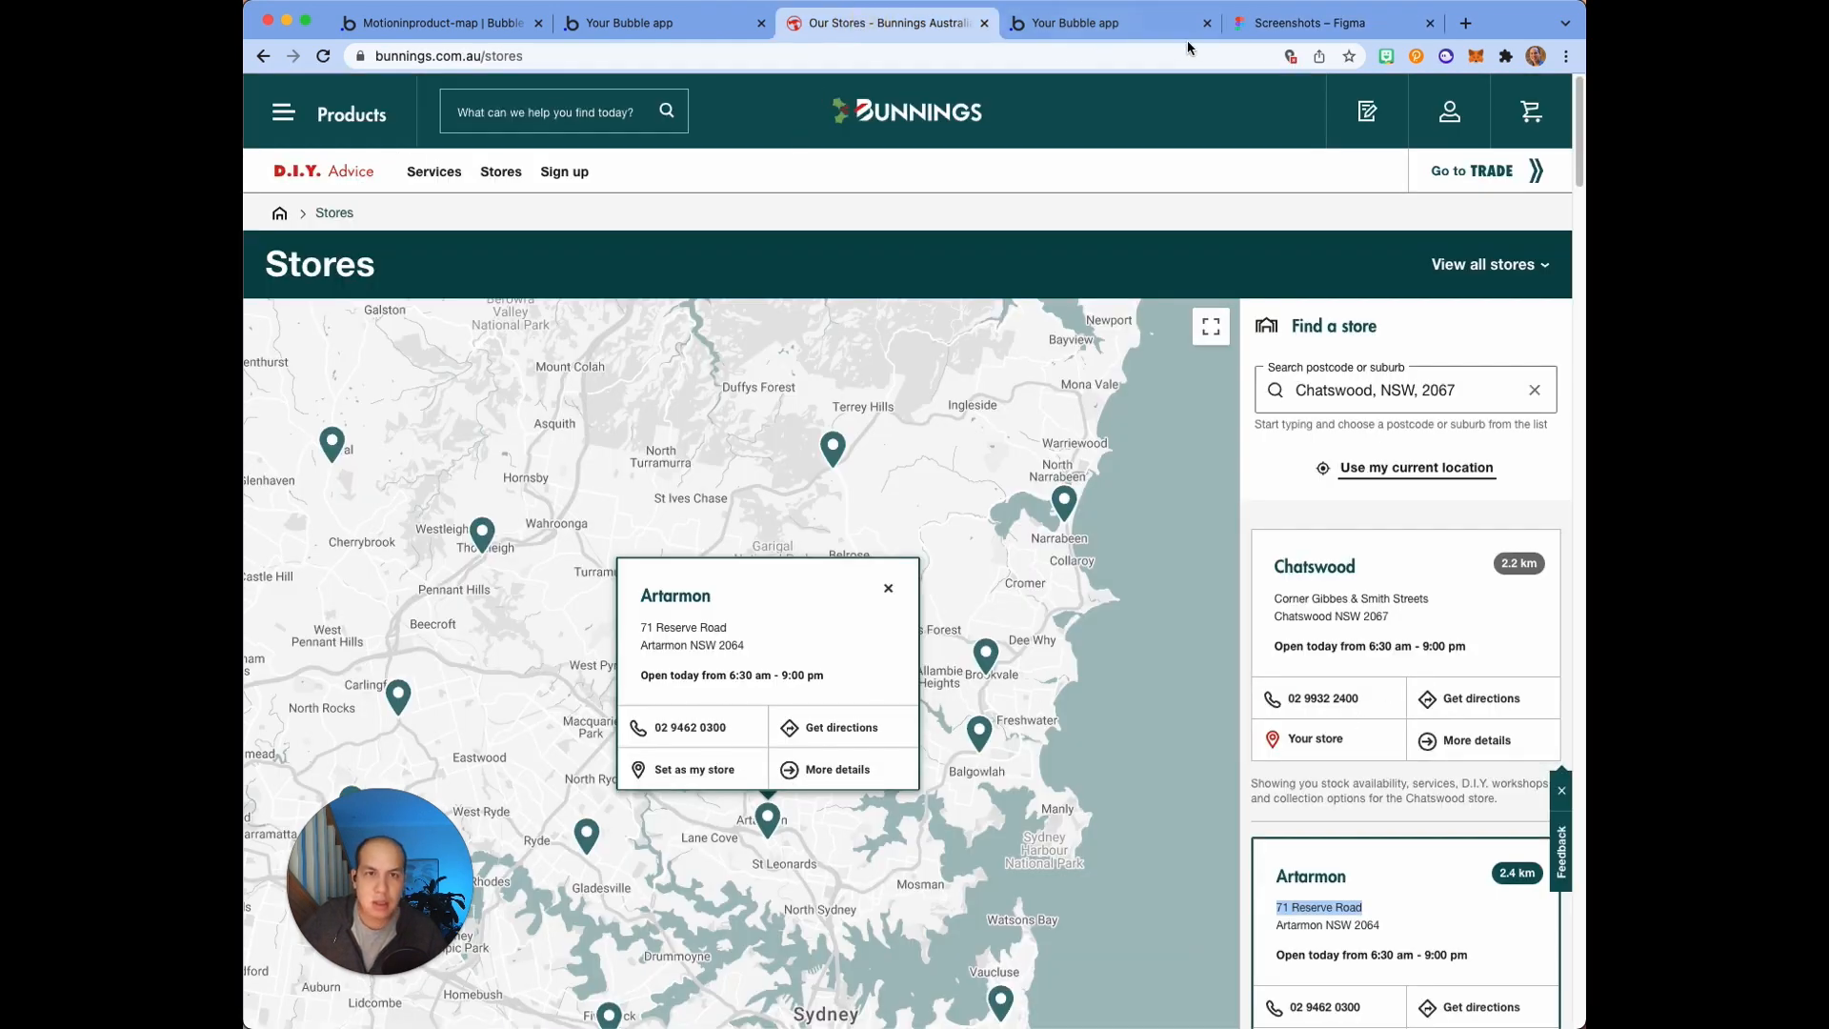
pyautogui.click(1298, 22)
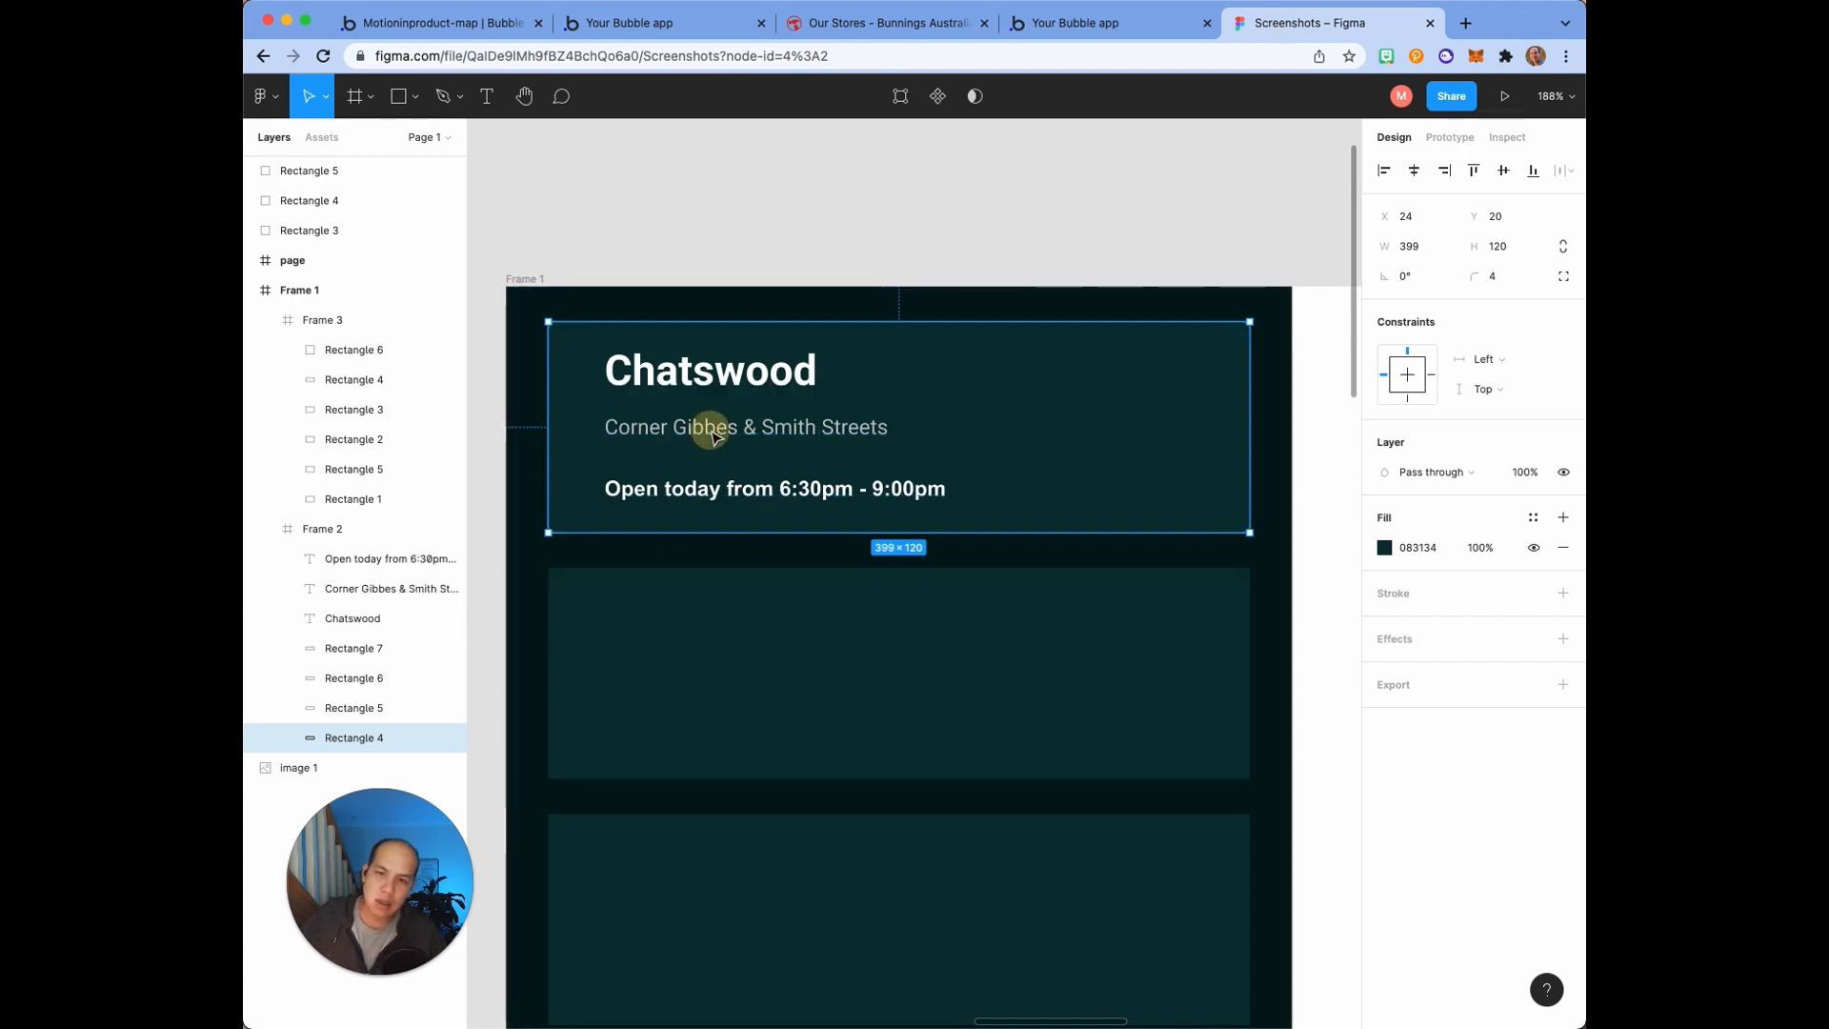
# Step: Run Stark on the grey address text, confirming 10.46:1 contrast passing AA and AAA
pyautogui.click(745, 426)
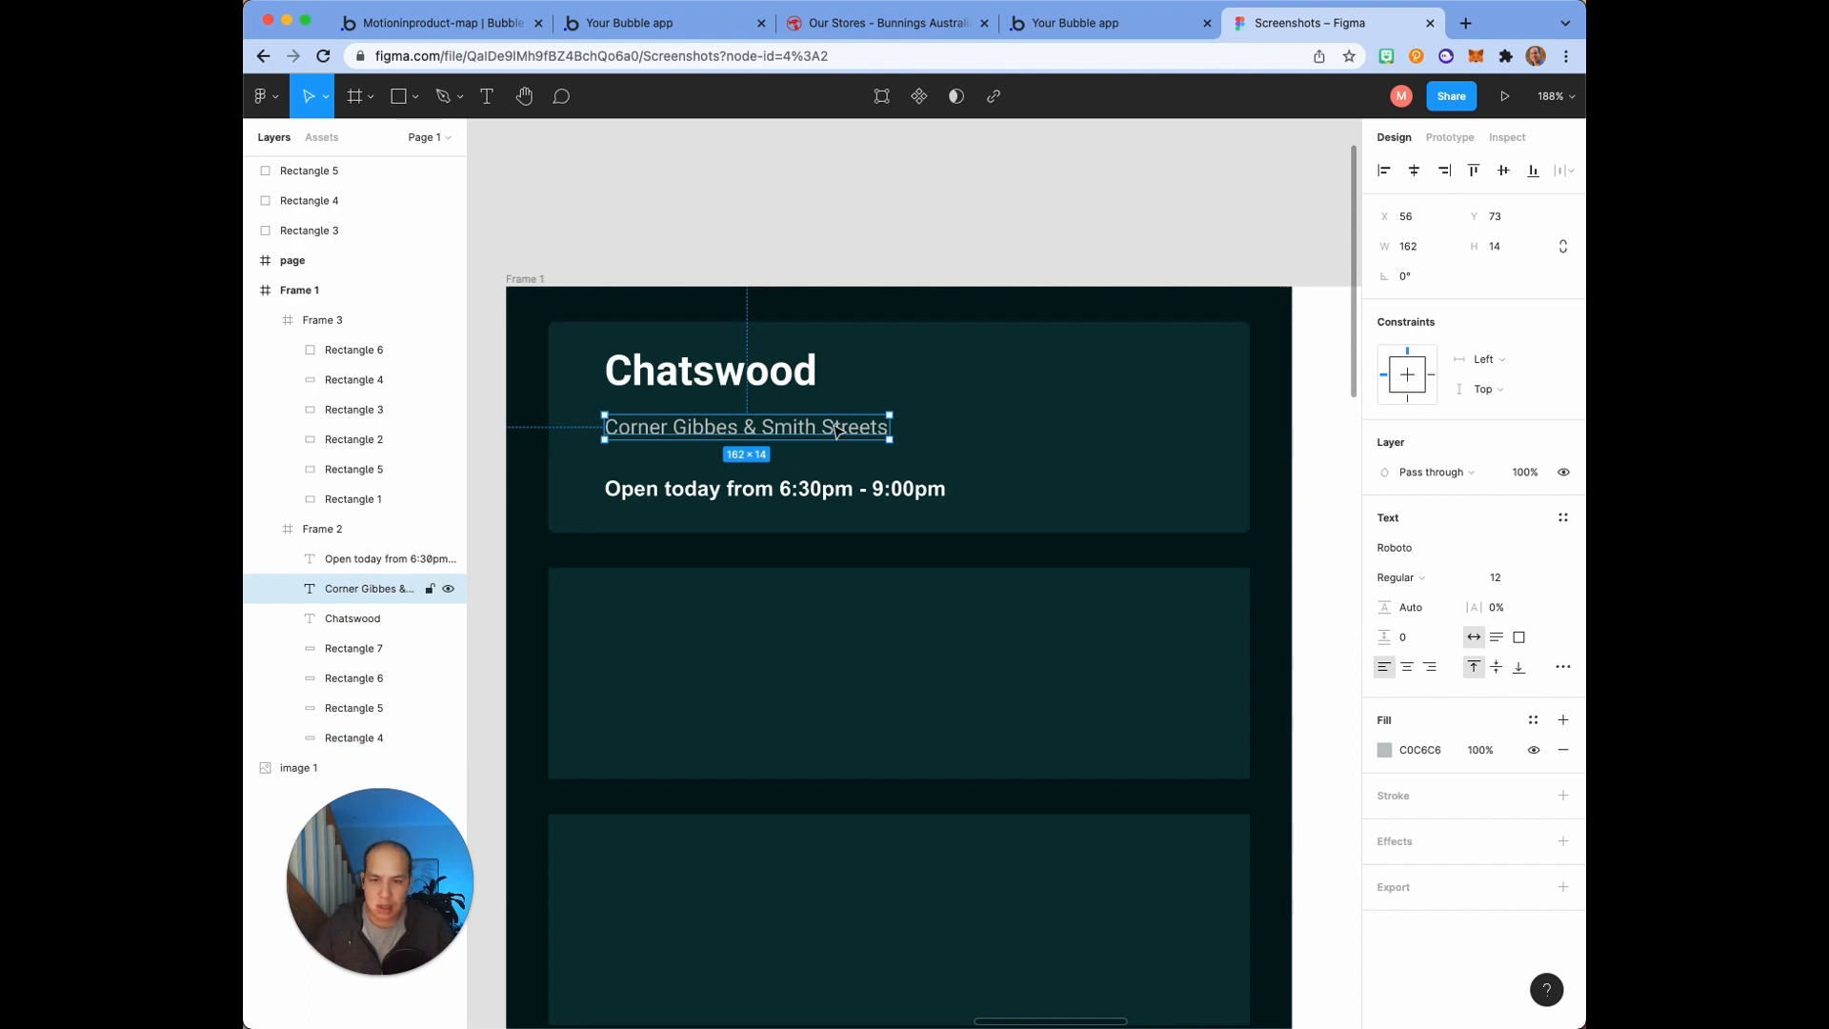
pyautogui.rightClick(747, 426)
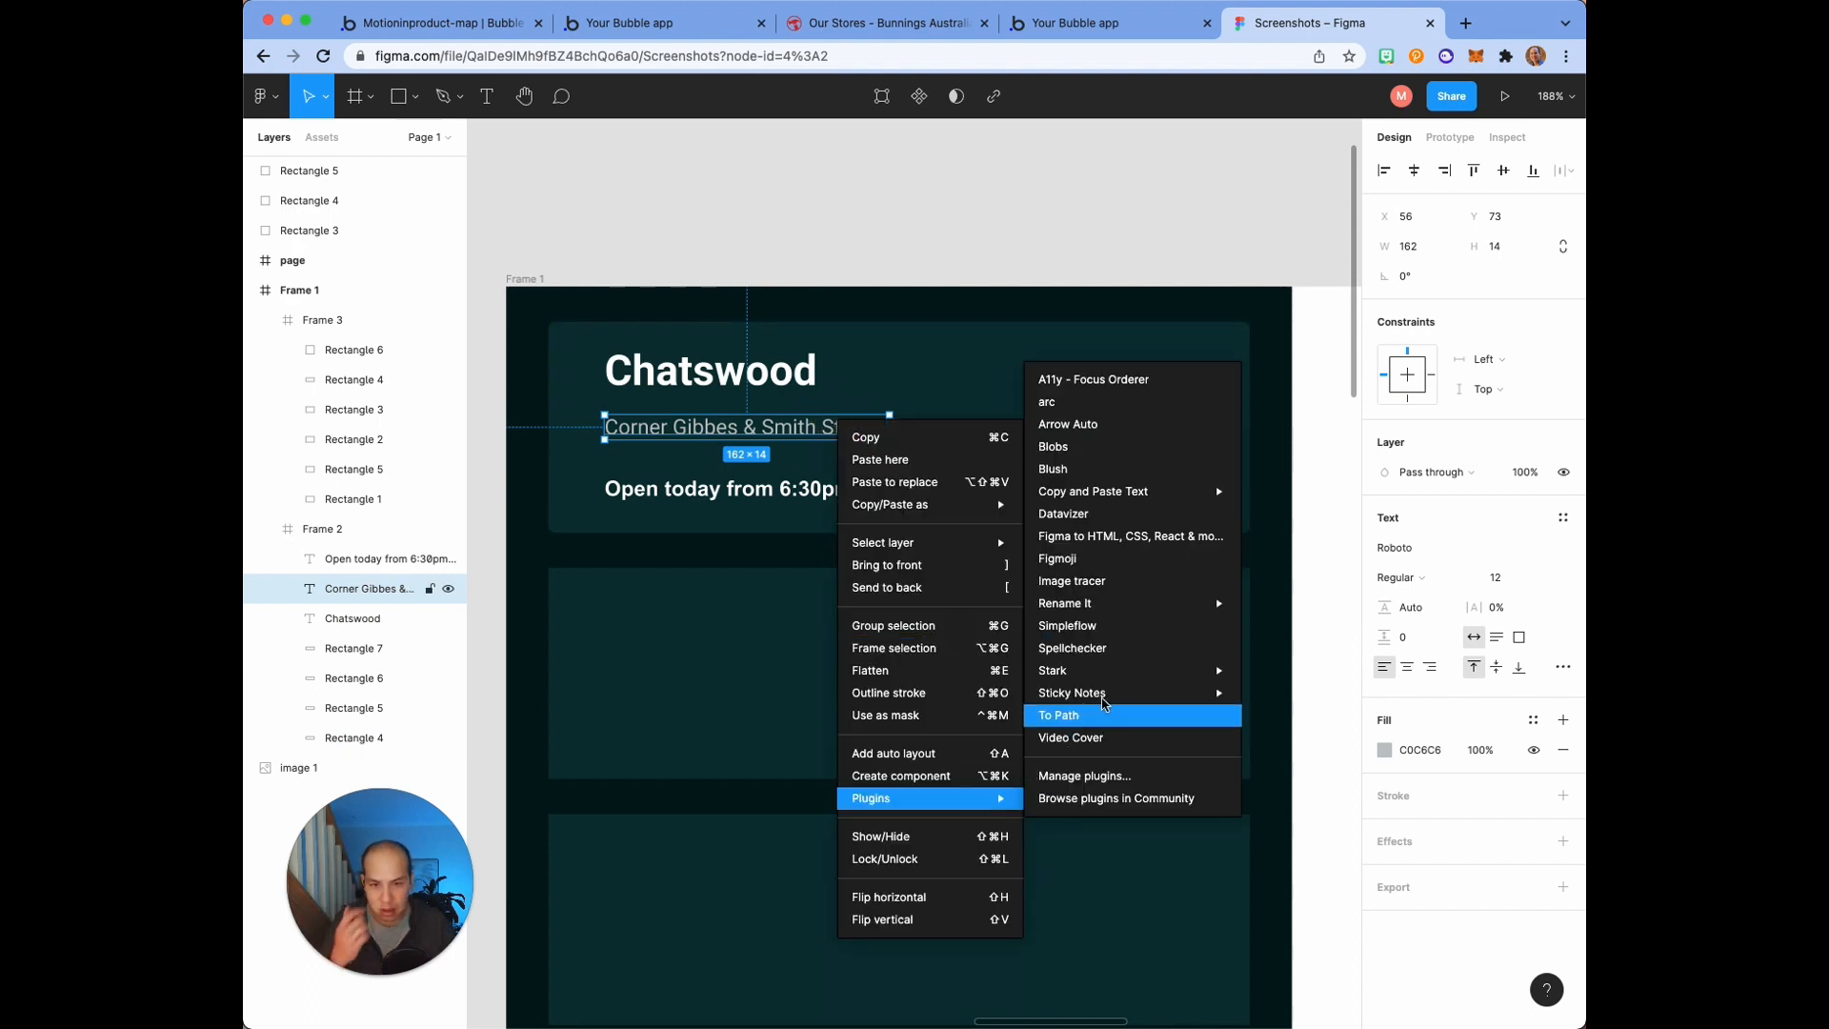
pyautogui.click(1311, 695)
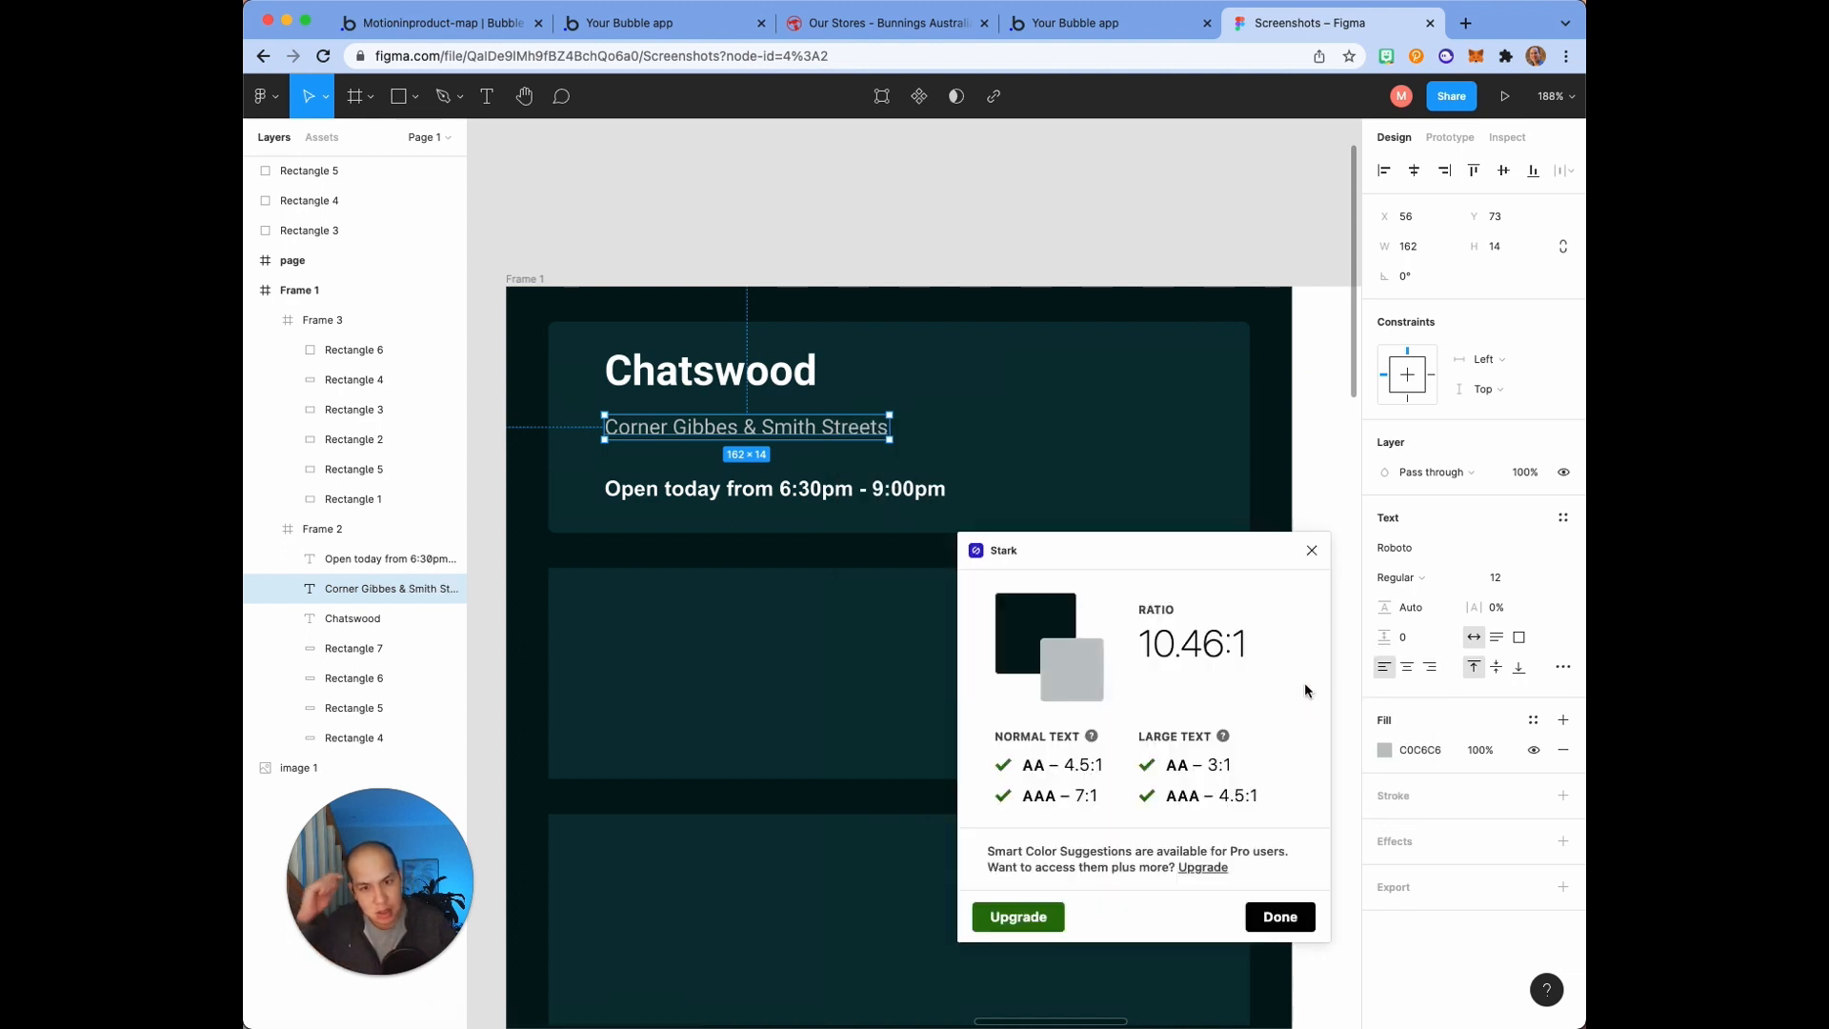
pyautogui.moveTo(1109, 665)
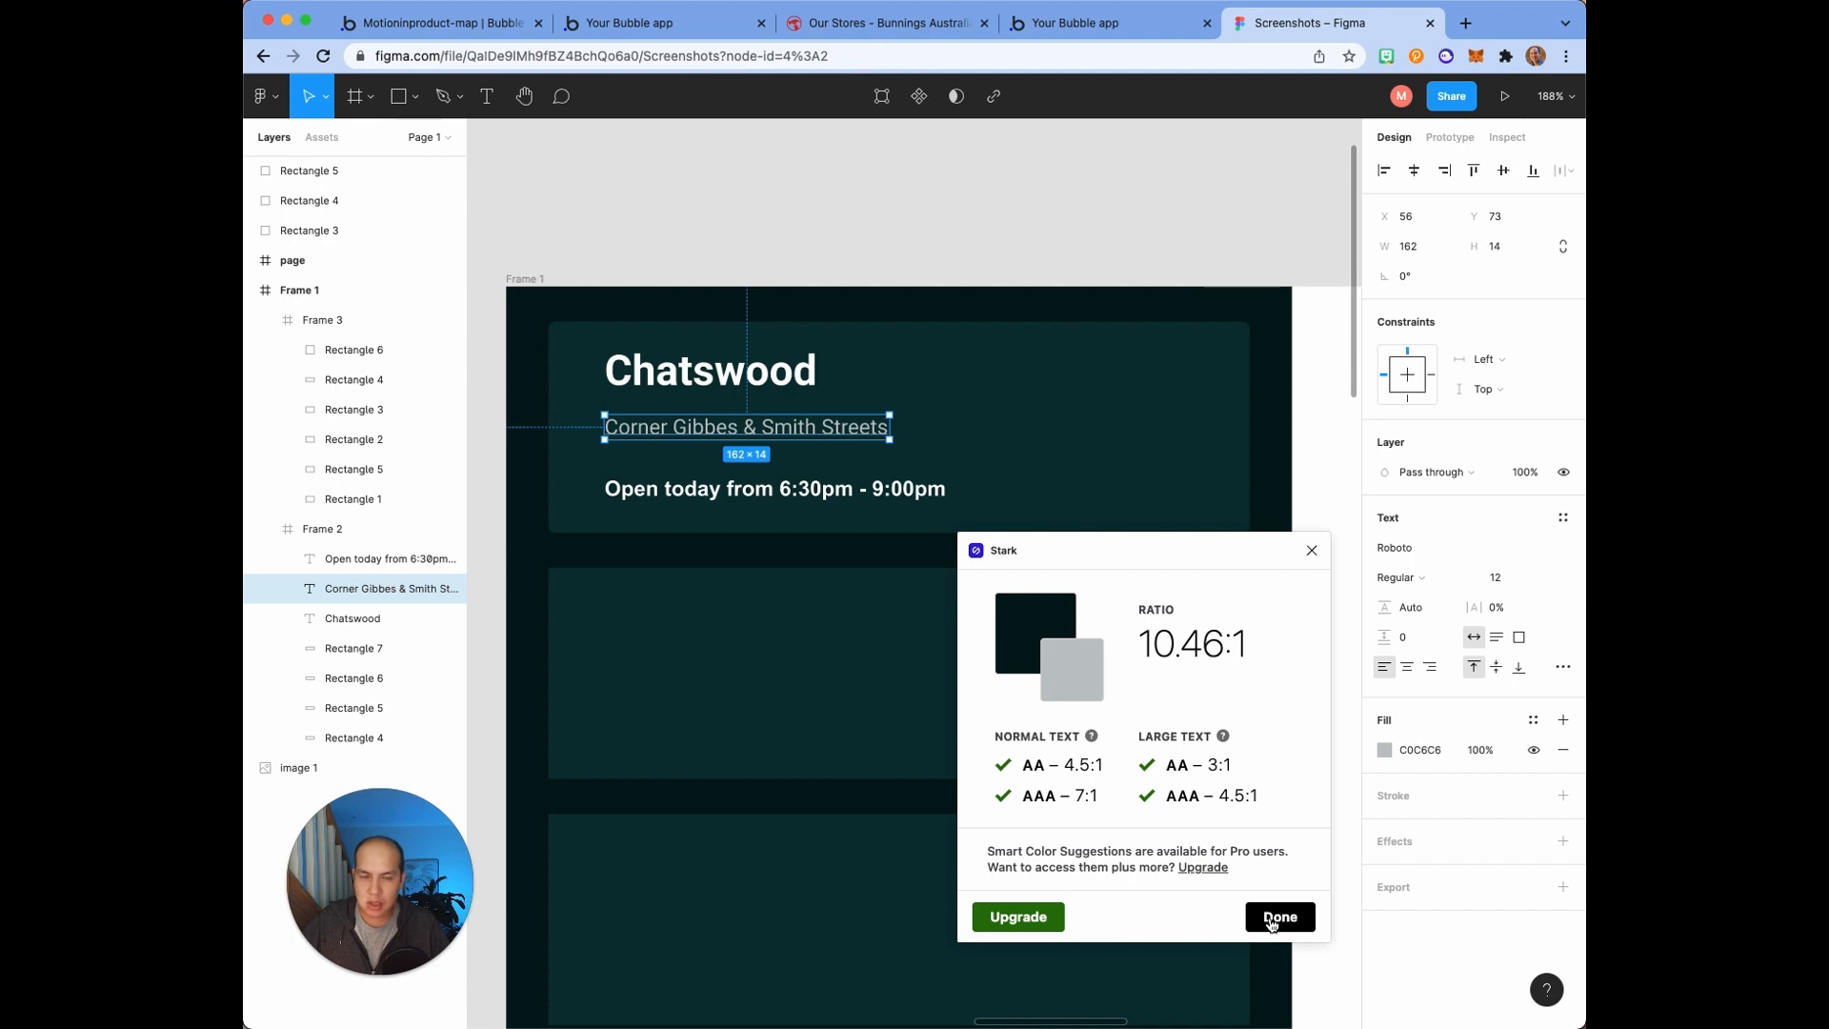
pyautogui.click(1279, 915)
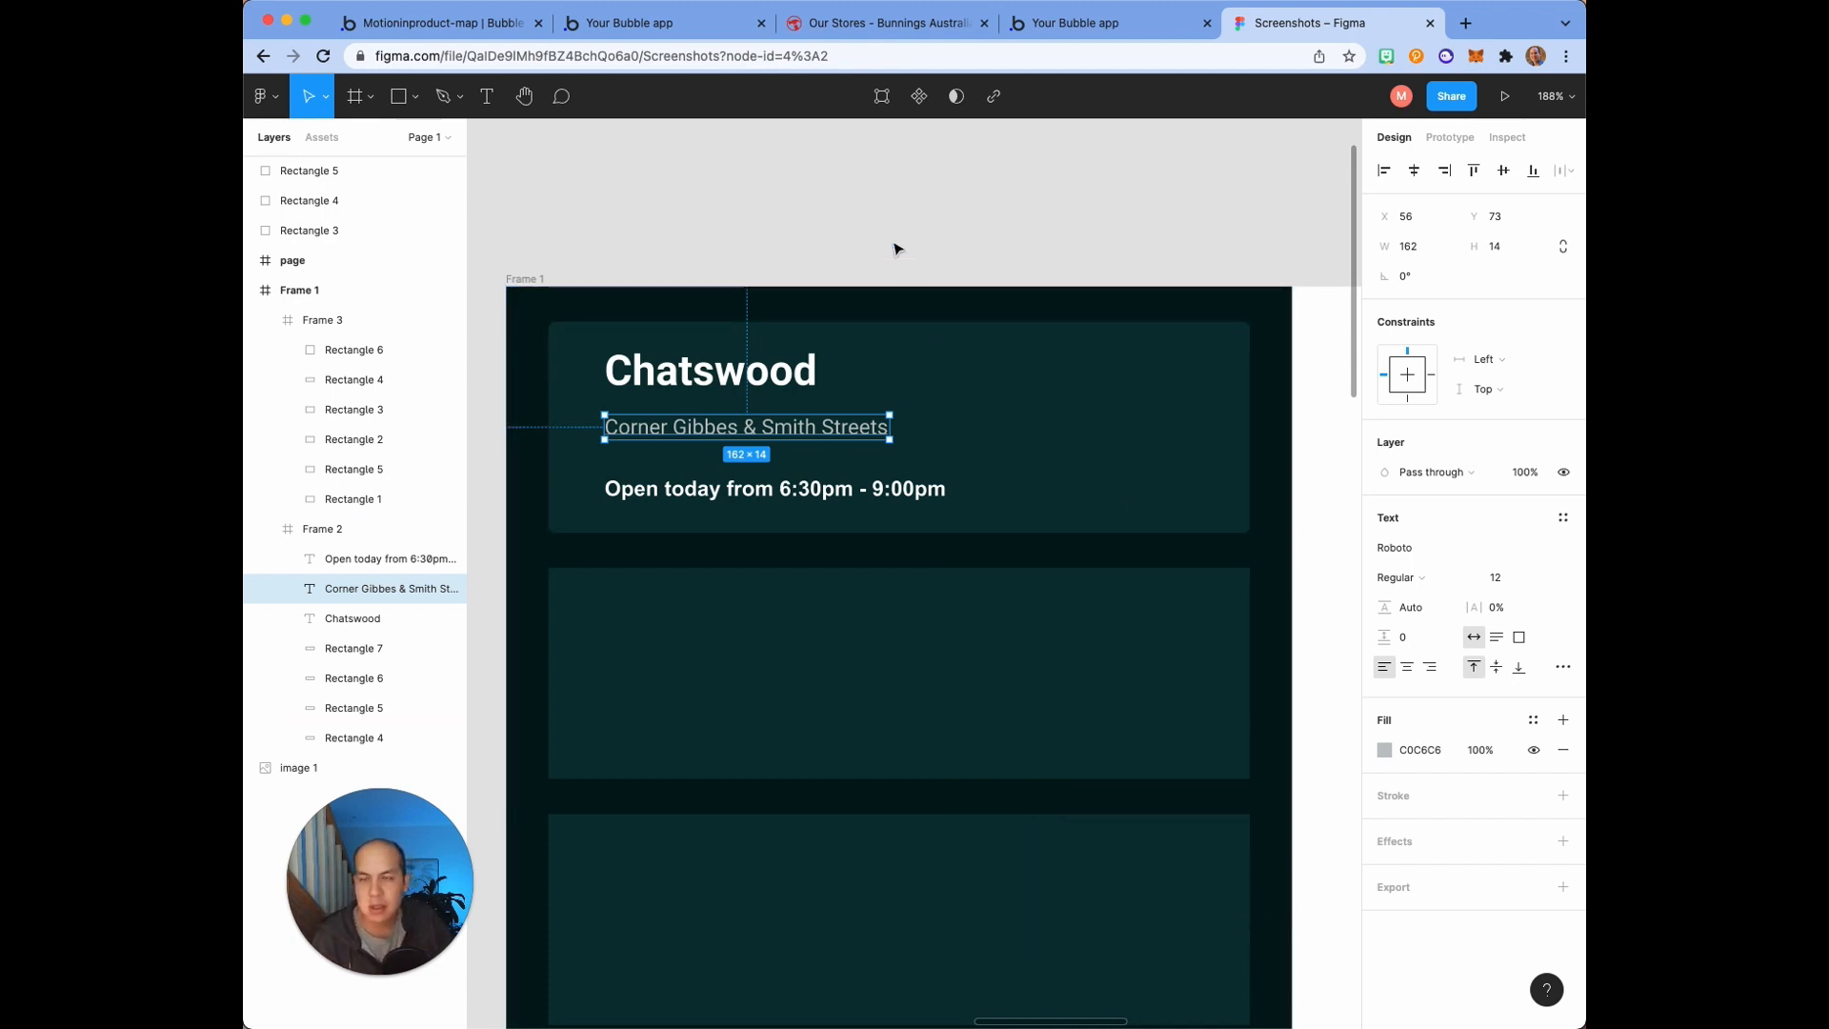
pyautogui.click(437, 22)
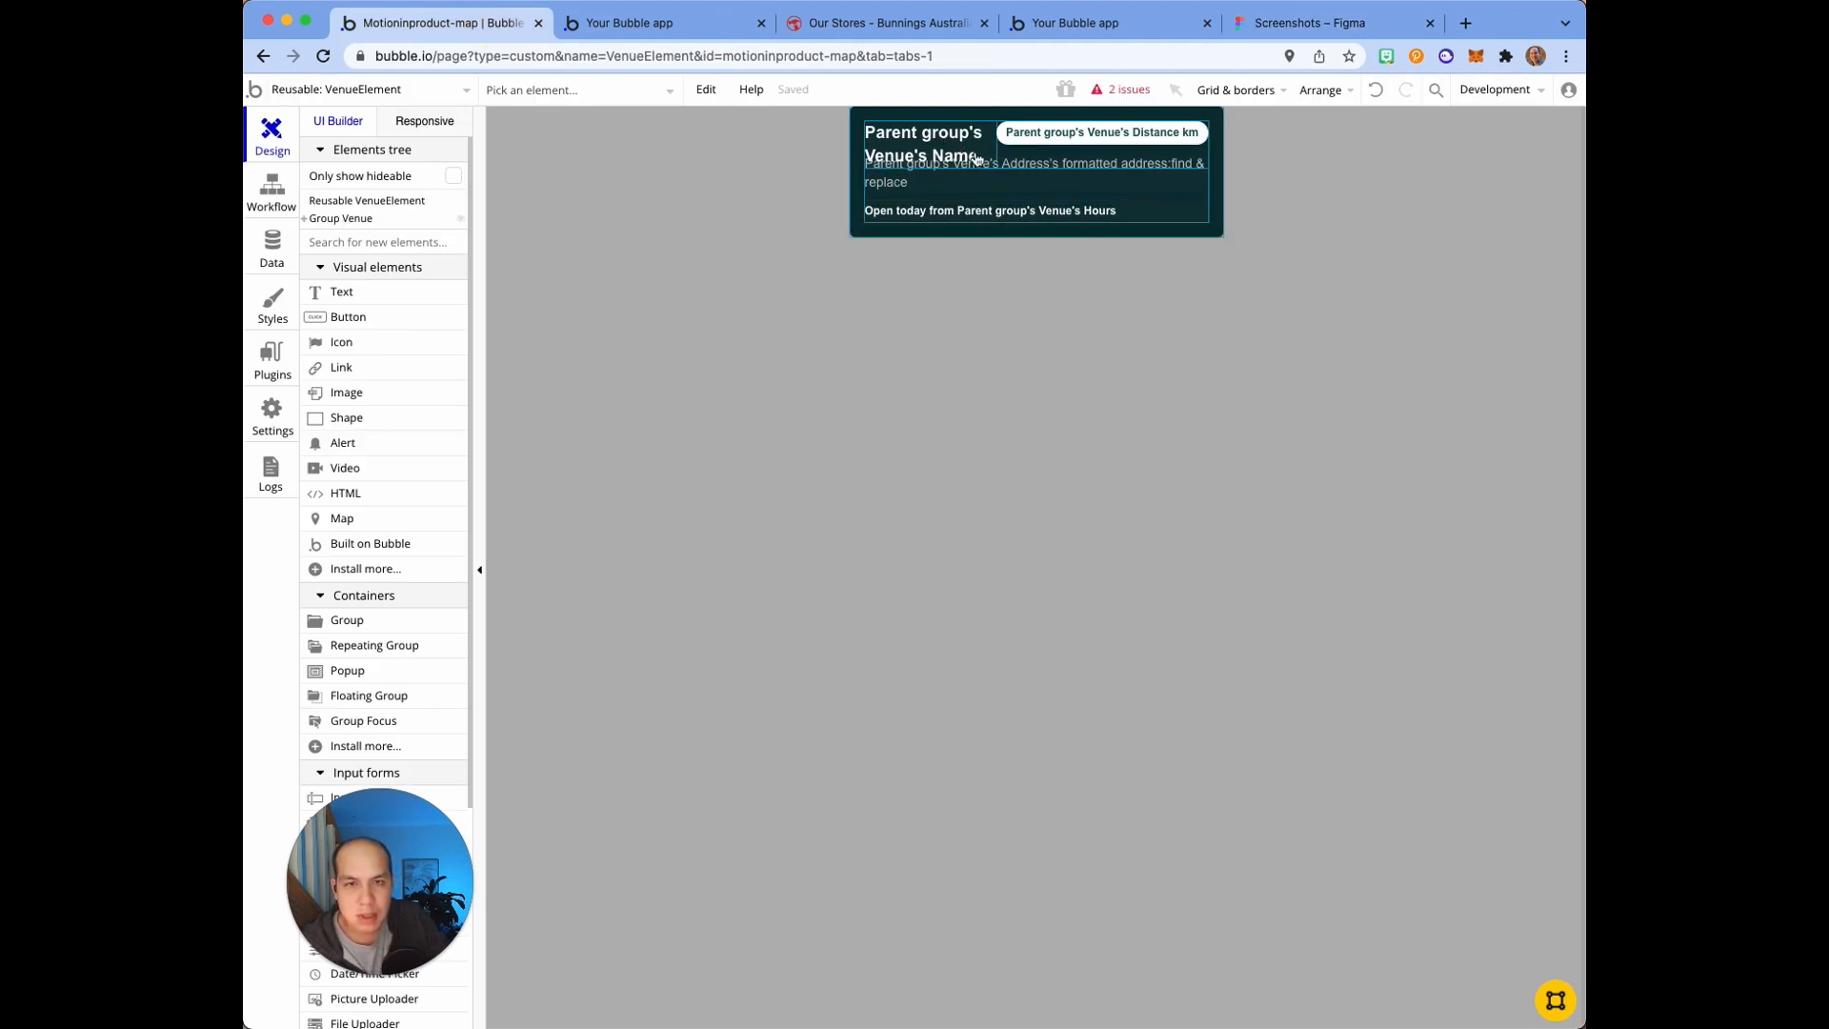
# Step: Expand Group Venue and Group TopArea, inspect their layouts, and give Group Venue 16px margins
pyautogui.click(921, 145)
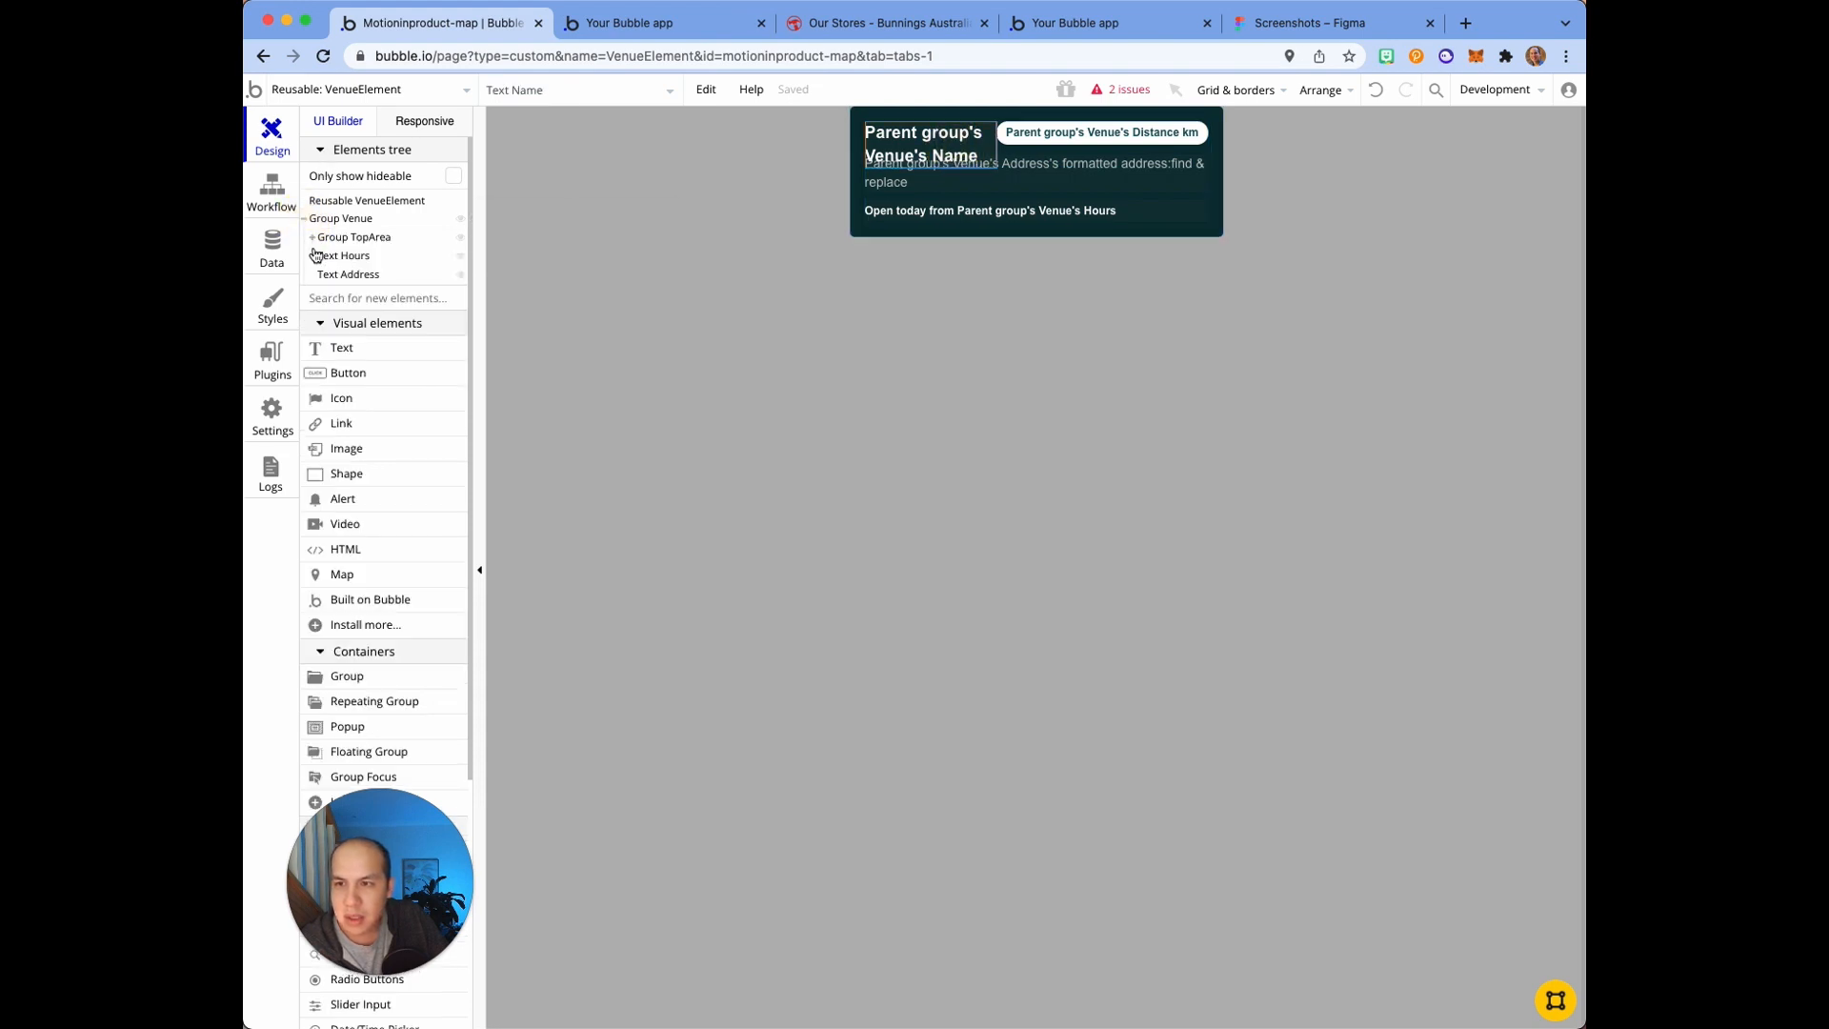
pyautogui.click(354, 237)
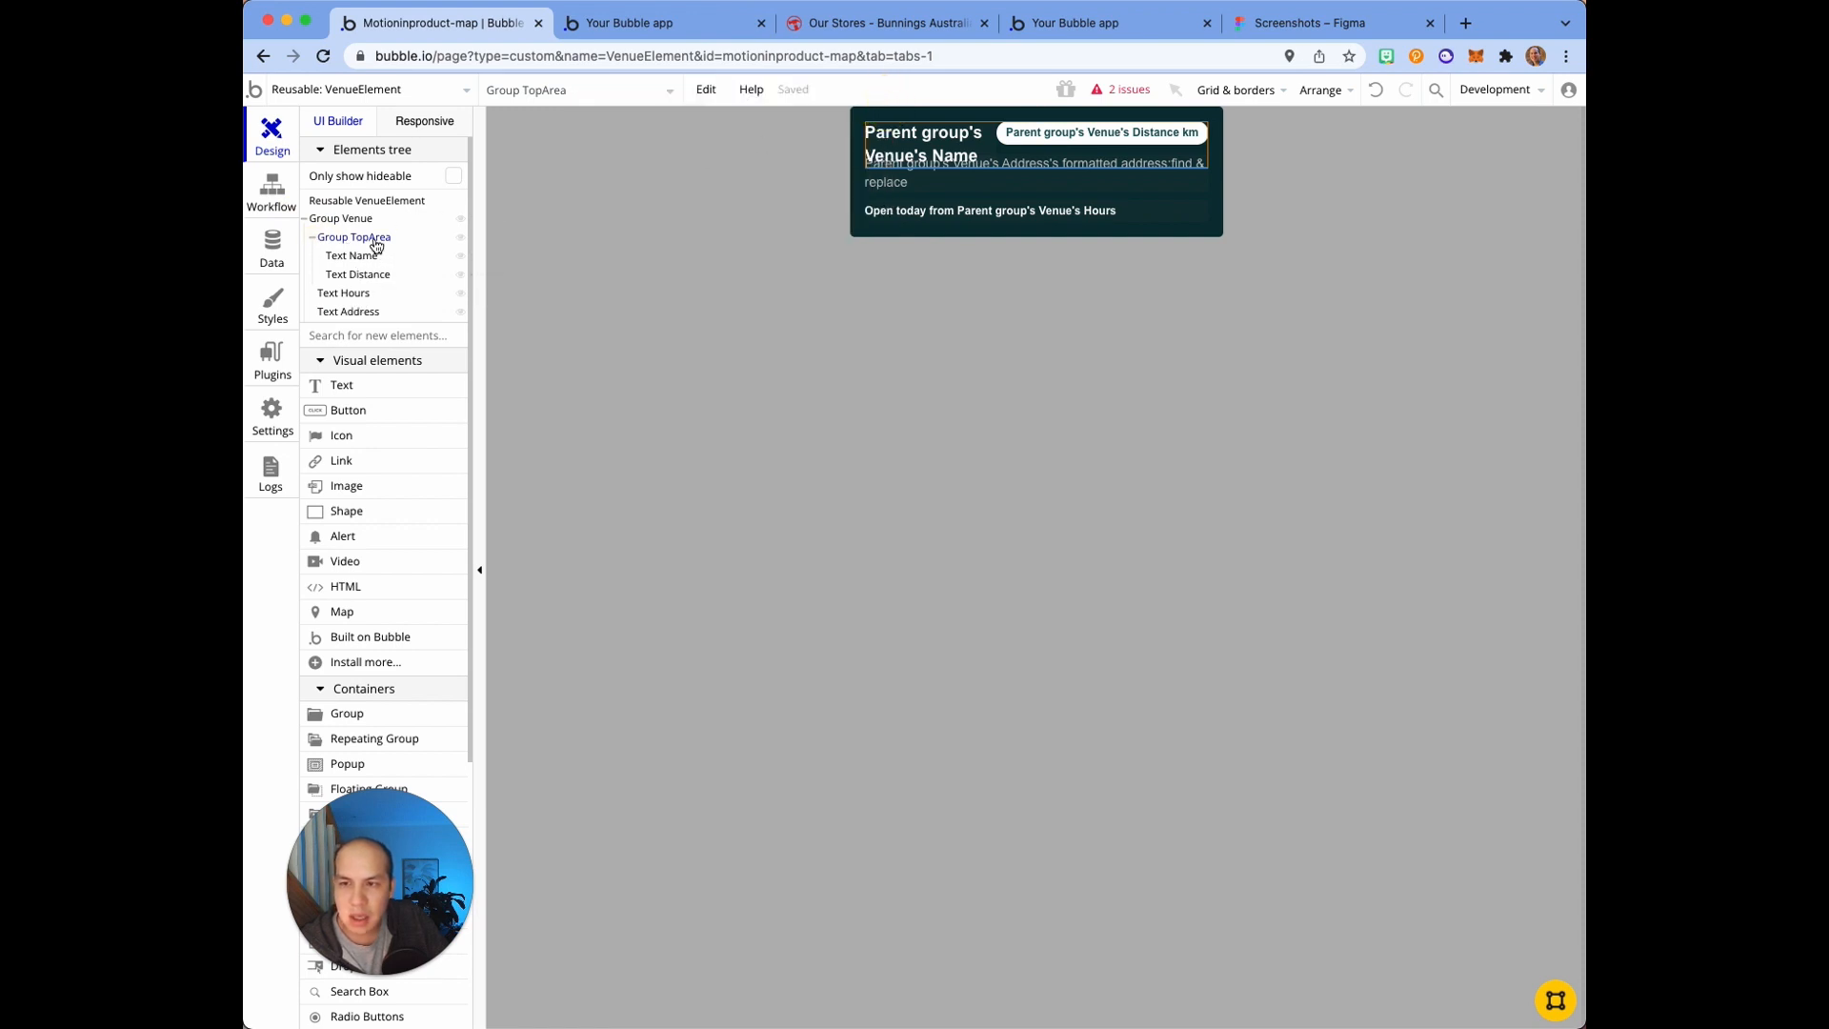
pyautogui.click(353, 237)
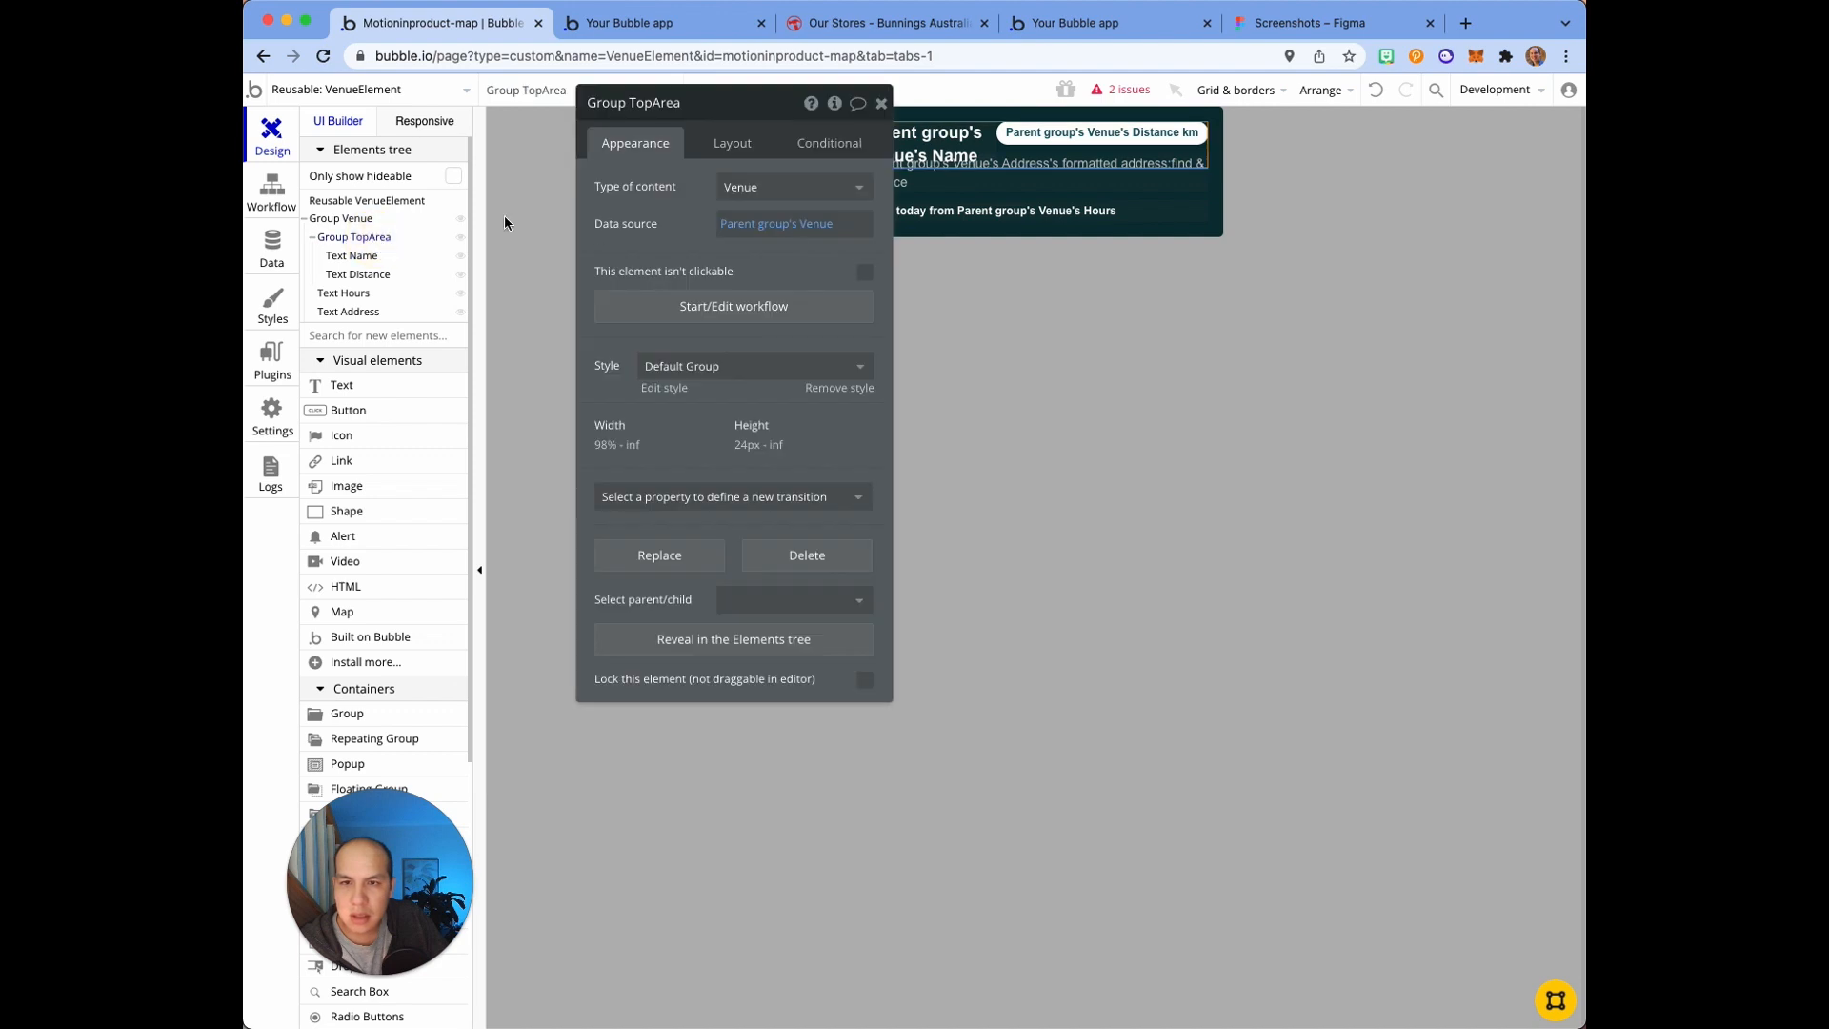
pyautogui.click(732, 142)
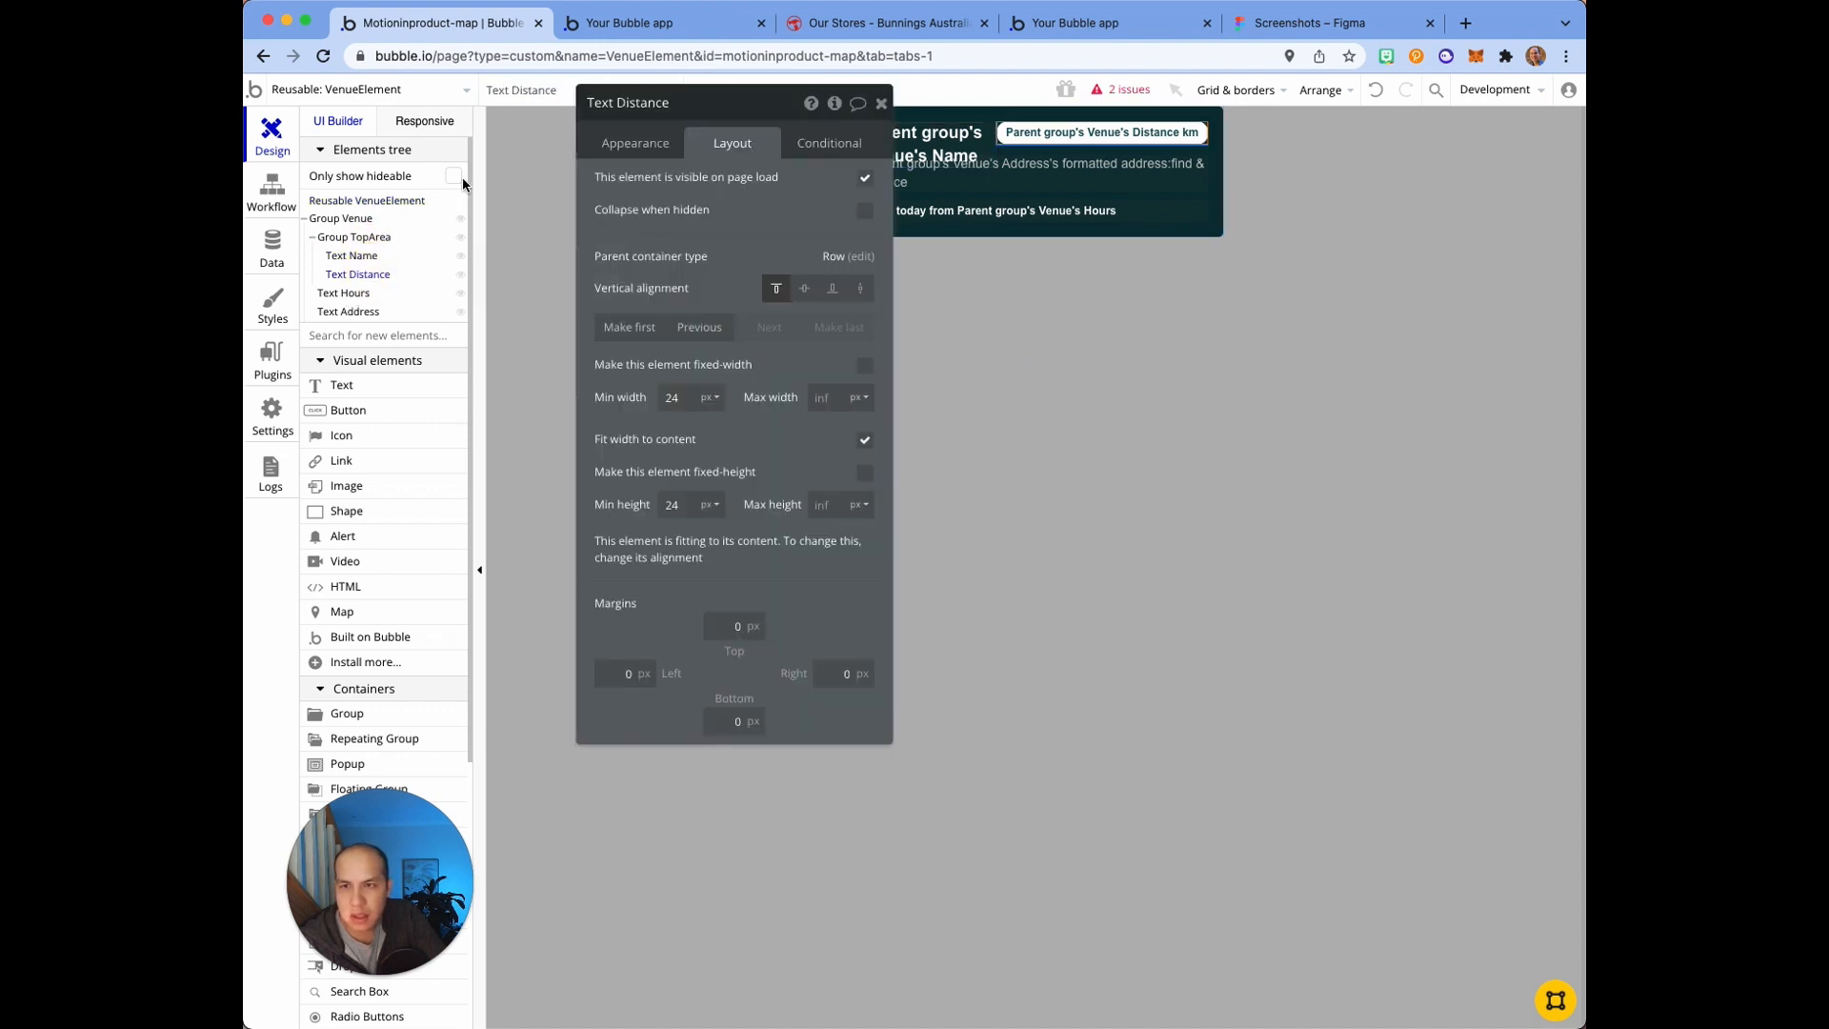
pyautogui.click(339, 219)
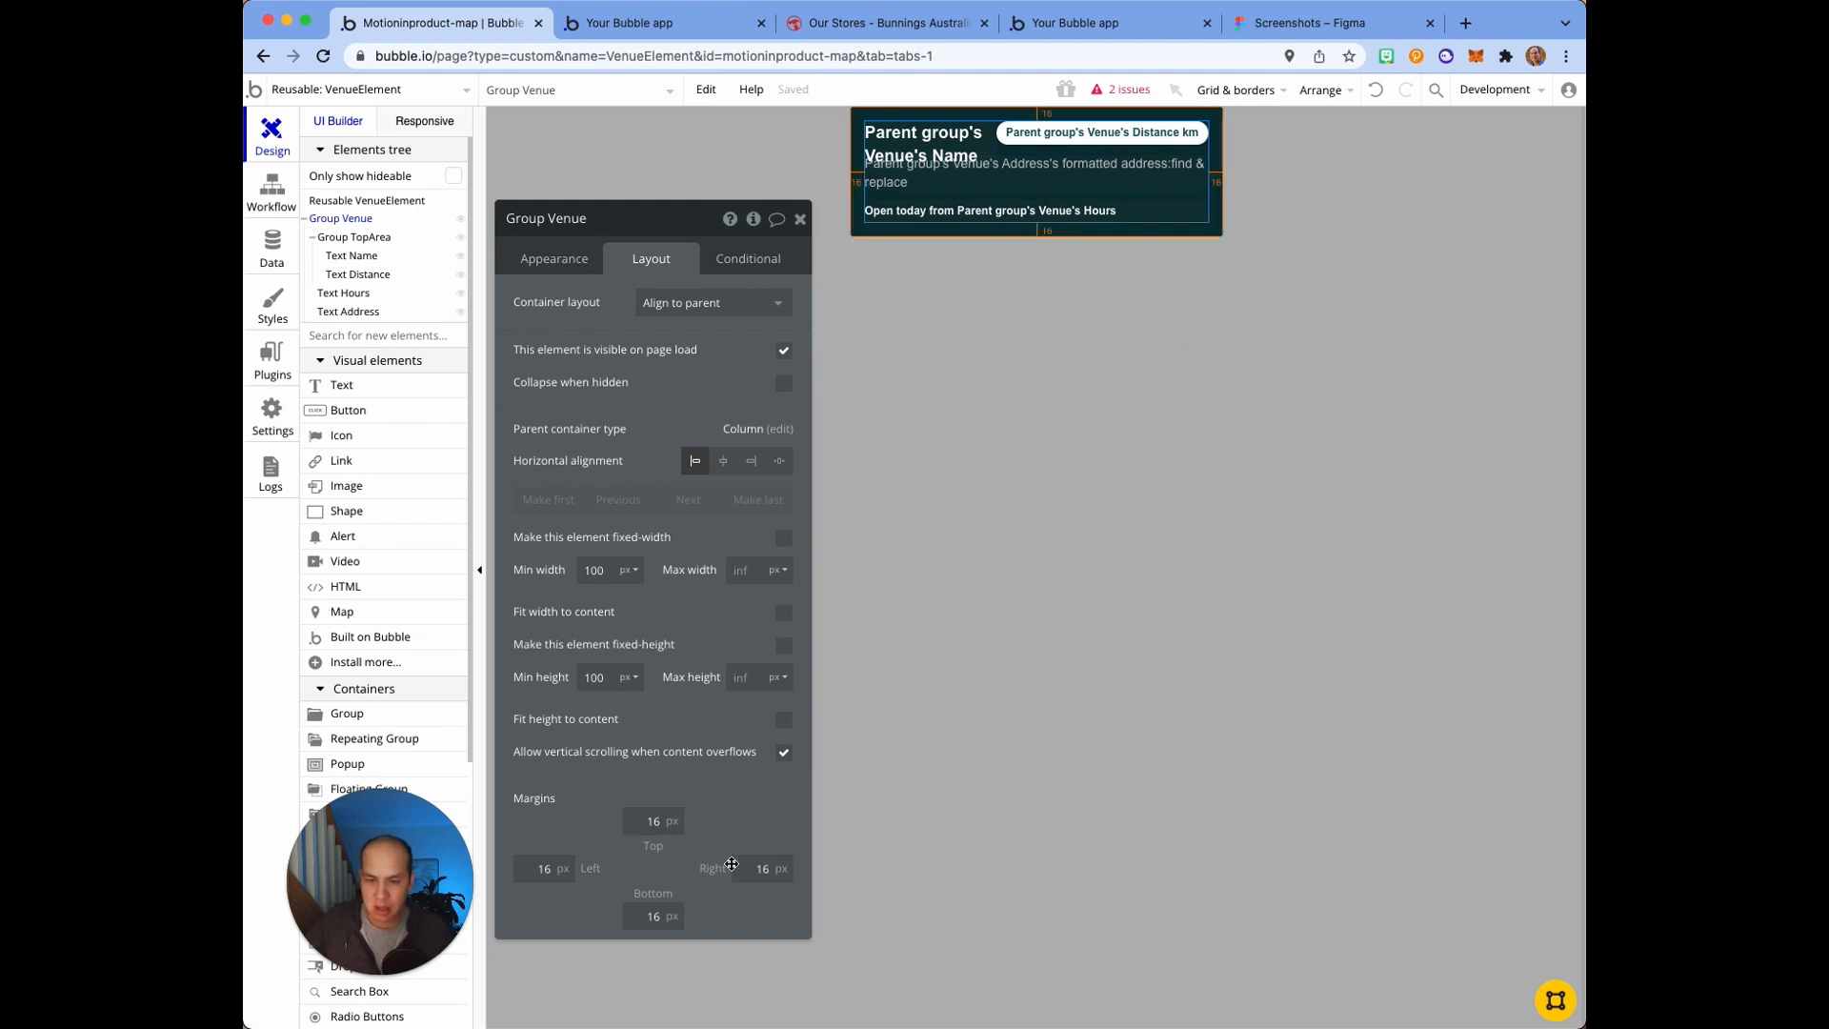
pyautogui.moveTo(685, 830)
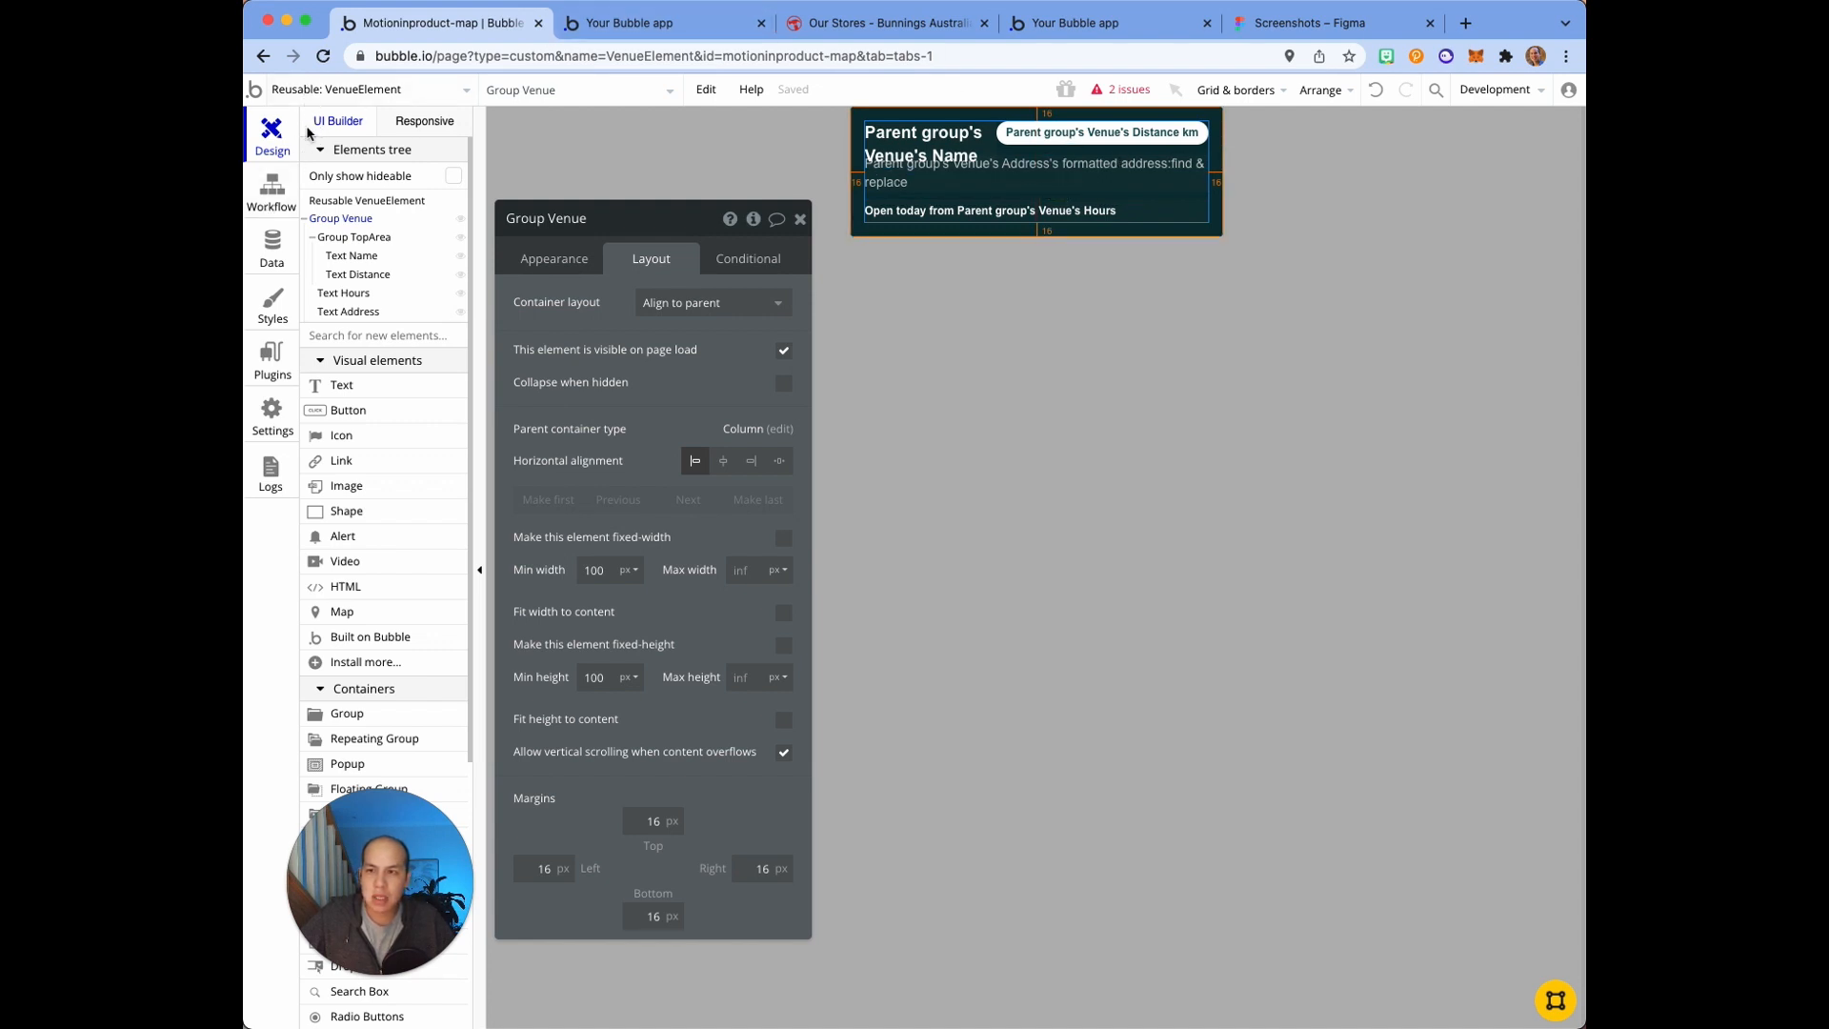
# Step: Switch from the VenueElement reusable back to the listing page
pyautogui.click(362, 89)
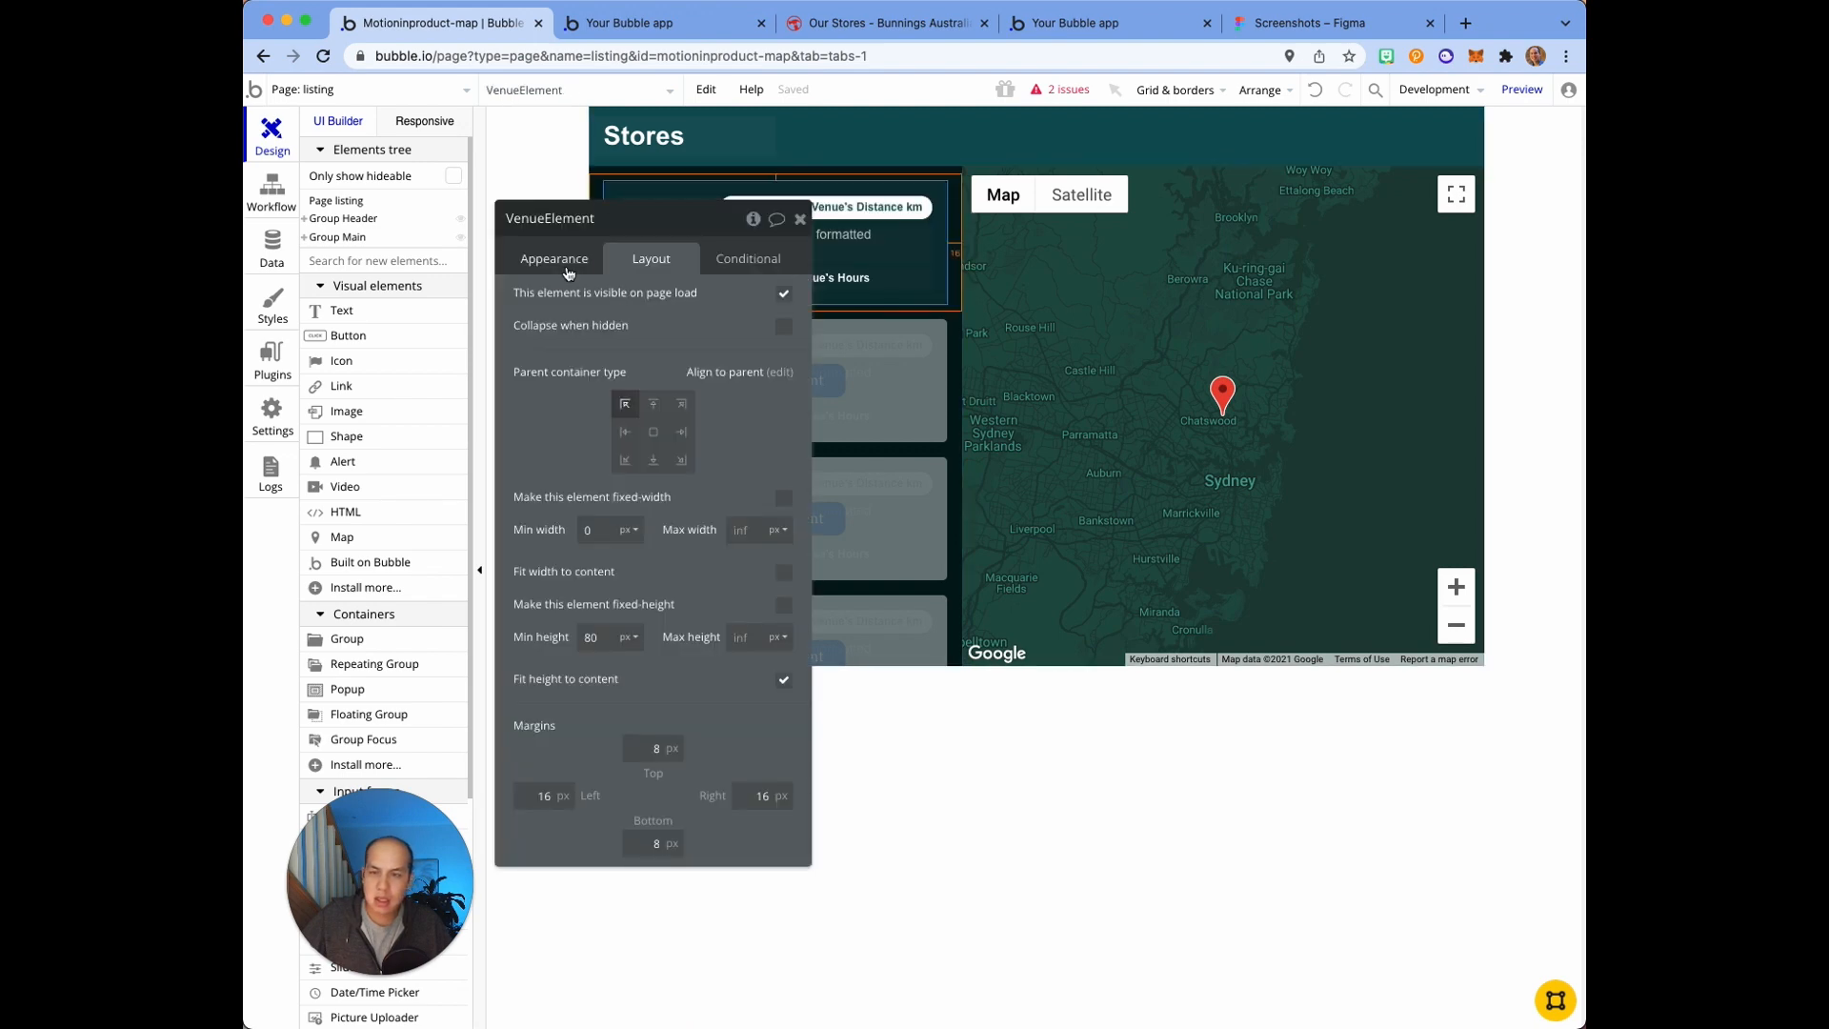
# Step: Inspect Group Main and Group List holding the venue cards, then view the Bunnings stores page
pyautogui.click(553, 259)
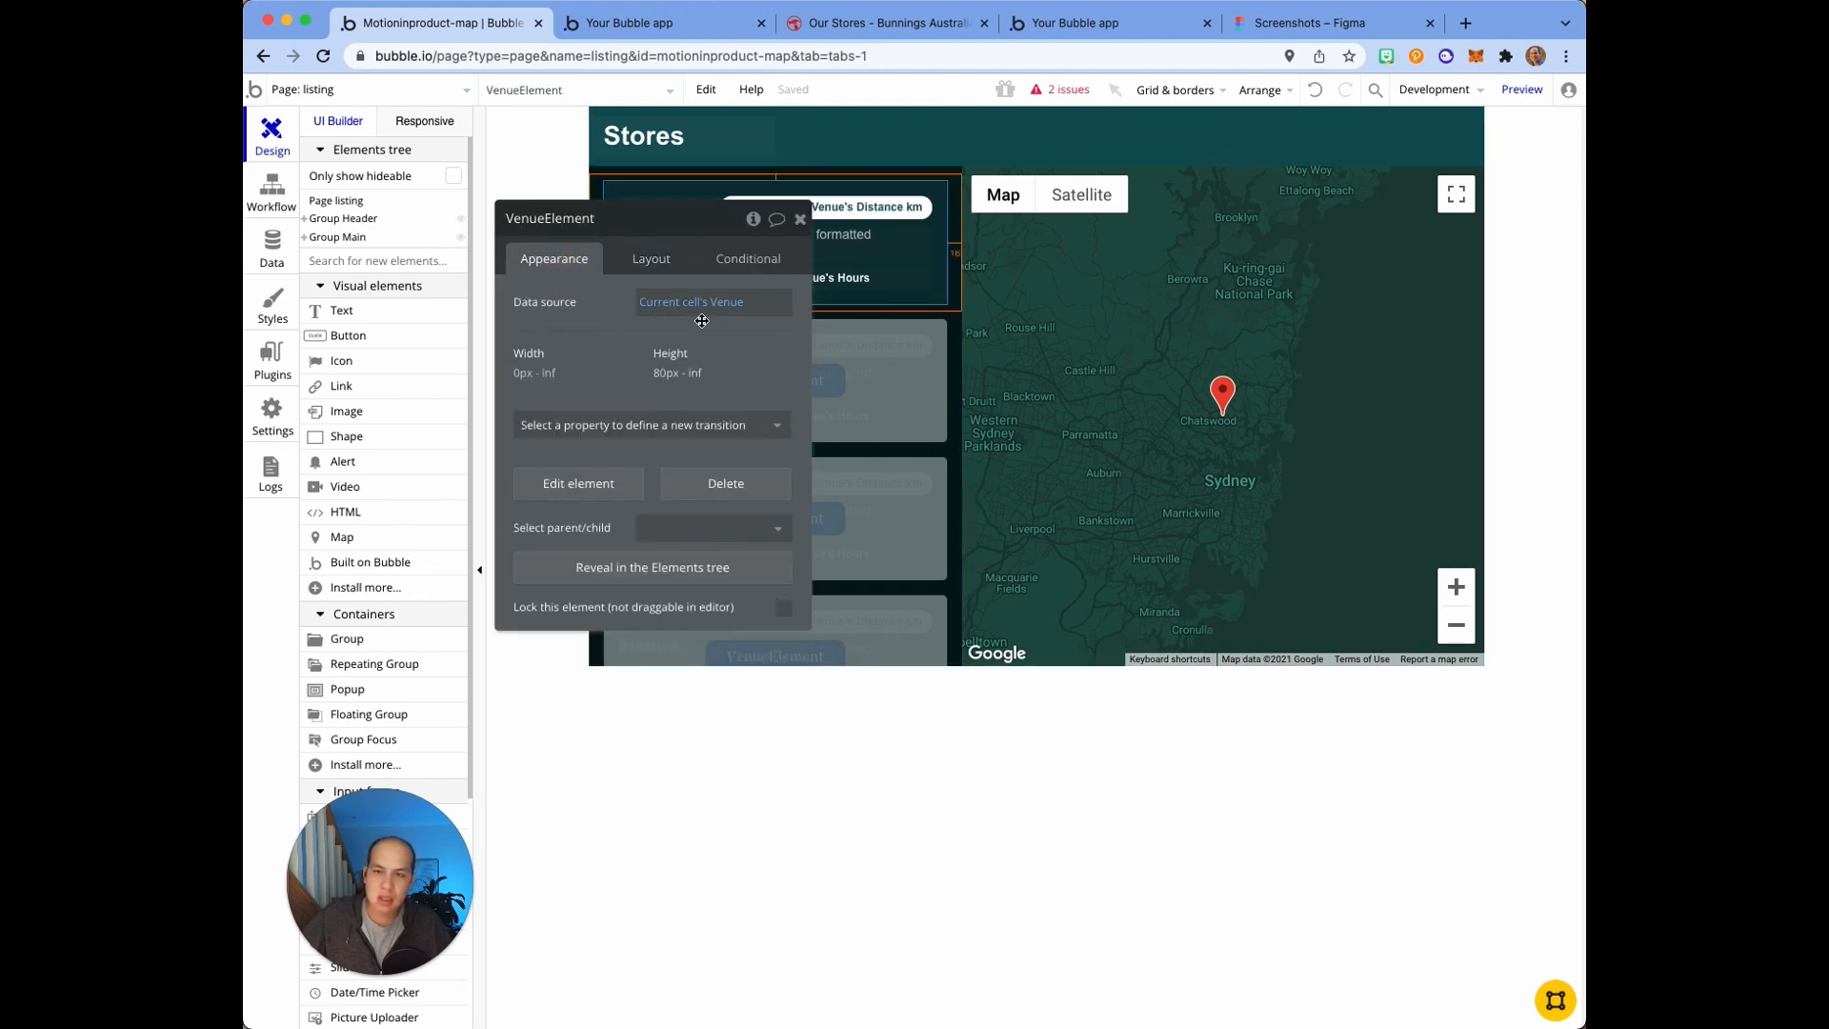
pyautogui.click(690, 301)
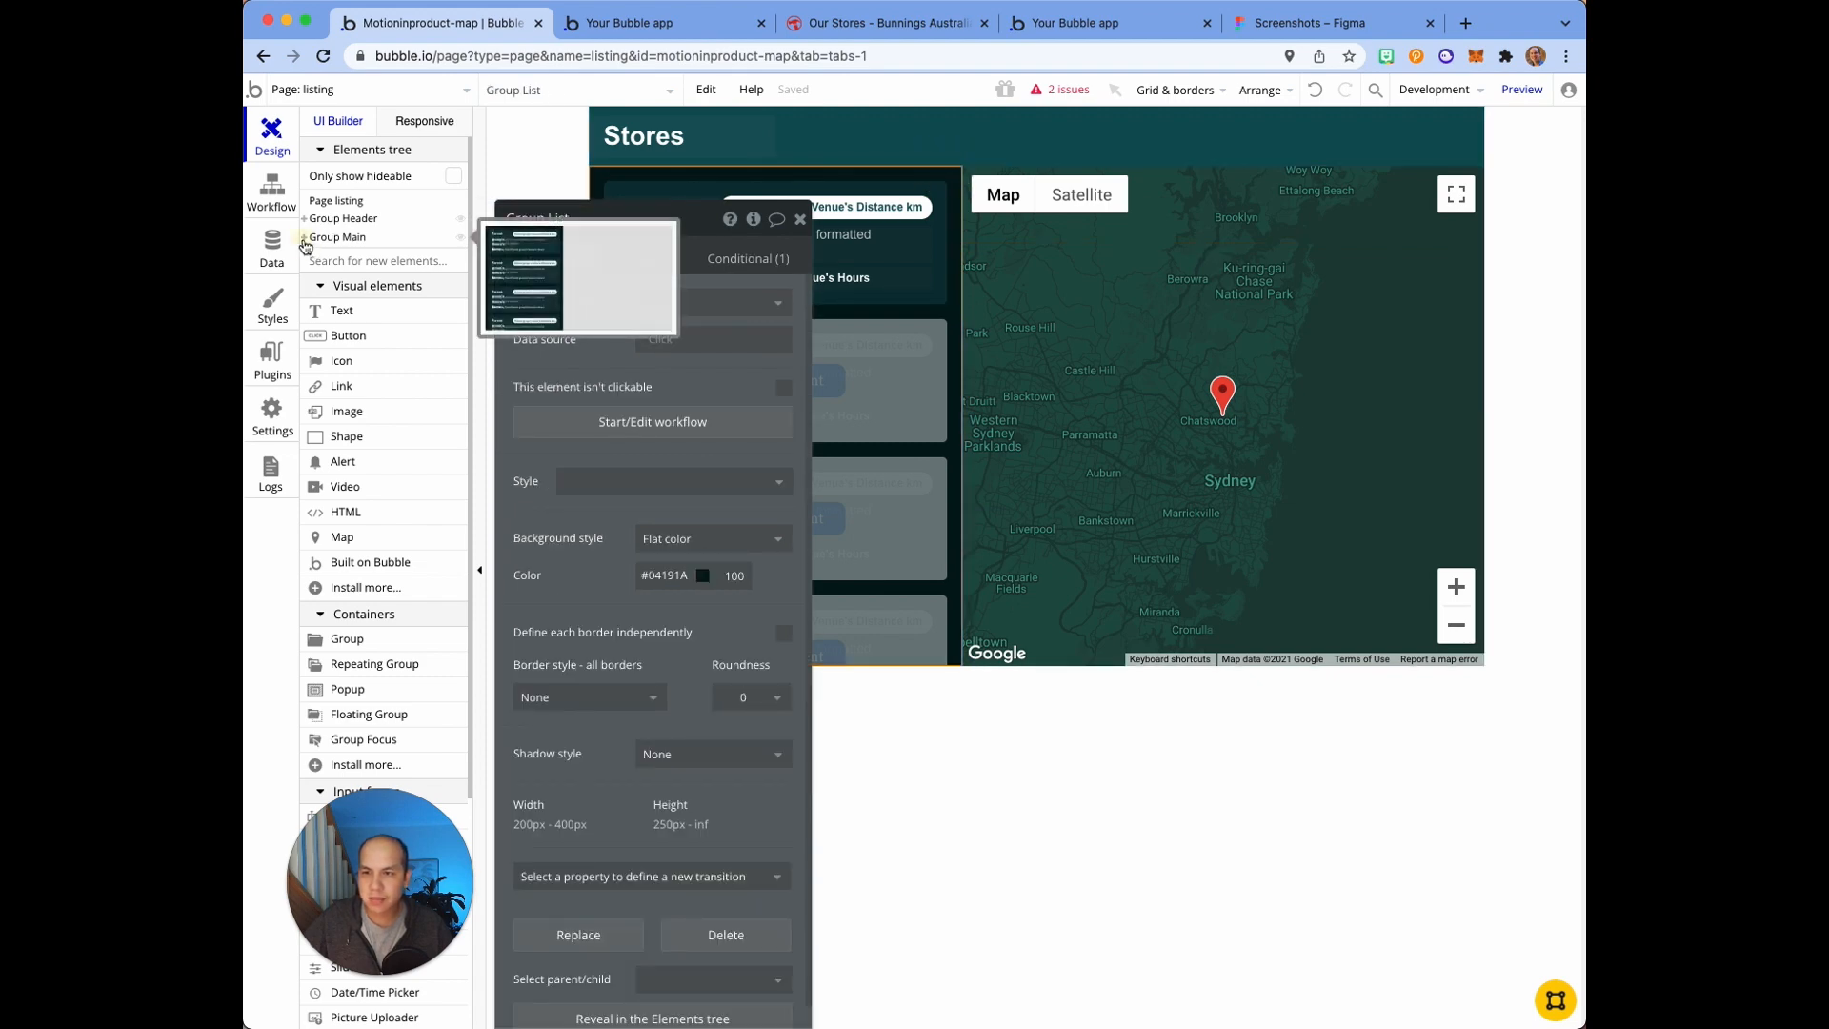
pyautogui.click(305, 237)
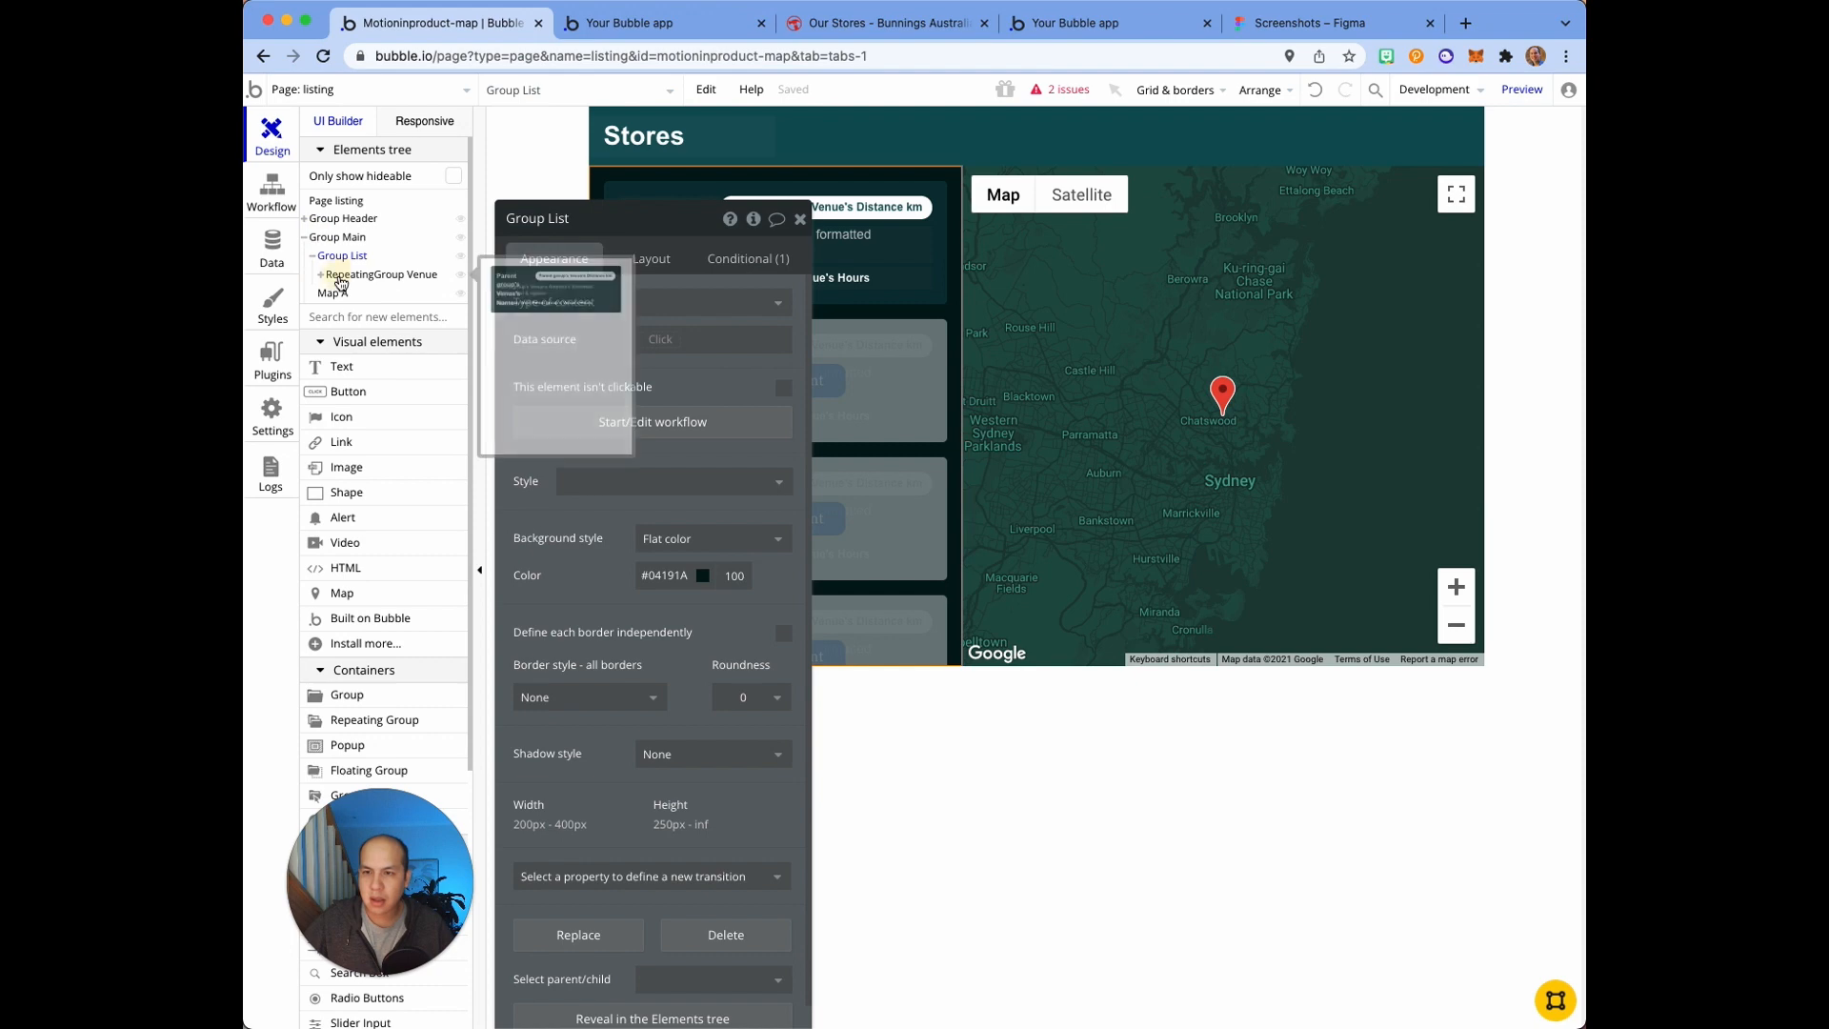
pyautogui.click(381, 274)
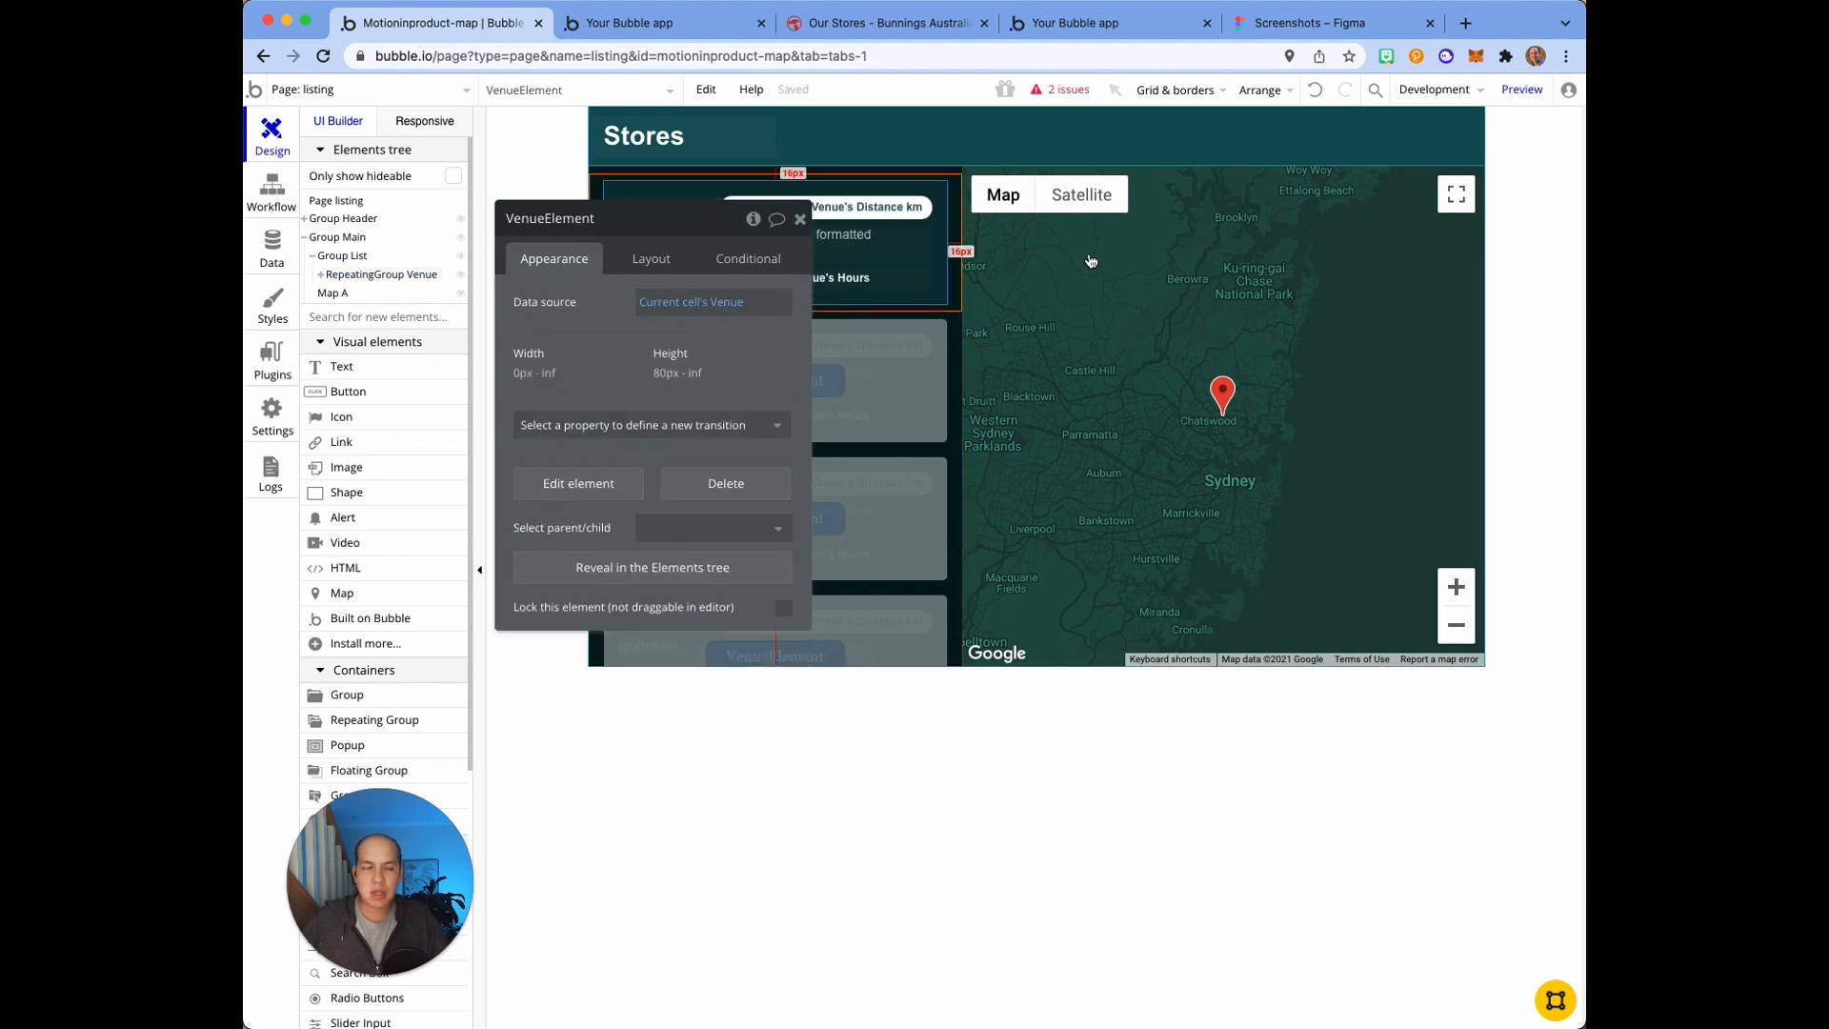
pyautogui.click(663, 22)
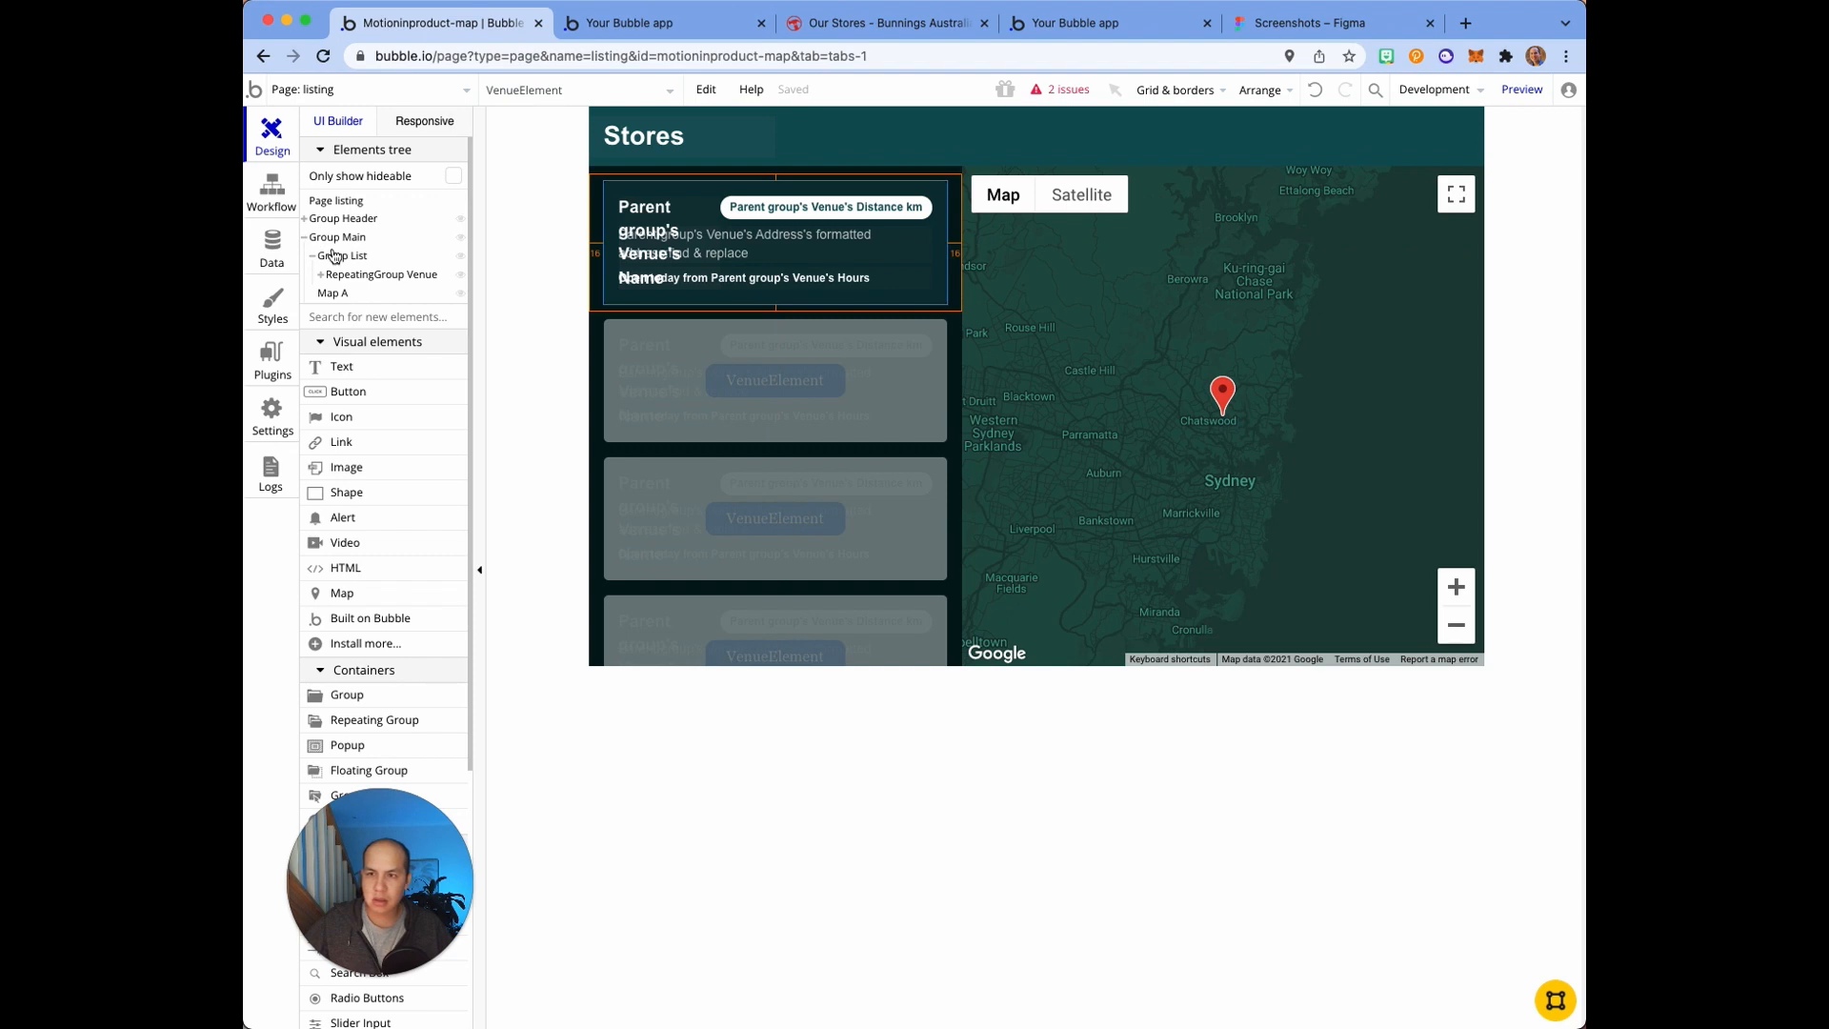
pyautogui.click(333, 293)
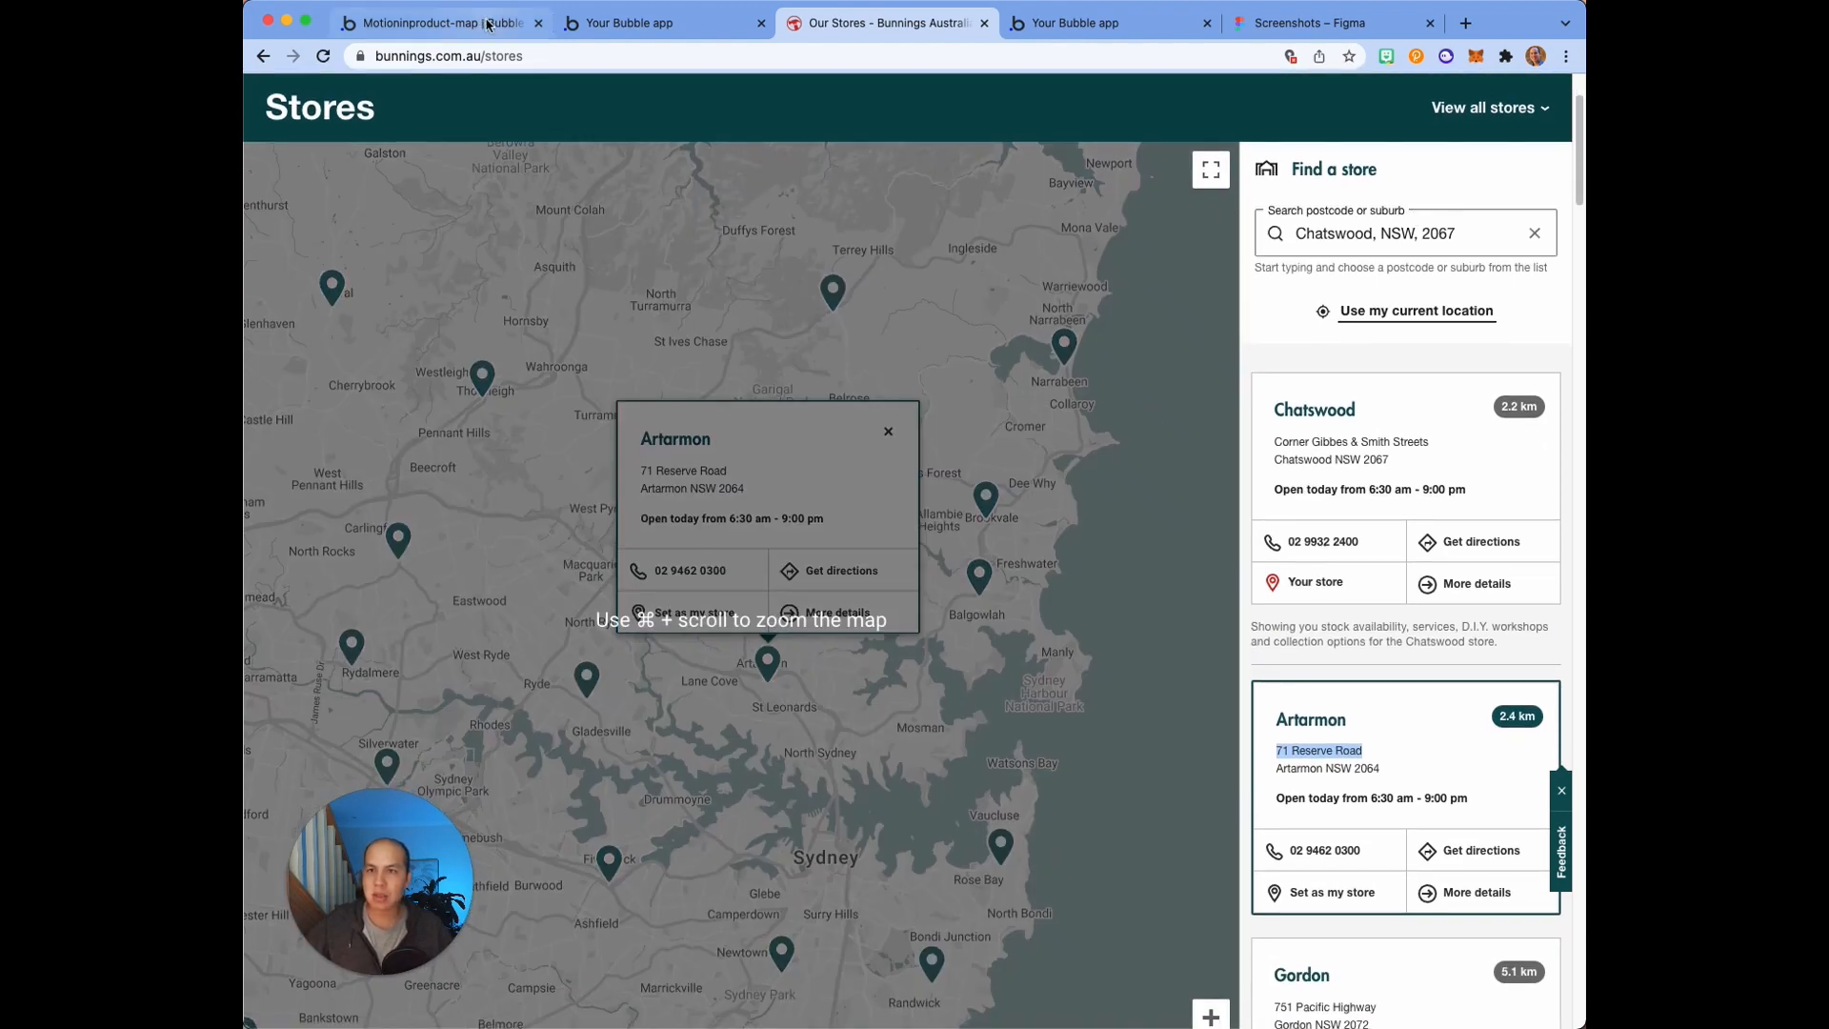
# Step: Move Map A ahead of Group List so the map sits left of the venue cards
pyautogui.click(437, 22)
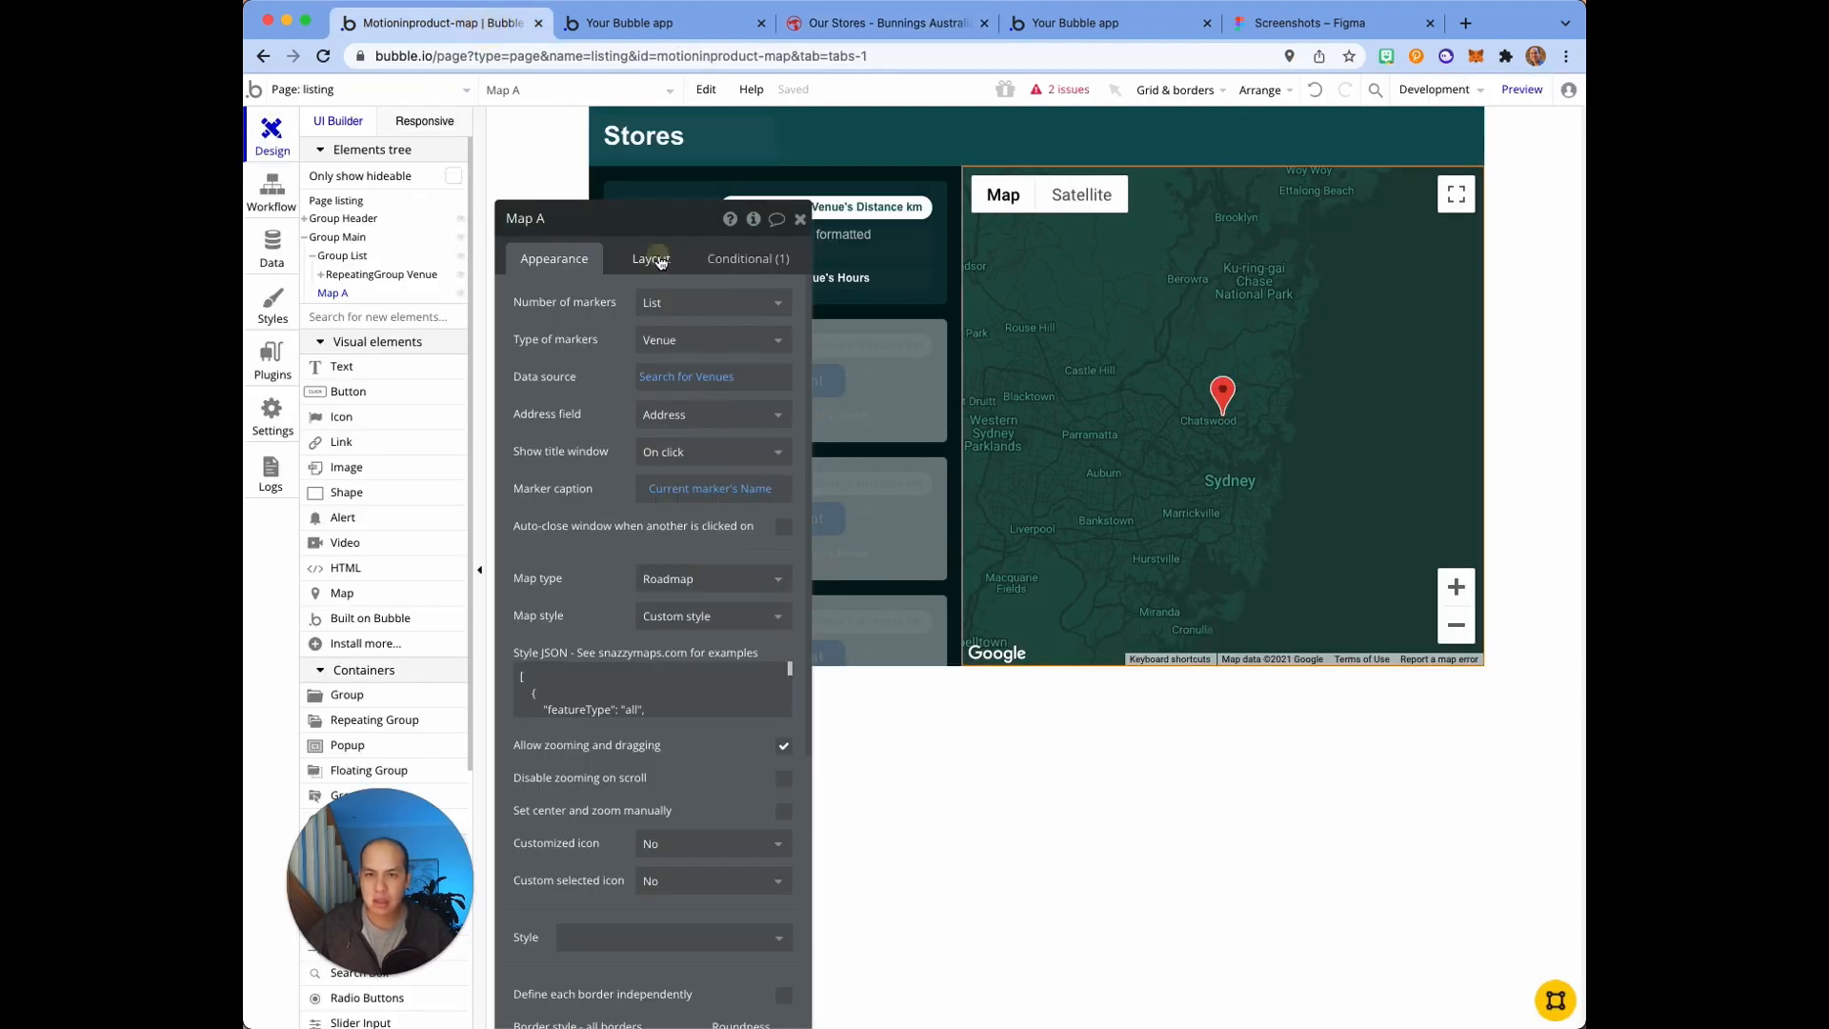
pyautogui.click(651, 259)
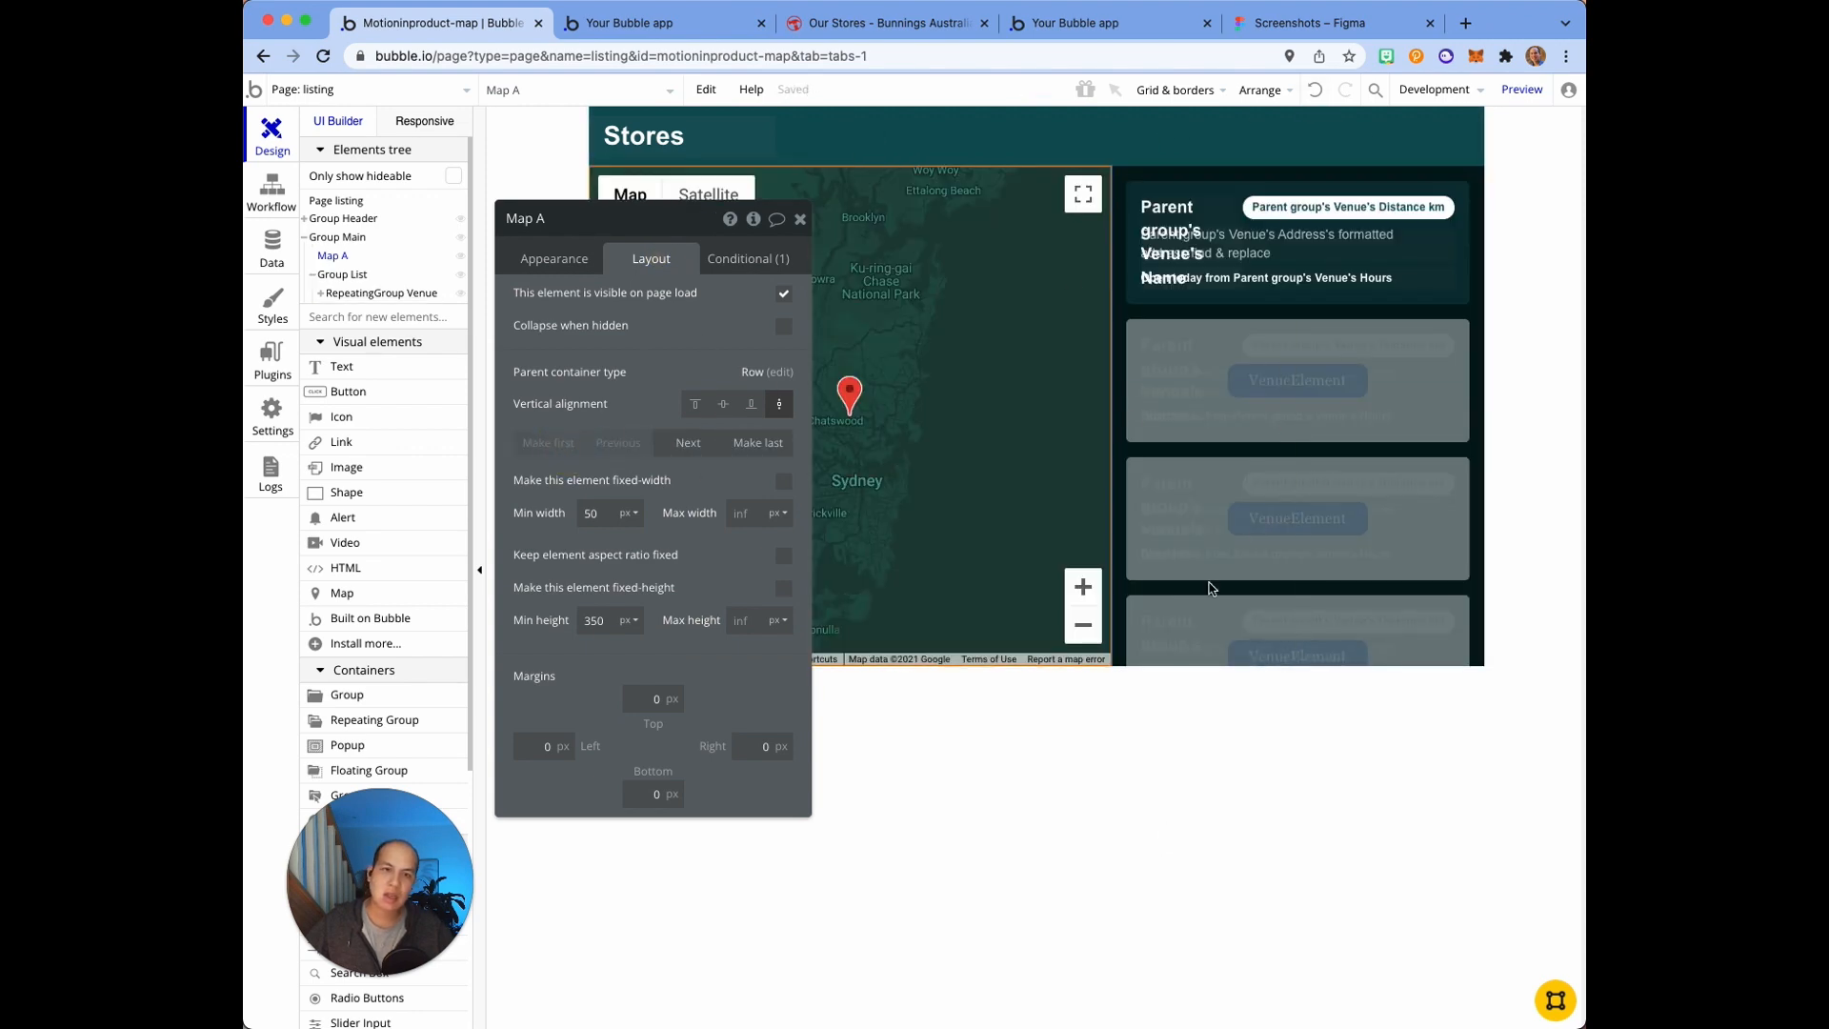
pyautogui.click(661, 22)
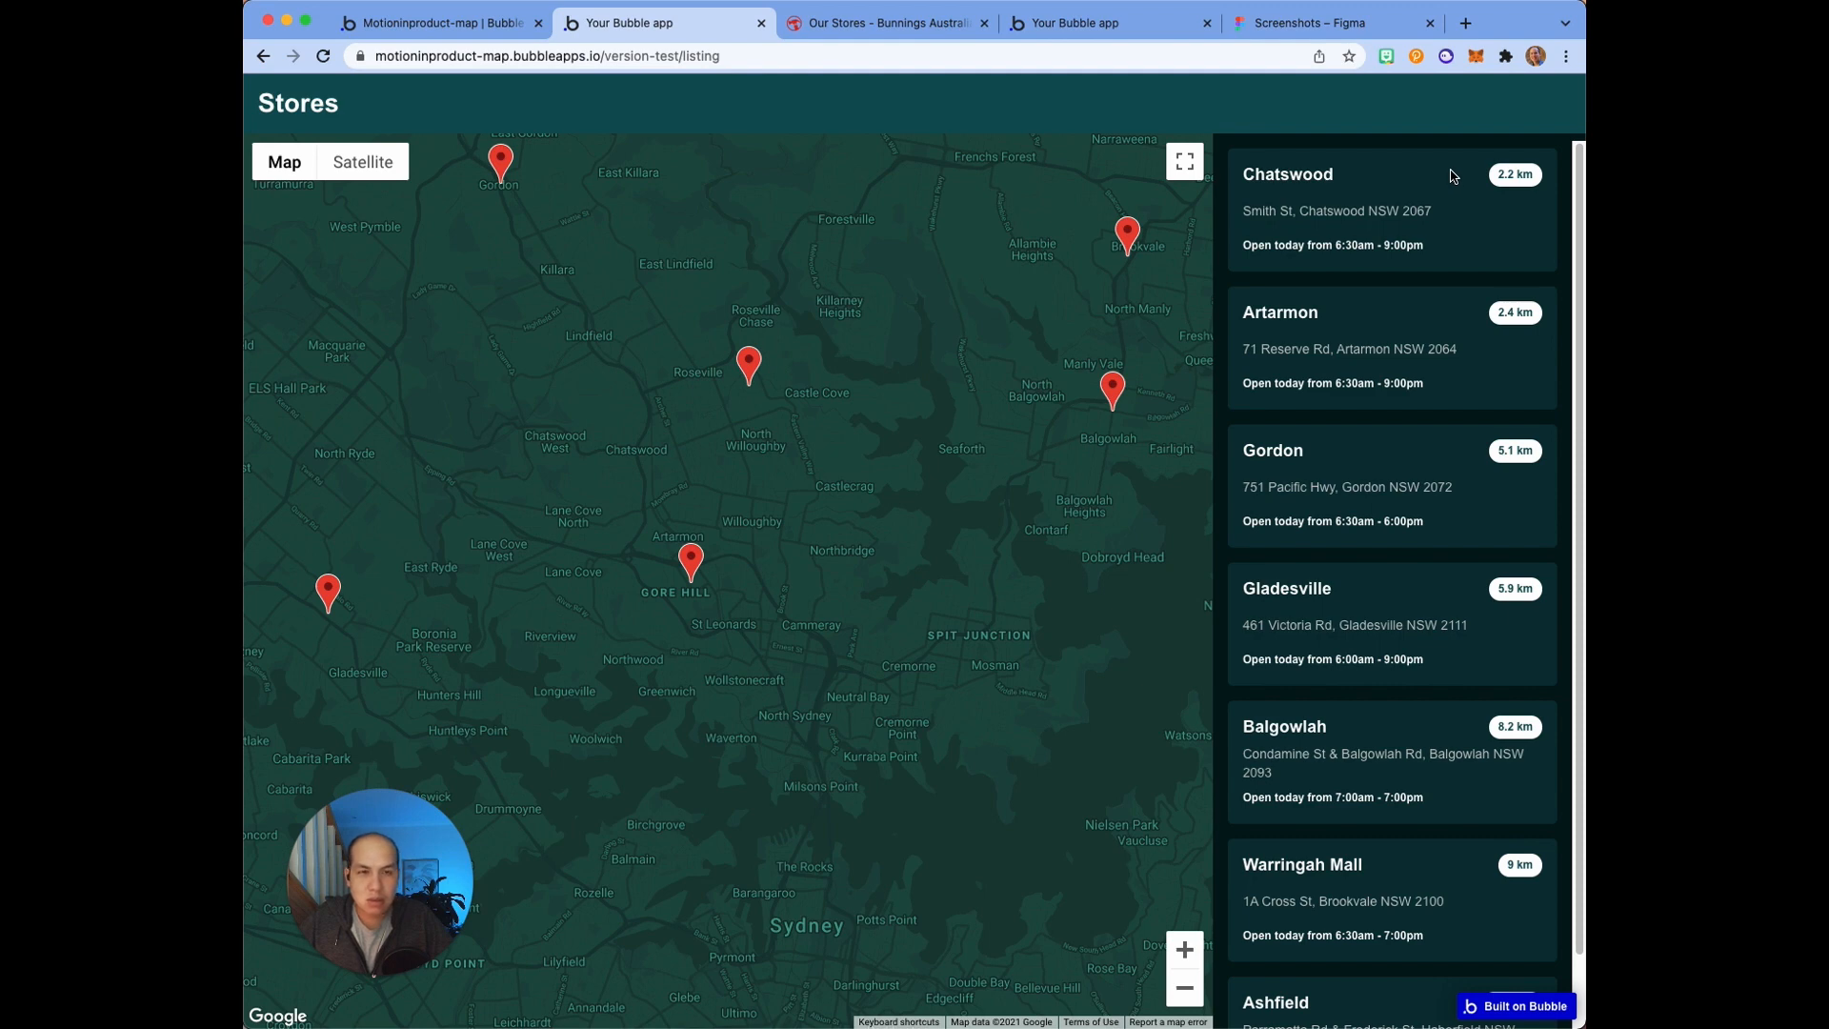
pyautogui.moveTo(1452, 94)
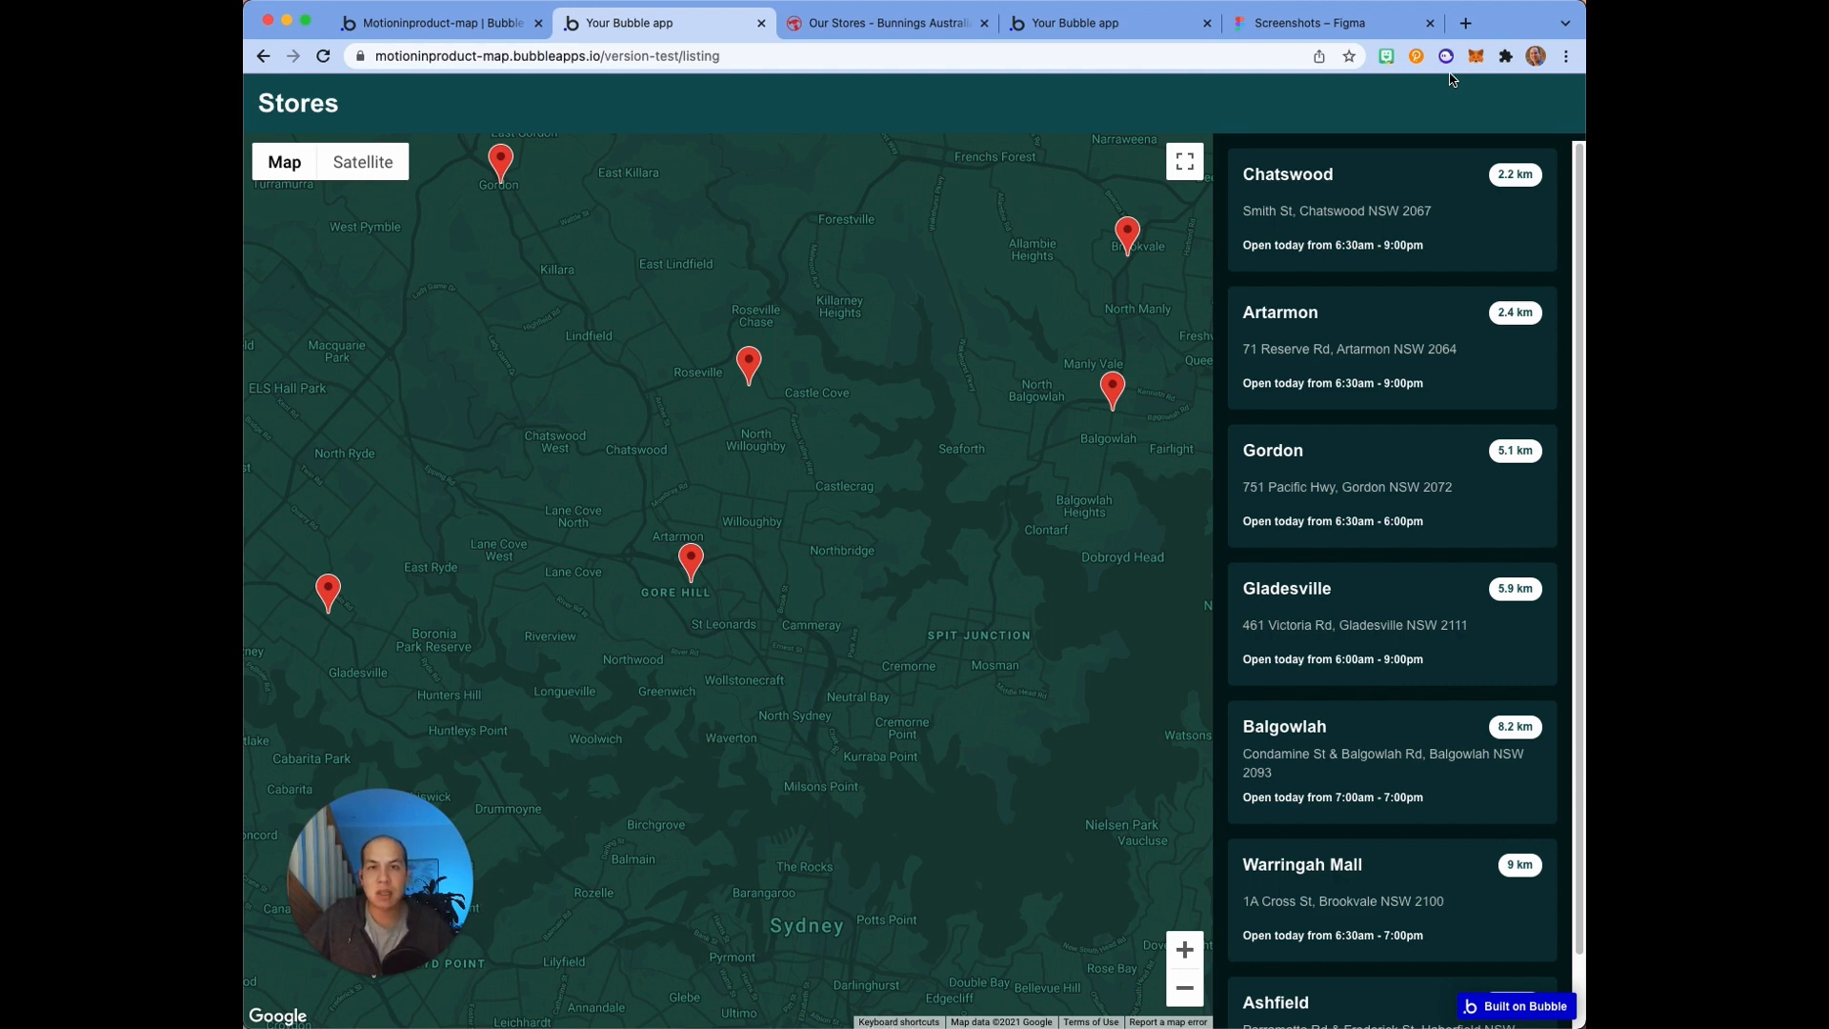
pyautogui.moveTo(1462, 110)
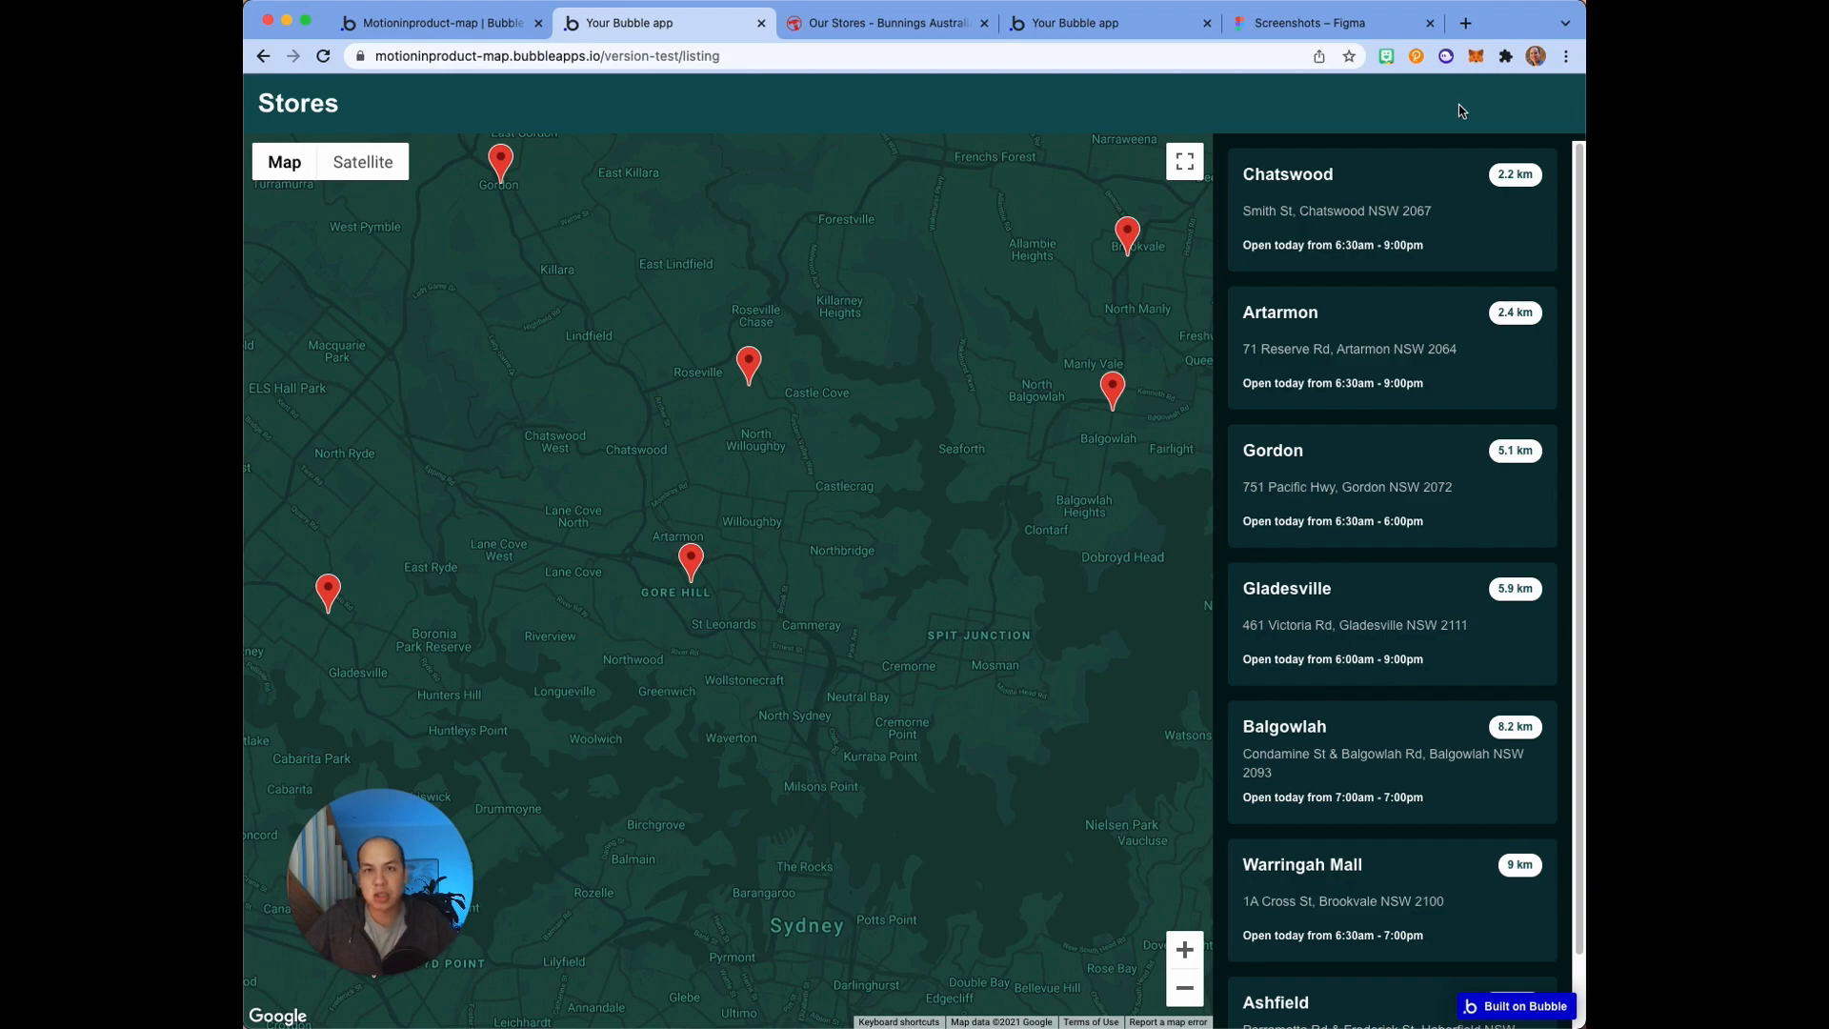